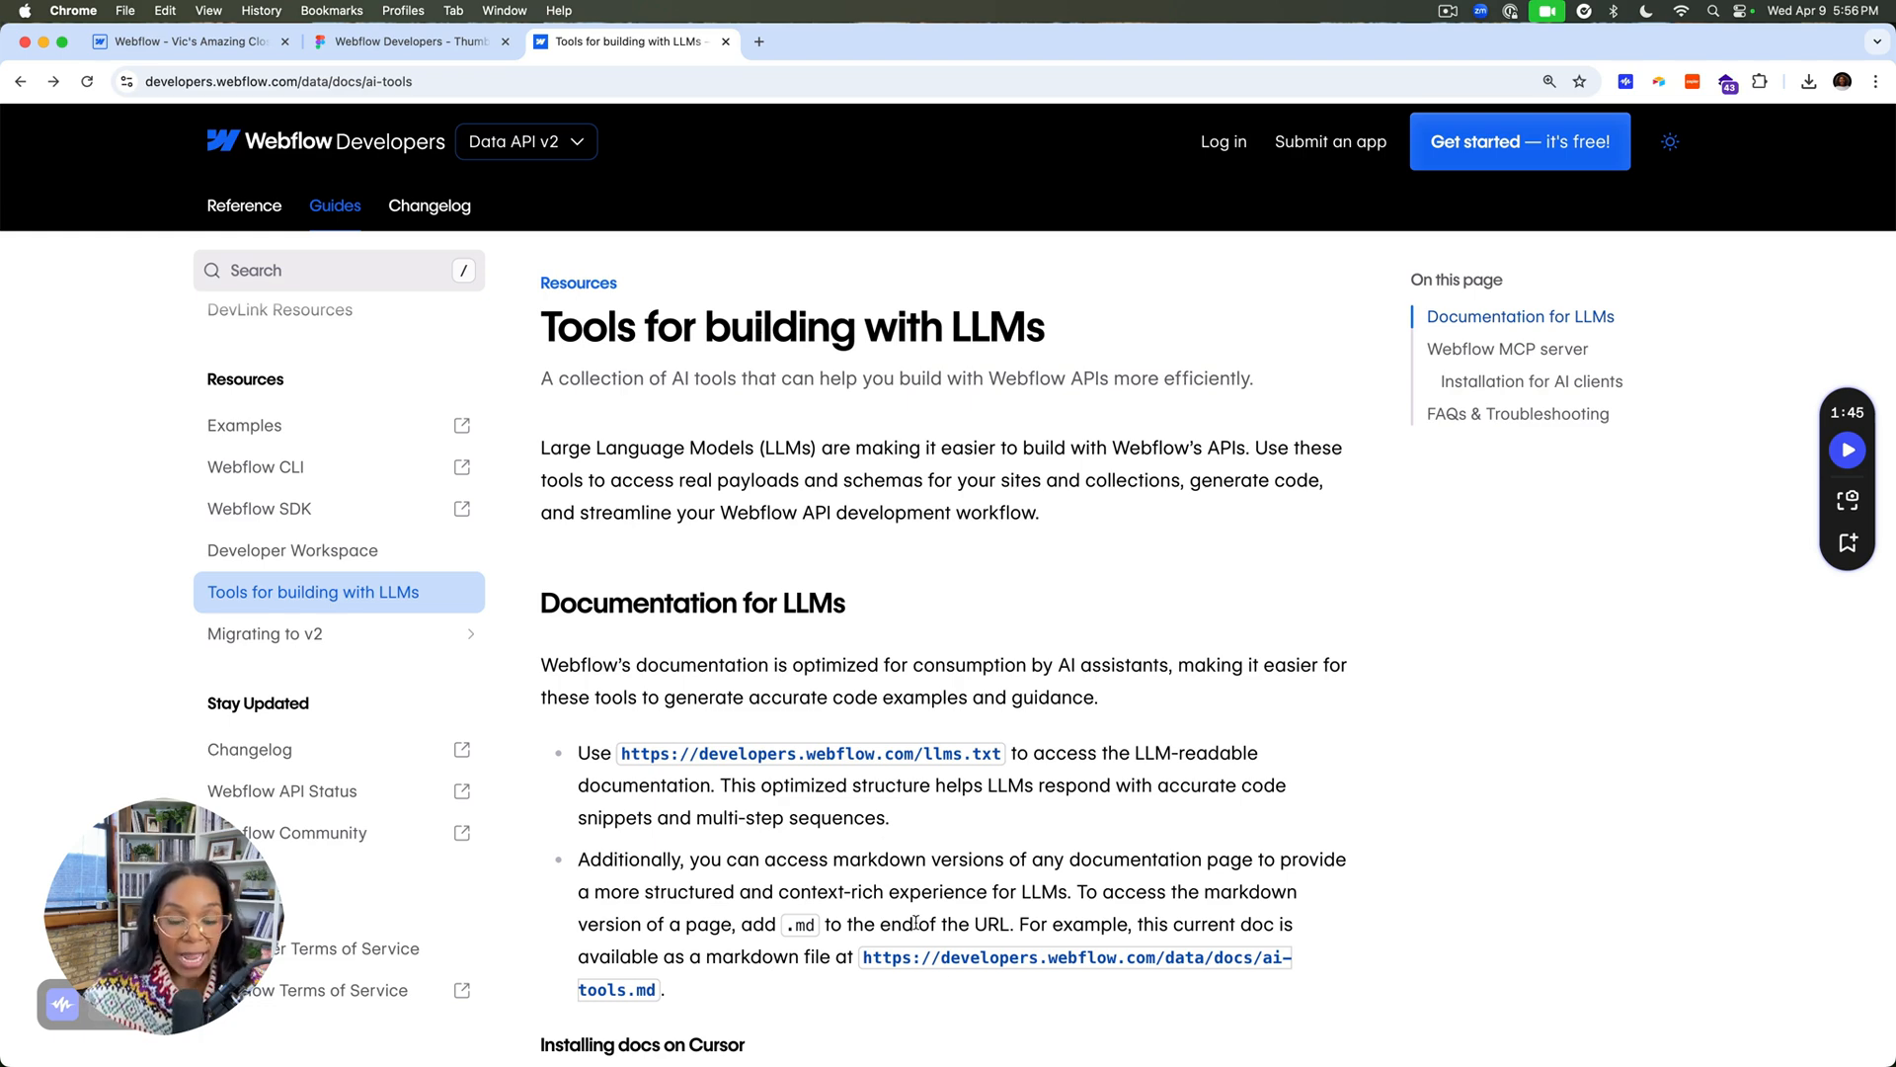
Step: Scroll the LLM tools docs page down to the Installation for AI clients section
{"action": "scroll", "scroll_direction": "down", "scroll_amount": 3}
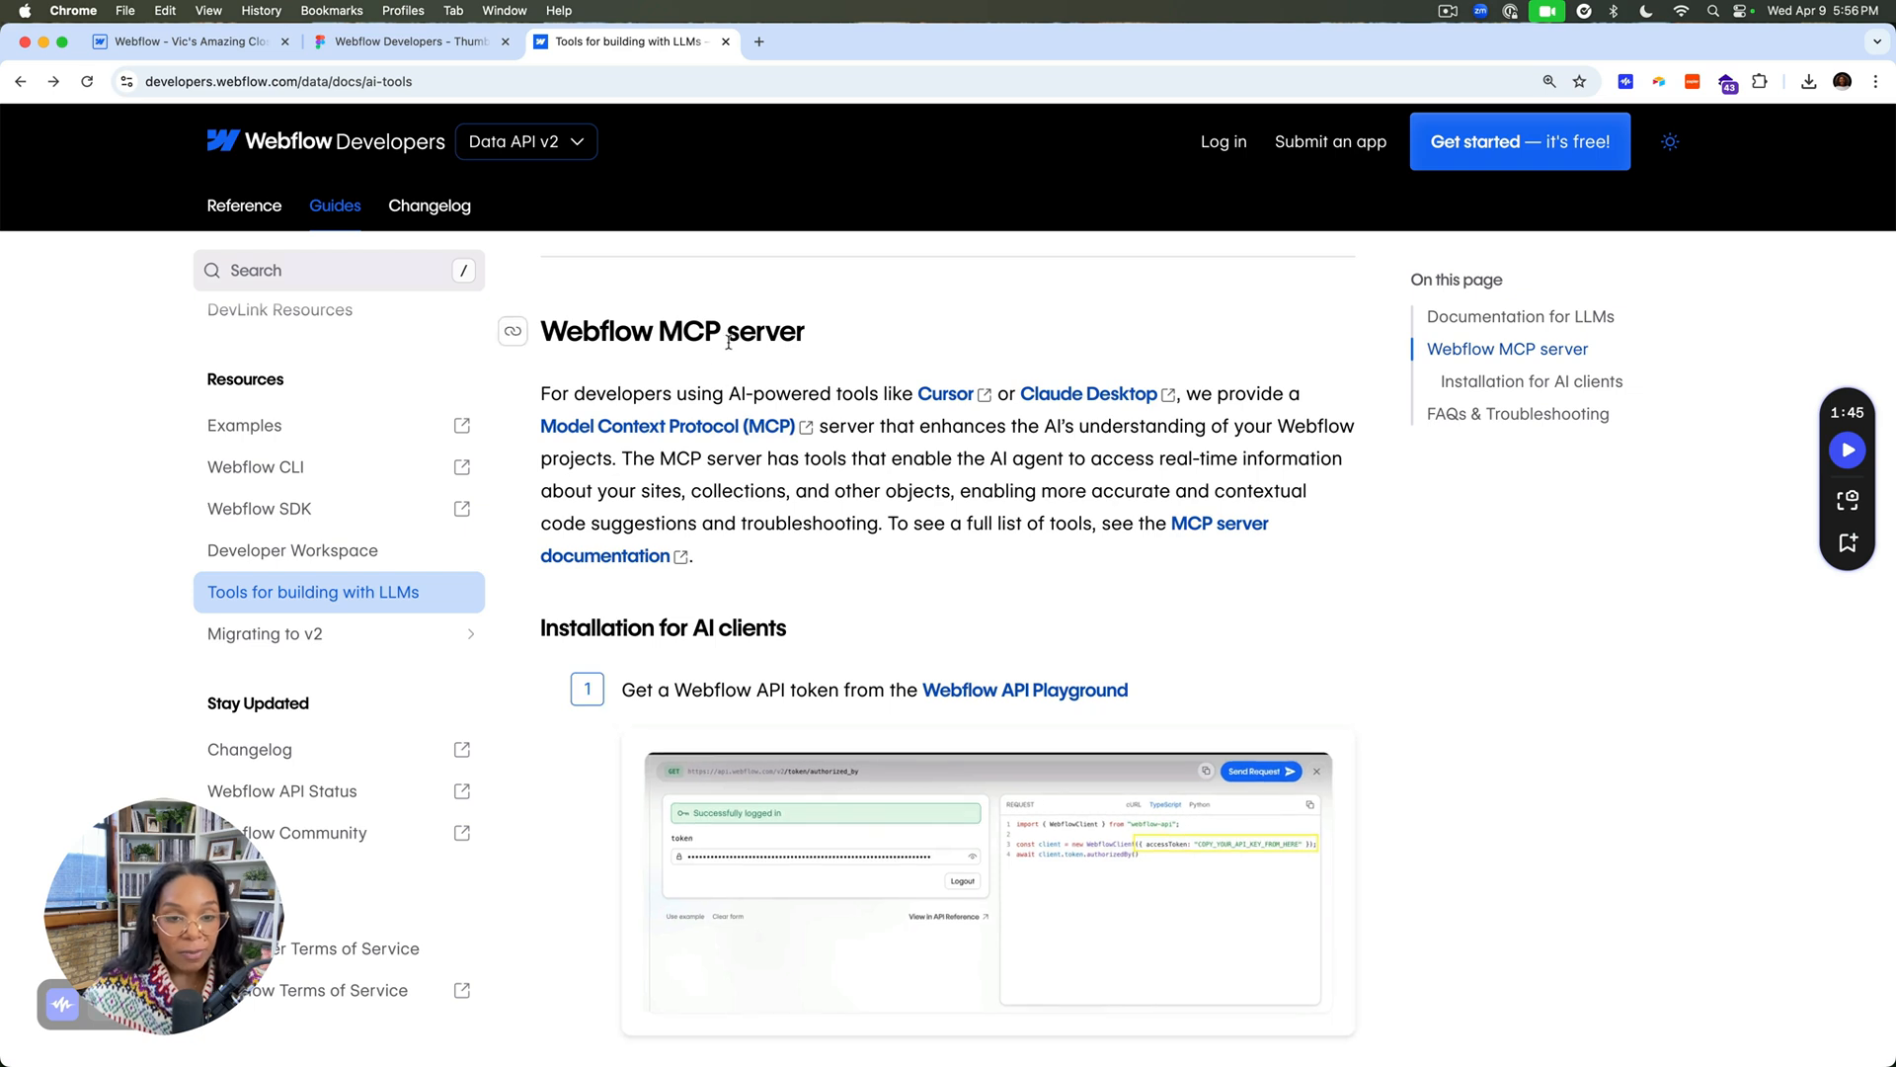
{"action": "mouse_move", "coordinate": [707, 626]}
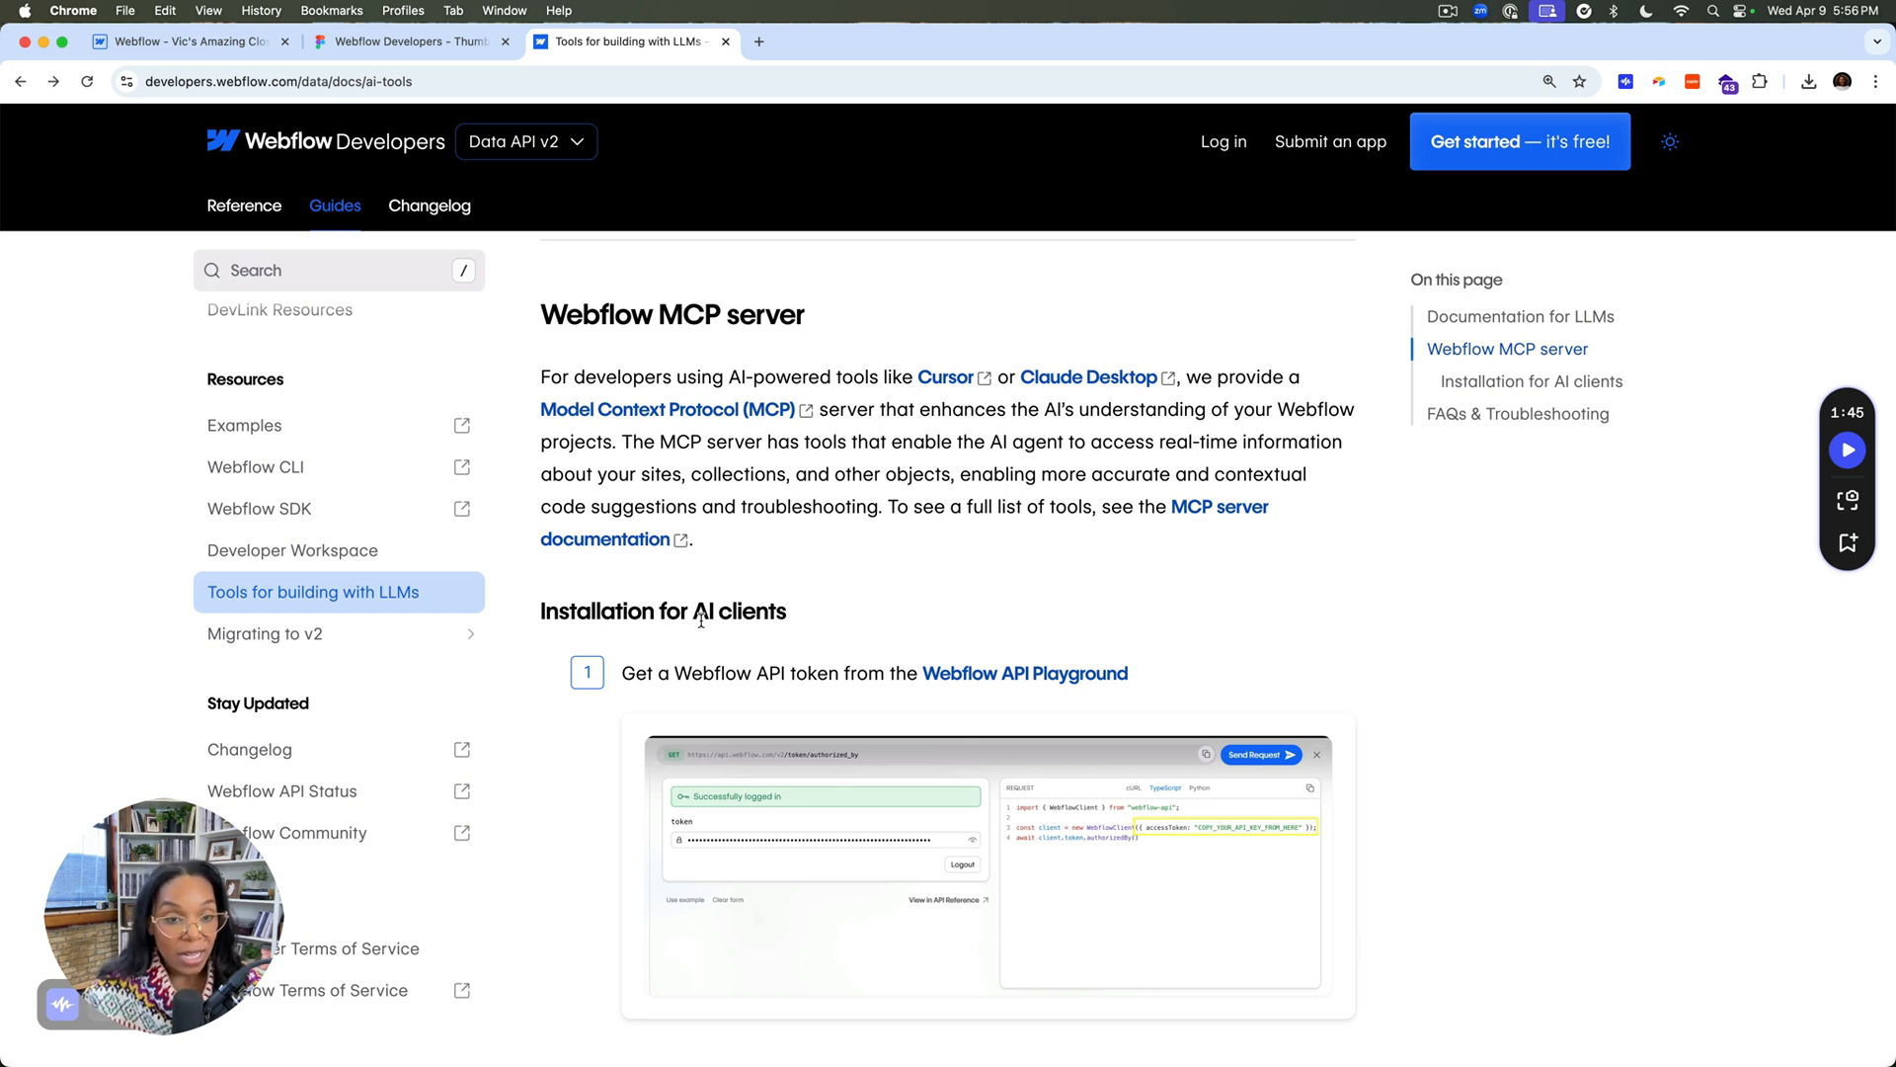
{"action": "scroll", "scroll_direction": "down", "scroll_amount": 3}
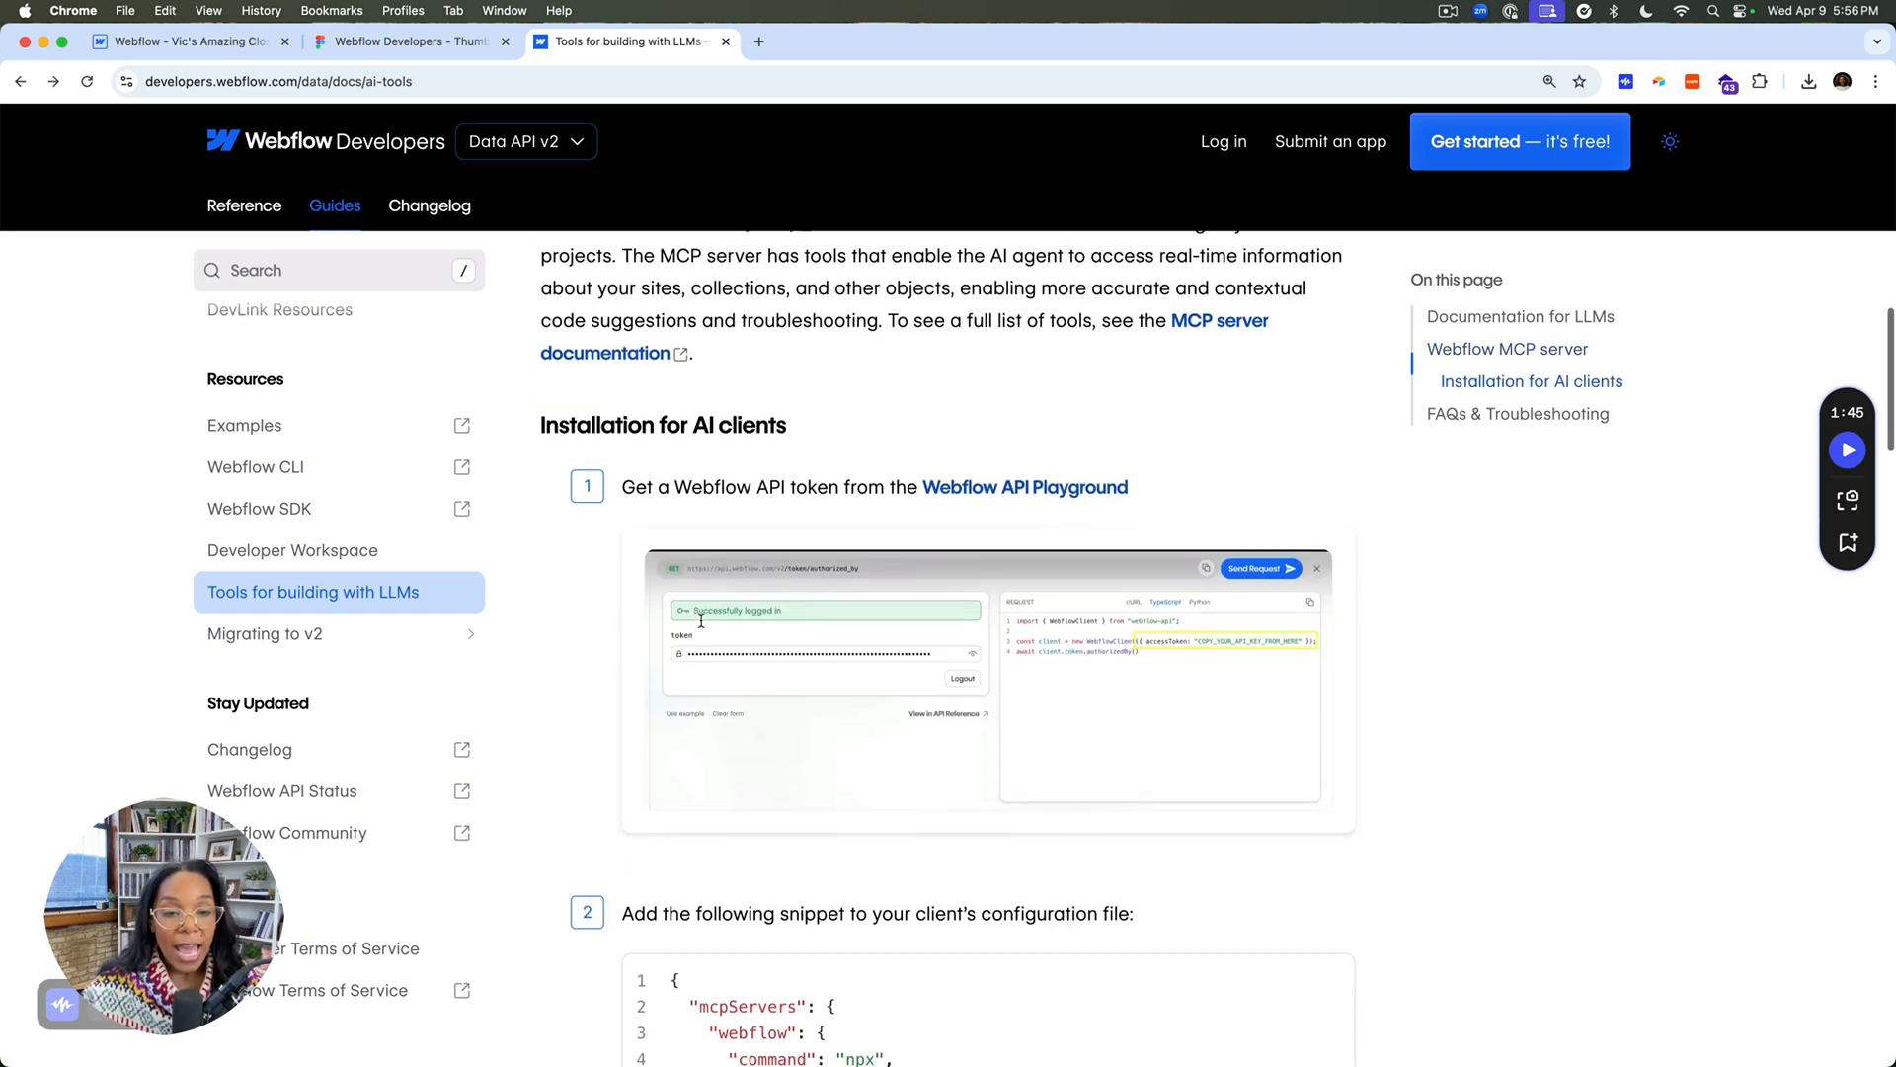
{"action": "mouse_move", "coordinate": [990, 498]}
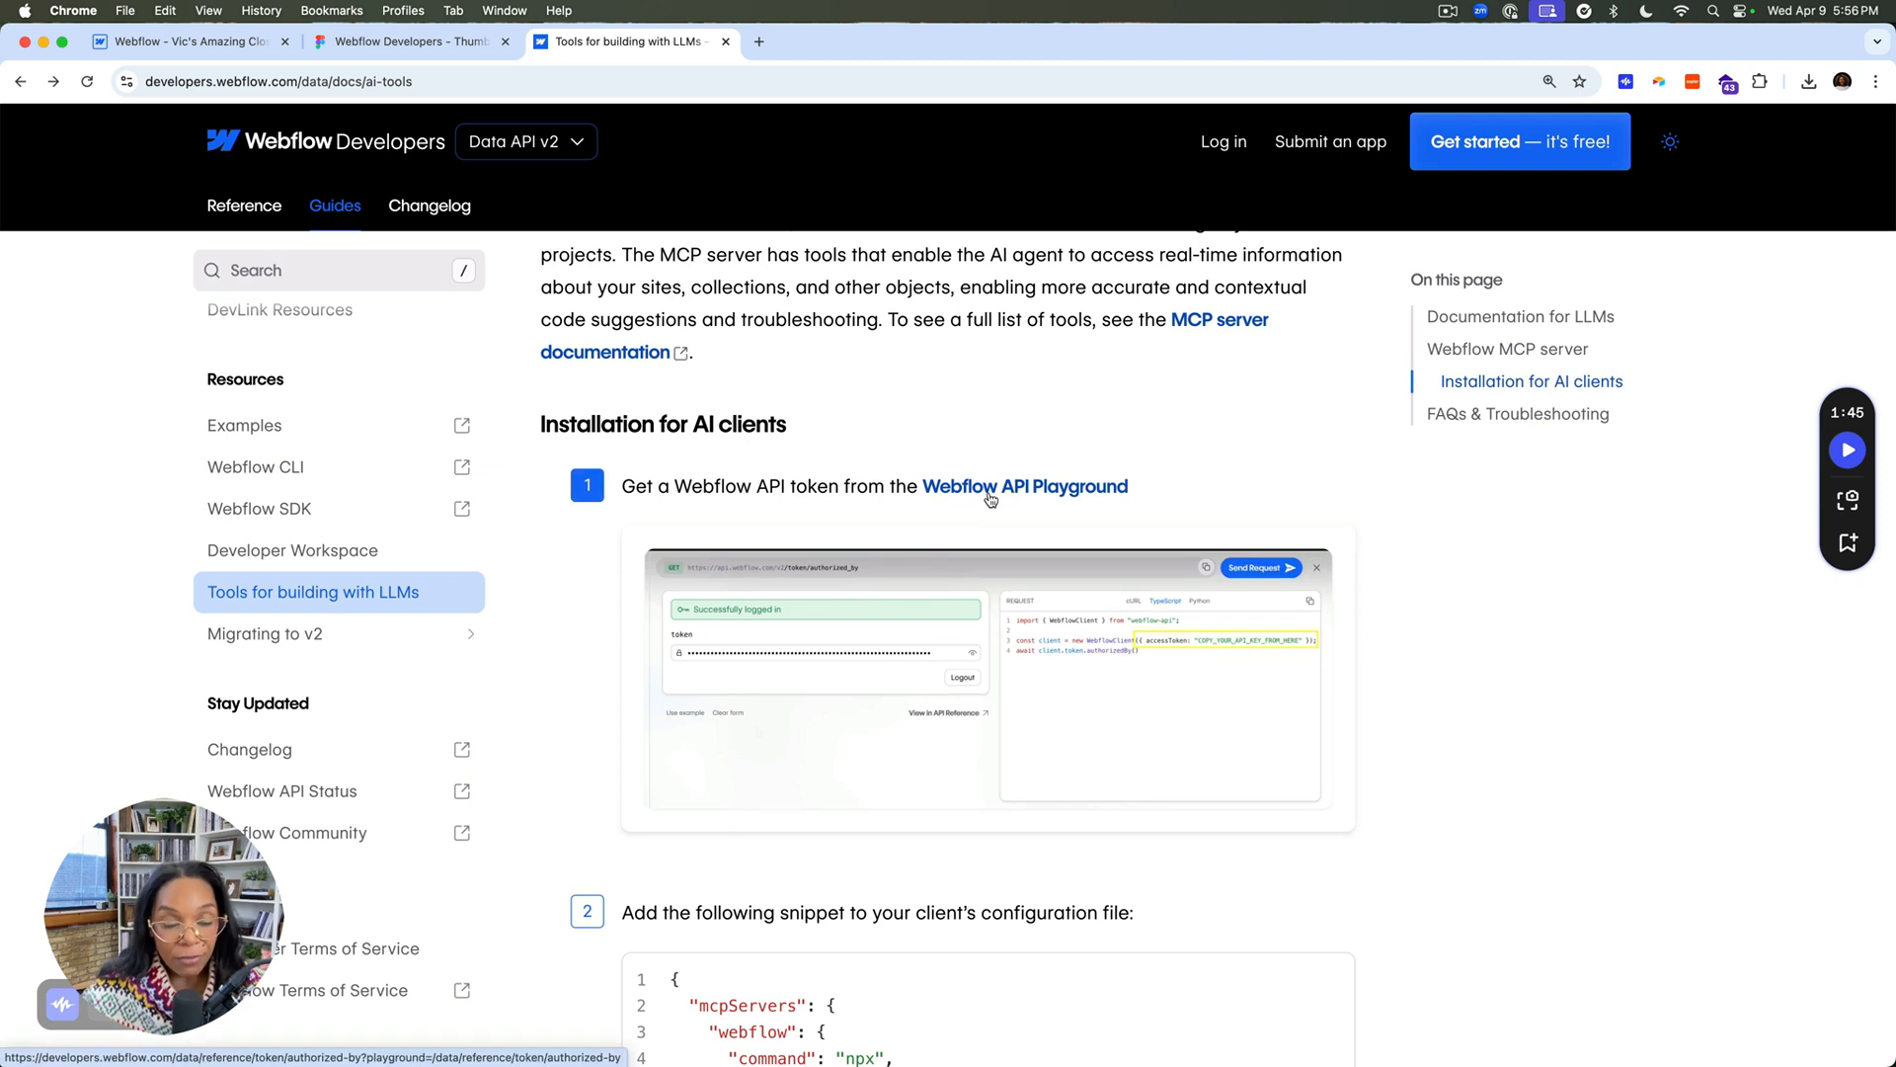
Step: Launch the interactive API Playground for Get Authorization User Info in a new tab
{"action": "left_click", "coordinate": [1025, 486]}
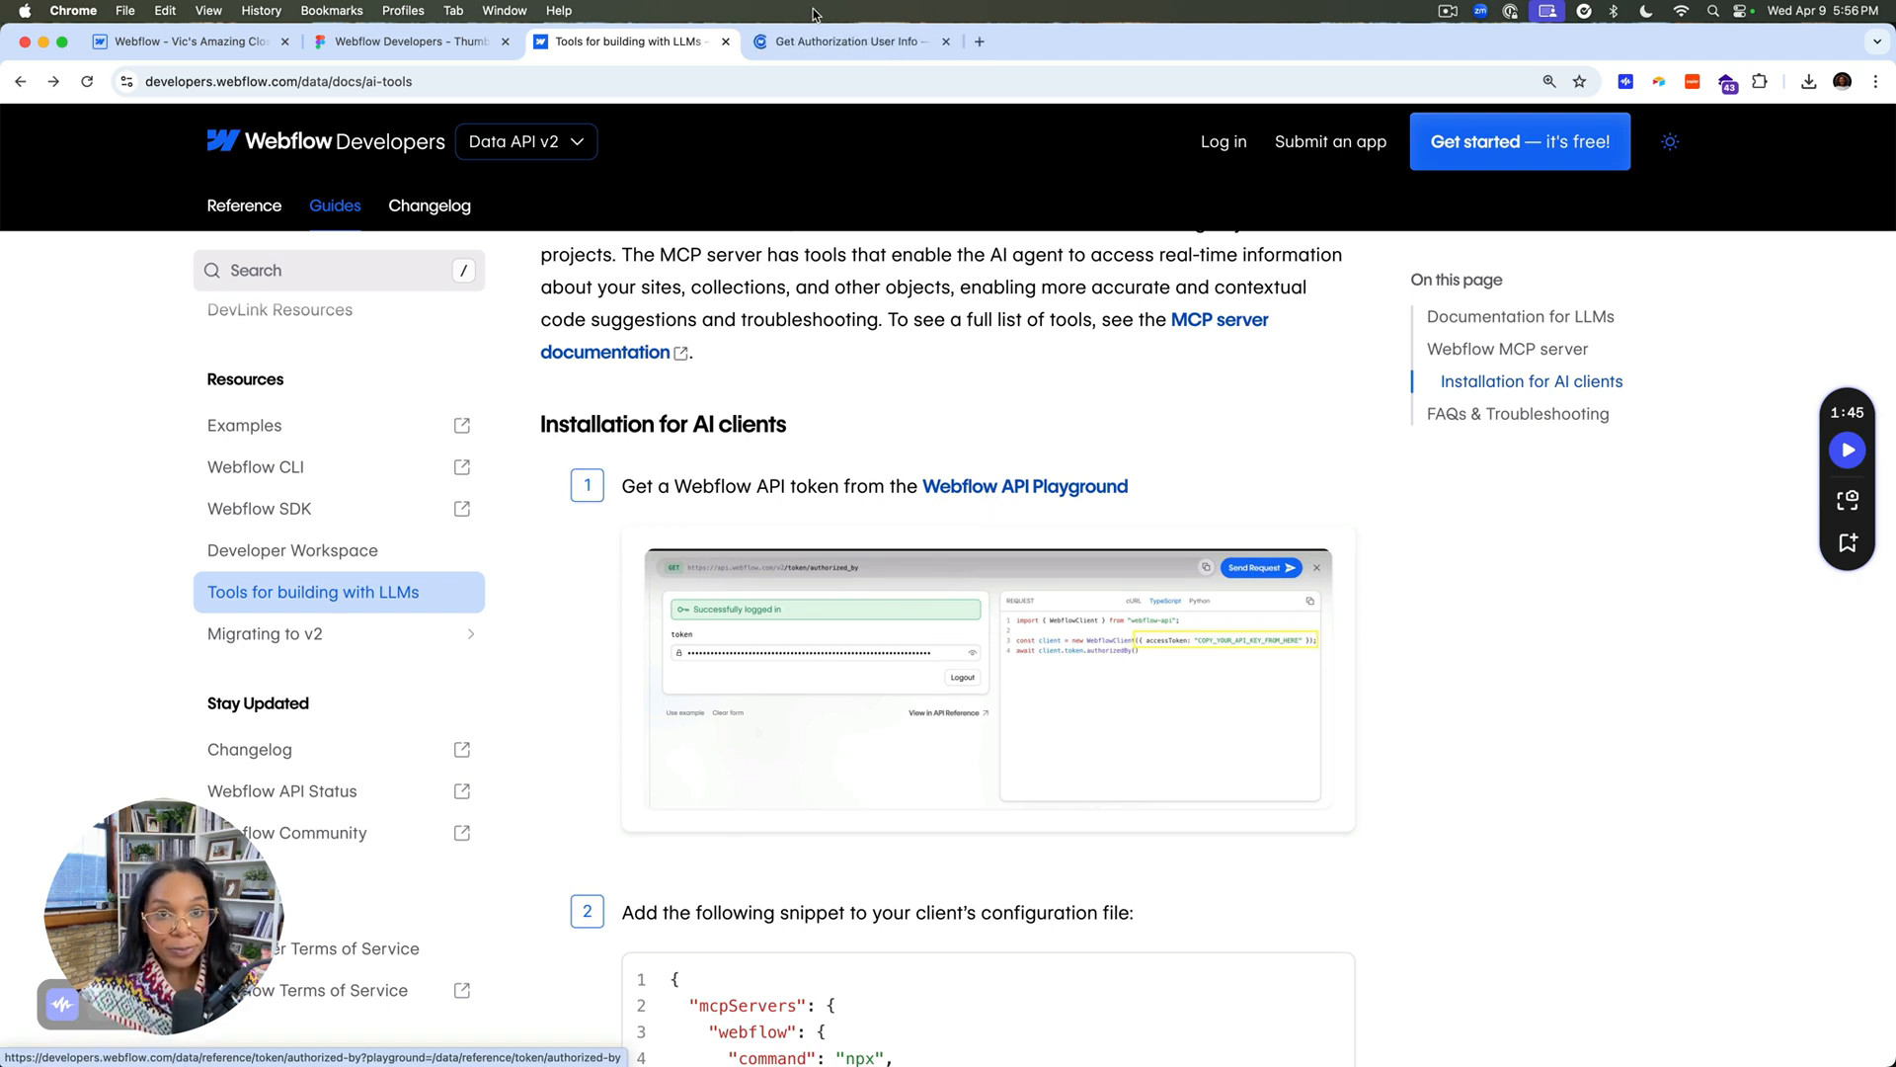
{"action": "left_click", "coordinate": [848, 41]}
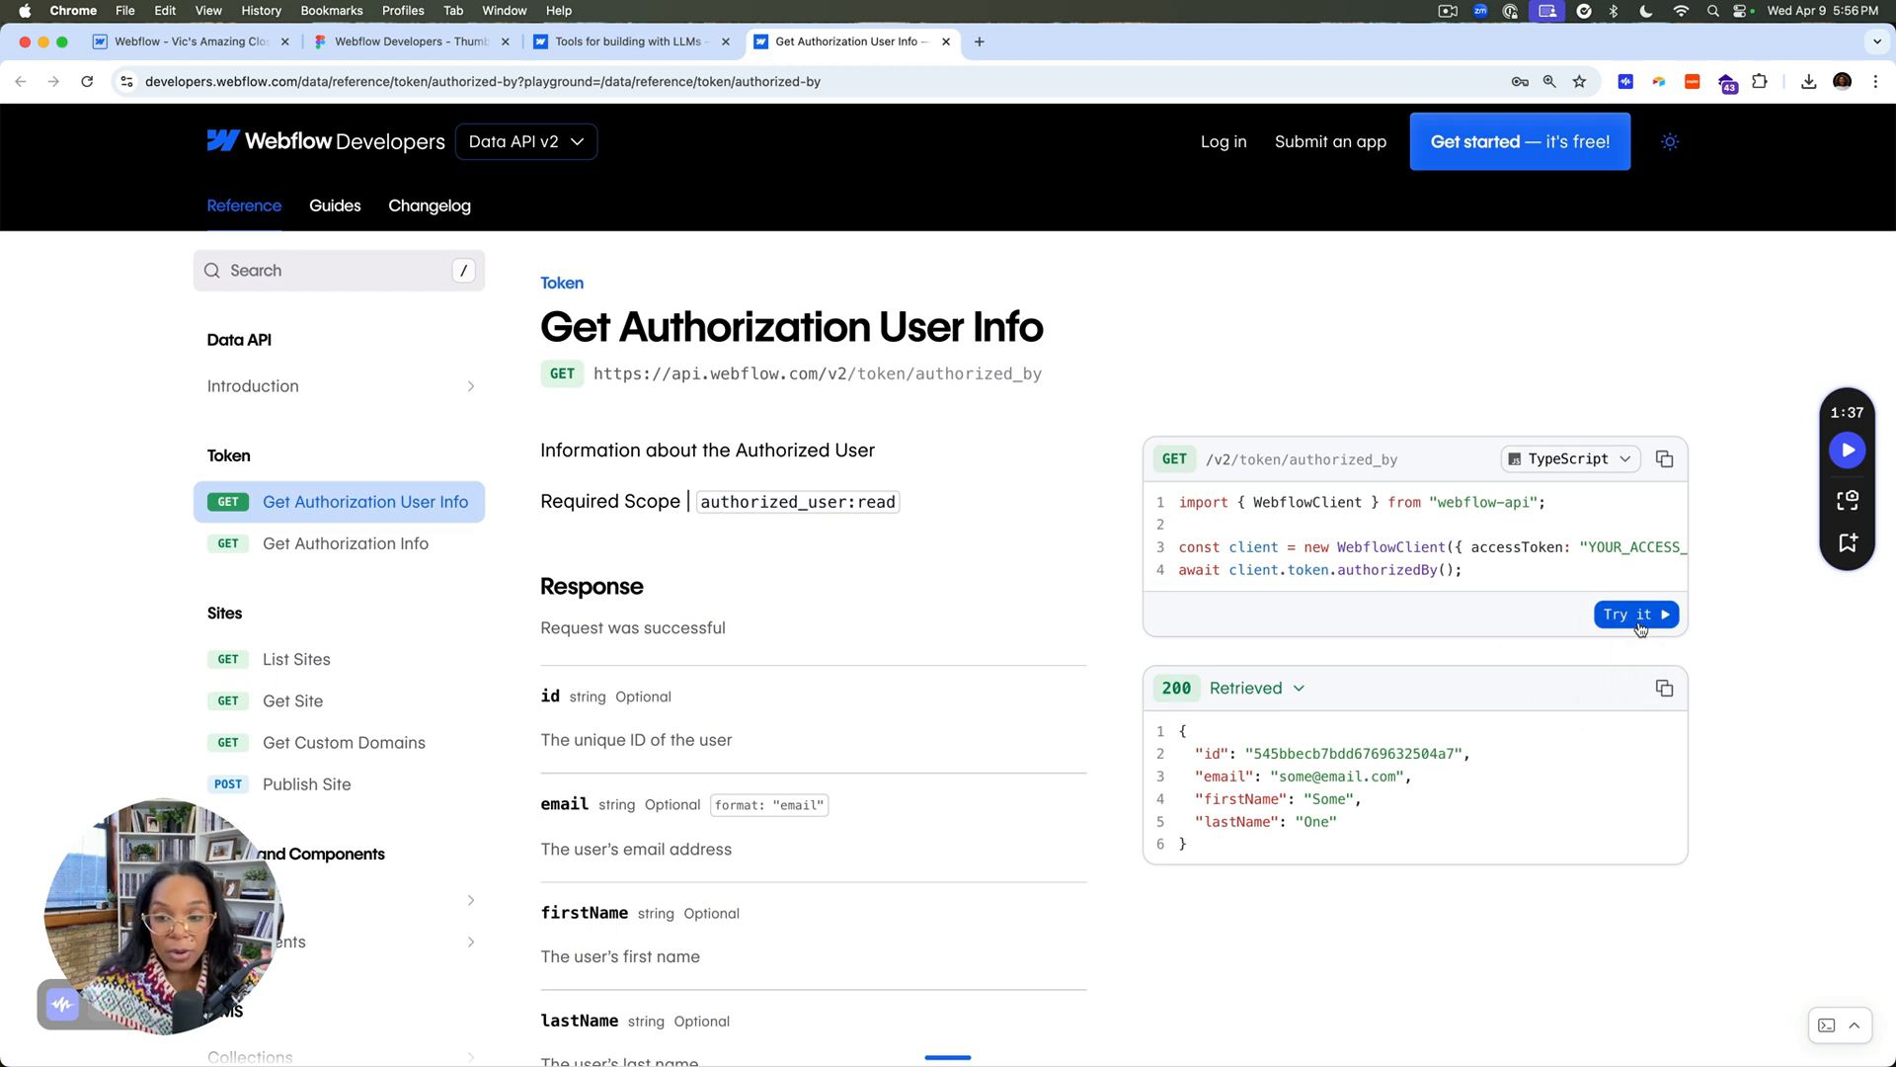
{"action": "left_click", "coordinate": [1633, 612]}
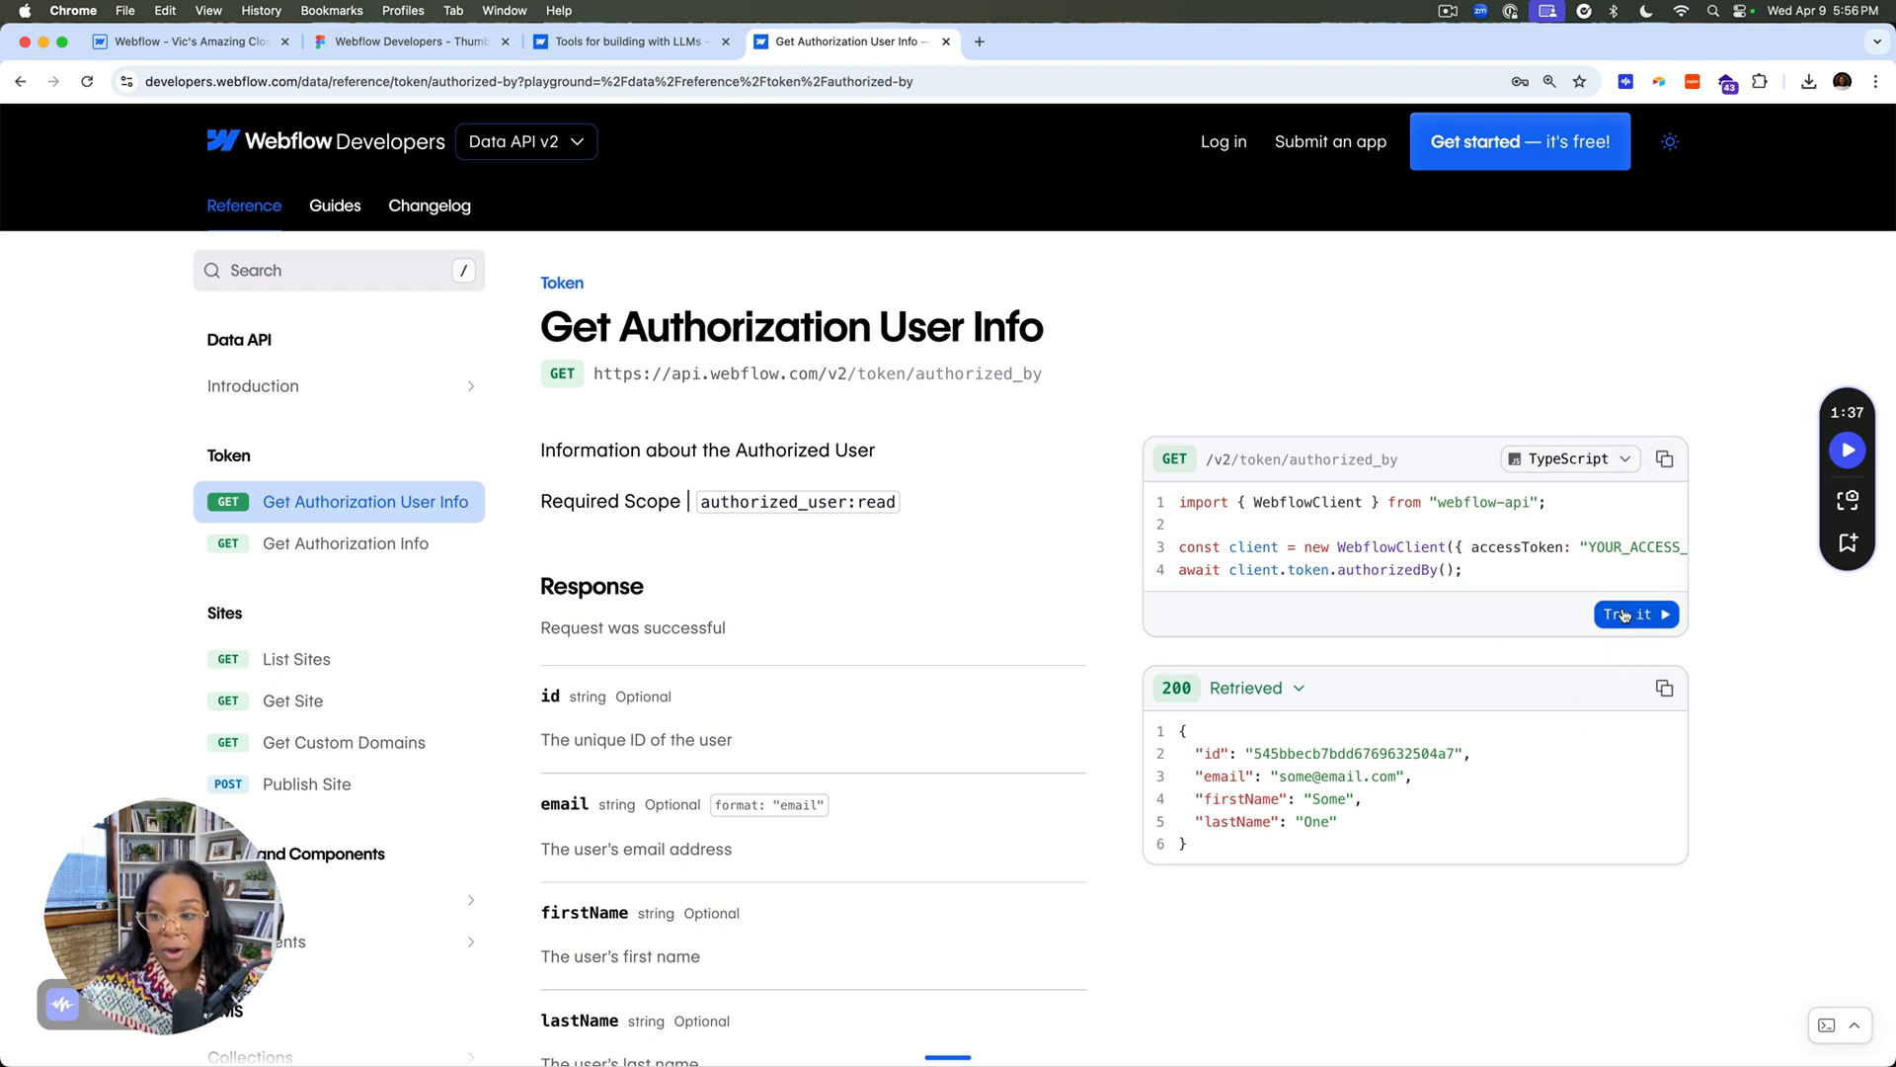
{"action": "left_click", "coordinate": [1635, 615]}
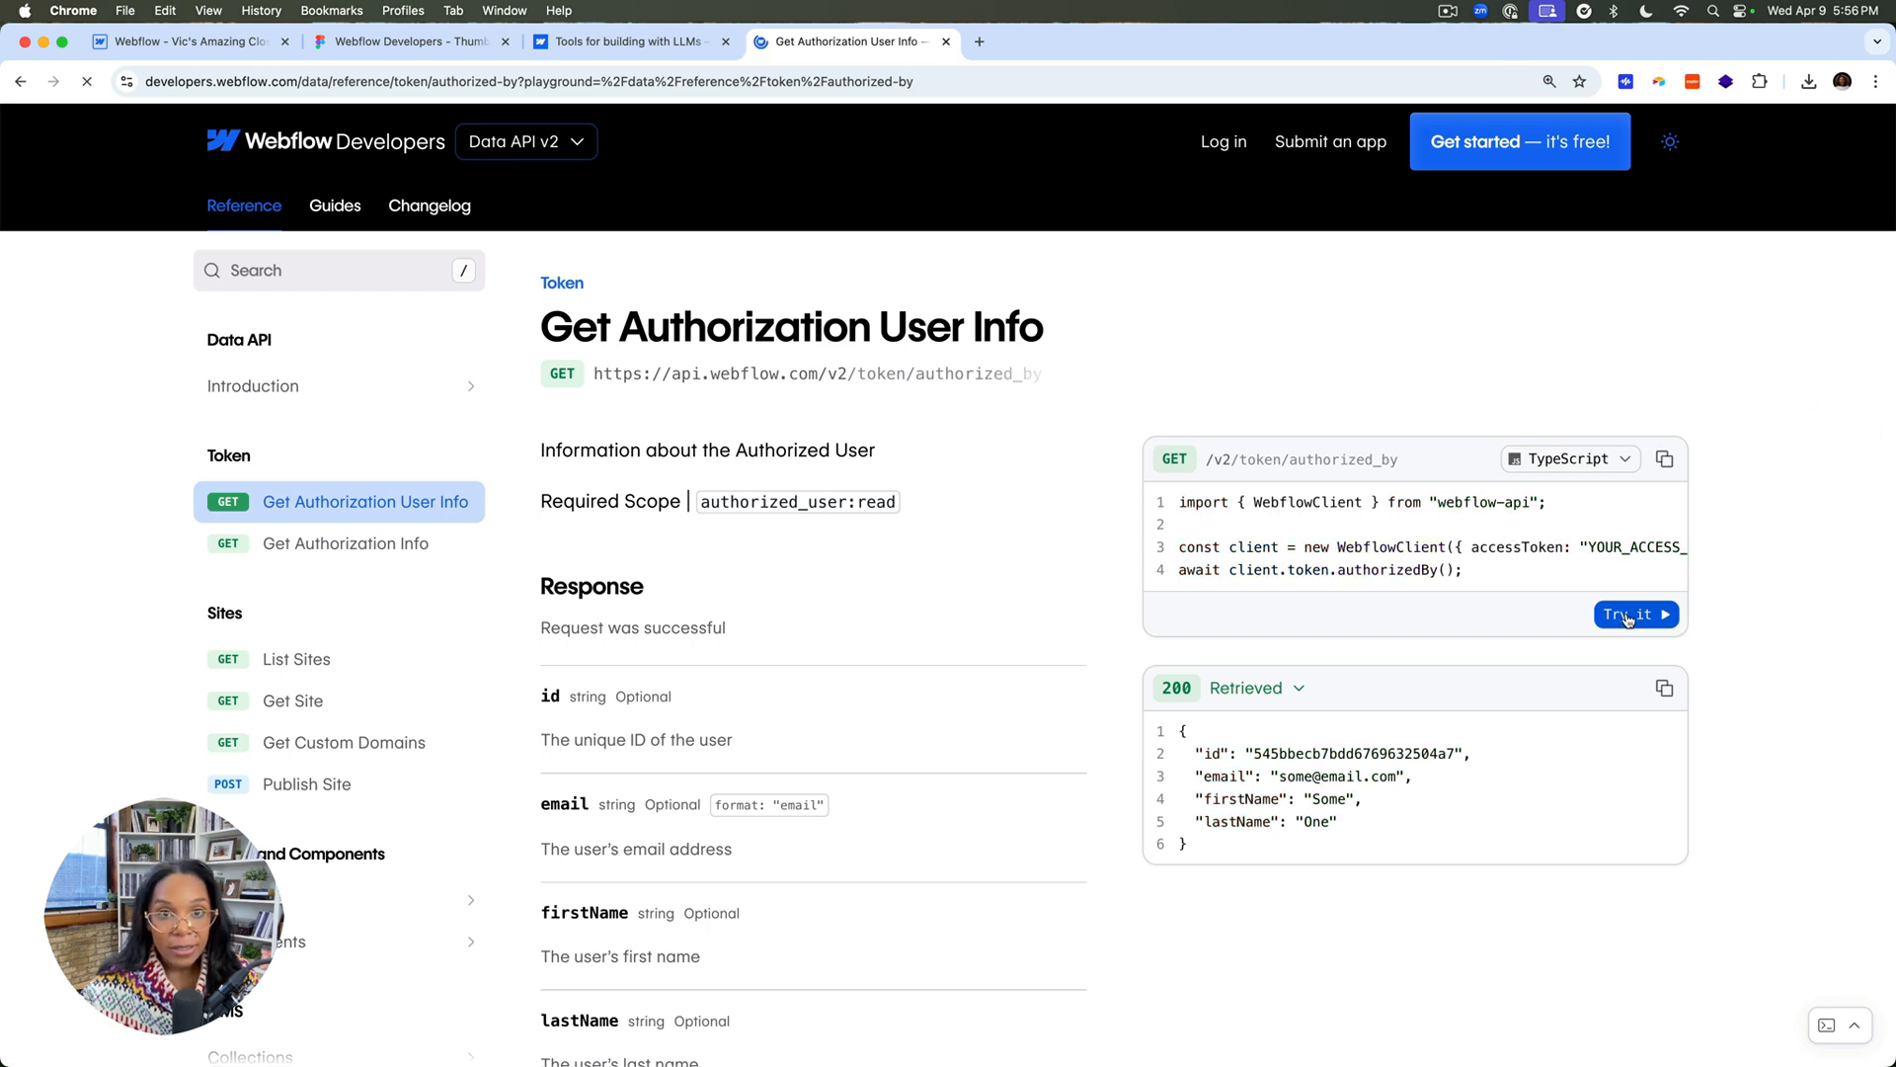
{"action": "left_click", "coordinate": [1629, 614]}
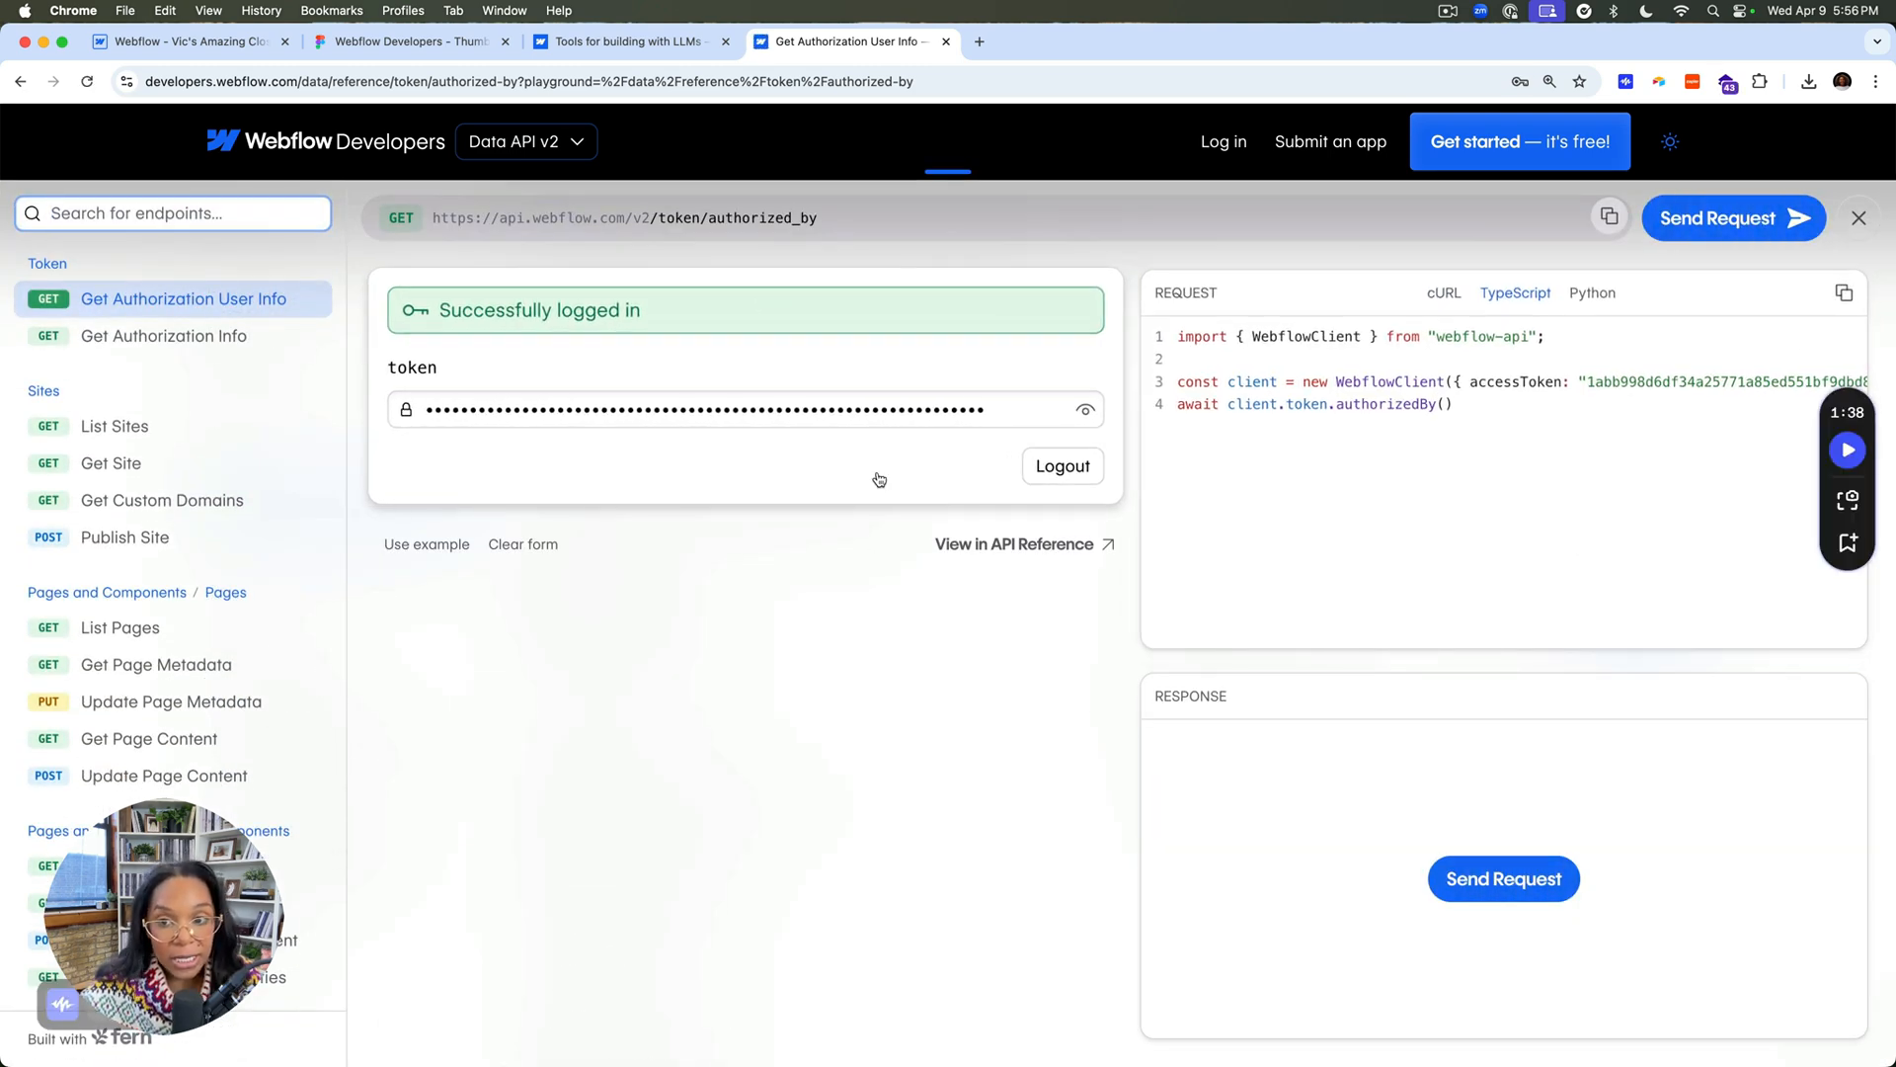
Step: Show the request as cURL and copy the populated API token from it
{"action": "left_click", "coordinate": [1441, 288]}
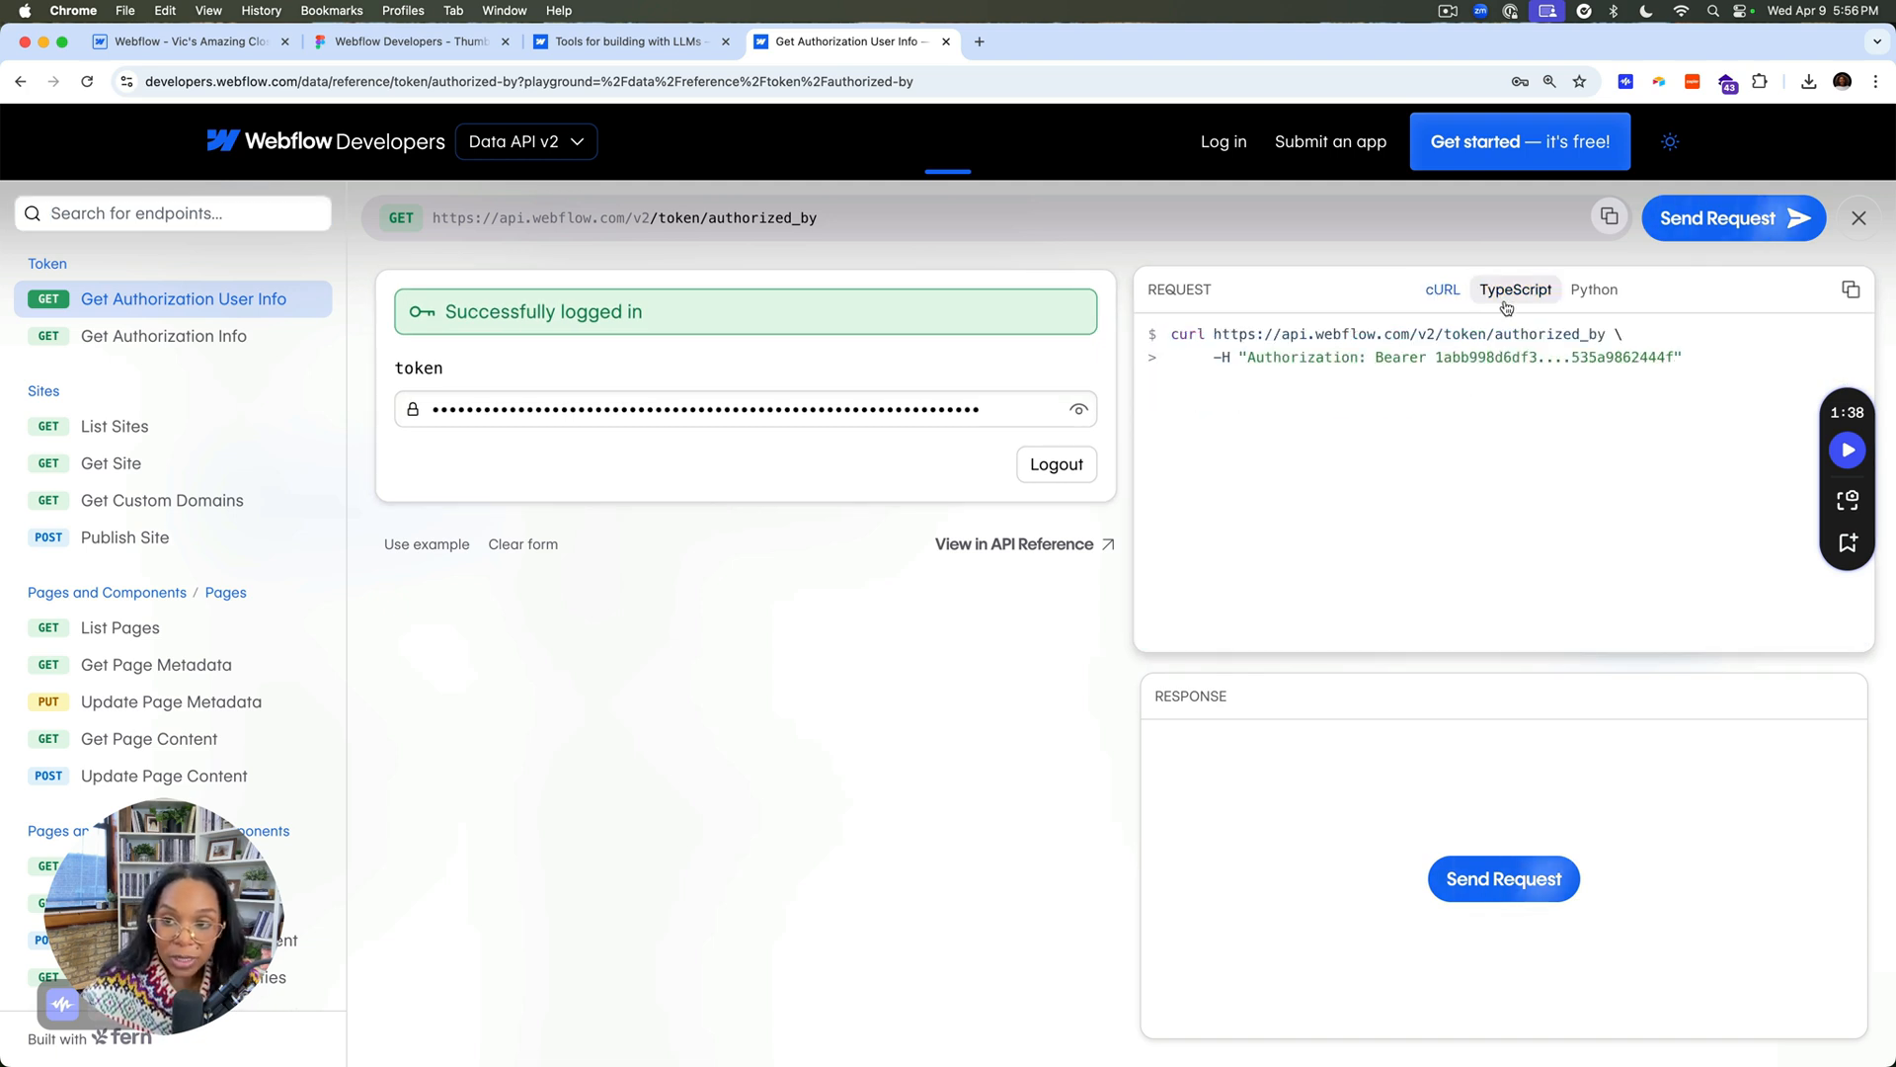
{"action": "right_click", "coordinate": [1390, 358]}
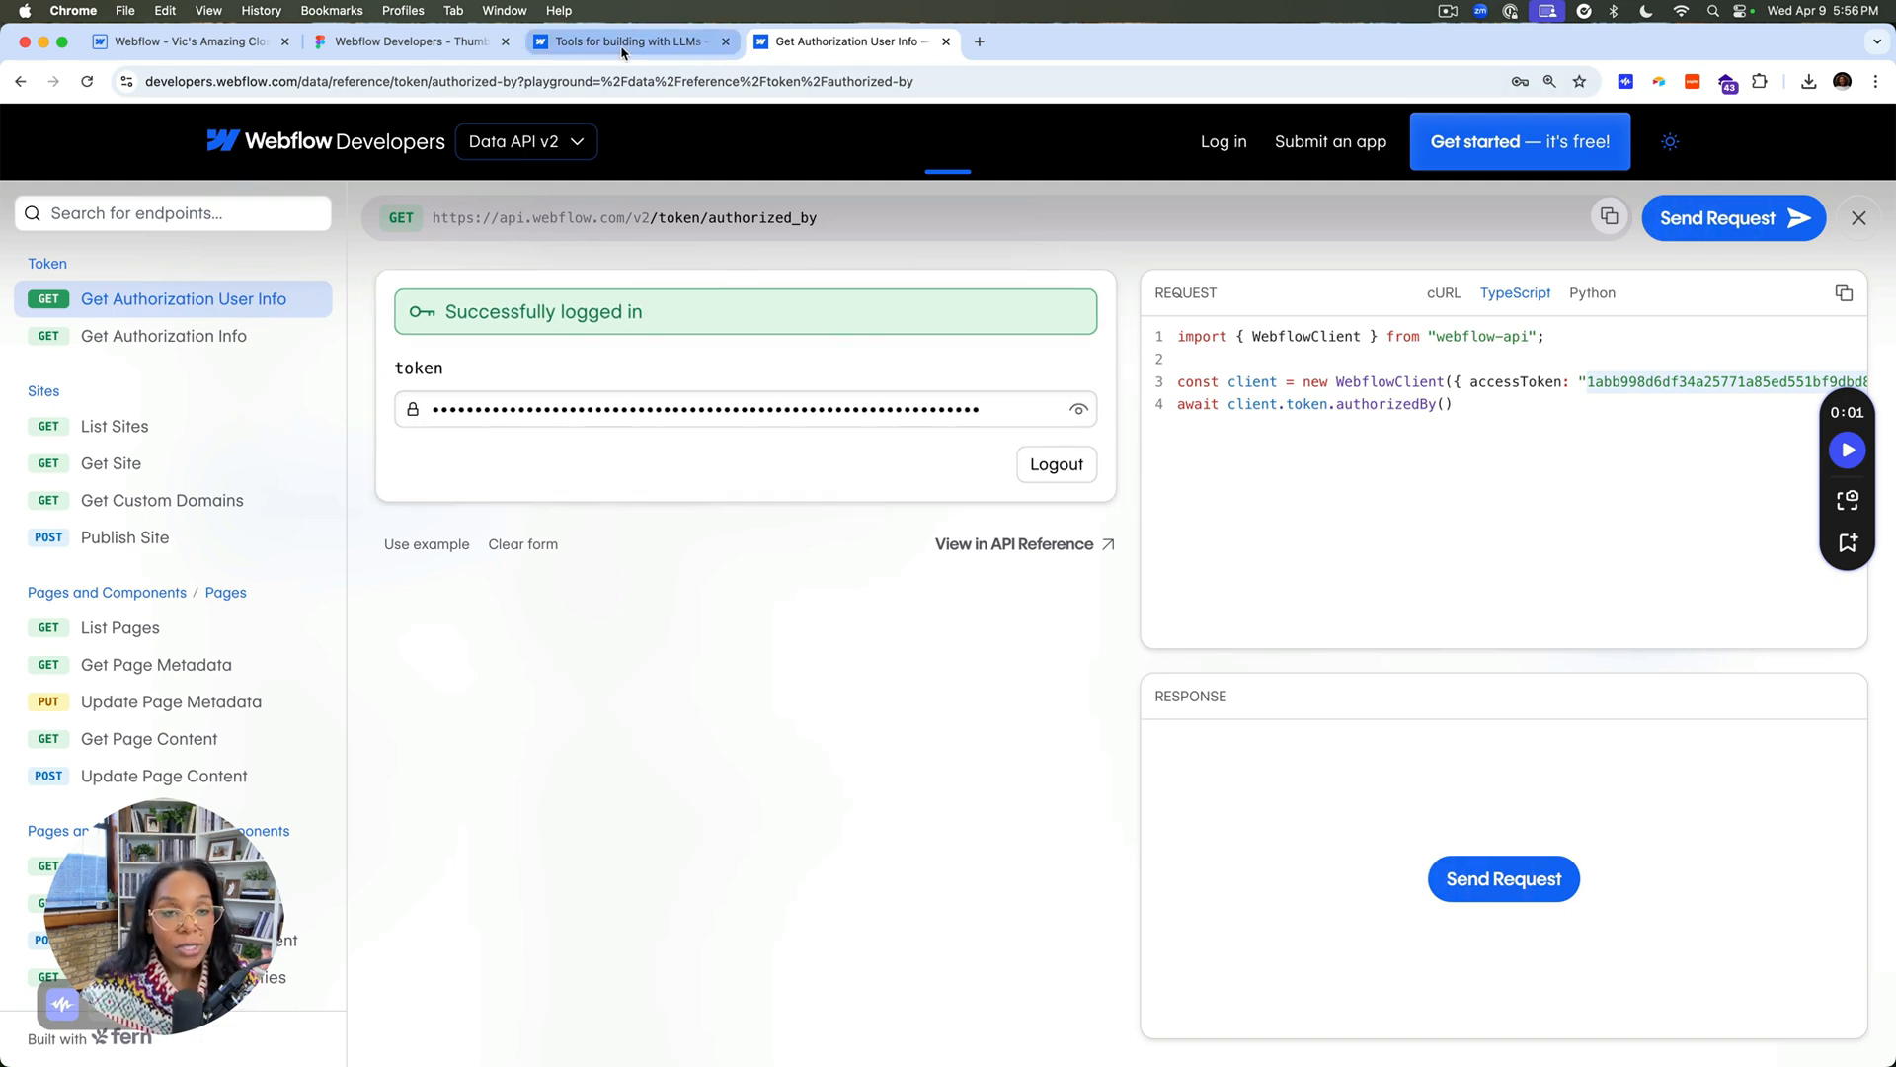
Step: Return to the docs tab for the MCP config snippet, then switch to Cursor
{"action": "left_click", "coordinate": [623, 41]}
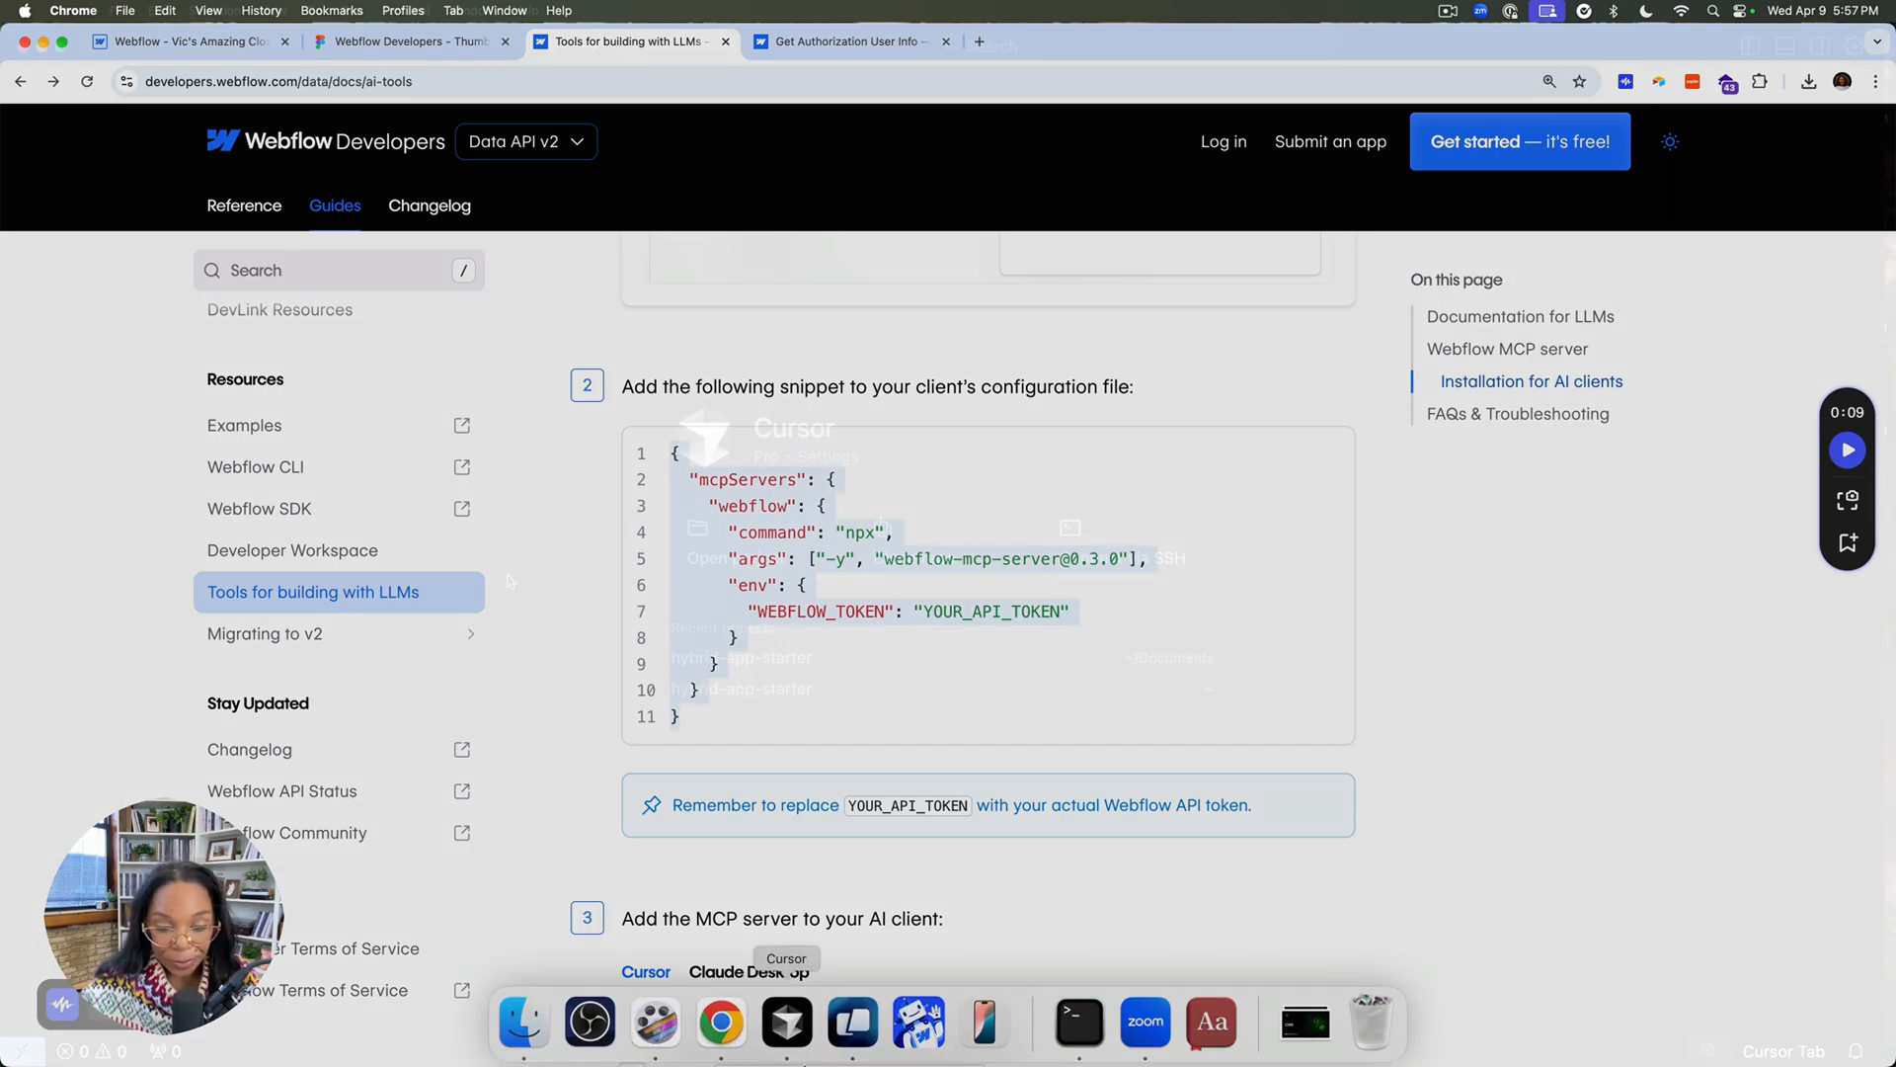
{"action": "left_click", "coordinate": [784, 1021]}
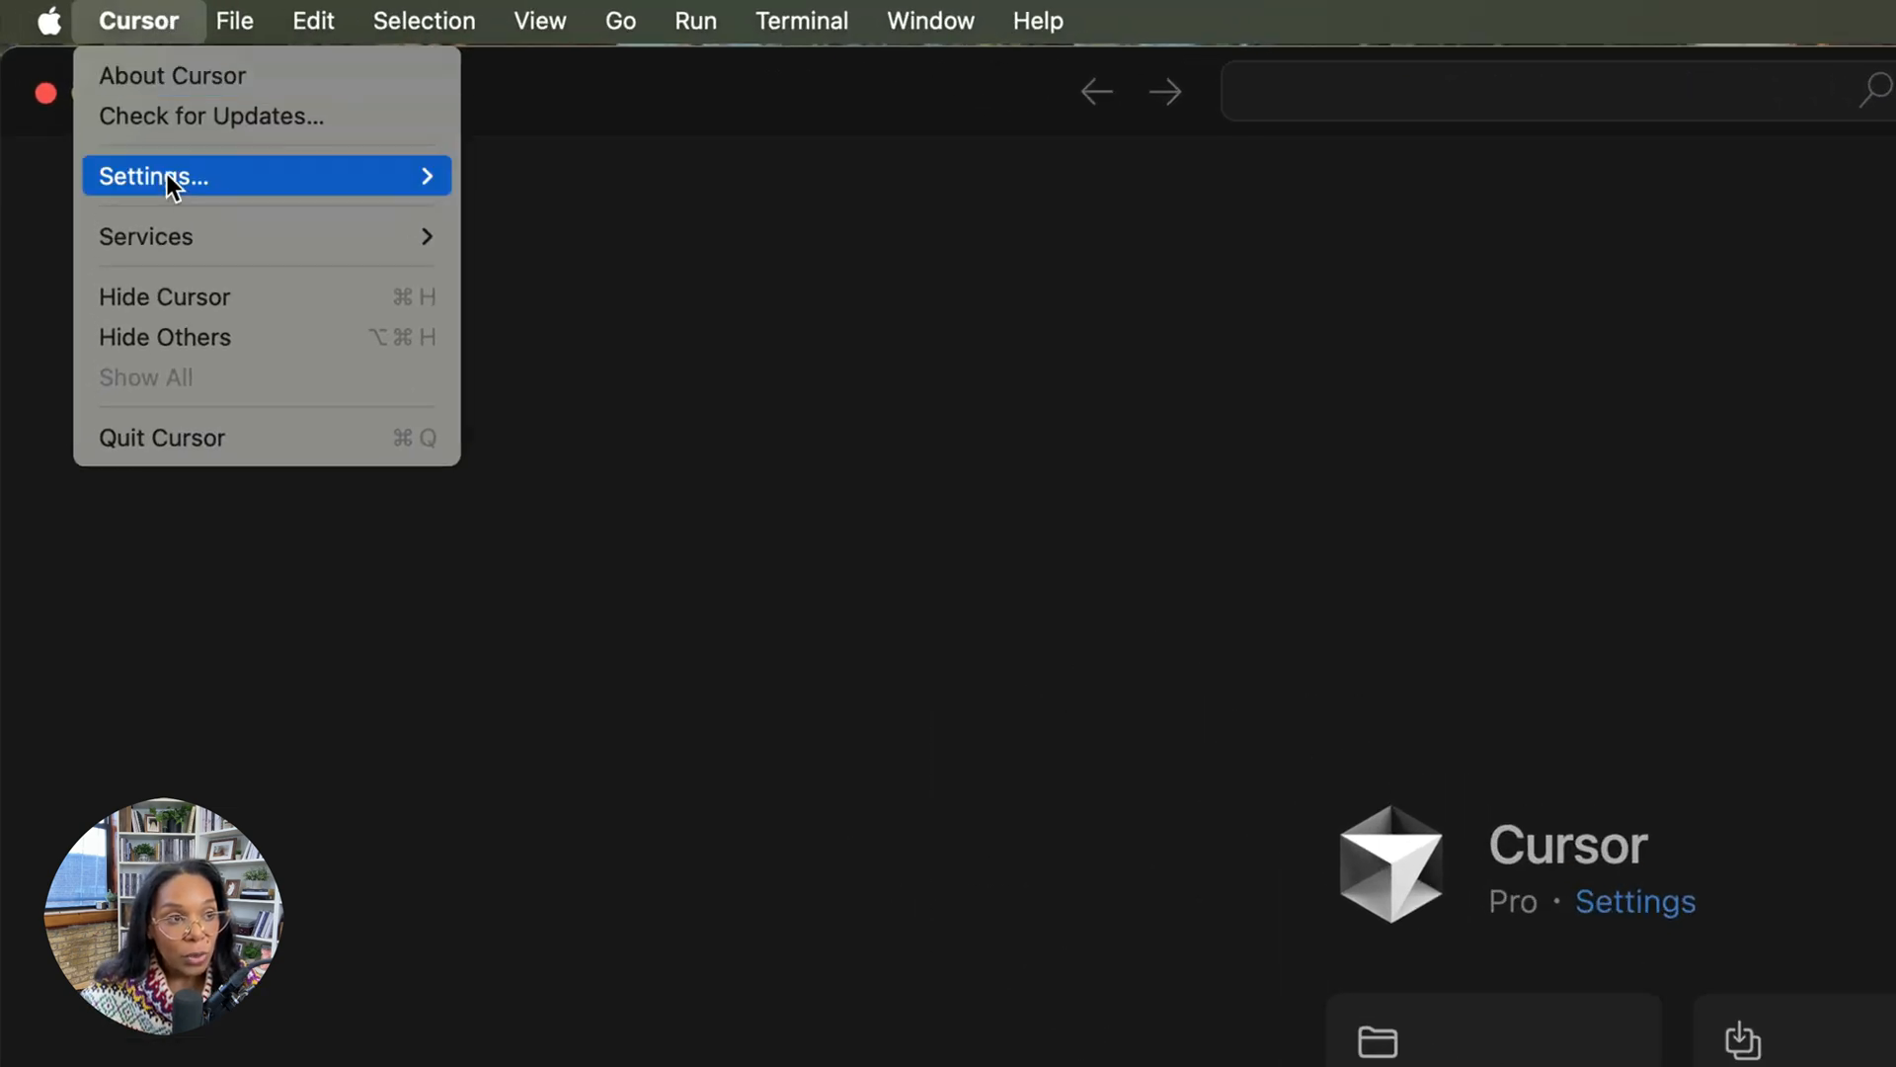
Step: Add a global webflow MCP server in mcp.json with YOUR_API_TOKEN replaced by the real token
{"action": "left_click", "coordinate": [152, 176]}
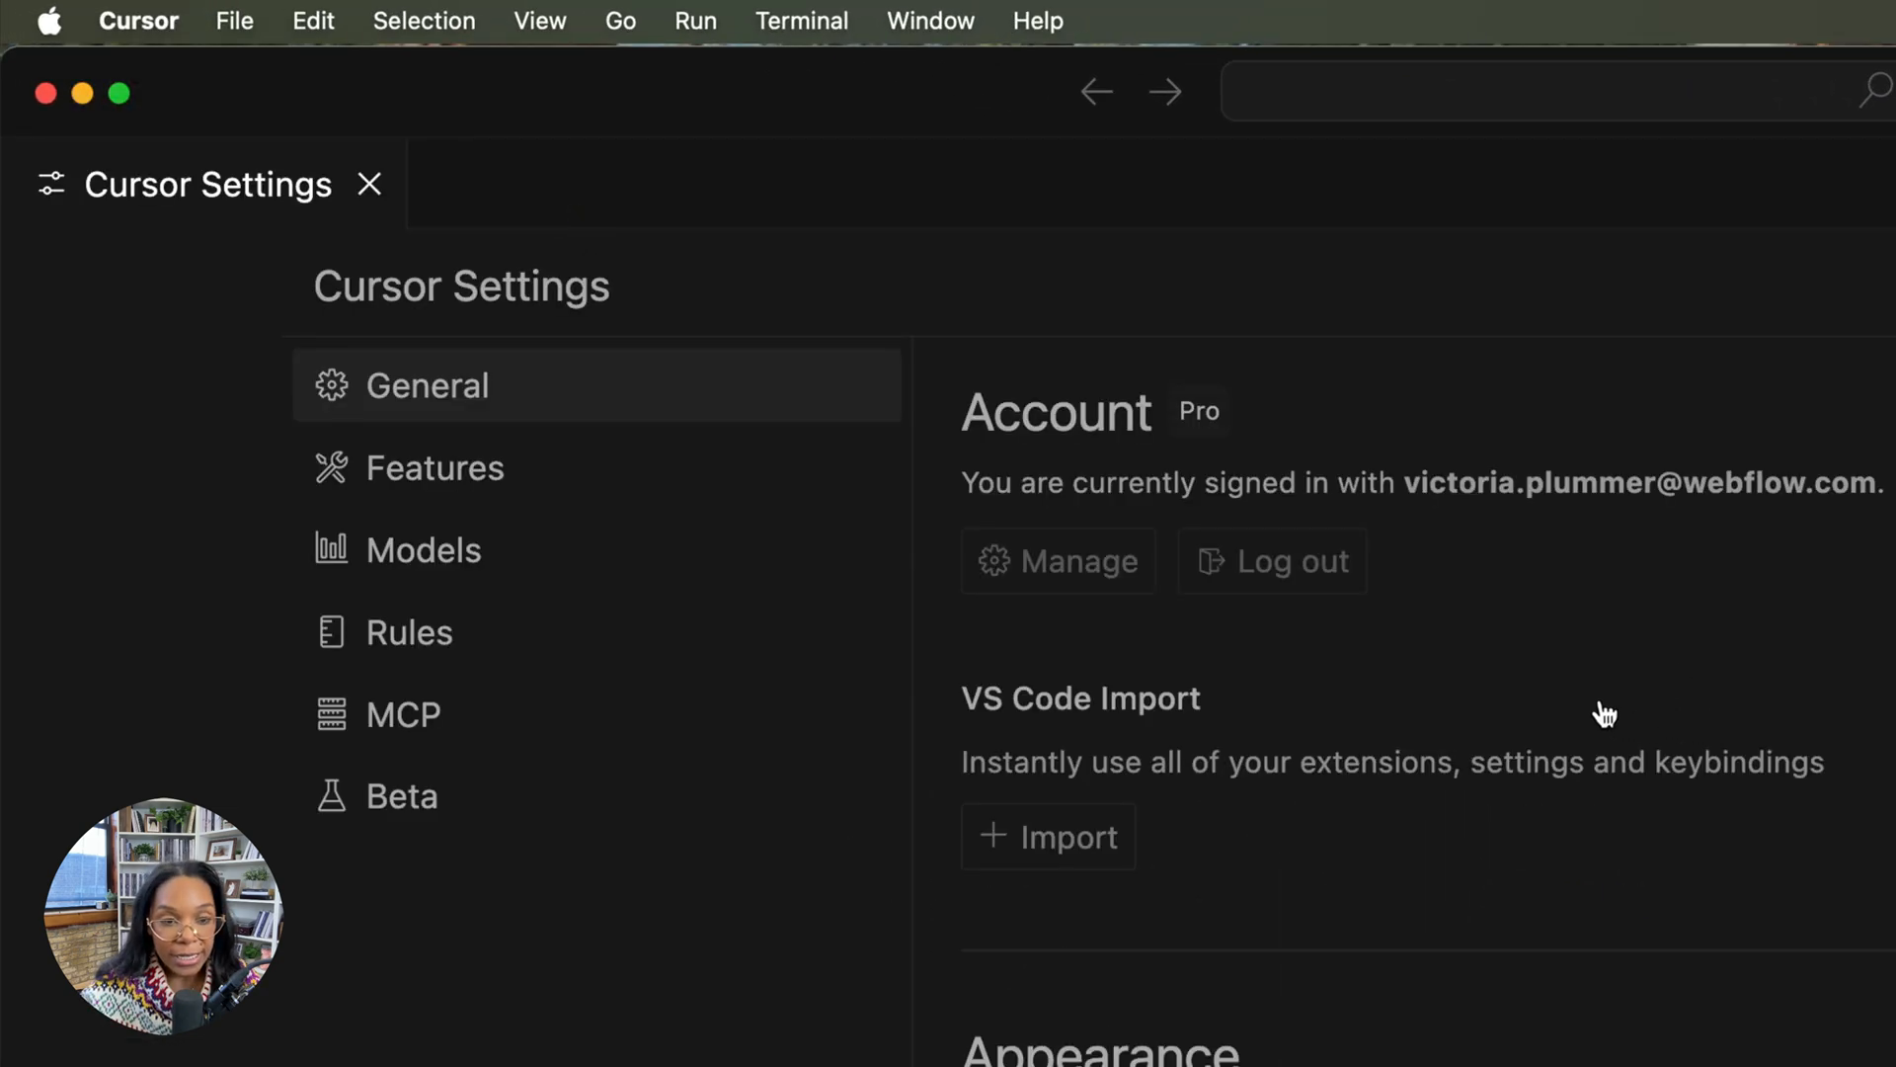
{"action": "left_click", "coordinate": [403, 714]}
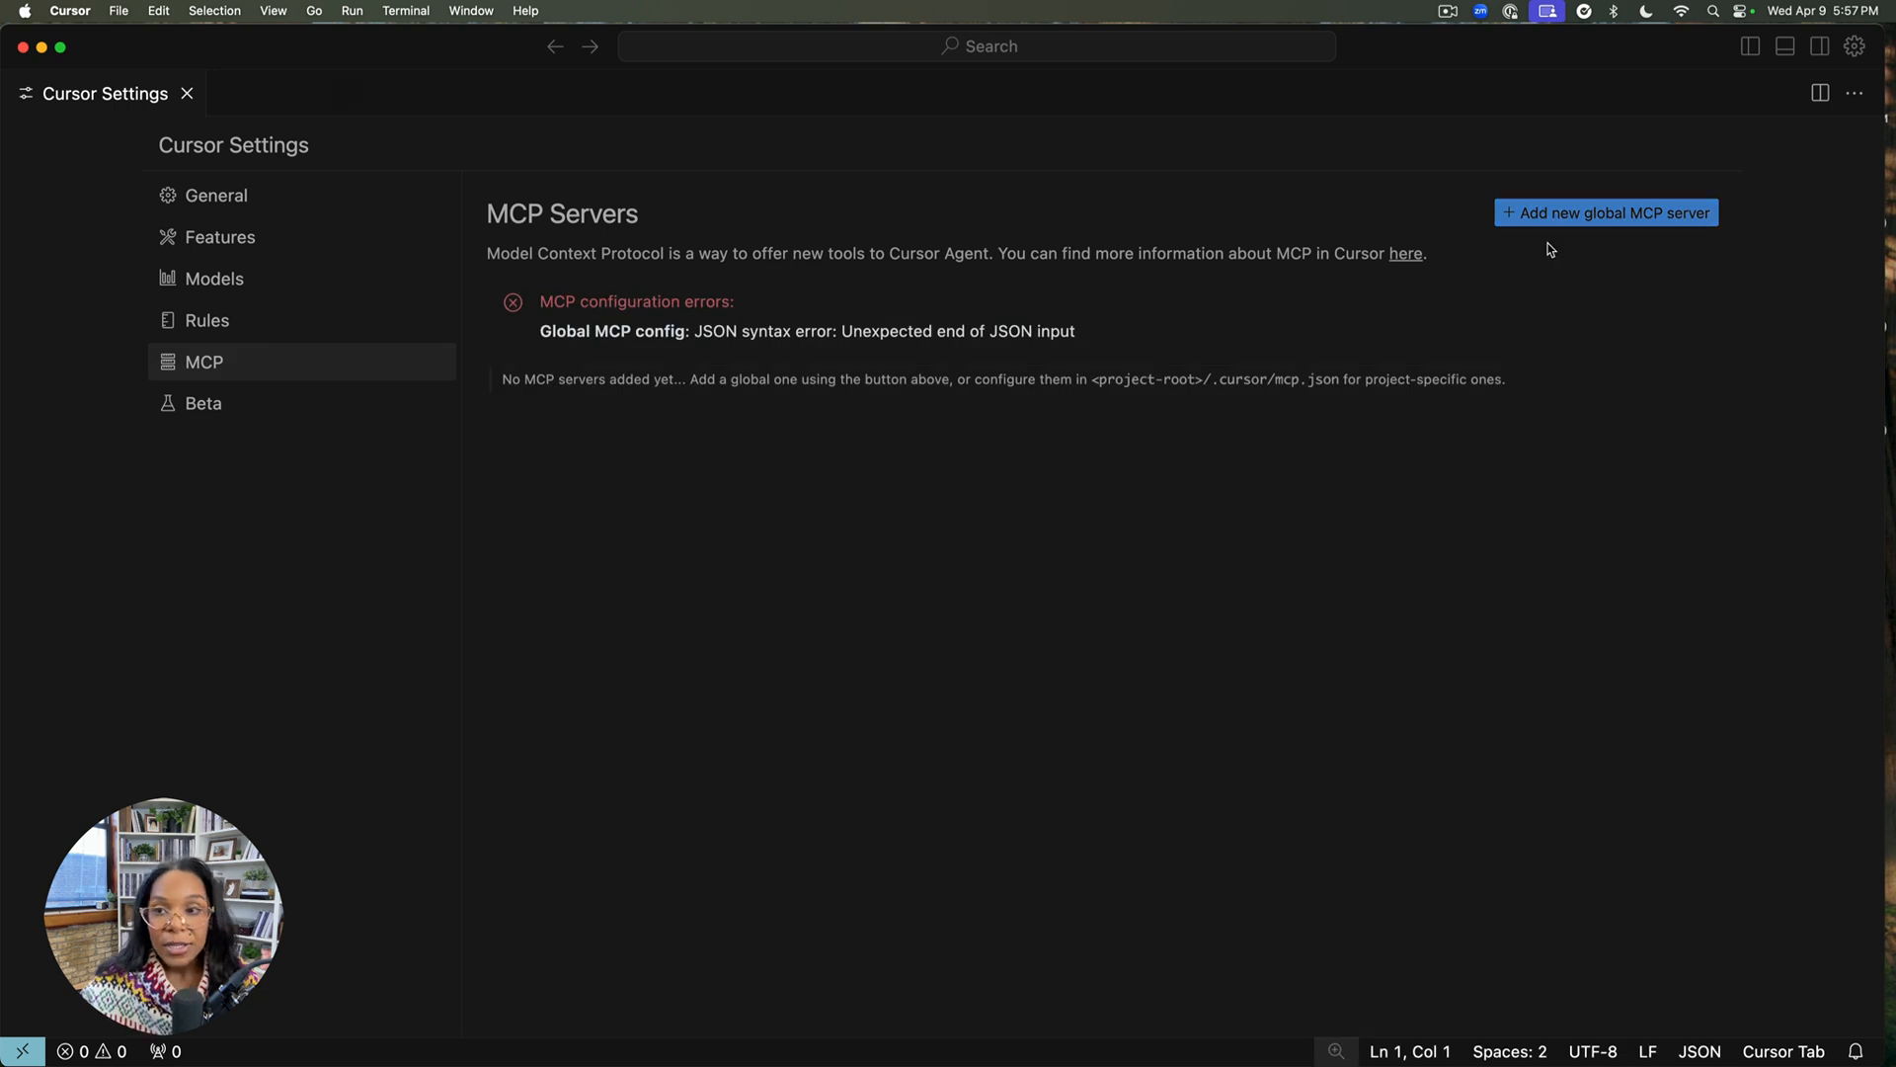
{"action": "mouse_move", "coordinate": [1521, 223]}
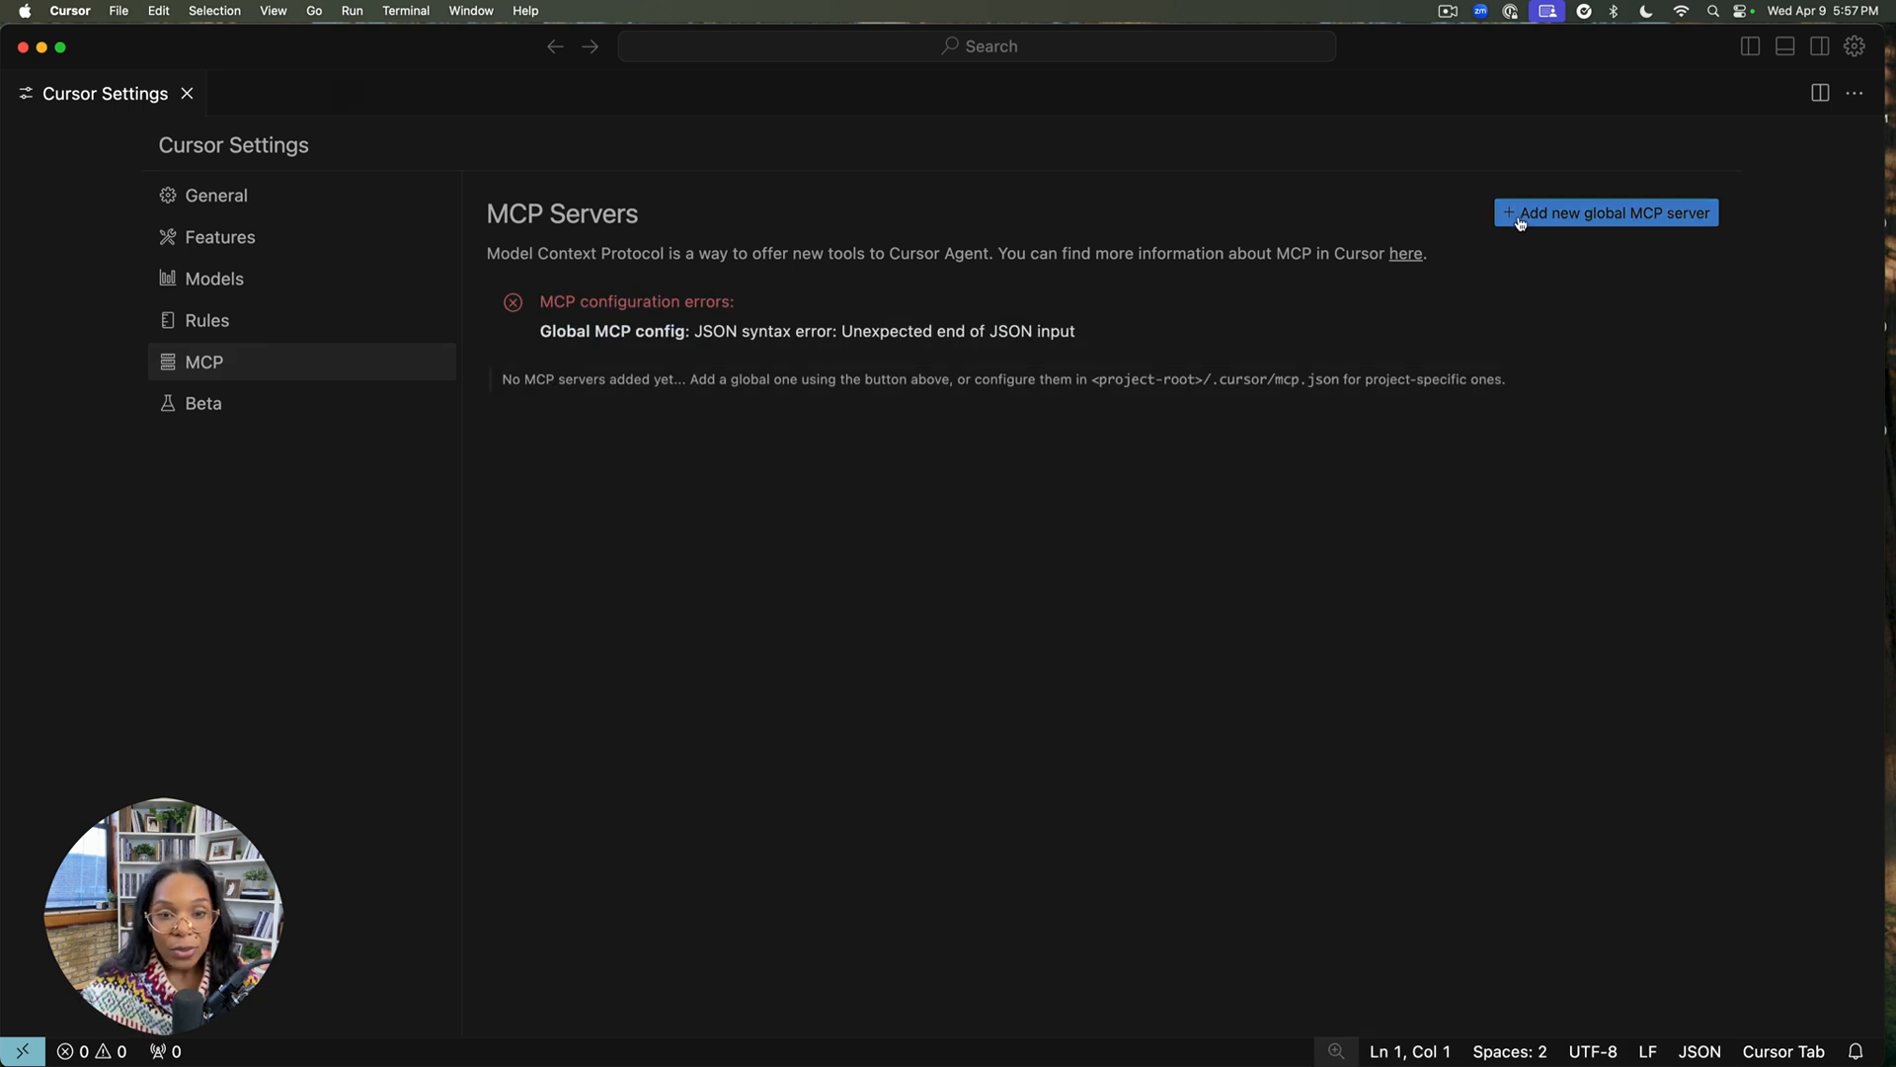
{"action": "left_click", "coordinate": [1613, 213]}
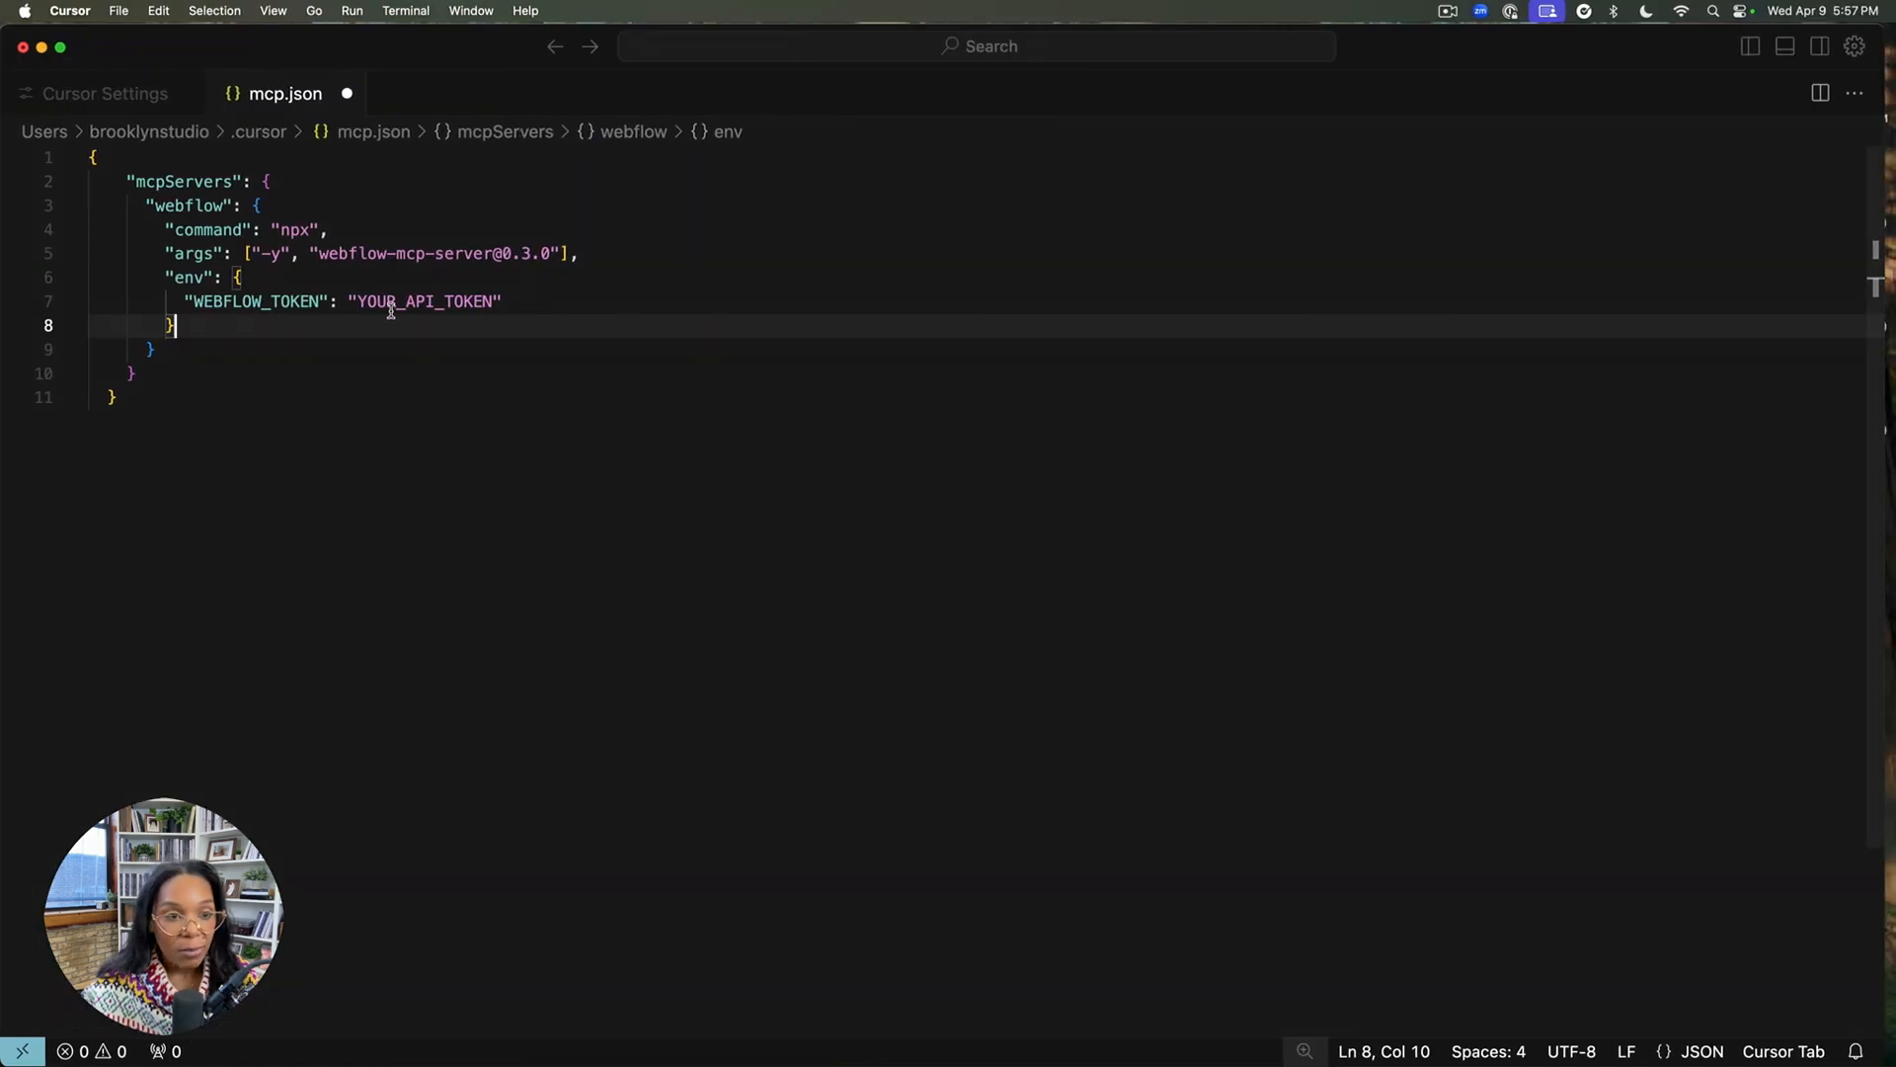
{"action": "double_click", "coordinate": [422, 300]}
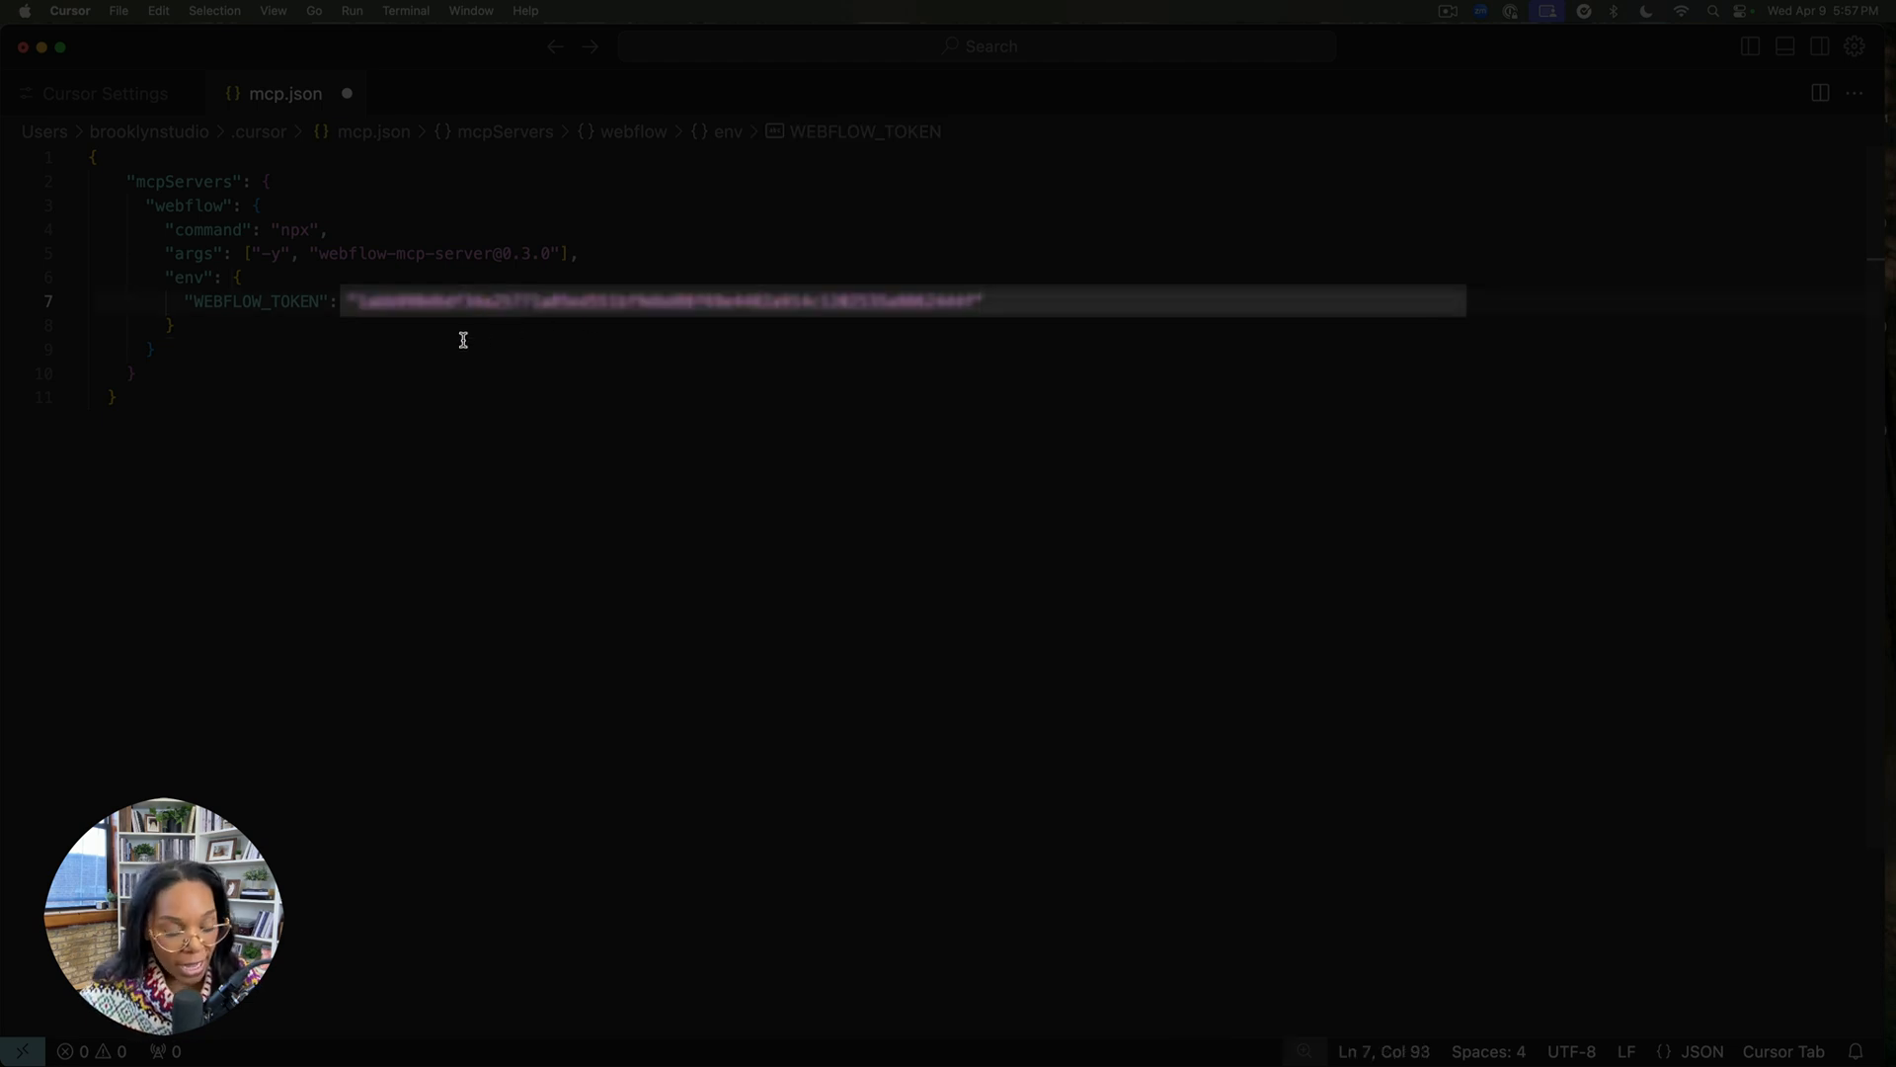
{"action": "left_click", "coordinate": [105, 92]}
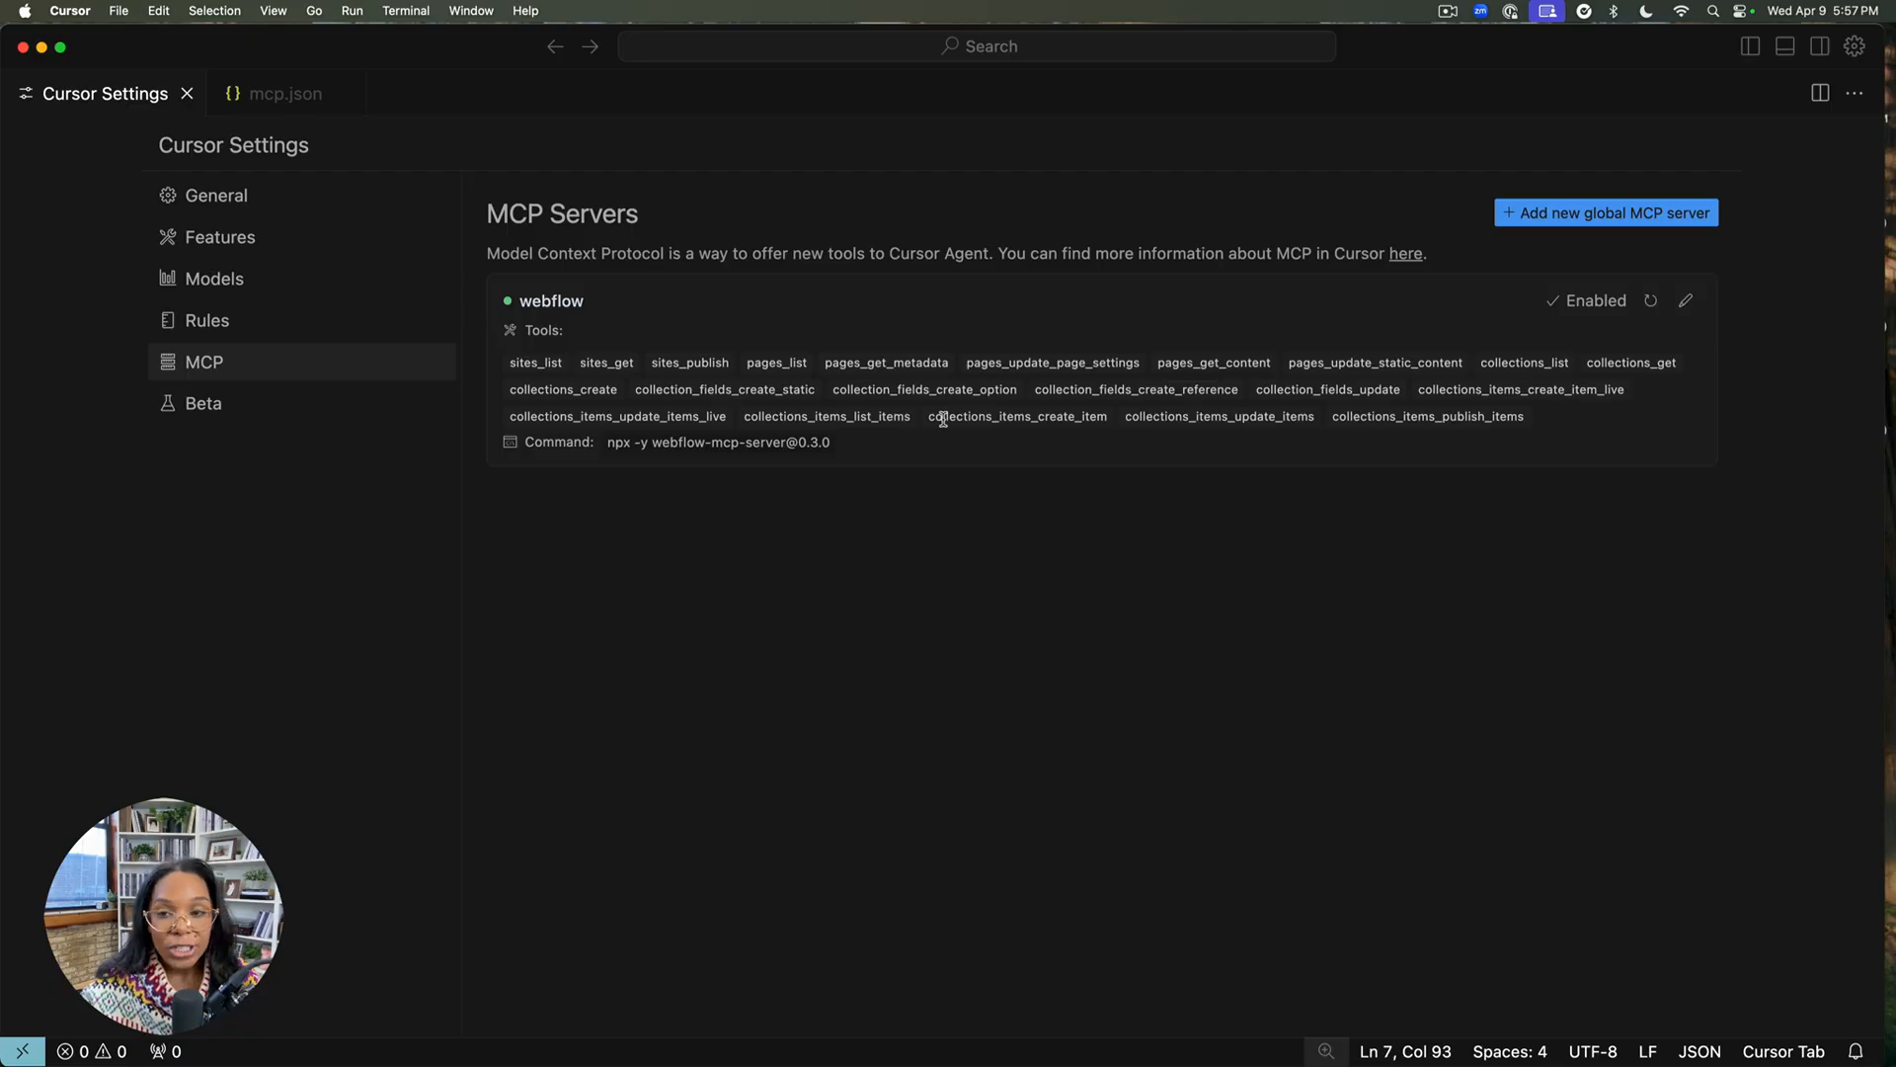
{"action": "mouse_move", "coordinate": [745, 345]}
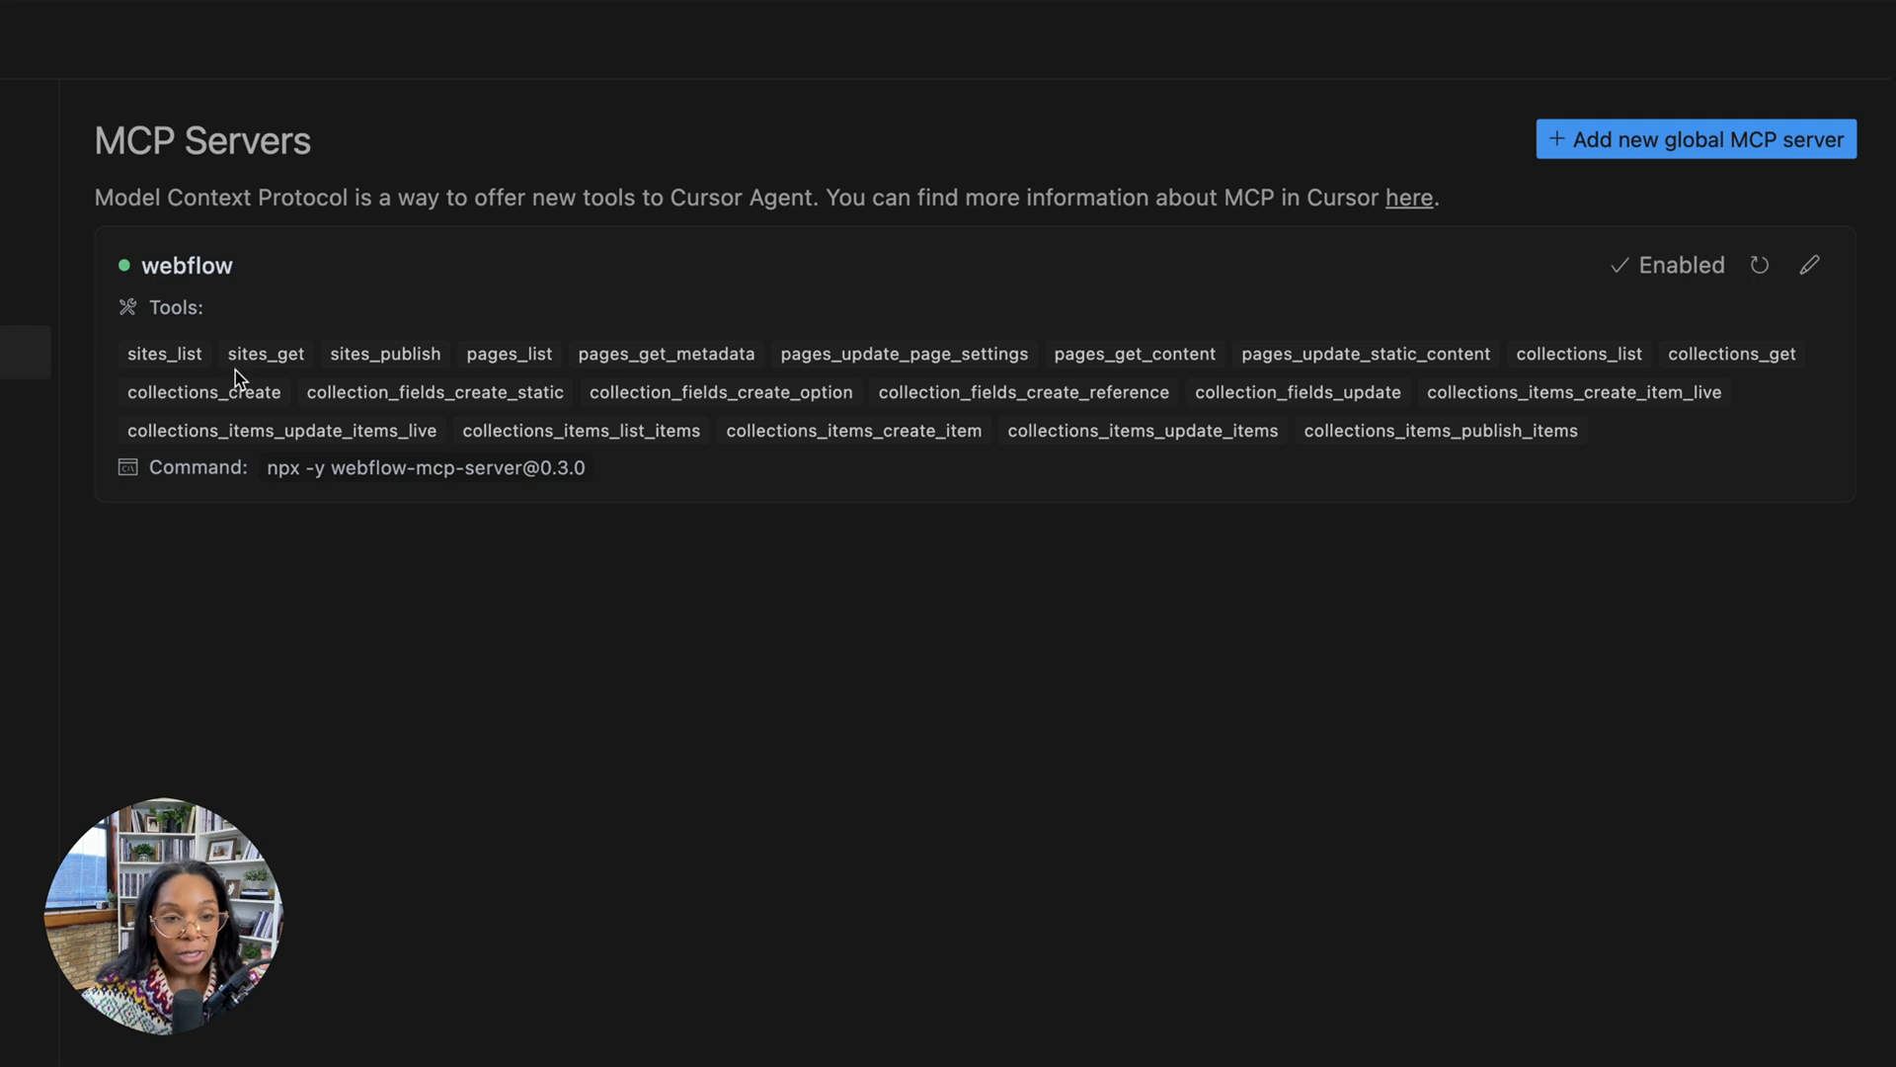
{"action": "mouse_move", "coordinate": [508, 347]}
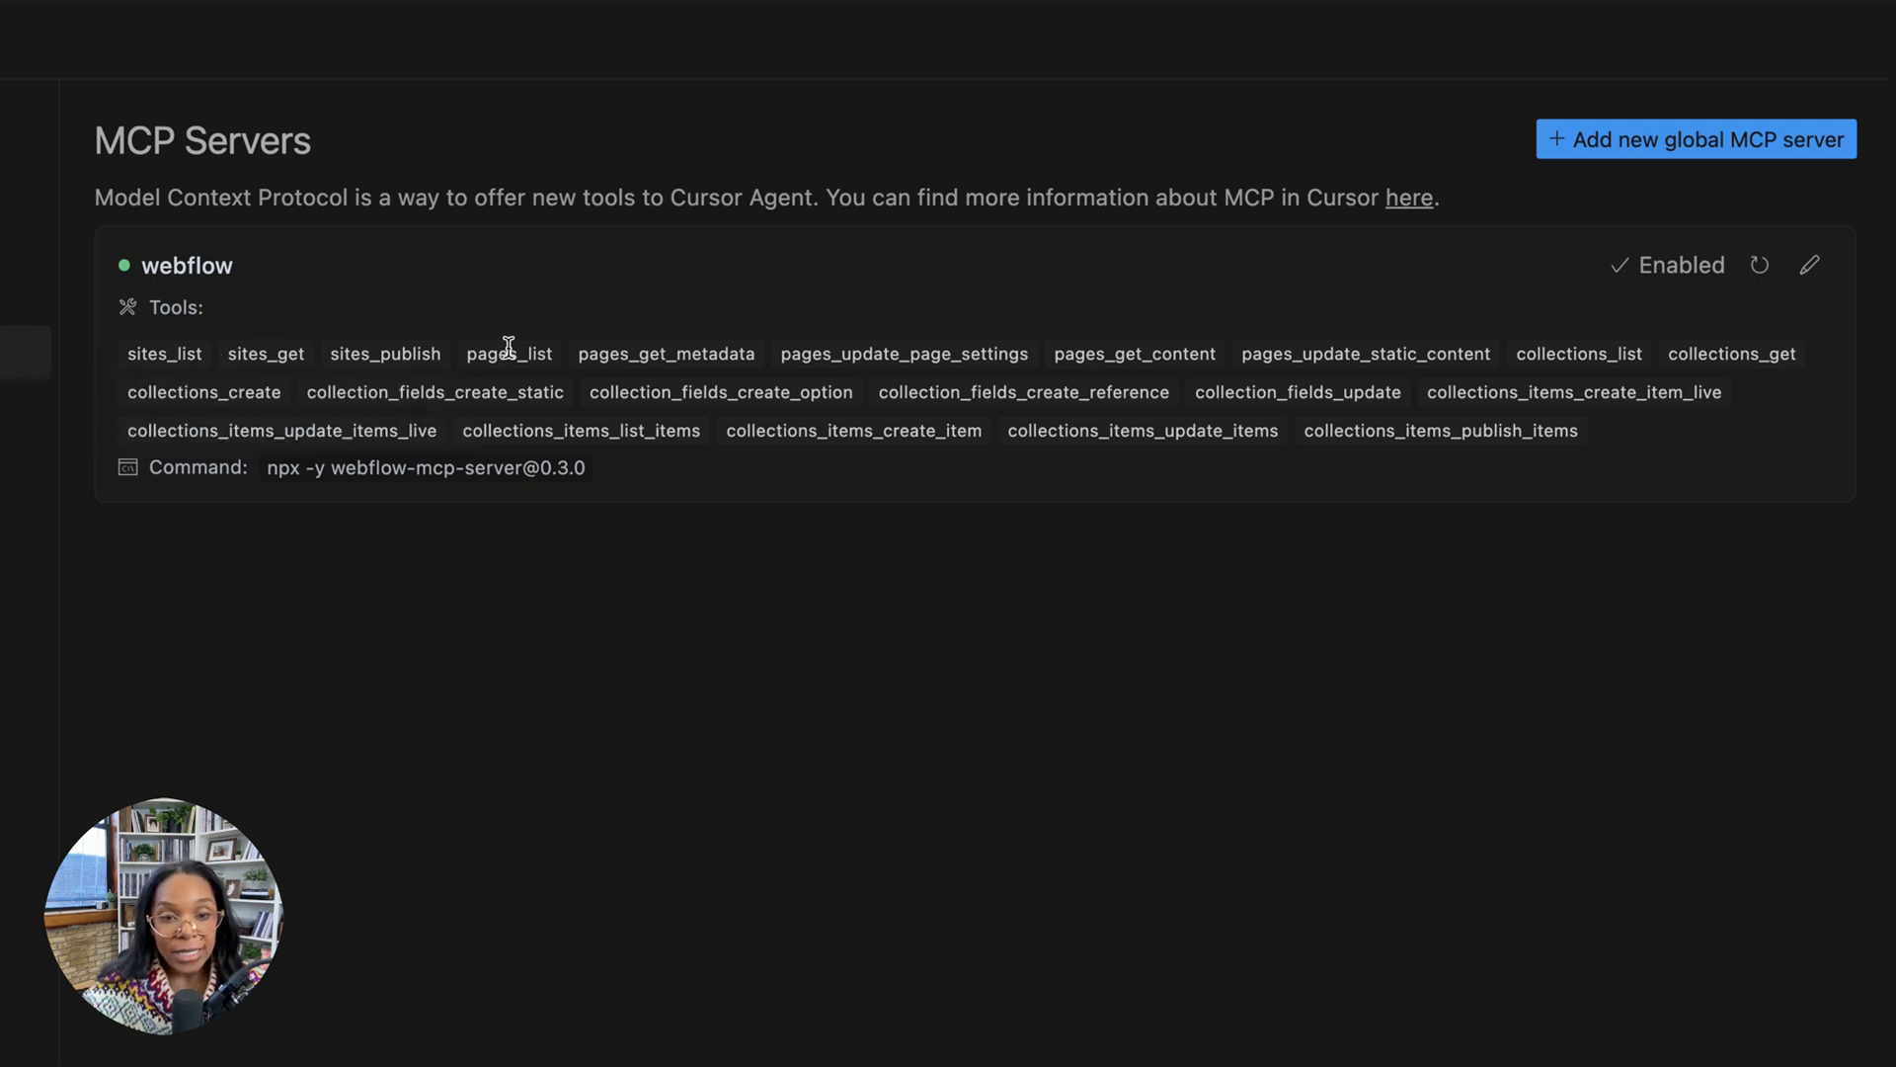
{"action": "mouse_move", "coordinate": [1133, 354]}
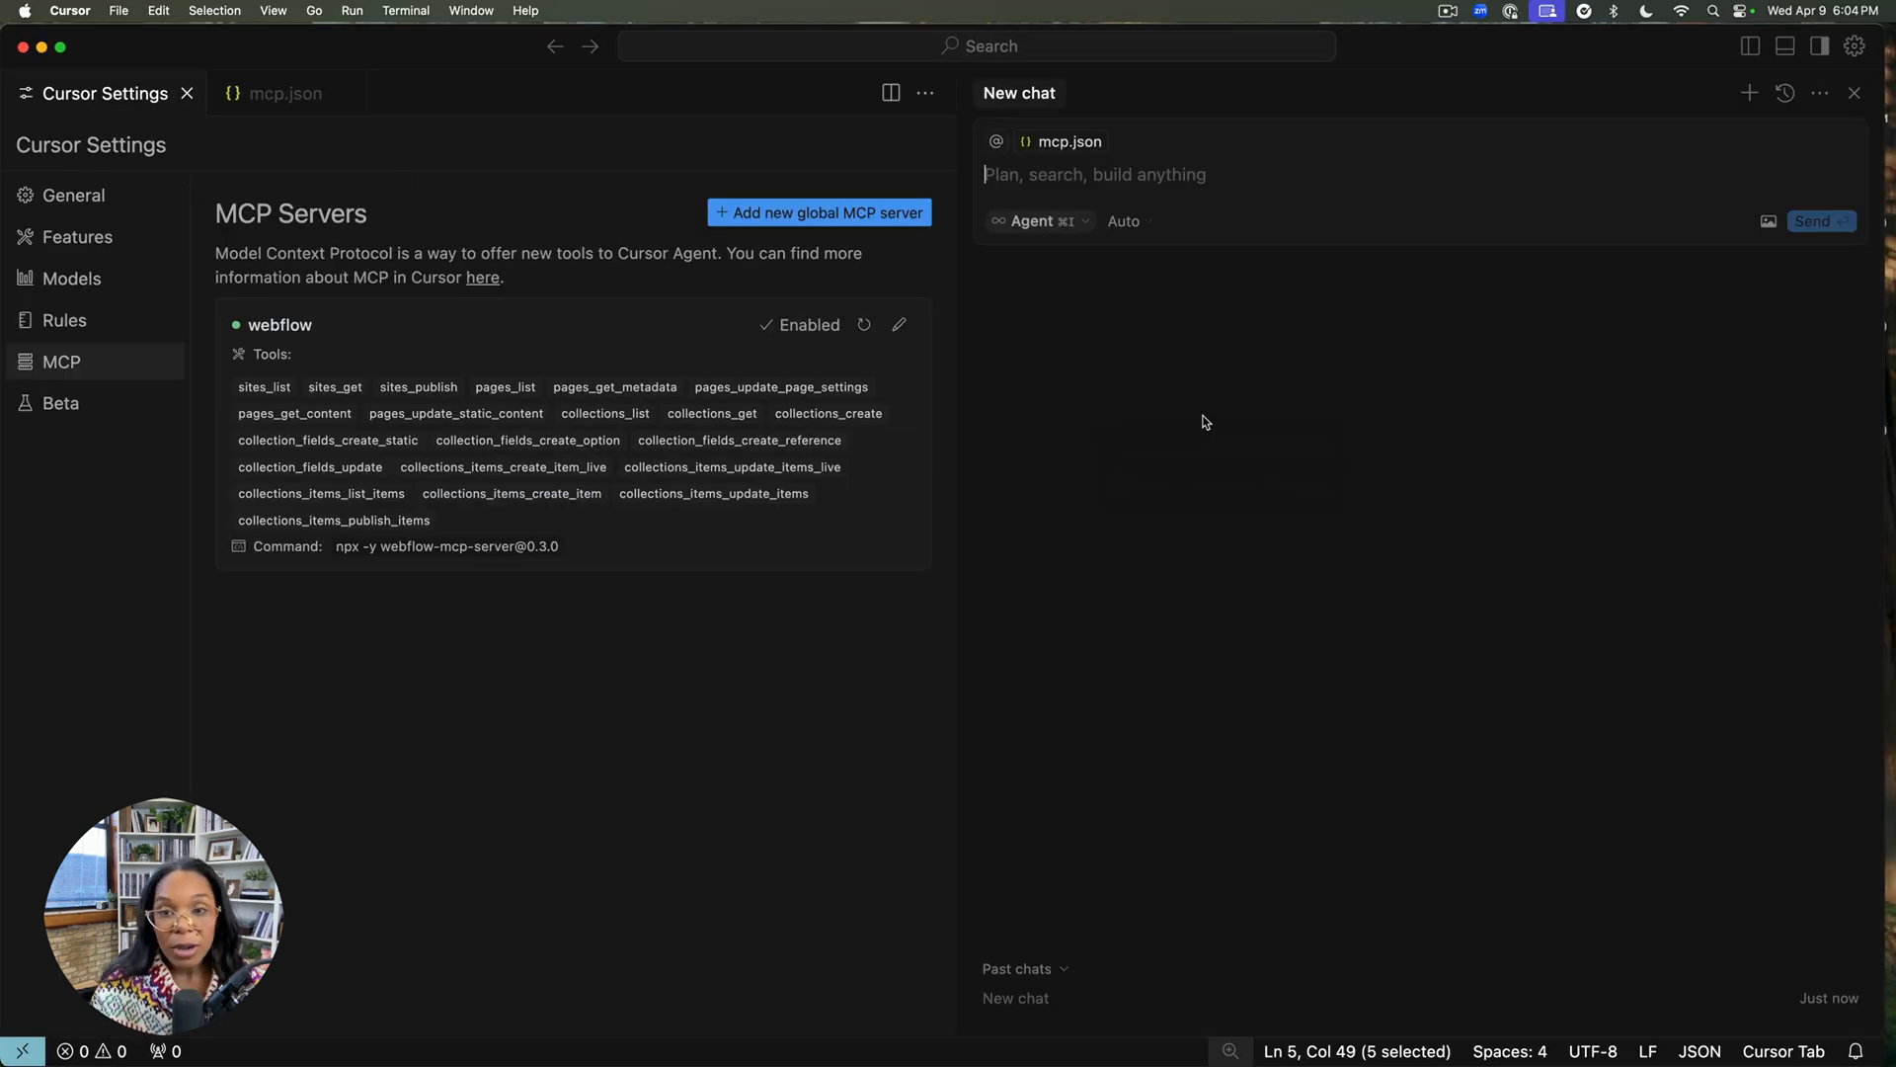
Step: Send the agent the prompt "give me a list of my webflow sites"
{"action": "type", "text": "giv me a list of"}
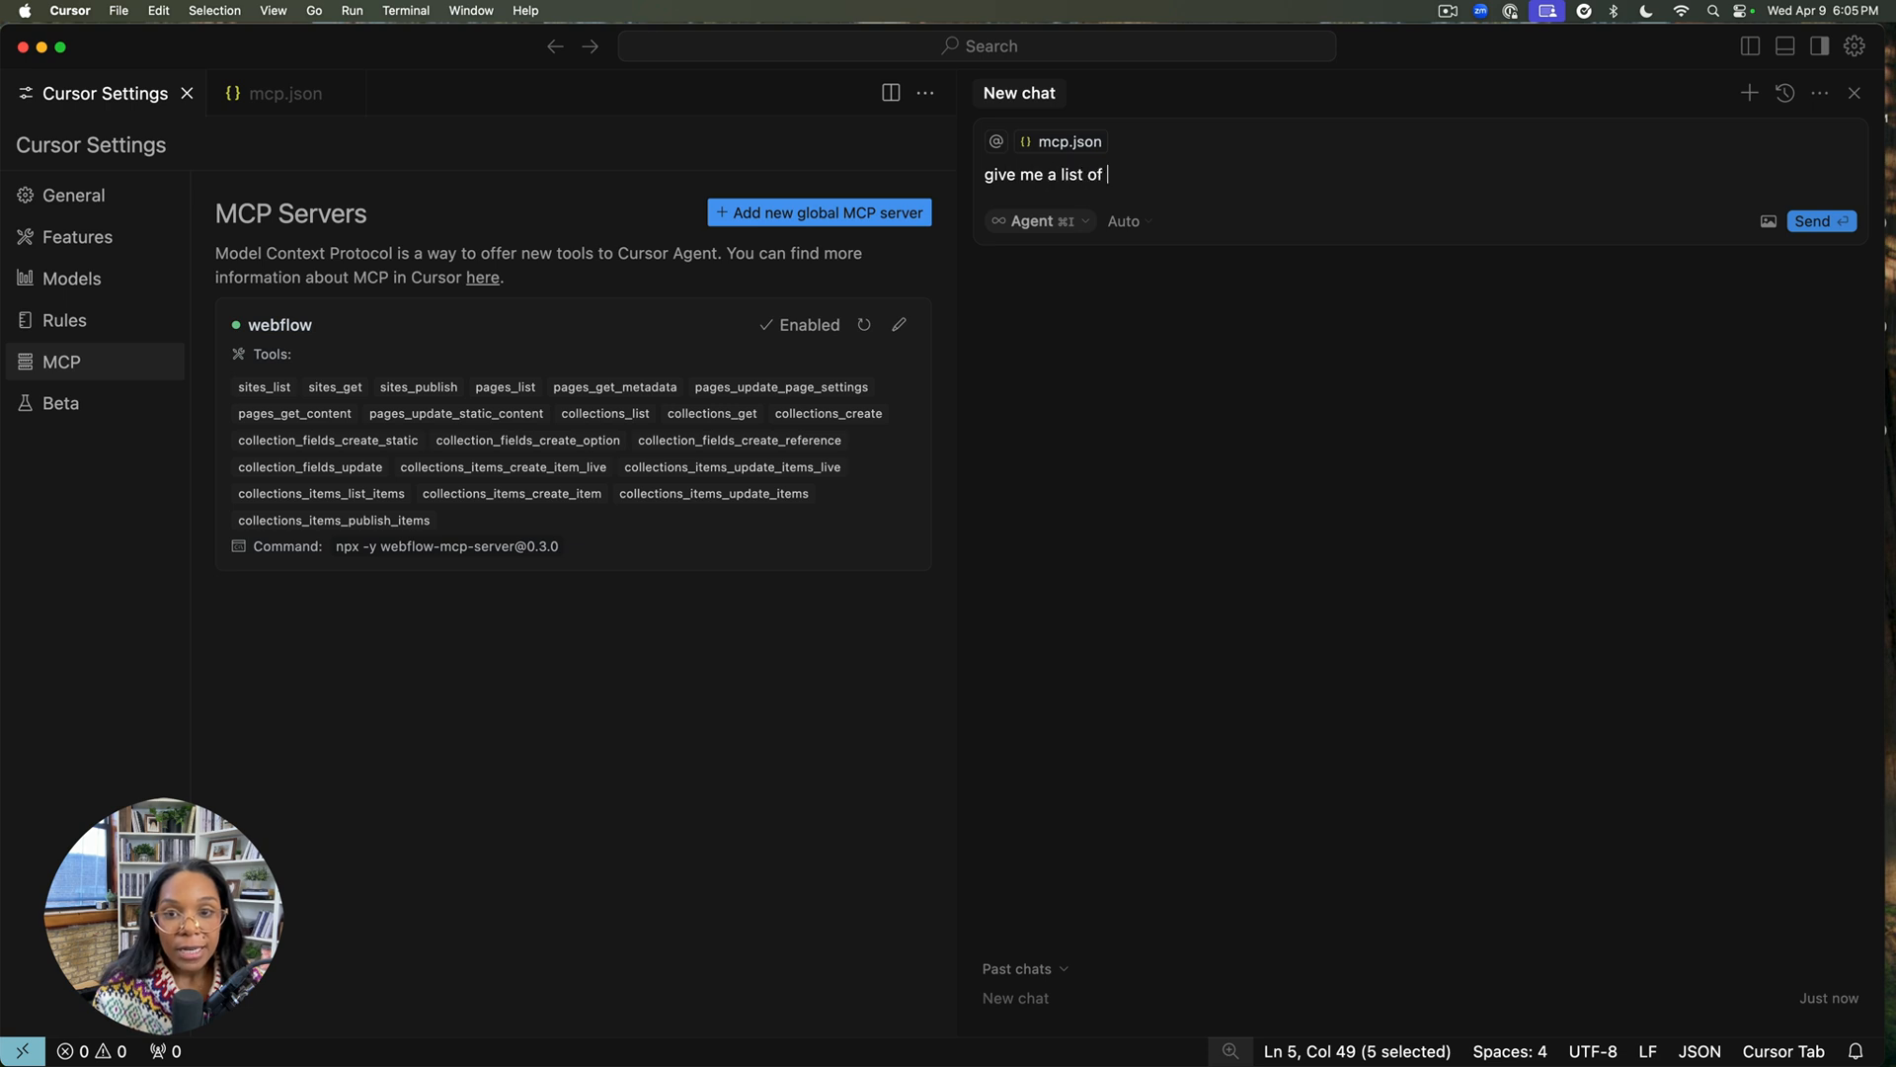
{"action": "type", "text": "my webflow sites"}
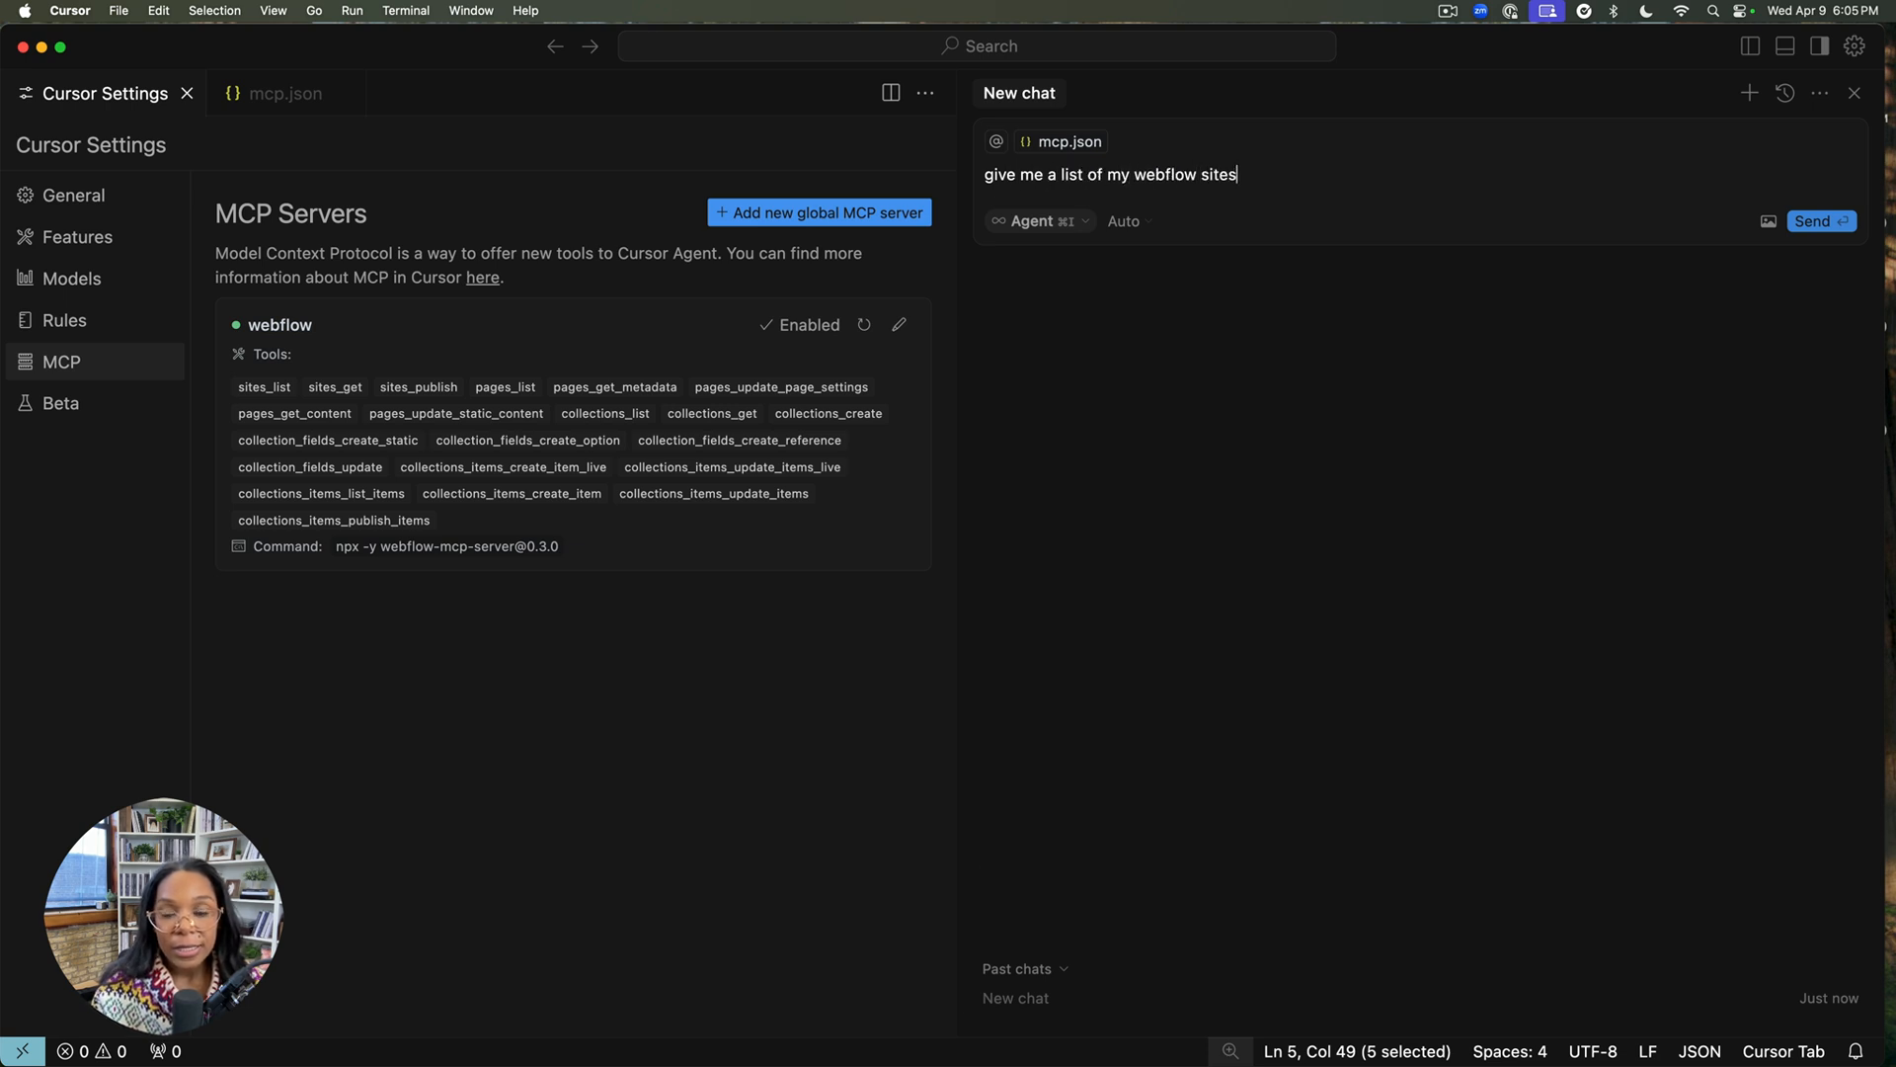
{"action": "left_click", "coordinate": [1813, 219]}
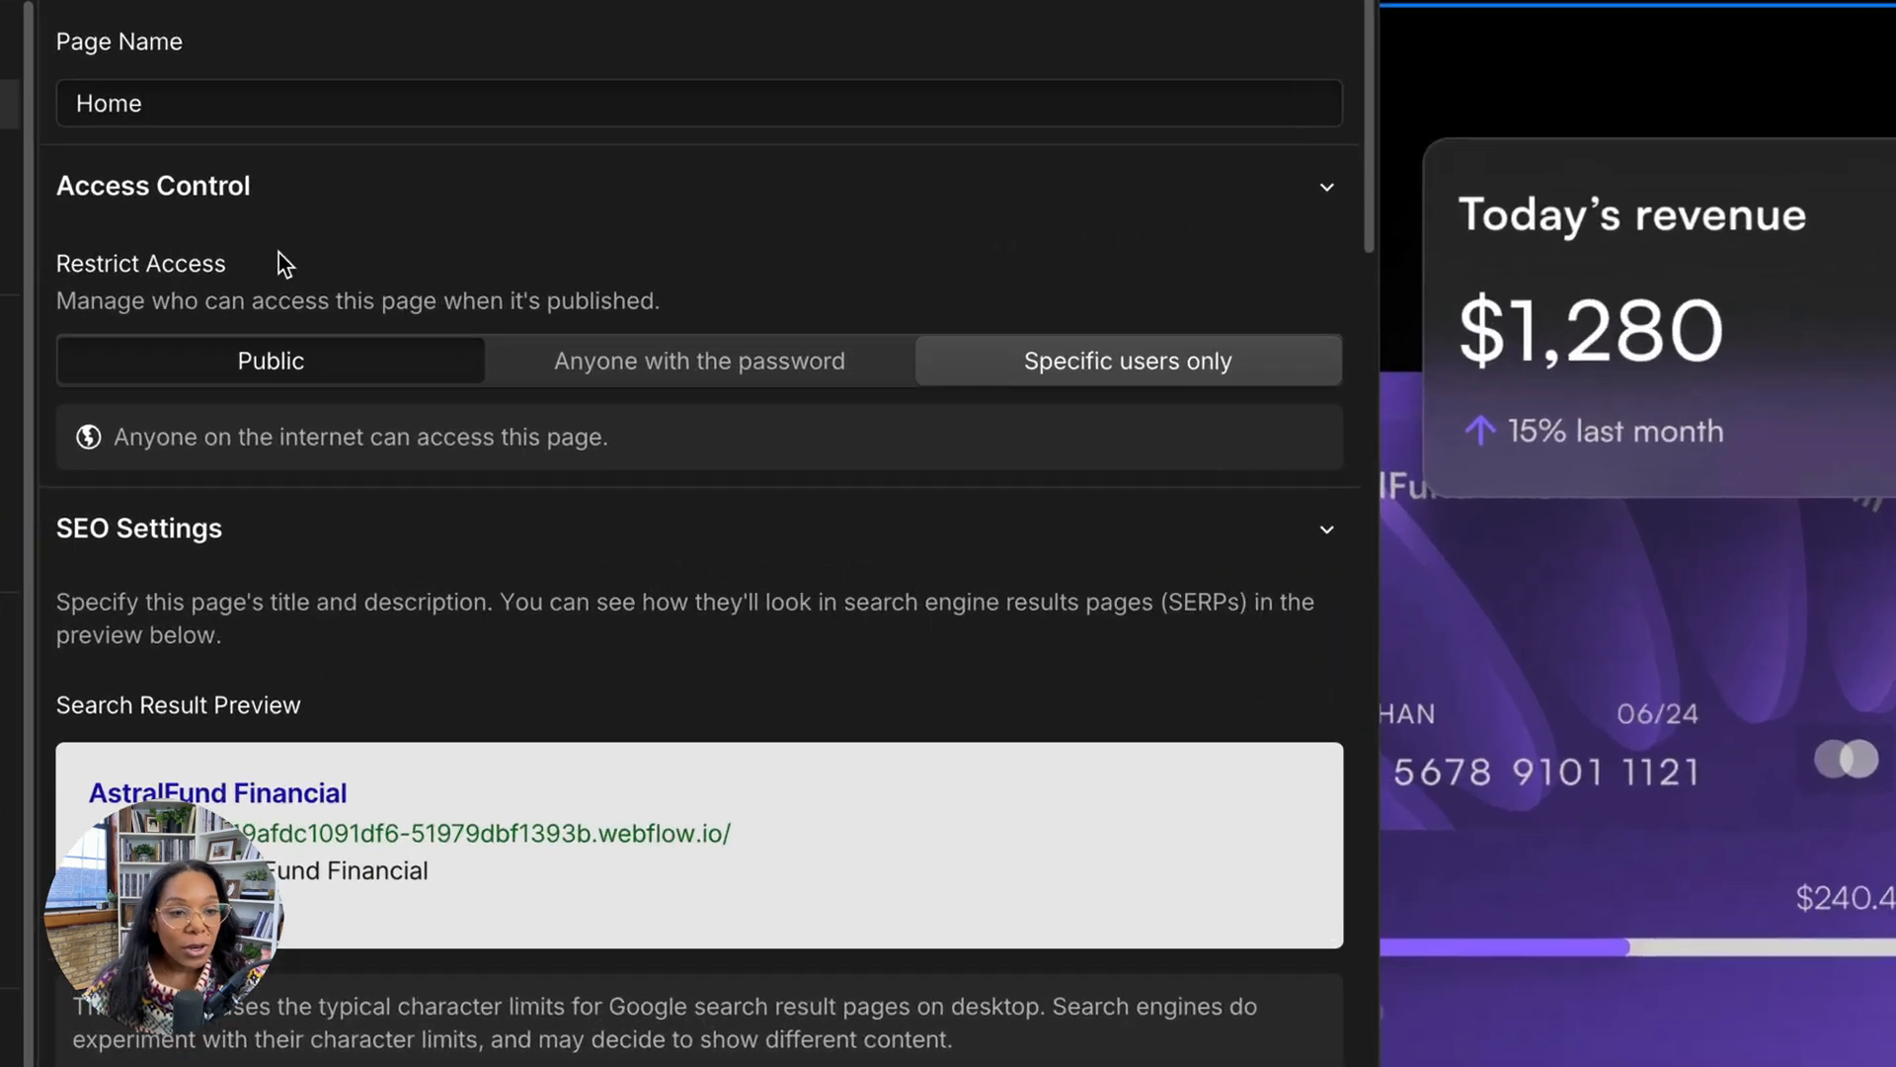
{"action": "scroll", "scroll_direction": "down", "scroll_amount": 3}
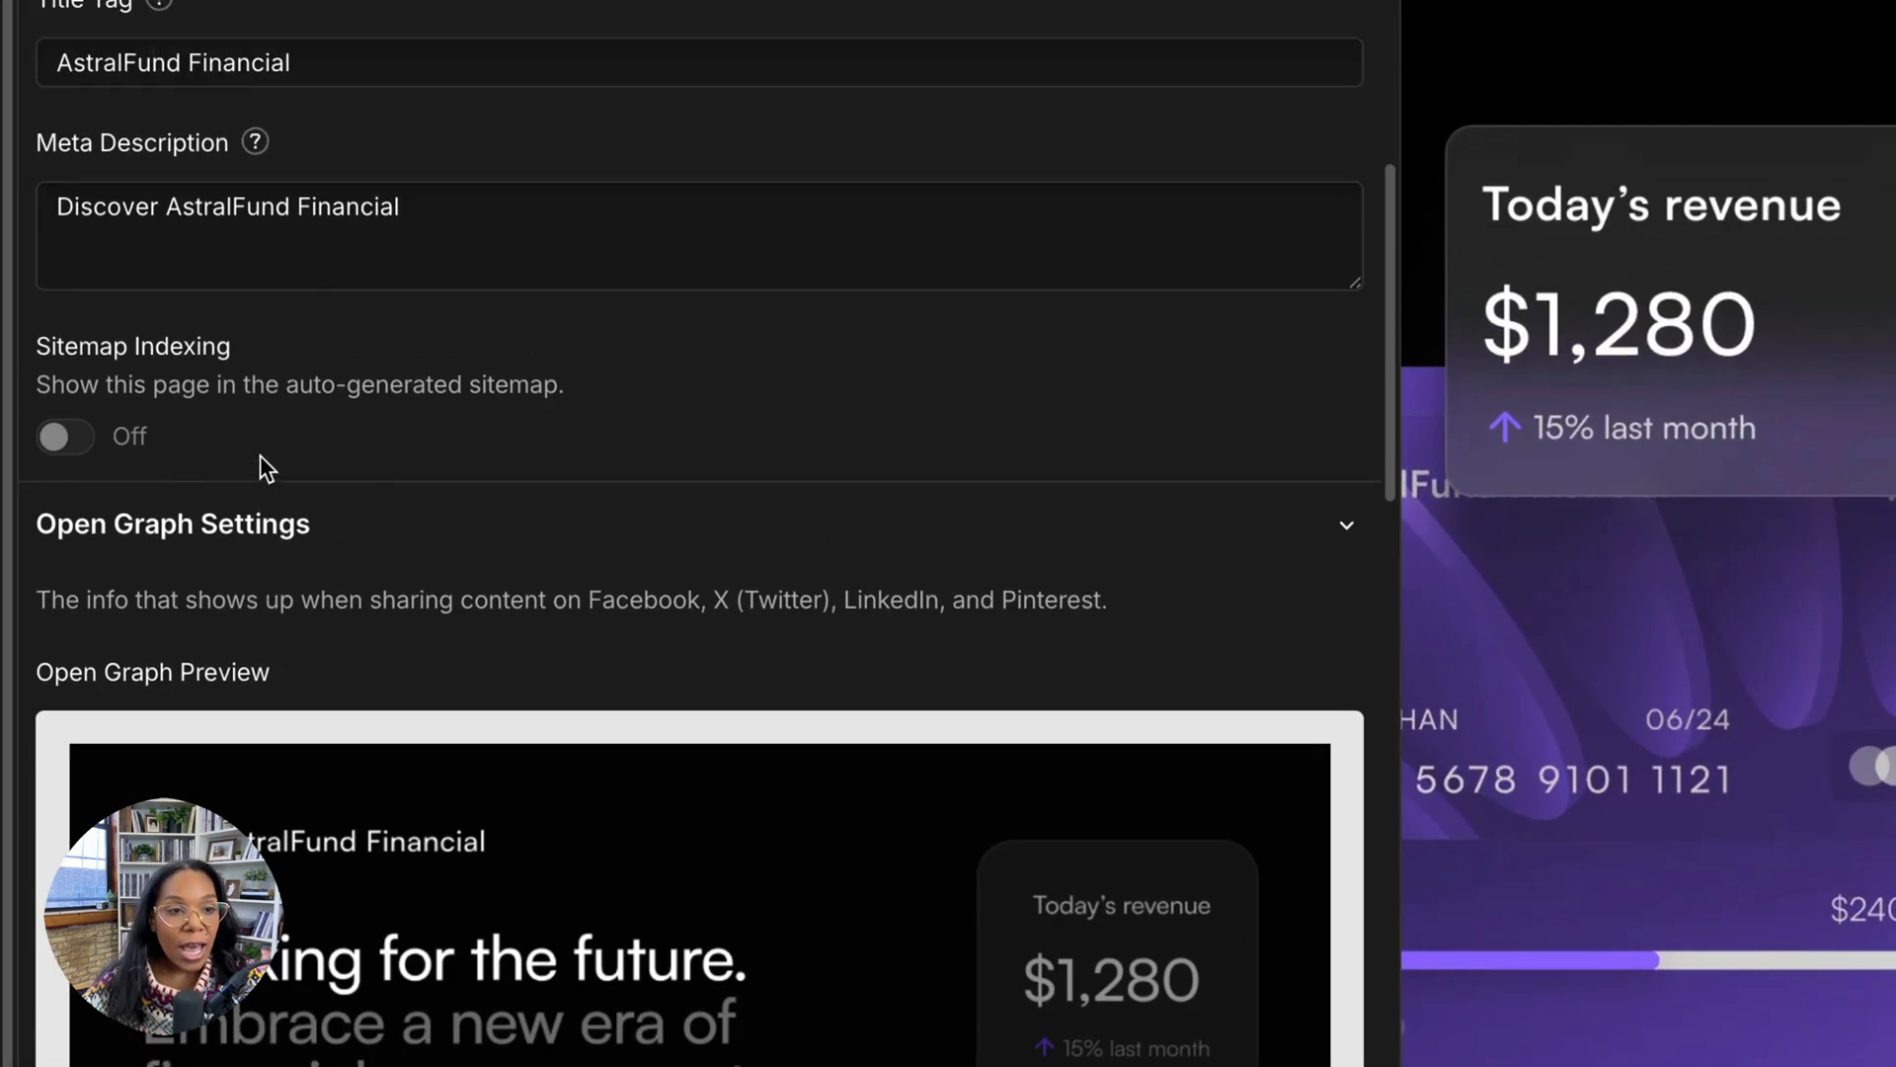
{"action": "scroll", "scroll_direction": "down", "scroll_amount": 3}
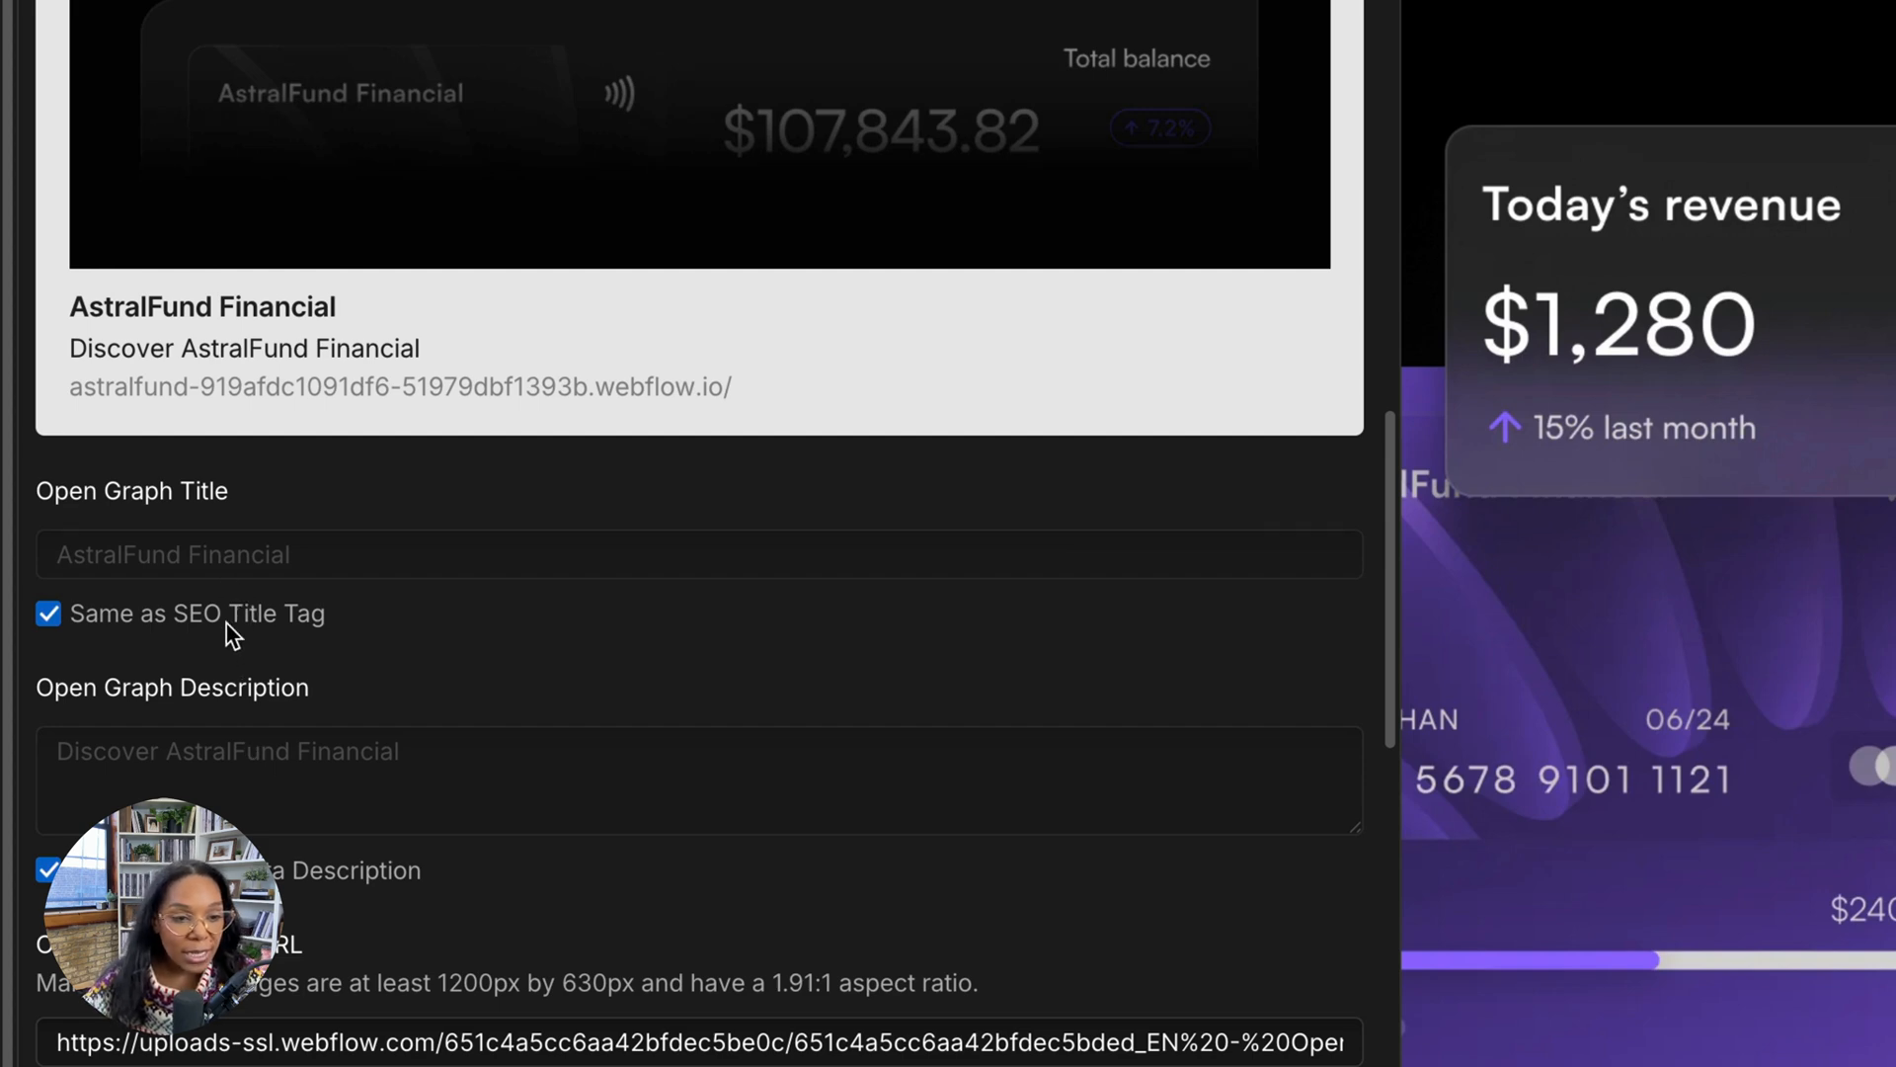
{"action": "scroll", "scroll_direction": "up", "scroll_amount": 3}
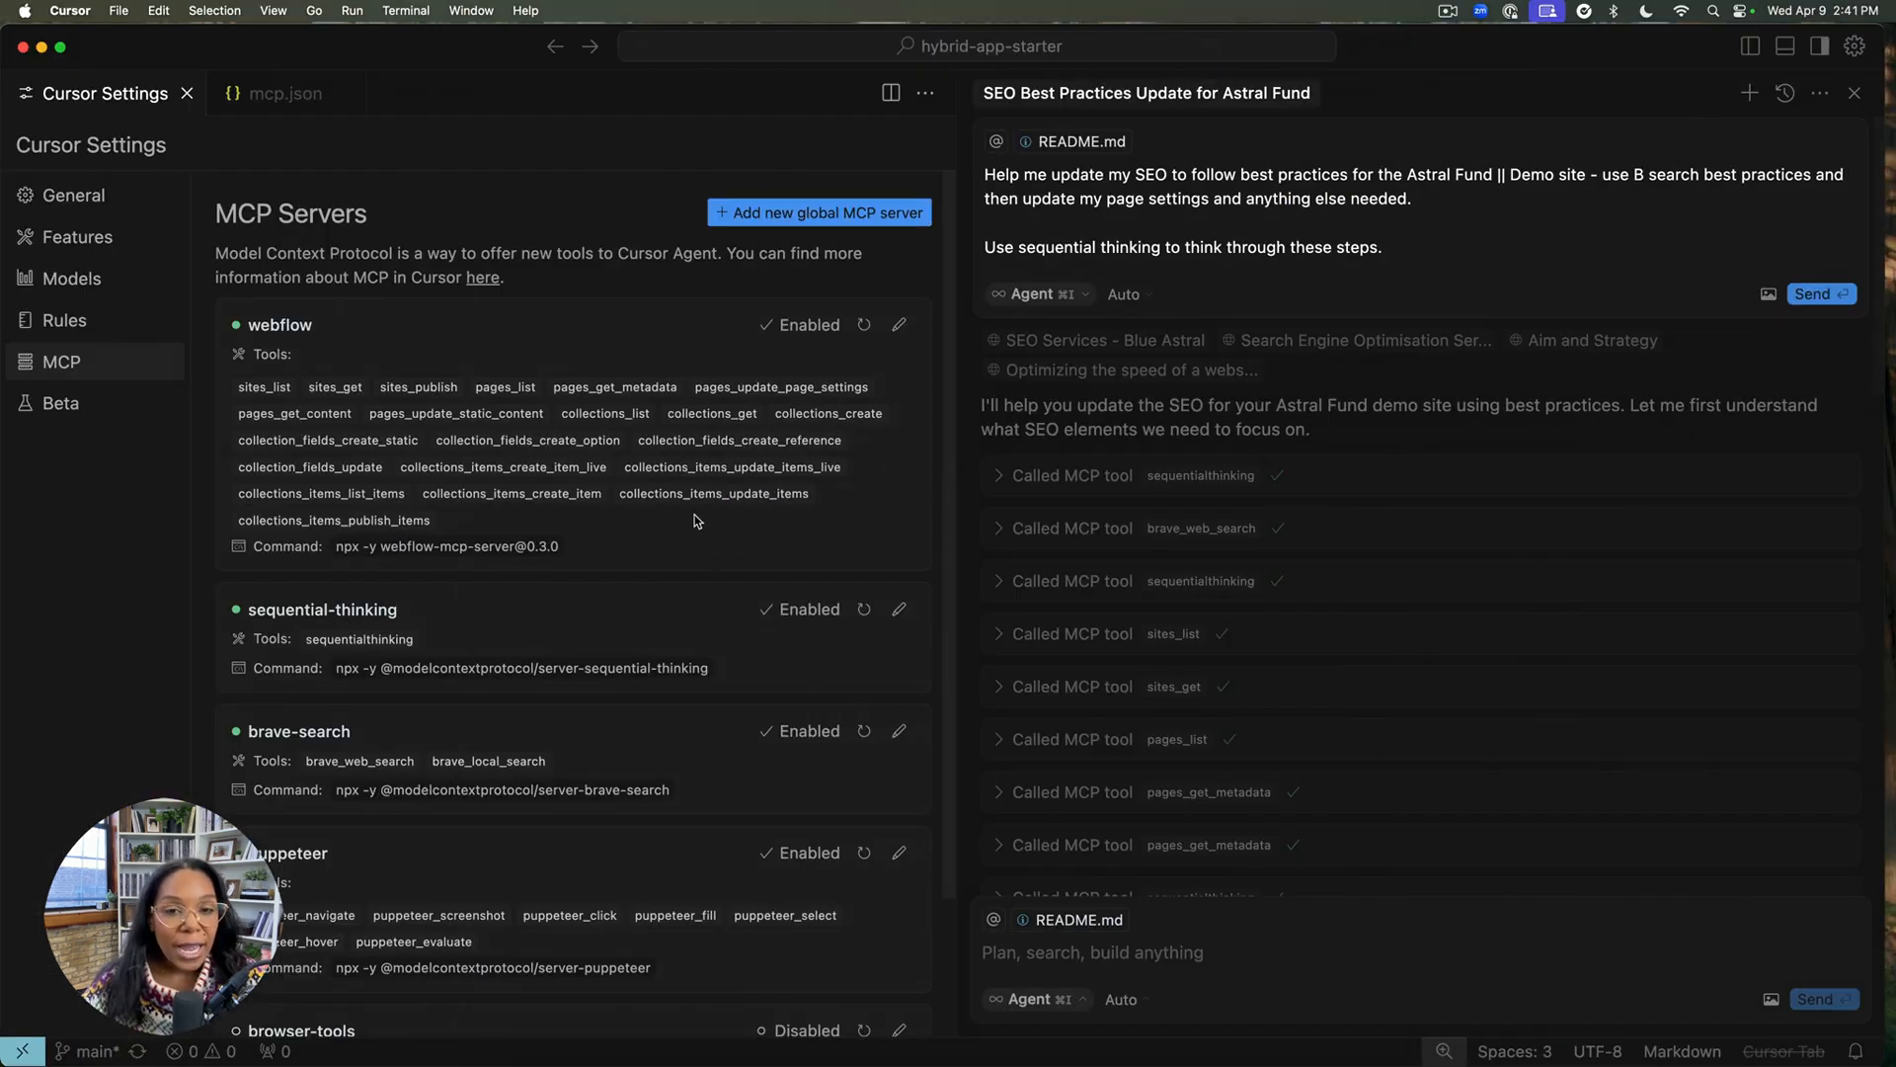
{"action": "mouse_move", "coordinate": [419, 385]}
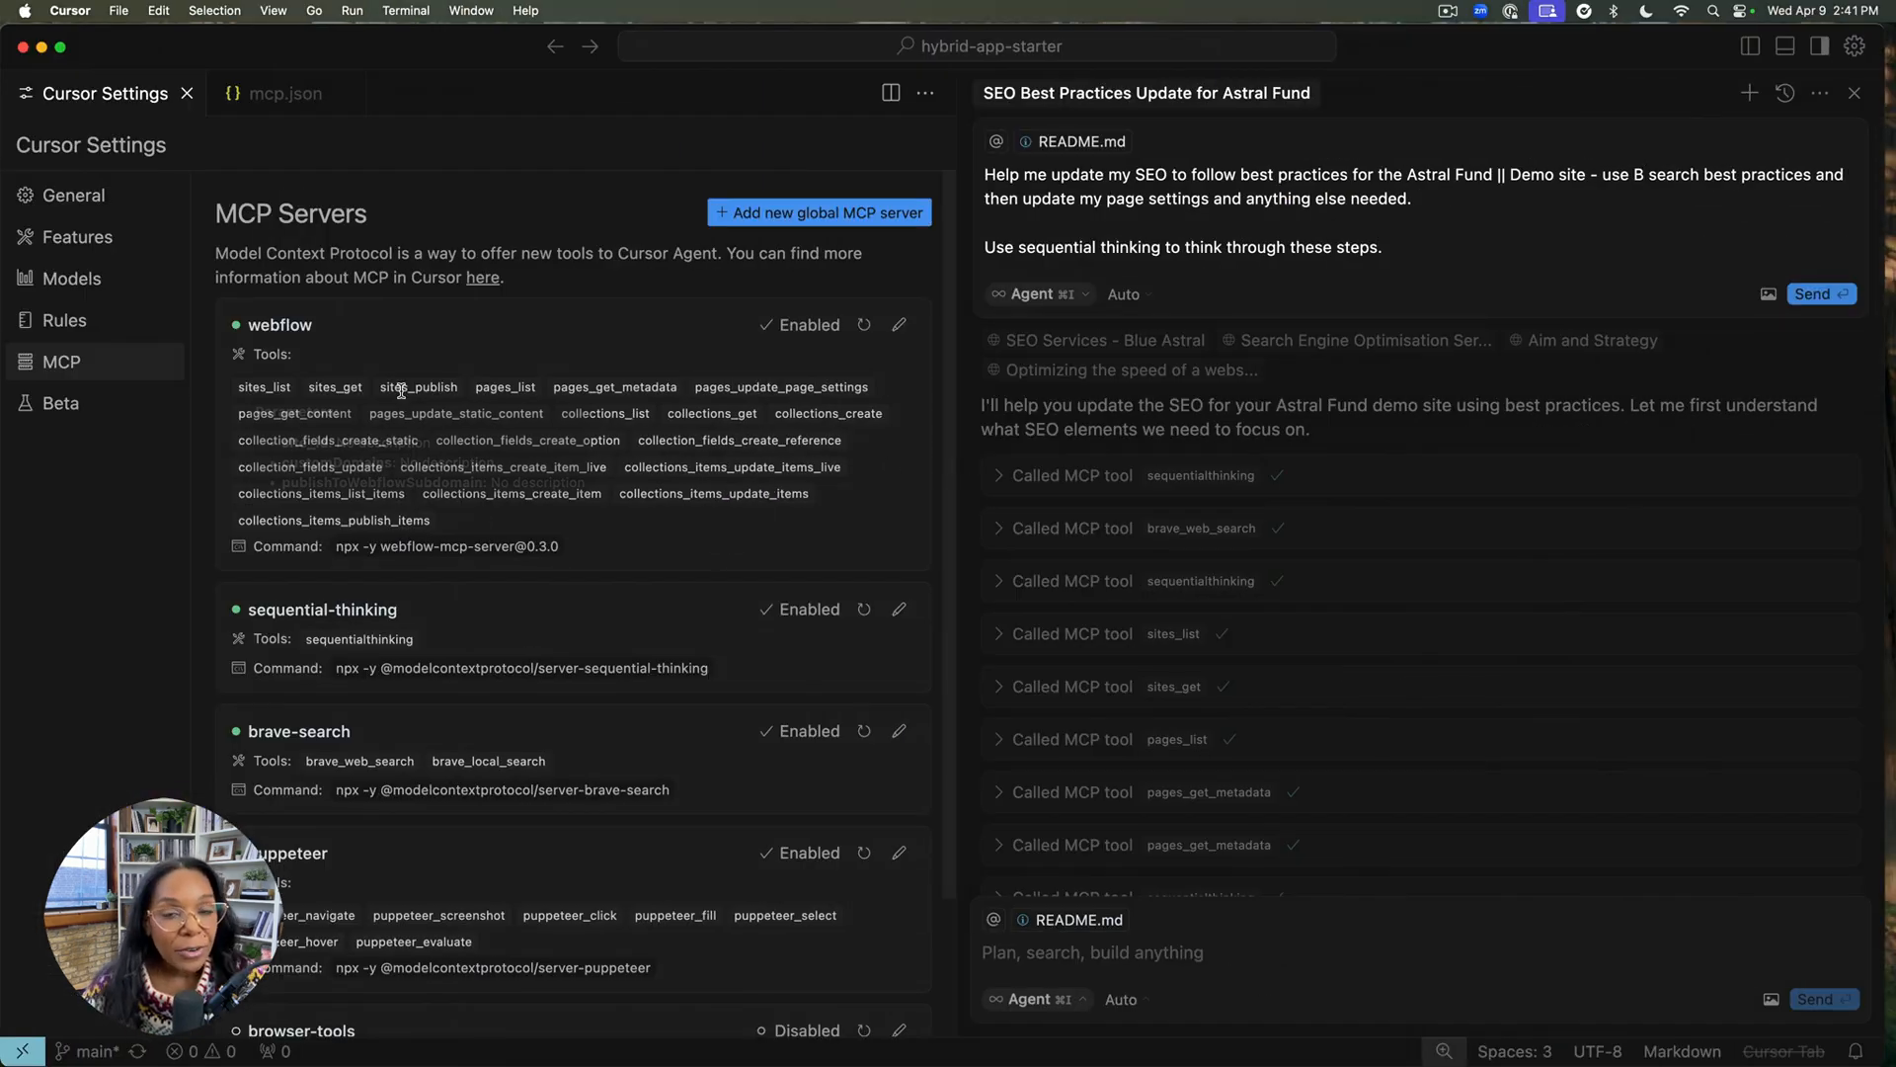
{"action": "mouse_move", "coordinate": [610, 338]}
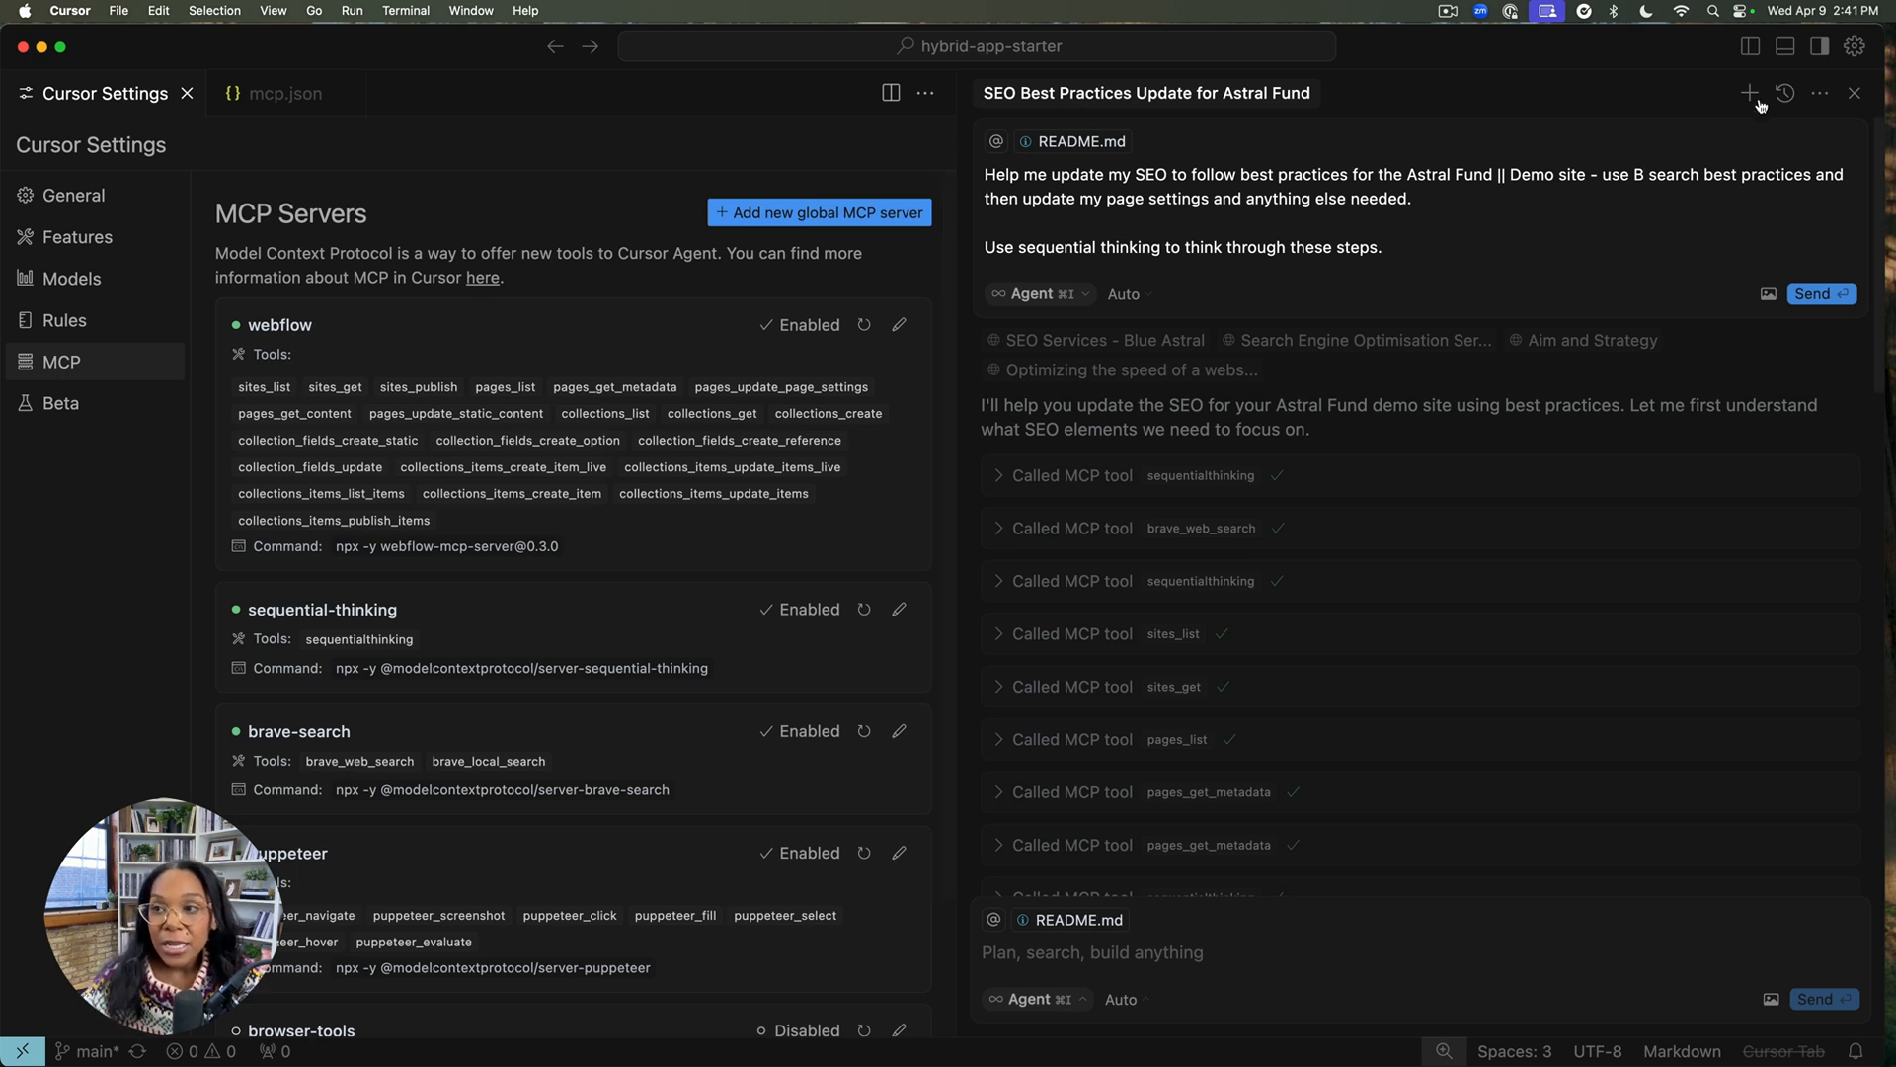
Step: Start a new, empty agent chat
{"action": "left_click", "coordinate": [1748, 93]}
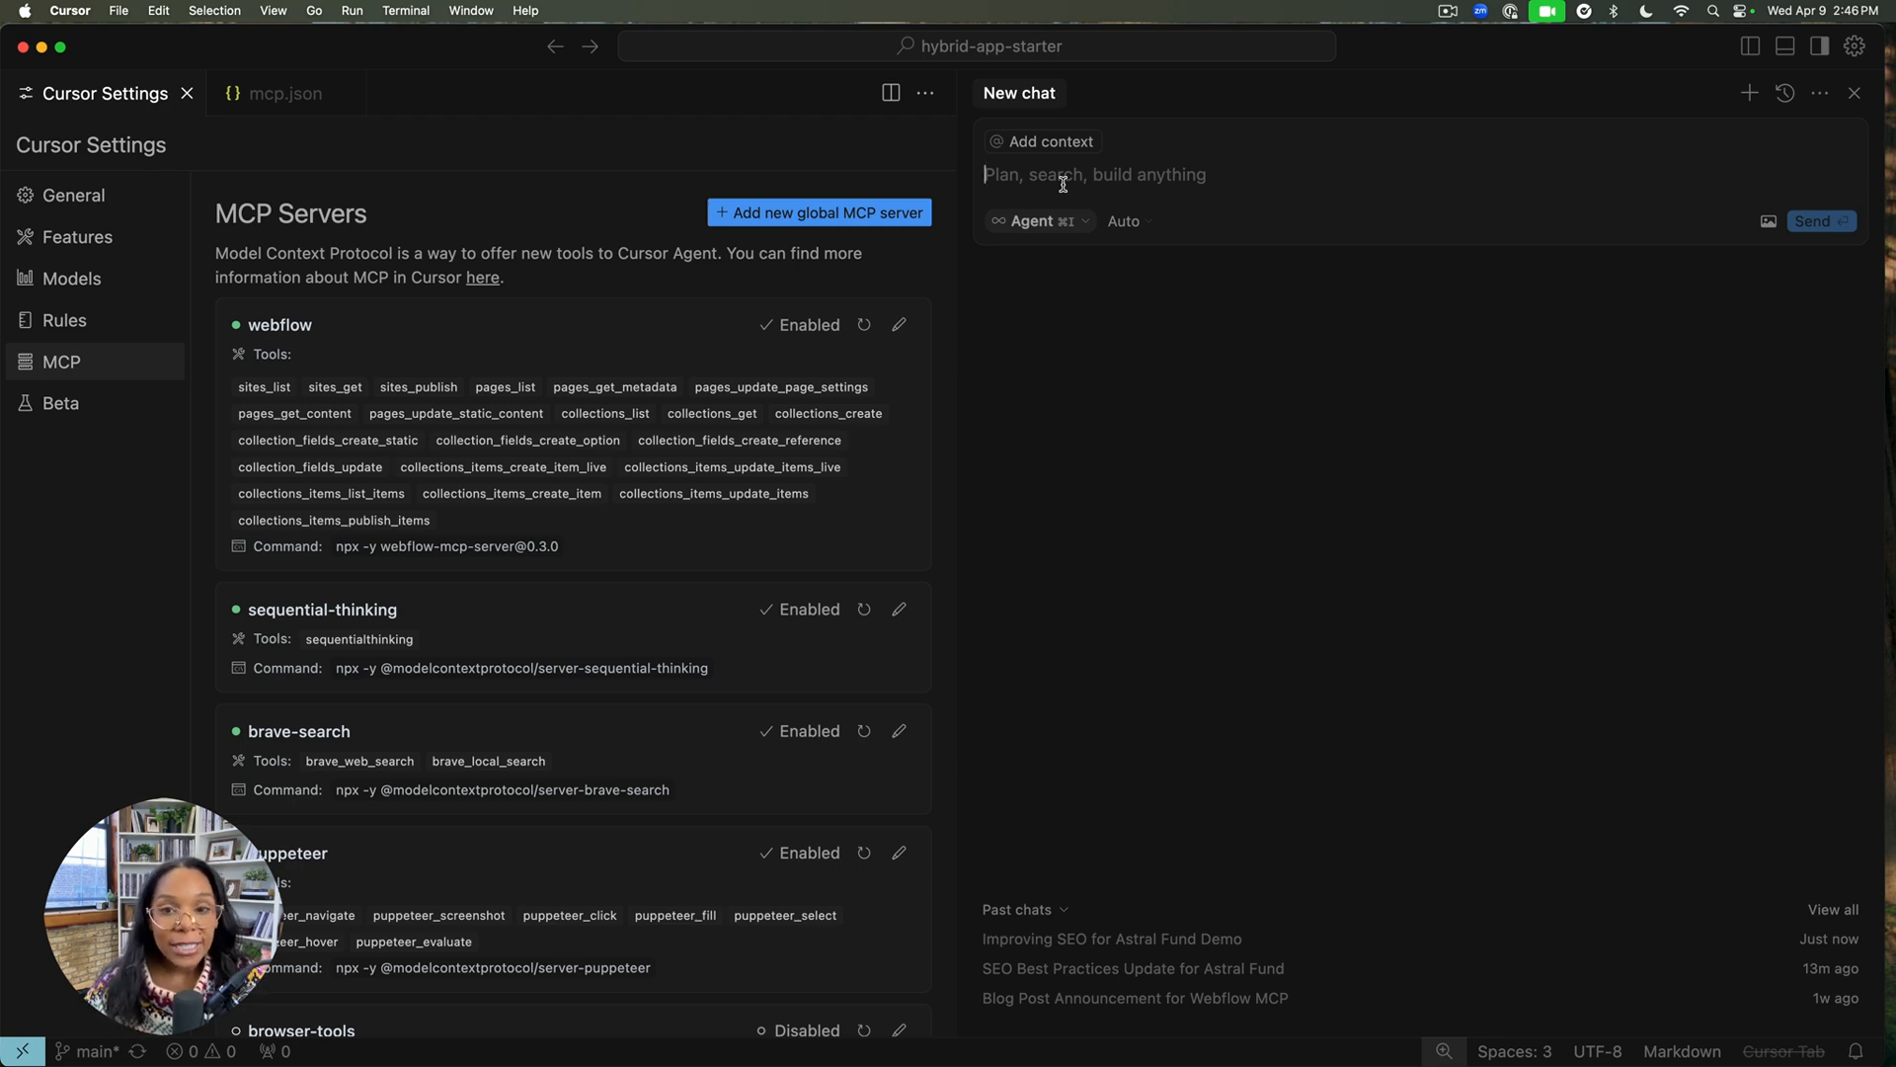
Step: Send a prompt to use sequential thinking and Brave search to plan SEO updates for site pages
{"action": "type", "text": "U"}
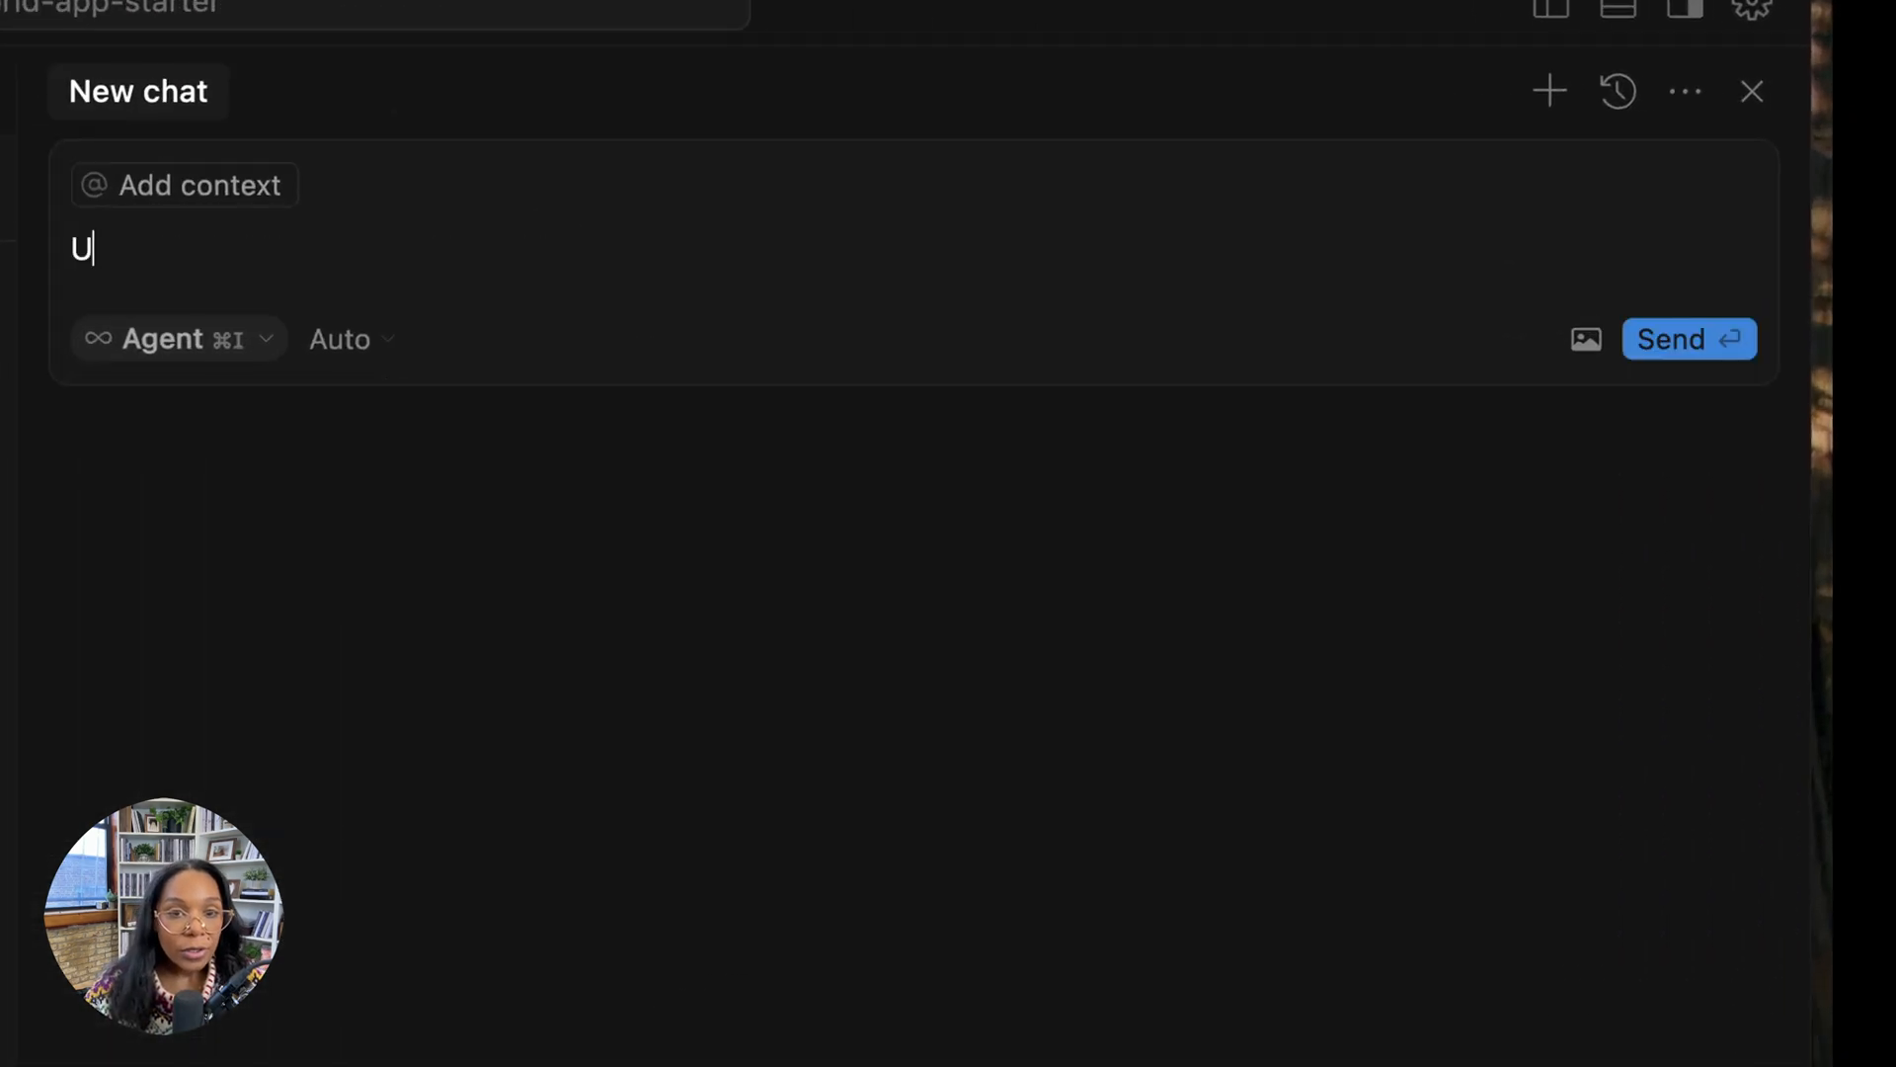
{"action": "type", "text": "se sequential thi"}
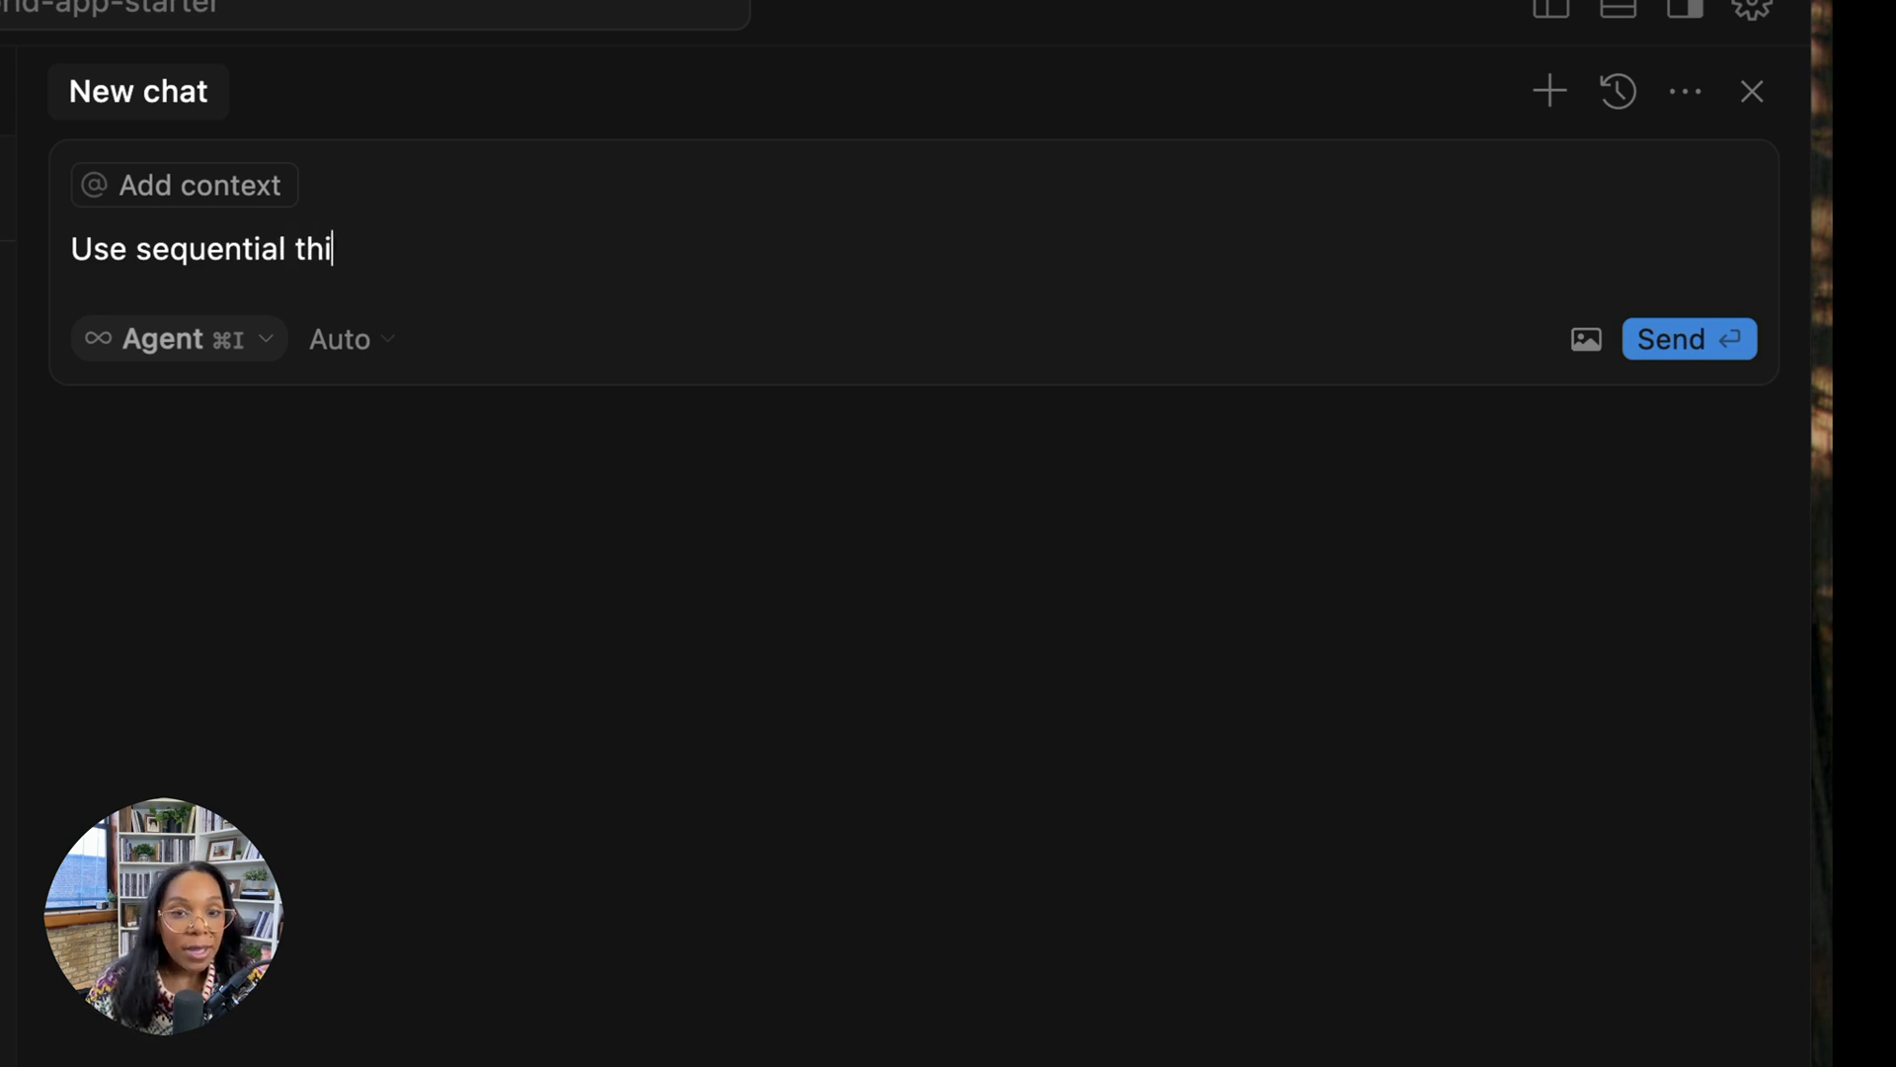
{"action": "type", "text": "nking to think through how you would"}
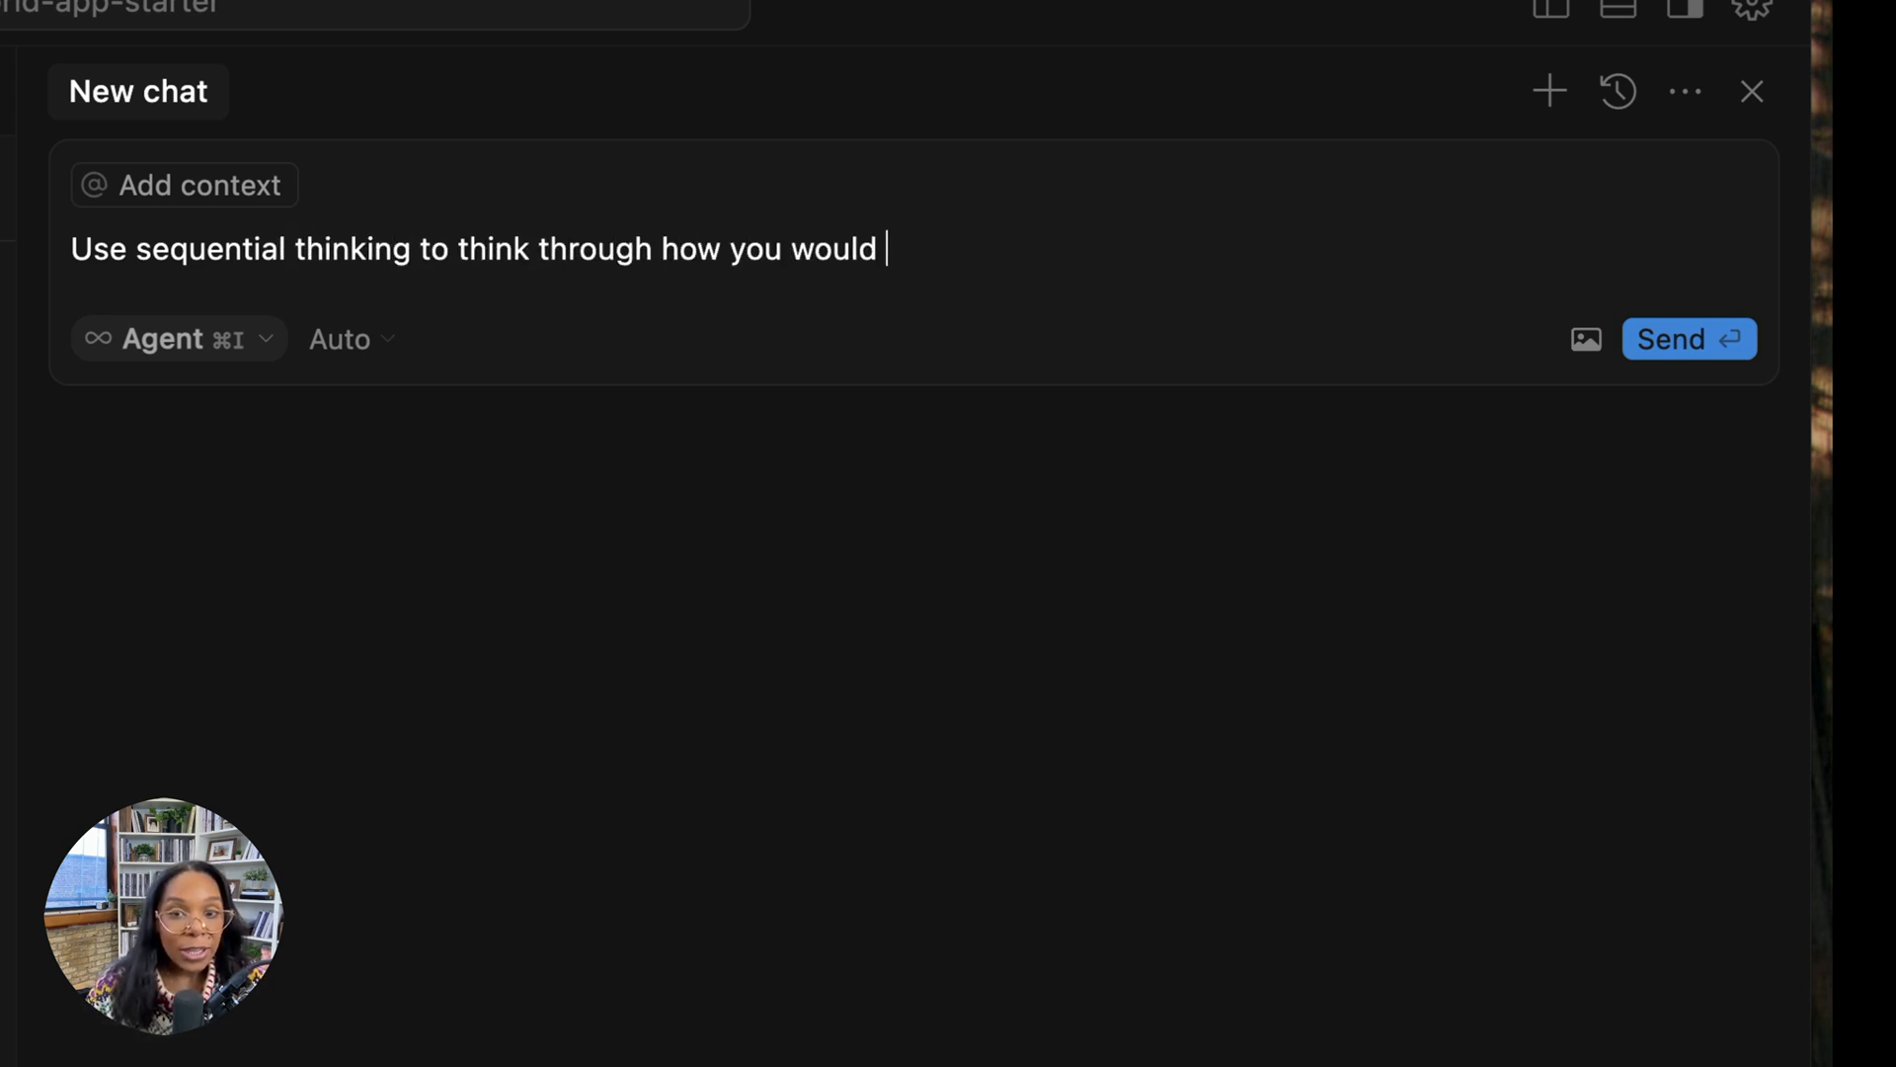
{"action": "type", "text": "get sit"}
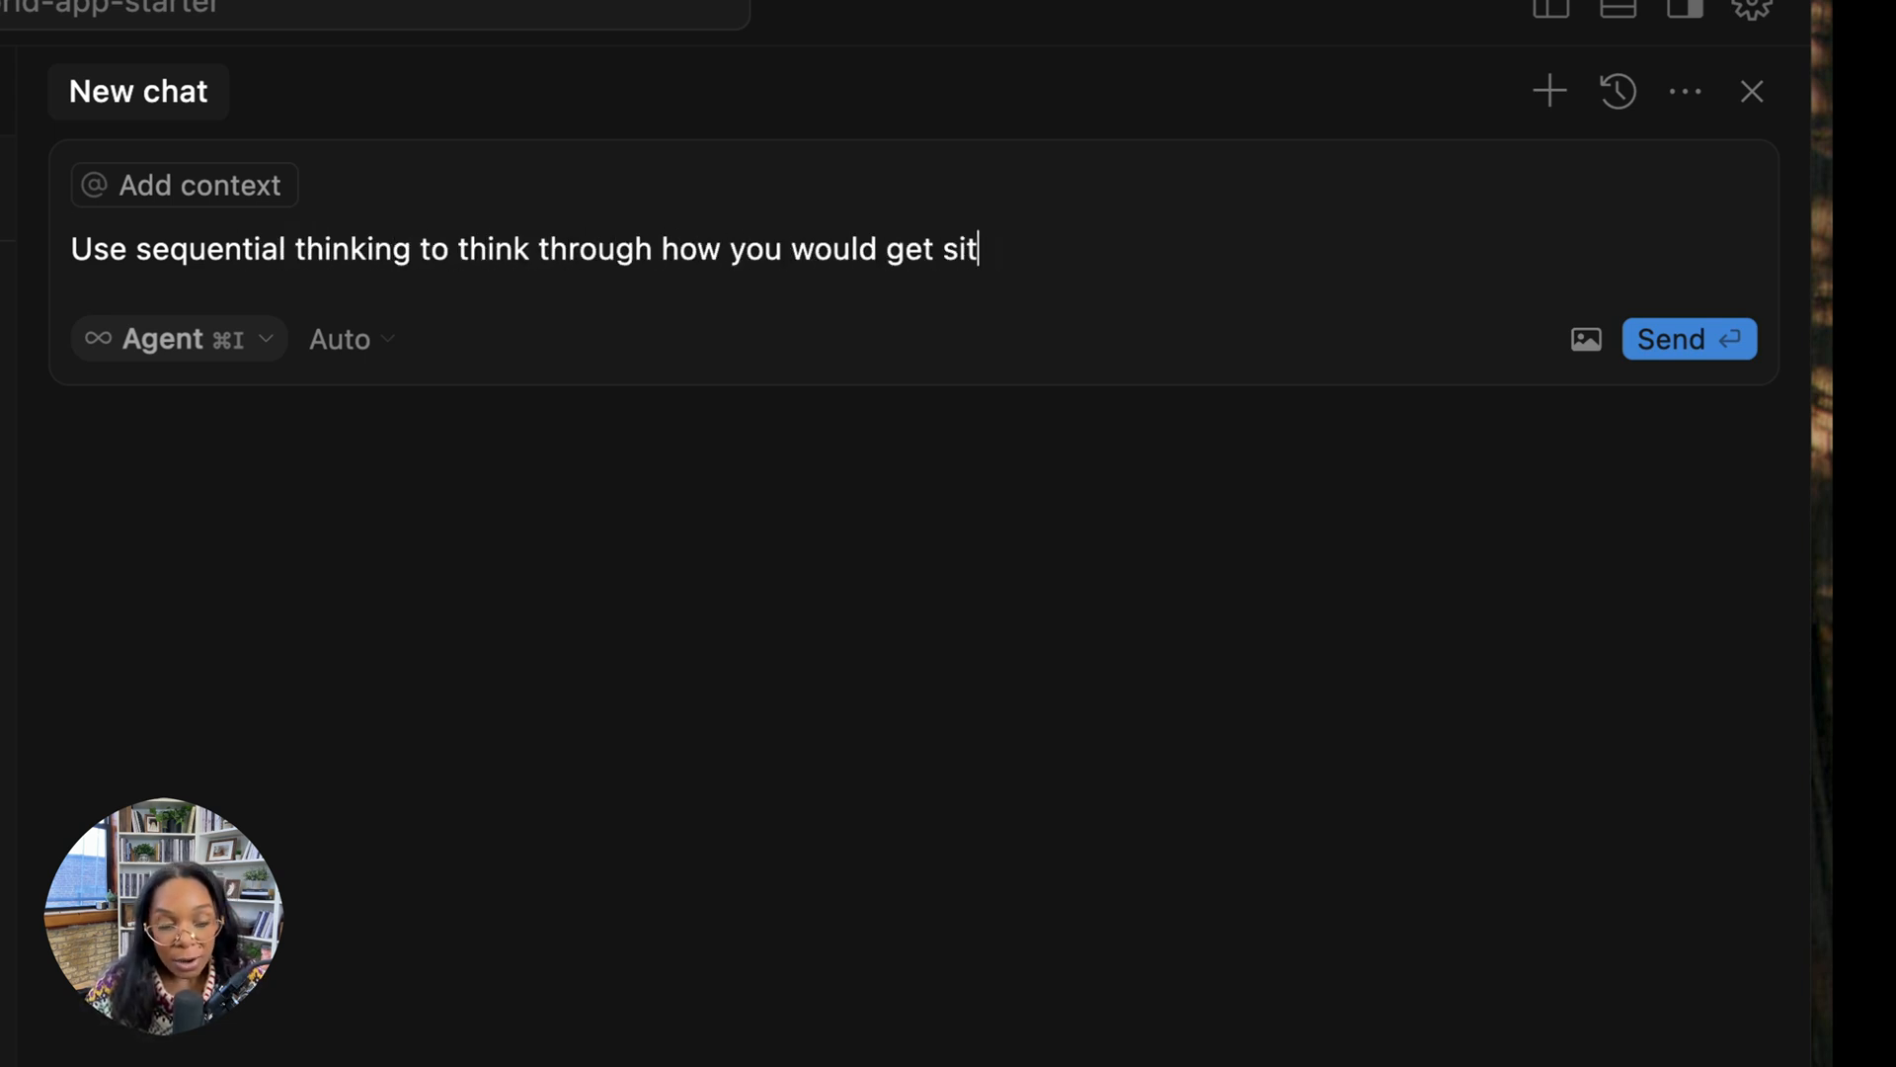
{"action": "type", "text": "e and page information and then"}
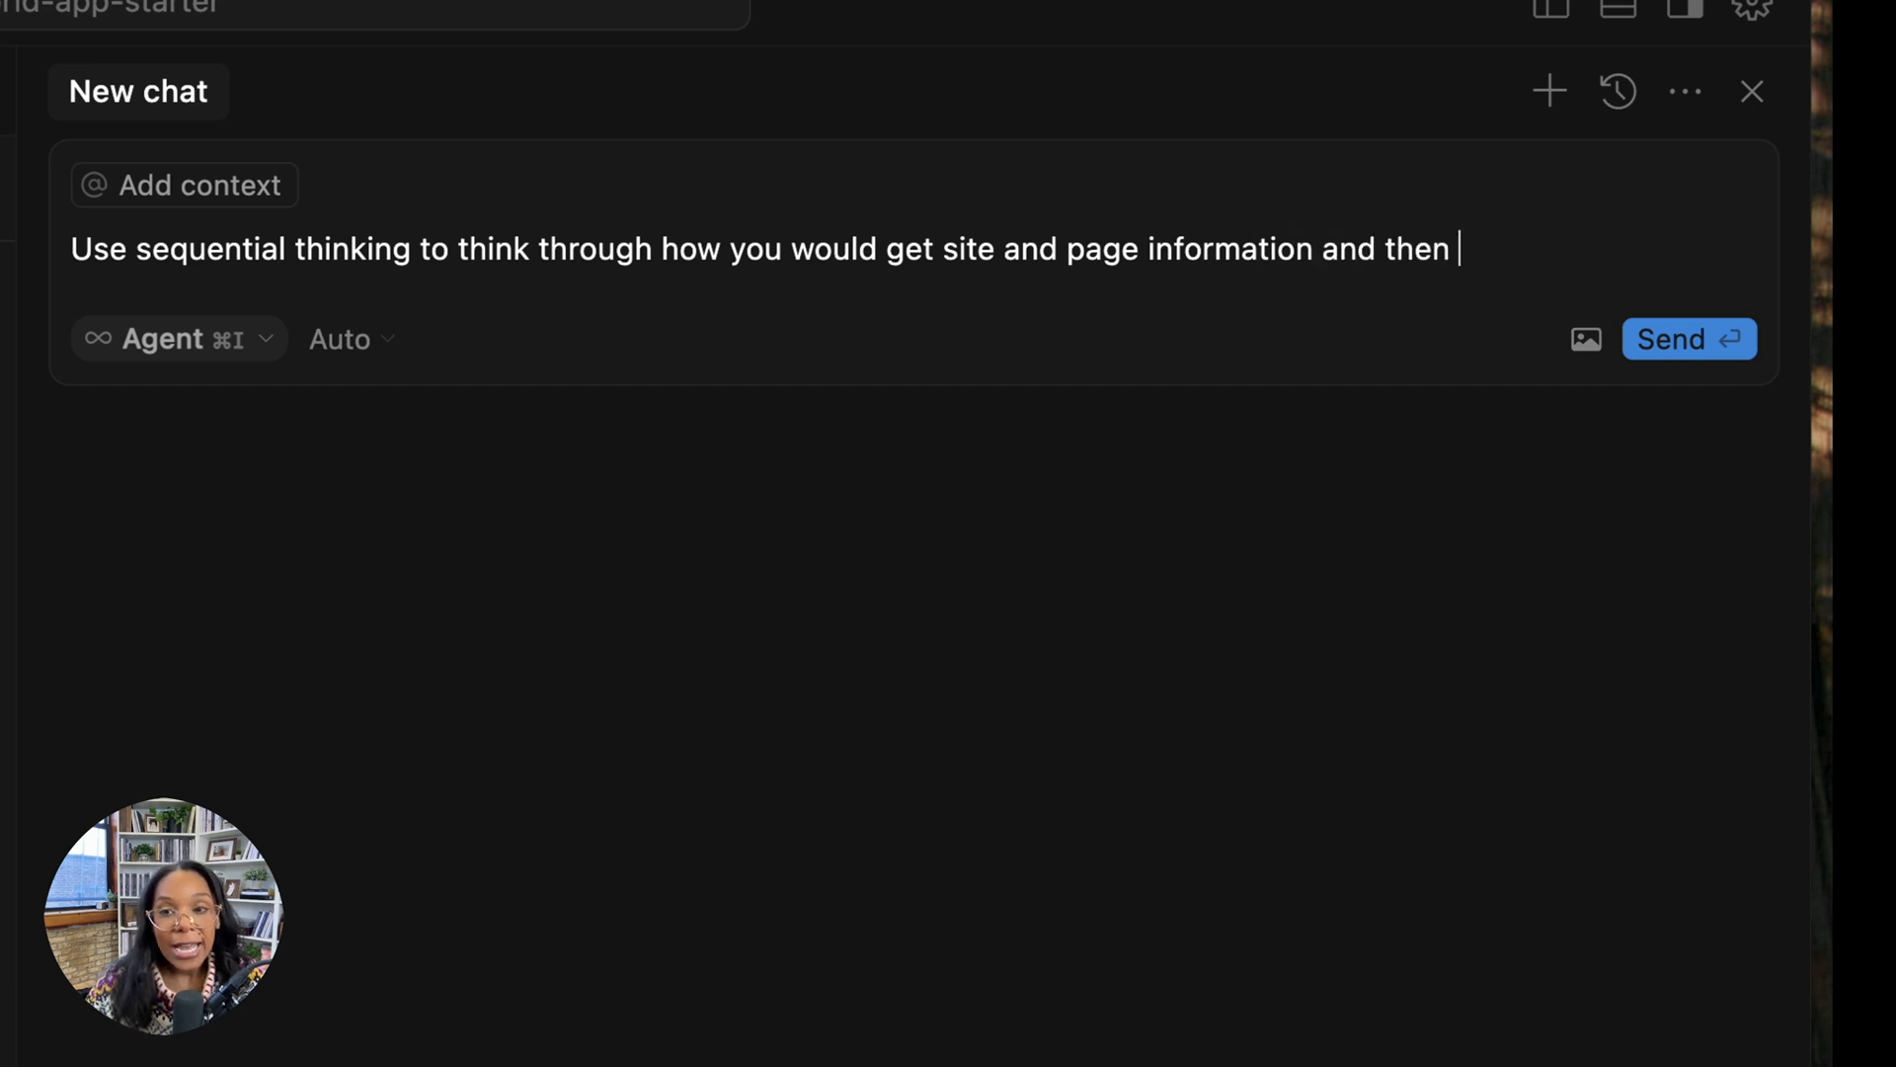
{"action": "type", "text": "update the page content and settings to"}
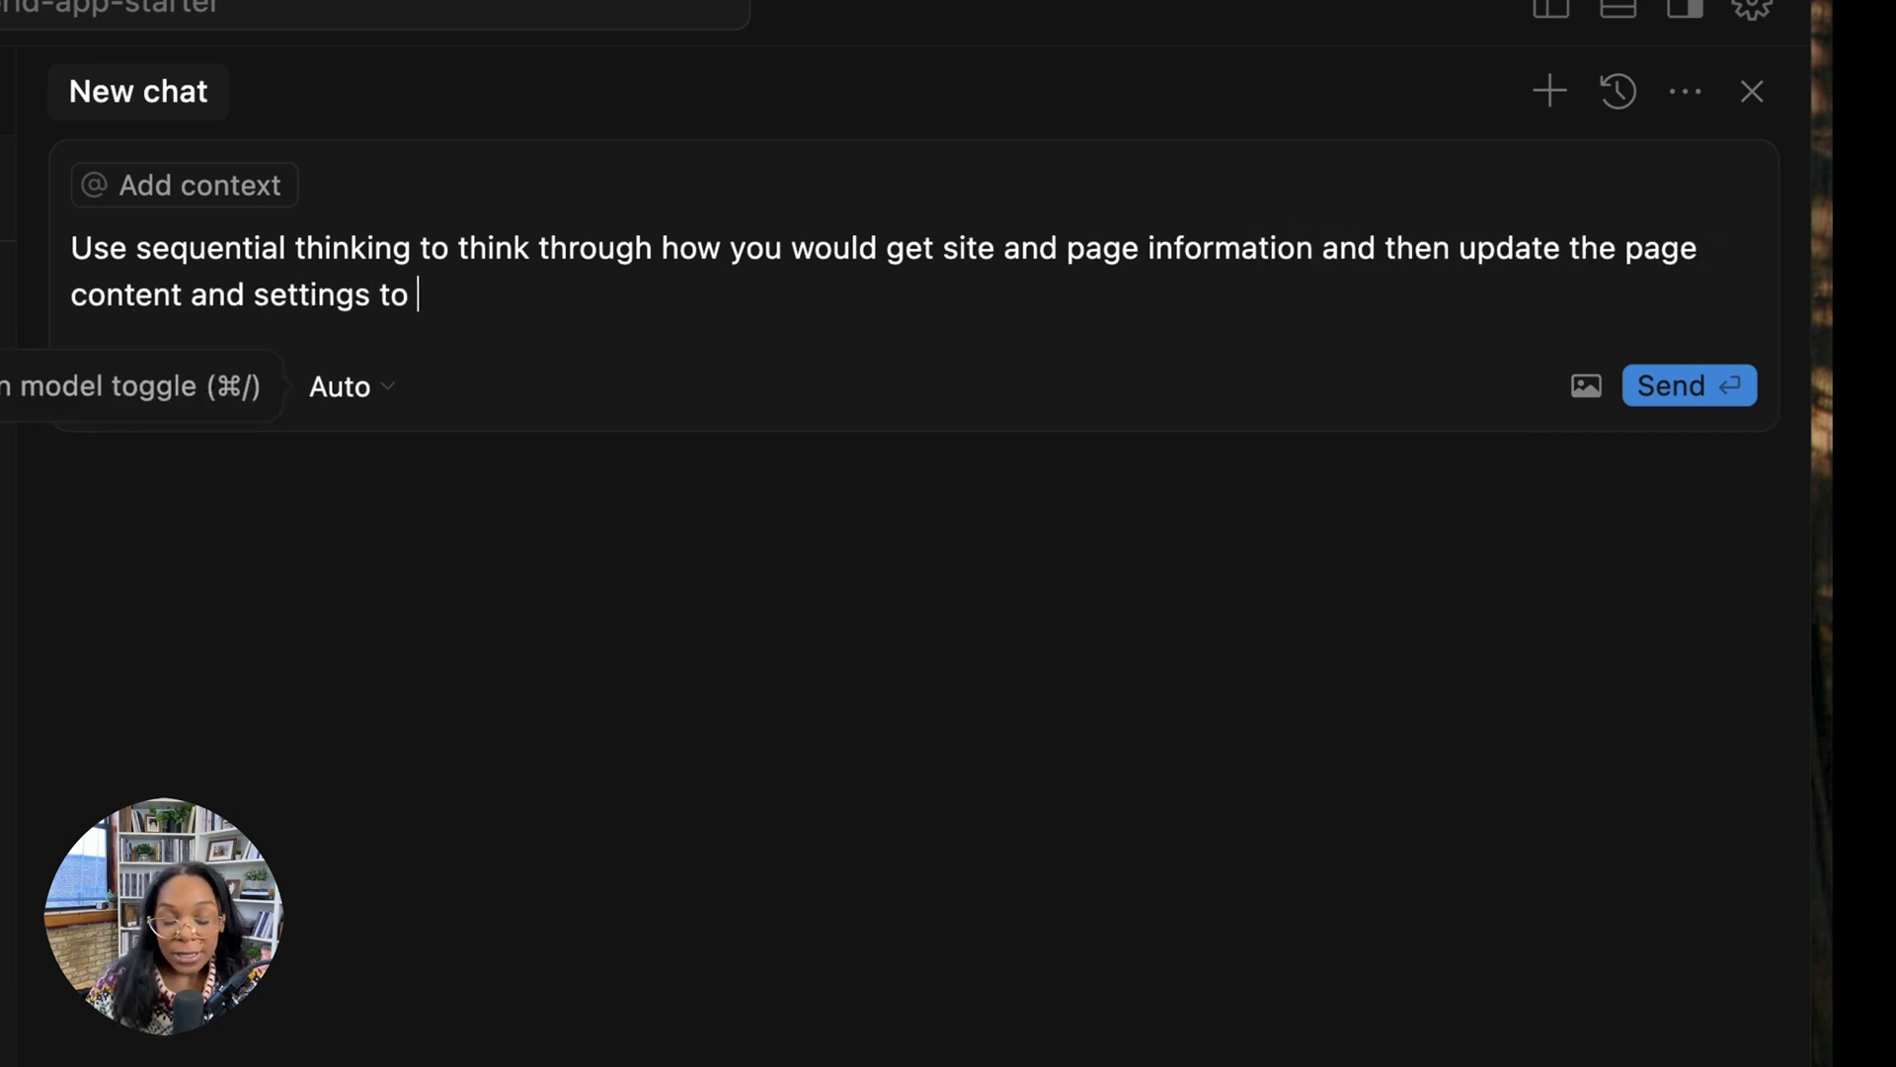
{"action": "type", "text": "follow SEO best practices. Search"}
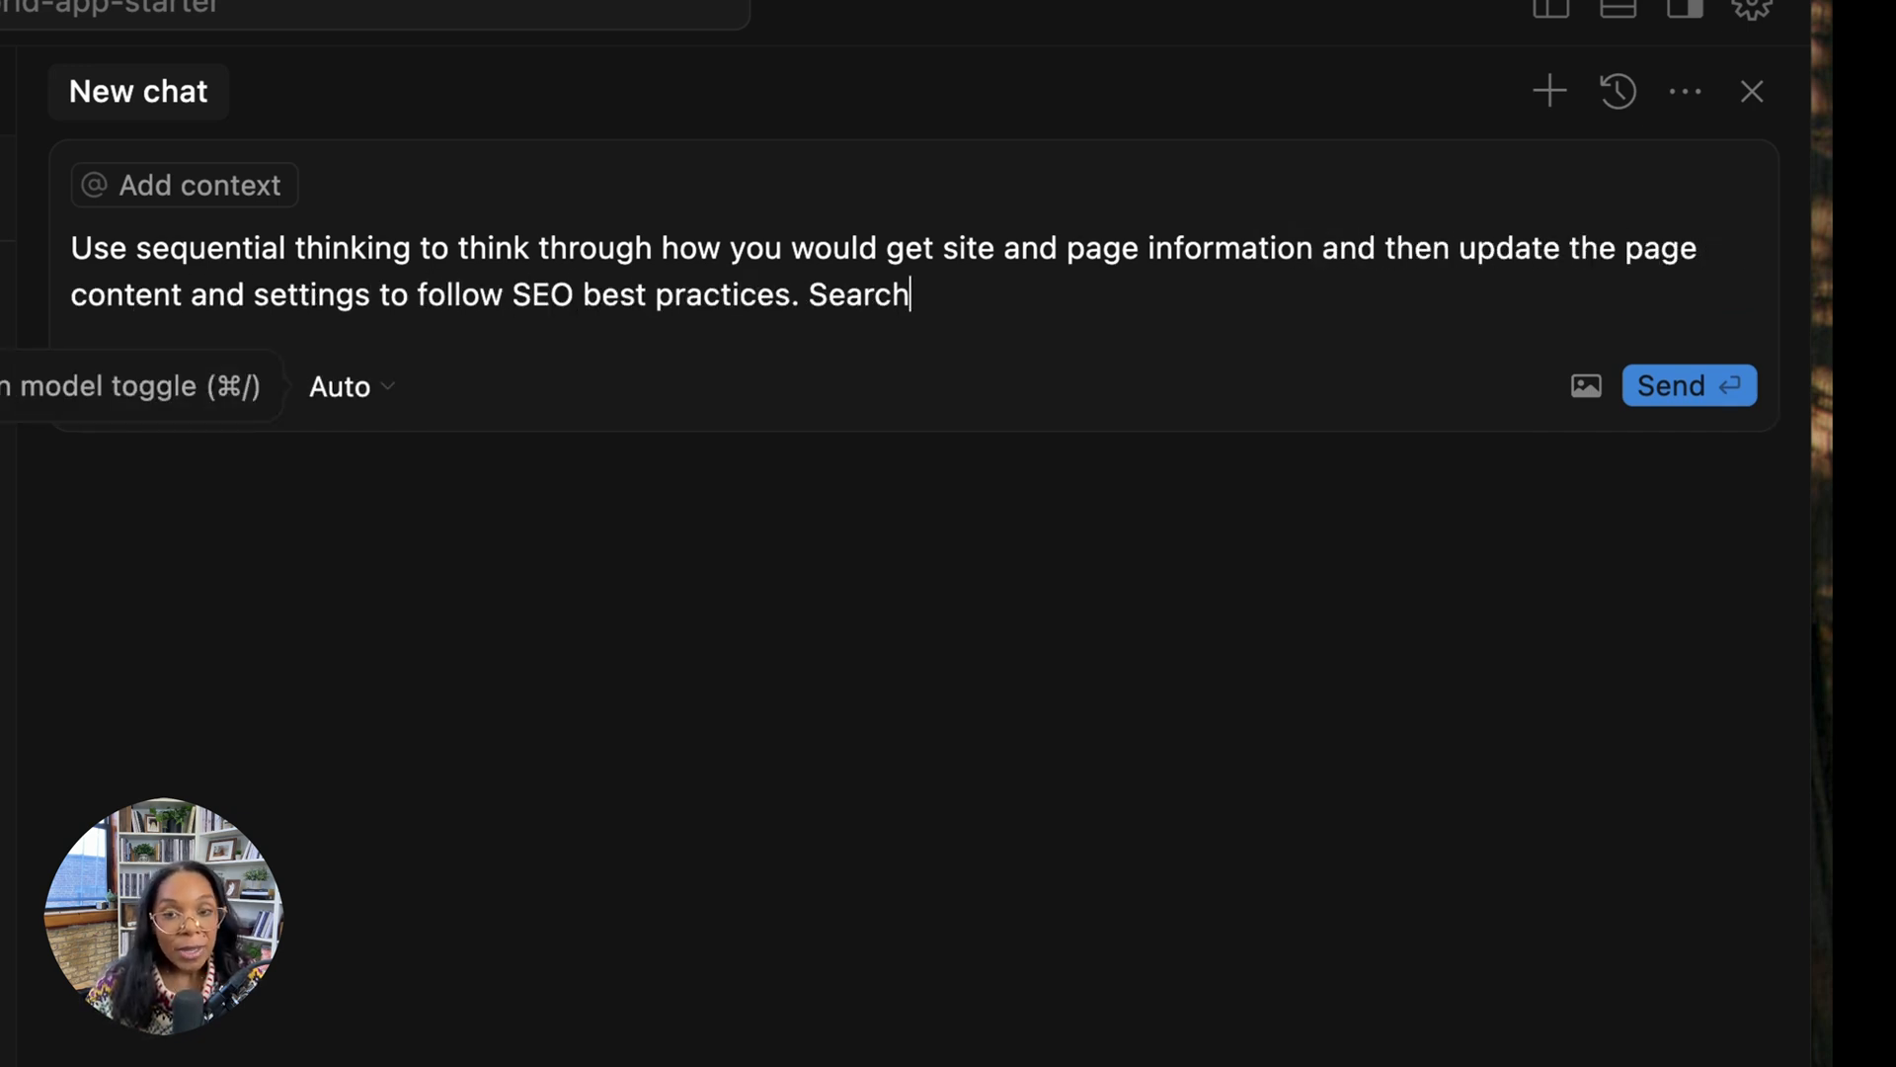
{"action": "type", "text": "for SEO best practices using brave search."}
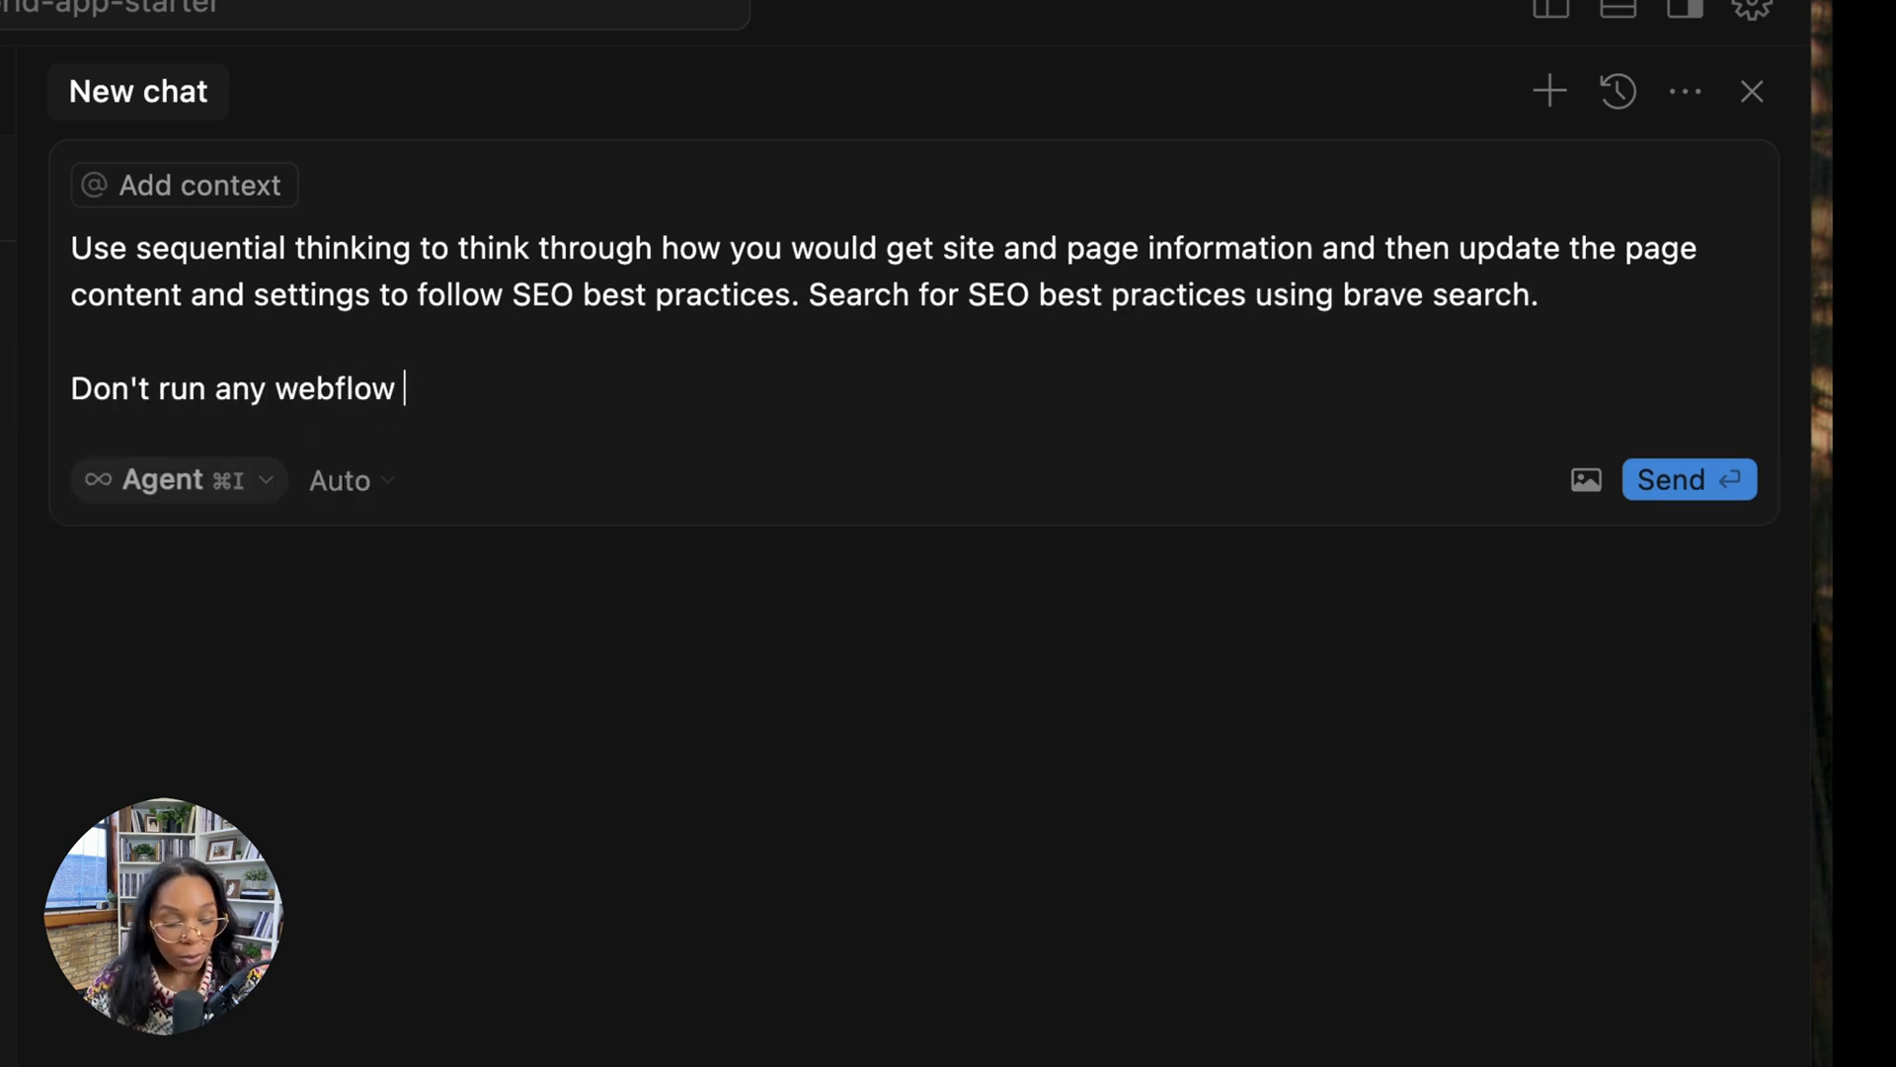
{"action": "left_click", "coordinate": [1689, 478]}
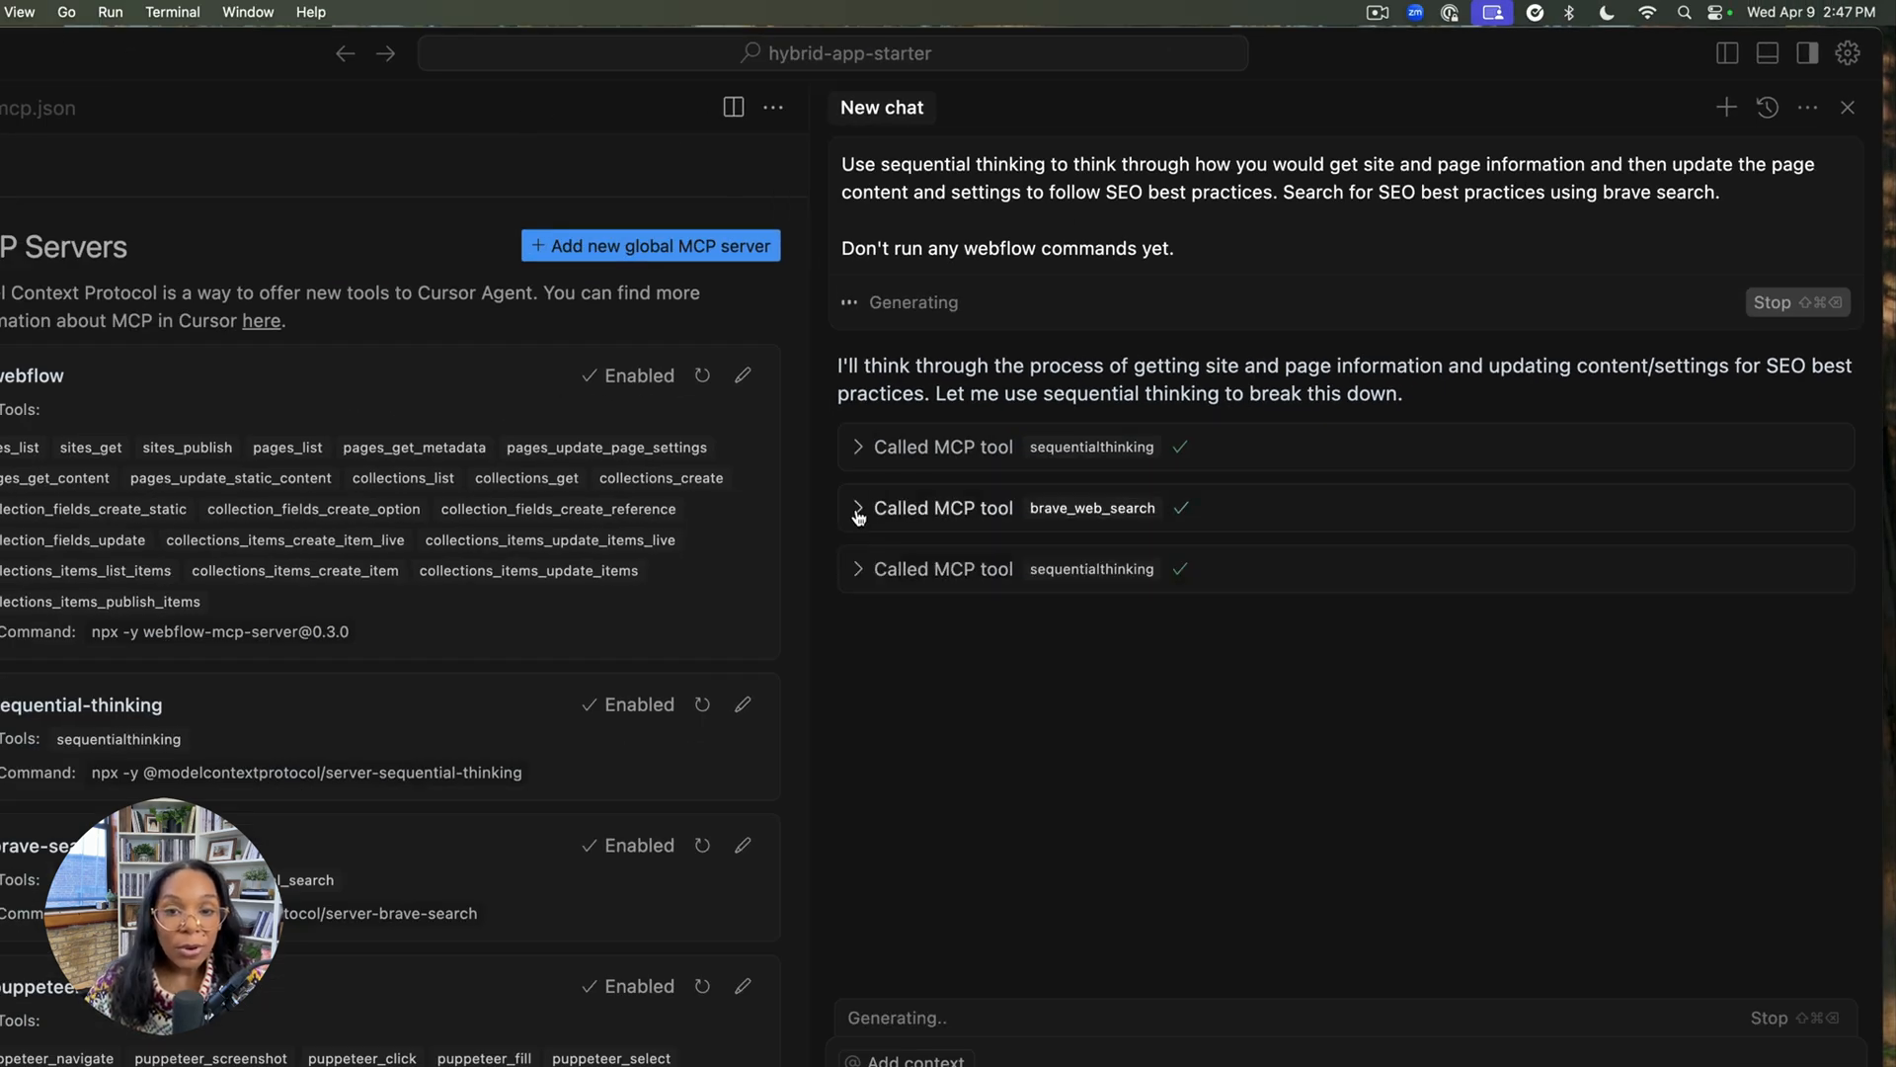
Step: Expand the web search call's details while the agent writes its SEO plan
{"action": "left_click", "coordinate": [855, 569]}
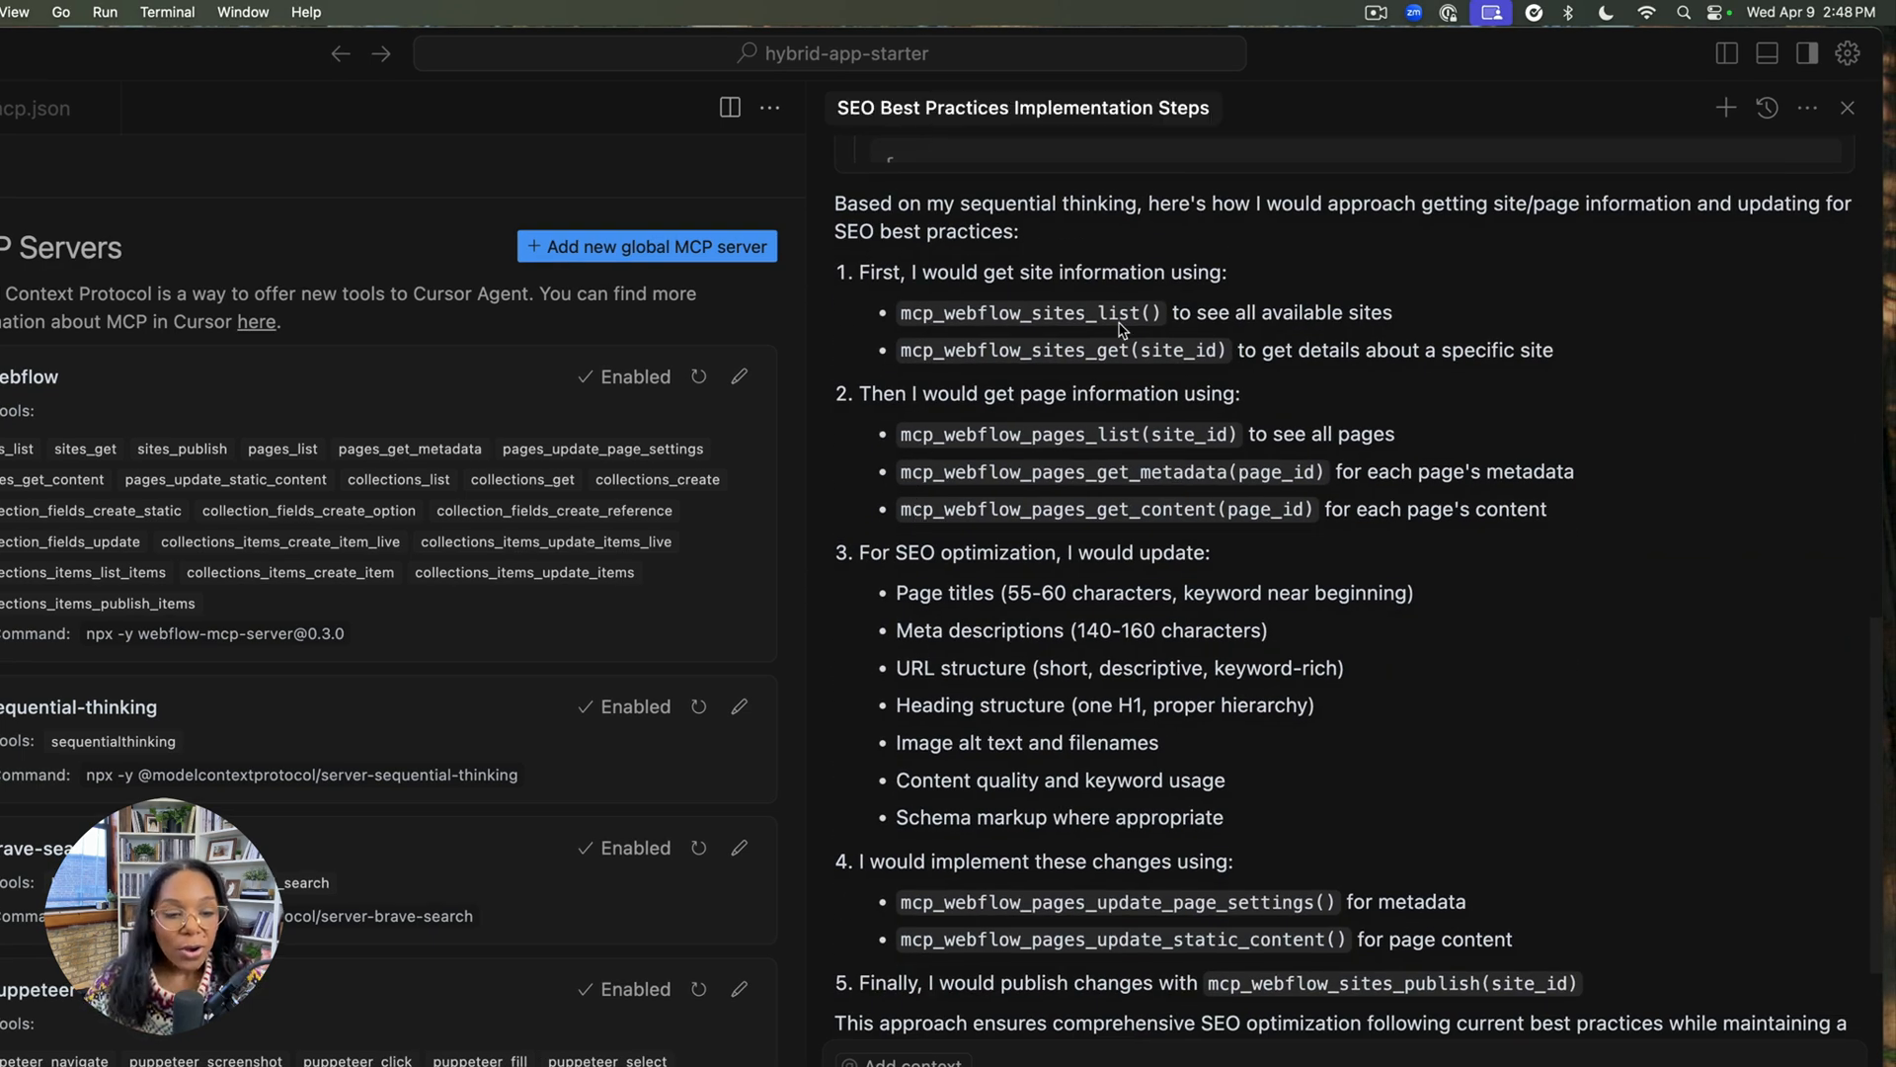
{"action": "mouse_move", "coordinate": [883, 348]}
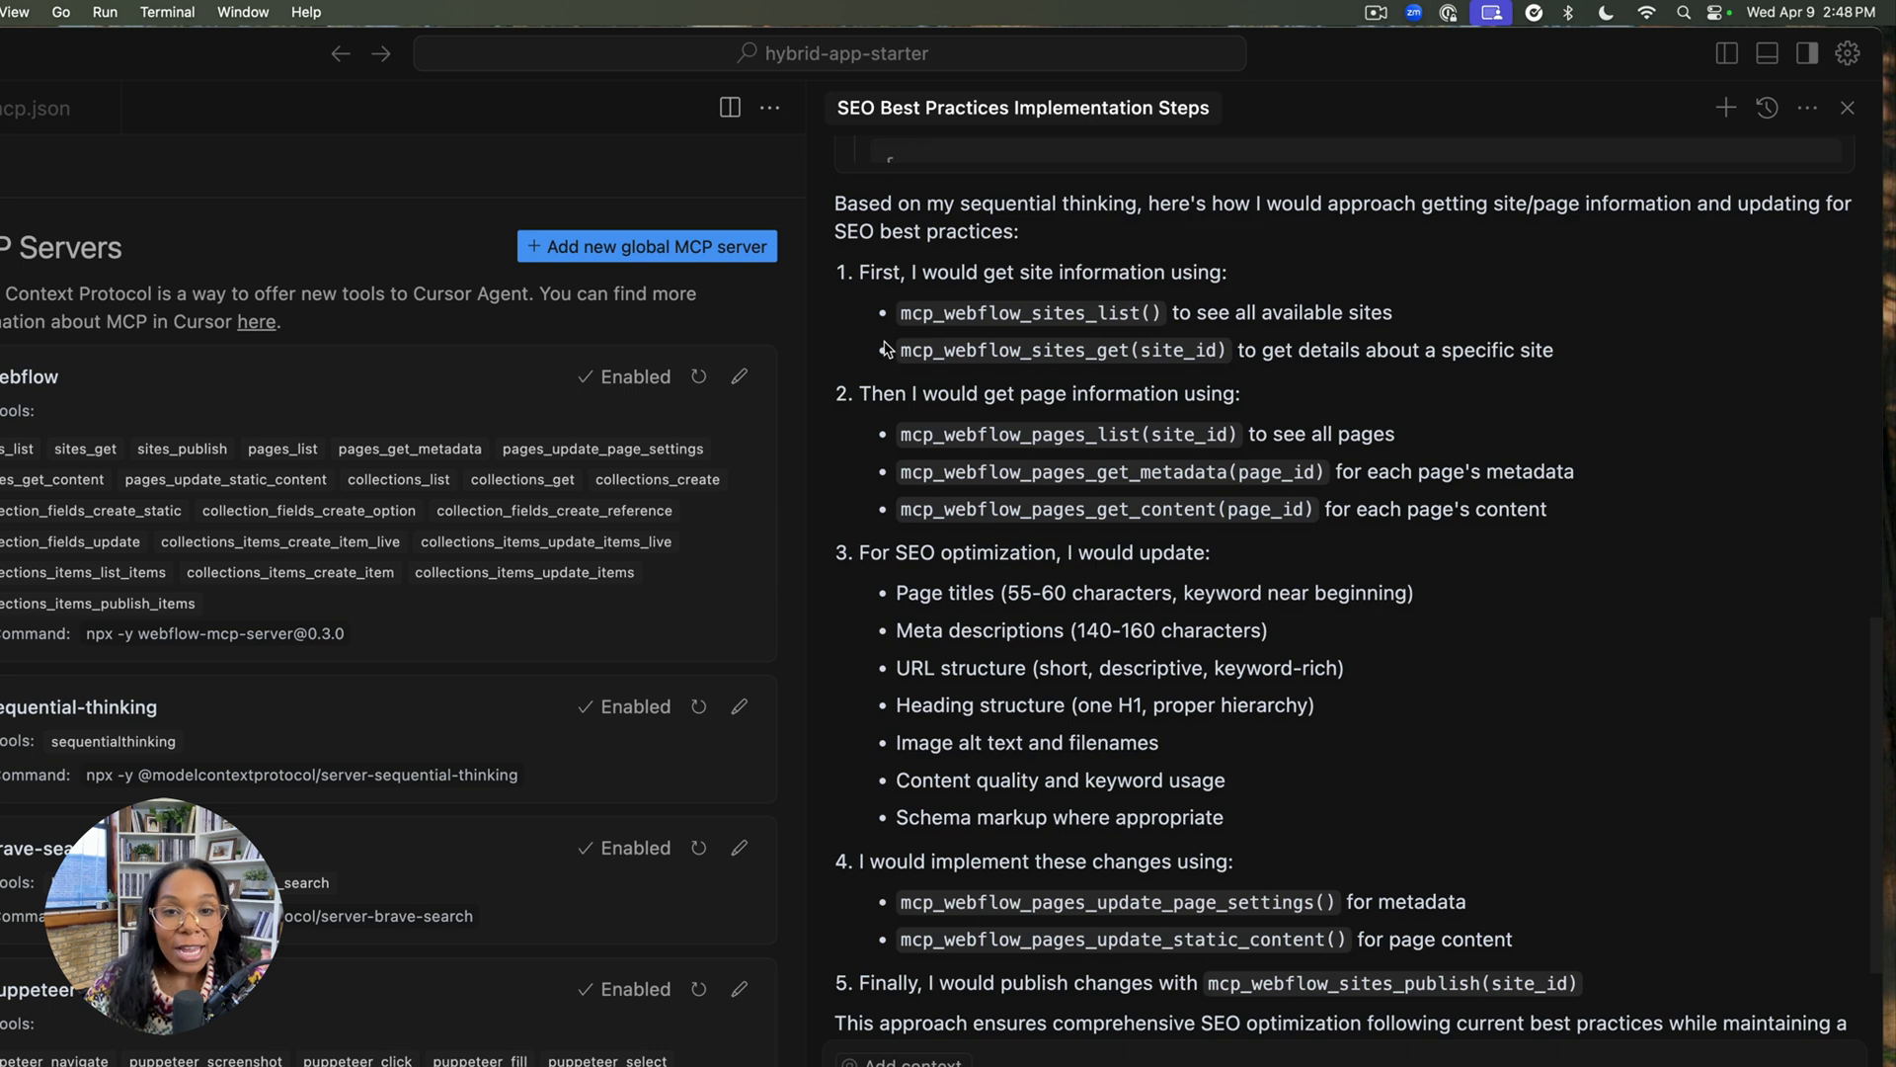
{"action": "mouse_move", "coordinate": [889, 318]}
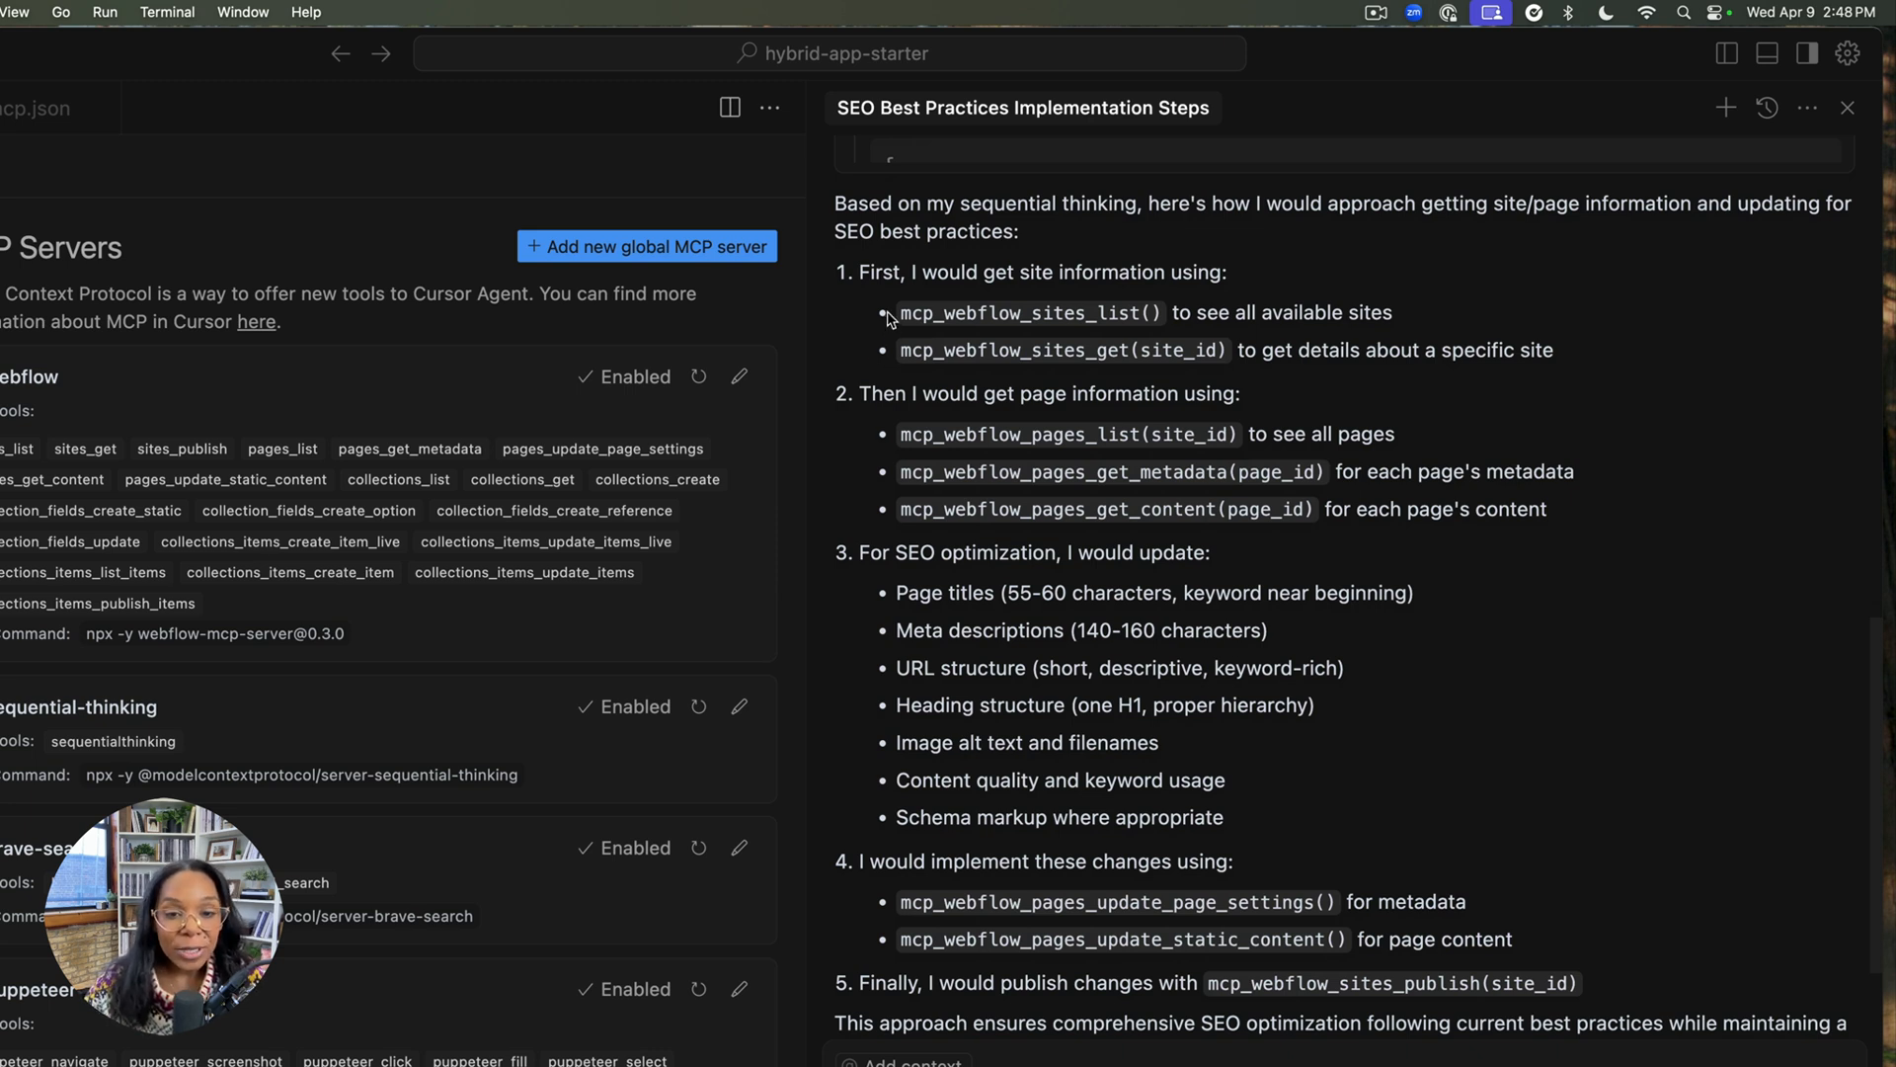
{"action": "mouse_move", "coordinate": [883, 374]}
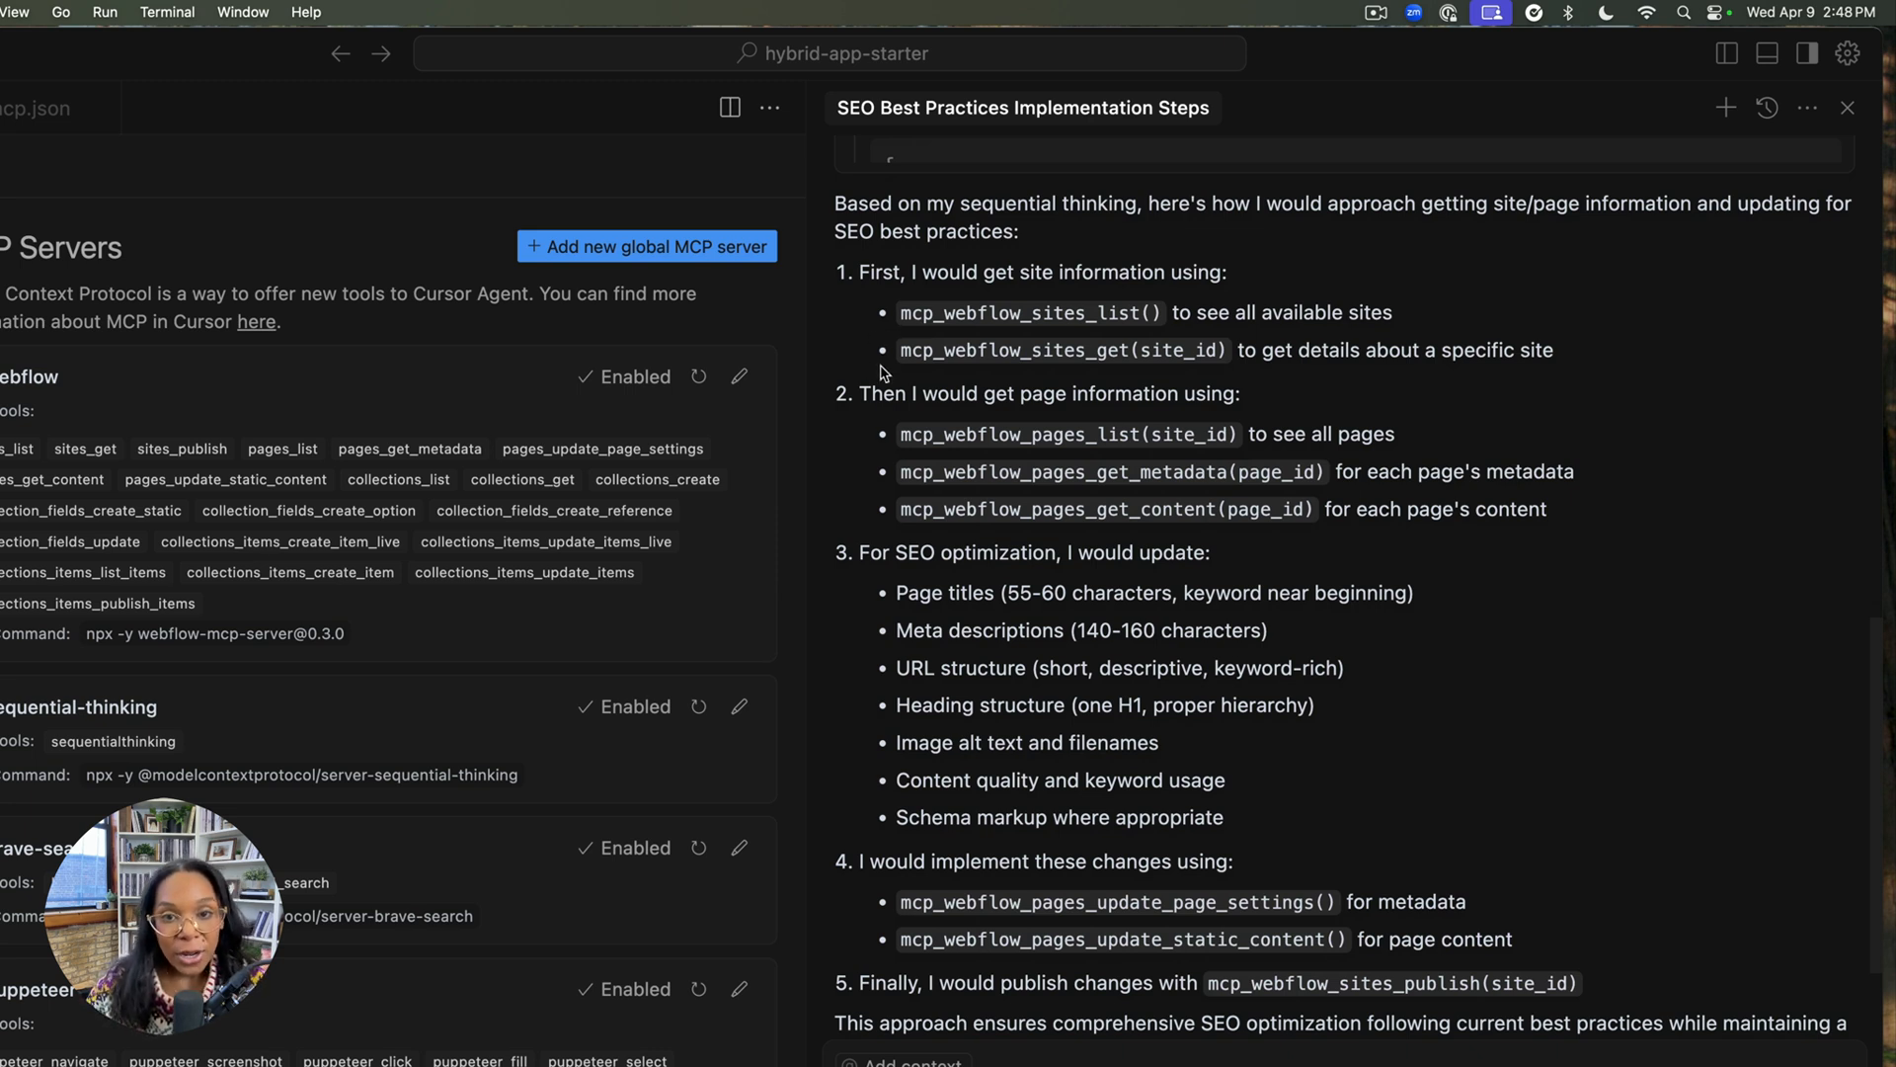
{"action": "mouse_move", "coordinate": [915, 466]}
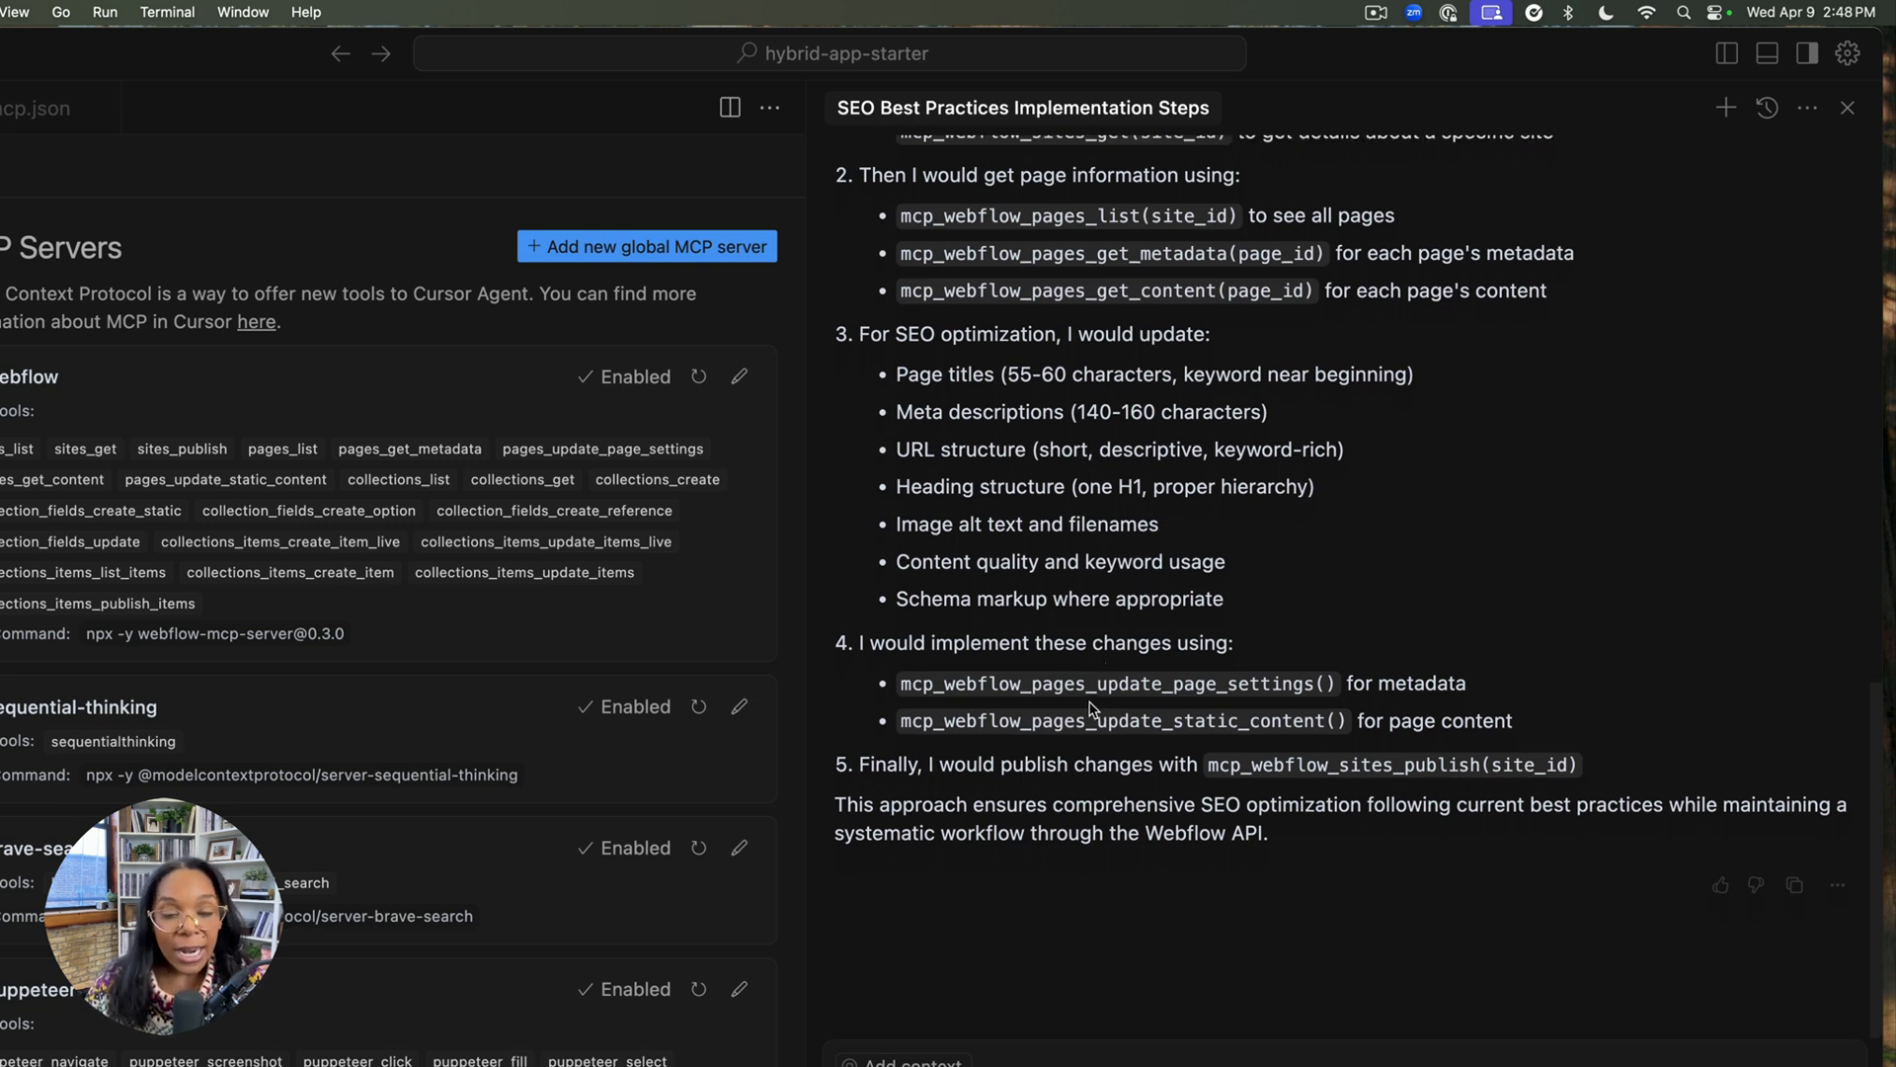
{"action": "mouse_move", "coordinate": [1128, 869]}
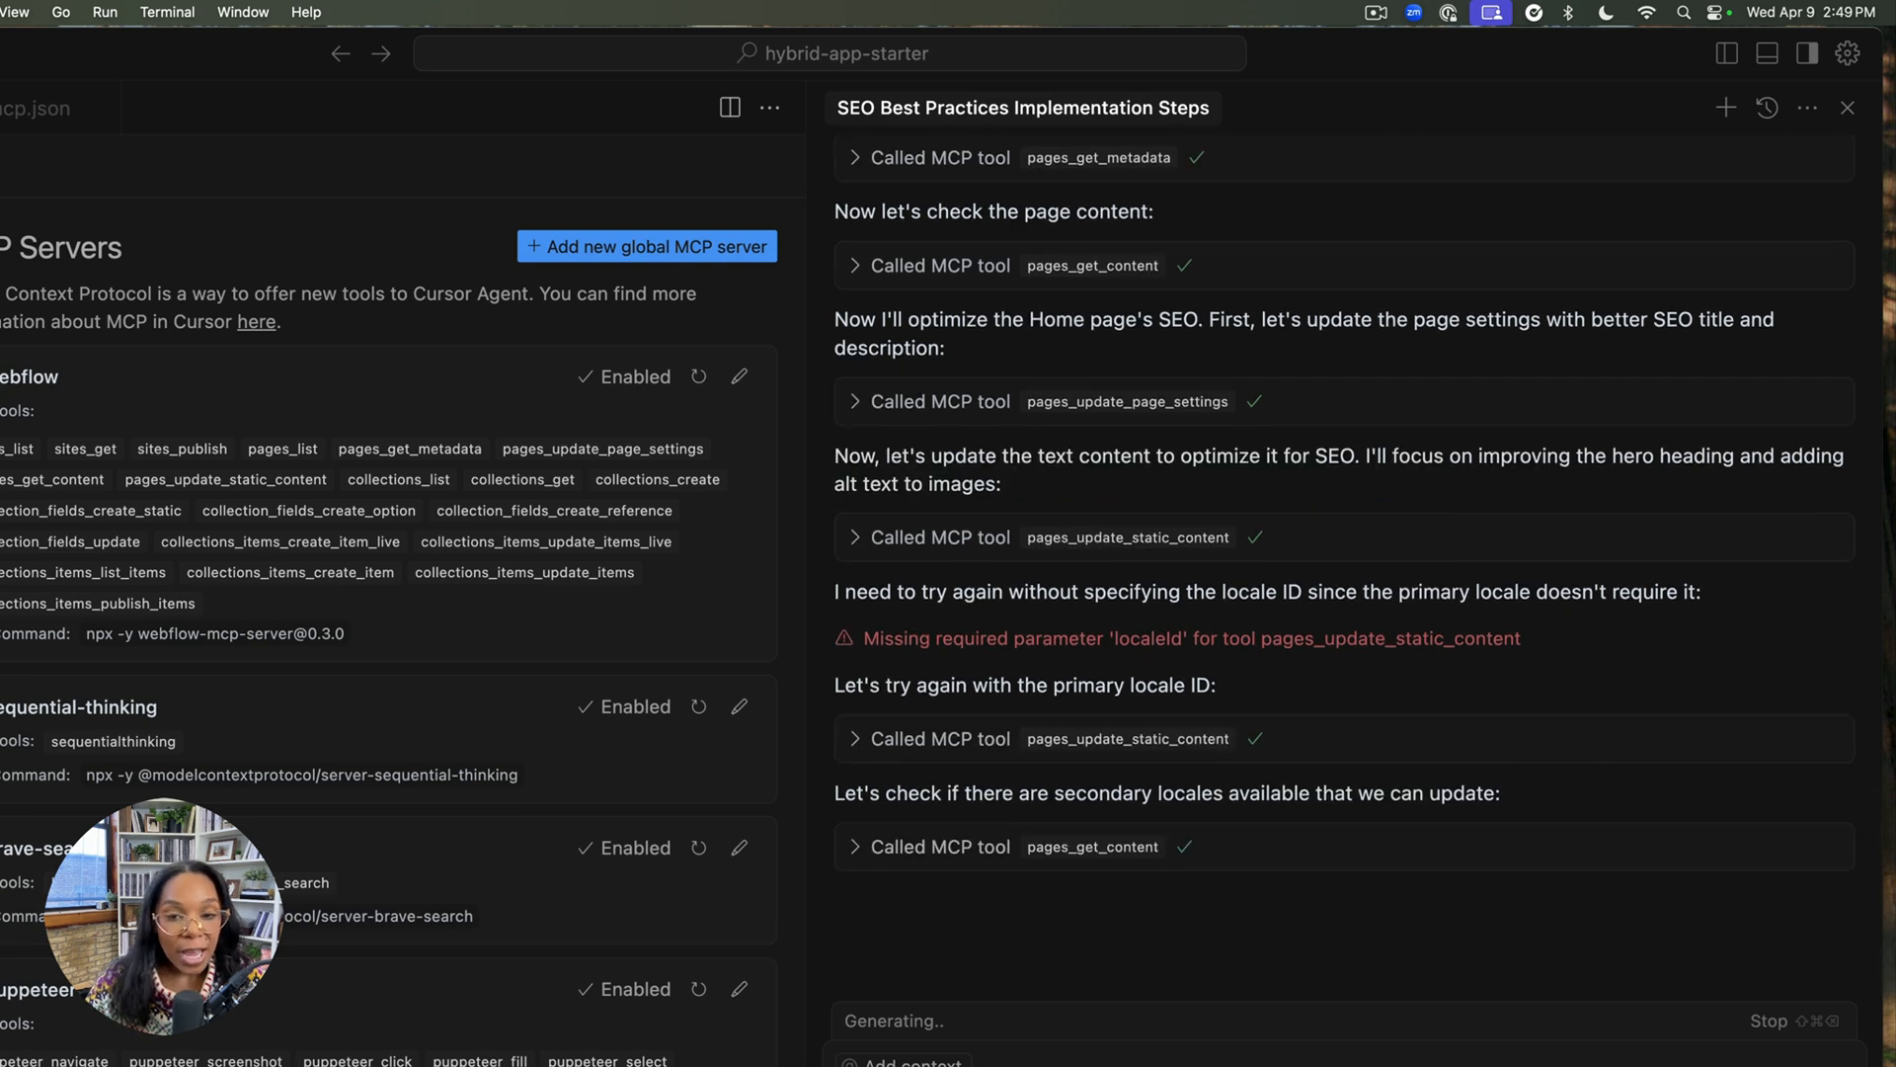
Step: Scroll the chat to follow the agent's page metadata and settings updates
{"action": "scroll", "scroll_direction": "down", "scroll_amount": 3}
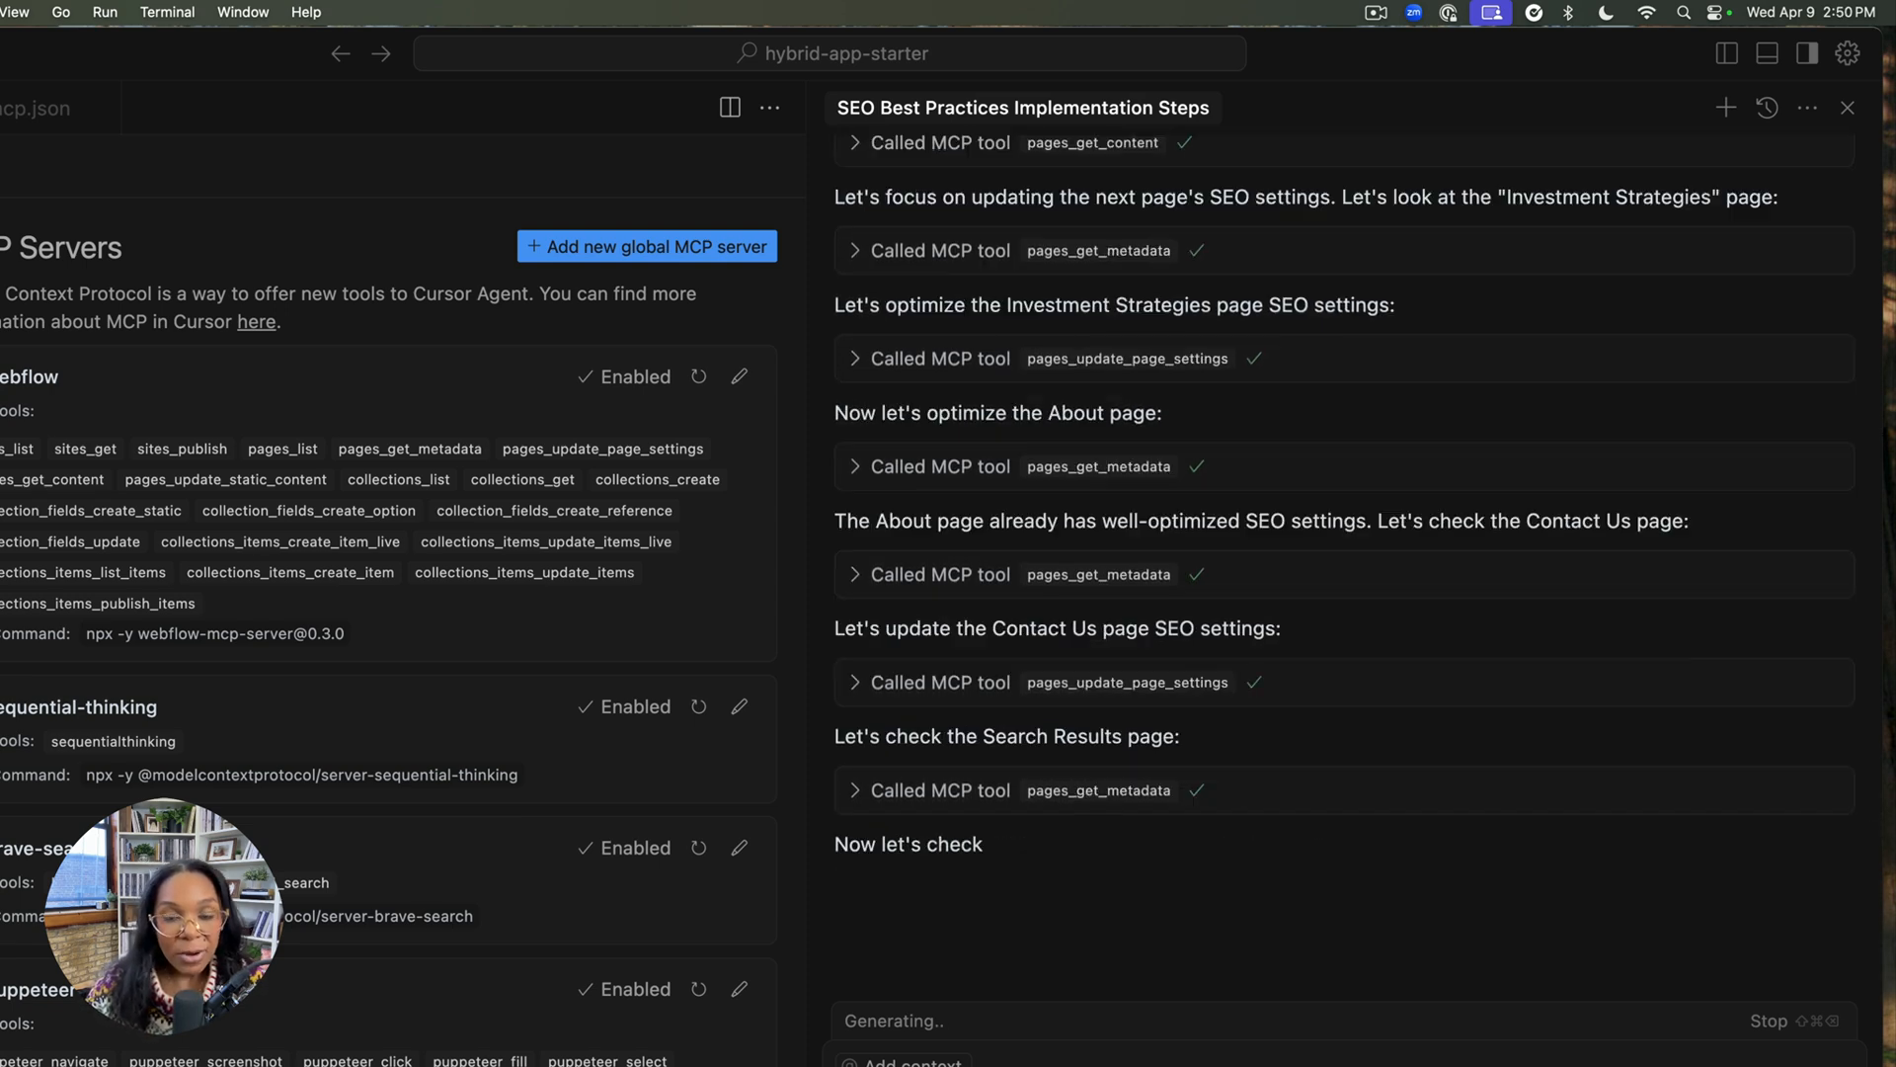
{"action": "scroll", "scroll_direction": "down", "scroll_amount": 3}
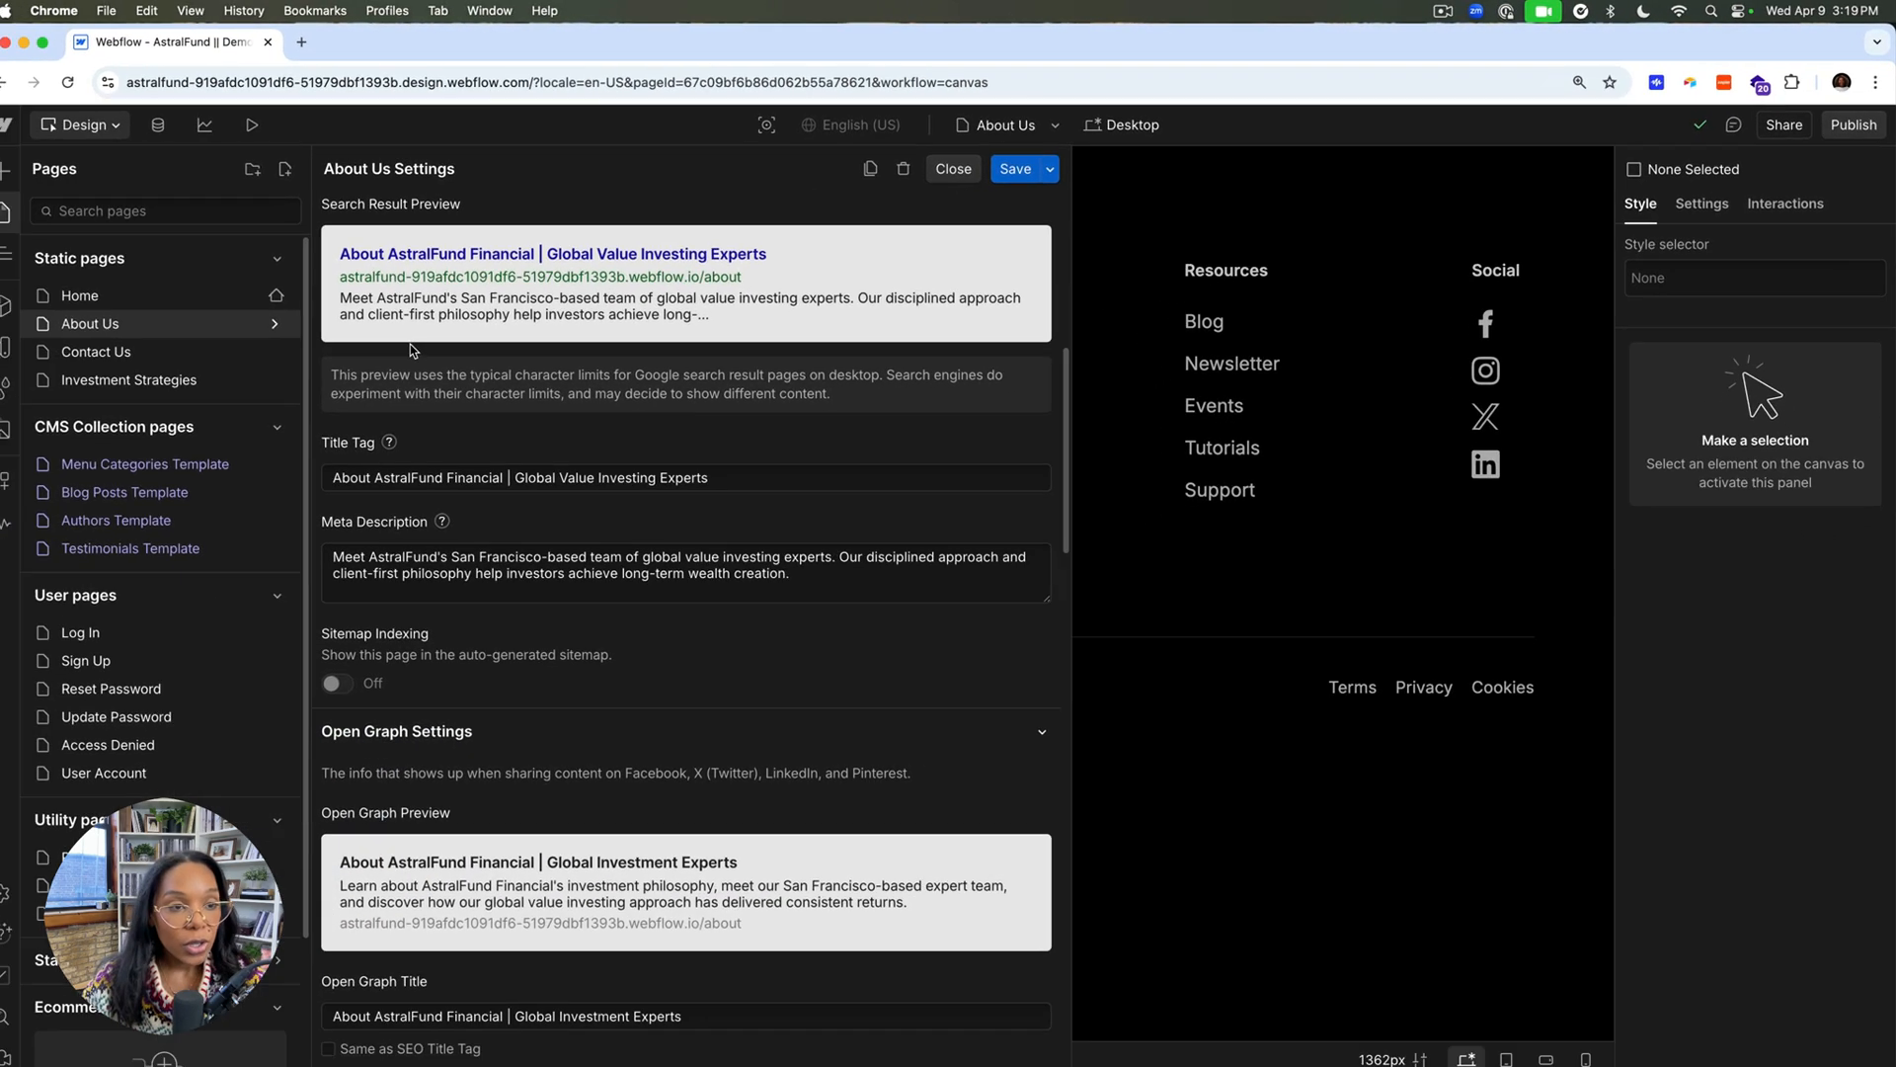
Step: Close About Us settings and open the Home page's settings from the Pages panel
{"action": "left_click", "coordinate": [952, 168]}
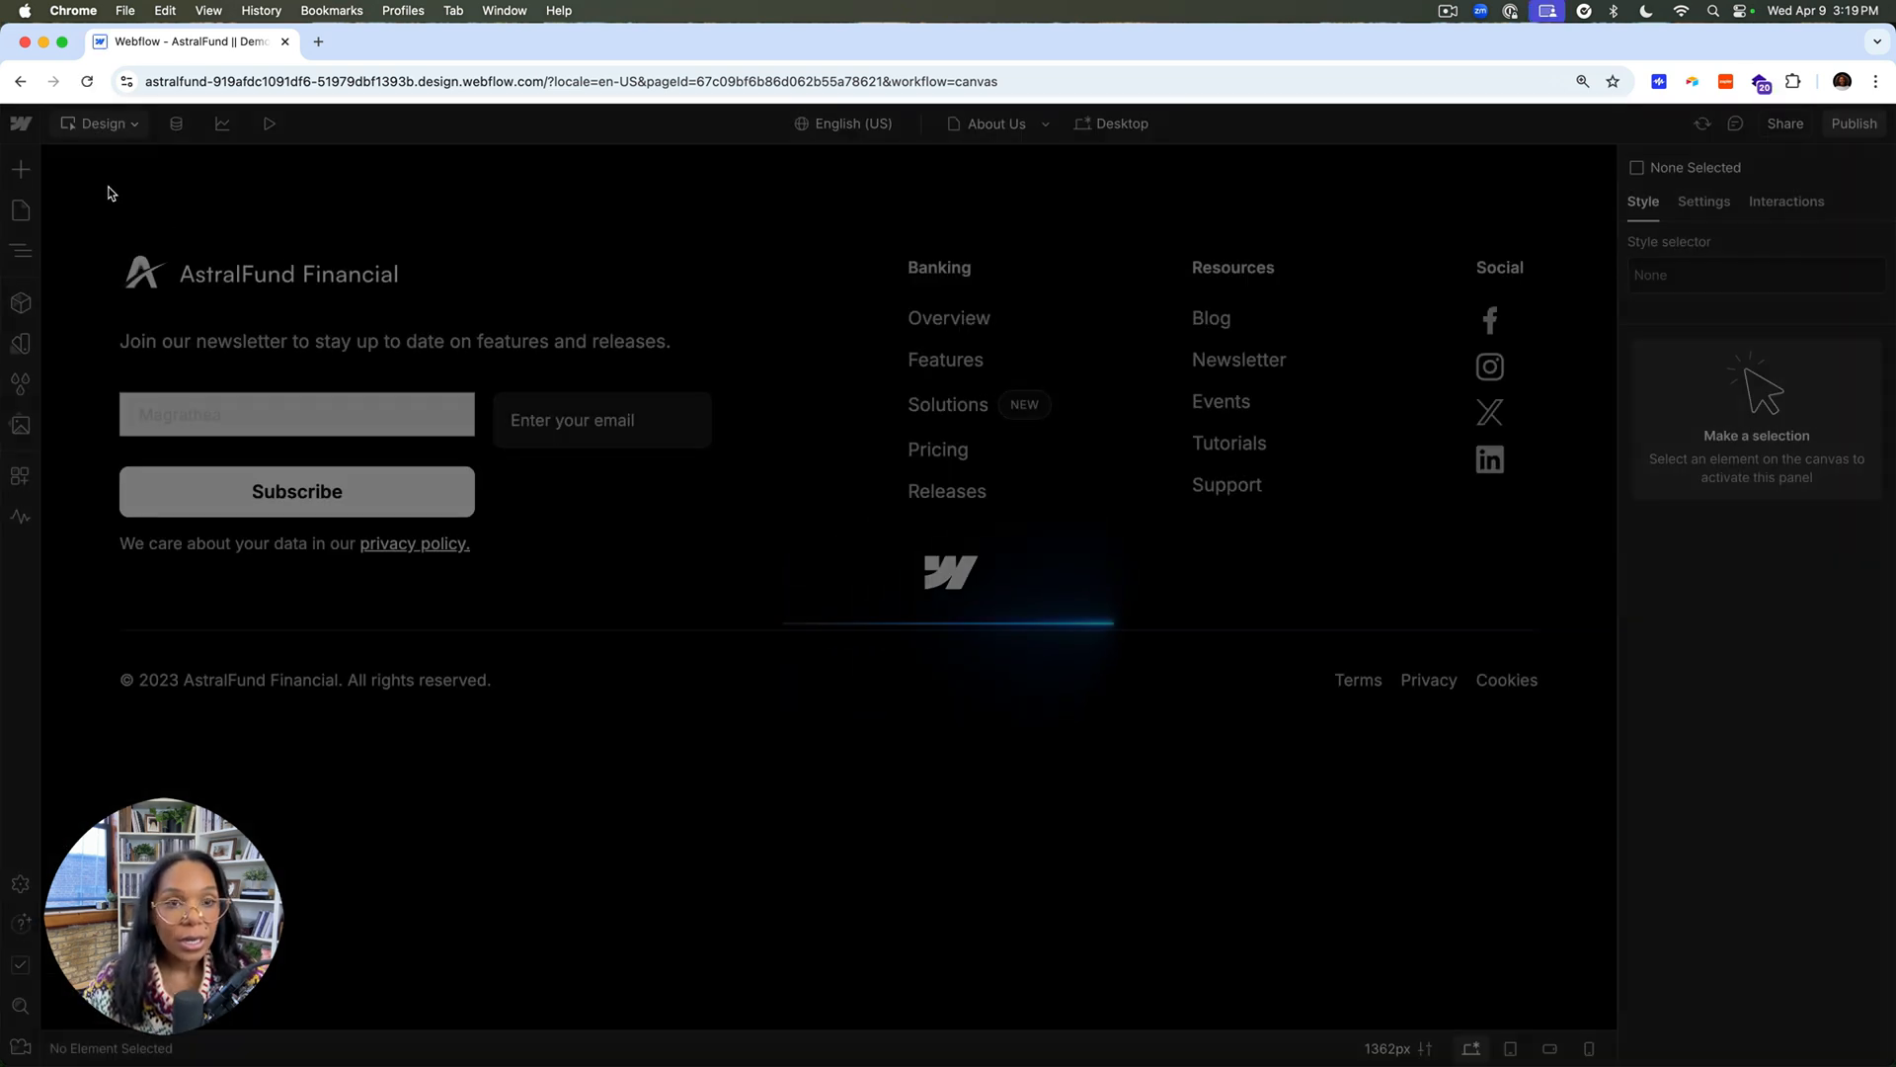
{"action": "left_click", "coordinate": [19, 212]}
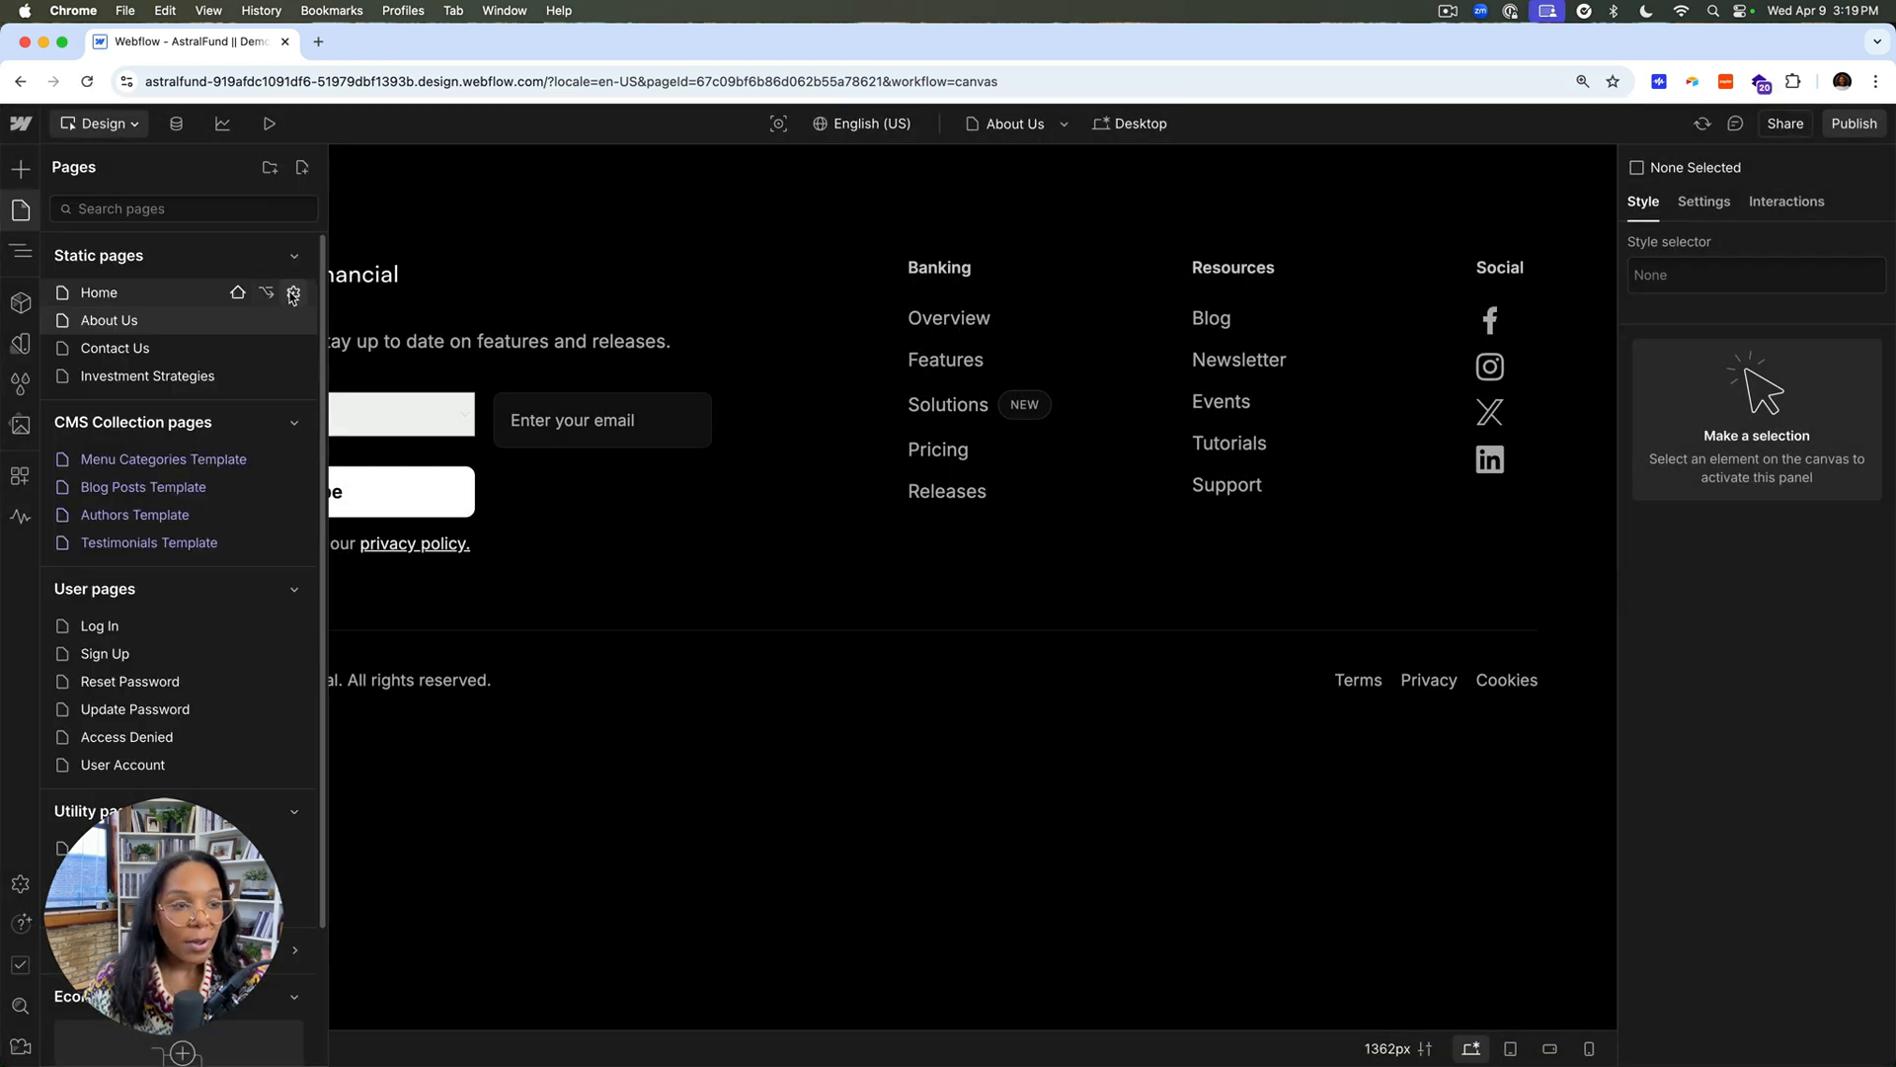
{"action": "left_click", "coordinate": [294, 293]}
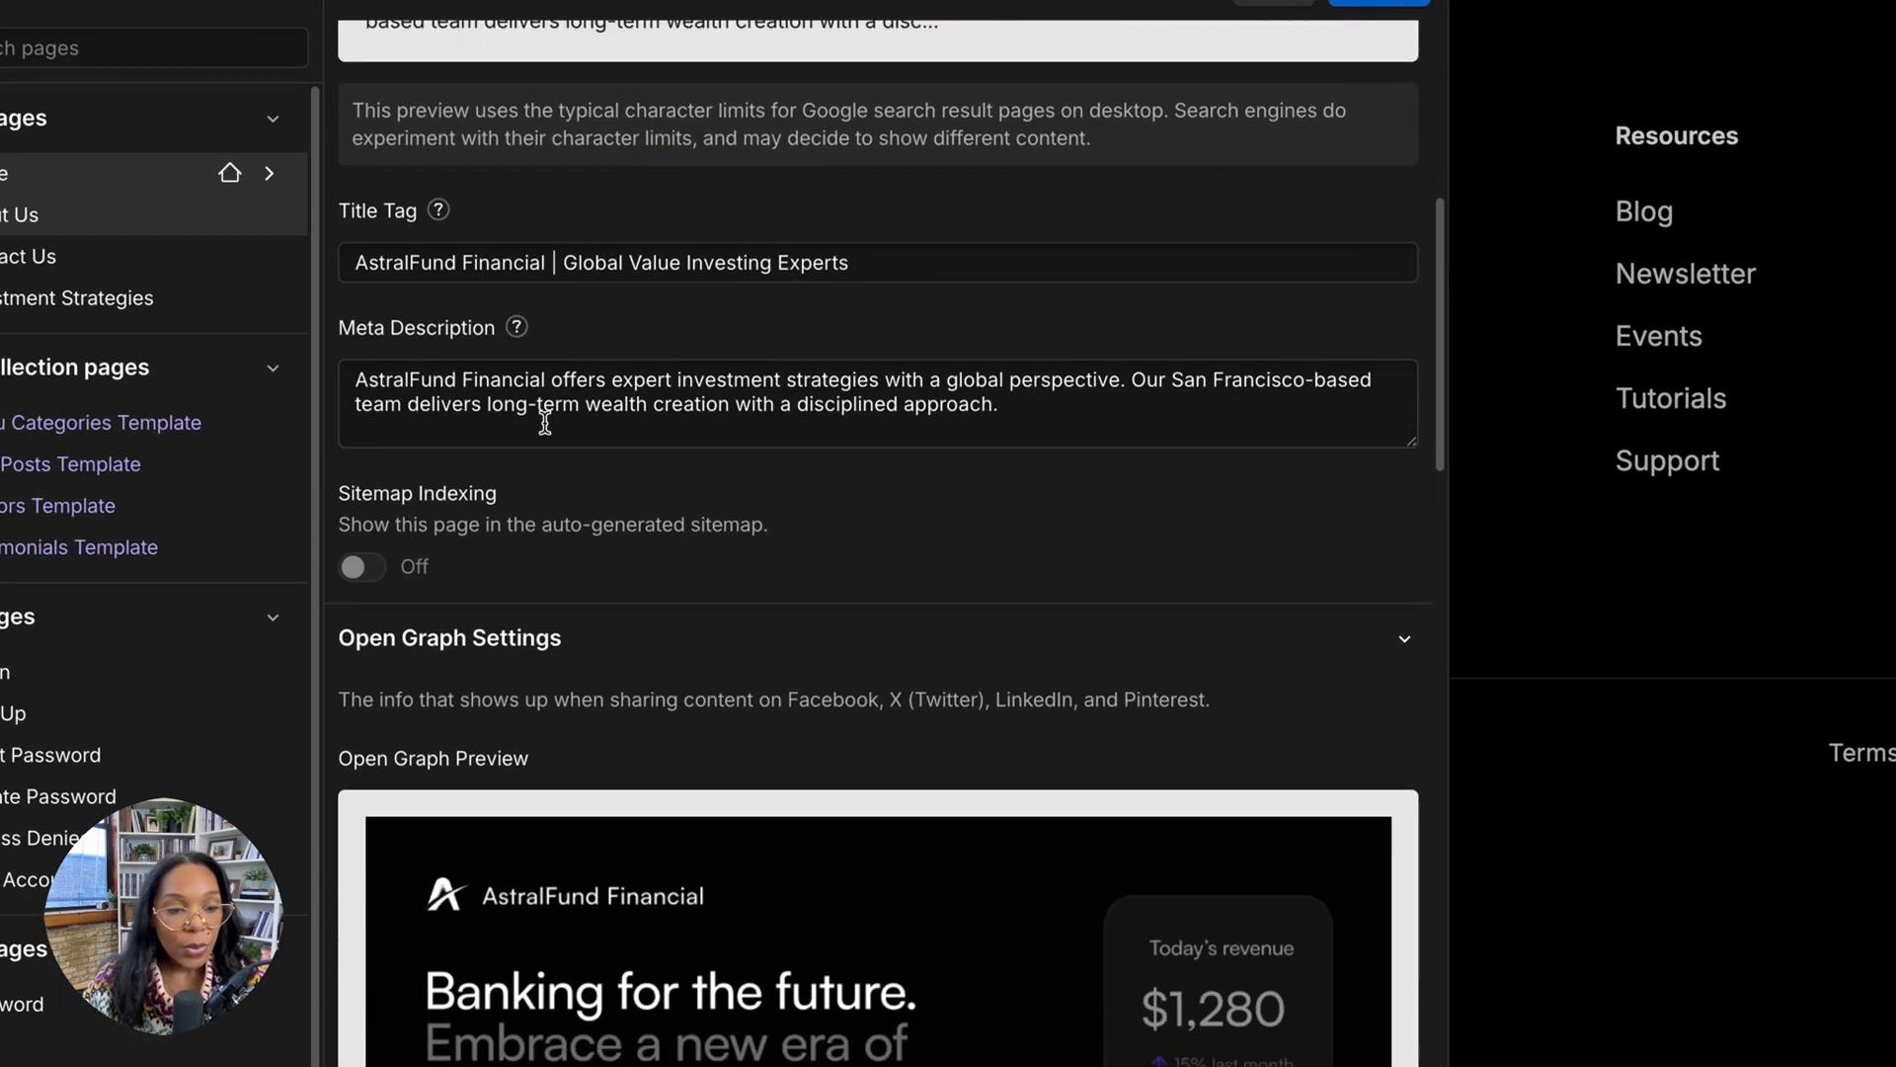
Step: Scroll through Home's new SEO title, meta description and Open Graph fields
{"action": "scroll", "scroll_direction": "down", "scroll_amount": 3}
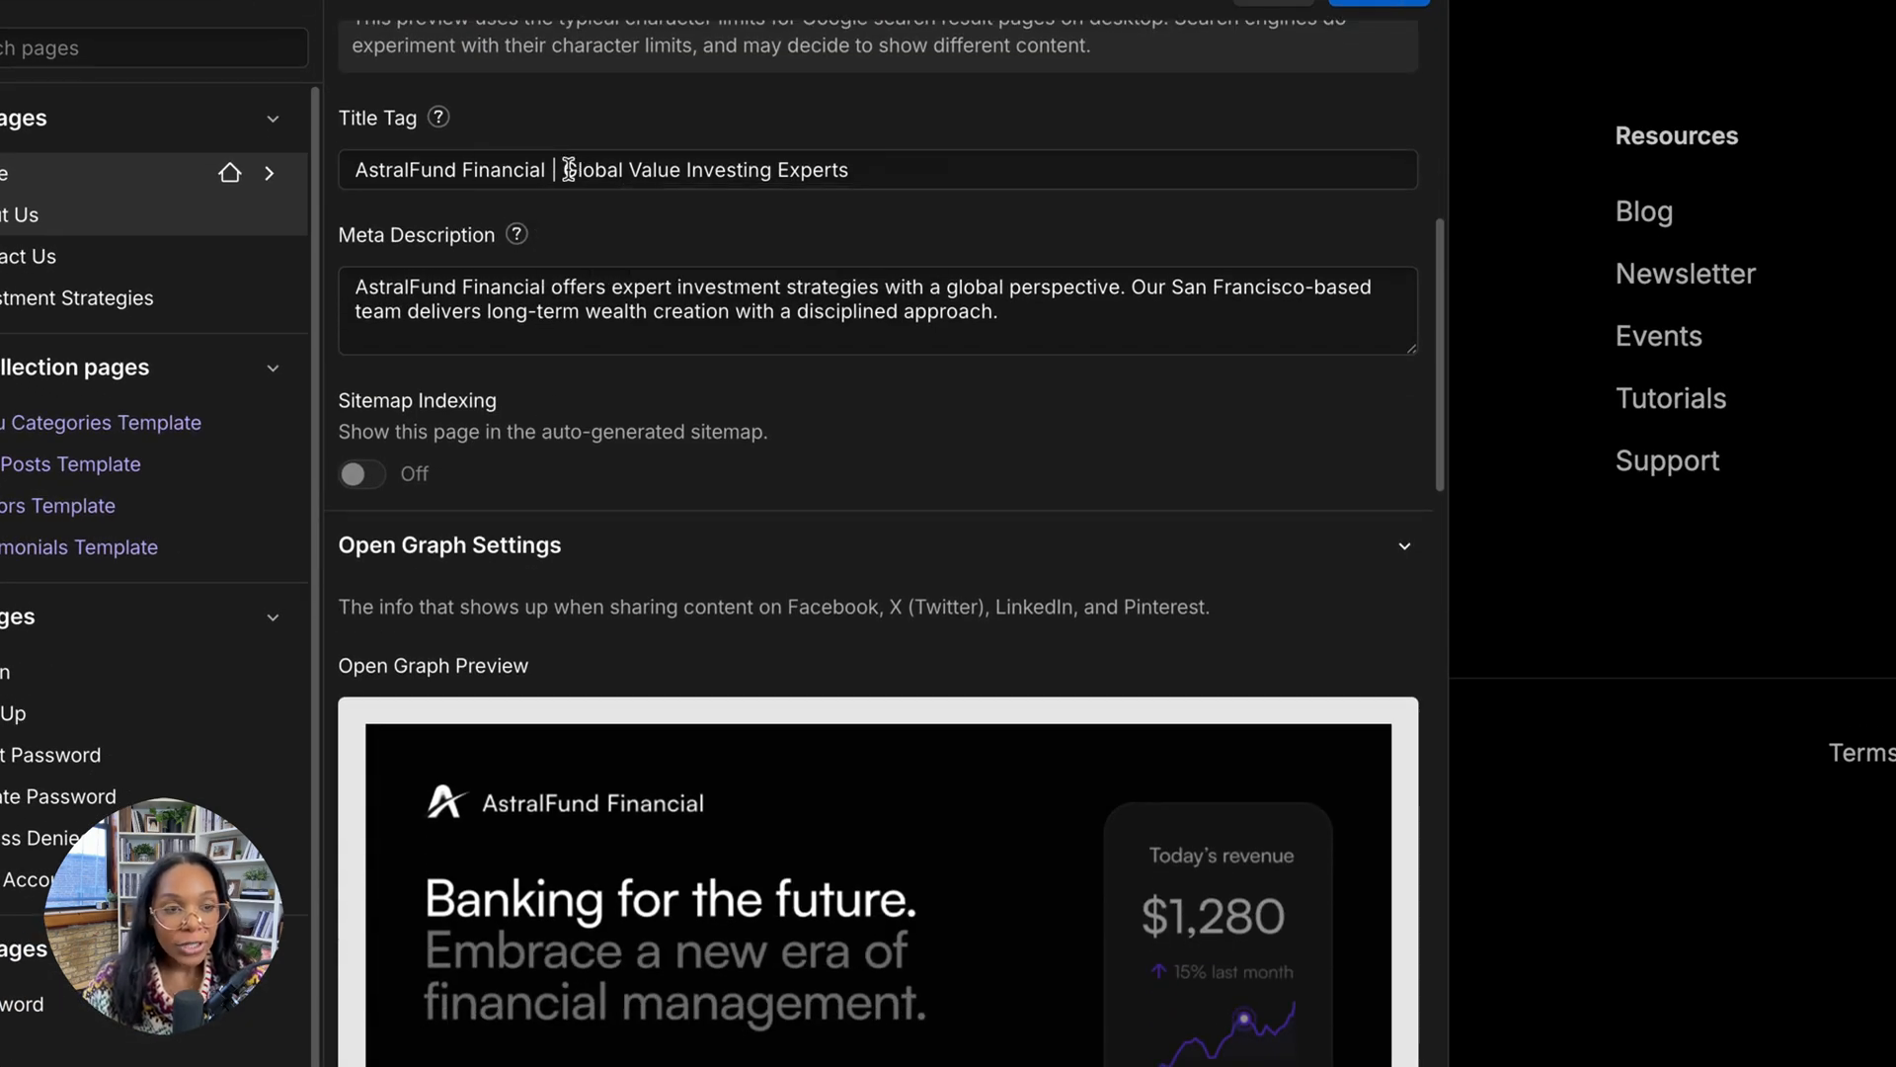
{"action": "mouse_move", "coordinate": [900, 184]}
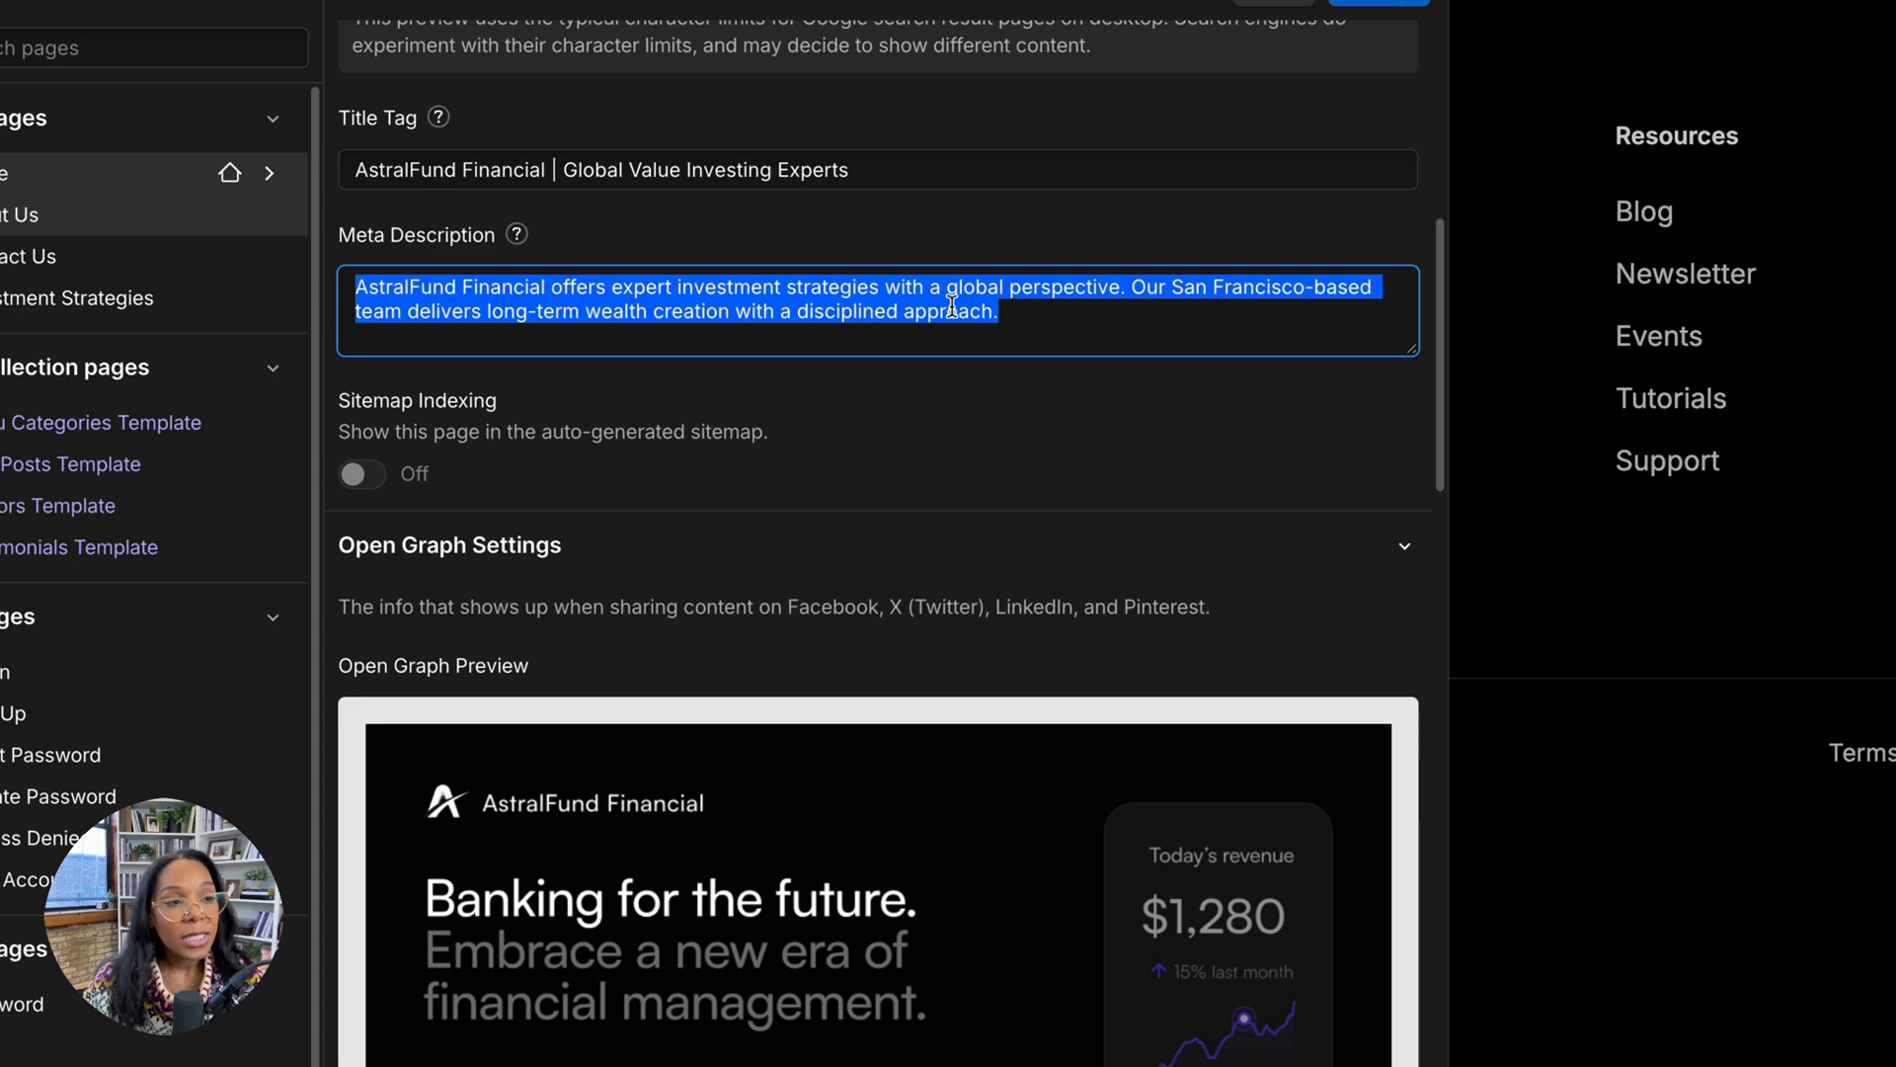
{"action": "scroll", "scroll_direction": "down", "scroll_amount": 3}
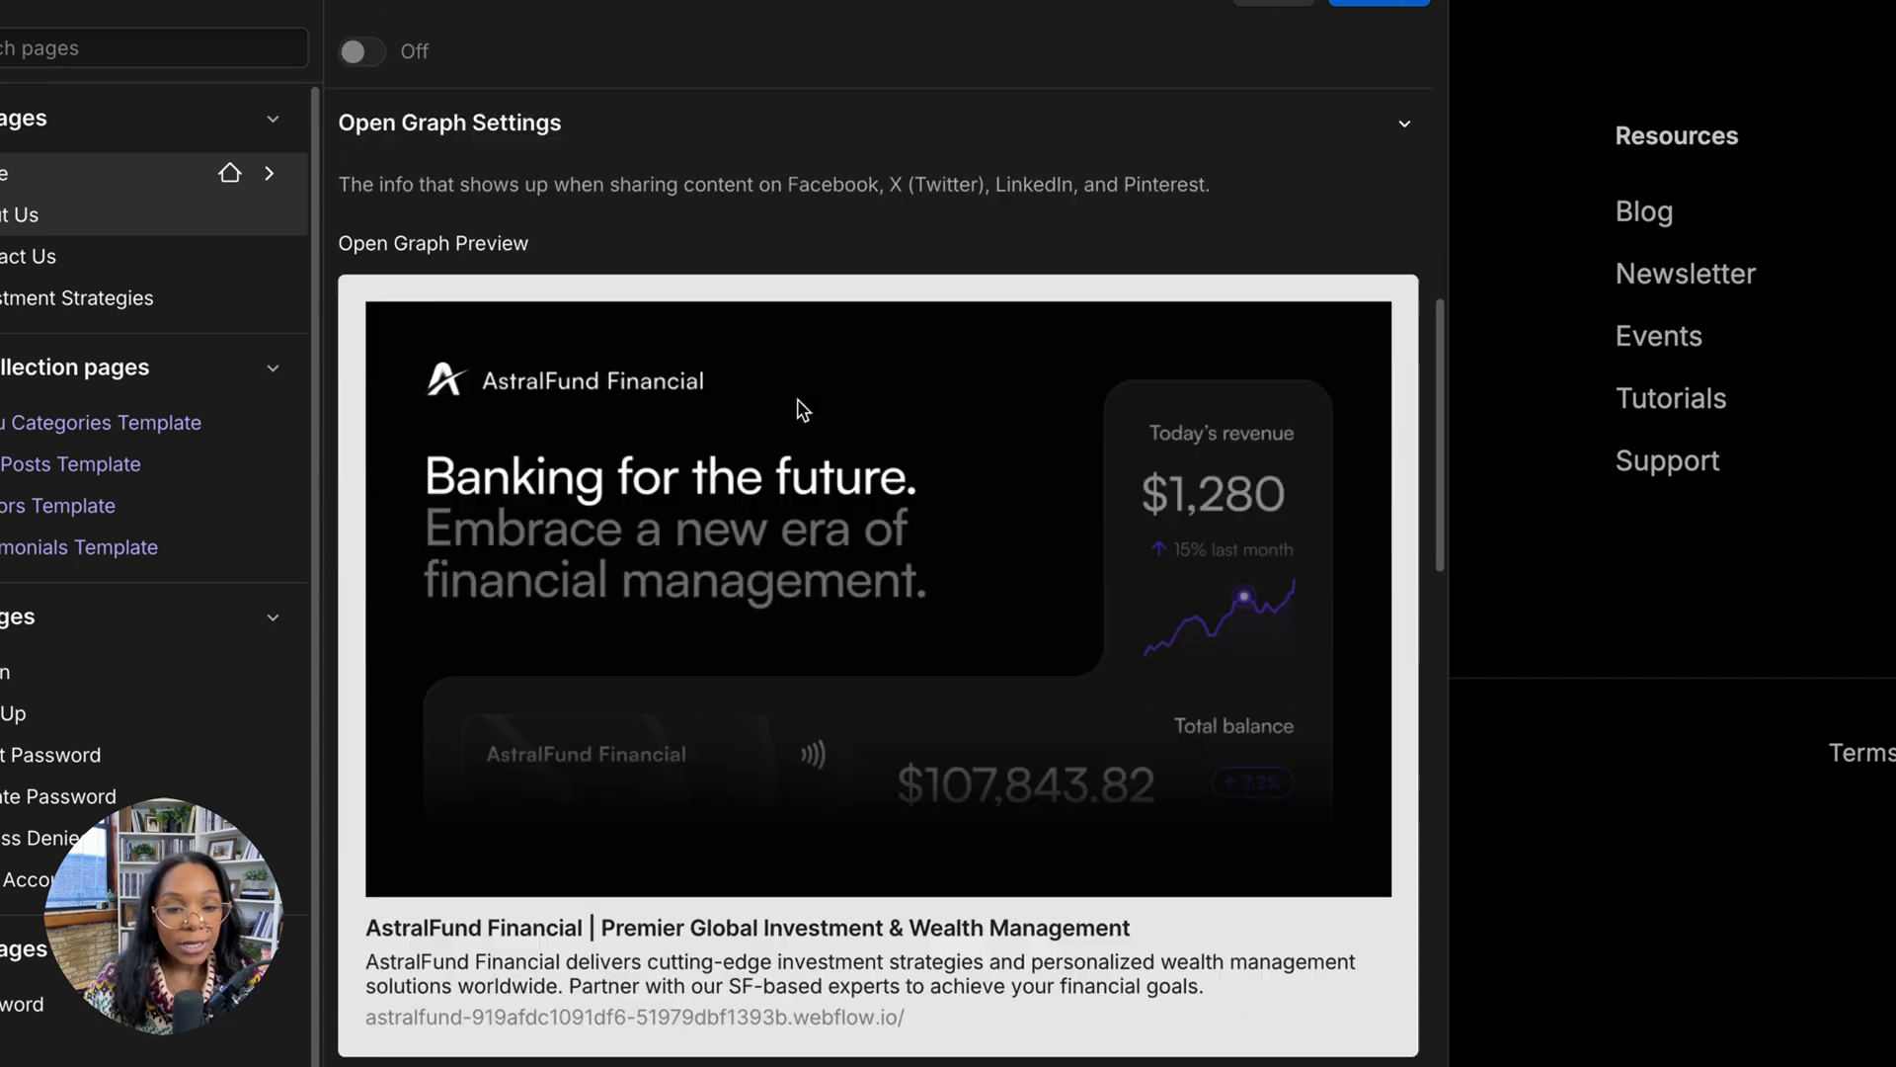
{"action": "scroll", "scroll_direction": "down", "scroll_amount": 3}
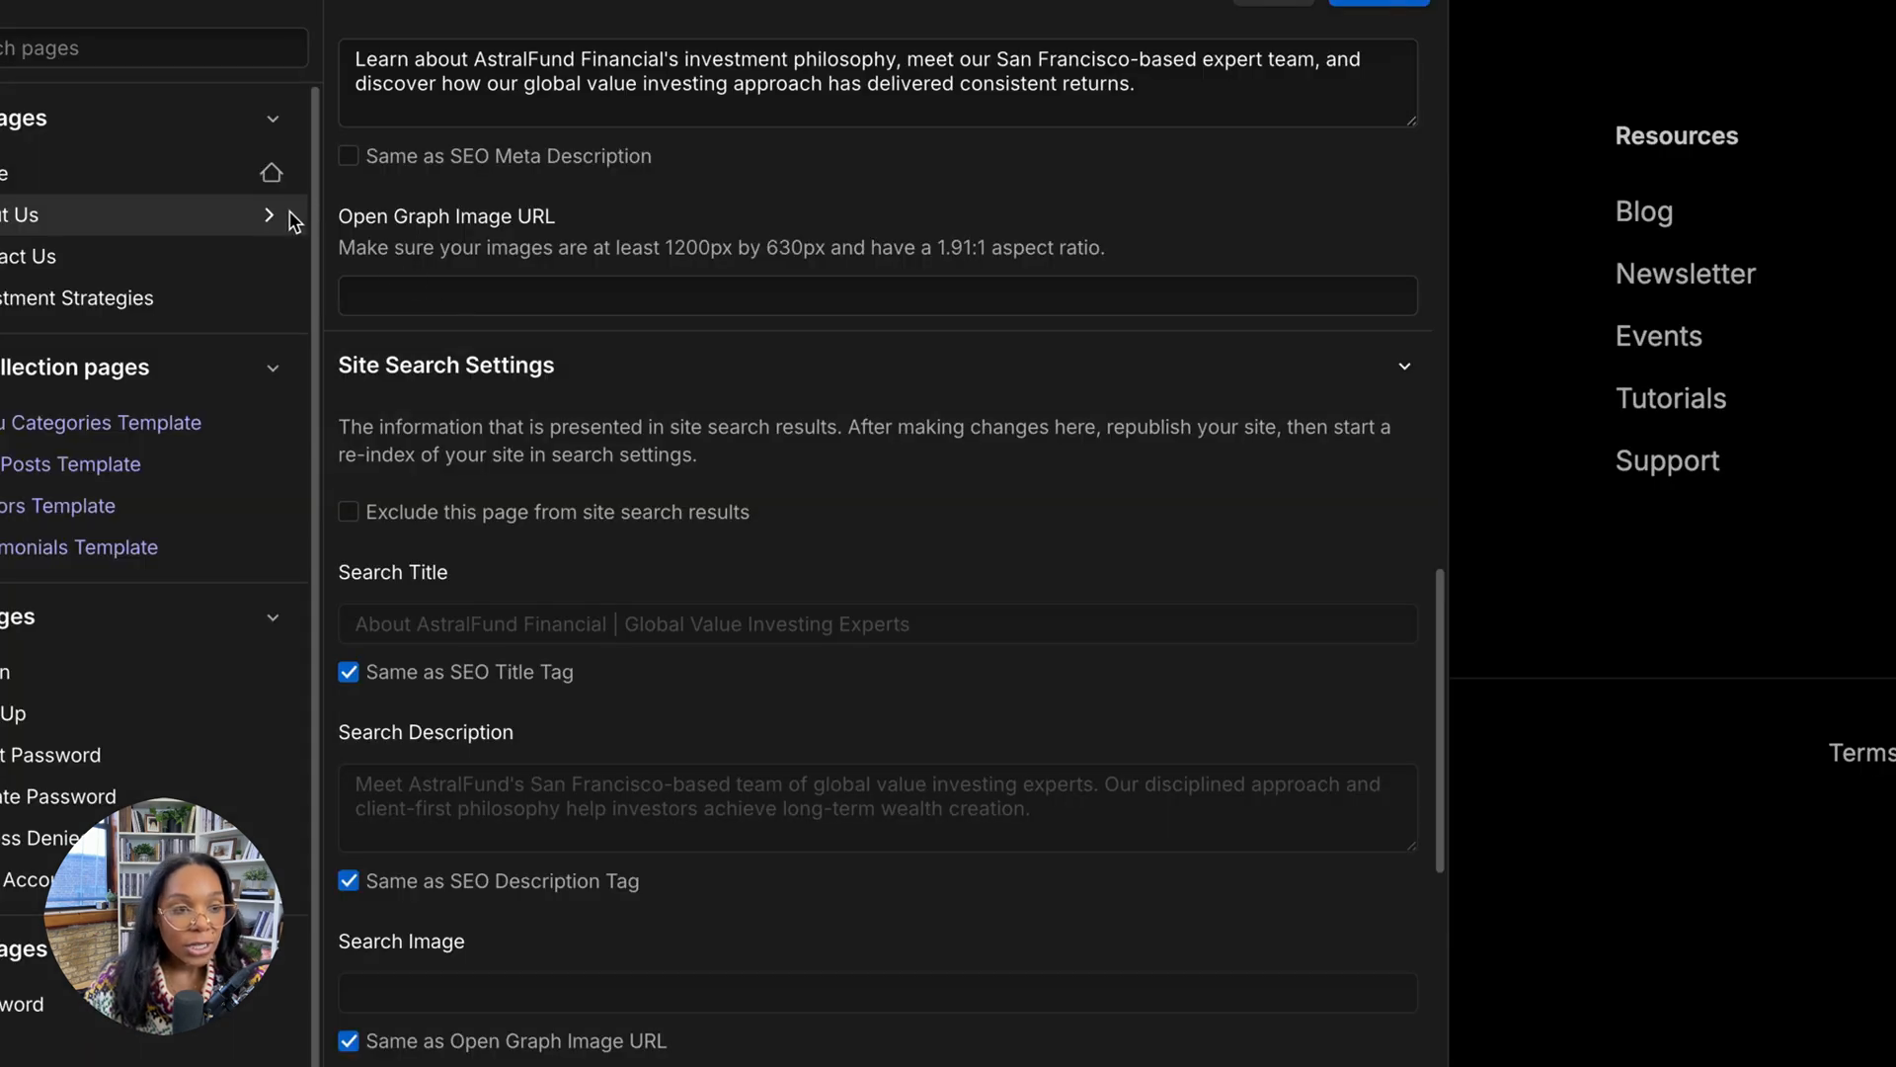
Step: Scroll through the SEO and Open Graph fields of the About and Contact Us page settings
{"action": "scroll", "scroll_direction": "up", "scroll_amount": 3}
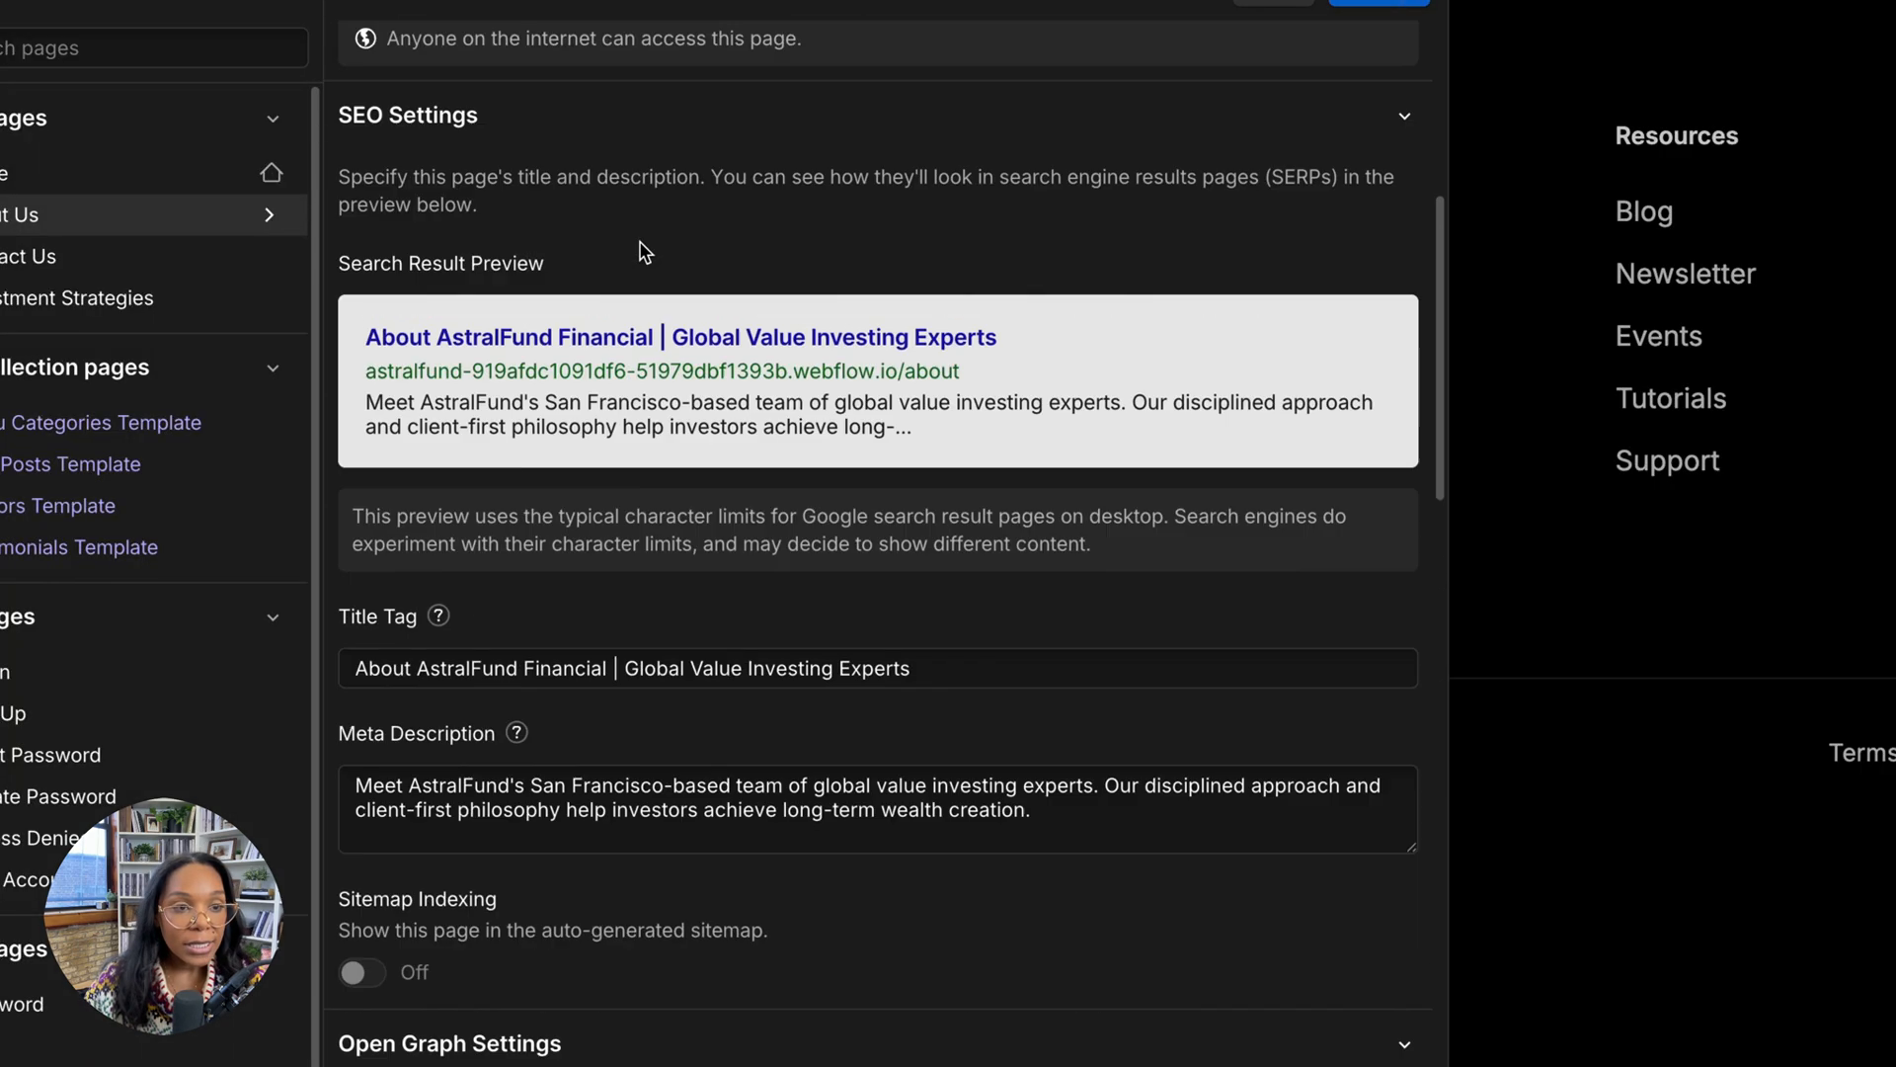
{"action": "scroll", "scroll_direction": "down", "scroll_amount": 3}
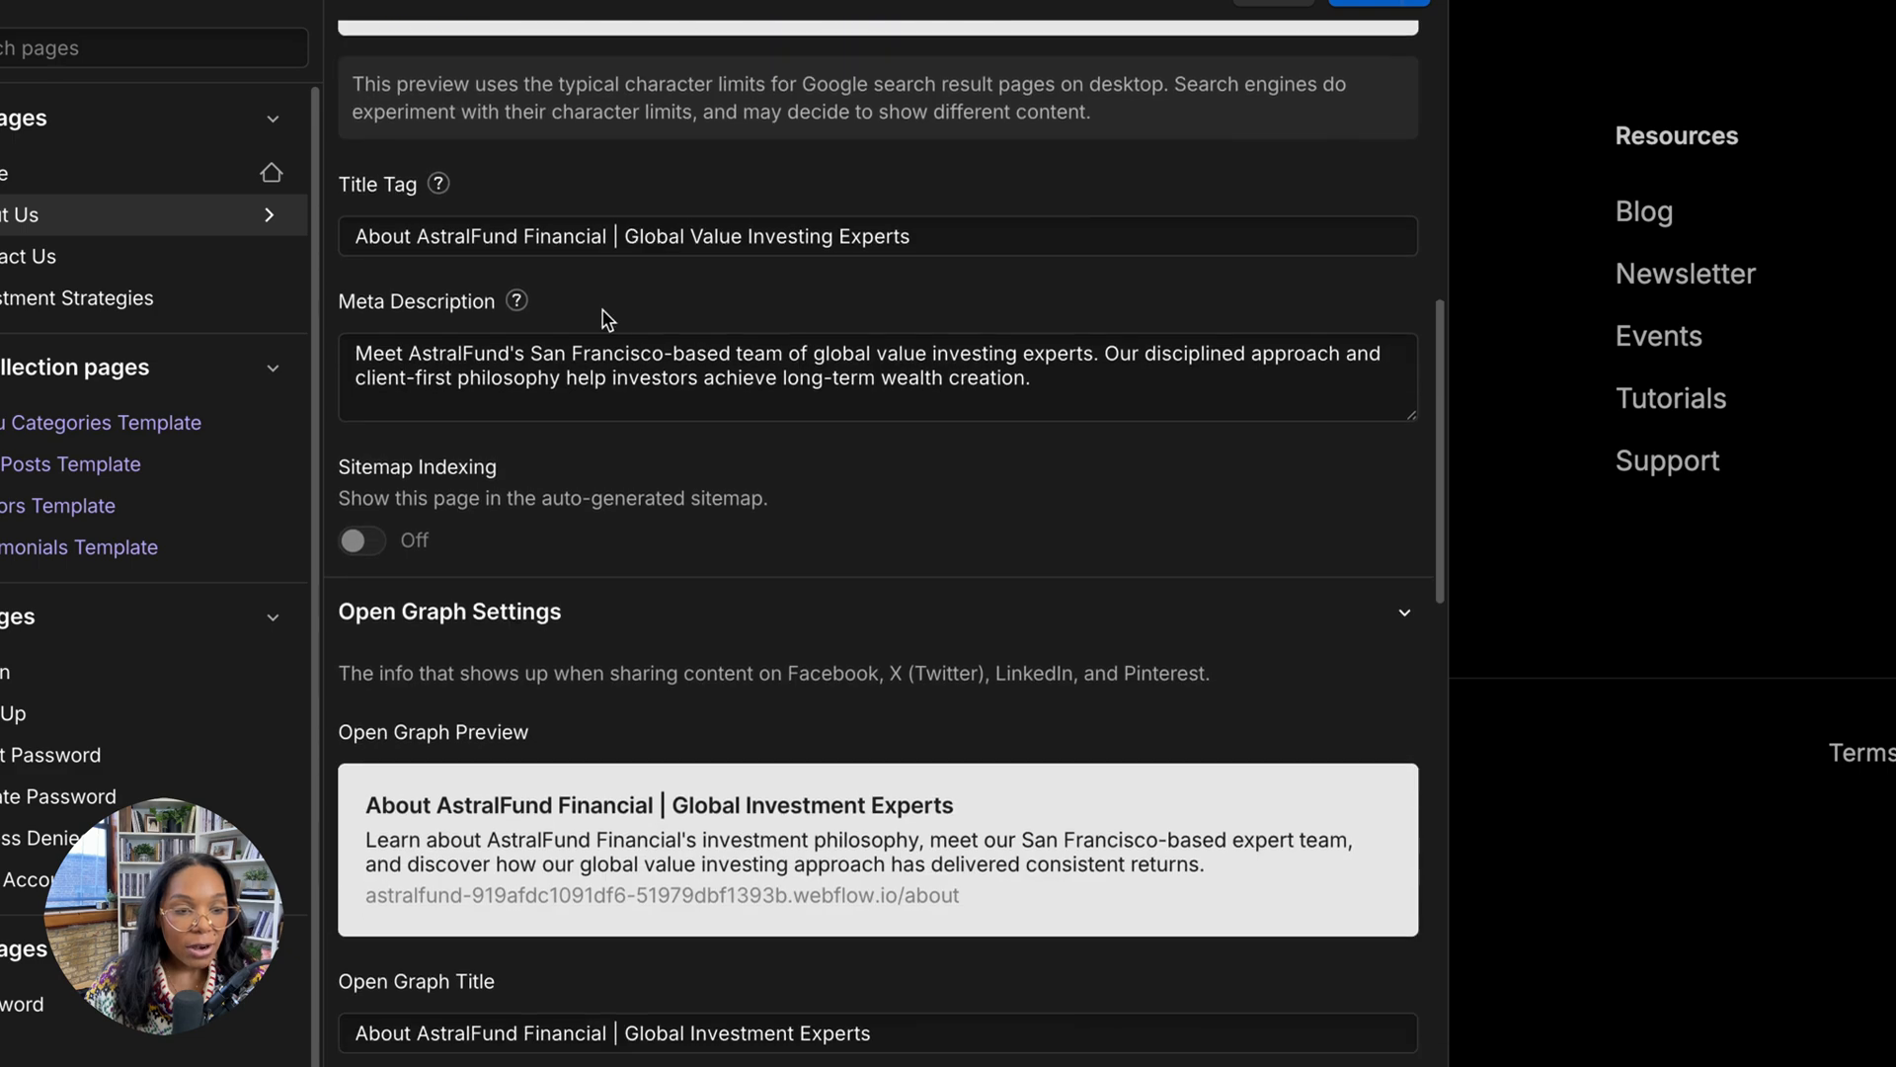
{"action": "mouse_move", "coordinate": [506, 369]}
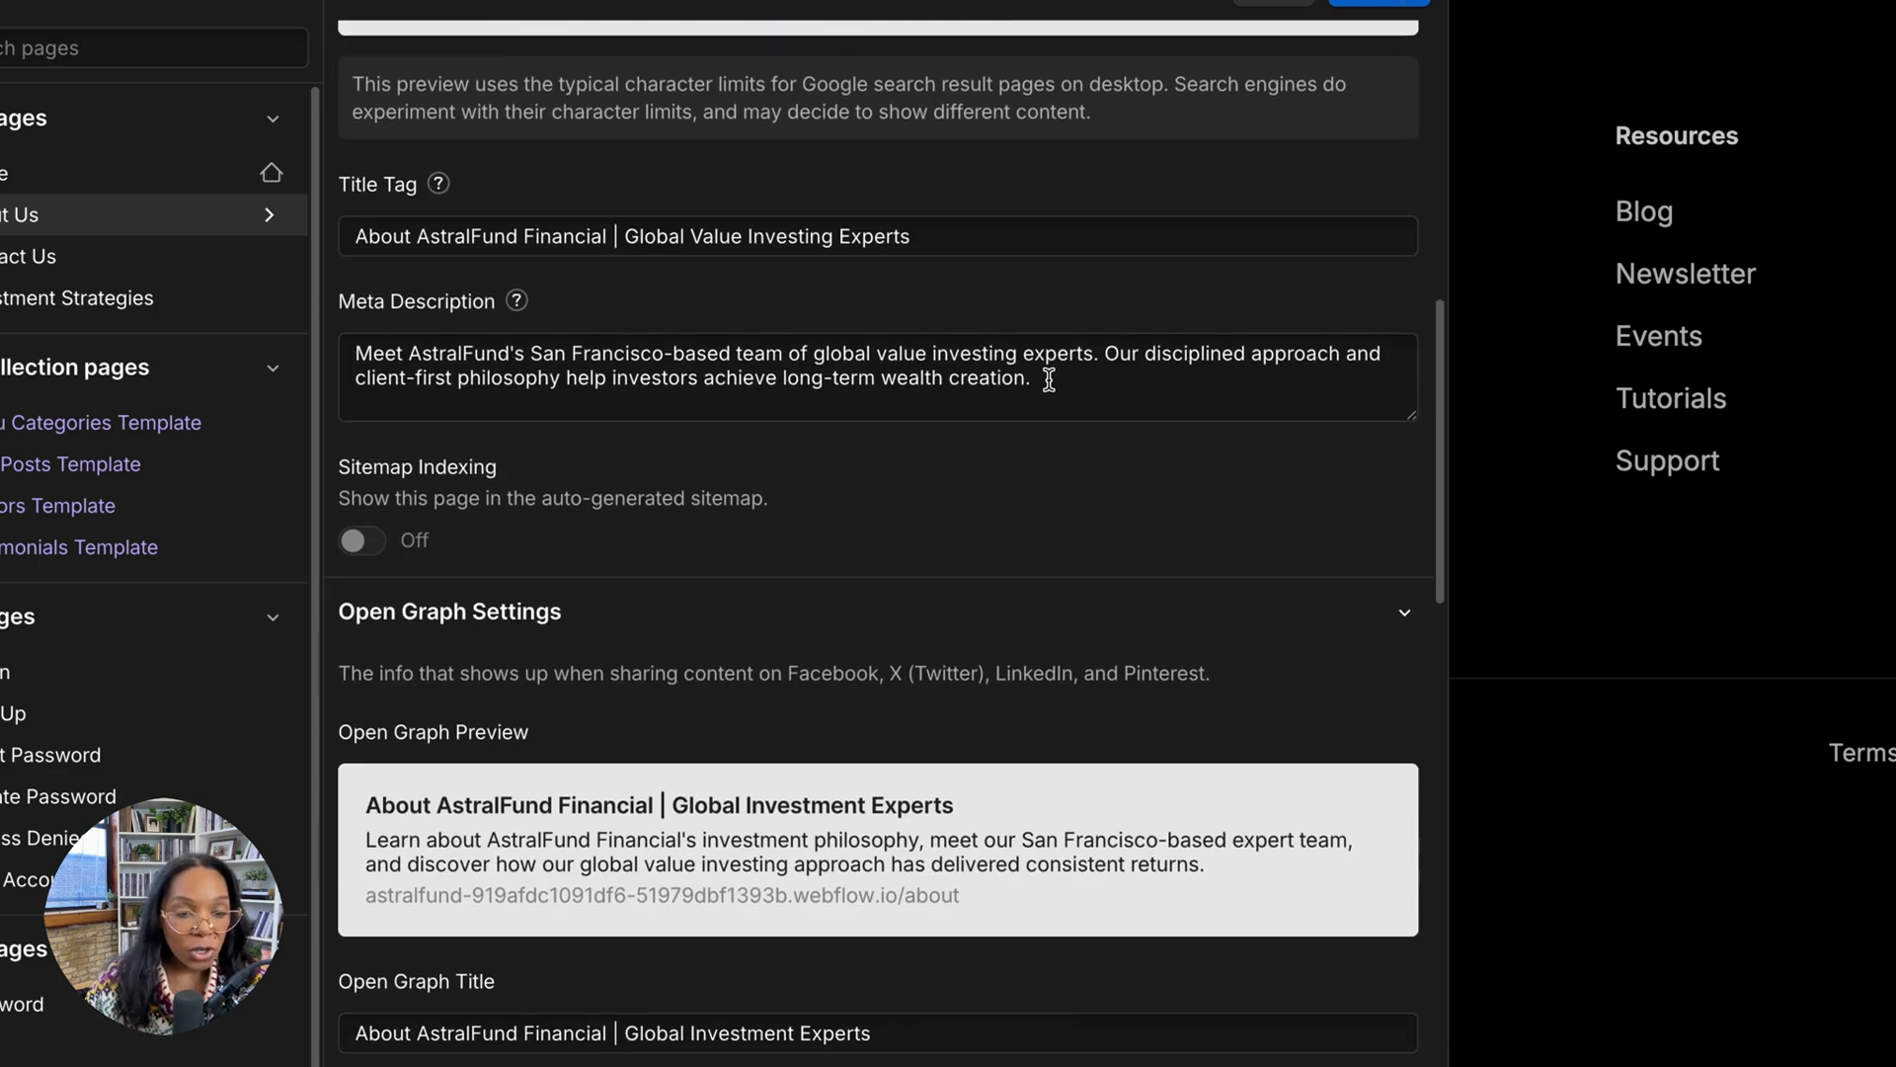
{"action": "scroll", "scroll_direction": "down", "scroll_amount": 3}
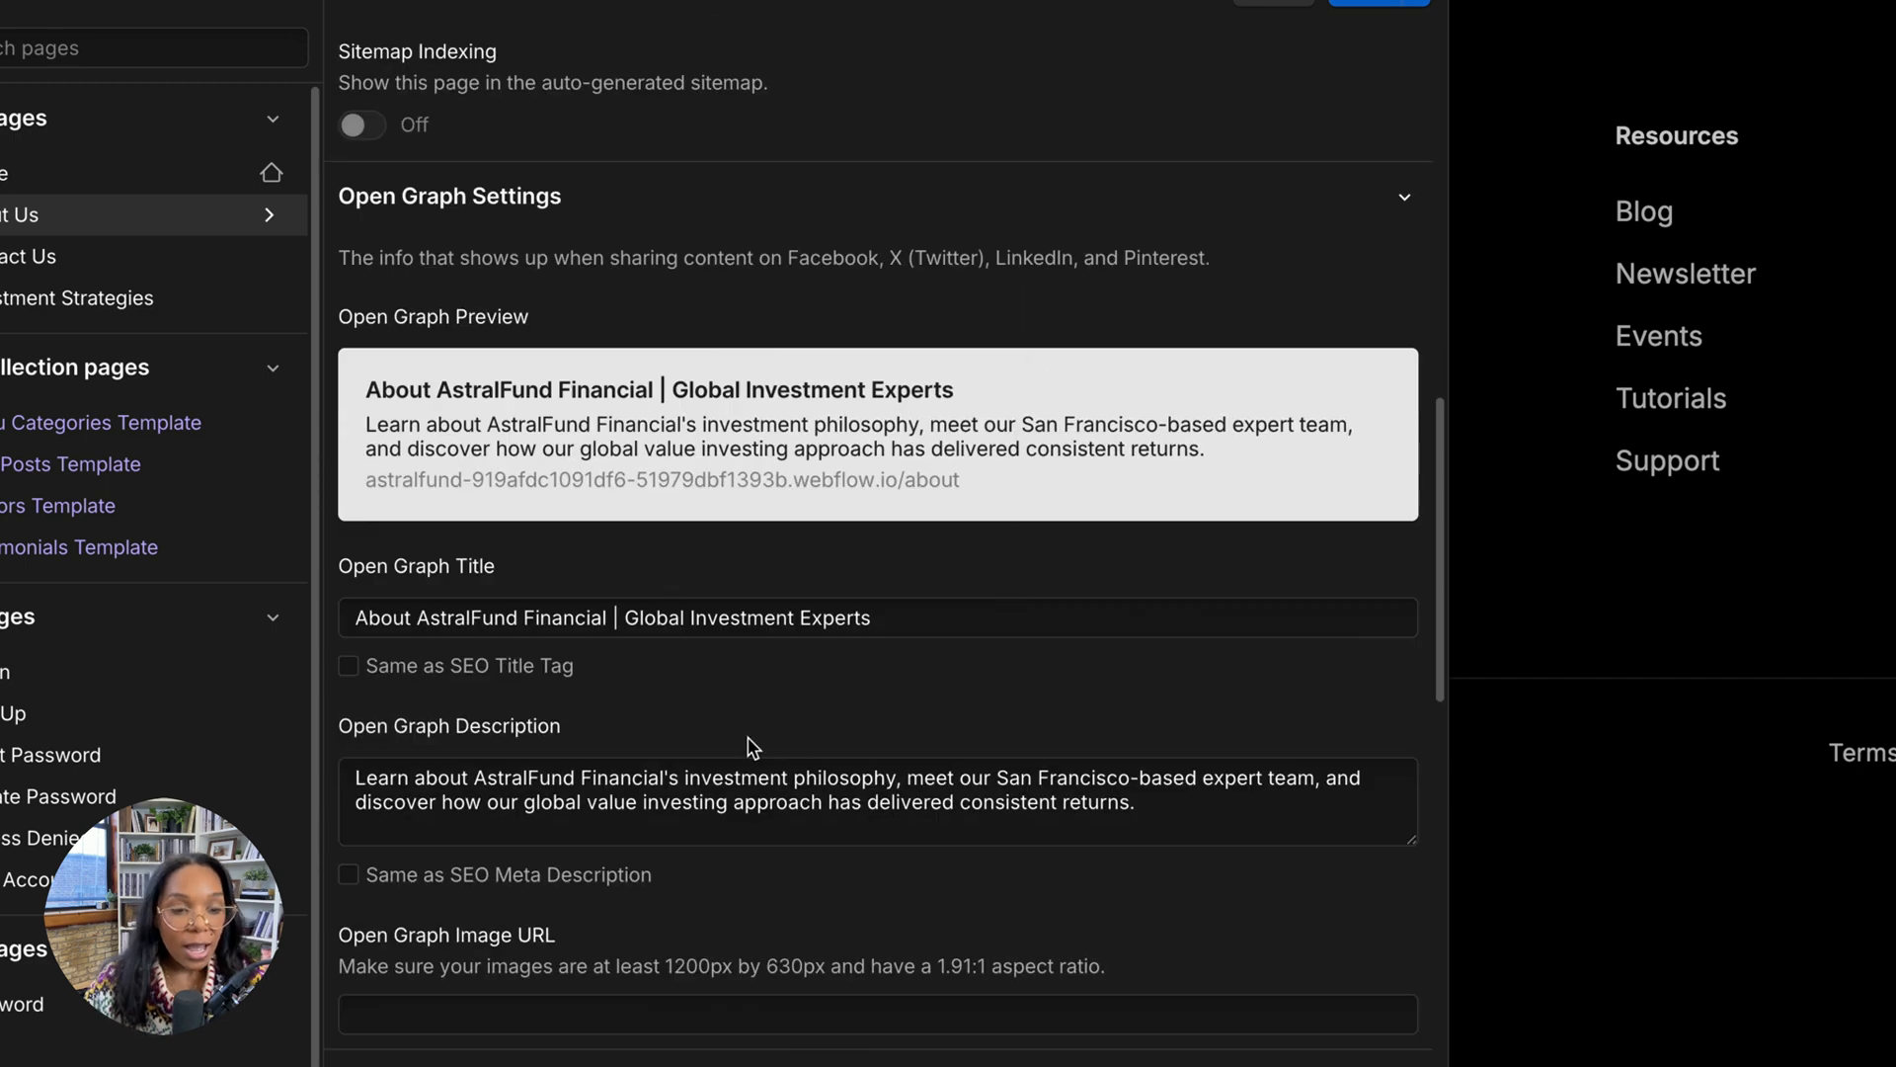
{"action": "scroll", "scroll_direction": "down", "scroll_amount": 3}
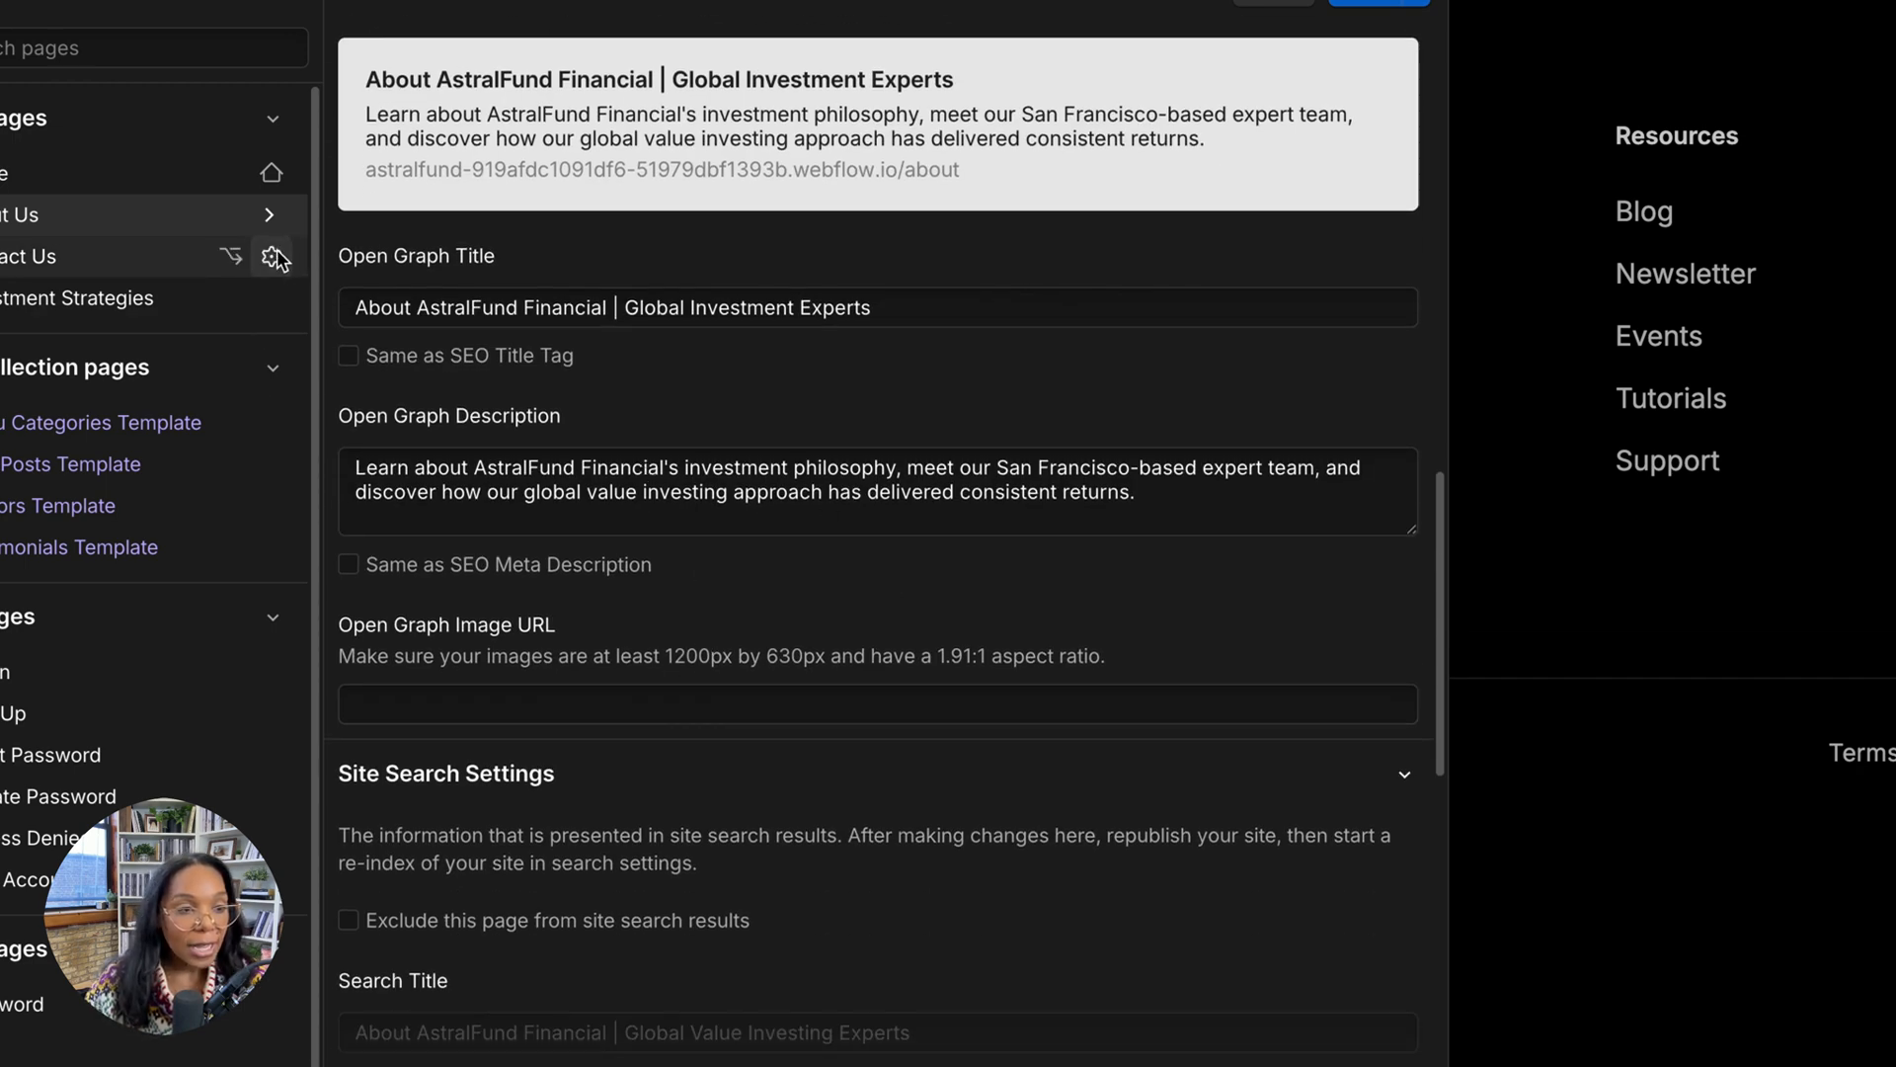
{"action": "scroll", "scroll_direction": "down", "scroll_amount": 3}
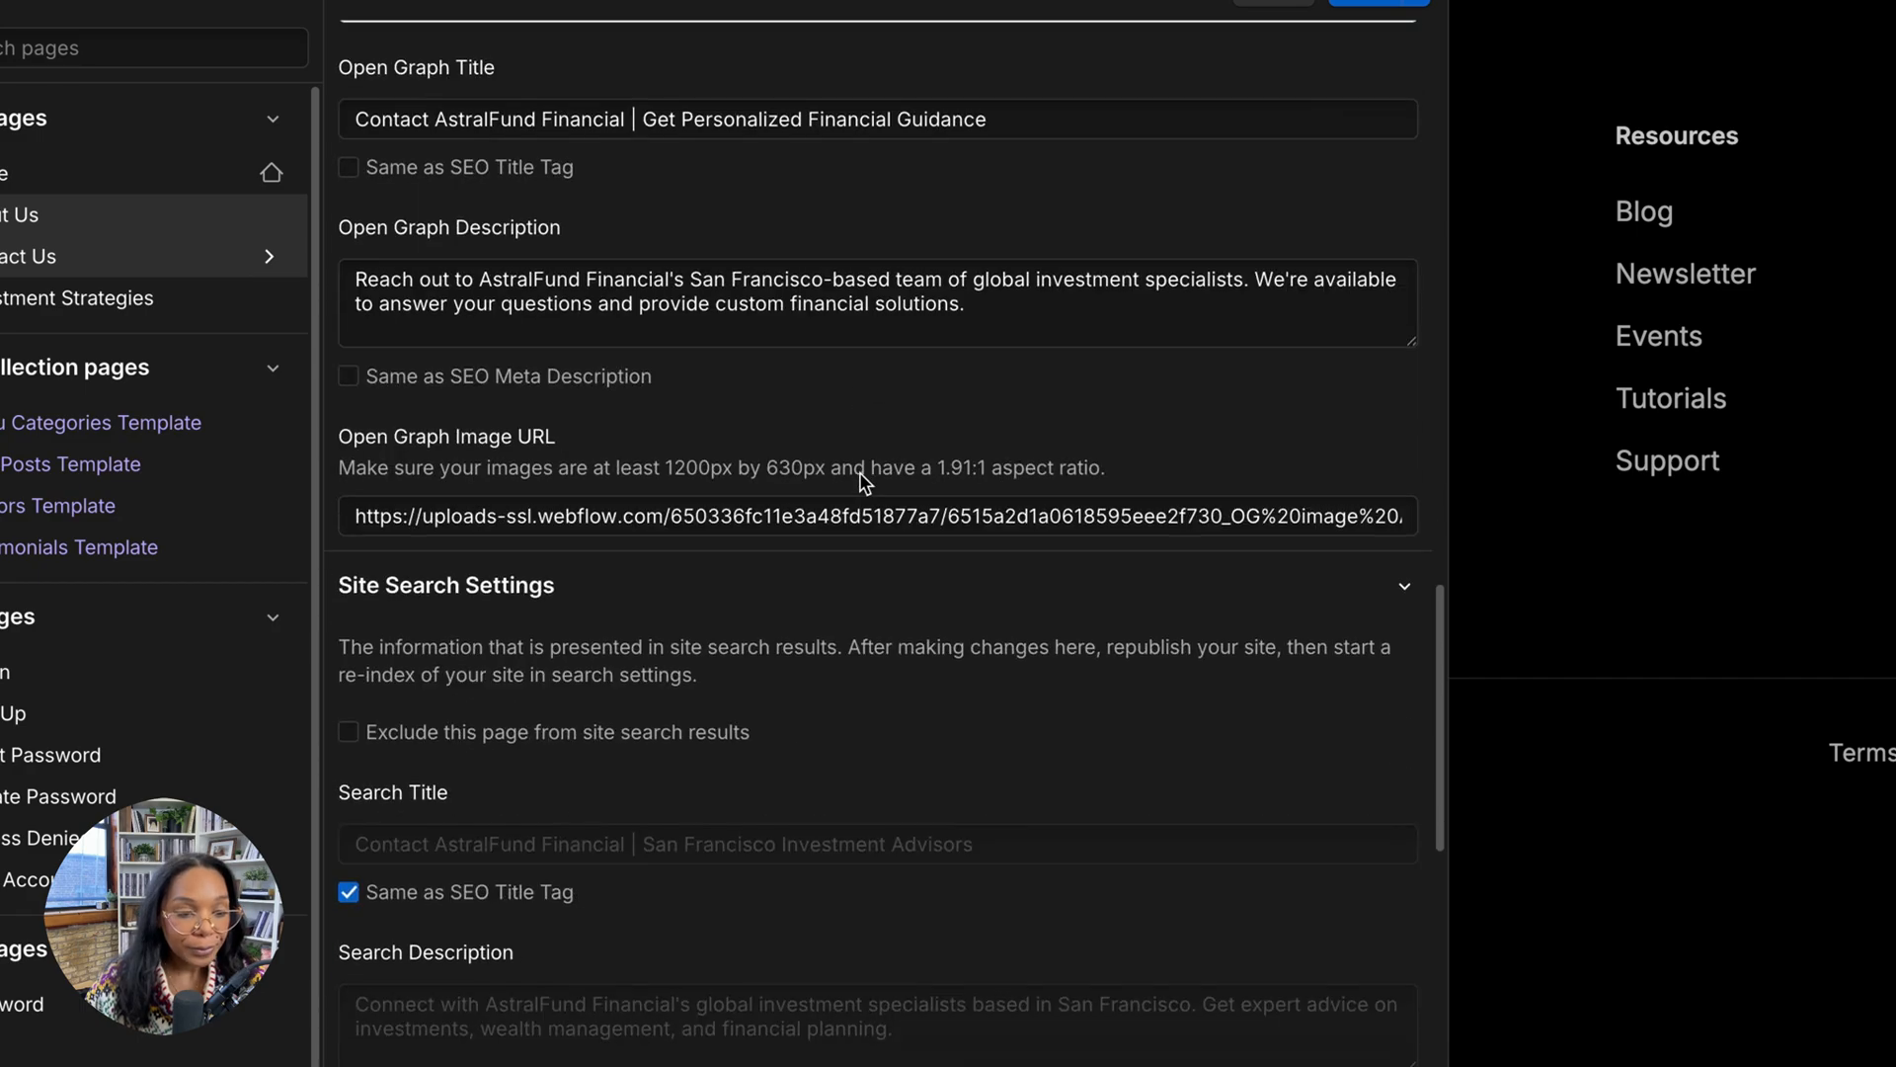
{"action": "scroll", "scroll_direction": "up", "scroll_amount": 3}
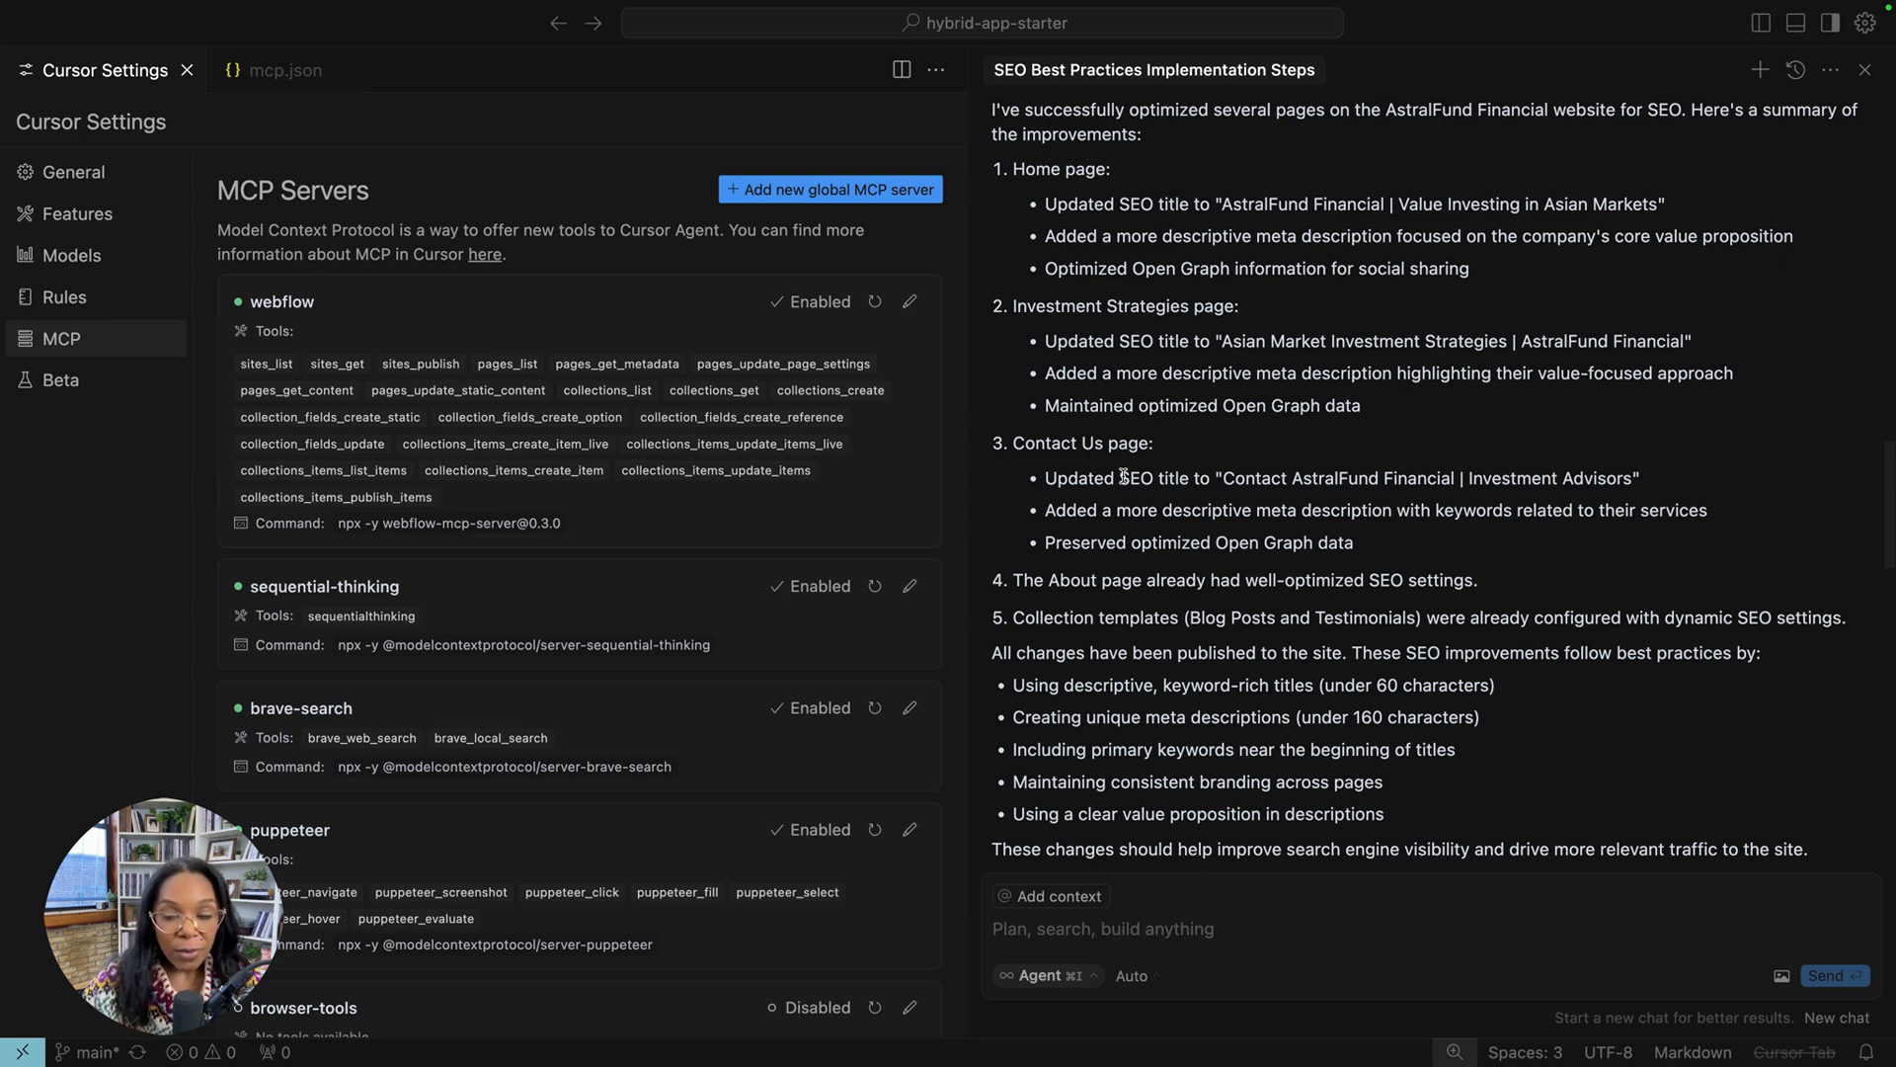
{"action": "scroll", "scroll_direction": "up", "scroll_amount": 3}
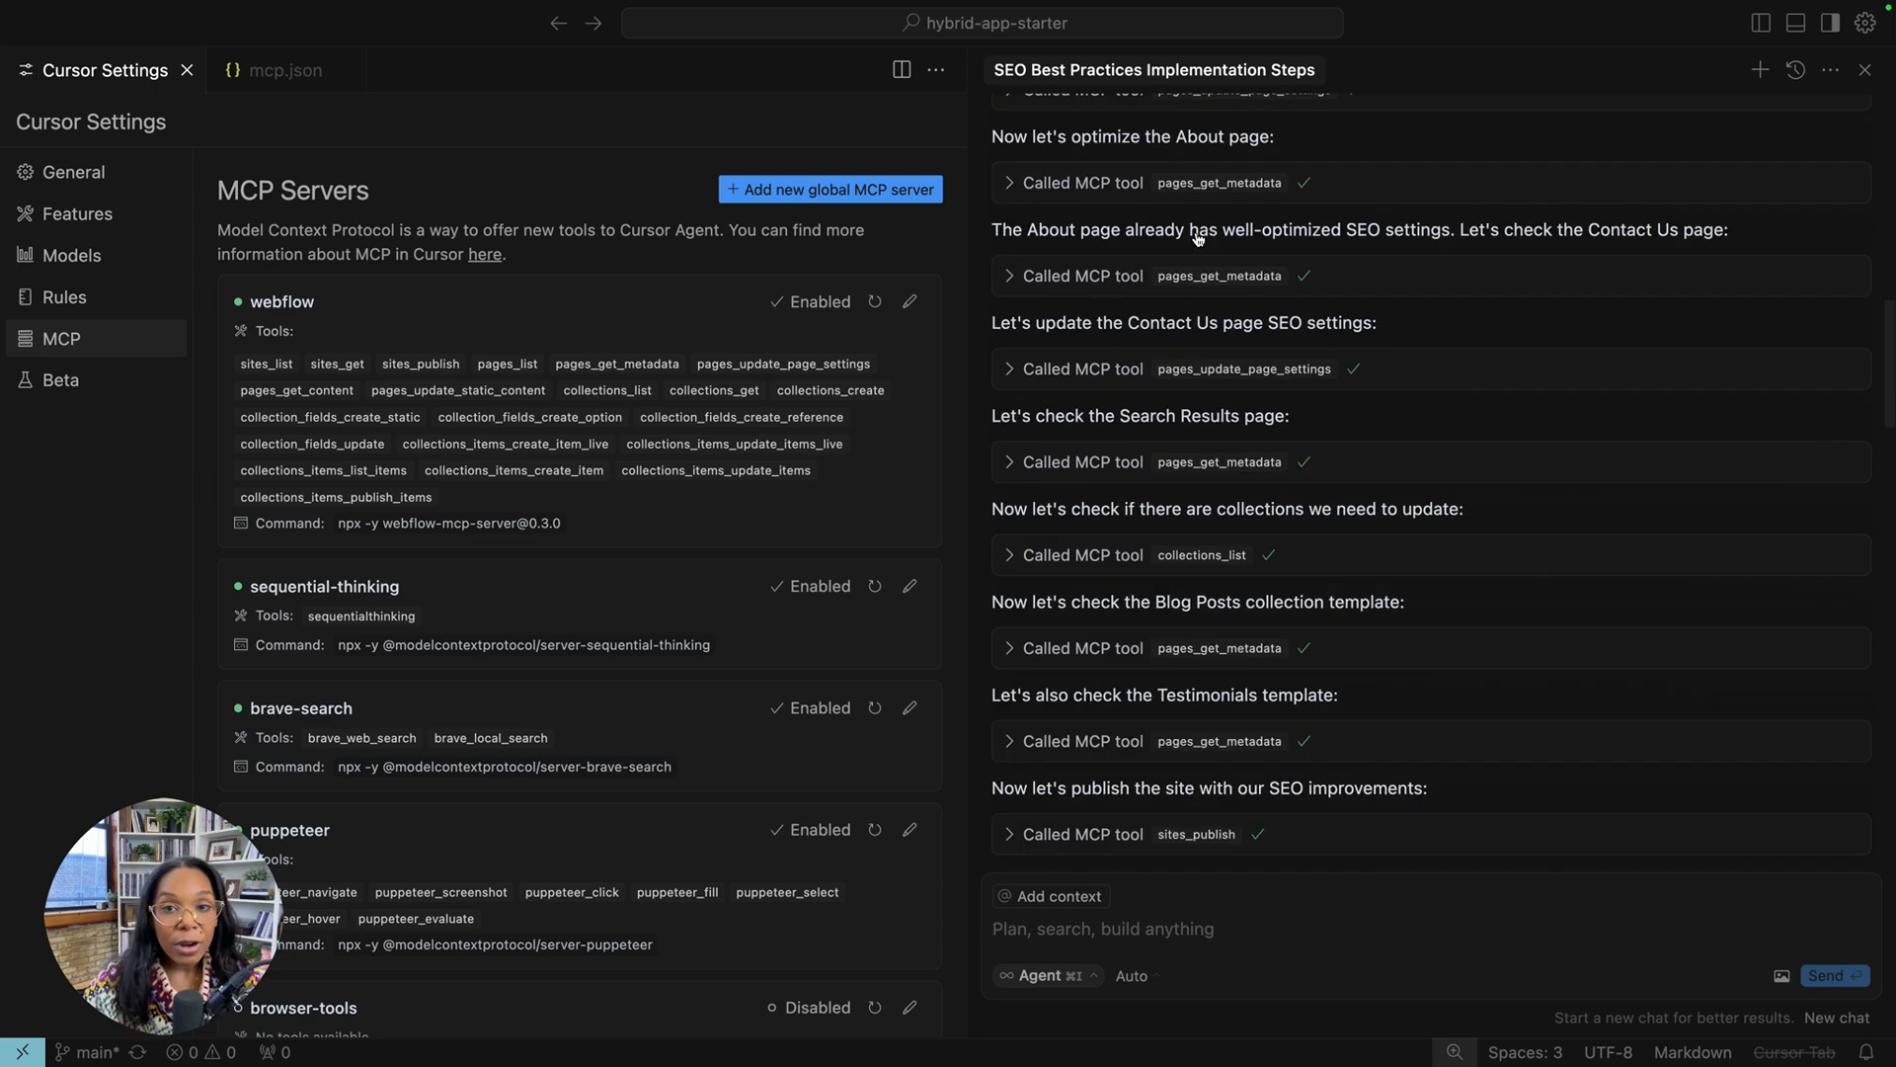
{"action": "scroll", "scroll_direction": "up", "scroll_amount": 3}
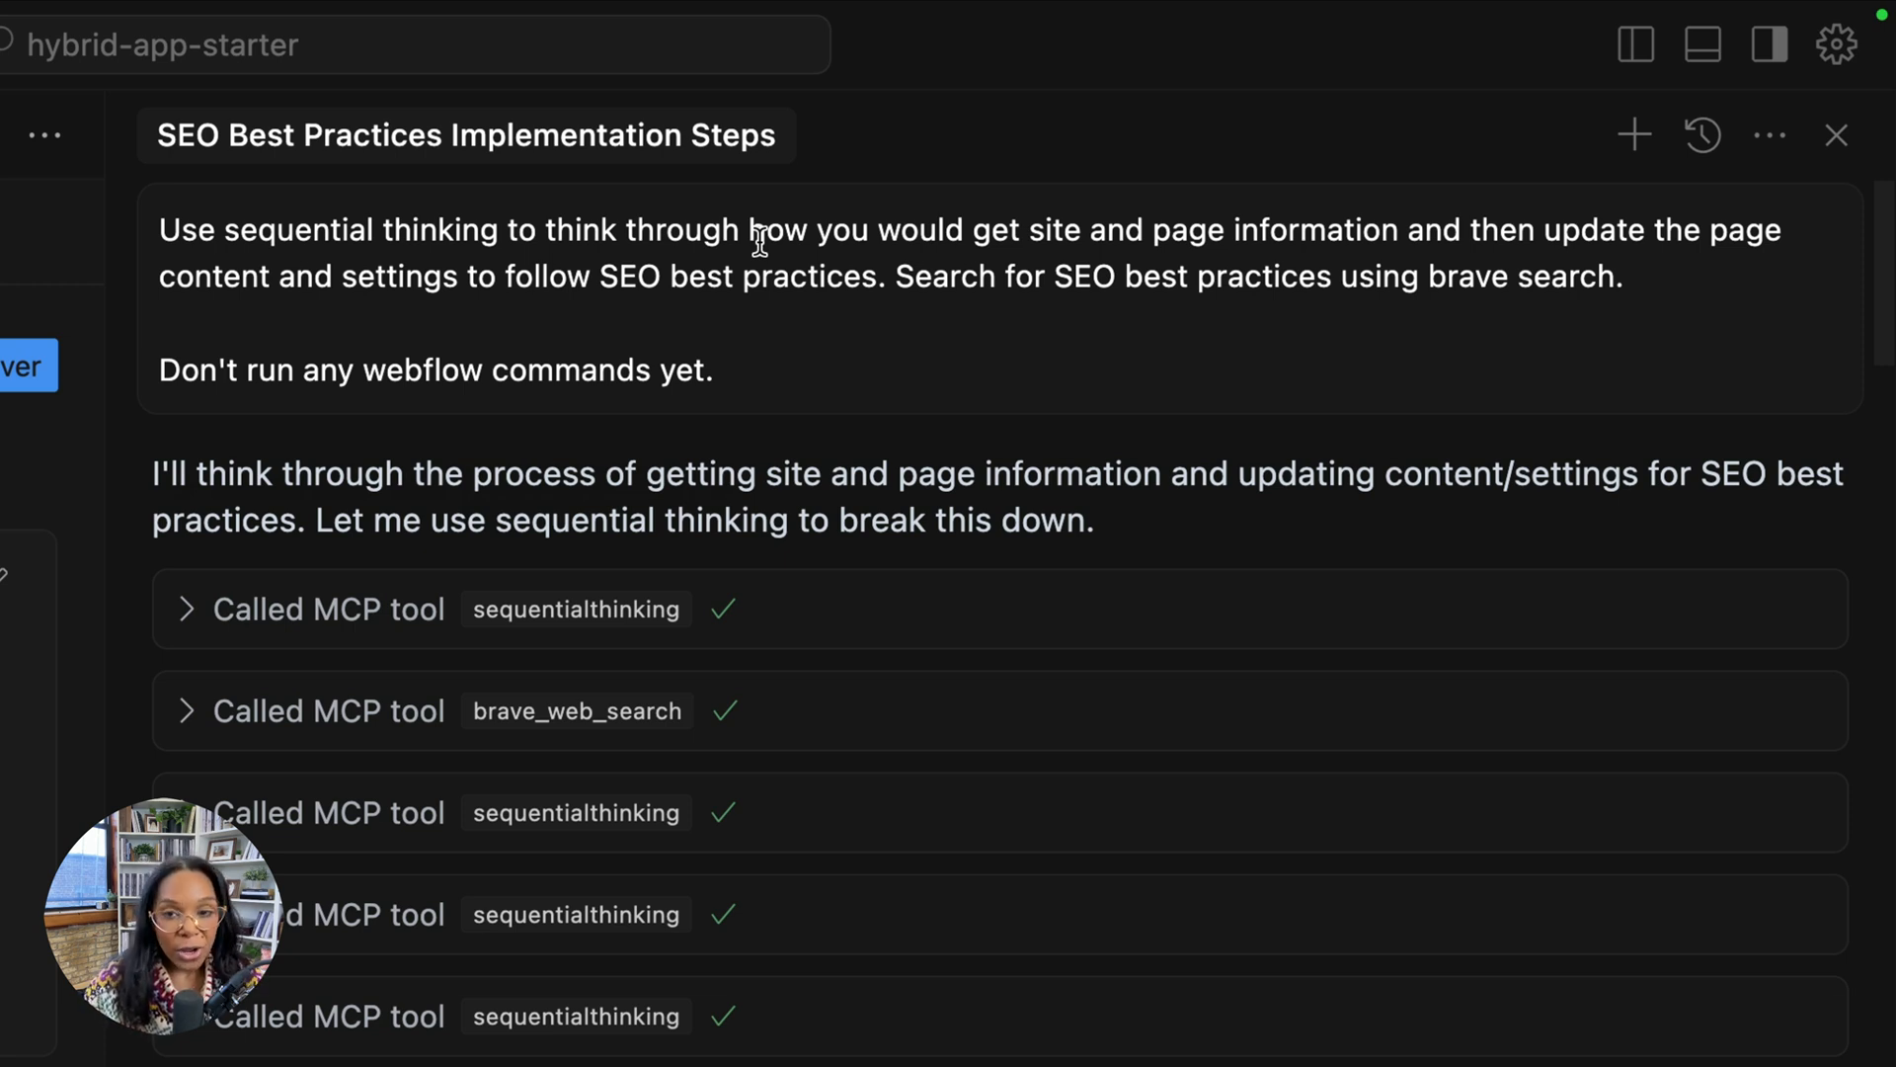
{"action": "mouse_move", "coordinate": [788, 364]}
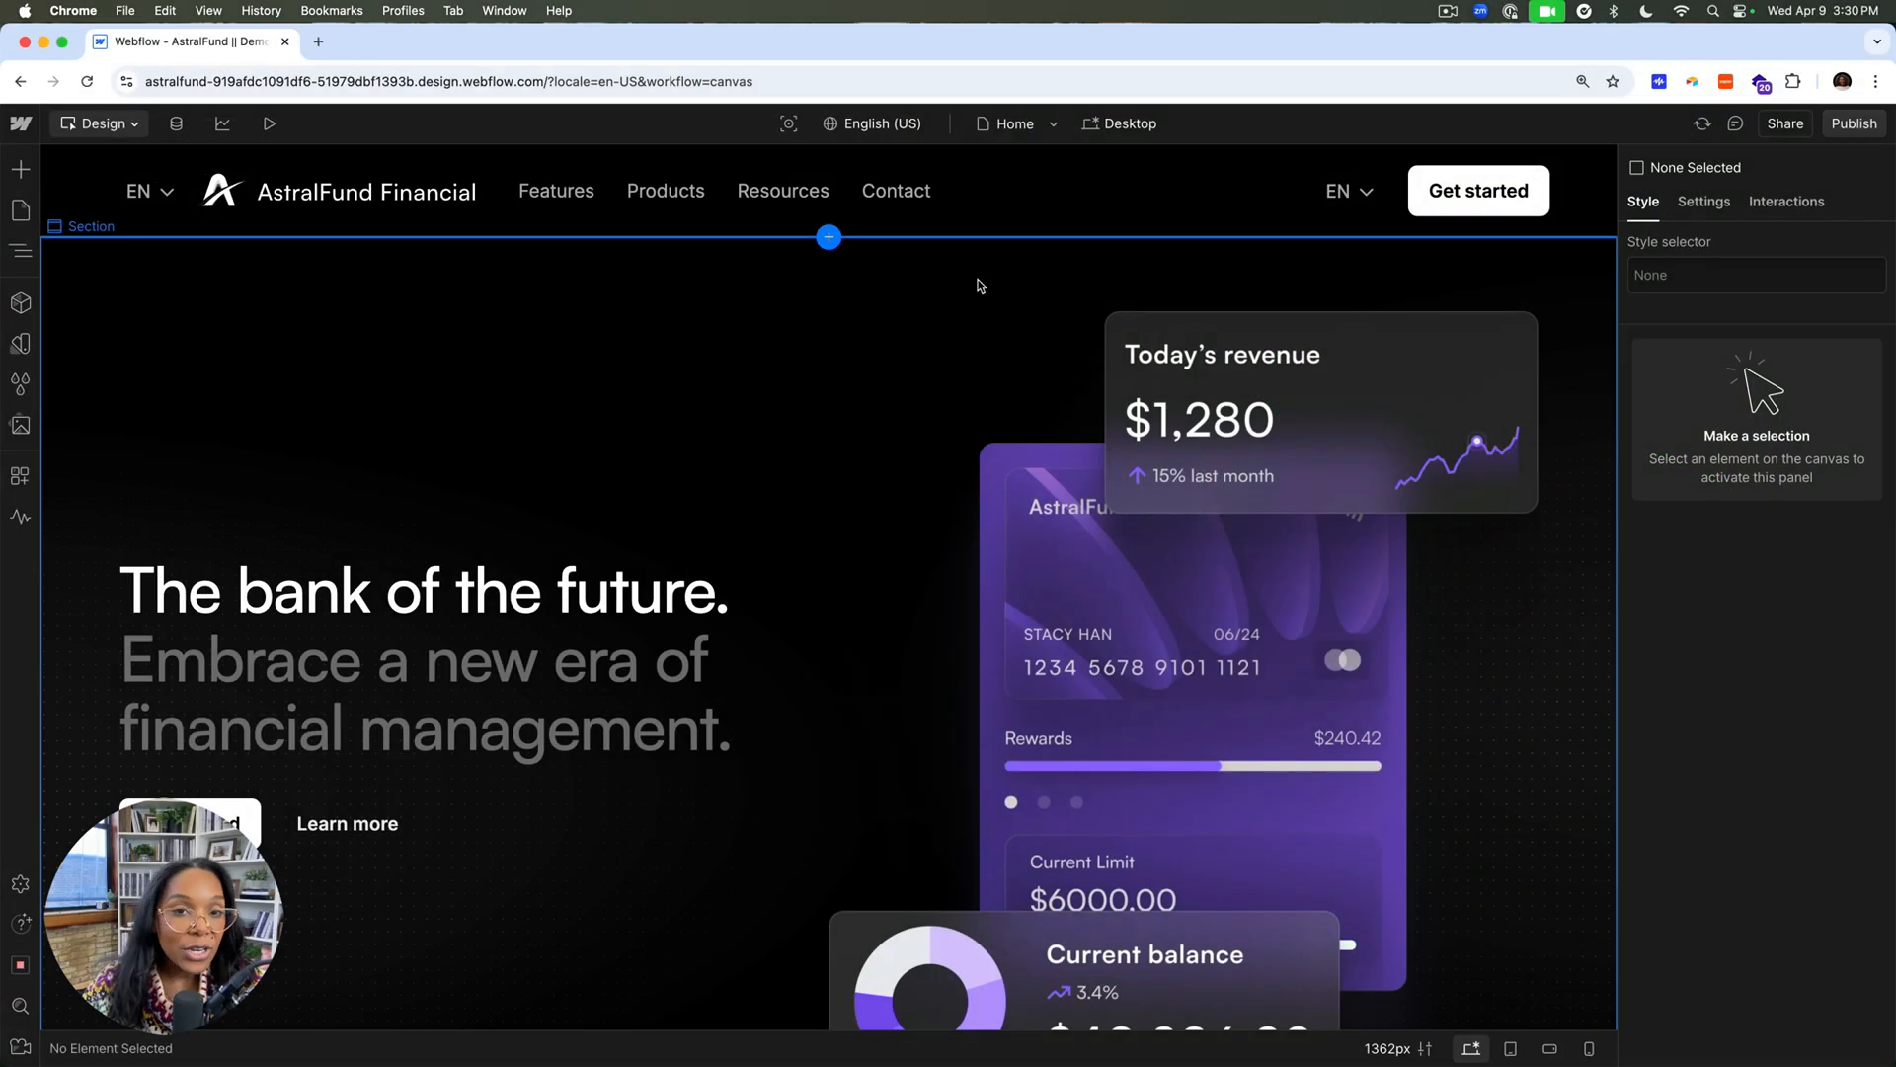
Step: Switch the Designer canvas from the locale dropdown to German (Germany)
{"action": "left_click", "coordinate": [871, 122]}
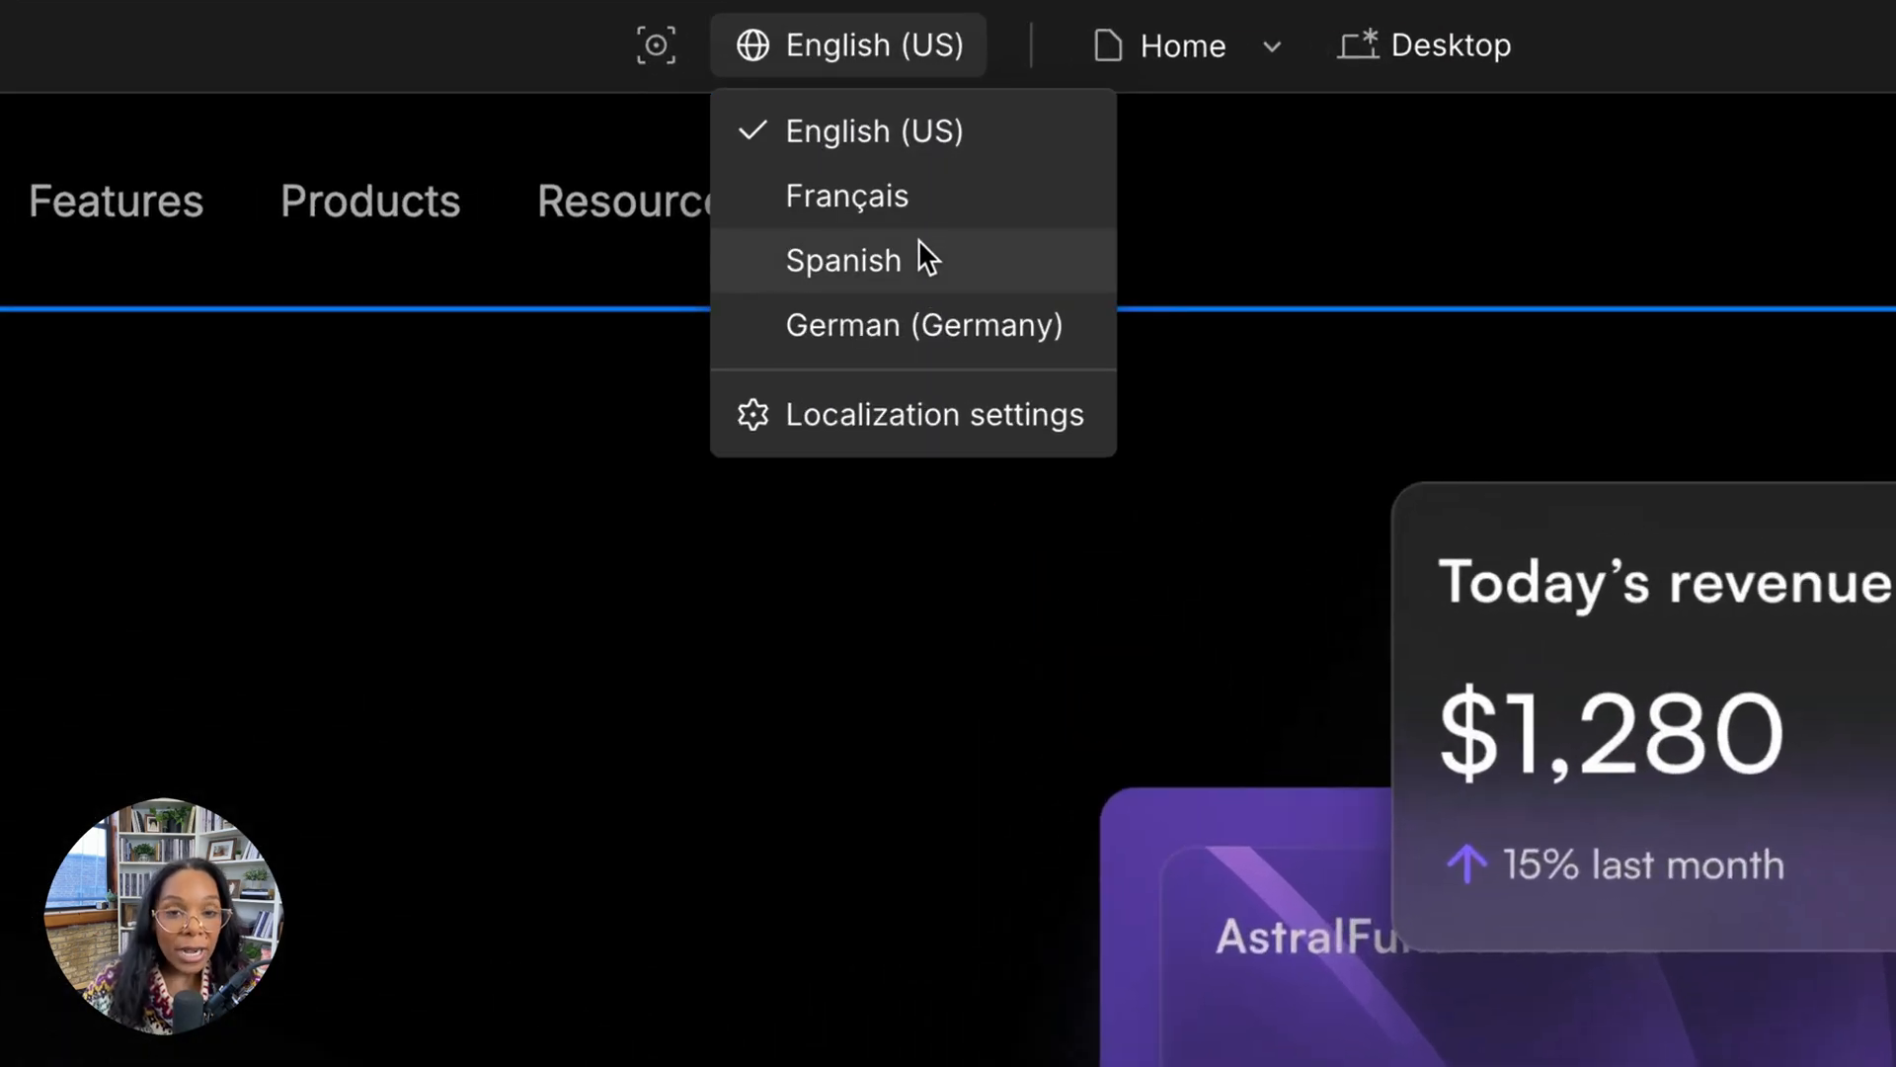
{"action": "mouse_move", "coordinate": [912, 324]}
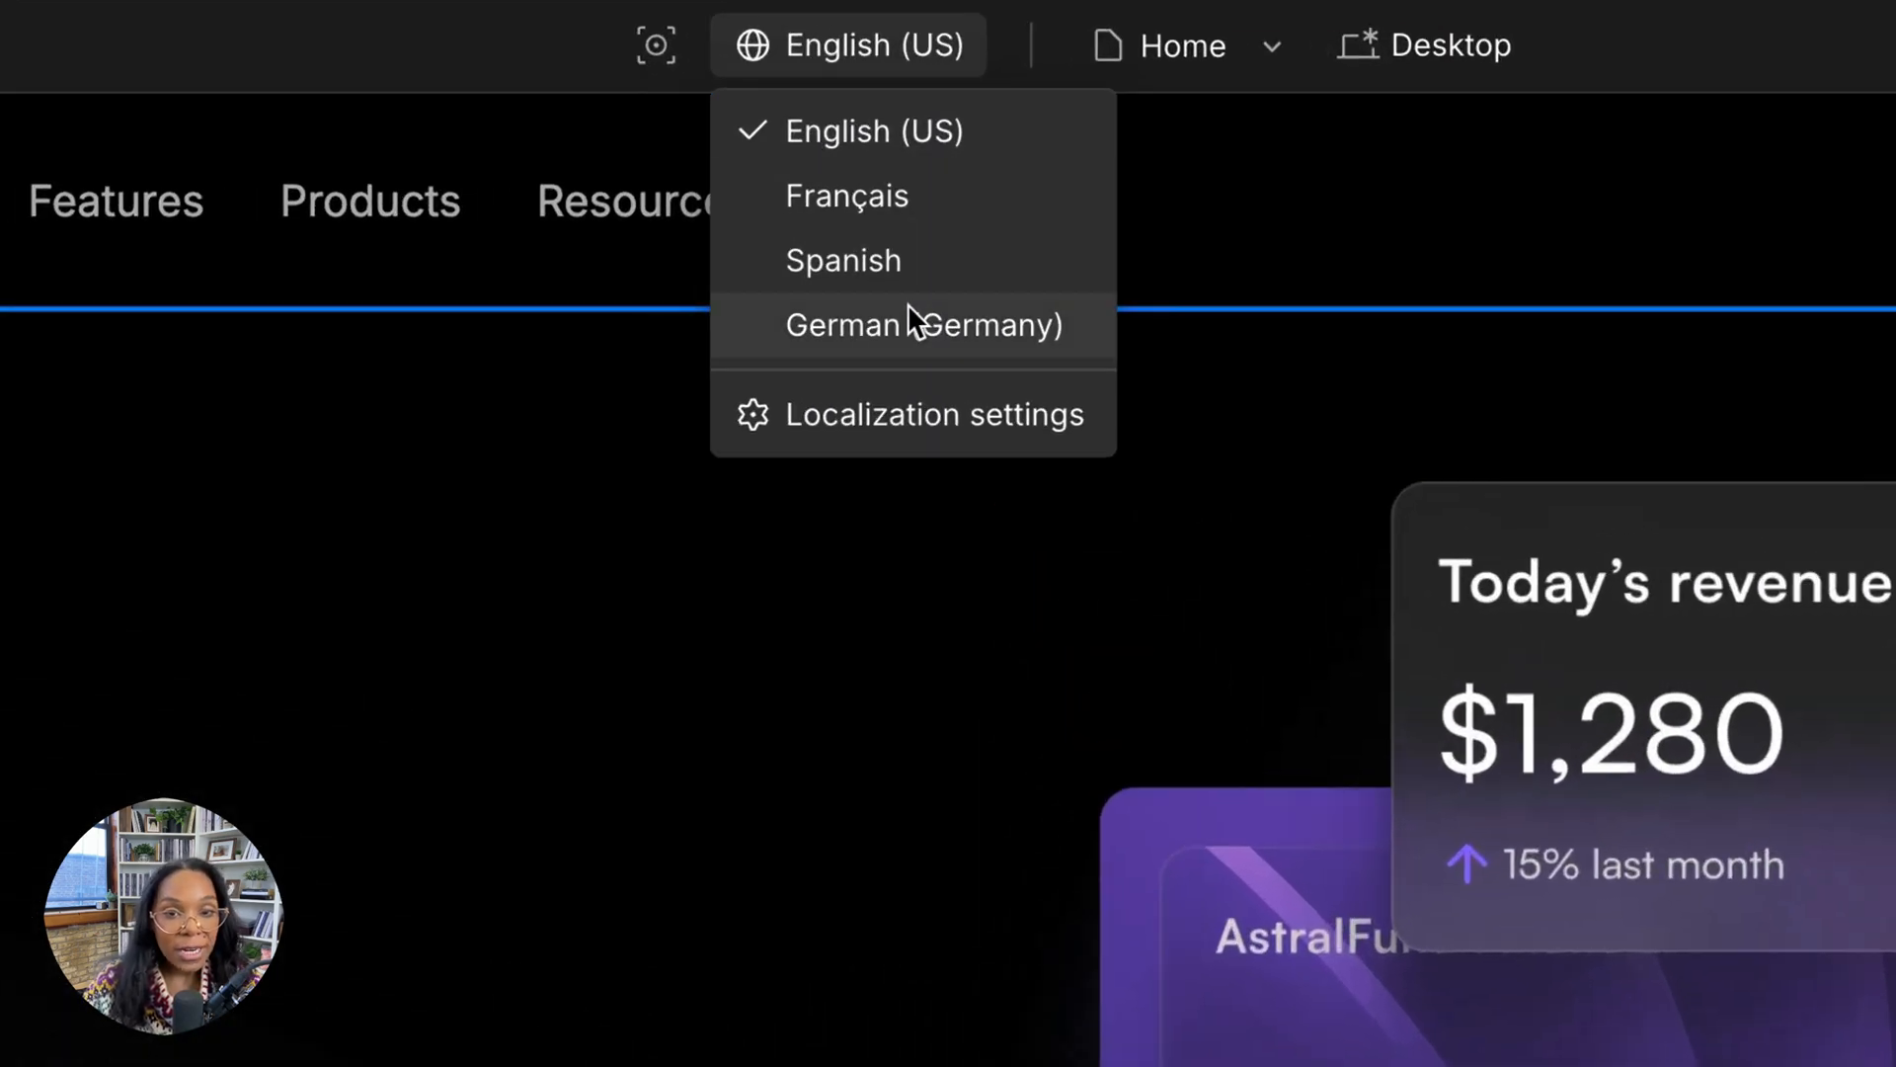
{"action": "left_click", "coordinate": [922, 324]}
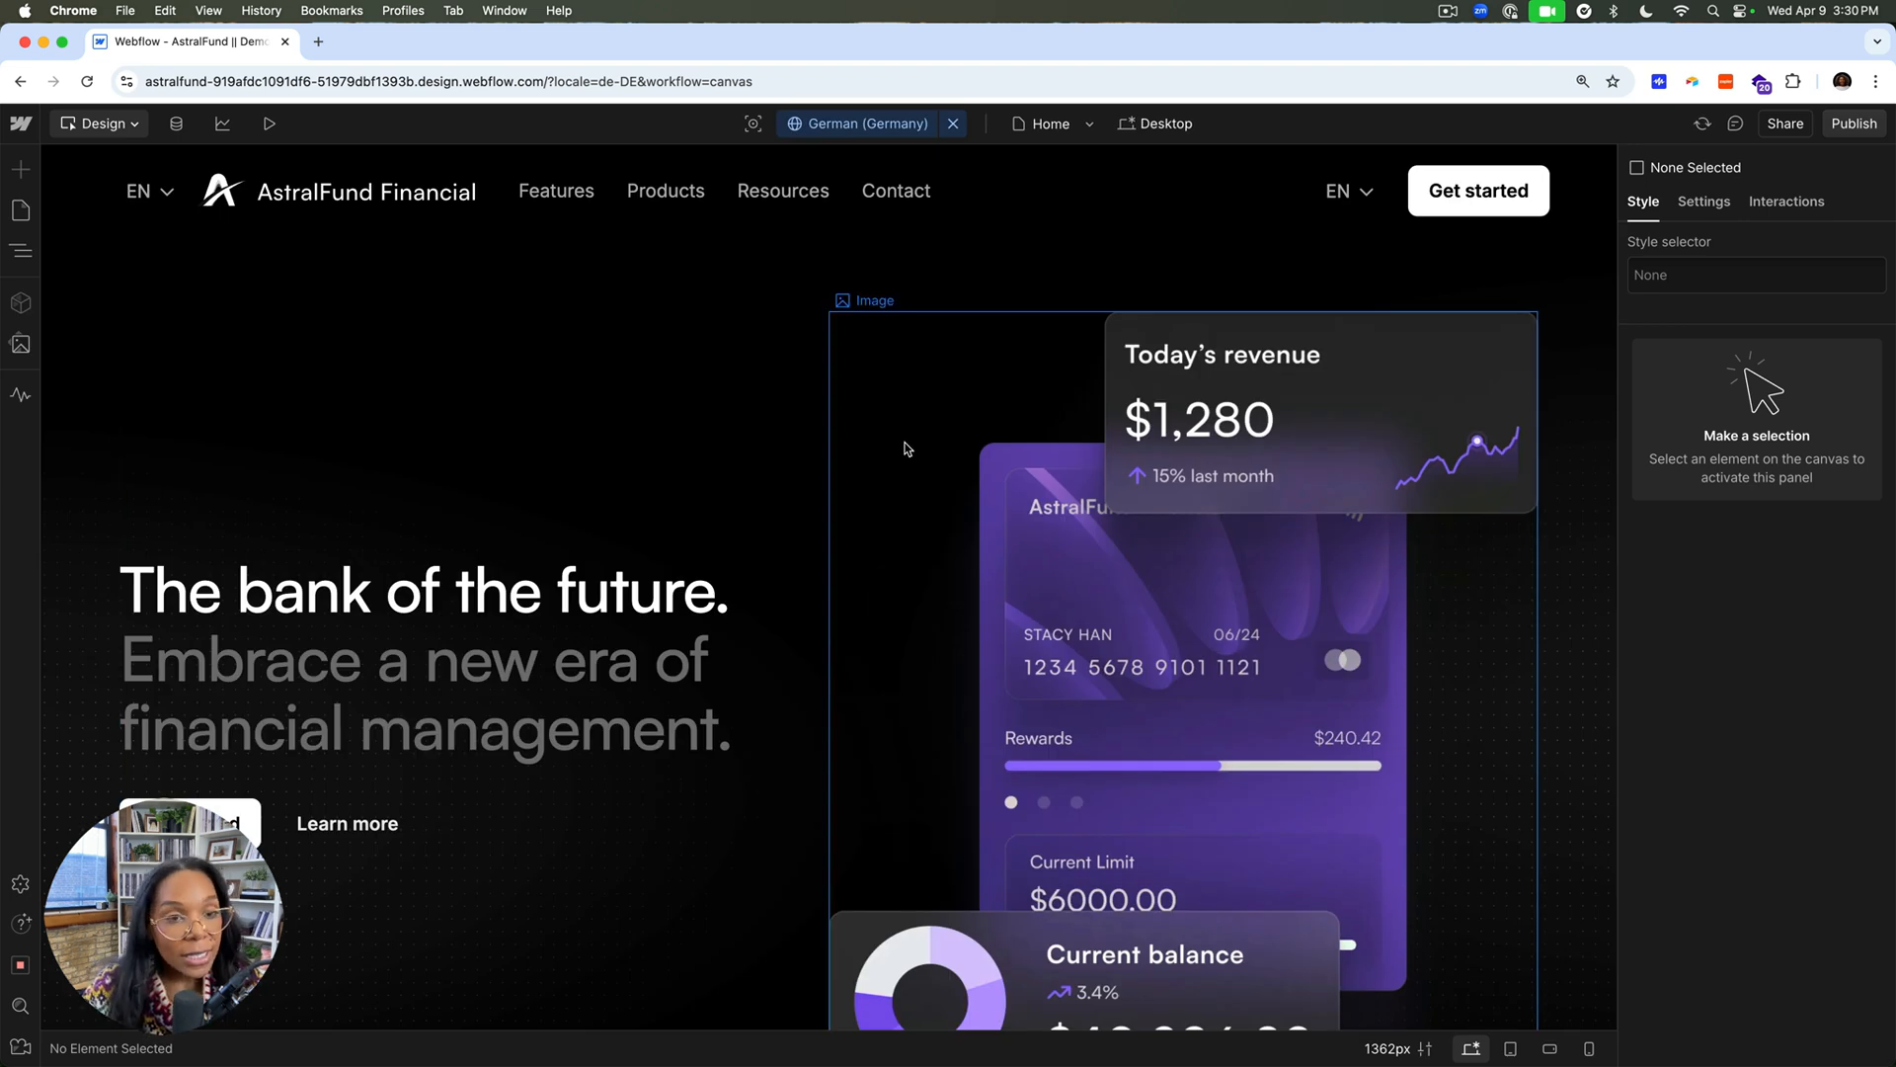
{"action": "mouse_move", "coordinate": [836, 497]}
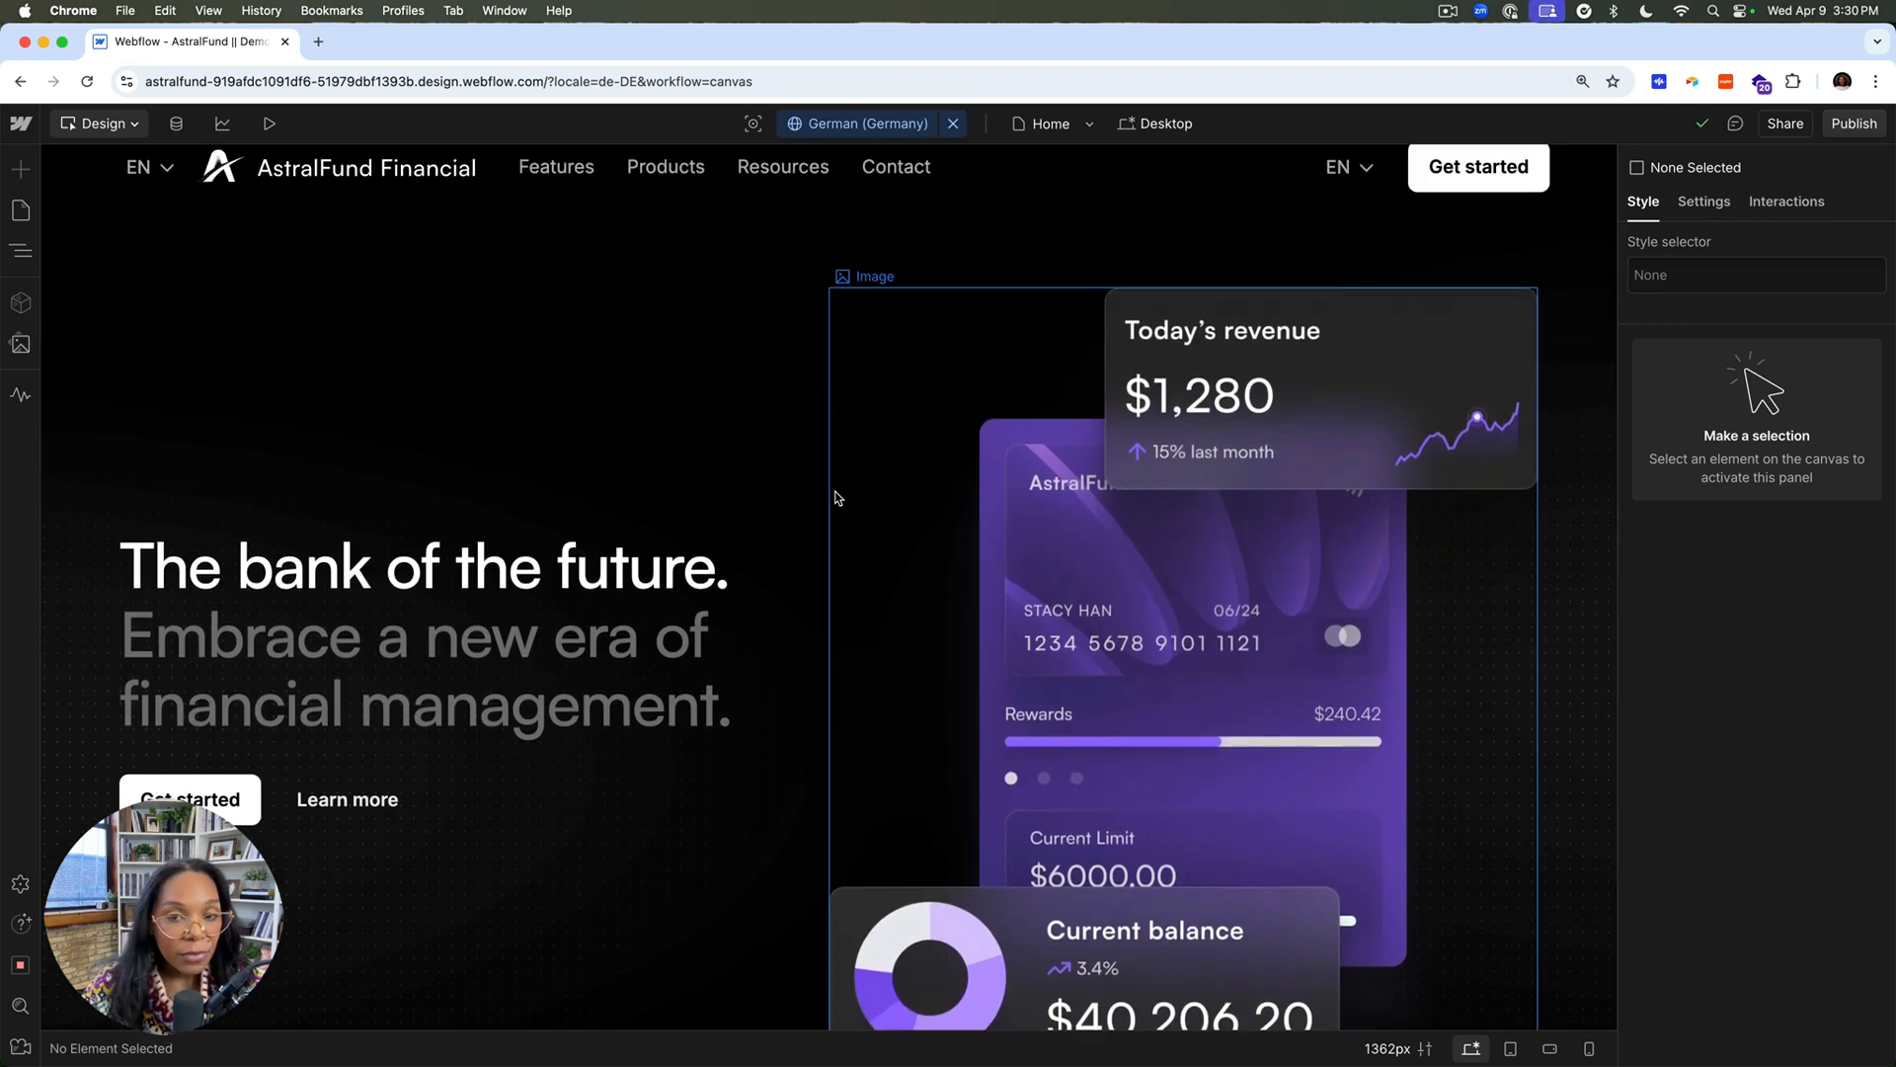
{"action": "scroll", "scroll_direction": "down", "scroll_amount": 3}
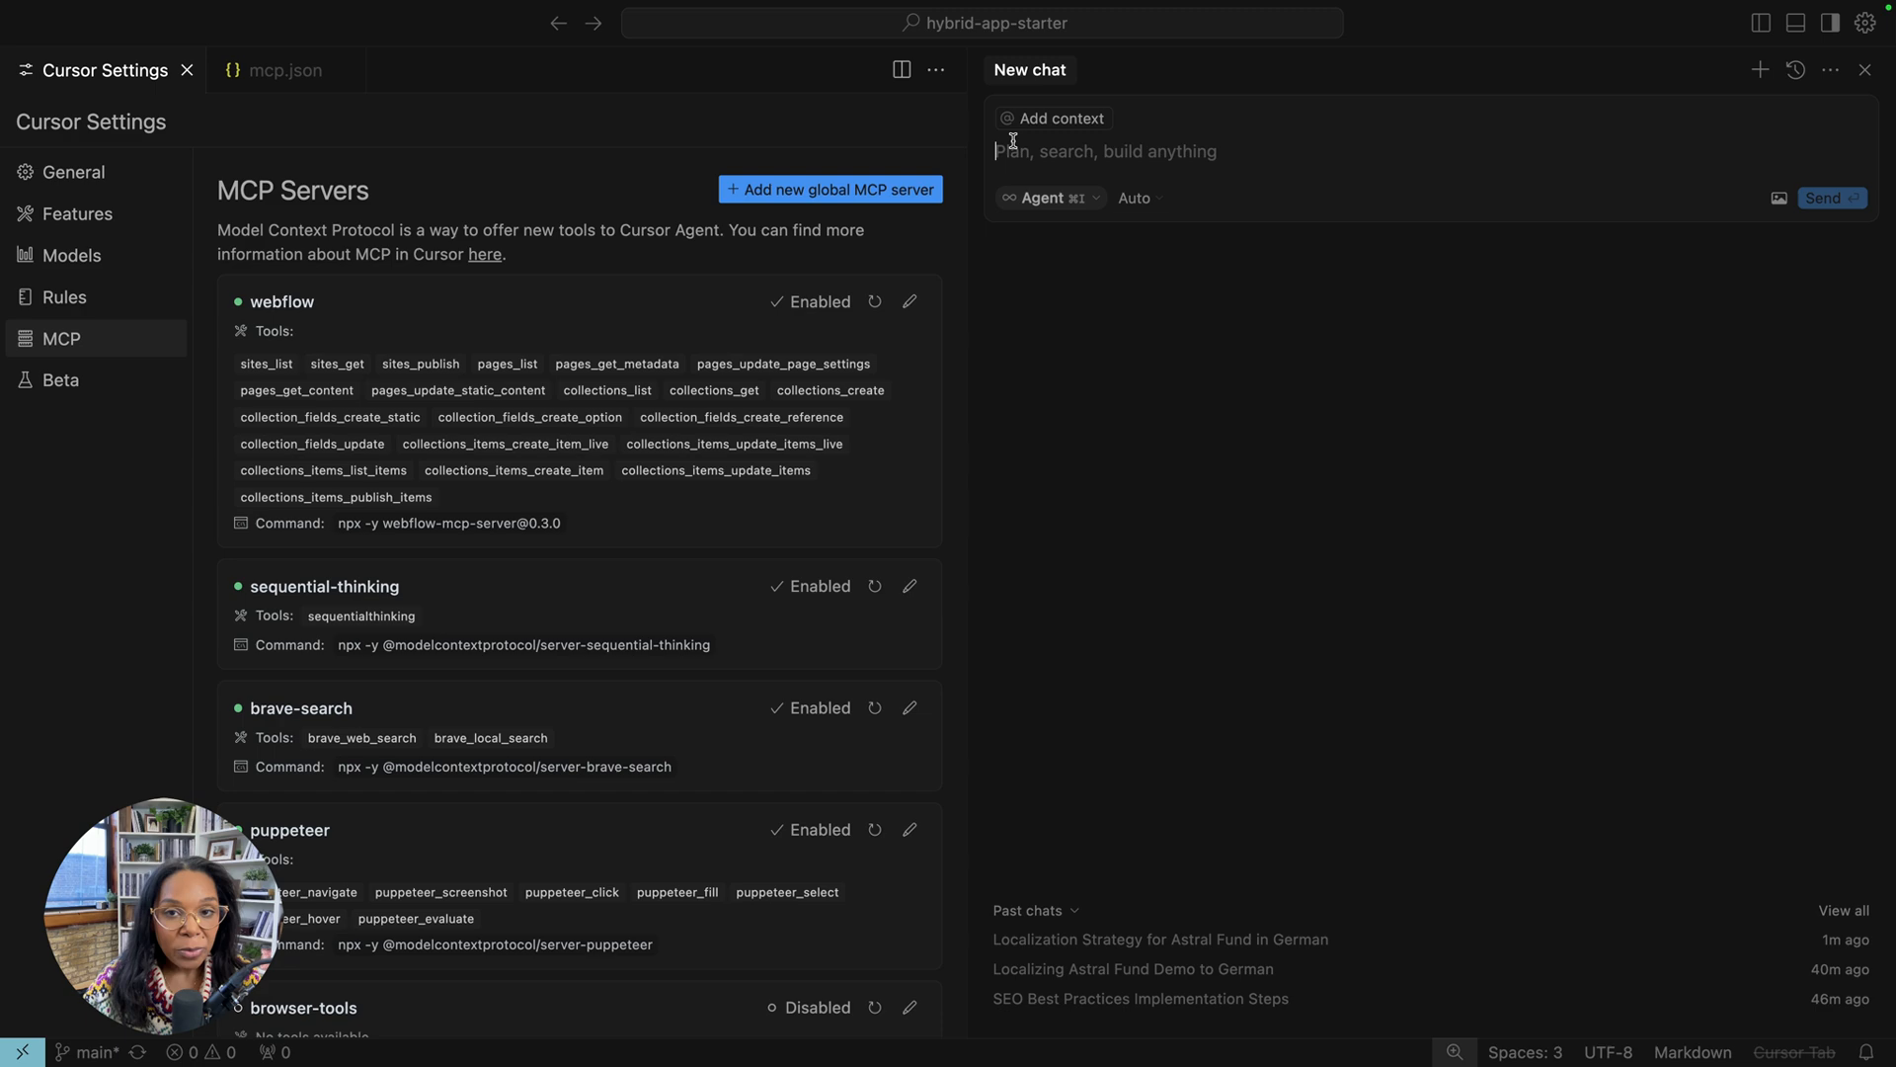
{"action": "mouse_move", "coordinate": [1053, 117]}
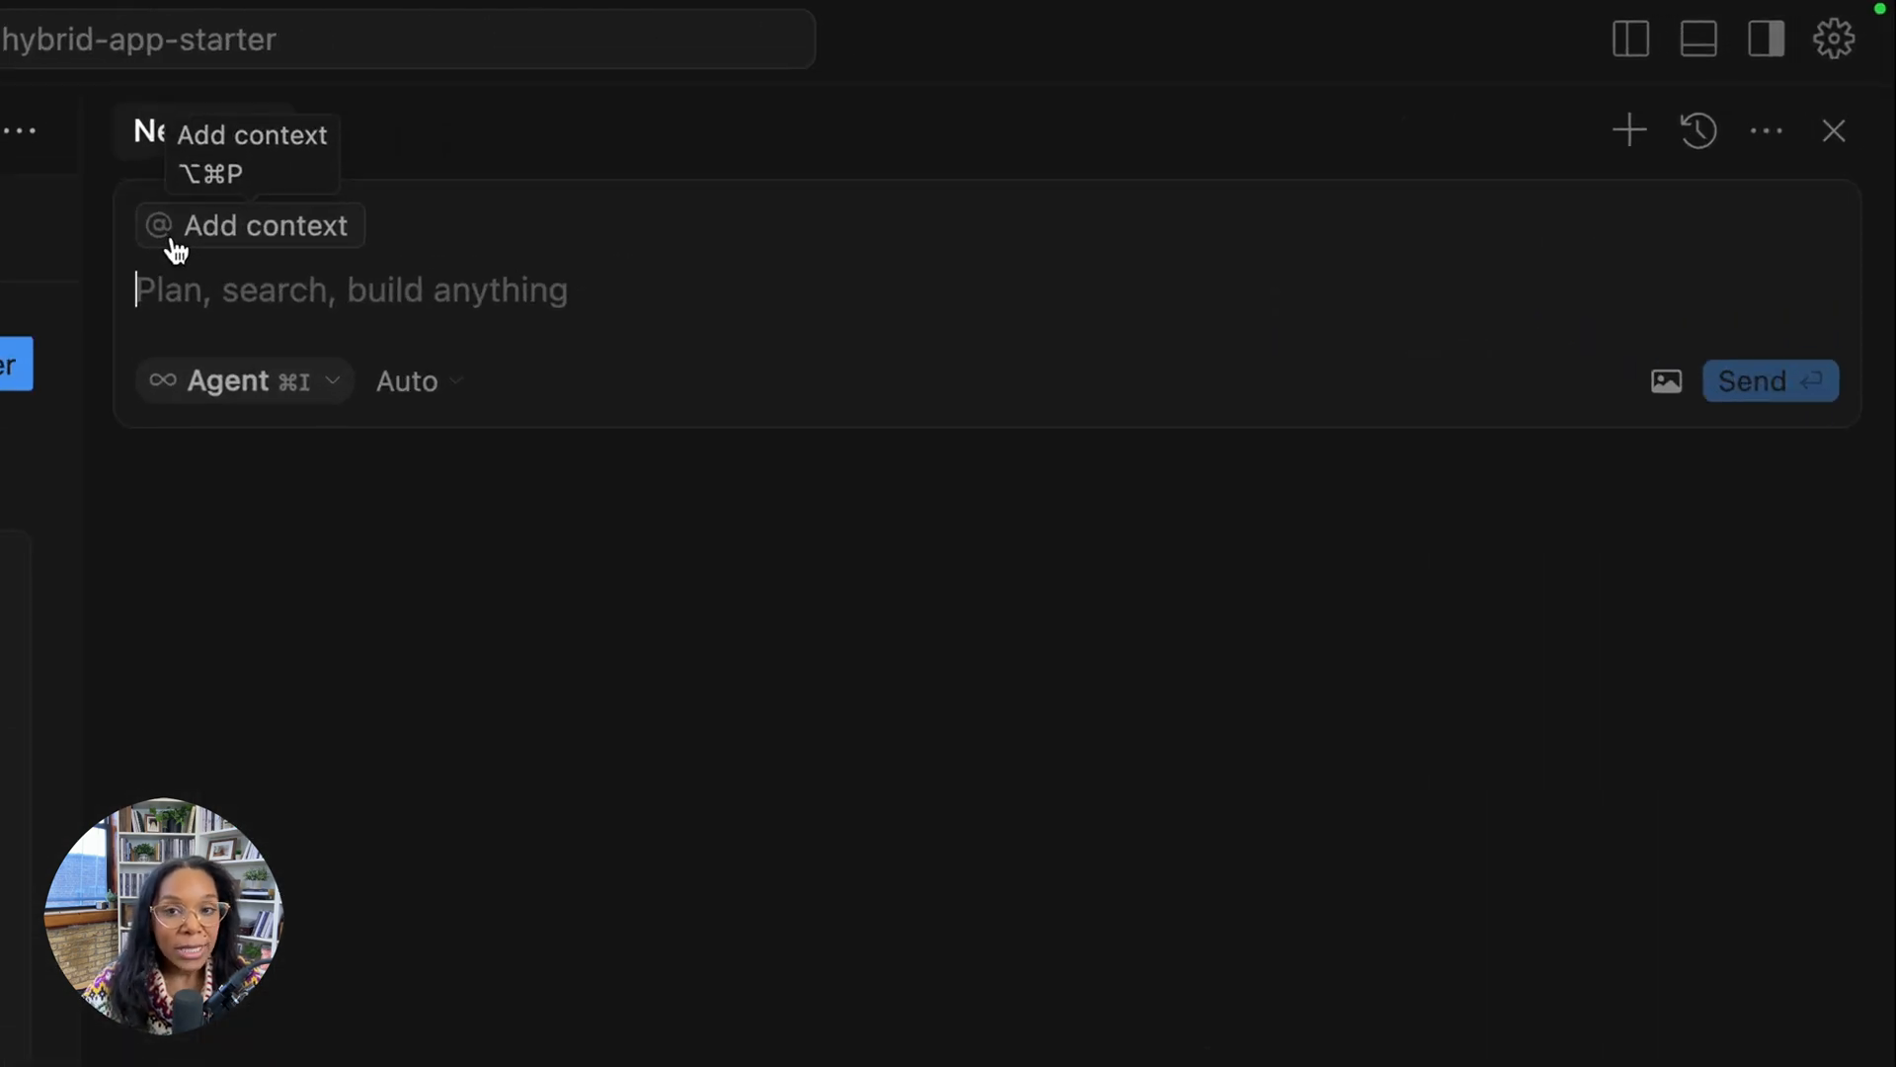
Step: Add the Webflow llms.txt developer docs as a new documentation context source
{"action": "left_click", "coordinate": [249, 225]}
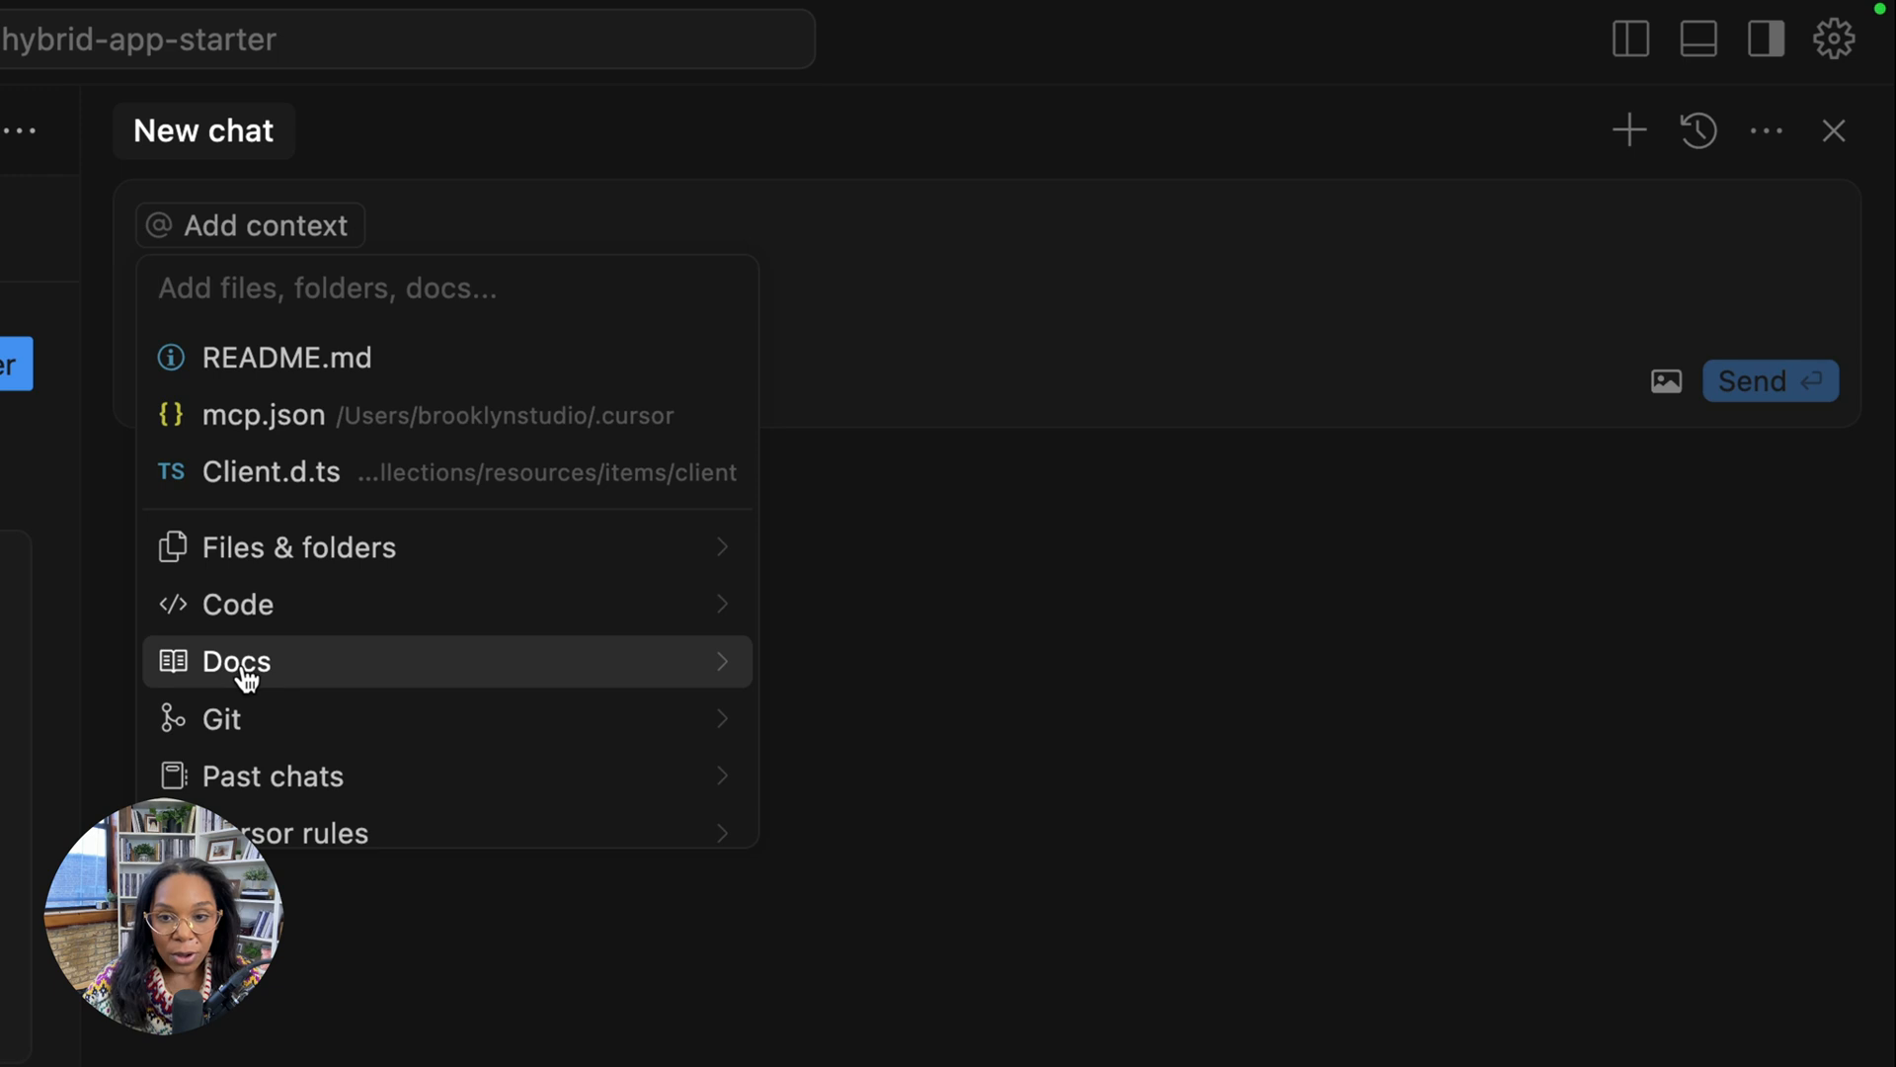
{"action": "left_click", "coordinate": [235, 660]}
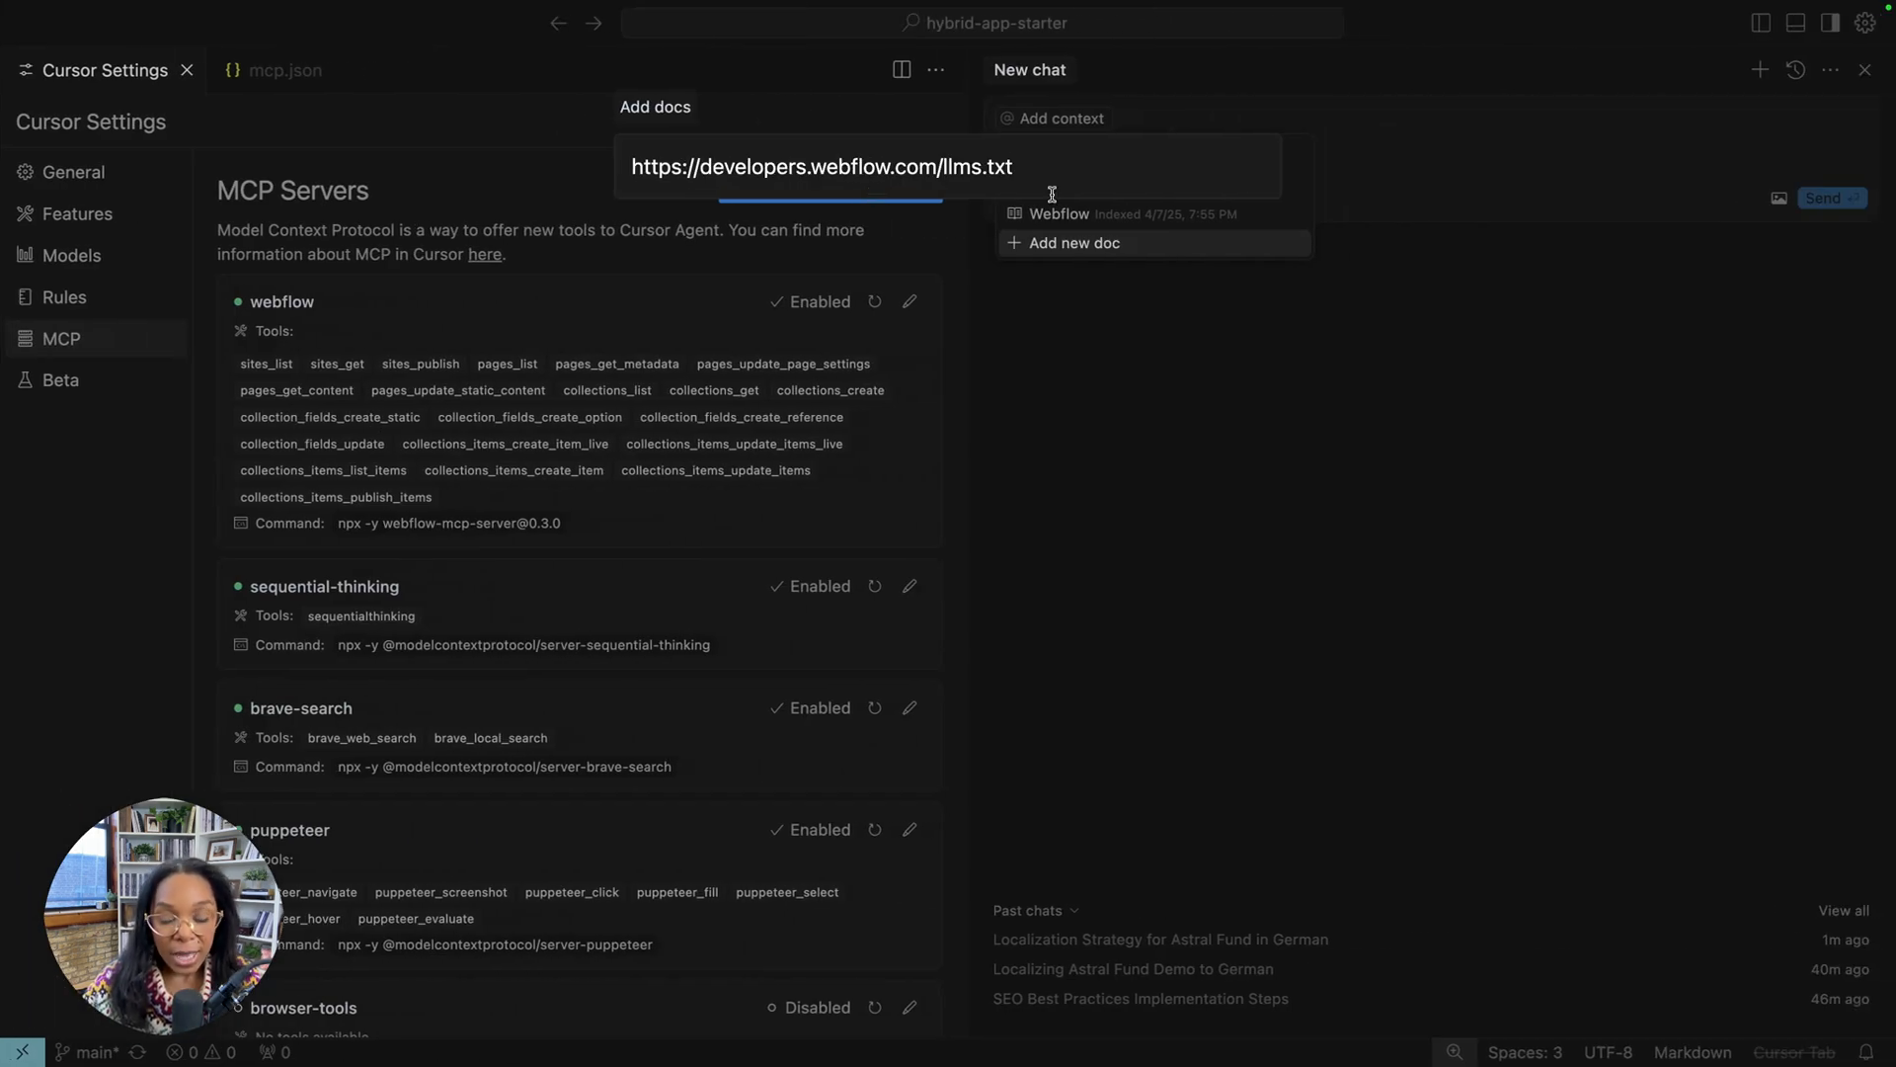
{"action": "left_click", "coordinate": [1073, 241]}
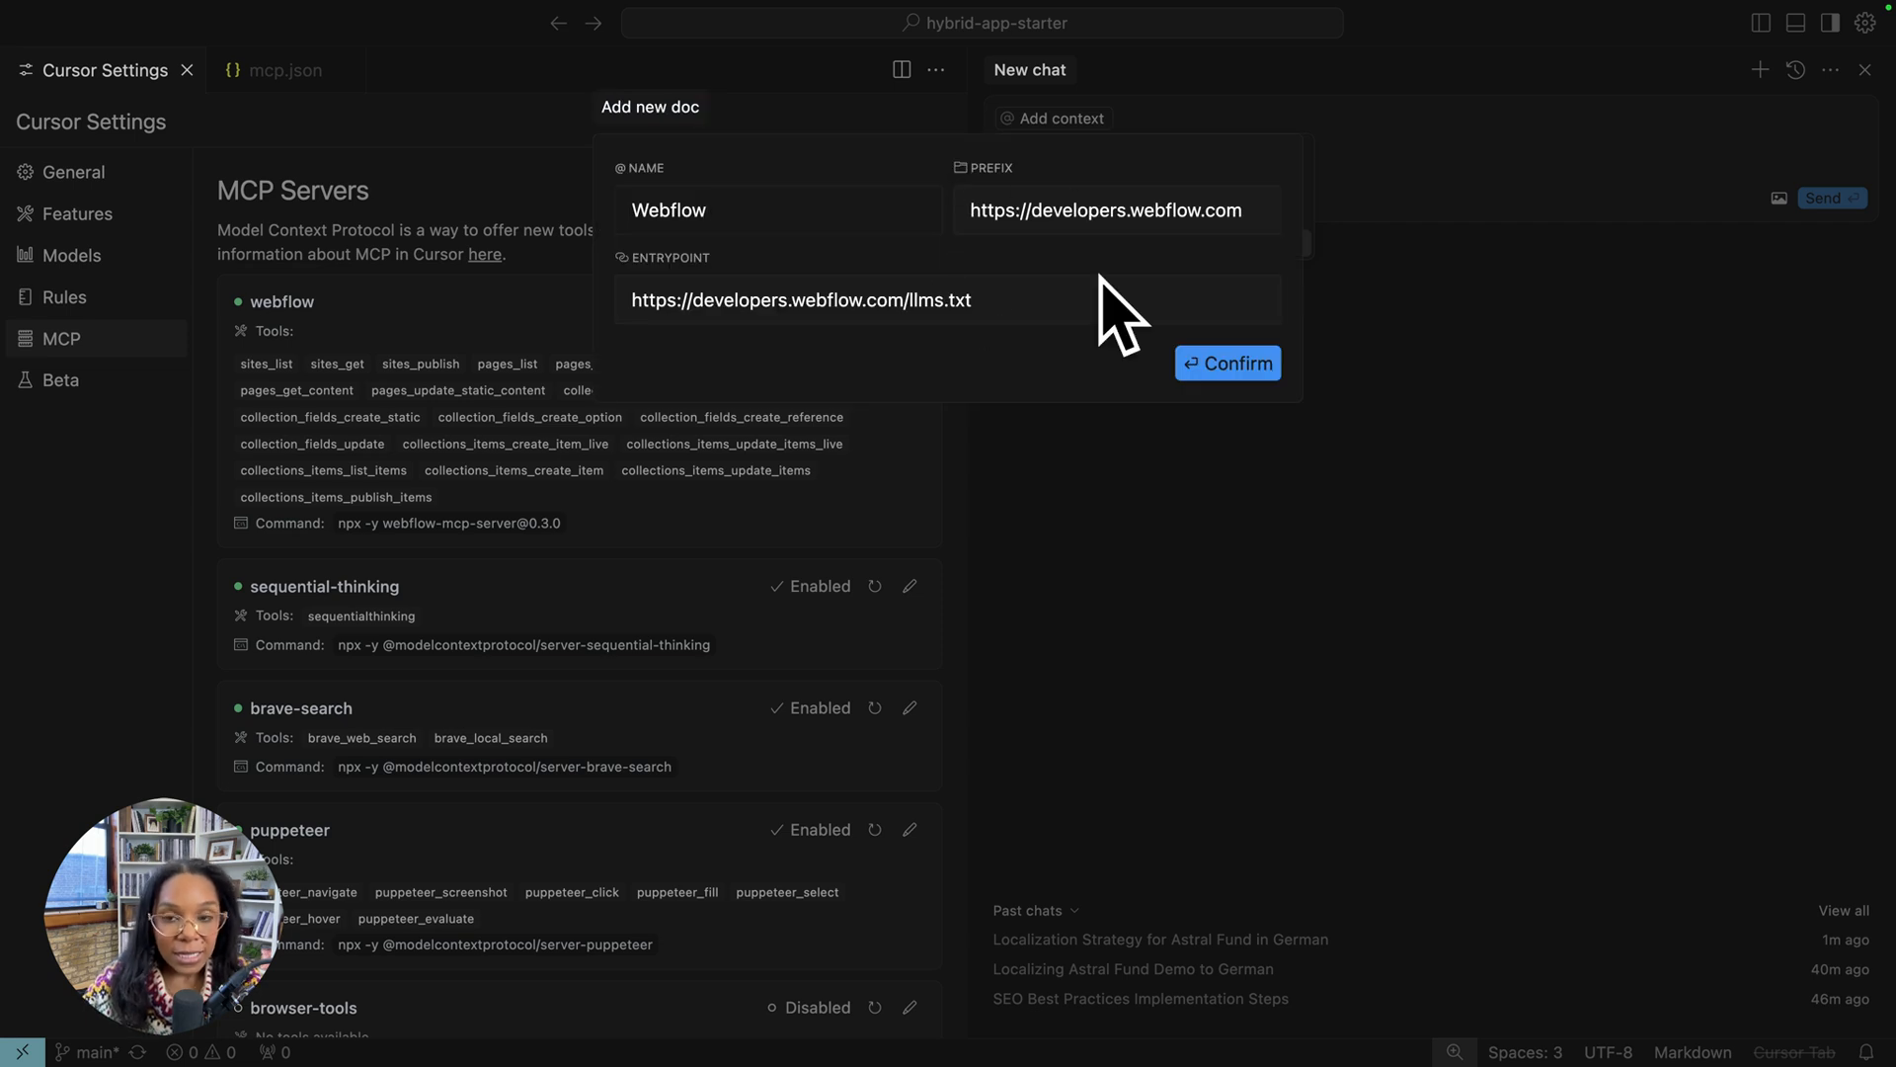
{"action": "left_click", "coordinate": [1226, 364]}
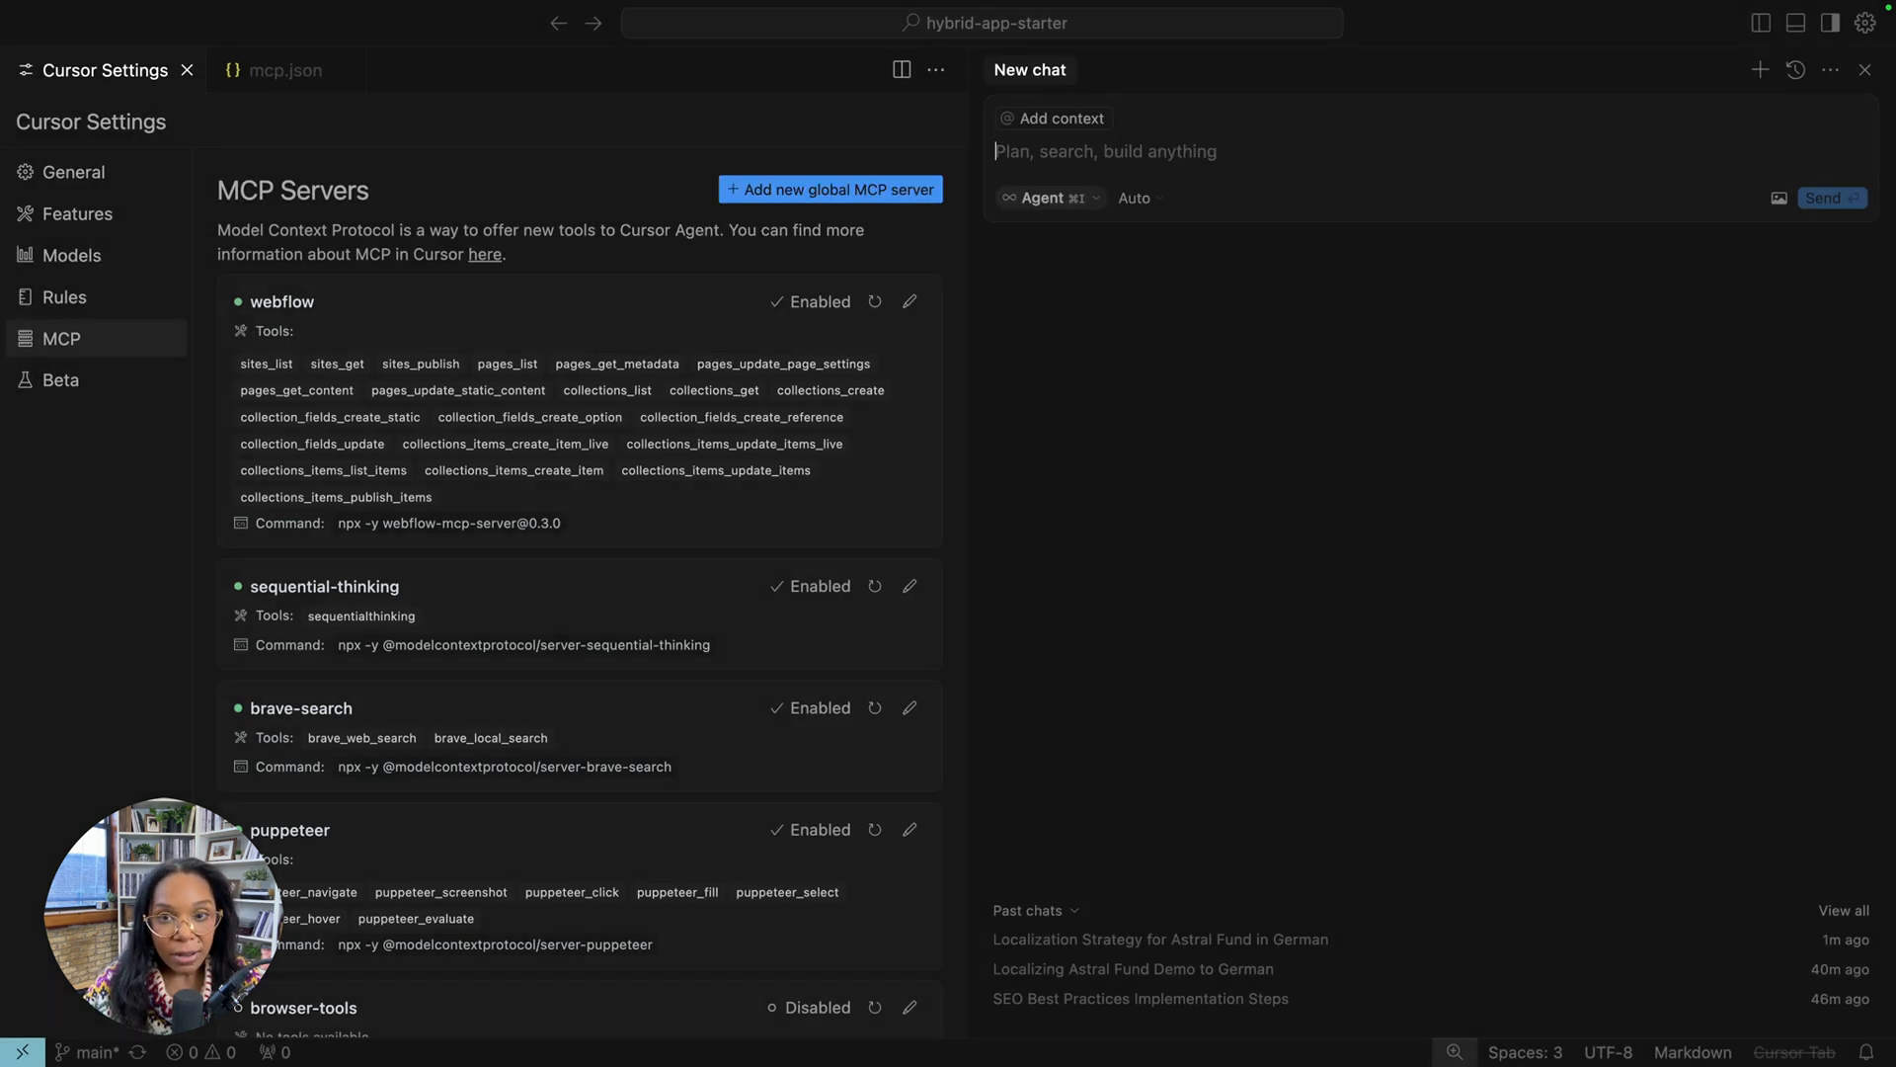
{"action": "mouse_move", "coordinate": [1074, 182]}
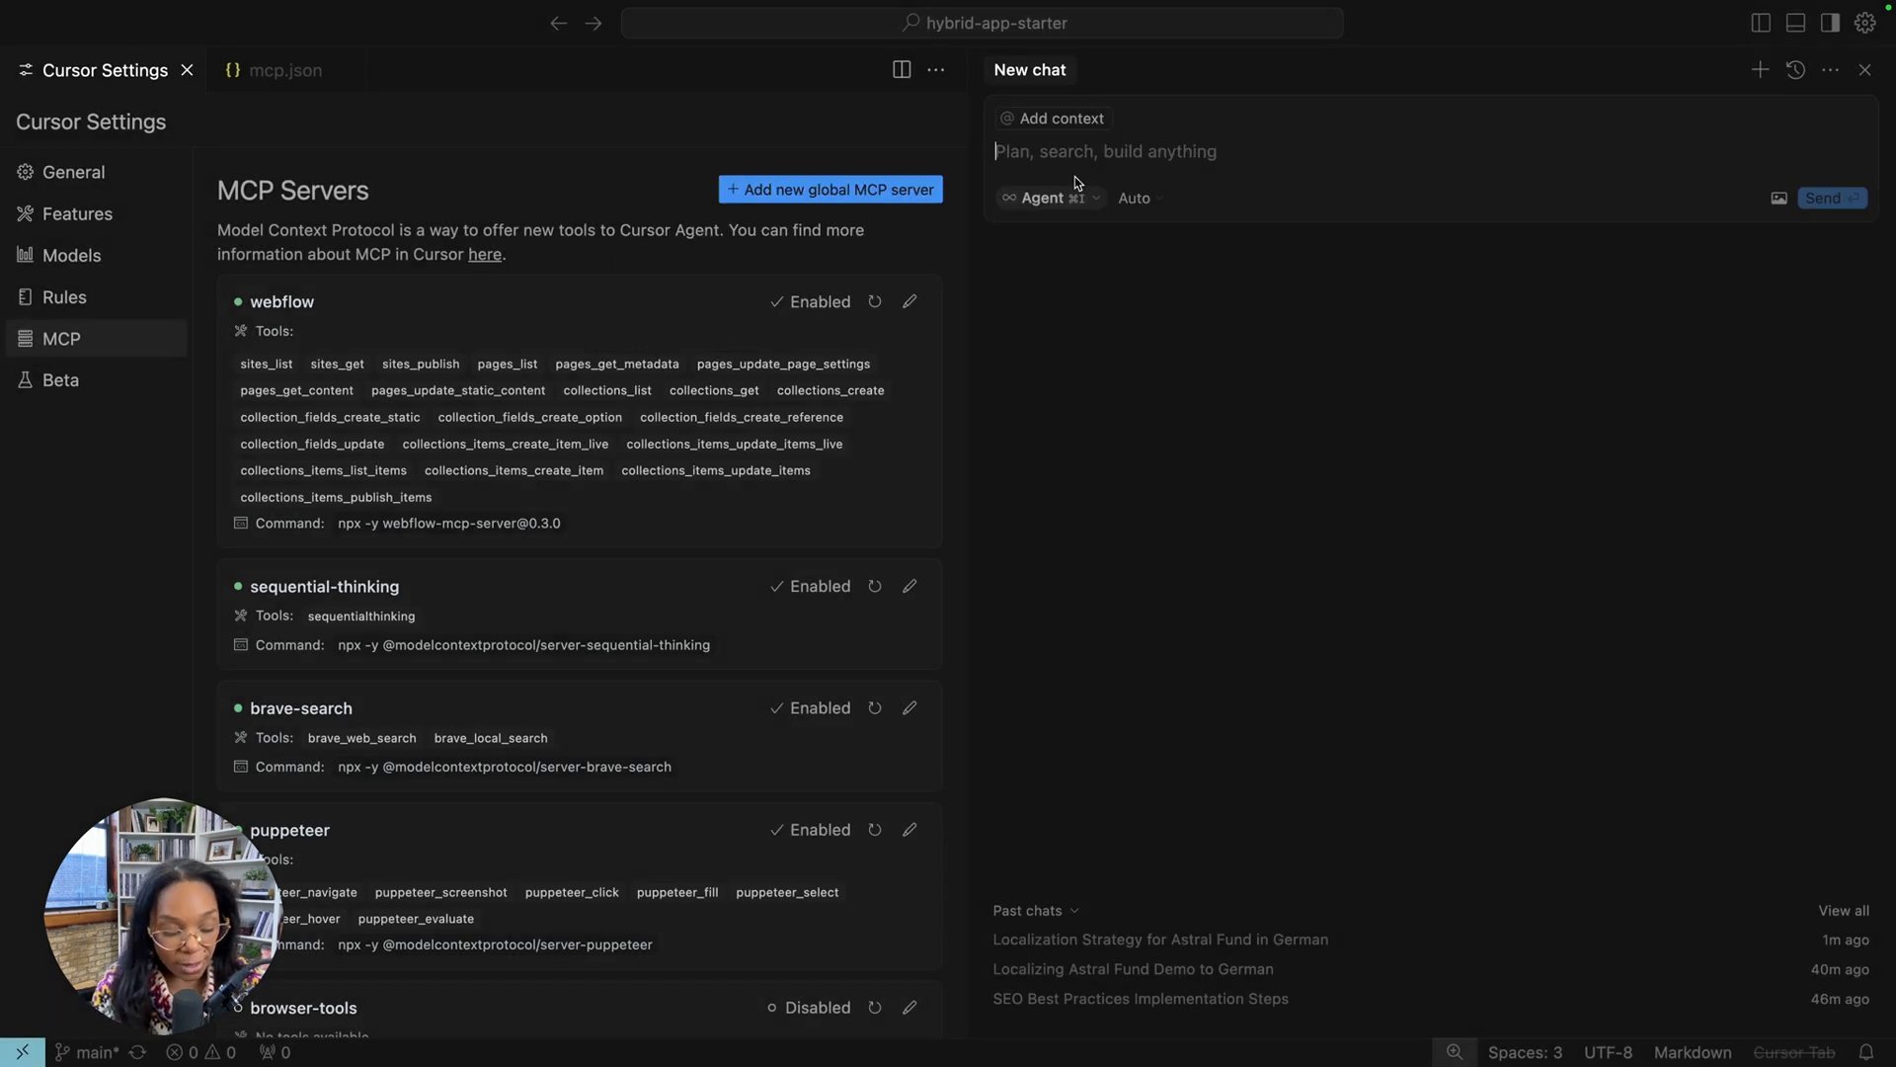
{"action": "type", "text": "Use @webflow"}
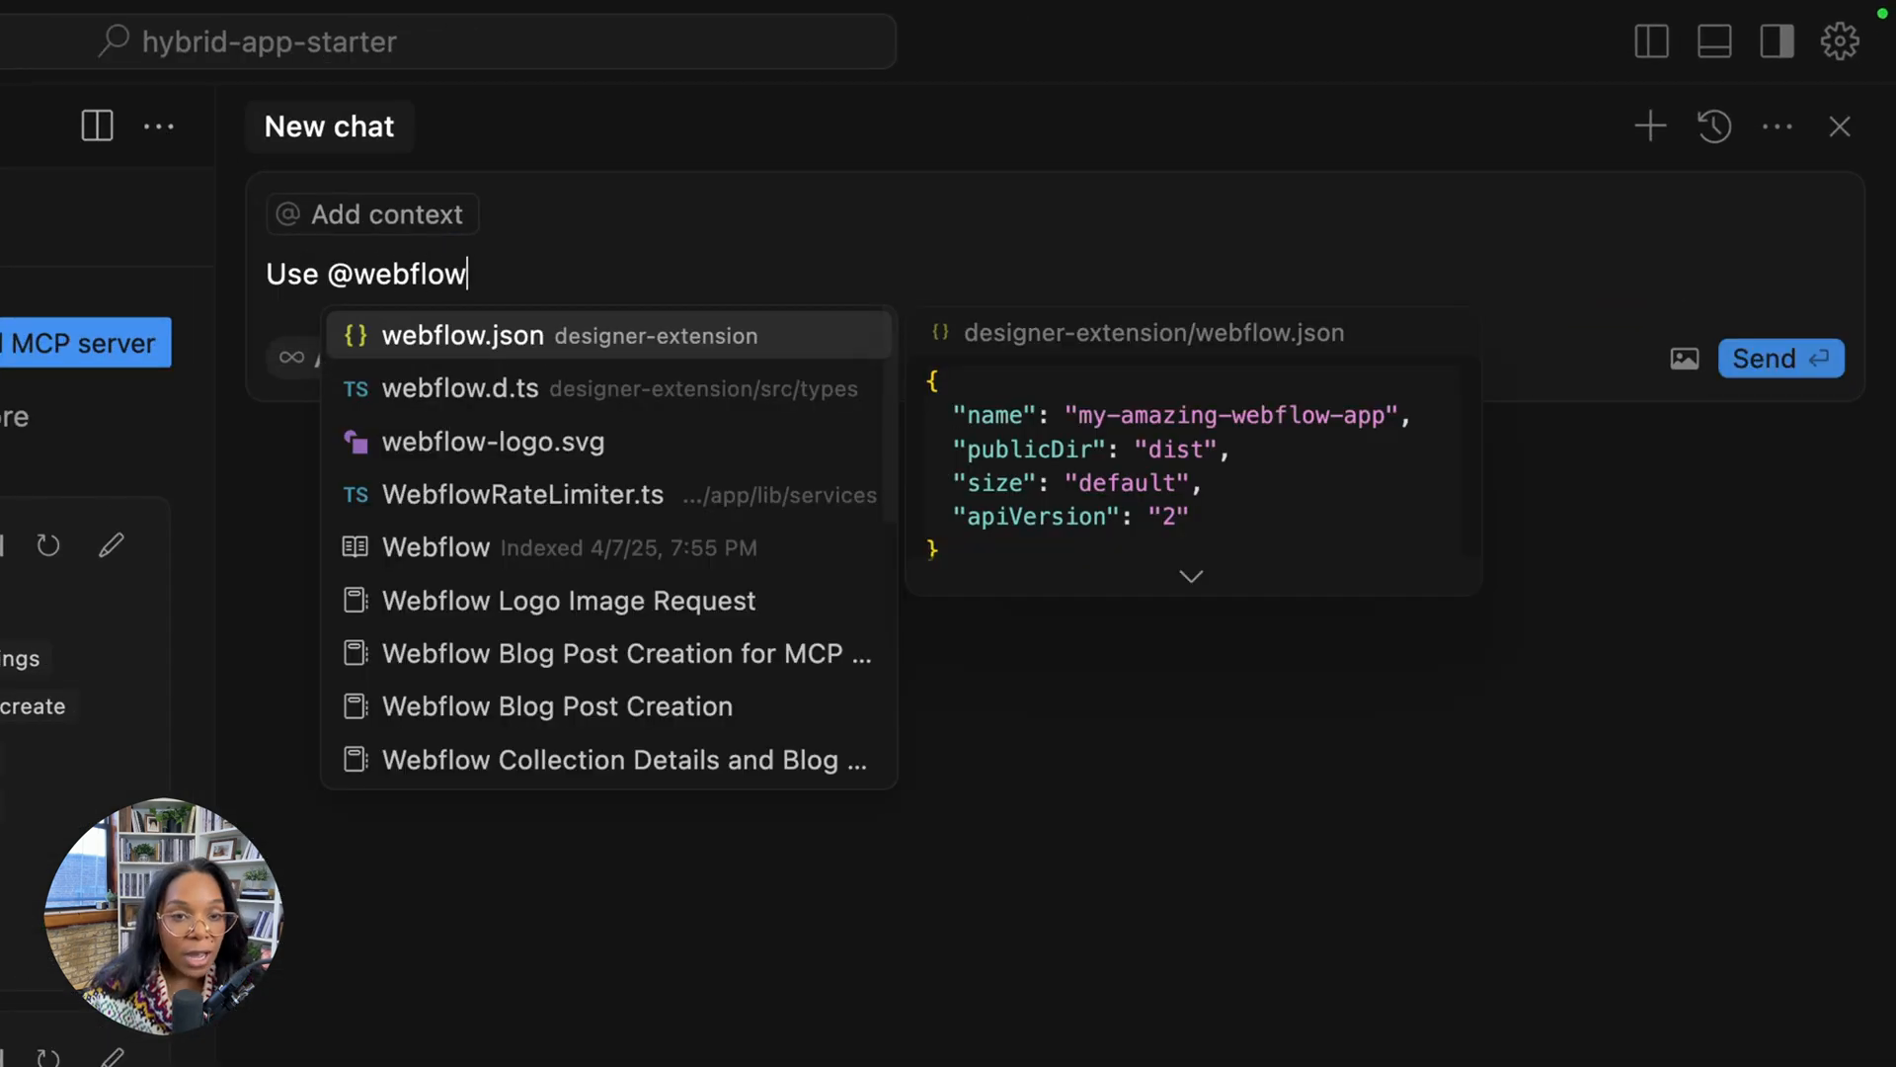
{"action": "left_click", "coordinate": [434, 547]}
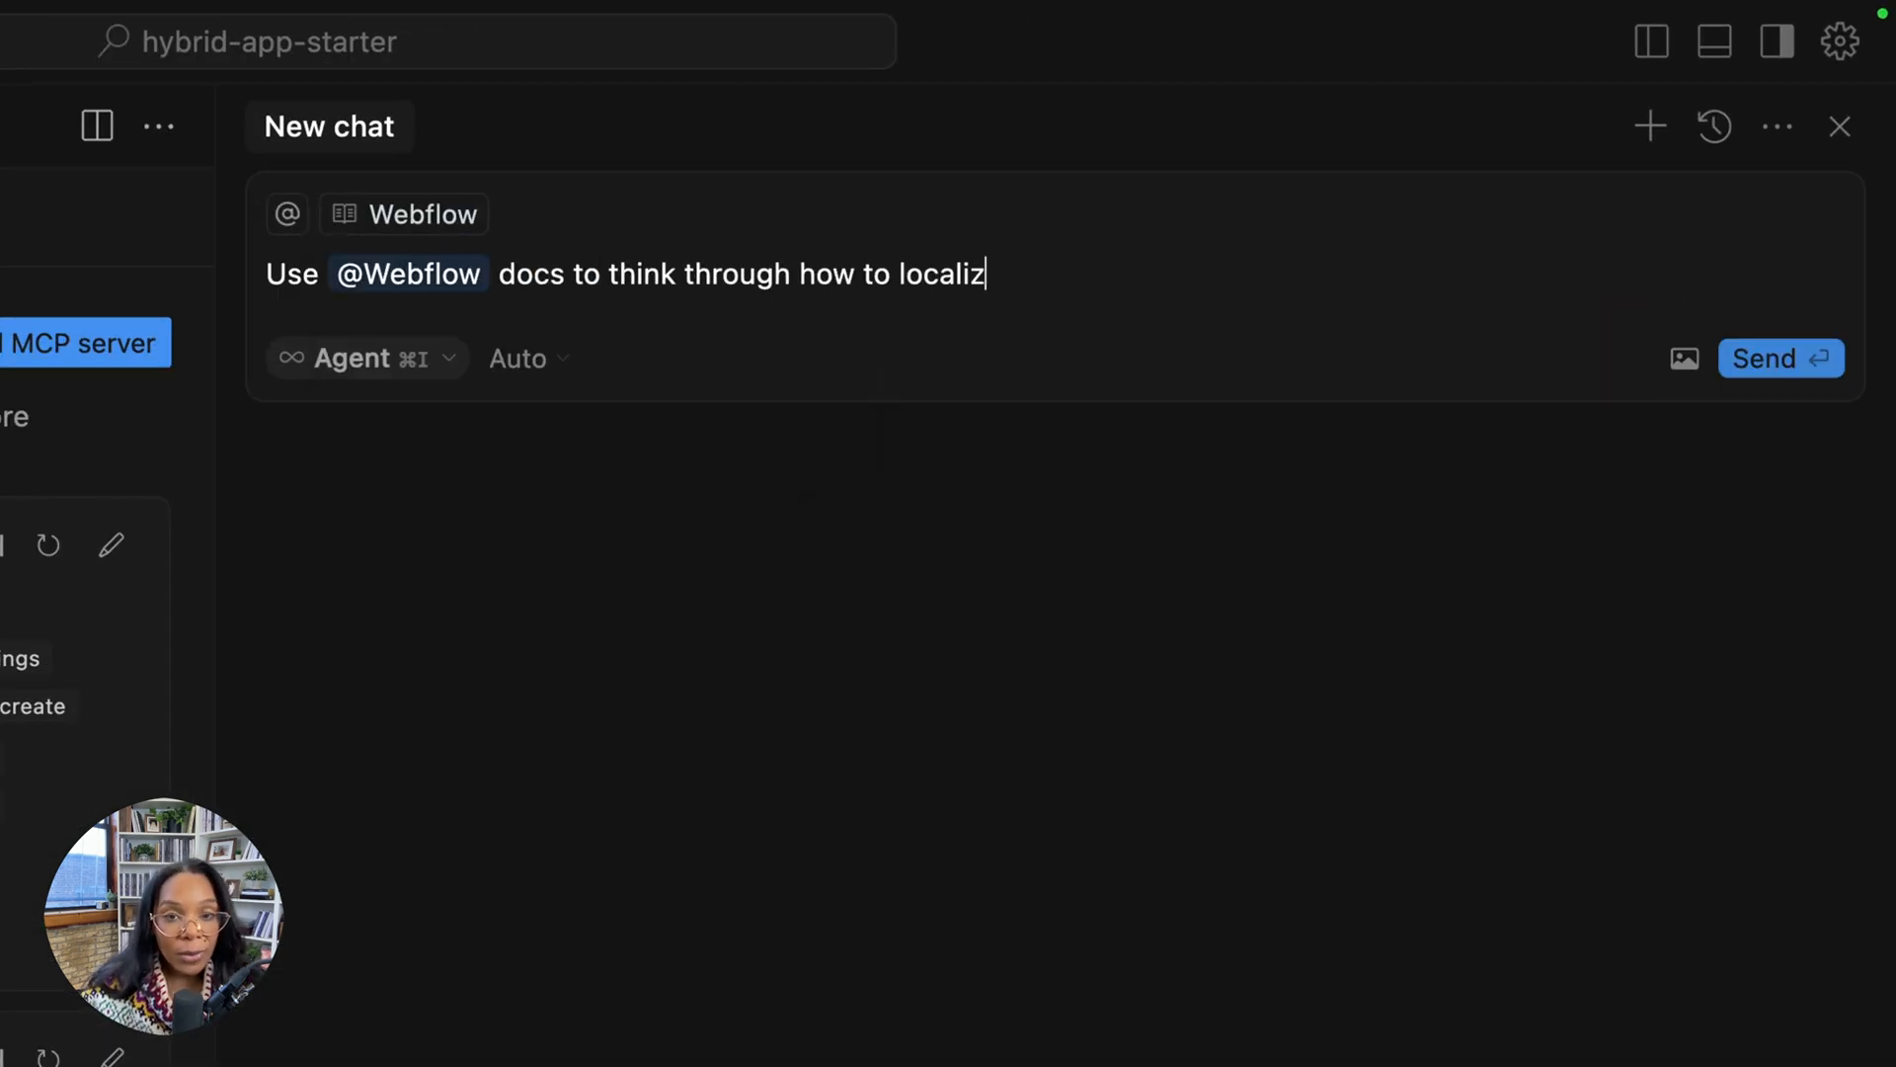
{"action": "type", "text": "e my Astral Fund || Demo to german."}
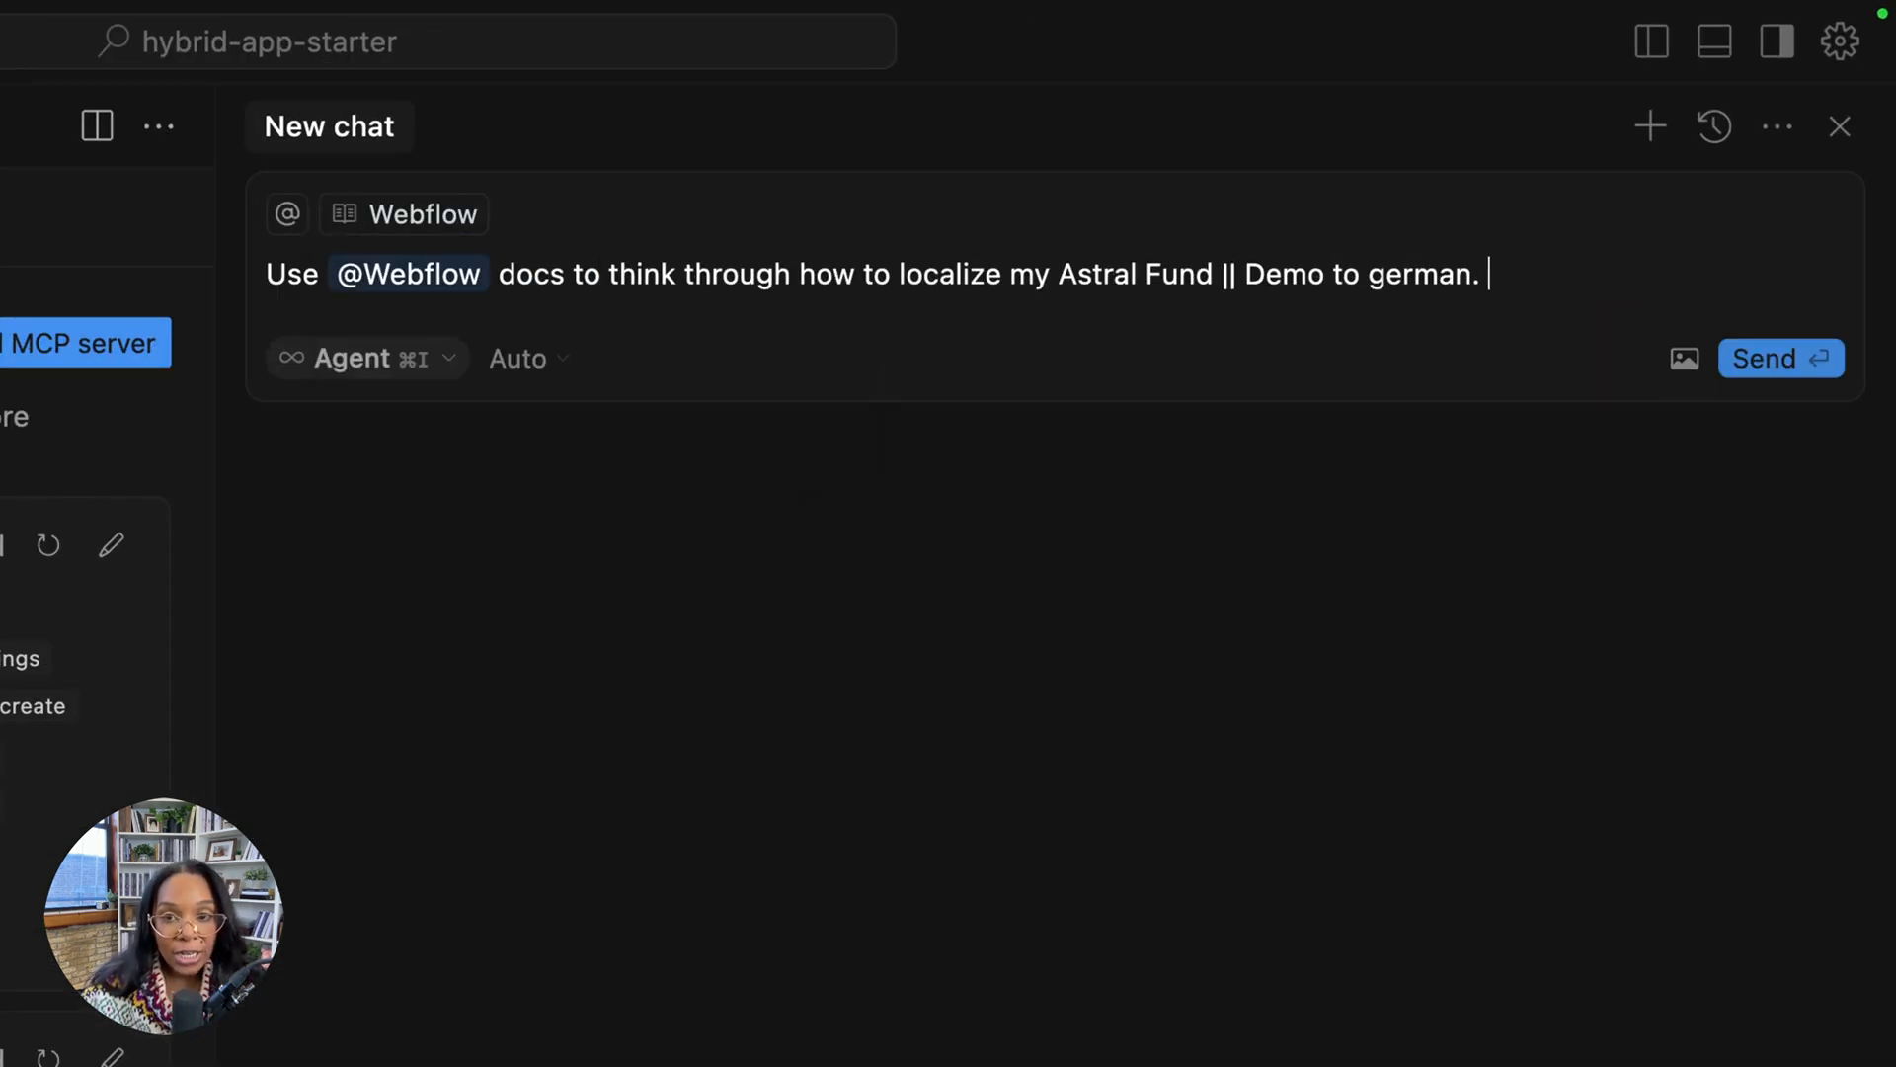
{"action": "type", "text": "Use sequential thinking ="}
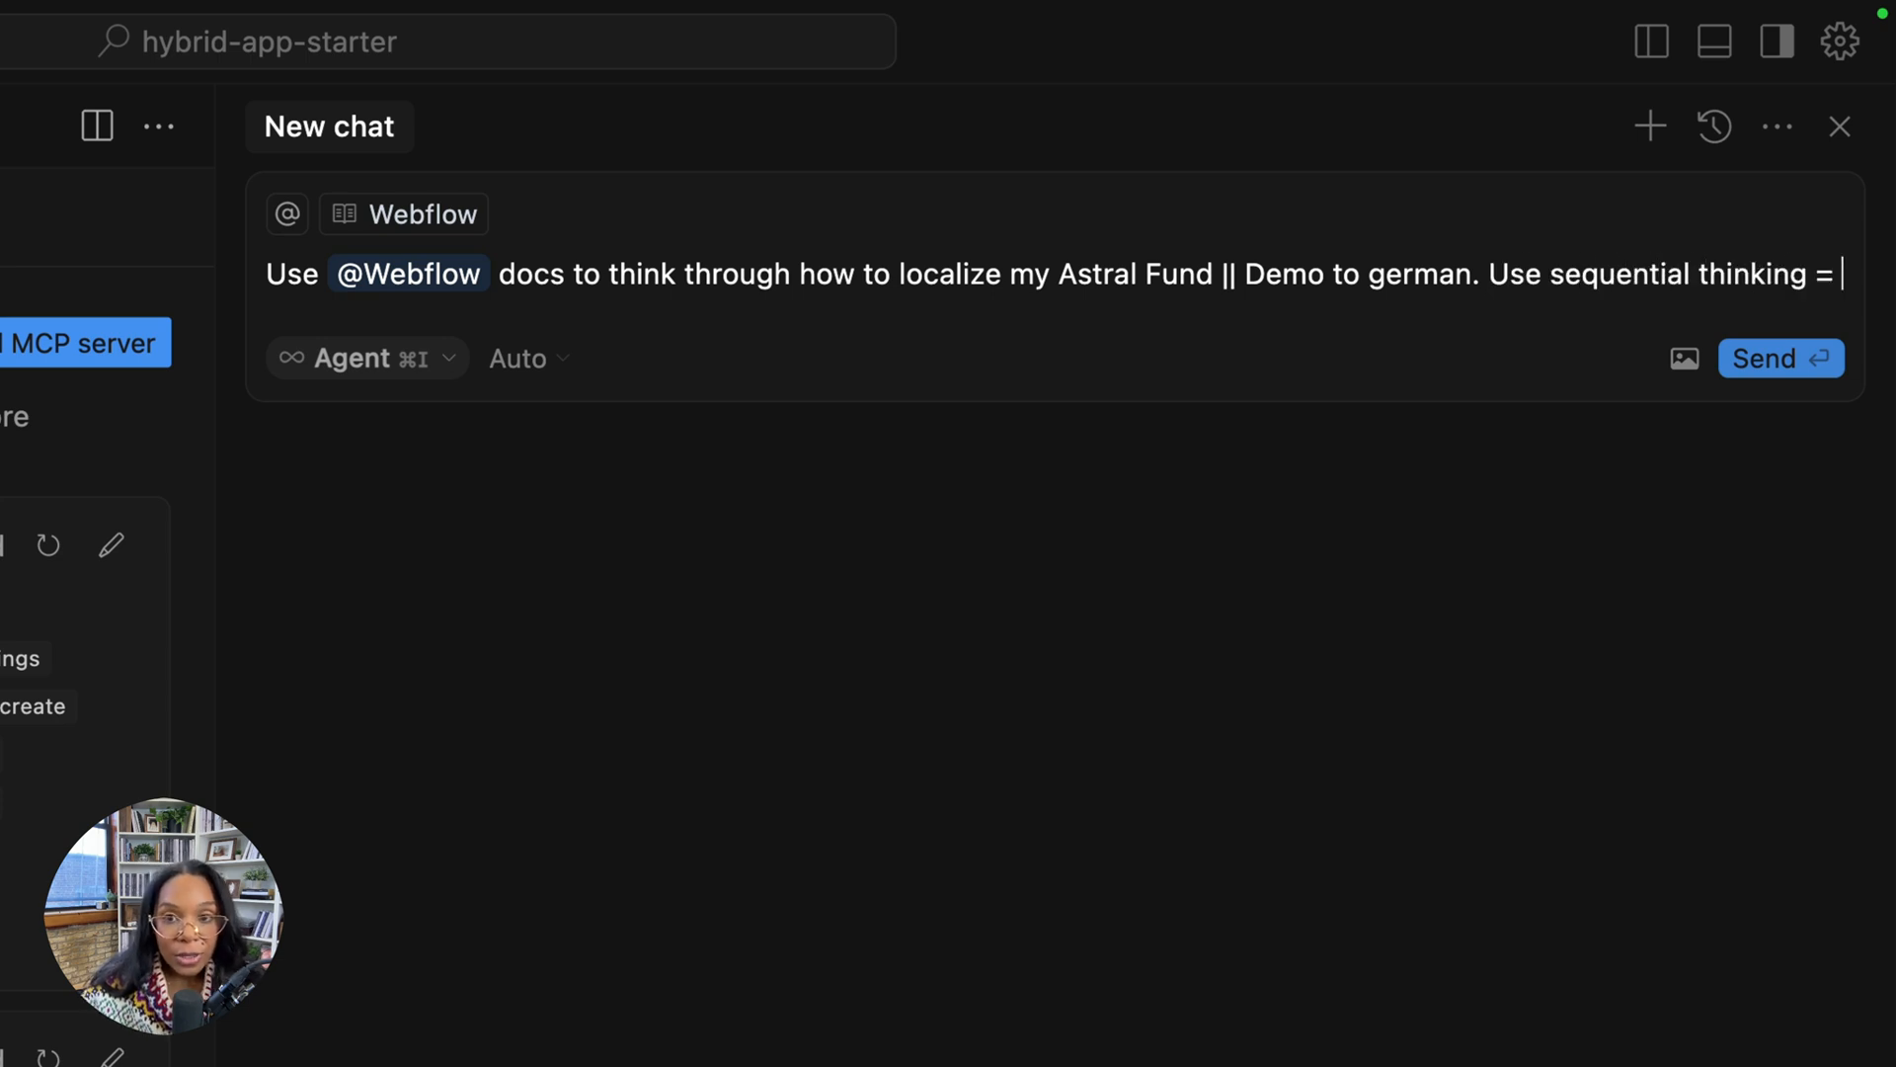
{"action": "type", "text": "- don't run any to"}
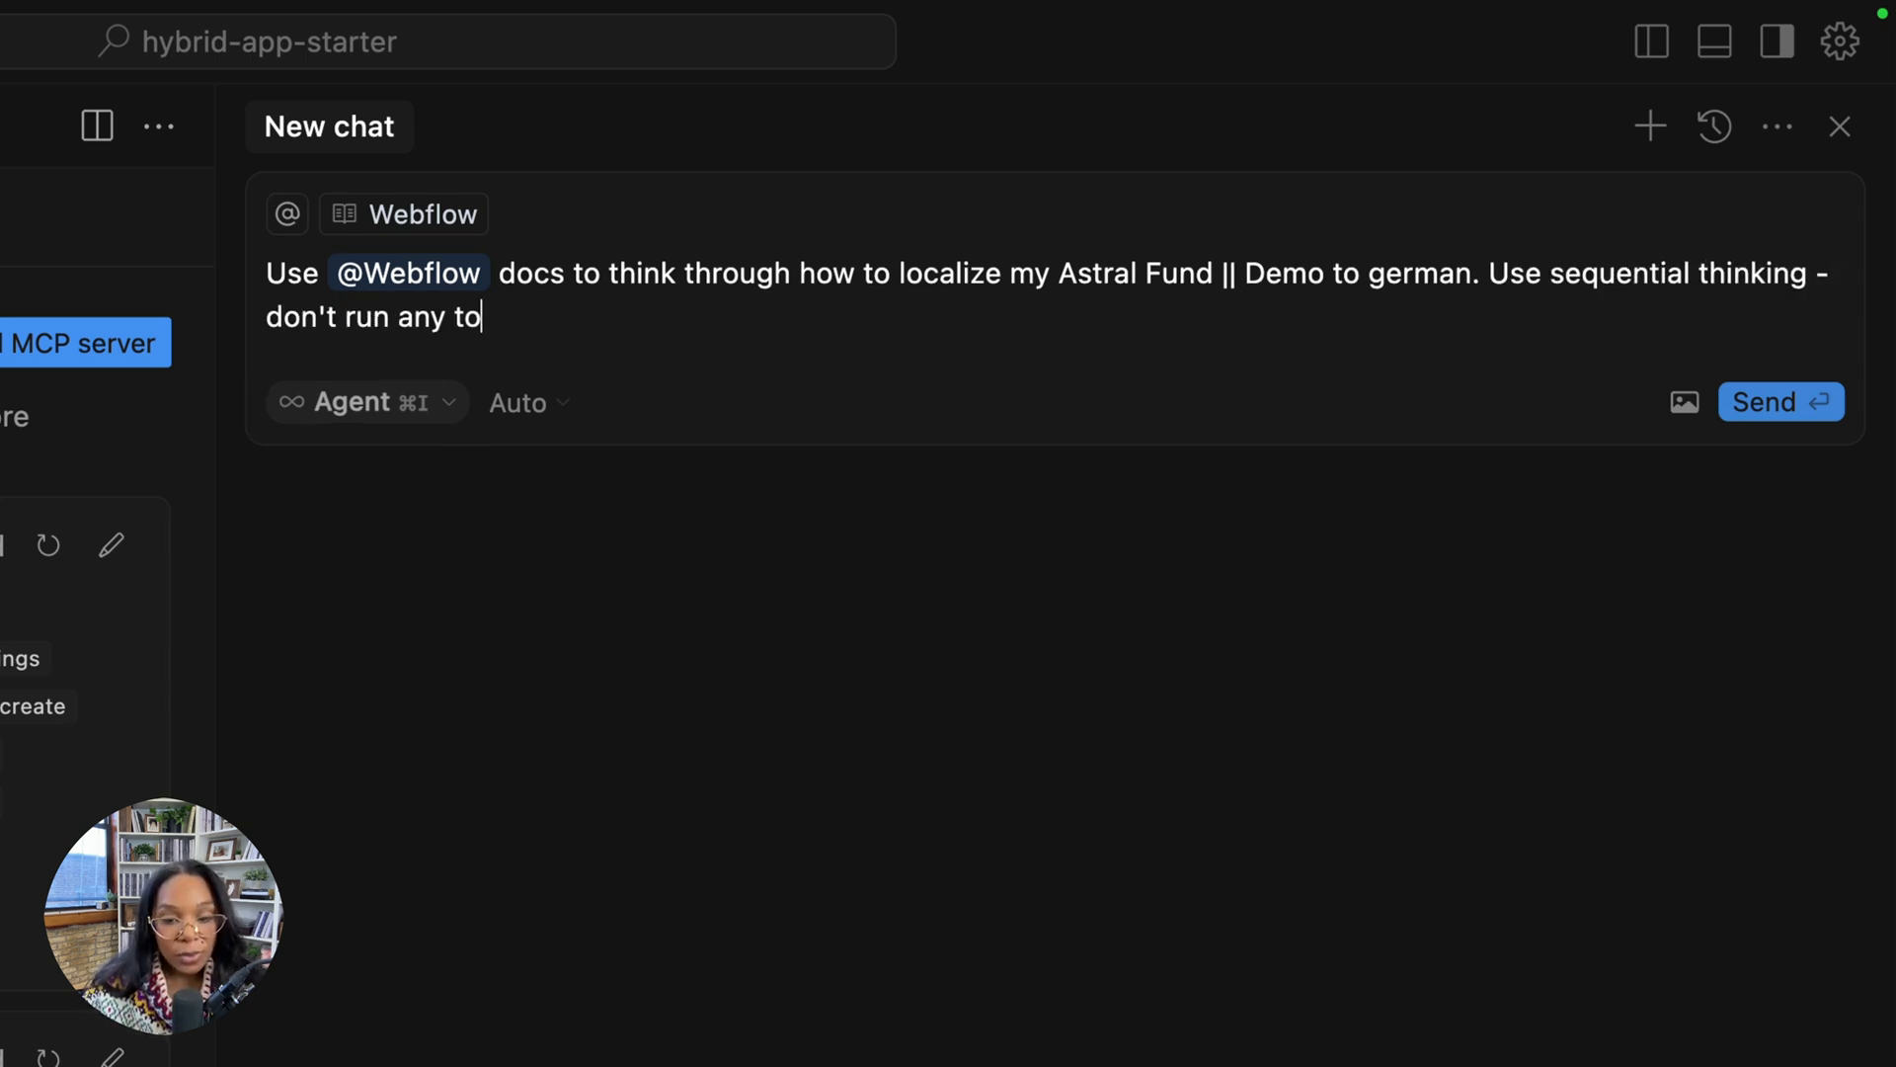
{"action": "left_click", "coordinate": [1777, 401]}
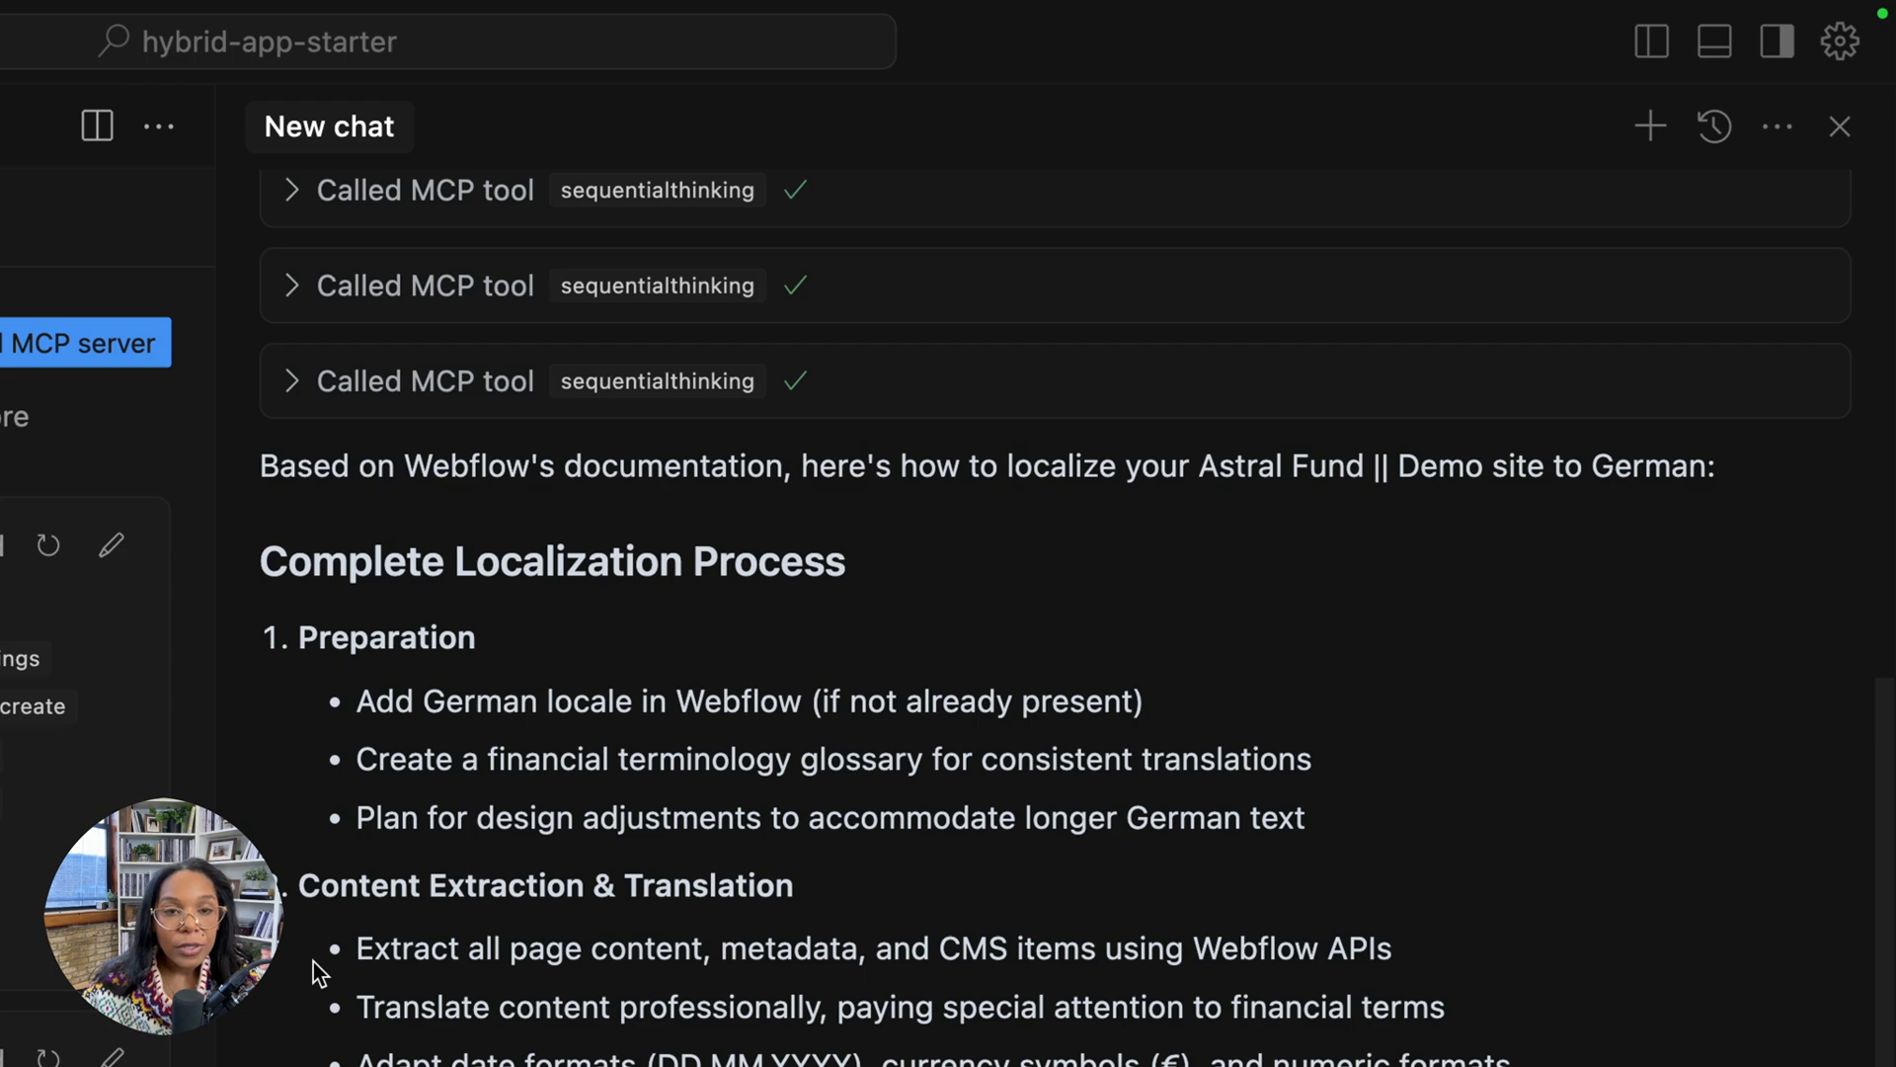
{"action": "scroll", "scroll_direction": "down", "scroll_amount": 3}
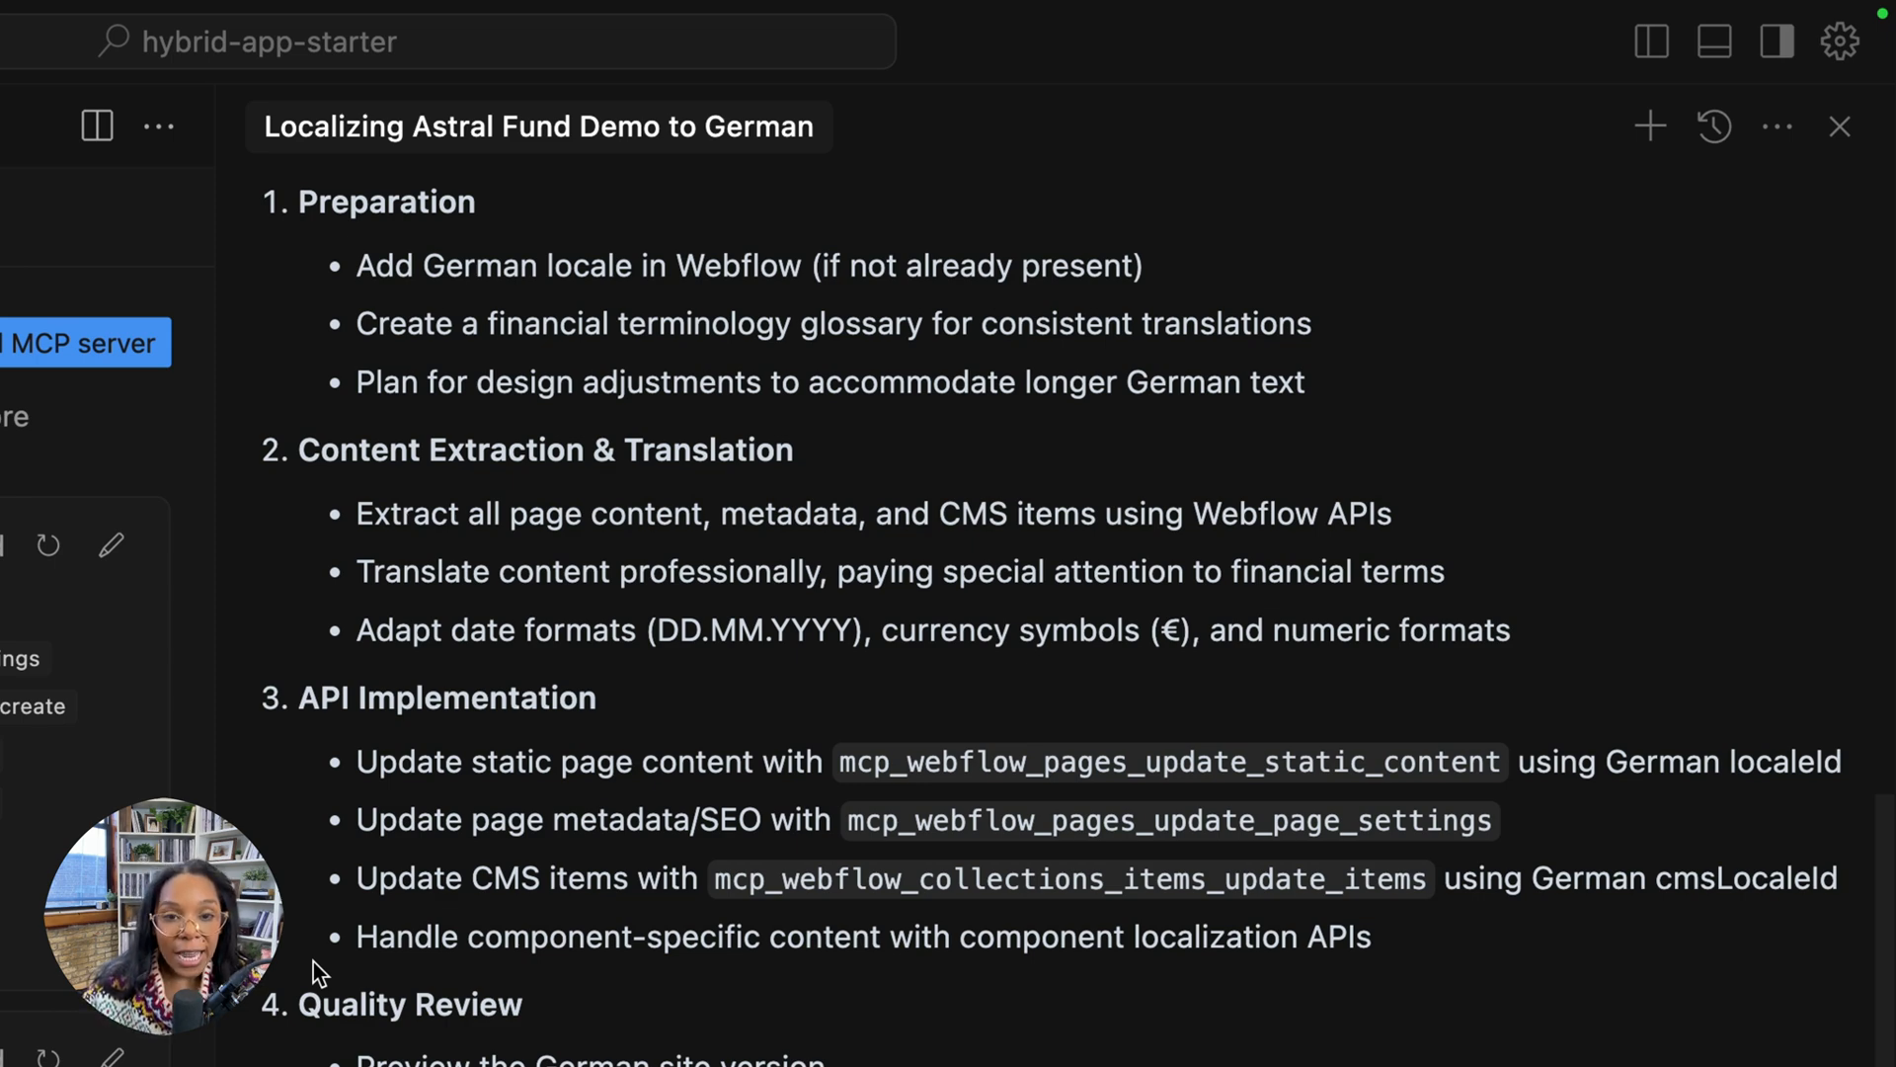
{"action": "scroll", "scroll_direction": "down", "scroll_amount": 3}
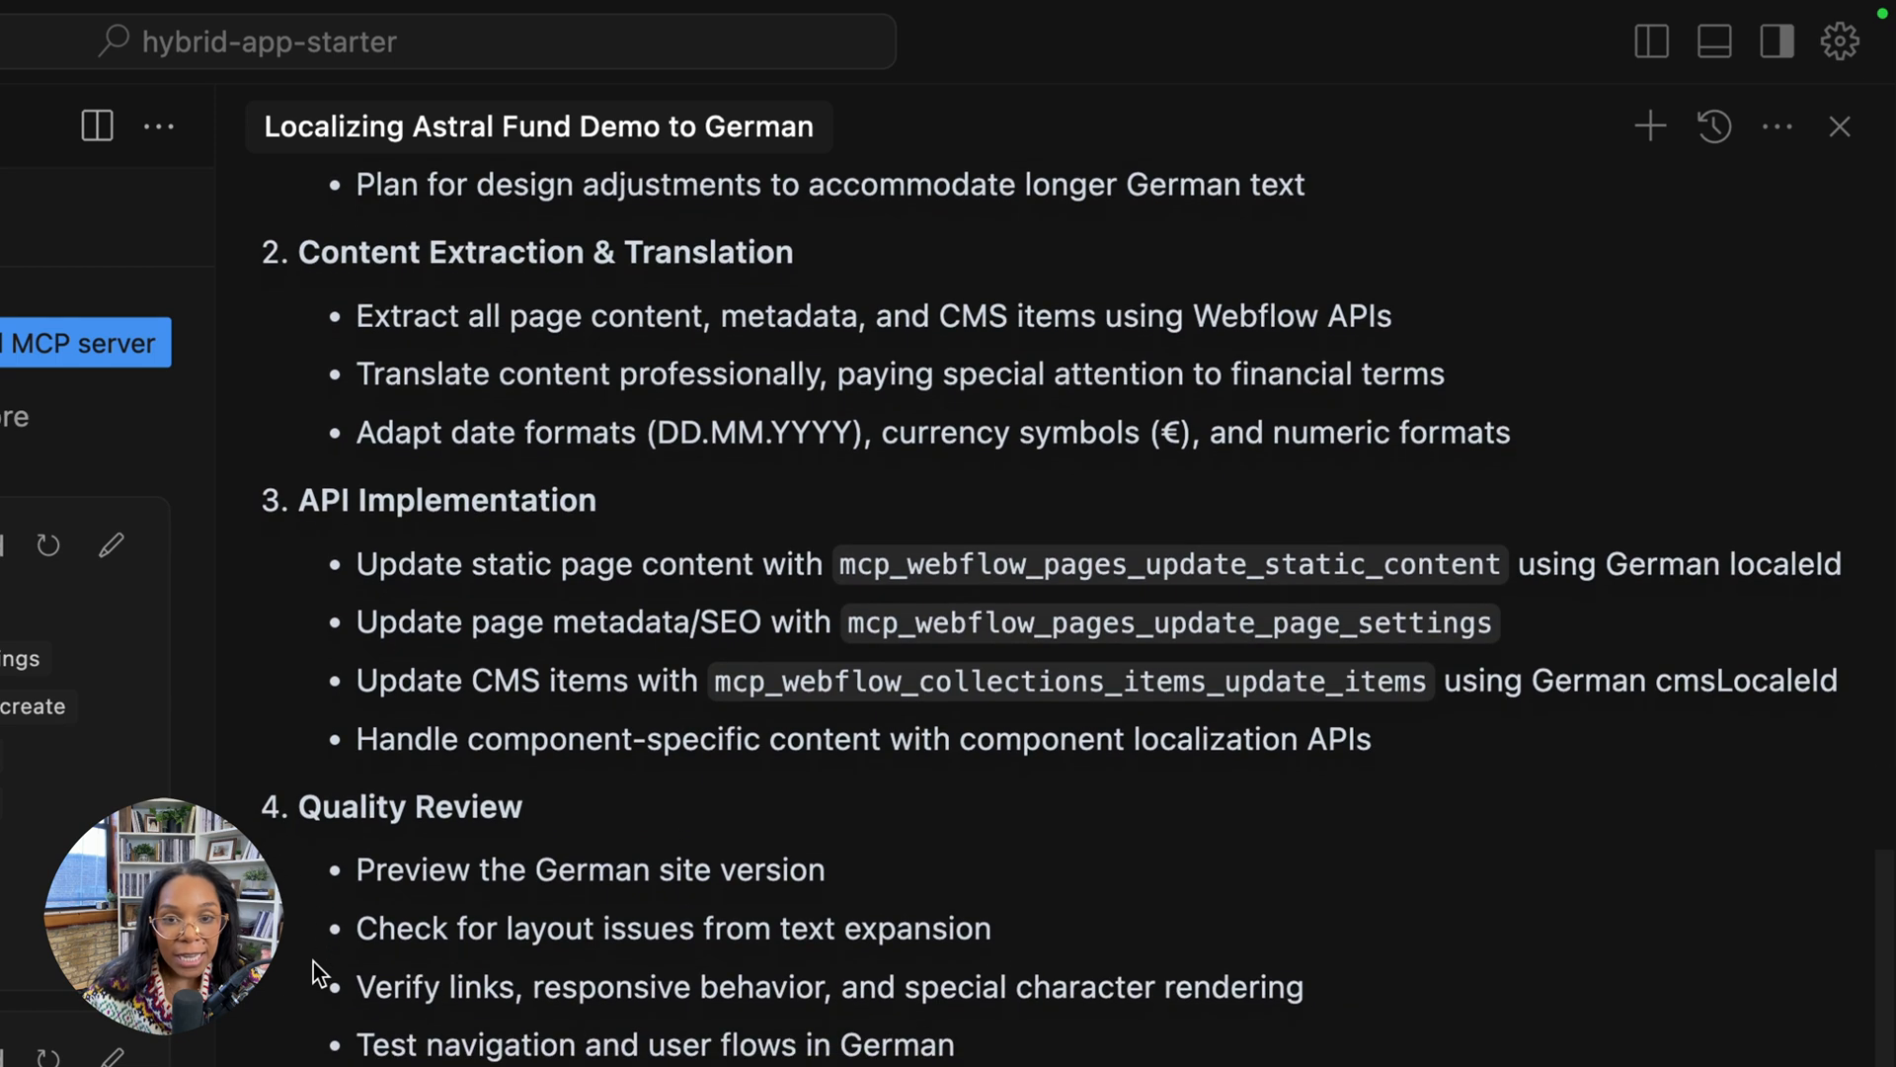
{"action": "mouse_move", "coordinate": [844, 703]}
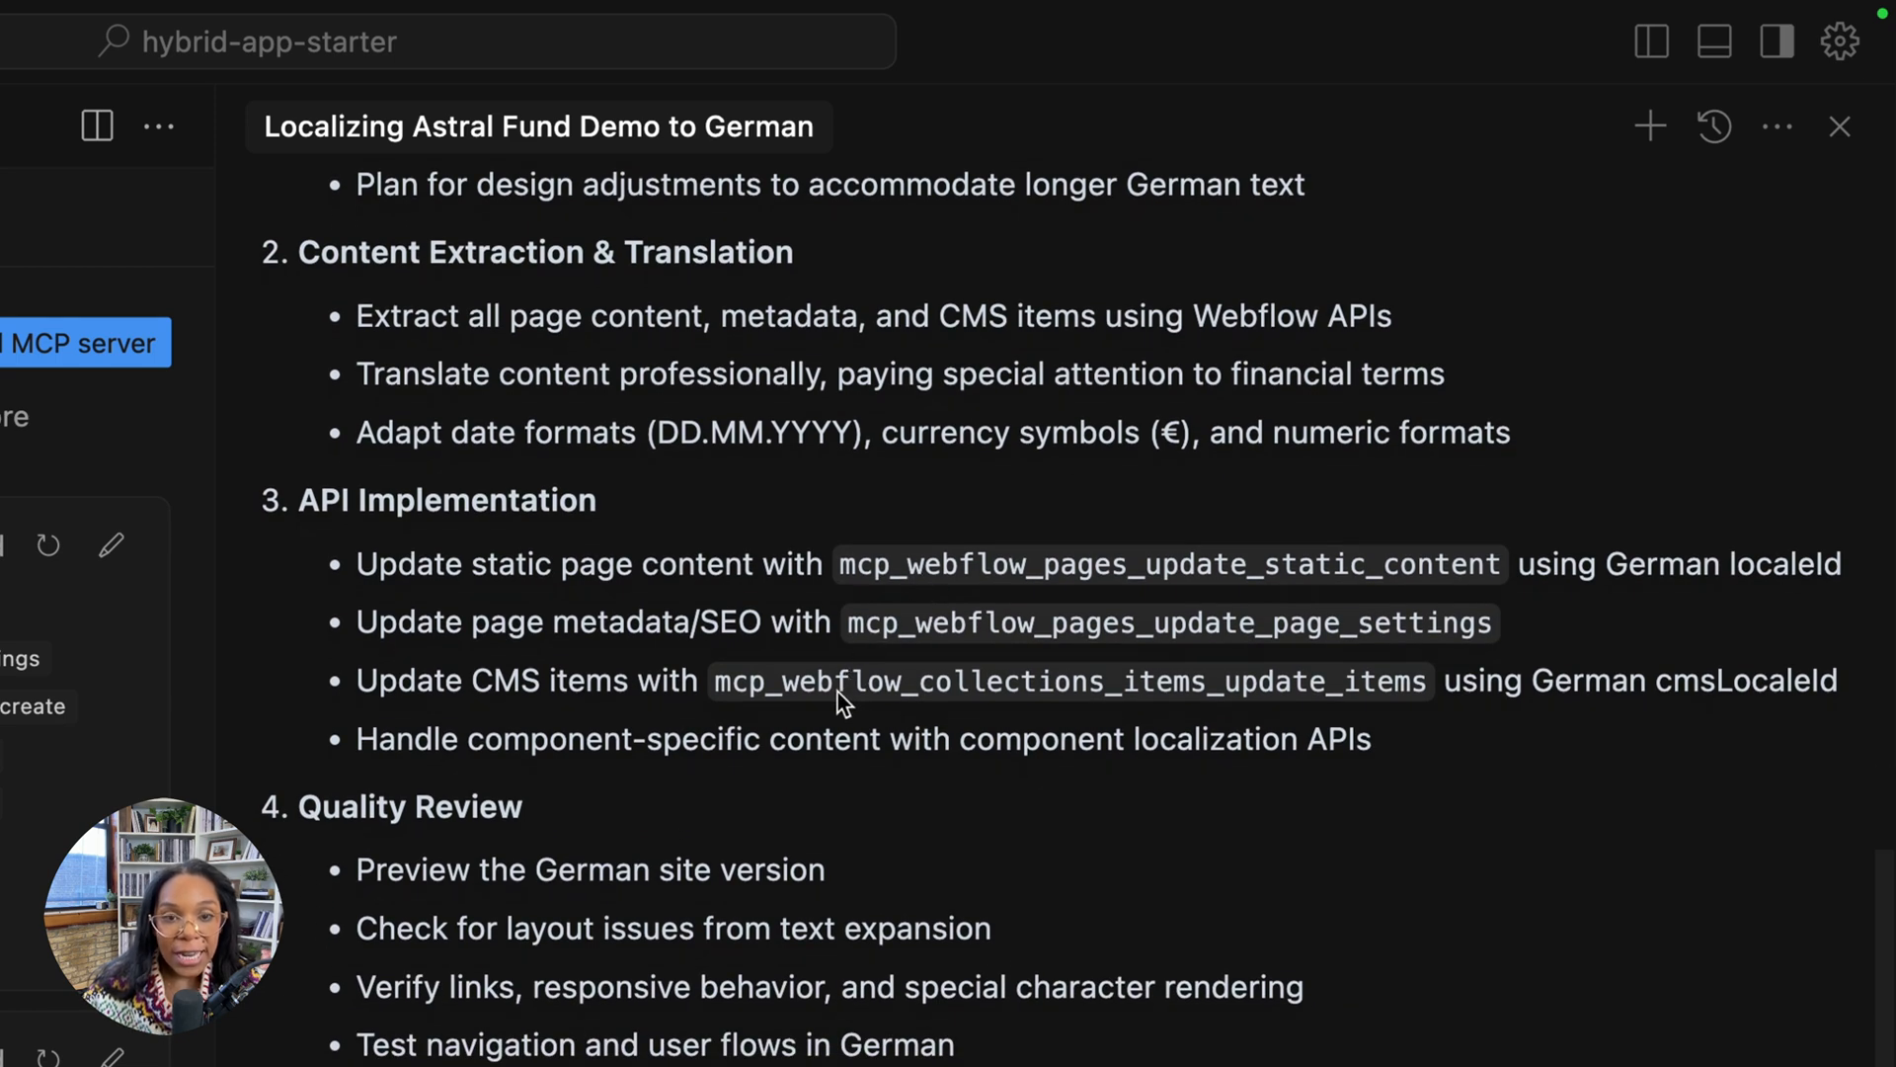
{"action": "scroll", "scroll_direction": "up", "scroll_amount": 3}
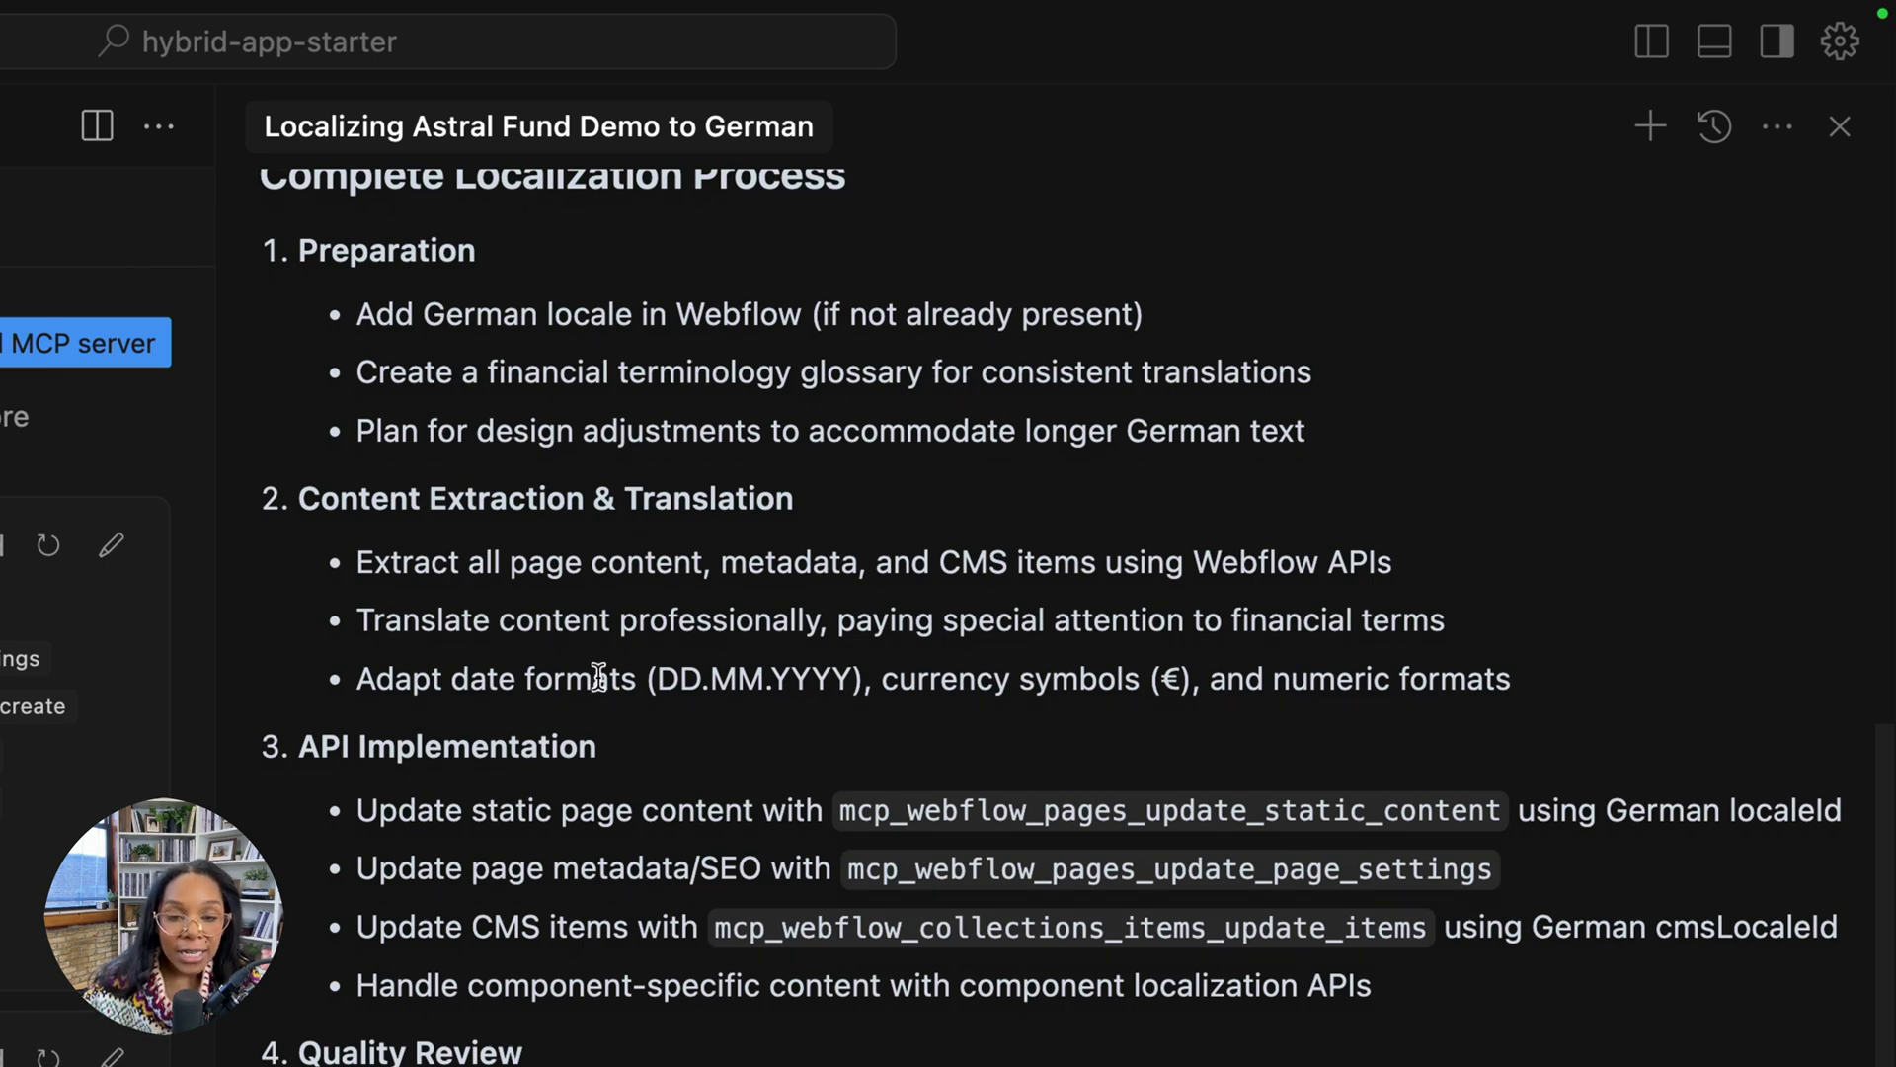
{"action": "mouse_move", "coordinate": [781, 986]}
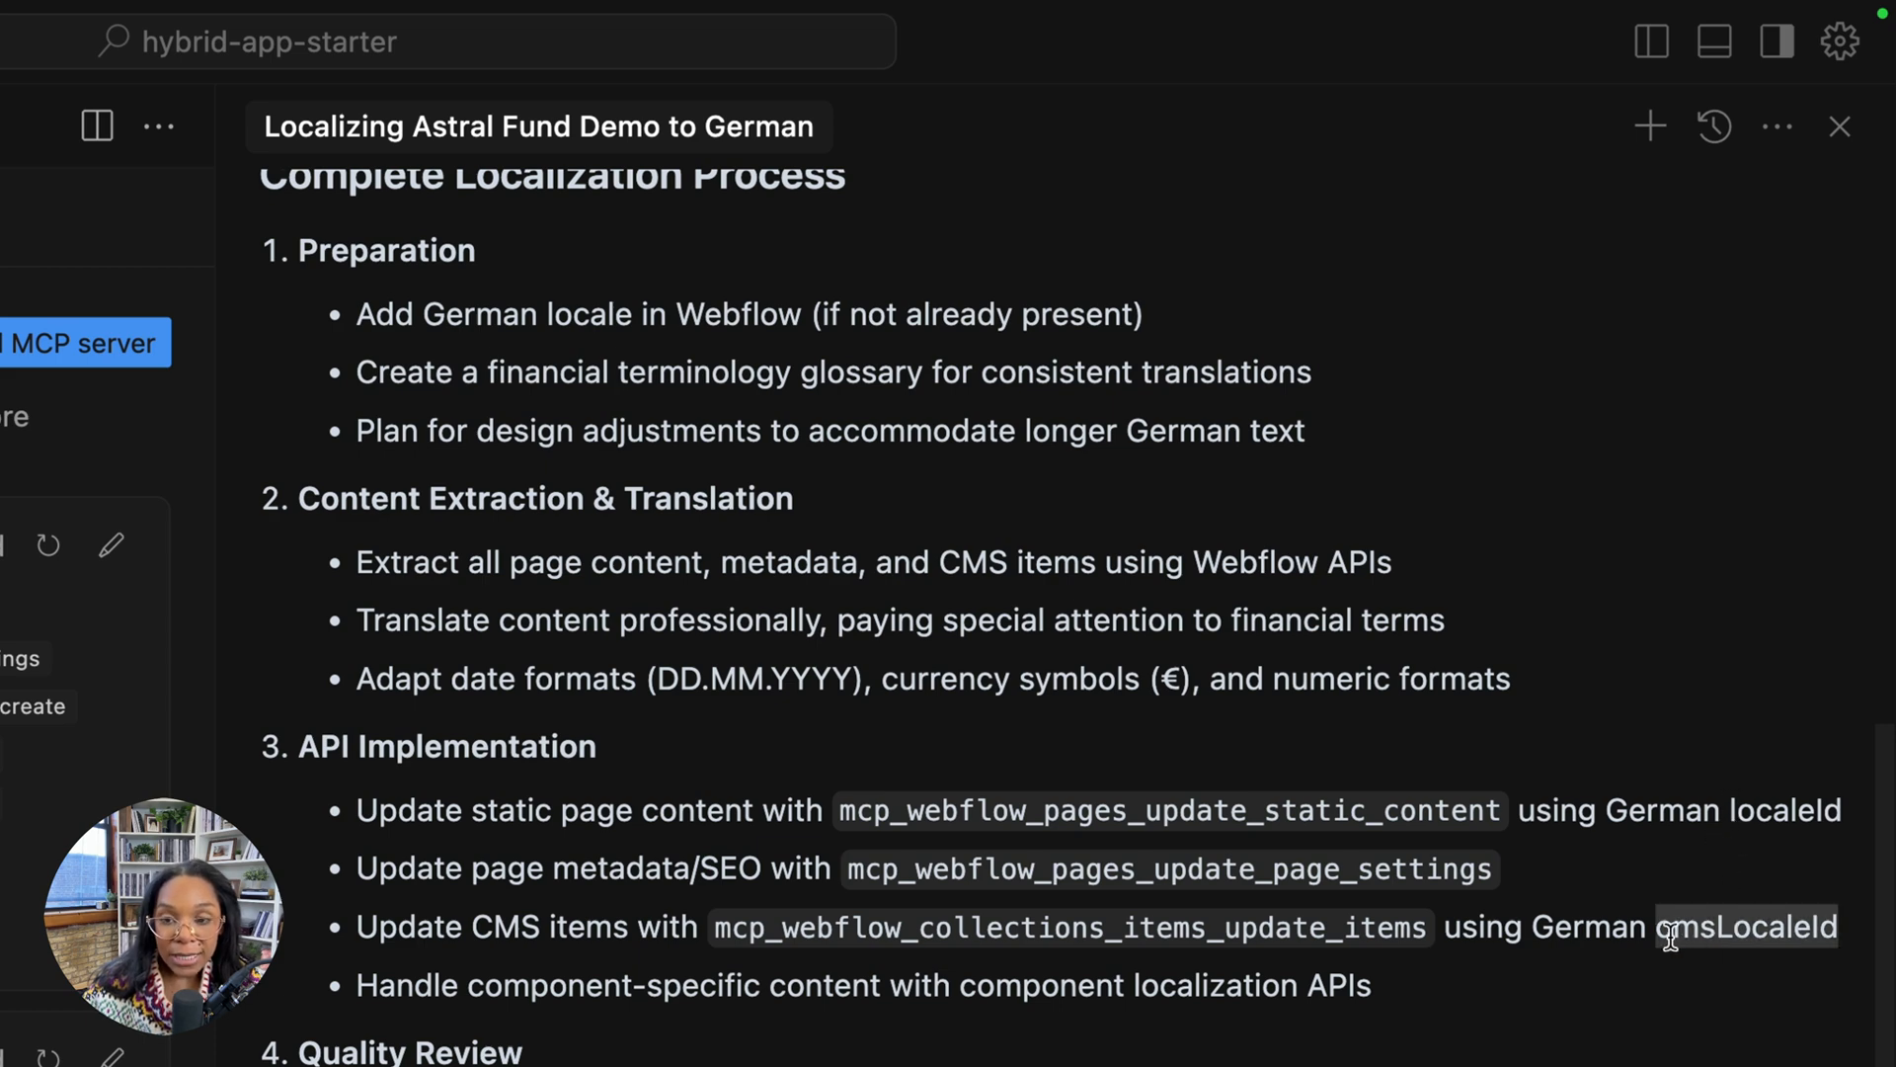
{"action": "mouse_move", "coordinate": [1084, 1063]}
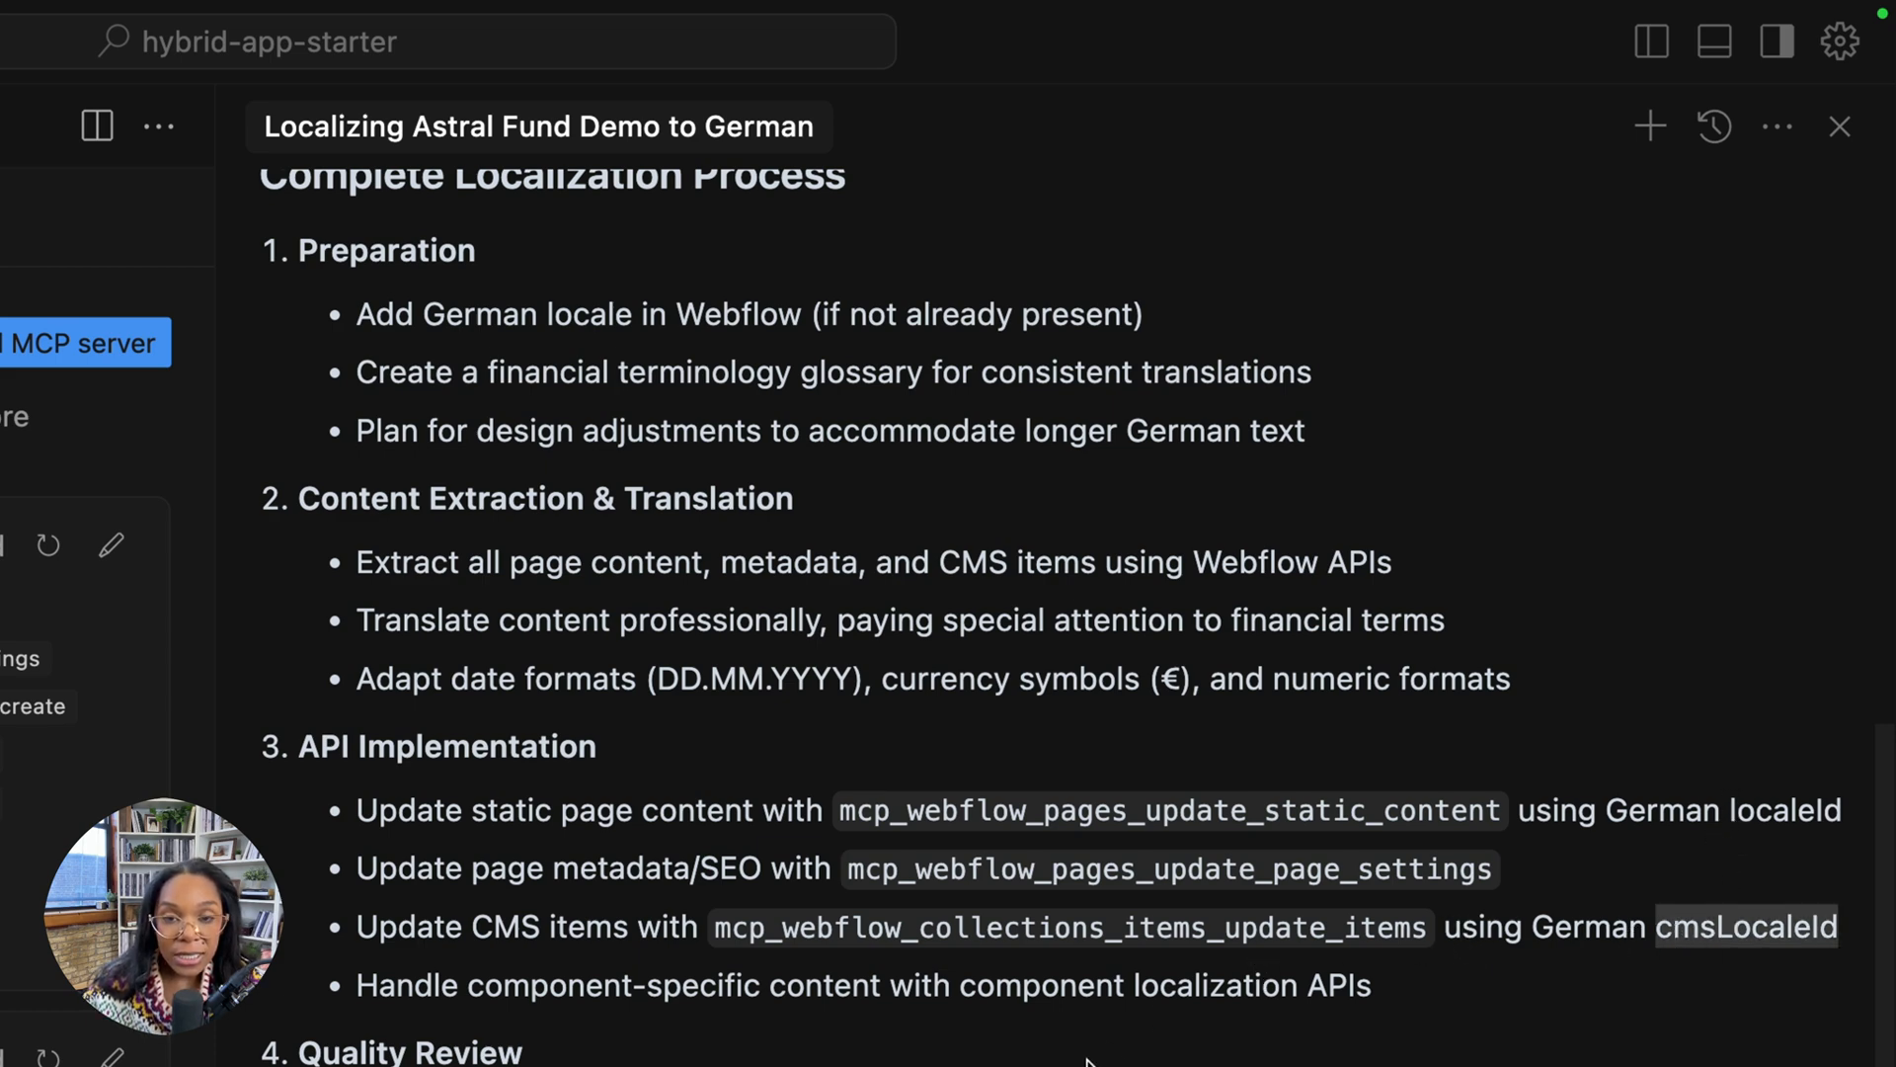
{"action": "scroll", "scroll_direction": "down", "scroll_amount": 3}
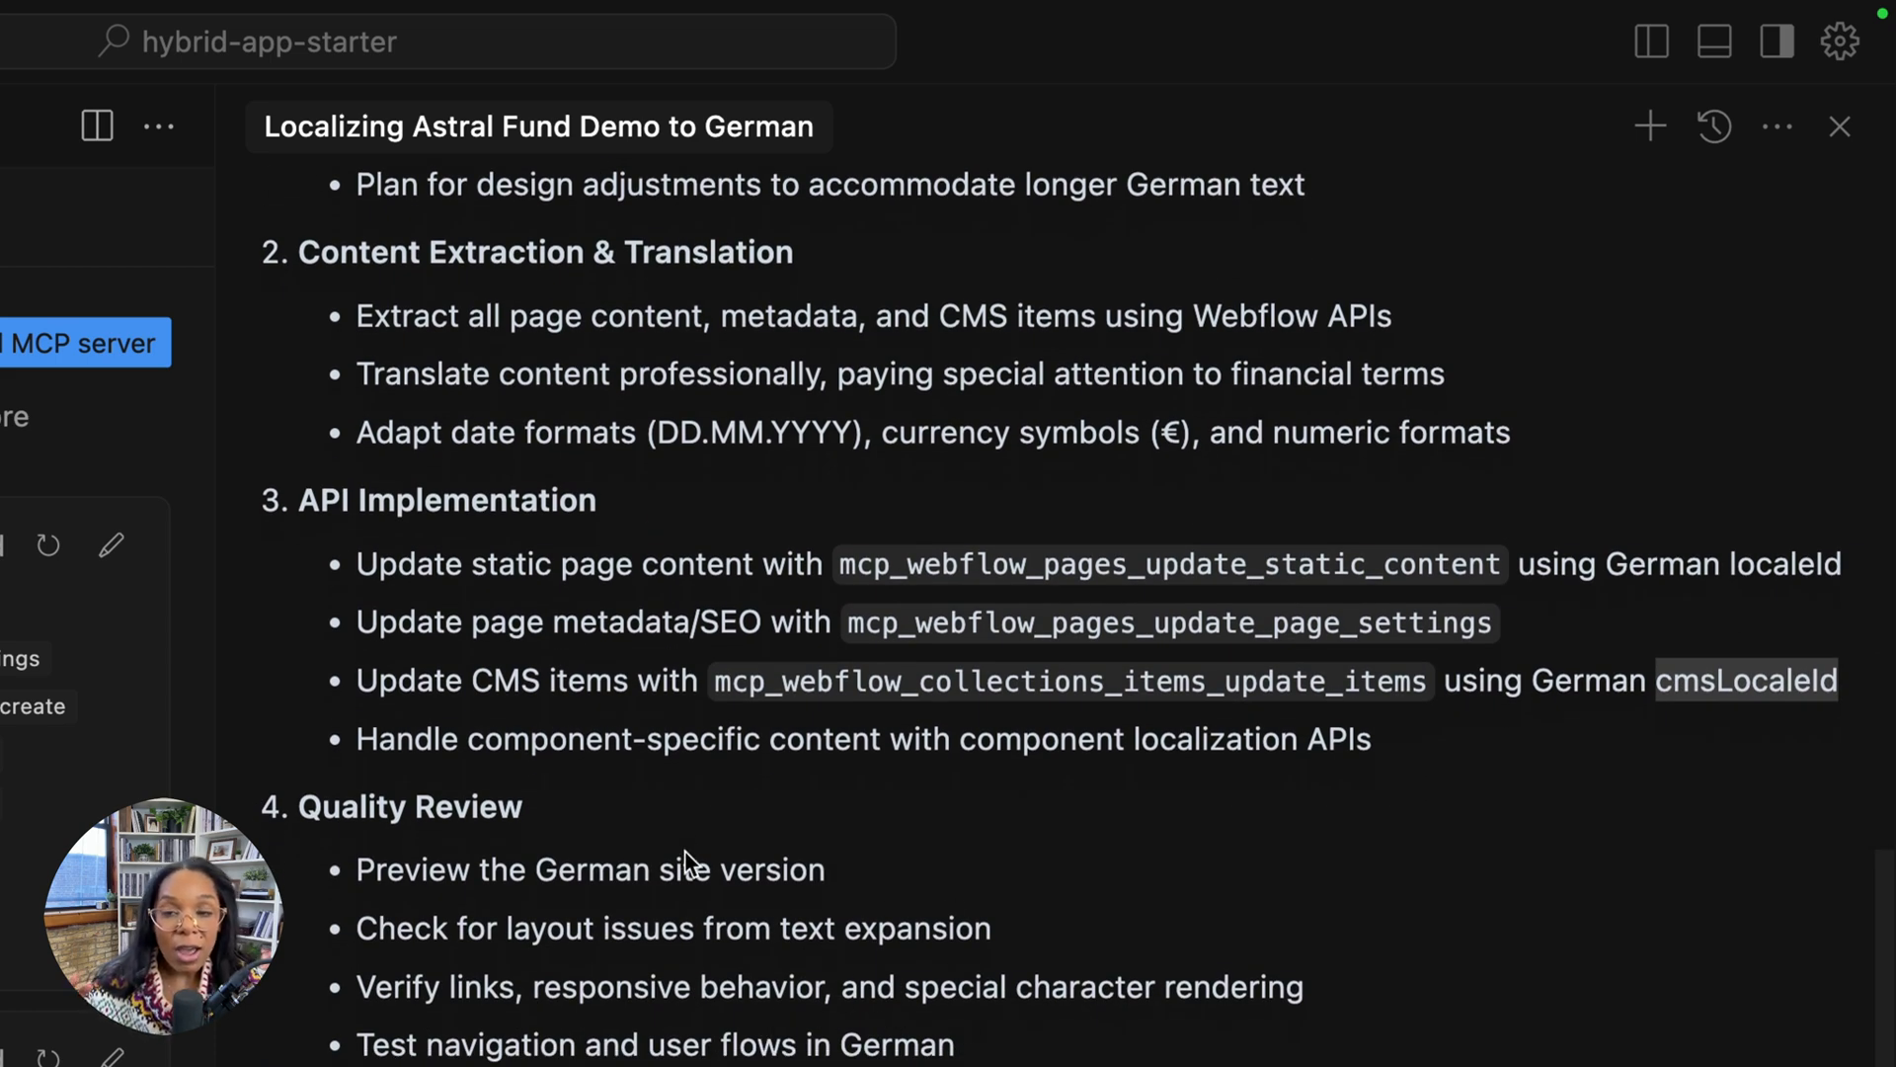
{"action": "mouse_move", "coordinate": [745, 718]}
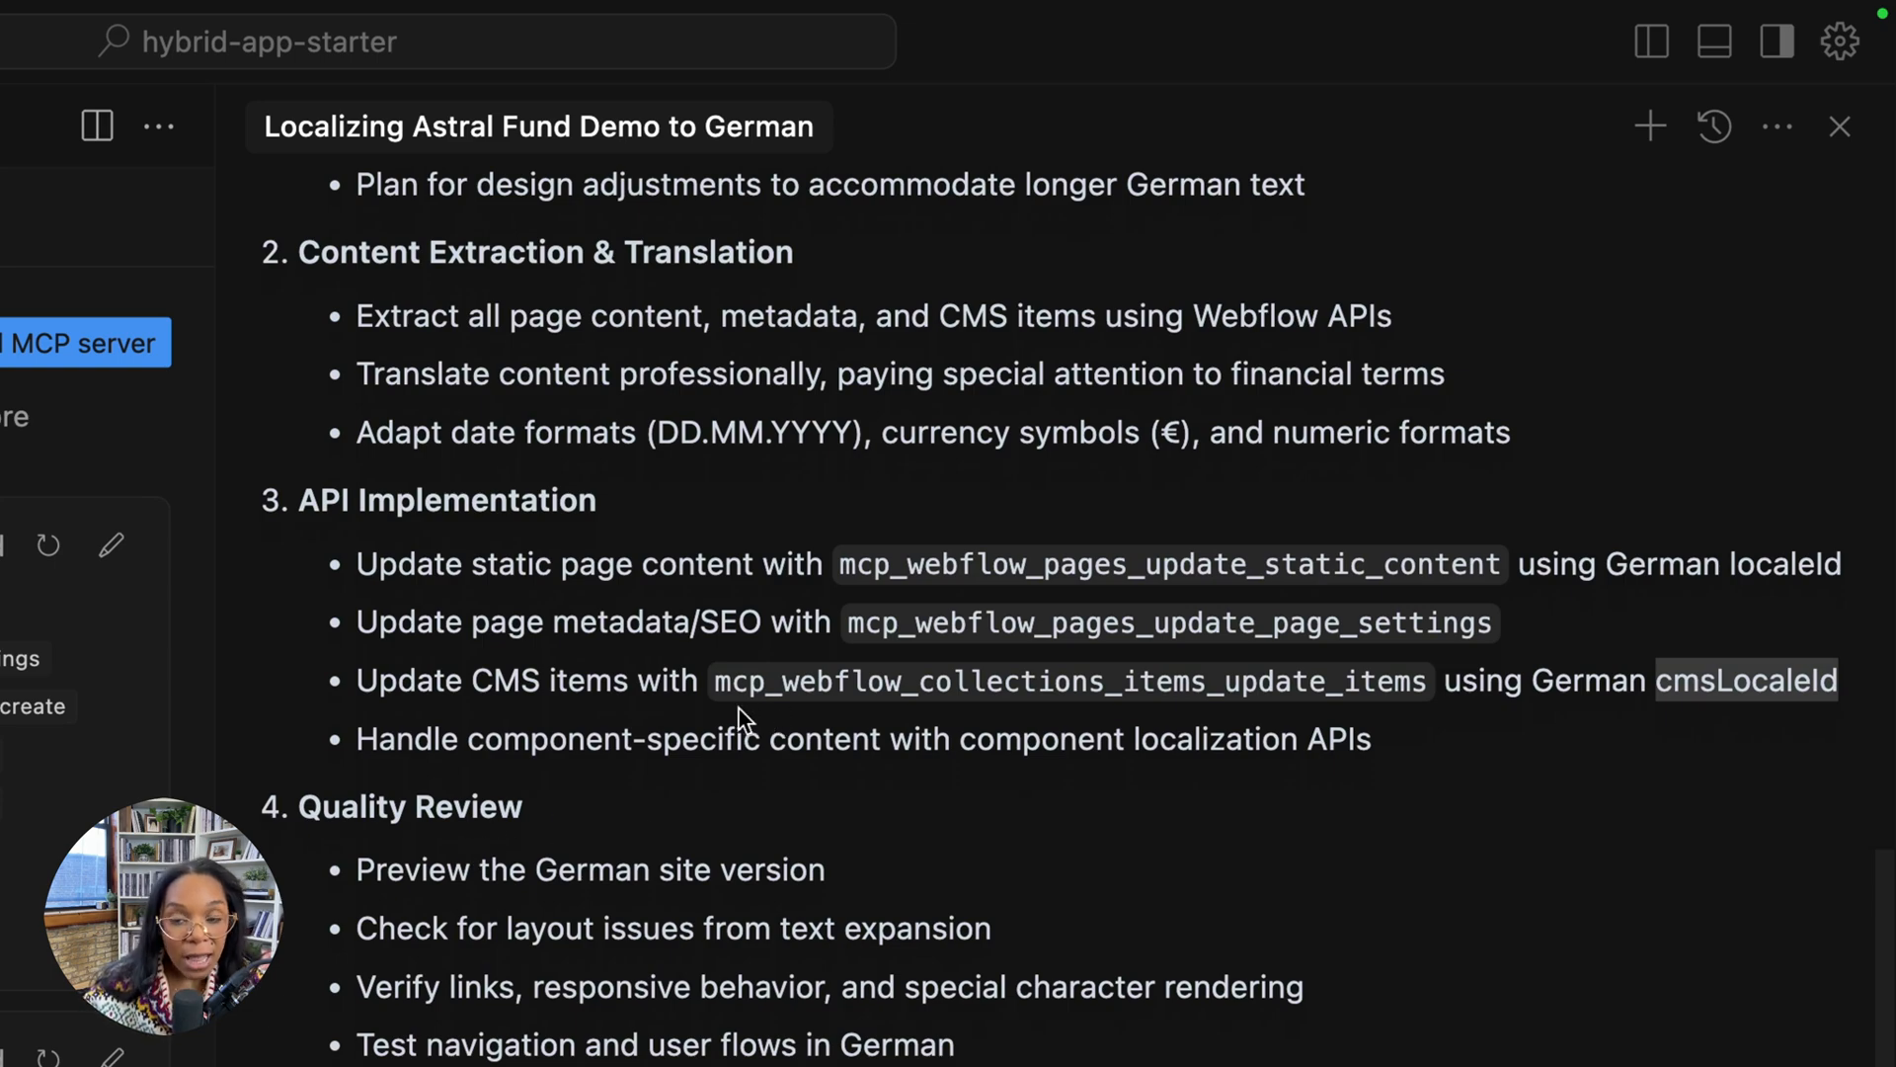
{"action": "scroll", "scroll_direction": "up", "scroll_amount": 3}
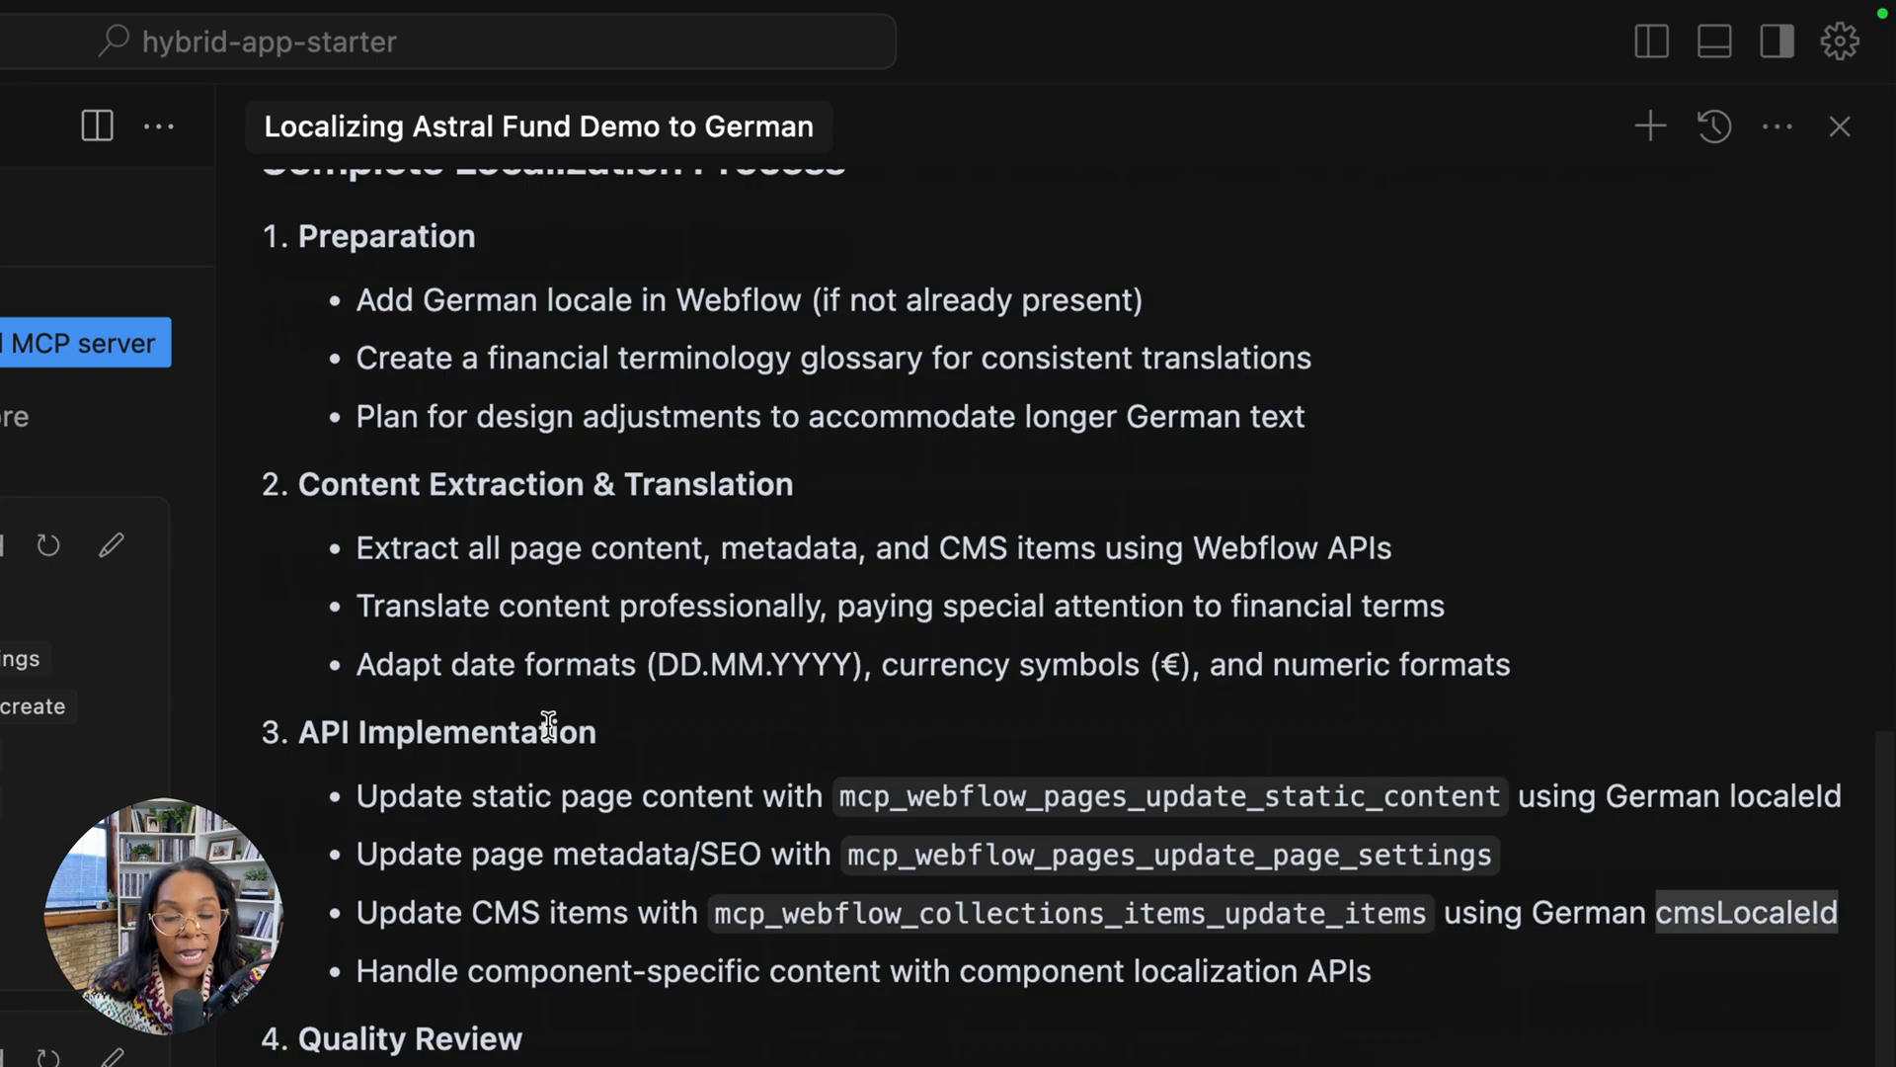
{"action": "scroll", "scroll_direction": "down", "scroll_amount": 3}
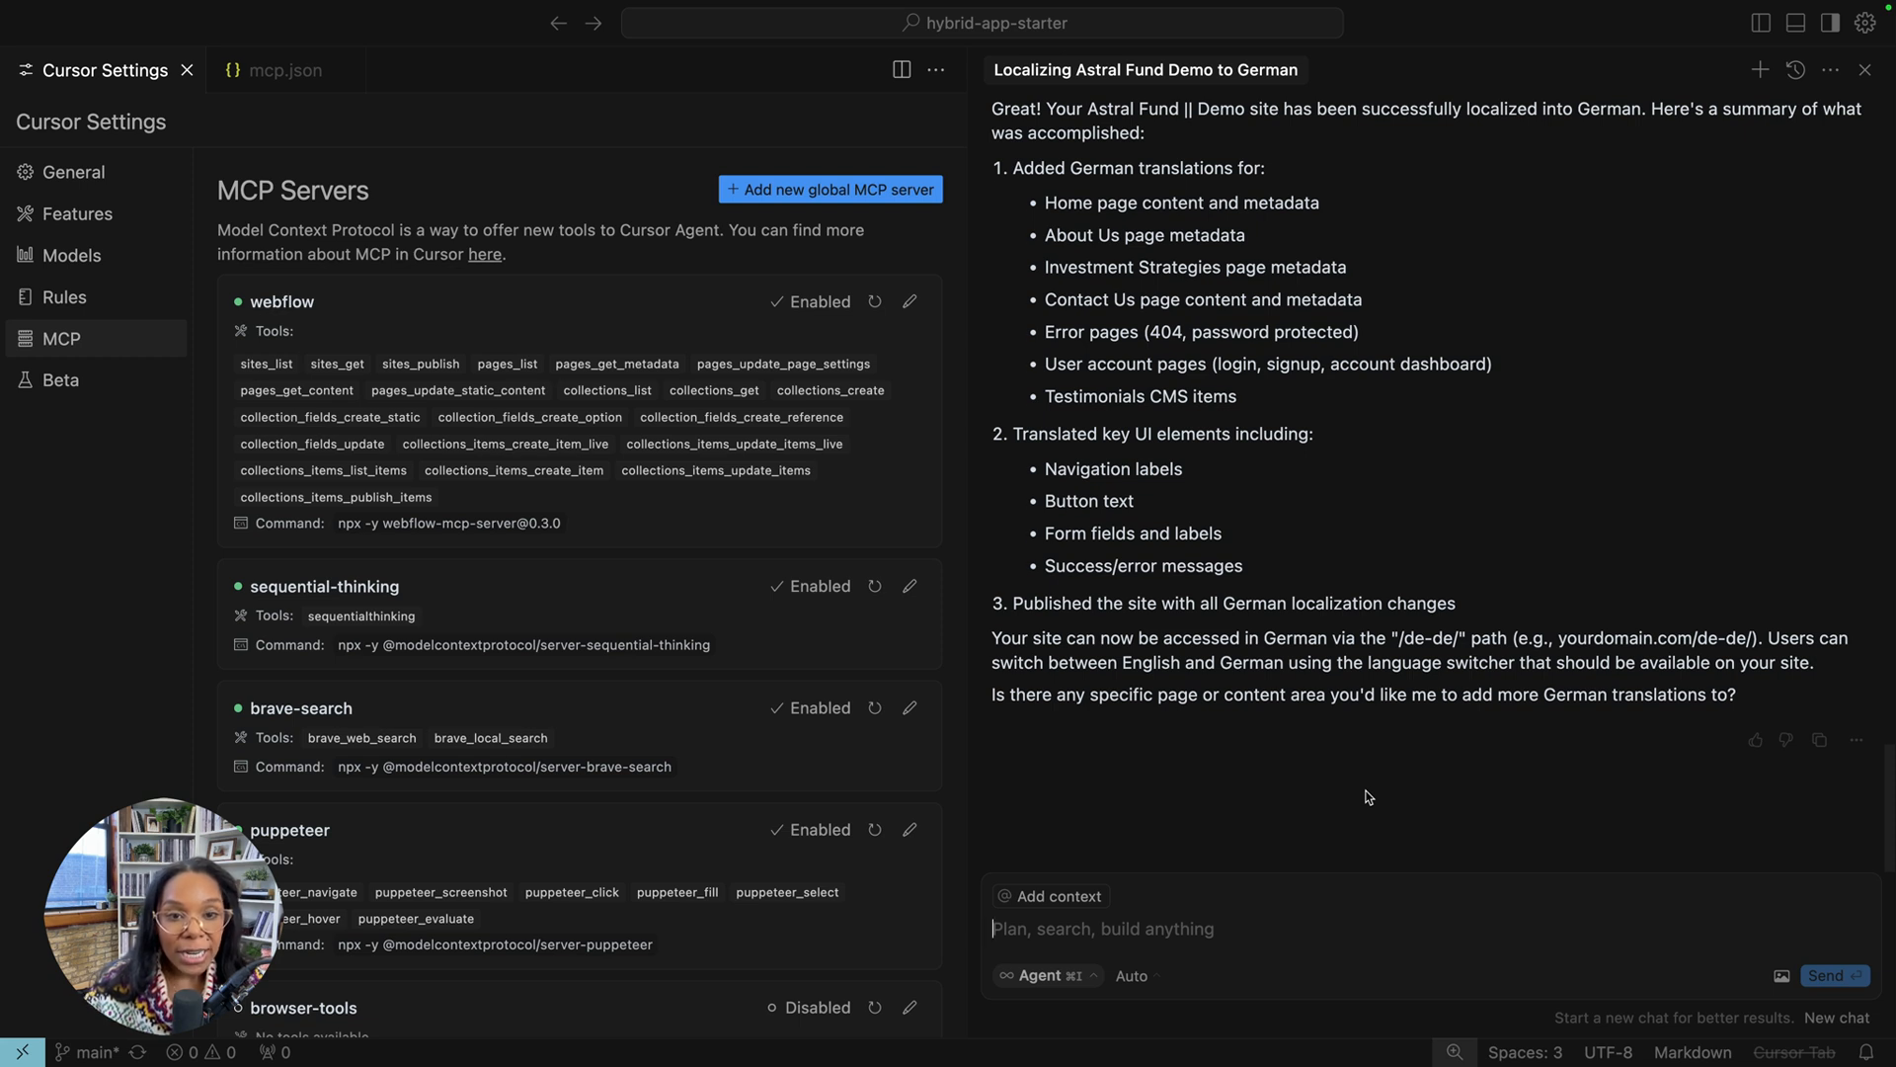
{"action": "scroll", "scroll_direction": "up", "scroll_amount": 3}
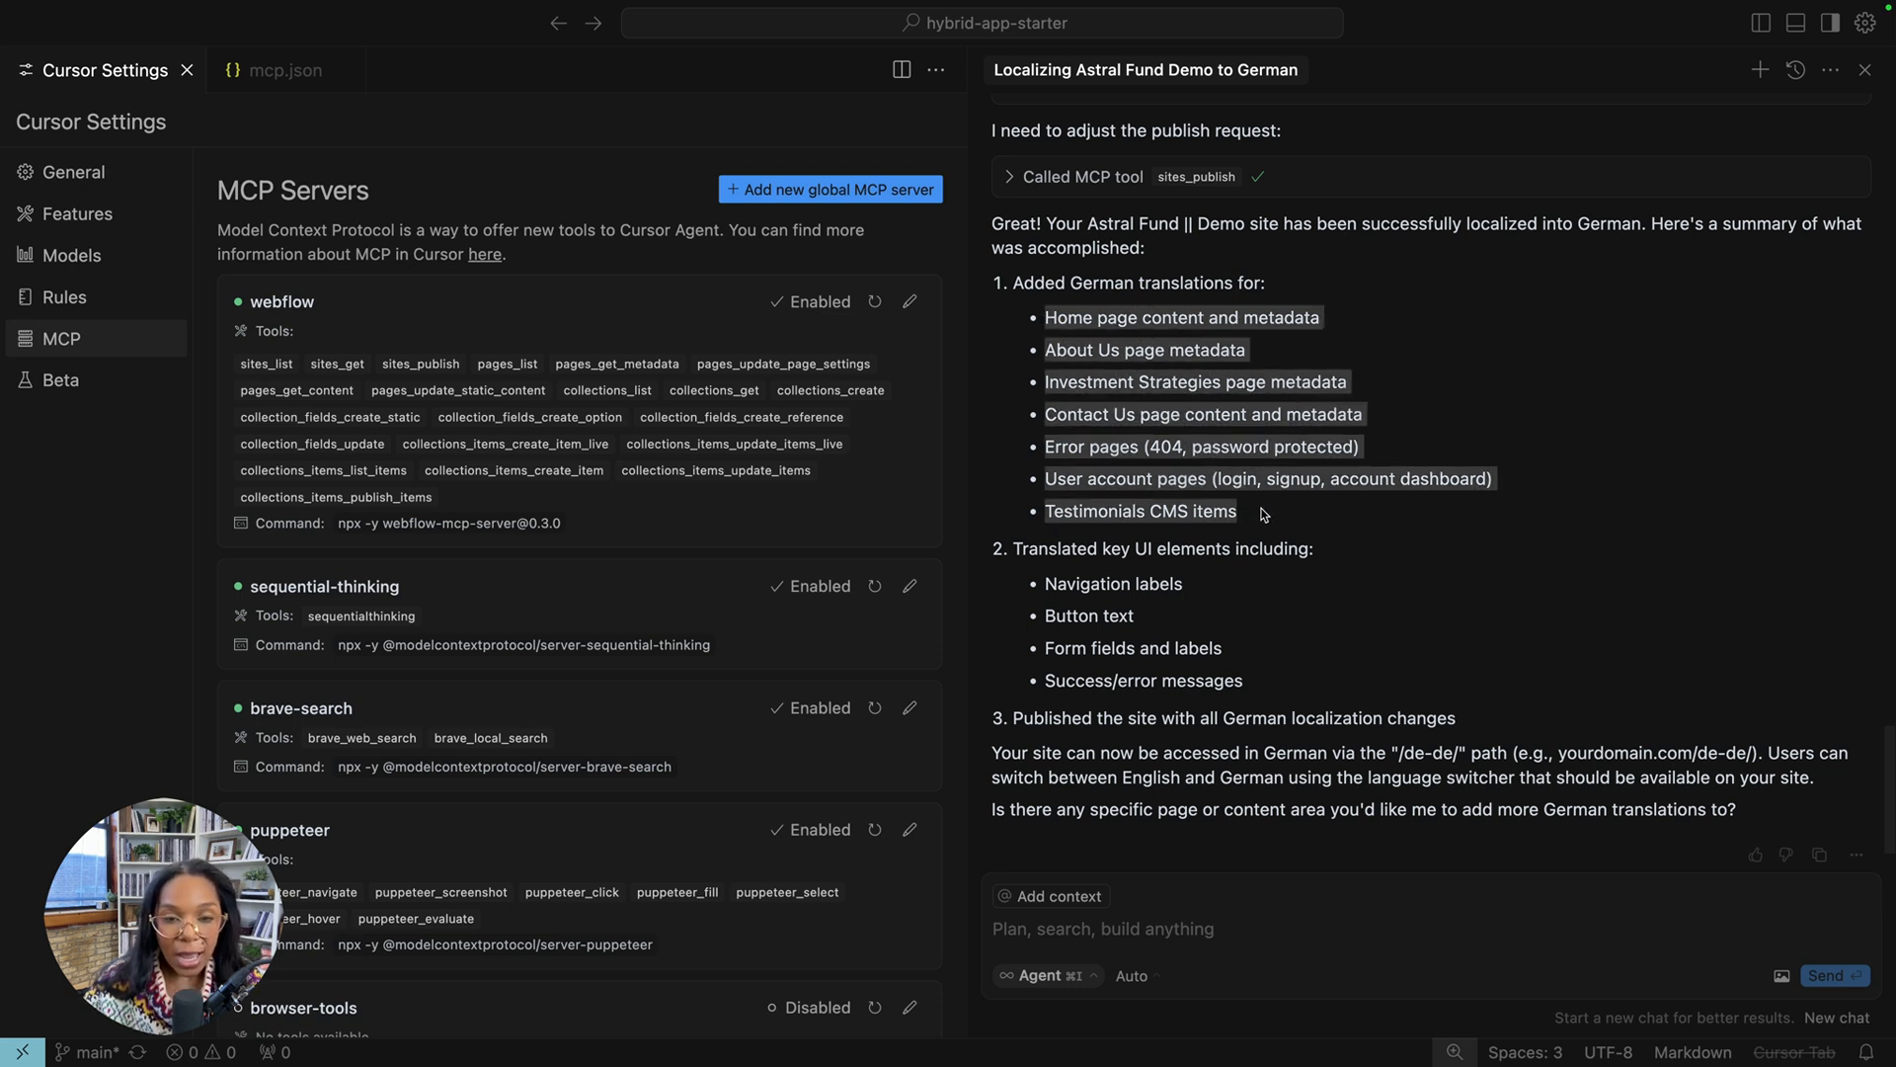
{"action": "mouse_move", "coordinate": [1049, 584]}
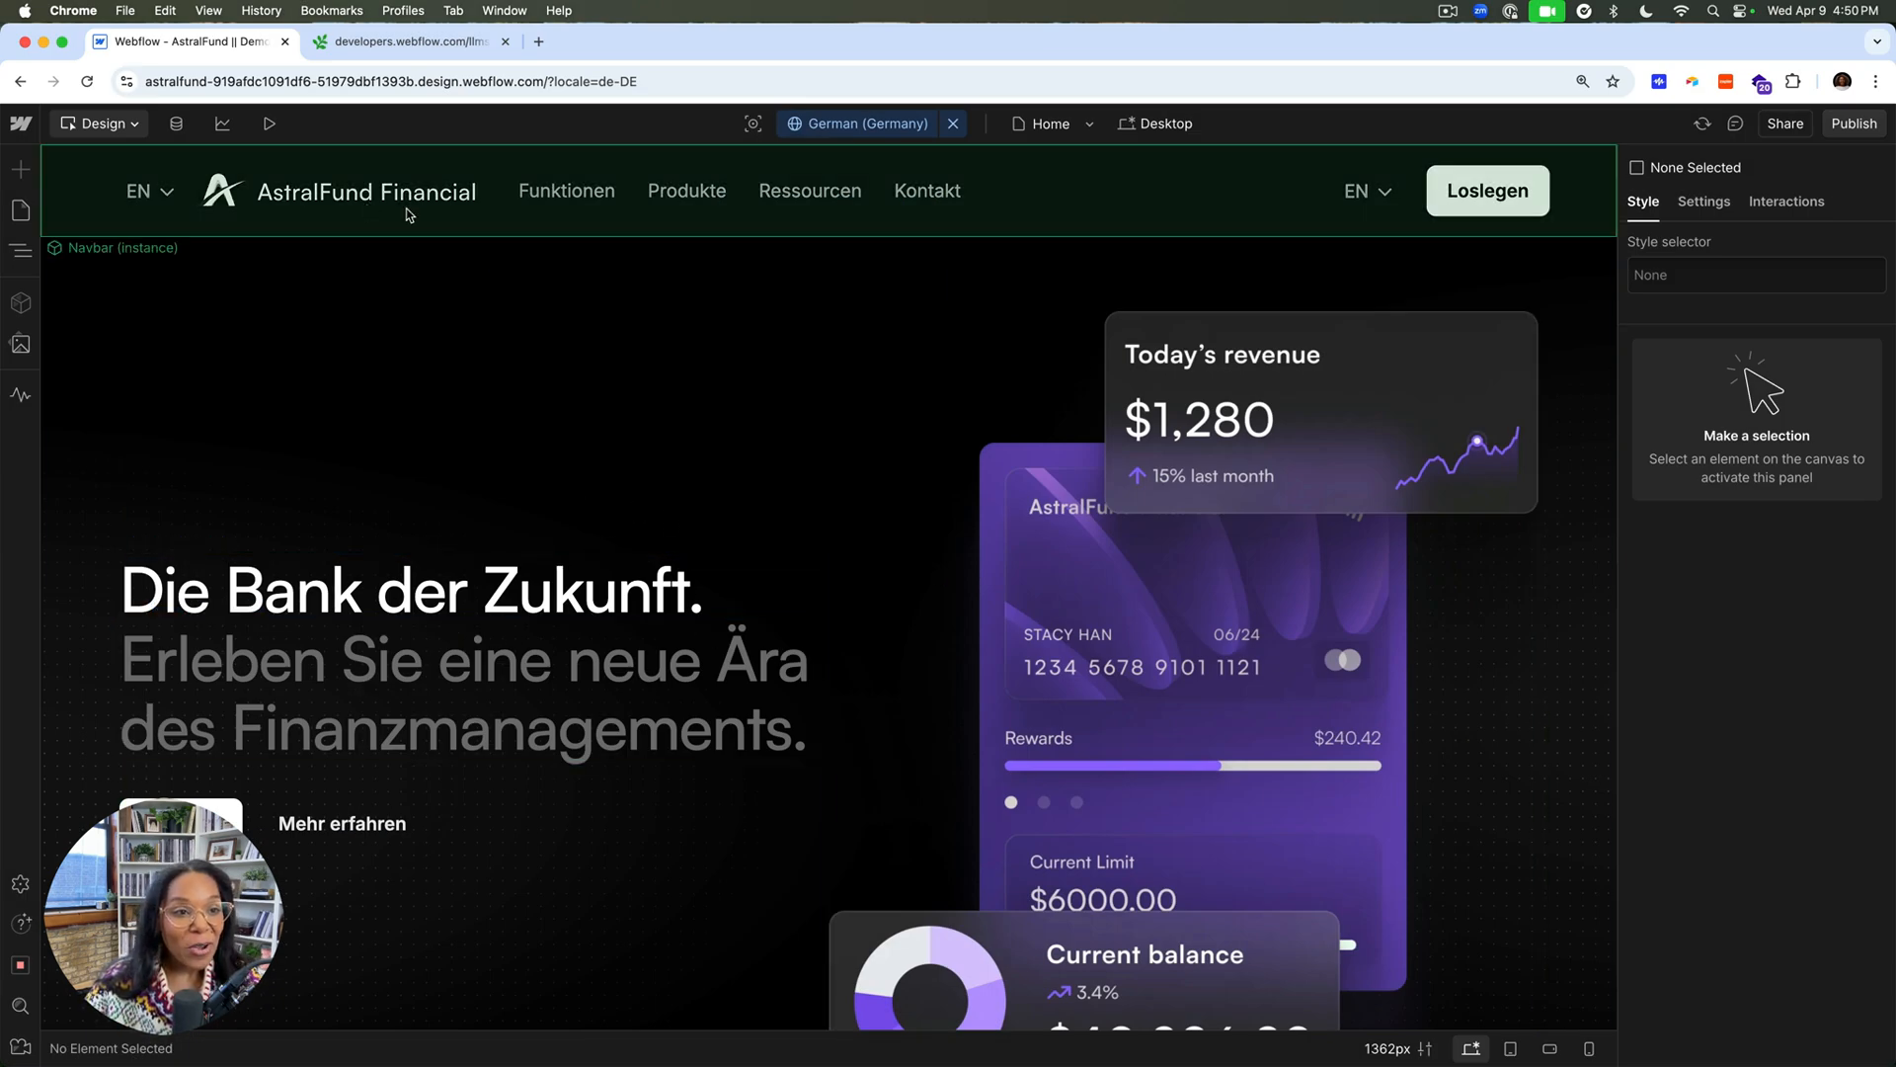
{"action": "mouse_move", "coordinate": [347, 213]}
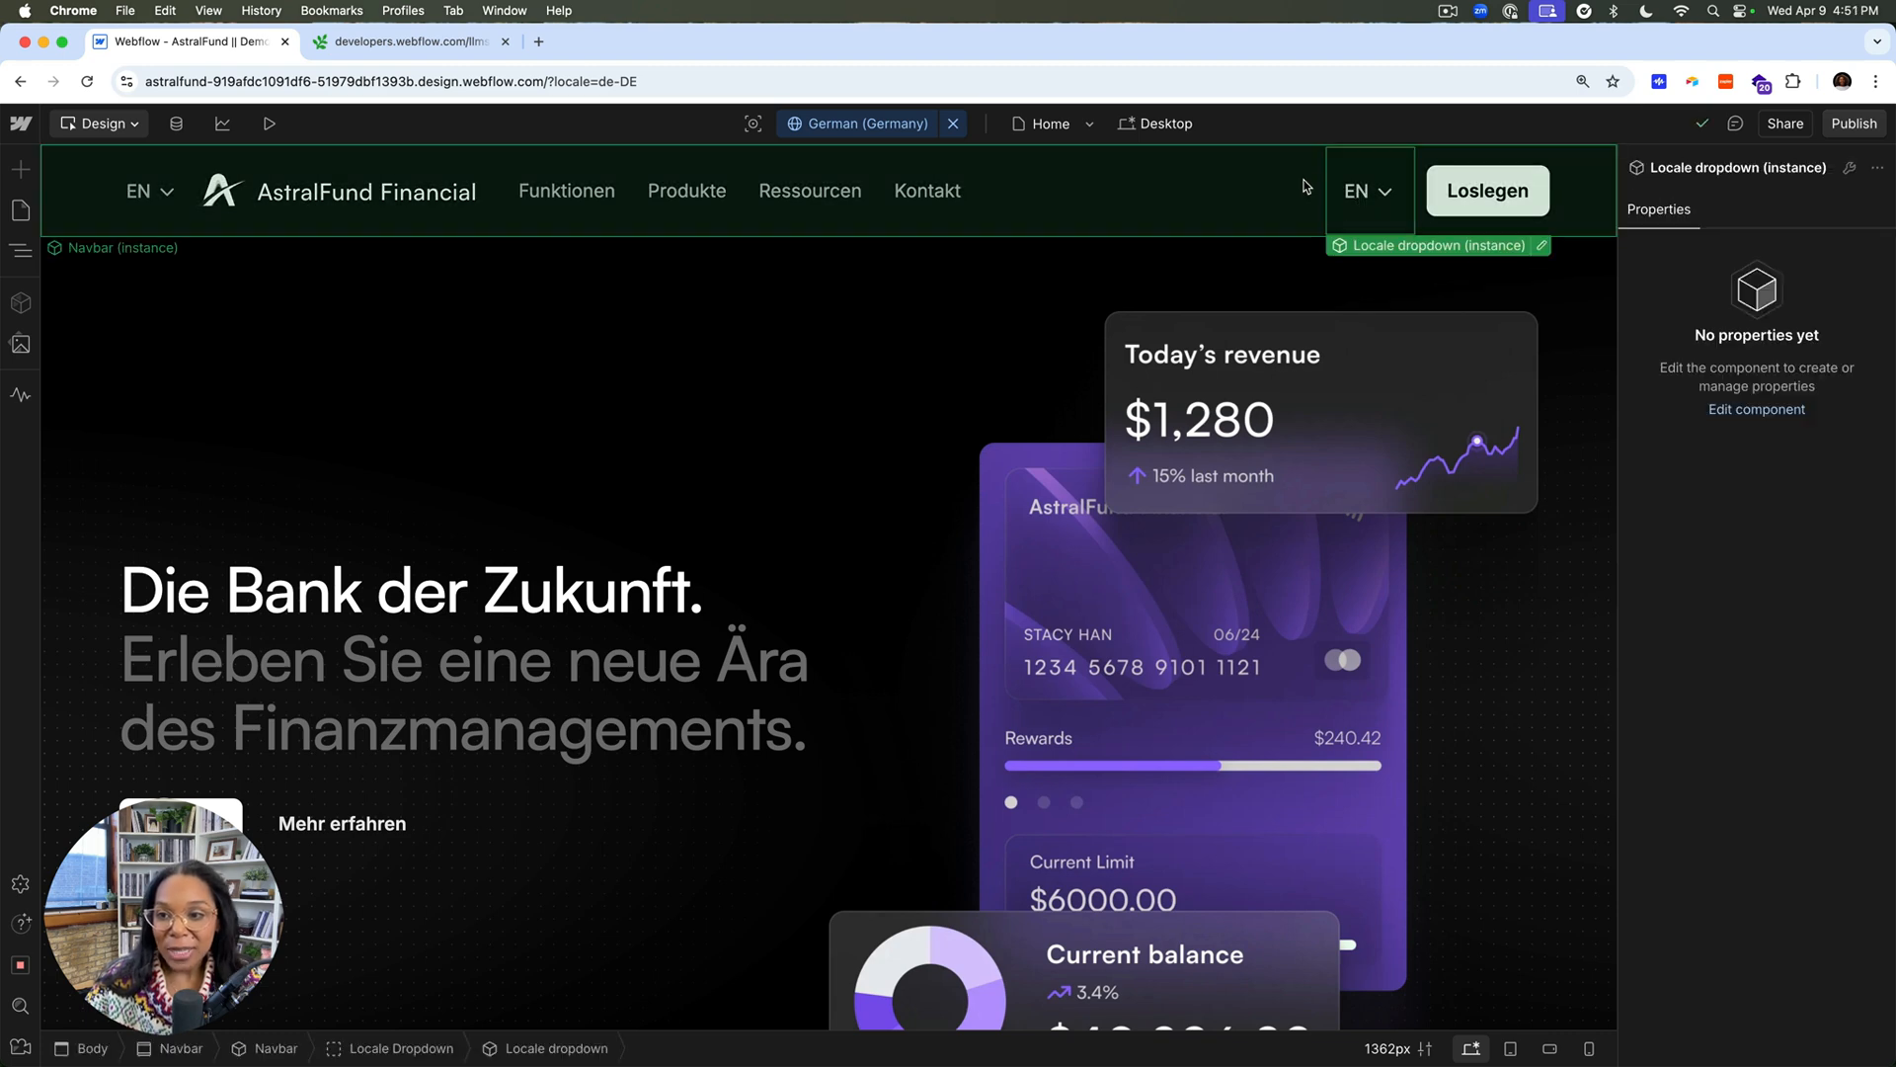
Step: Scroll the German Home canvas translations, then select the Contact Us page
{"action": "scroll", "scroll_direction": "down", "scroll_amount": 3}
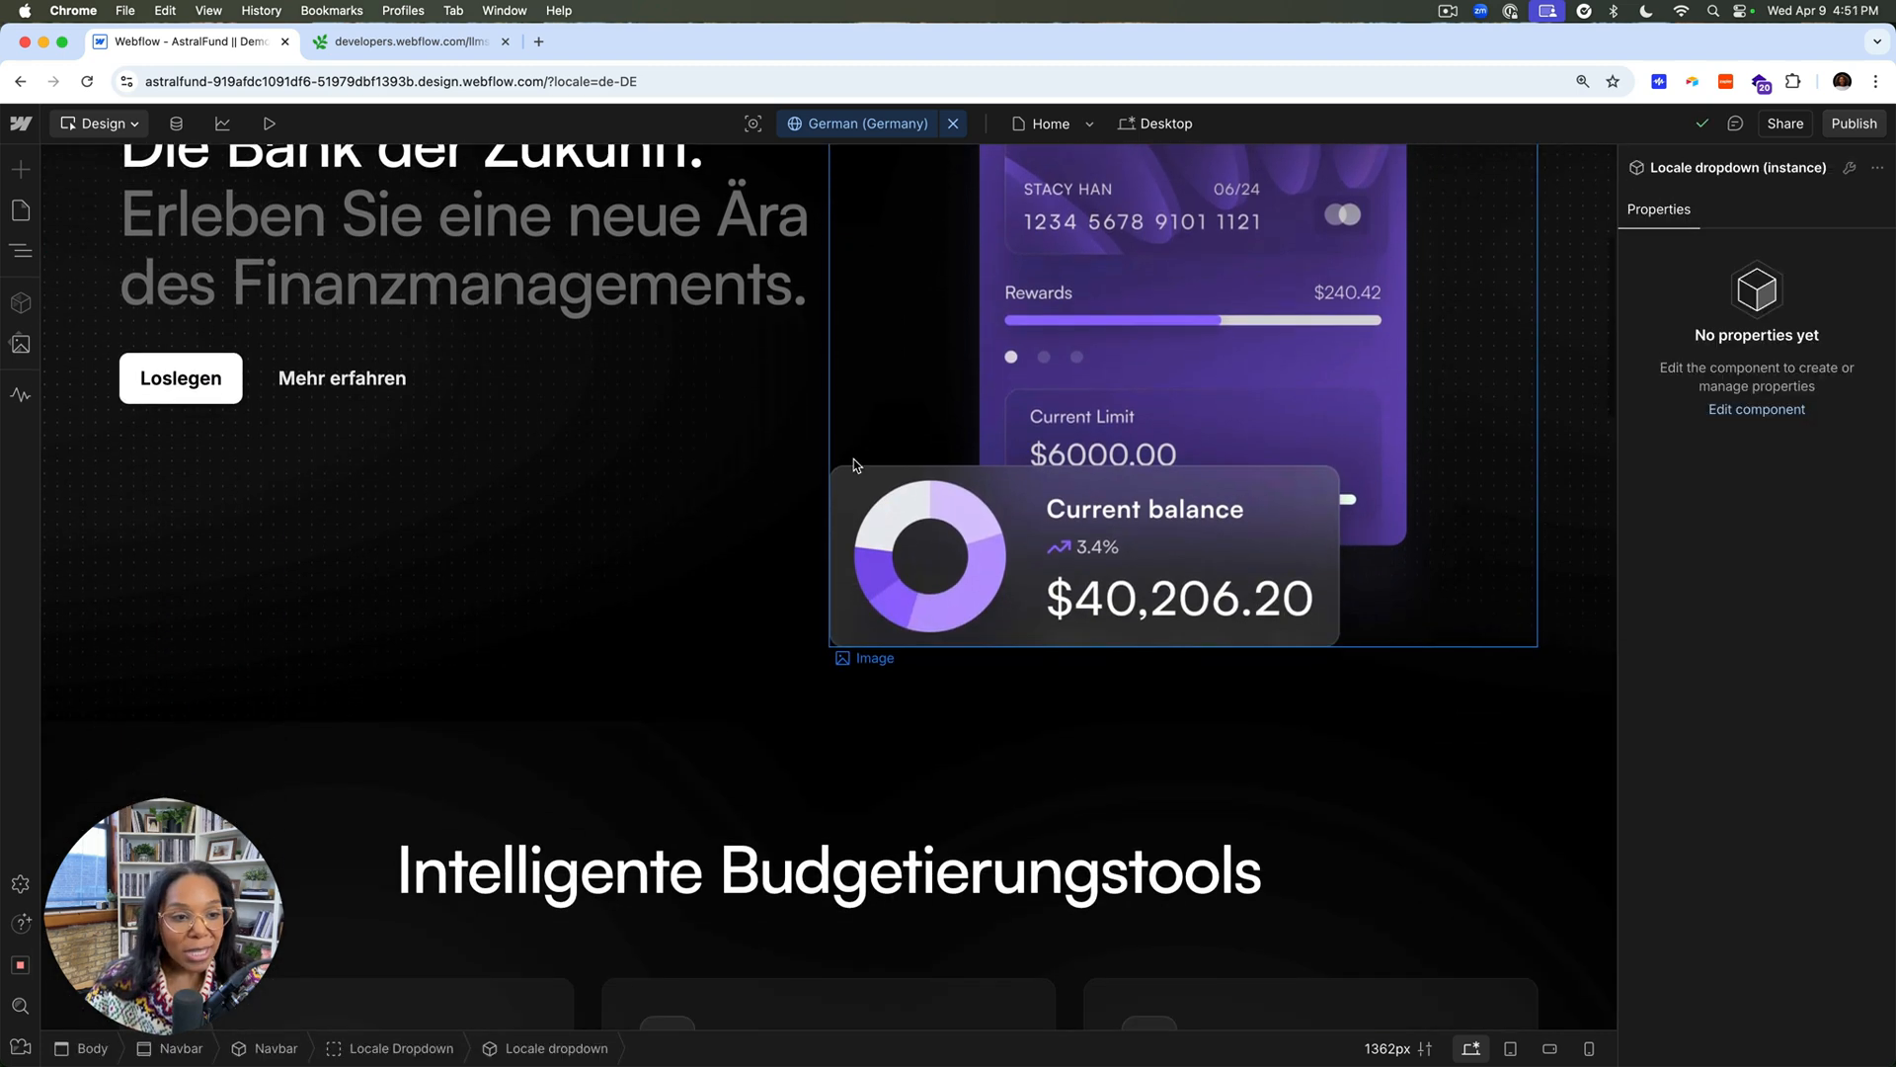
{"action": "scroll", "scroll_direction": "down", "scroll_amount": 3}
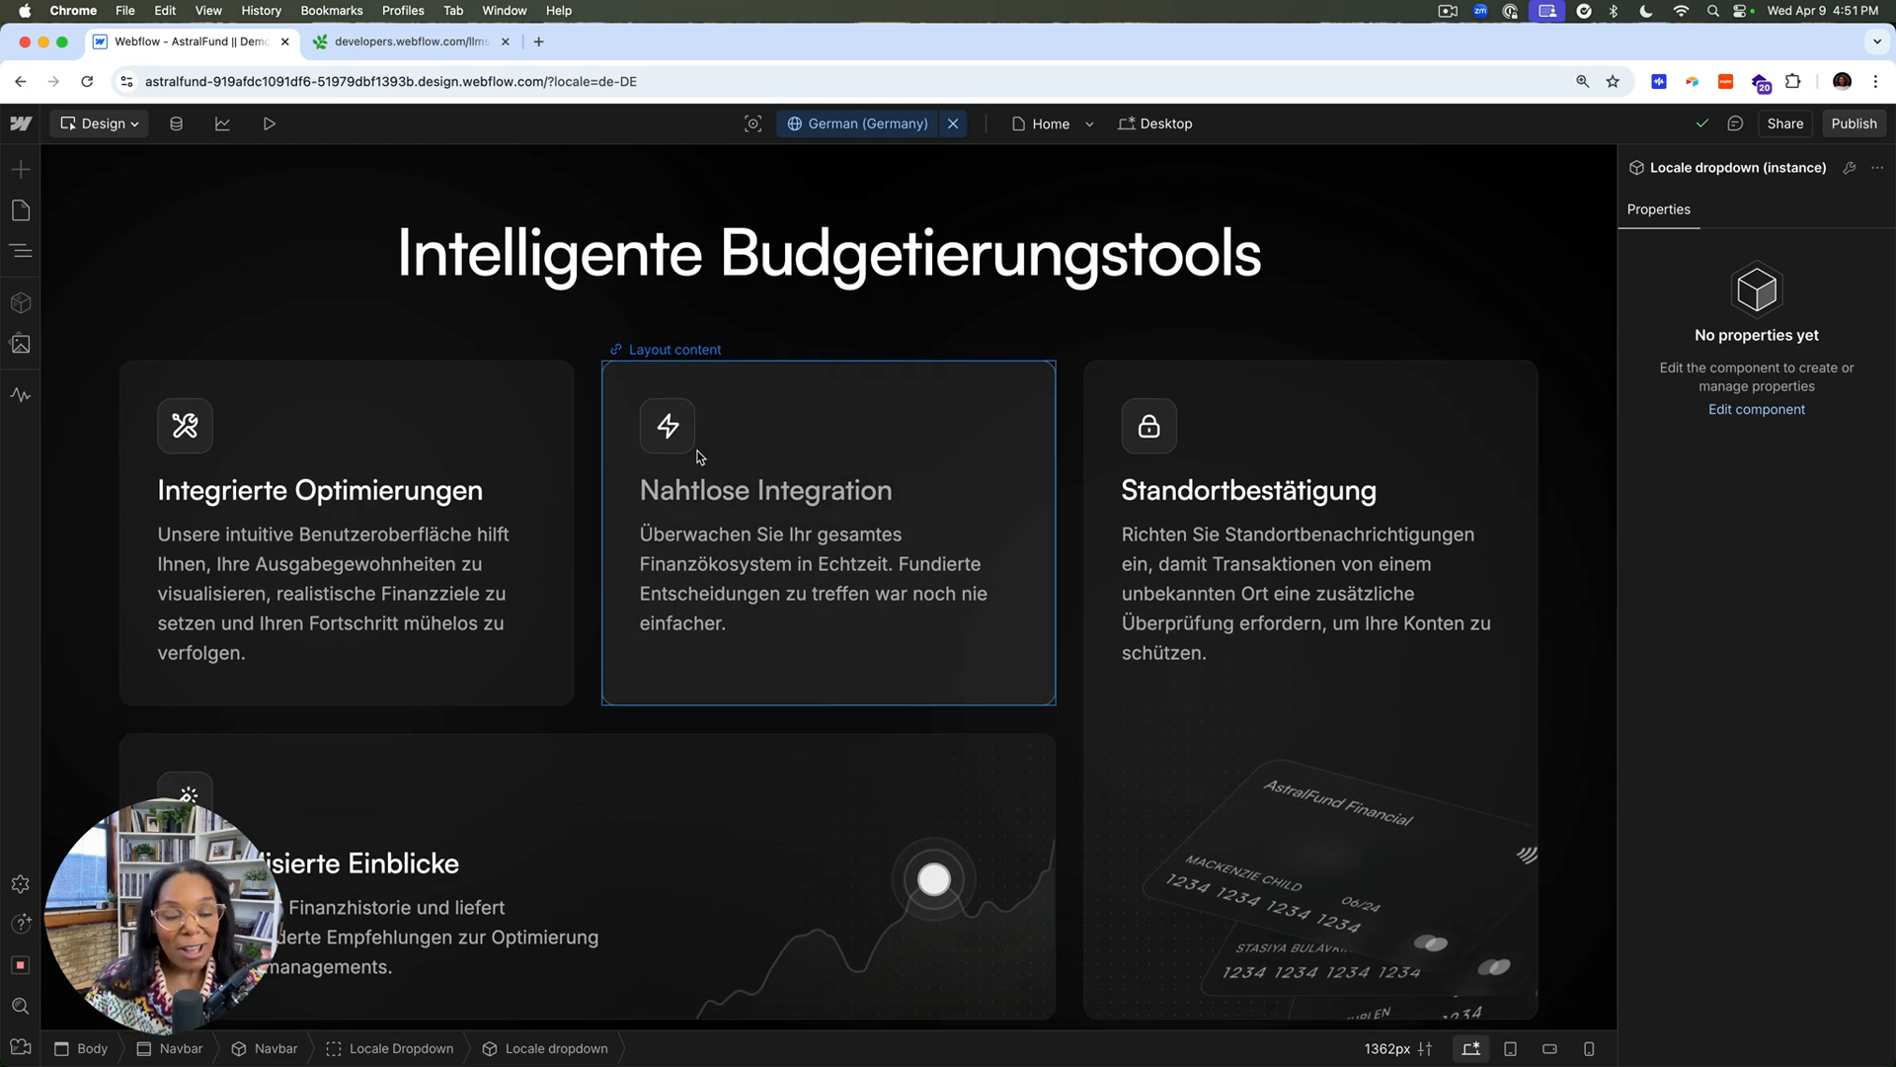
{"action": "mouse_move", "coordinate": [703, 672]}
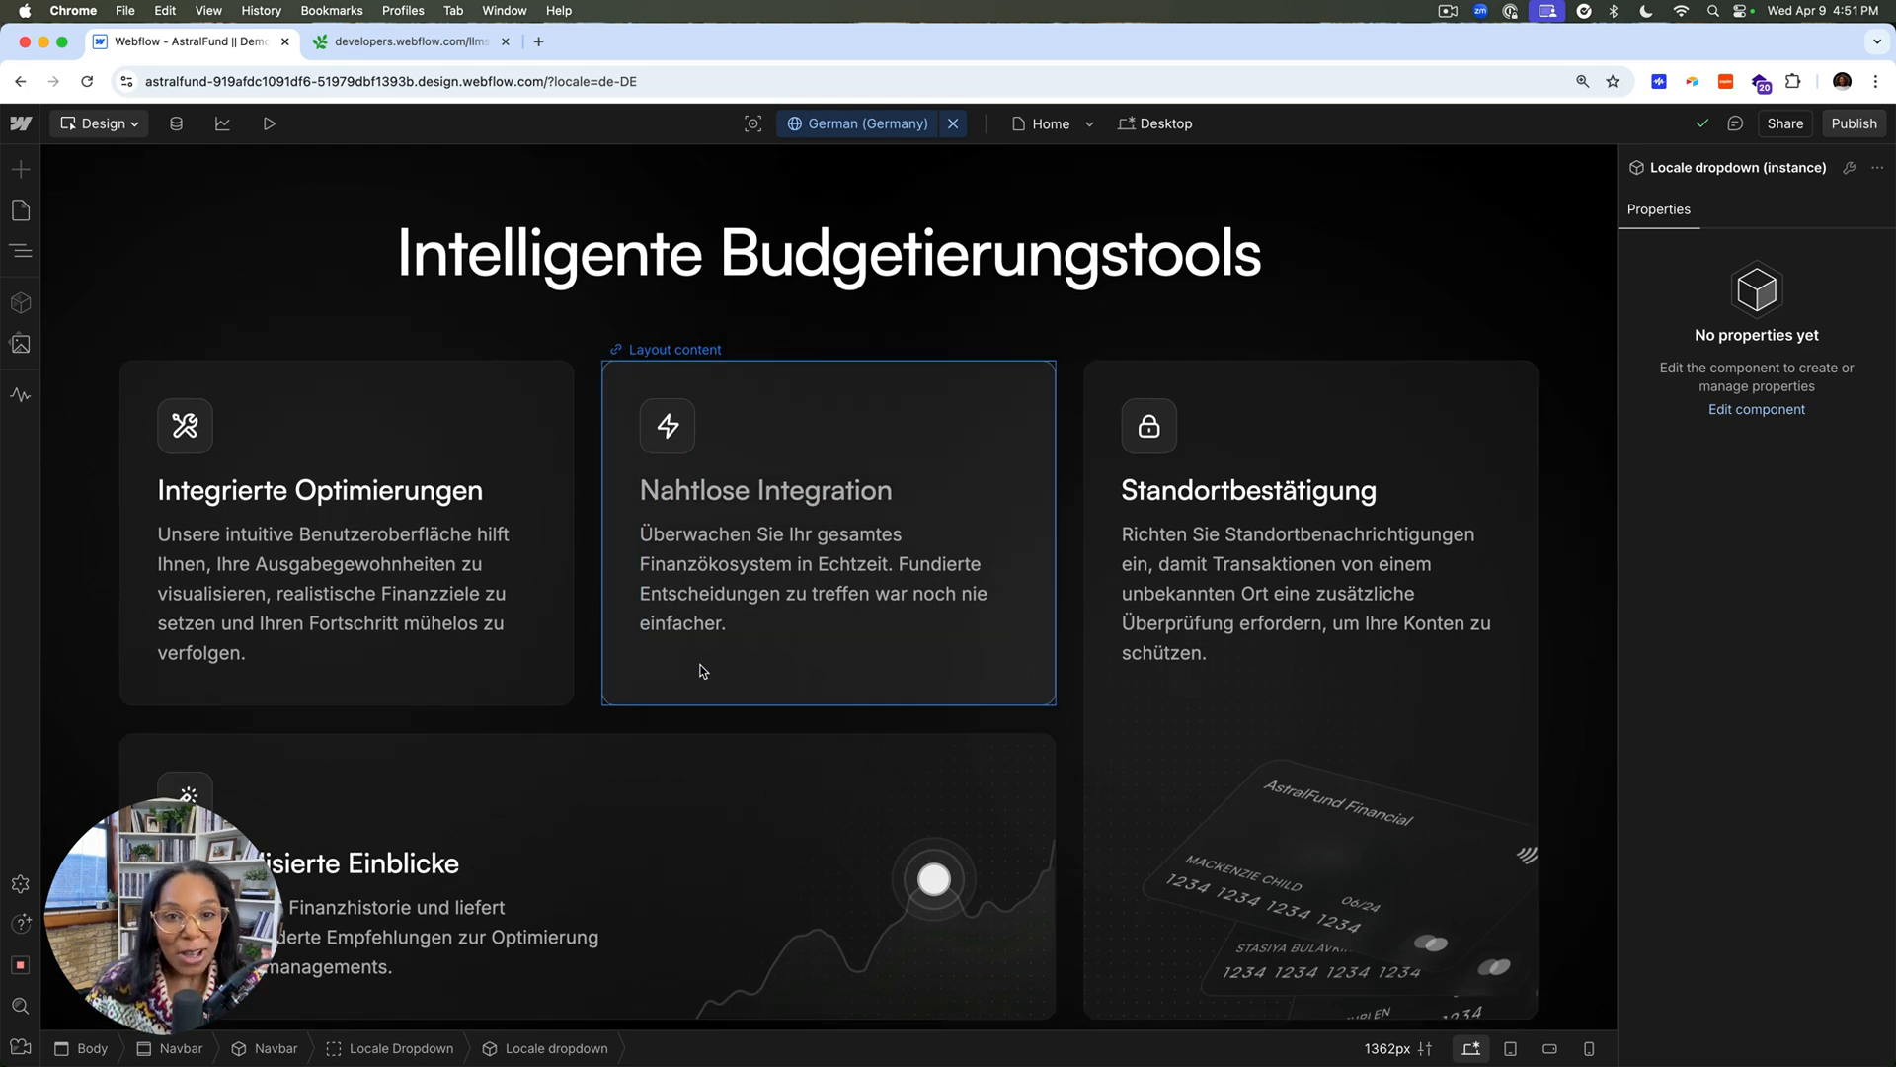
{"action": "scroll", "scroll_direction": "down", "scroll_amount": 3}
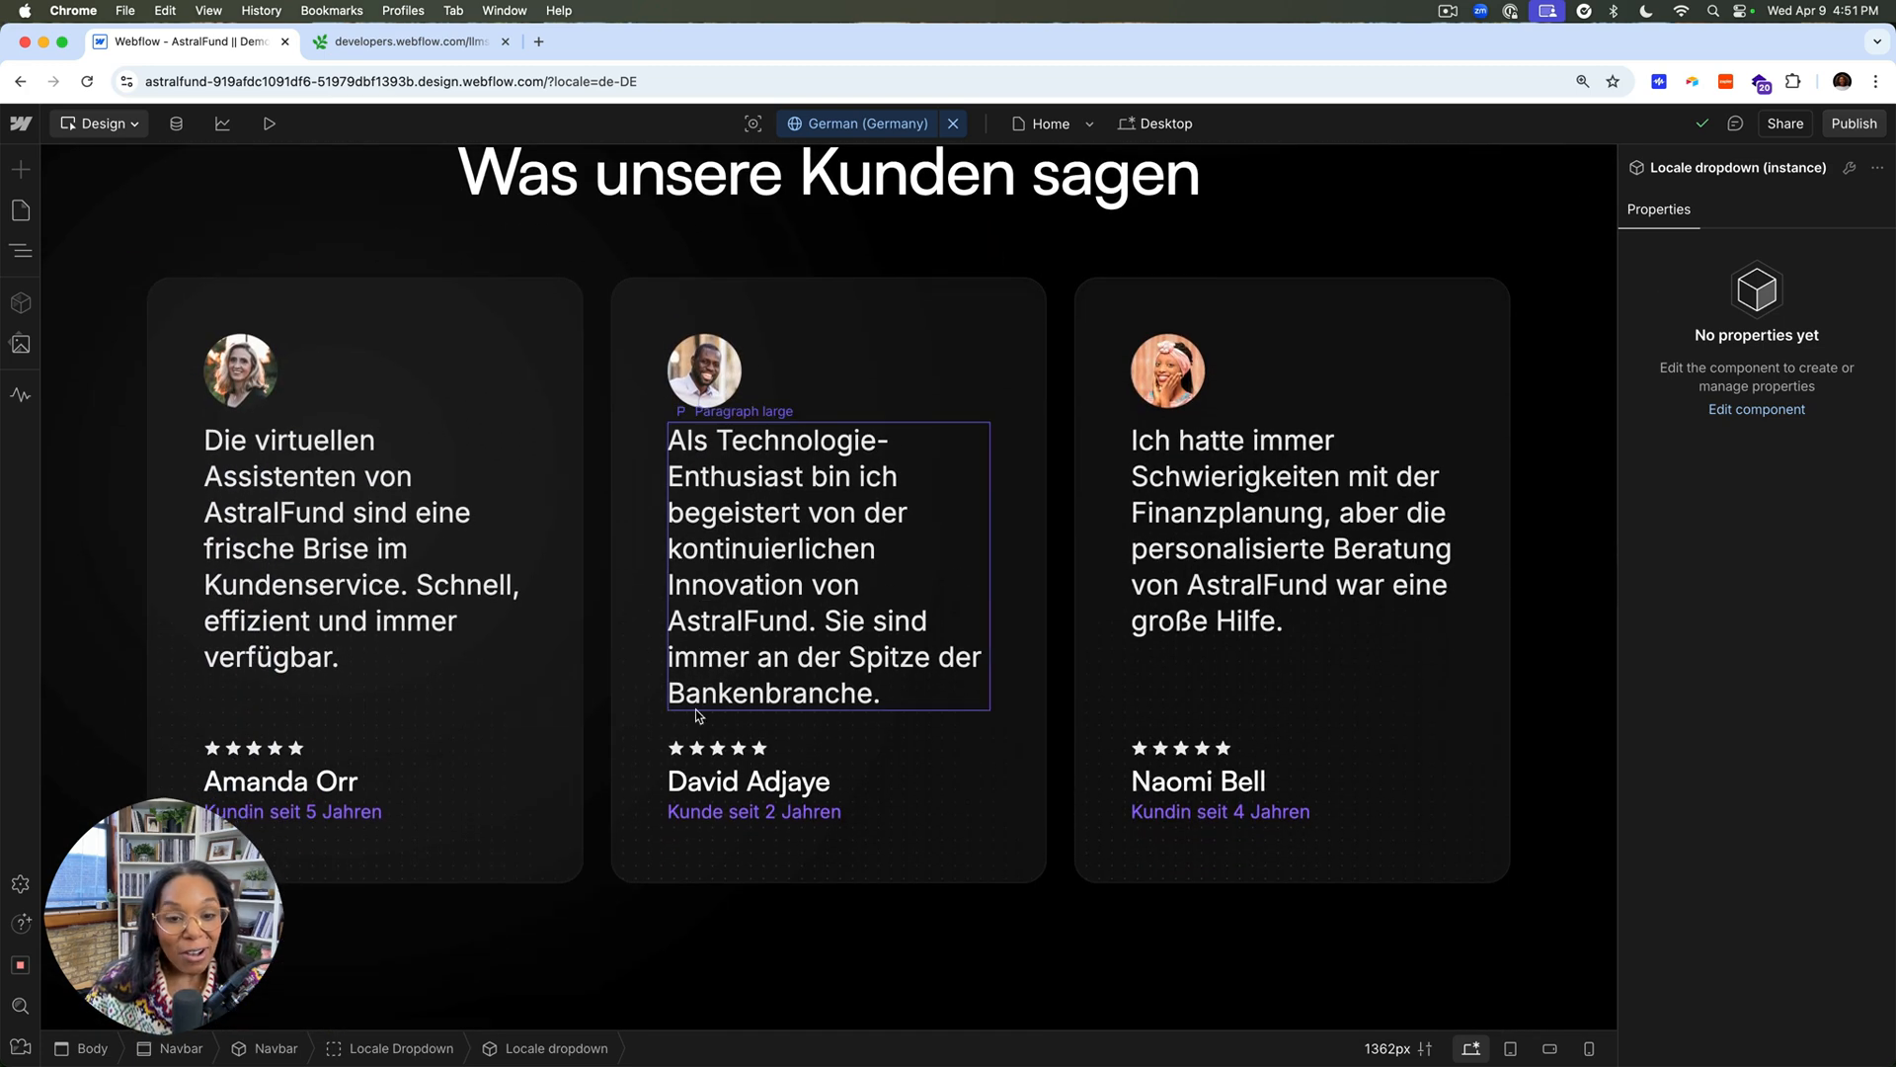
{"action": "left_click", "coordinate": [1289, 530]}
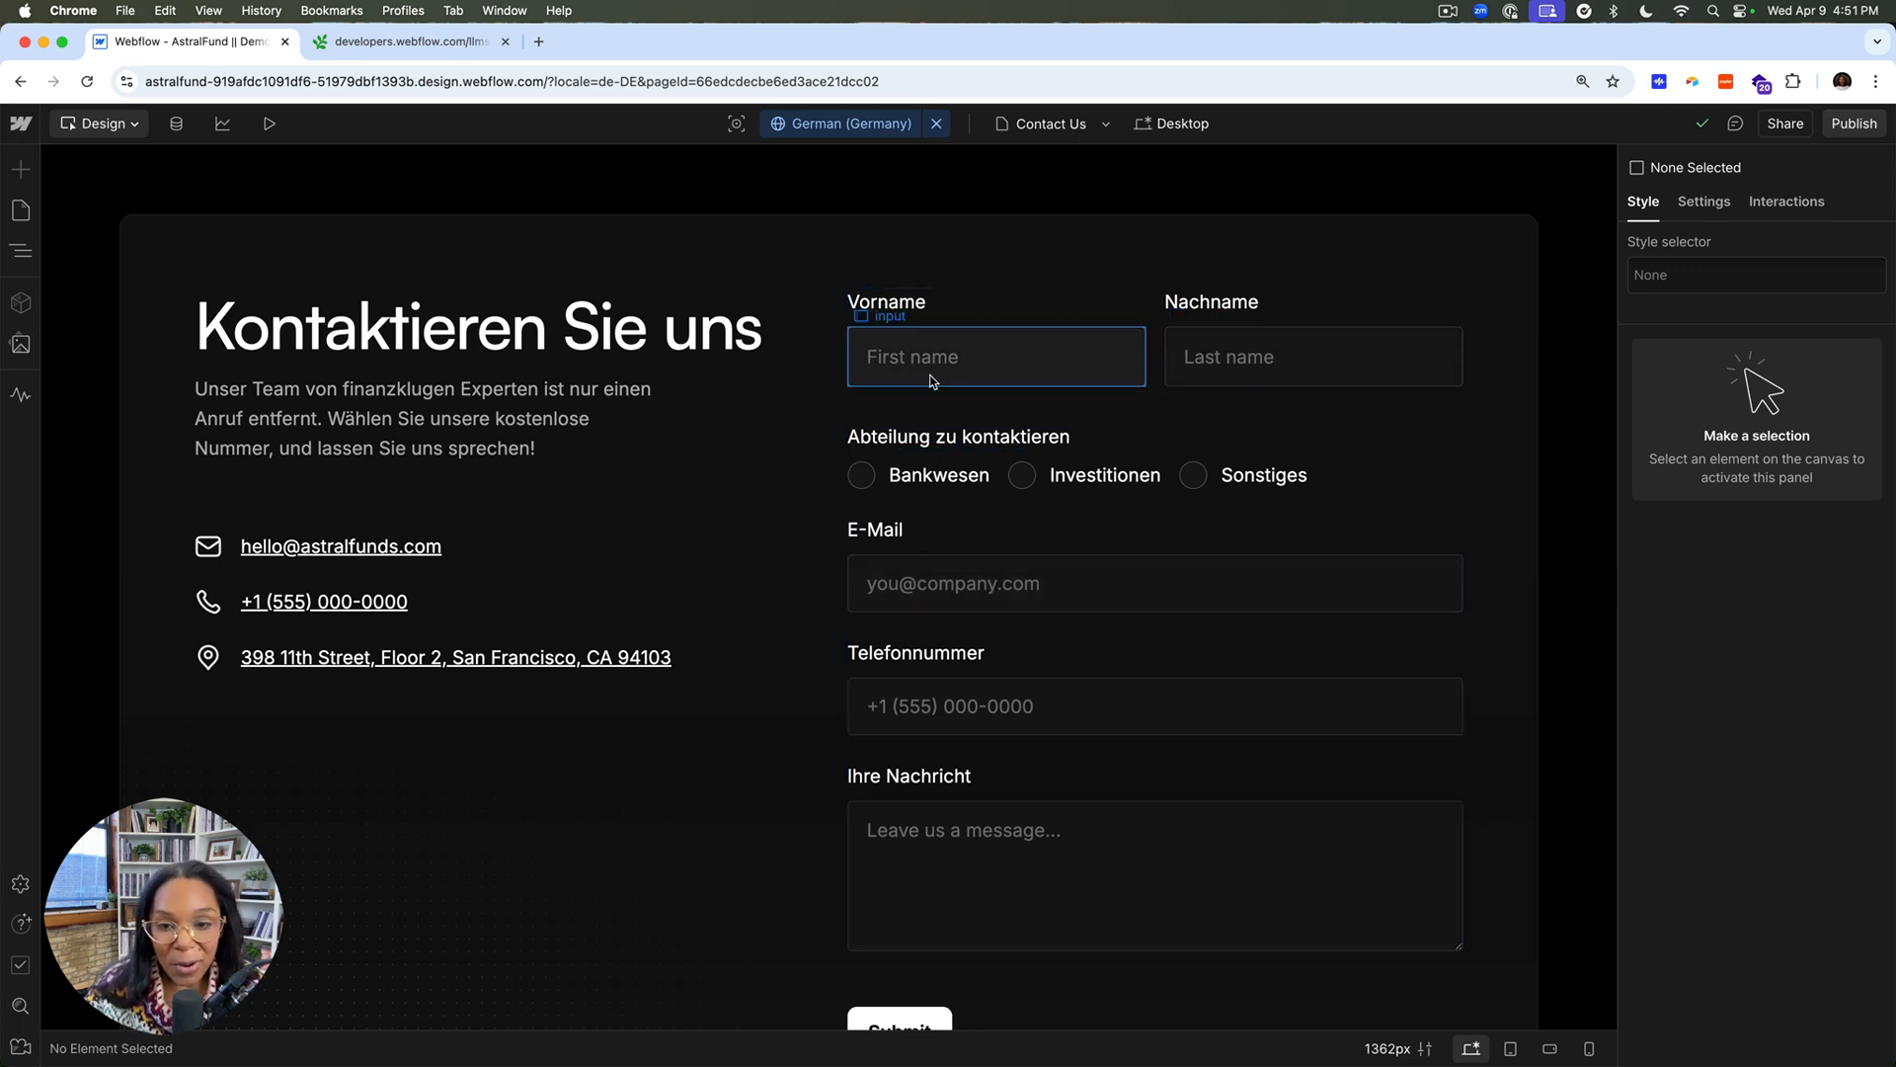
{"action": "mouse_move", "coordinate": [1163, 384]}
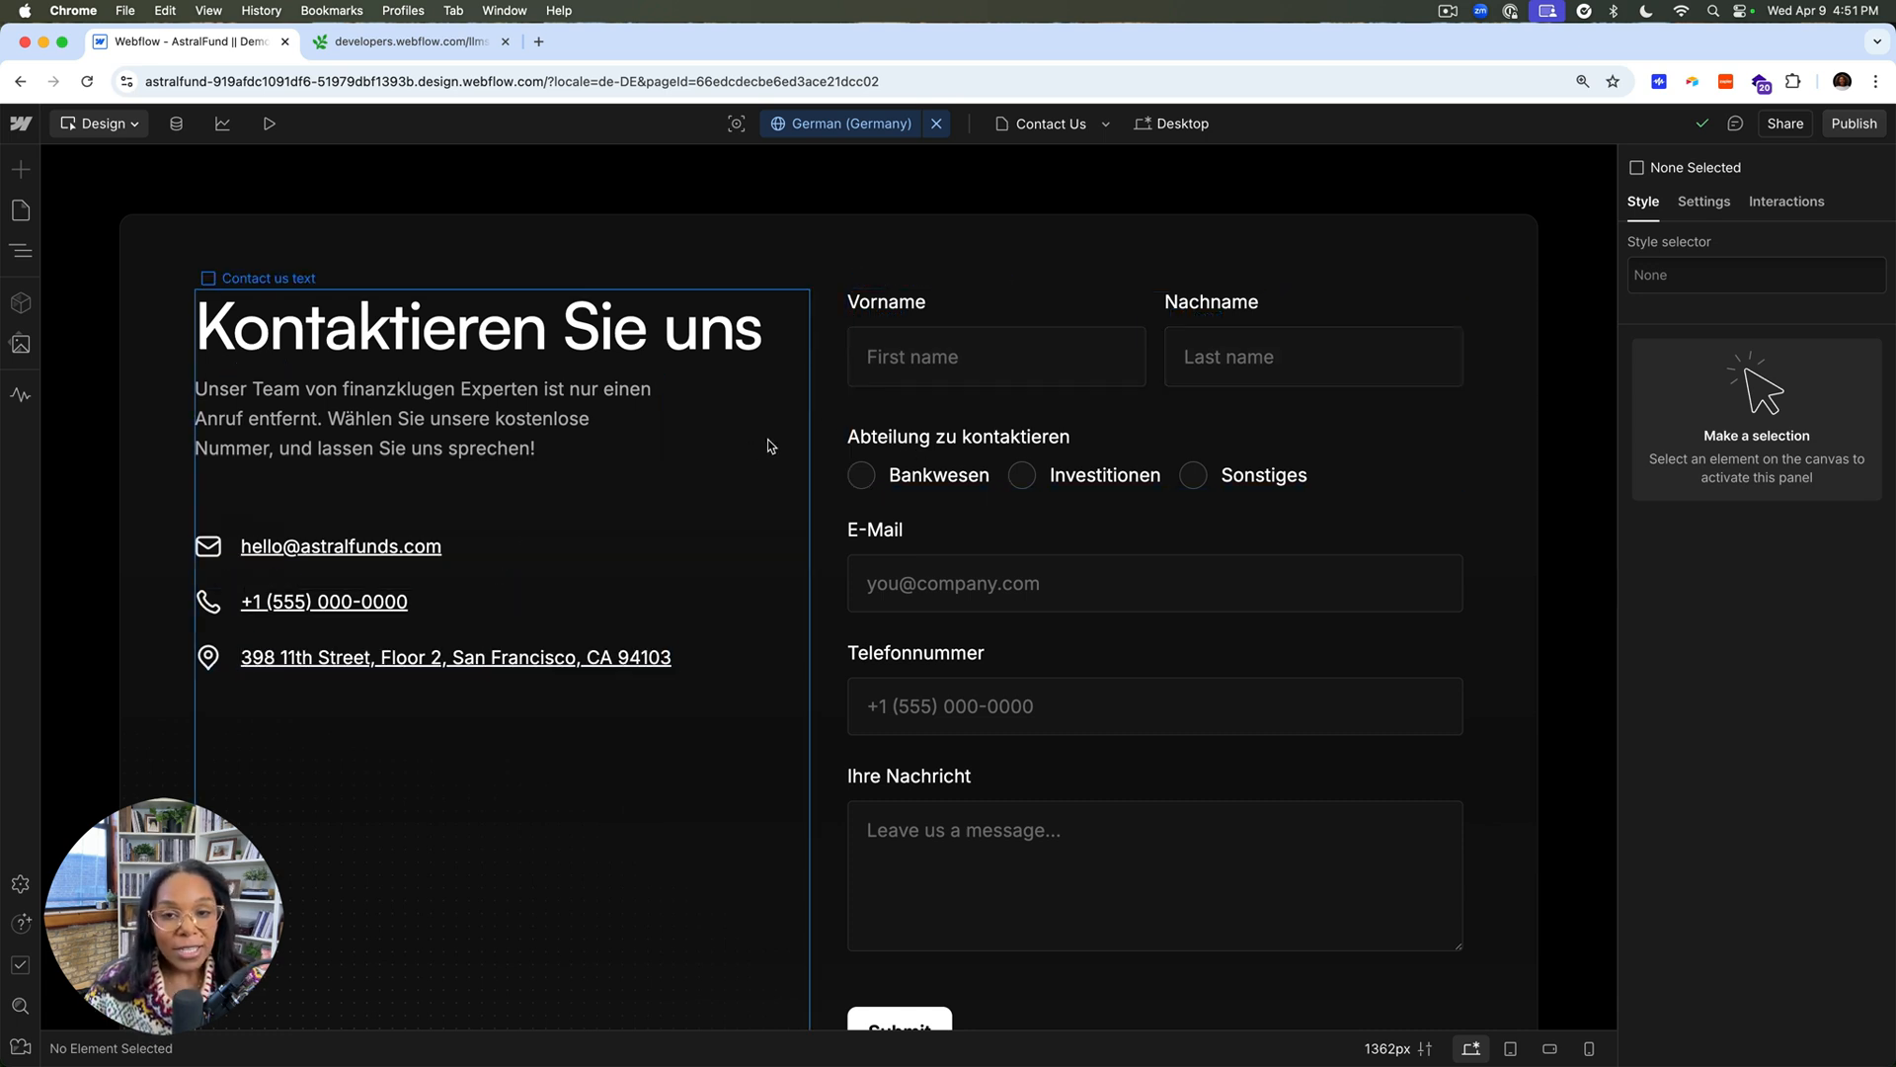
{"action": "mouse_move", "coordinate": [751, 451]}
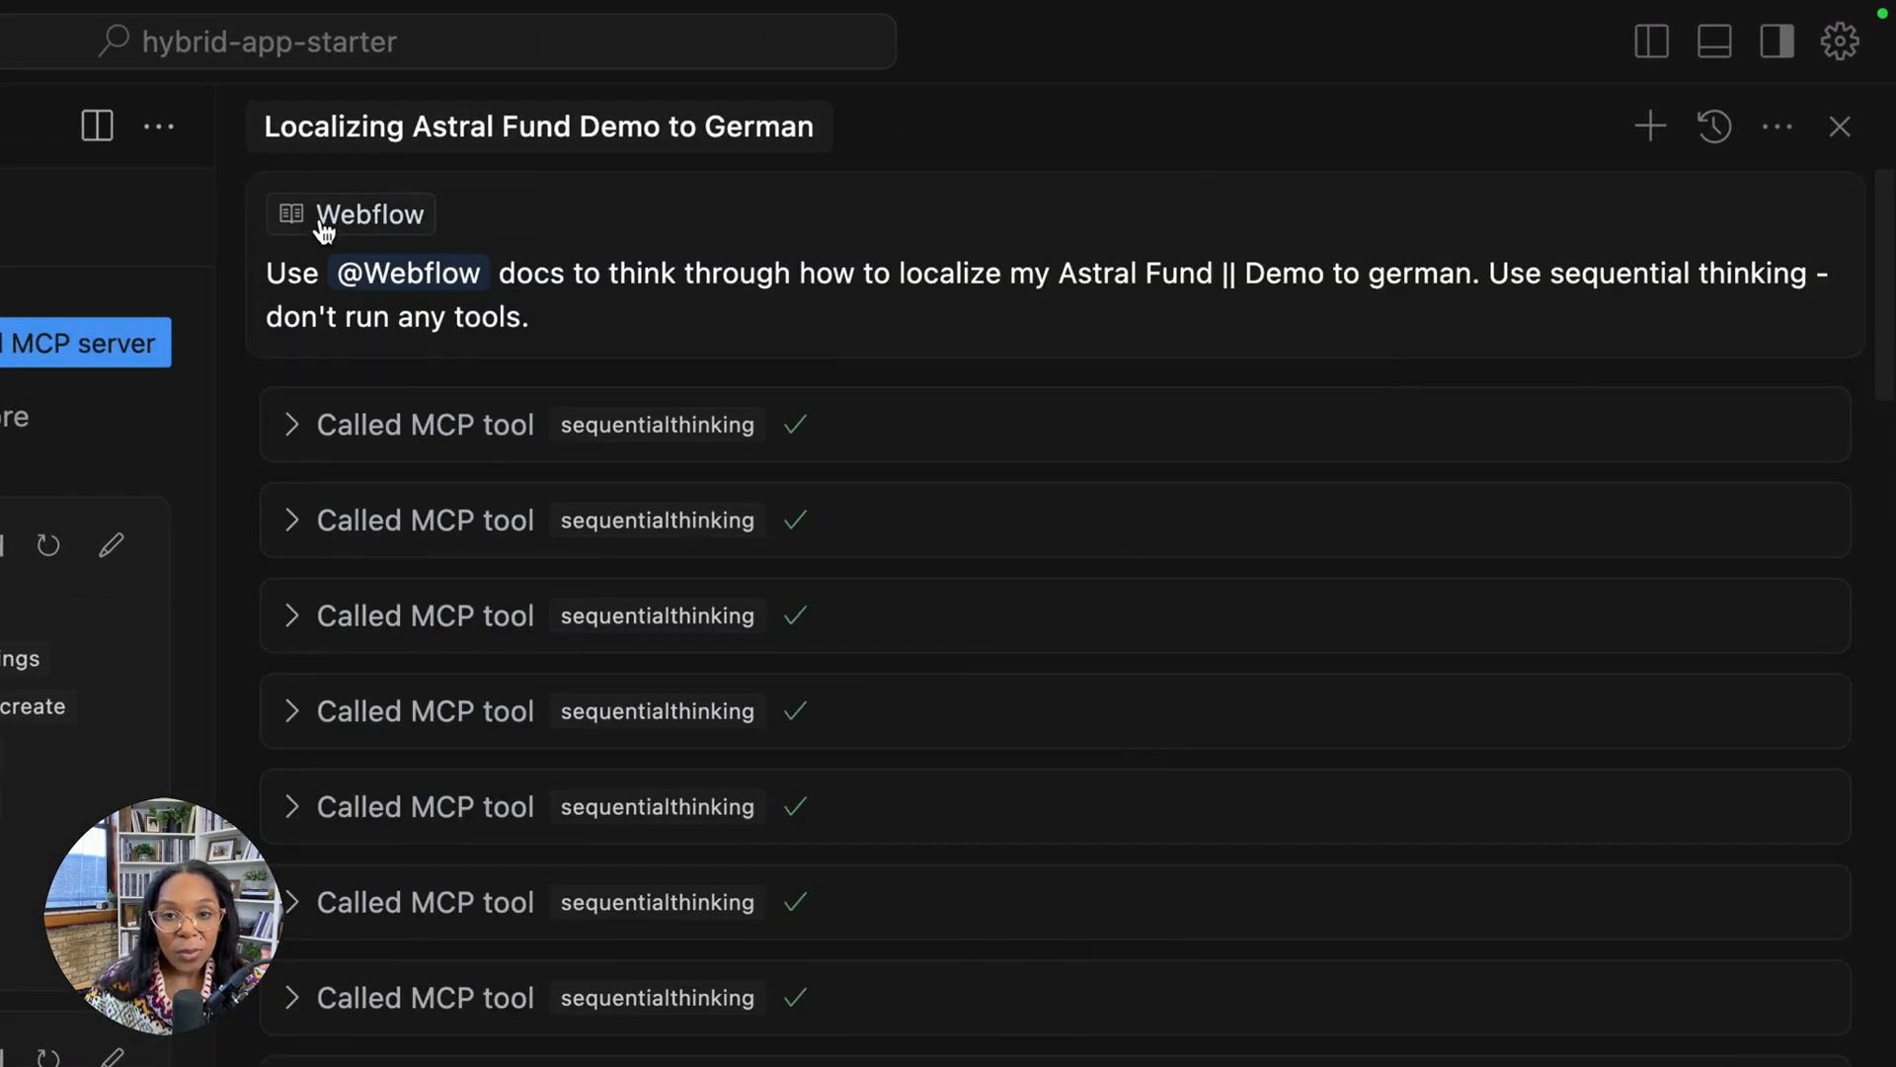
{"action": "mouse_move", "coordinate": [457, 283]}
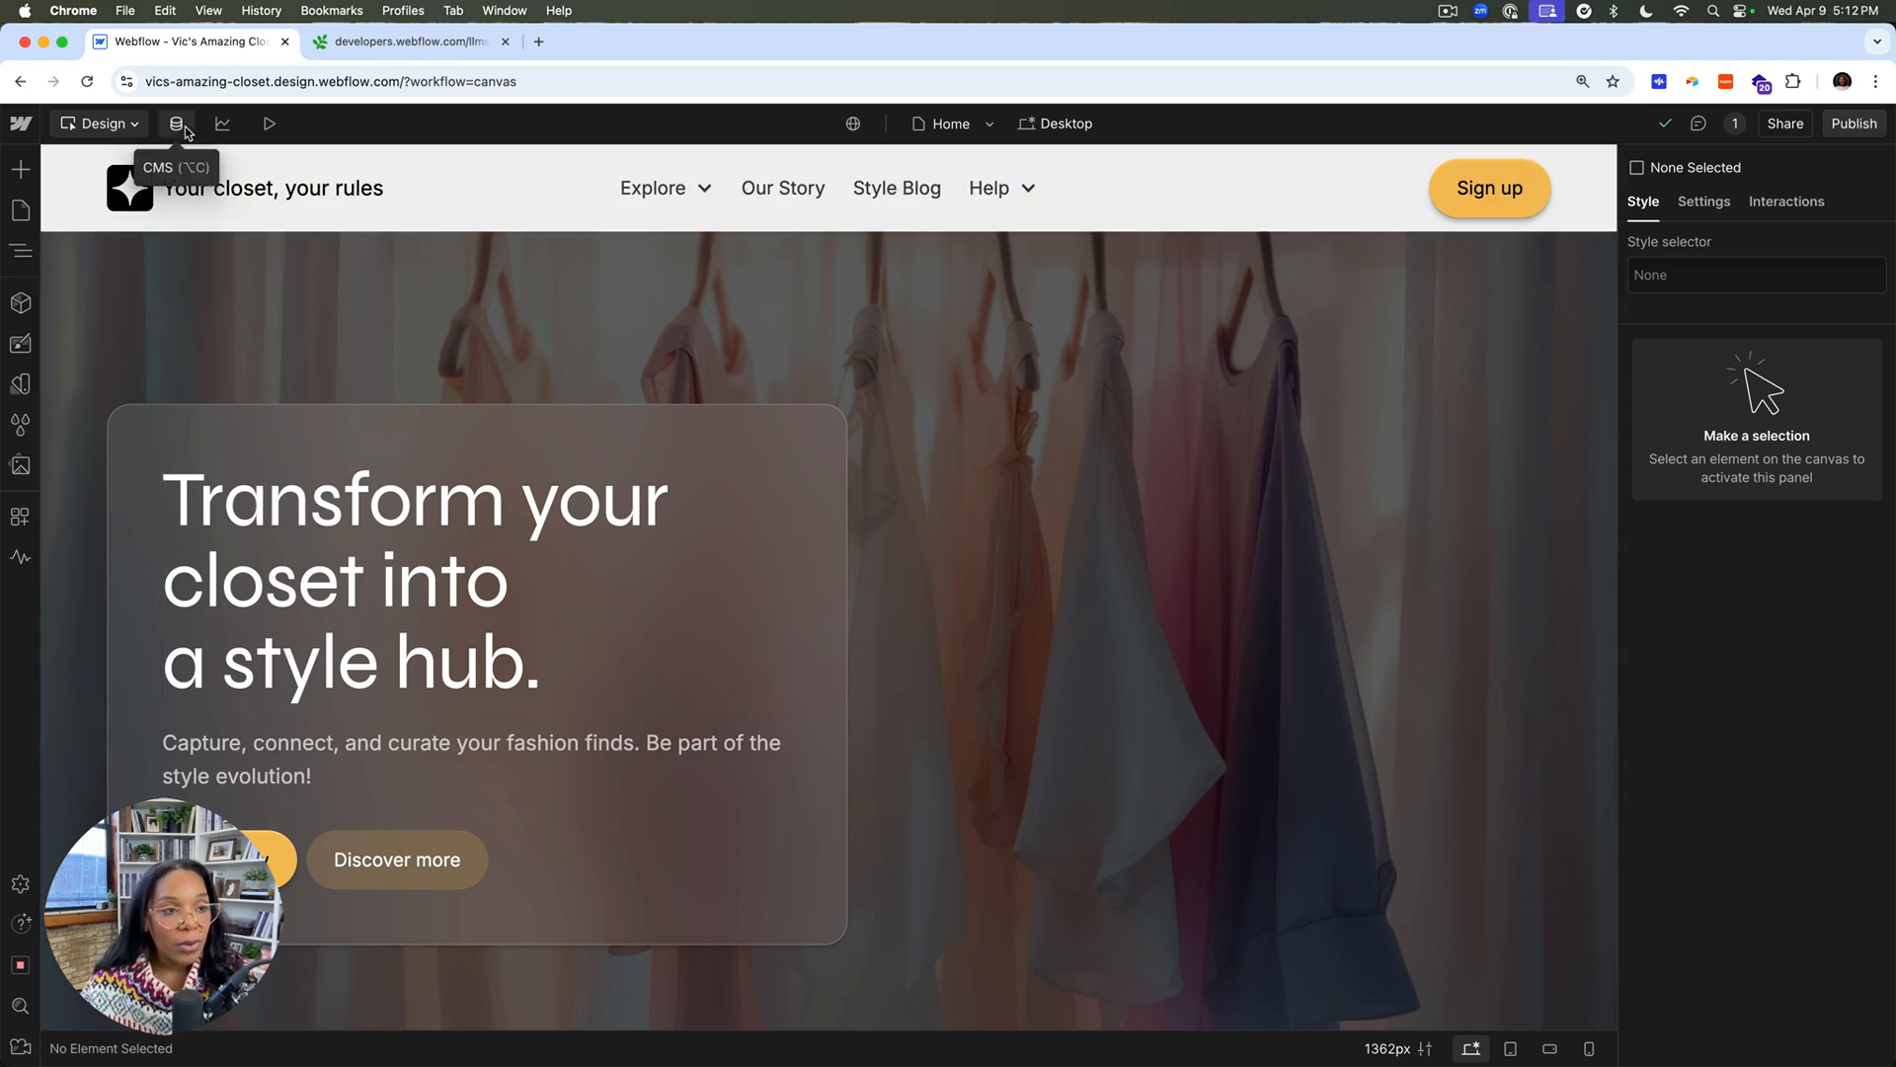
Step: Open the CMS collections and inspect the Blog Posts collection settings
{"action": "left_click", "coordinate": [175, 123]}
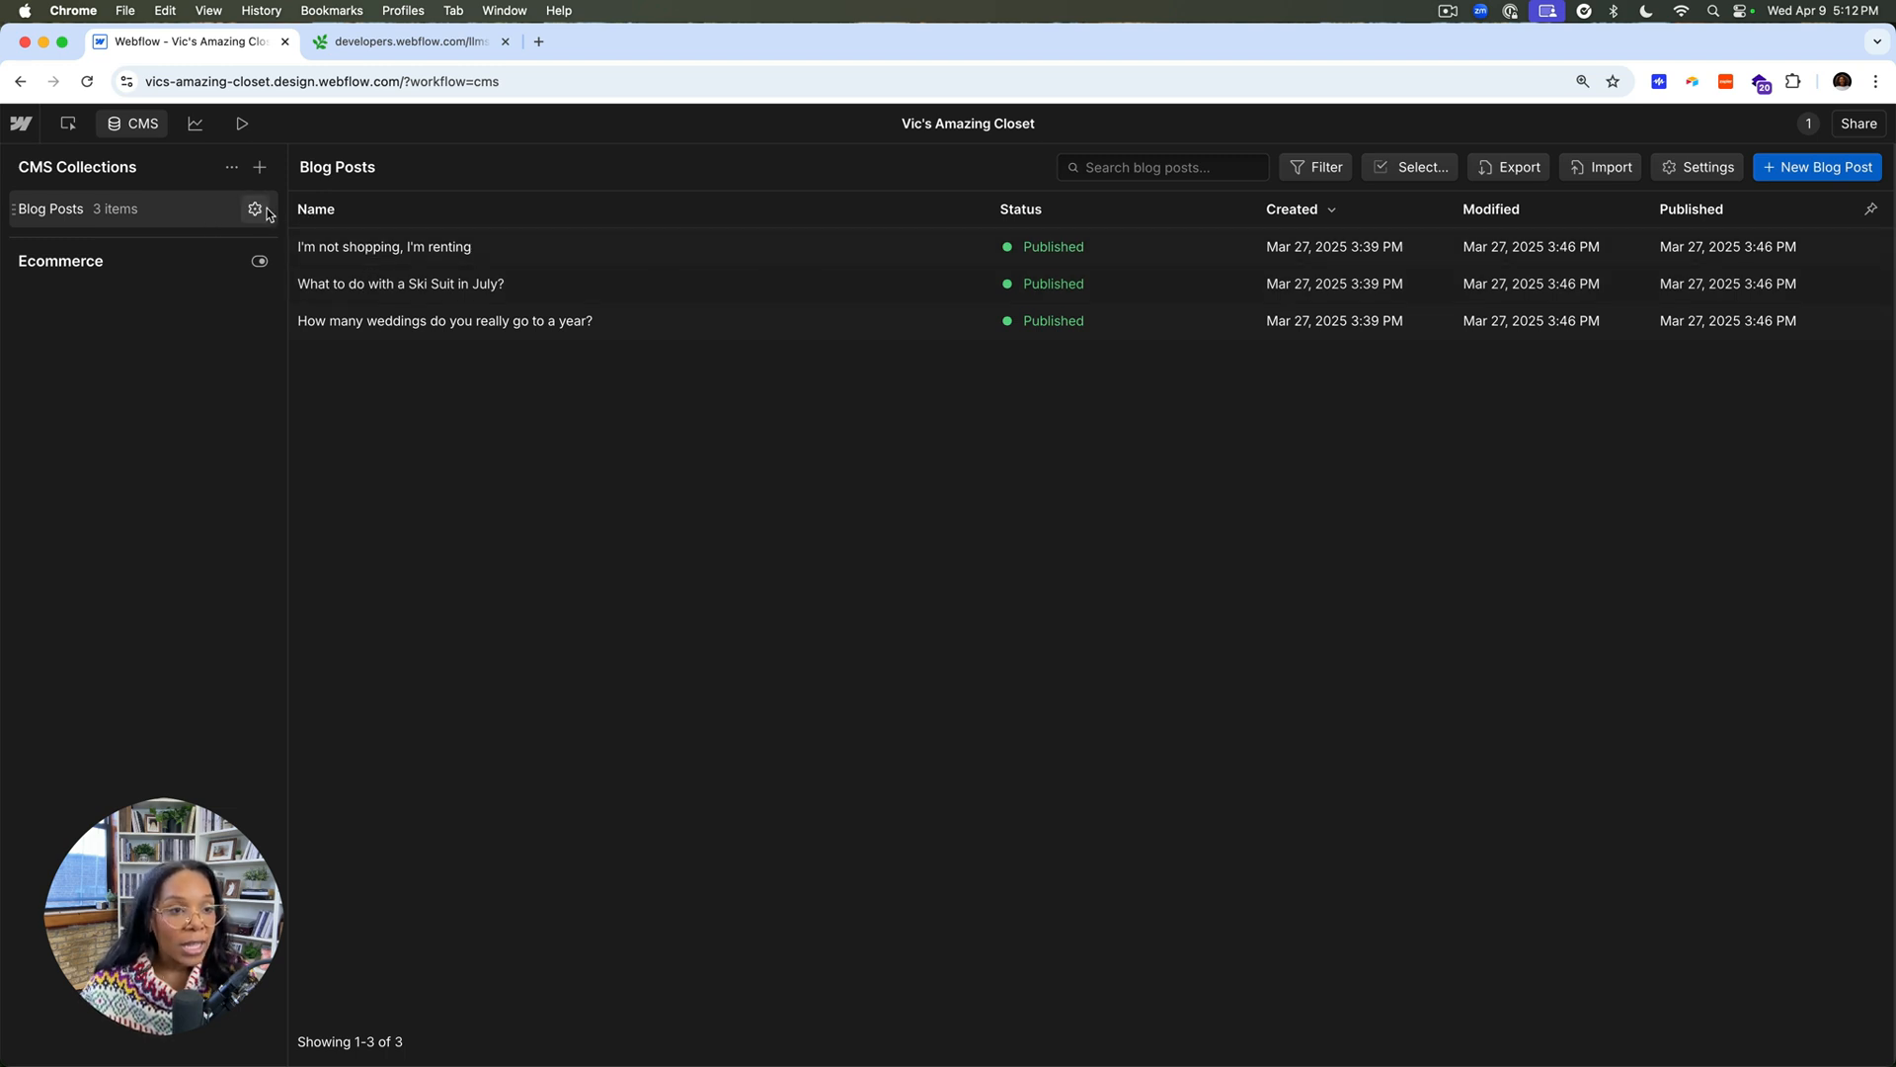
{"action": "left_click", "coordinate": [255, 207]}
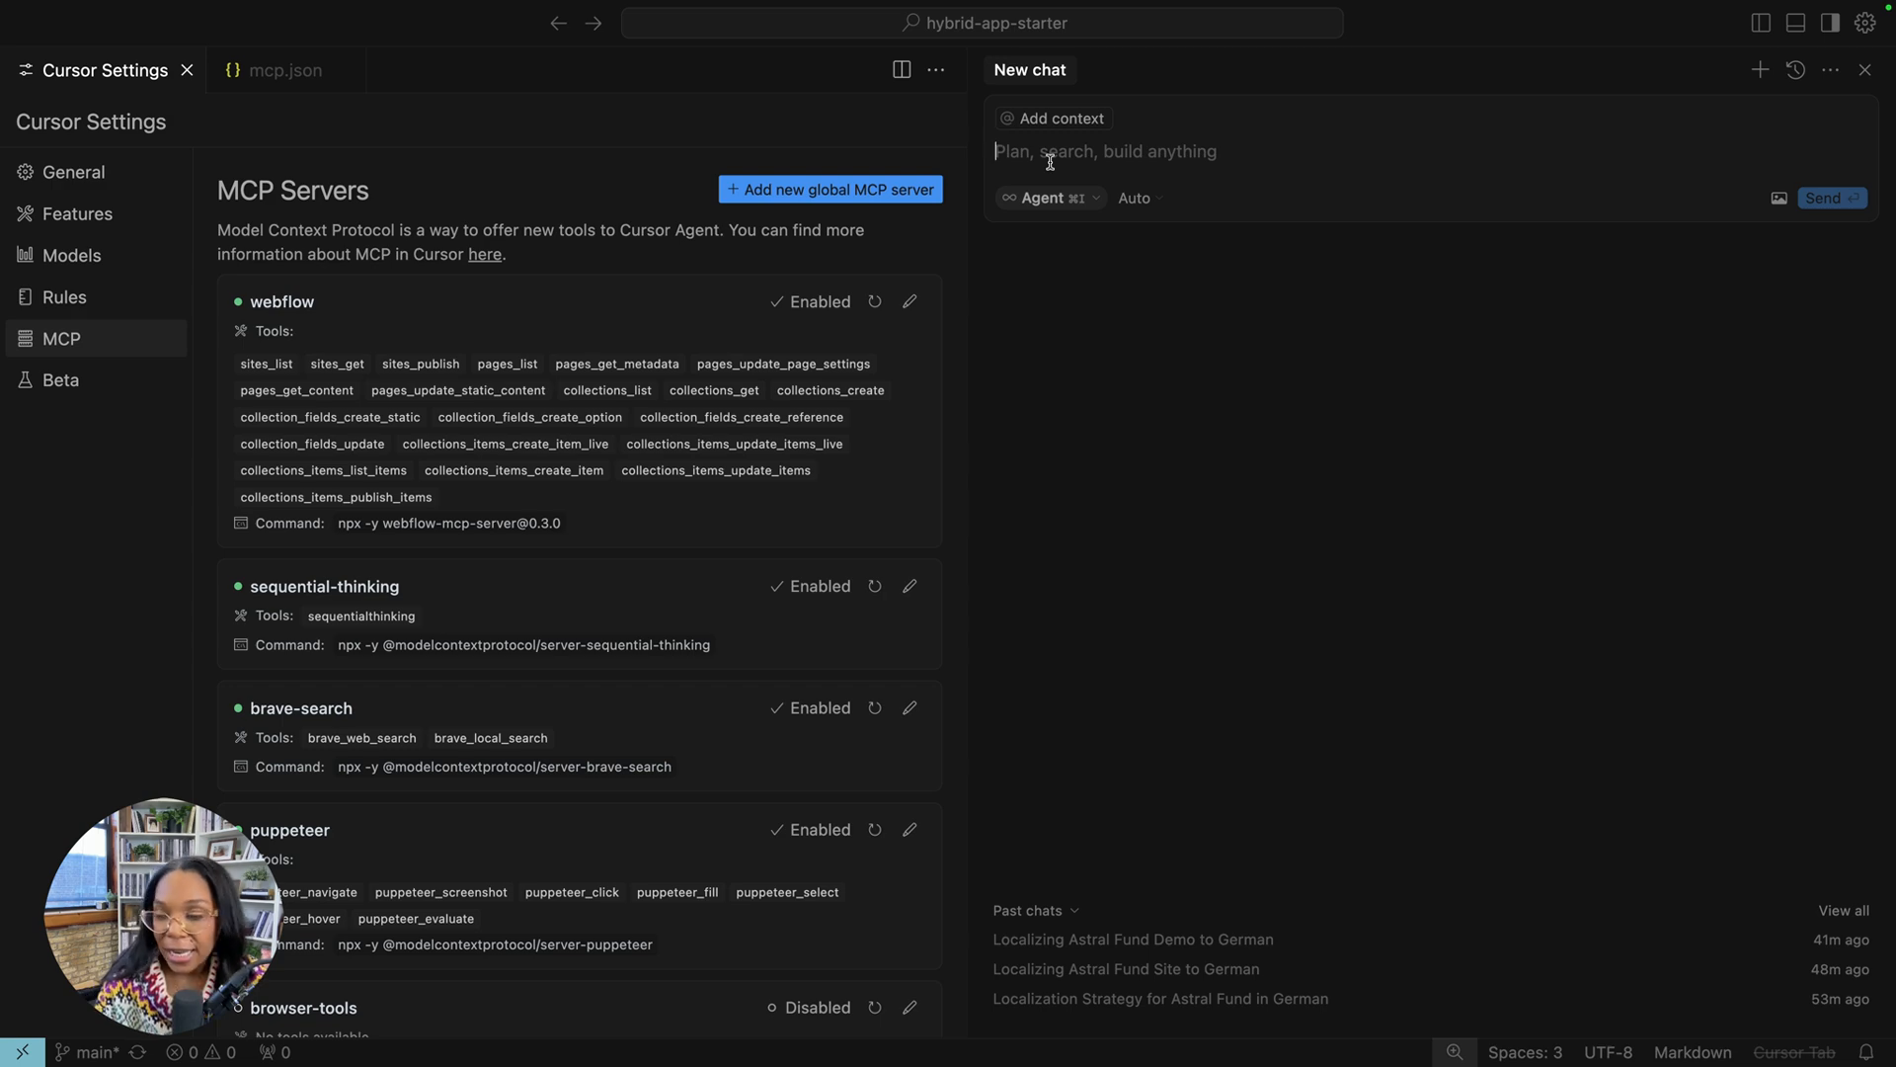
Step: Draft a prompt asking for blog posts authored by guest influencers with Instagram handles and other content ideas
{"action": "type", "text": "Help me refine my content strategy and collections for \"vics-amazing-closet"}
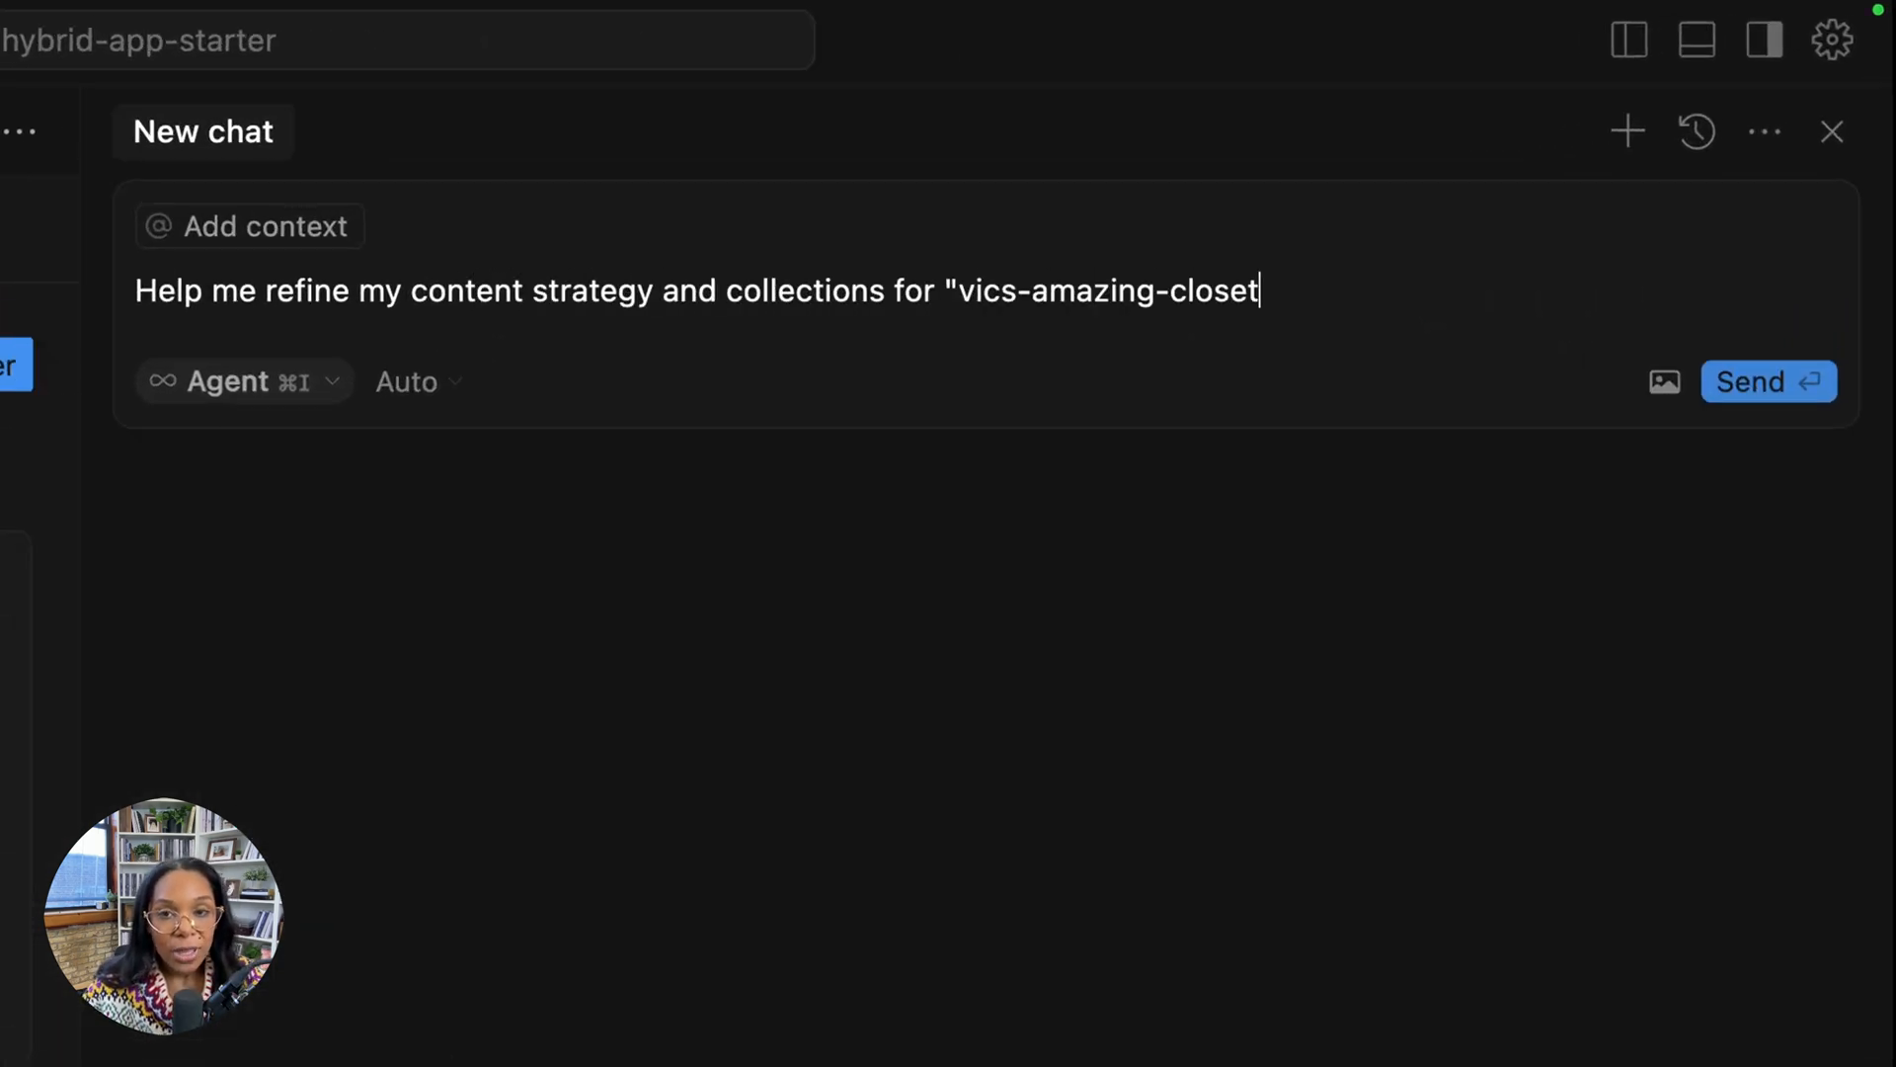
{"action": "type", "text": "\" - I have blog posts but I want them to be auth\""}
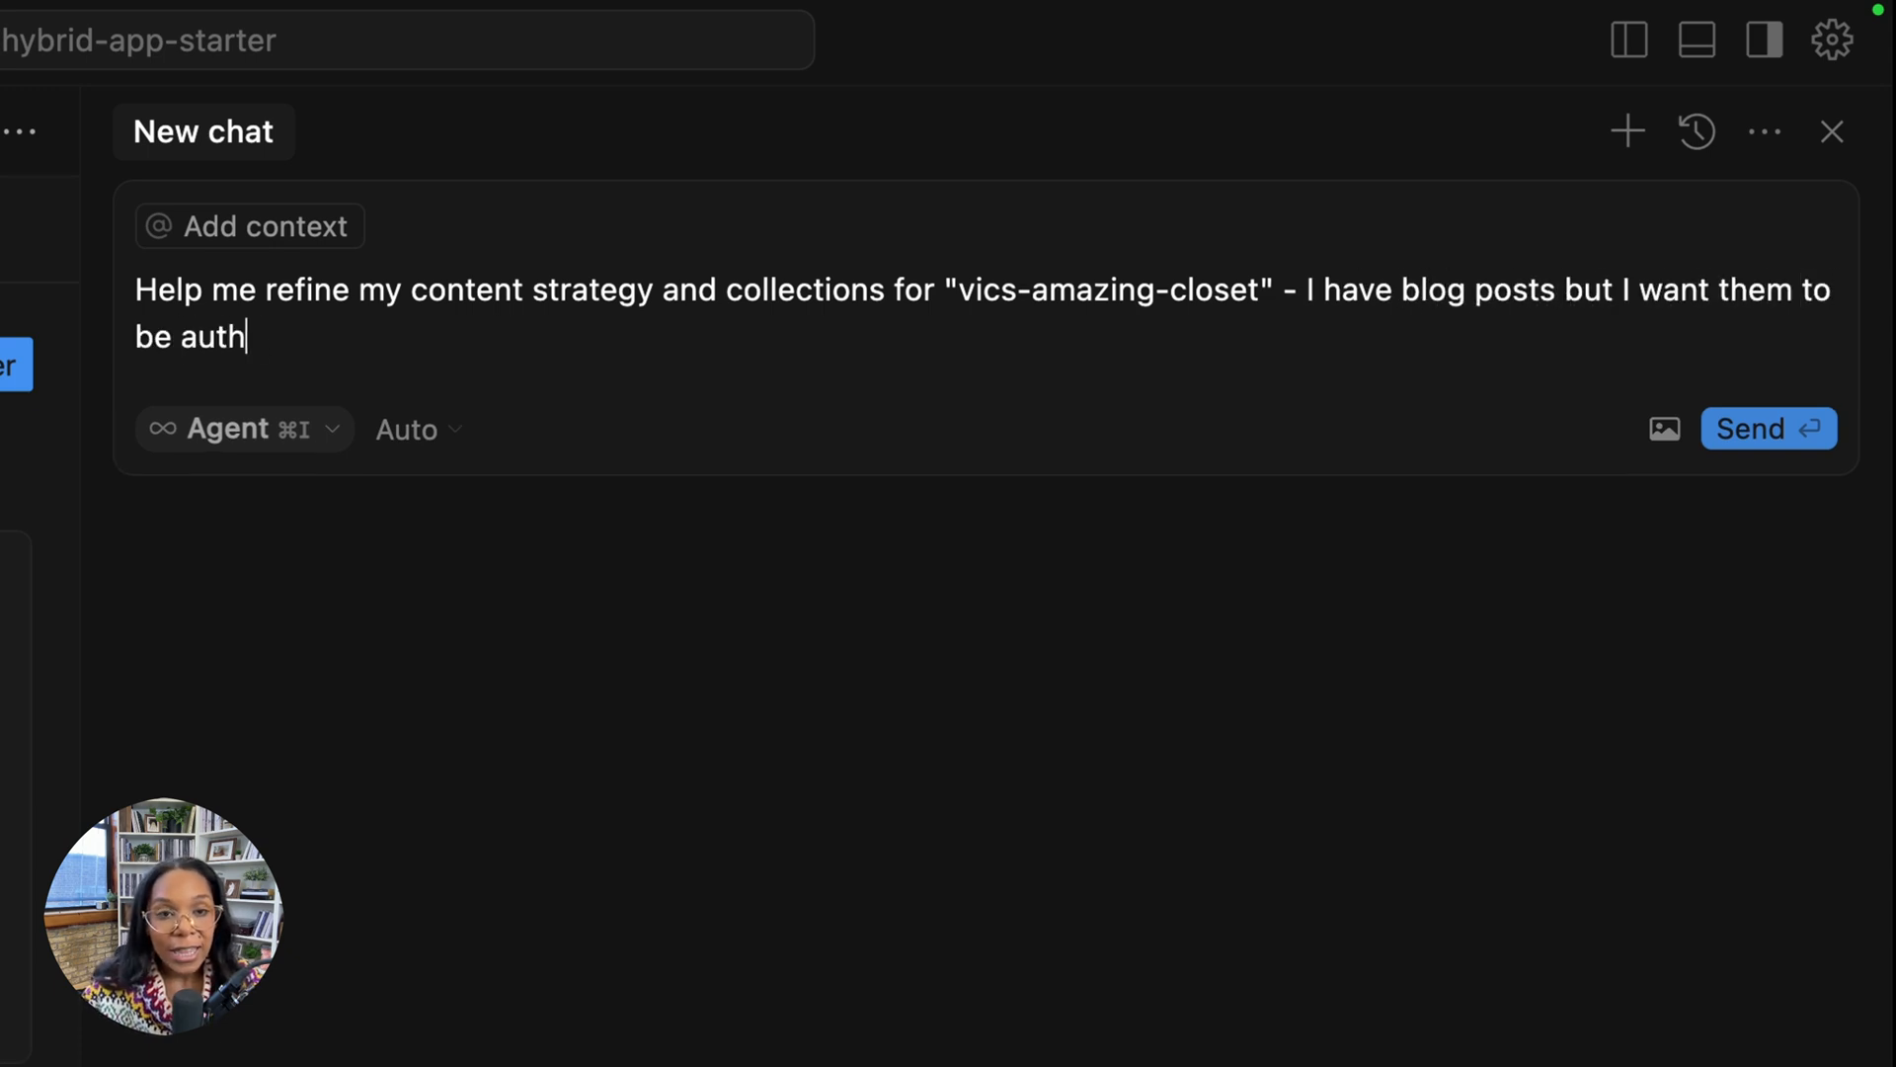
{"action": "type", "text": "ored by guest influencers - who need their own details"}
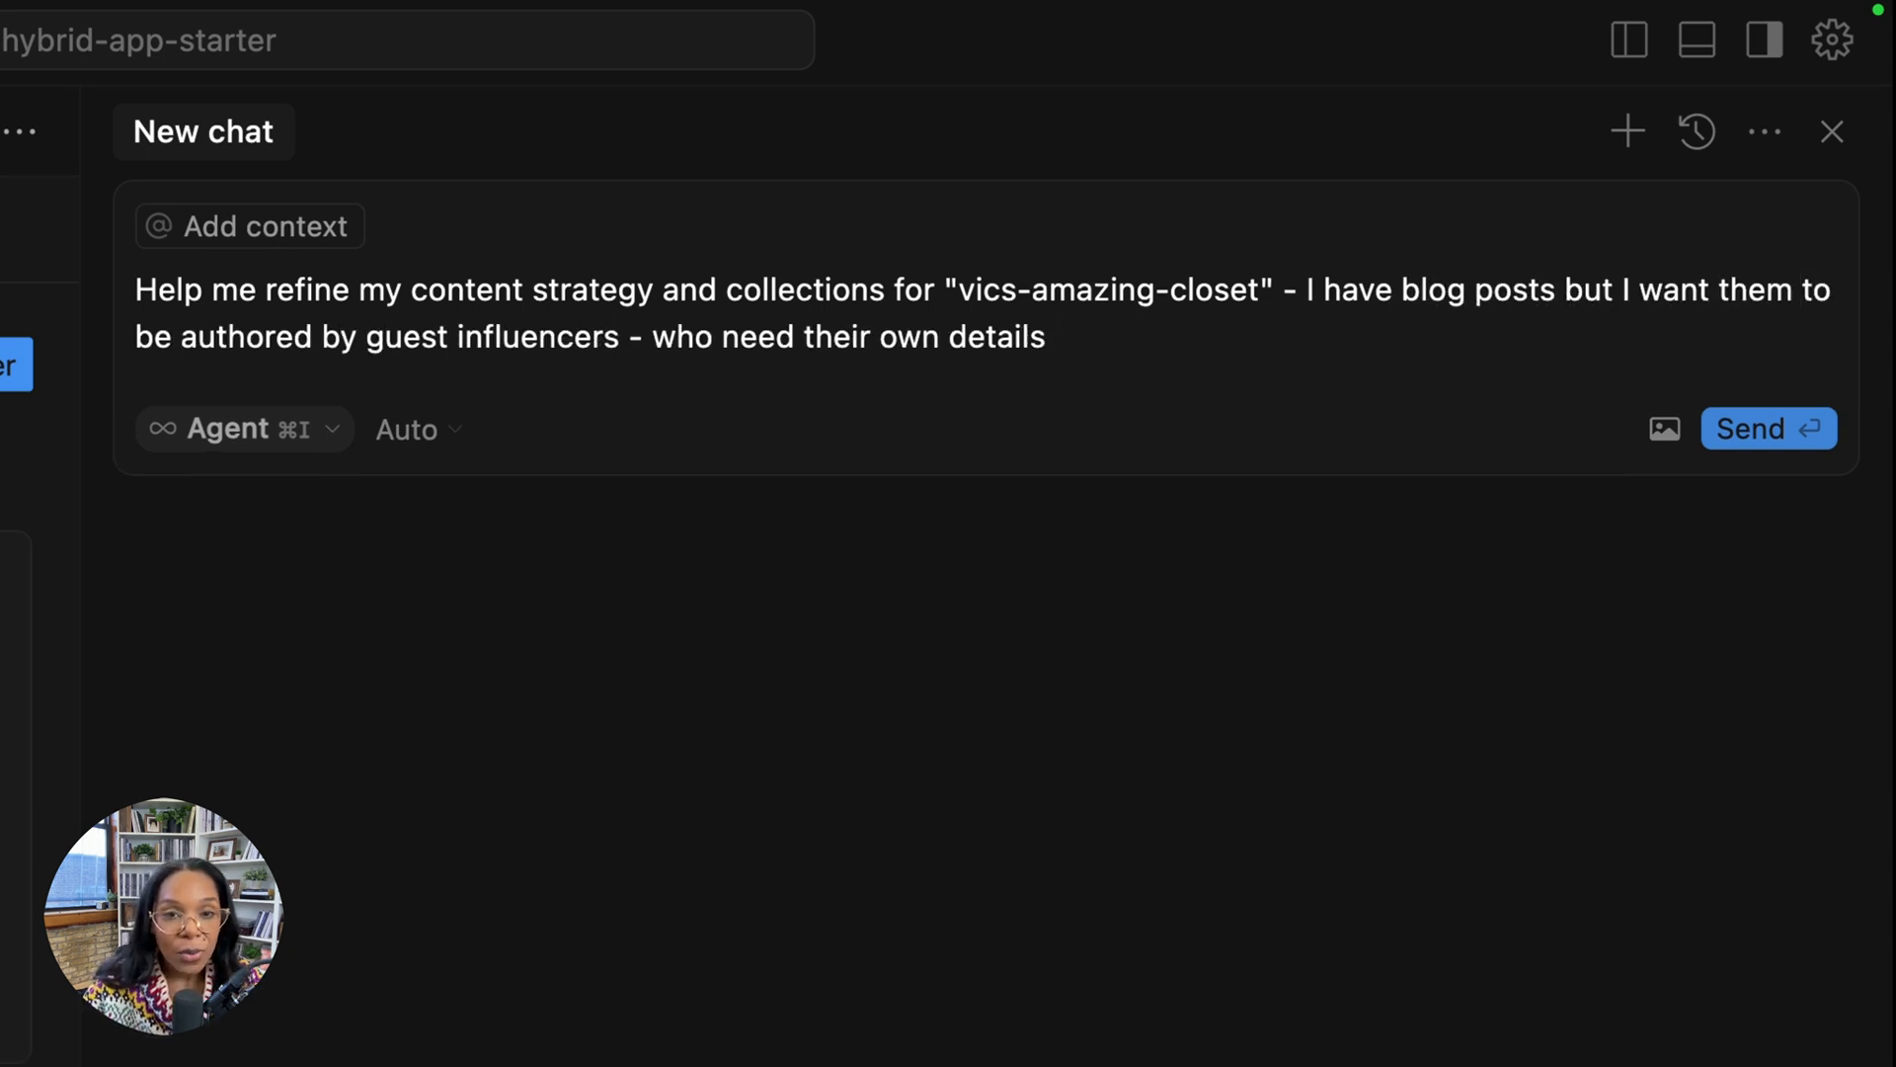
{"action": "type", "text": "like instagram handle and other things they would want"}
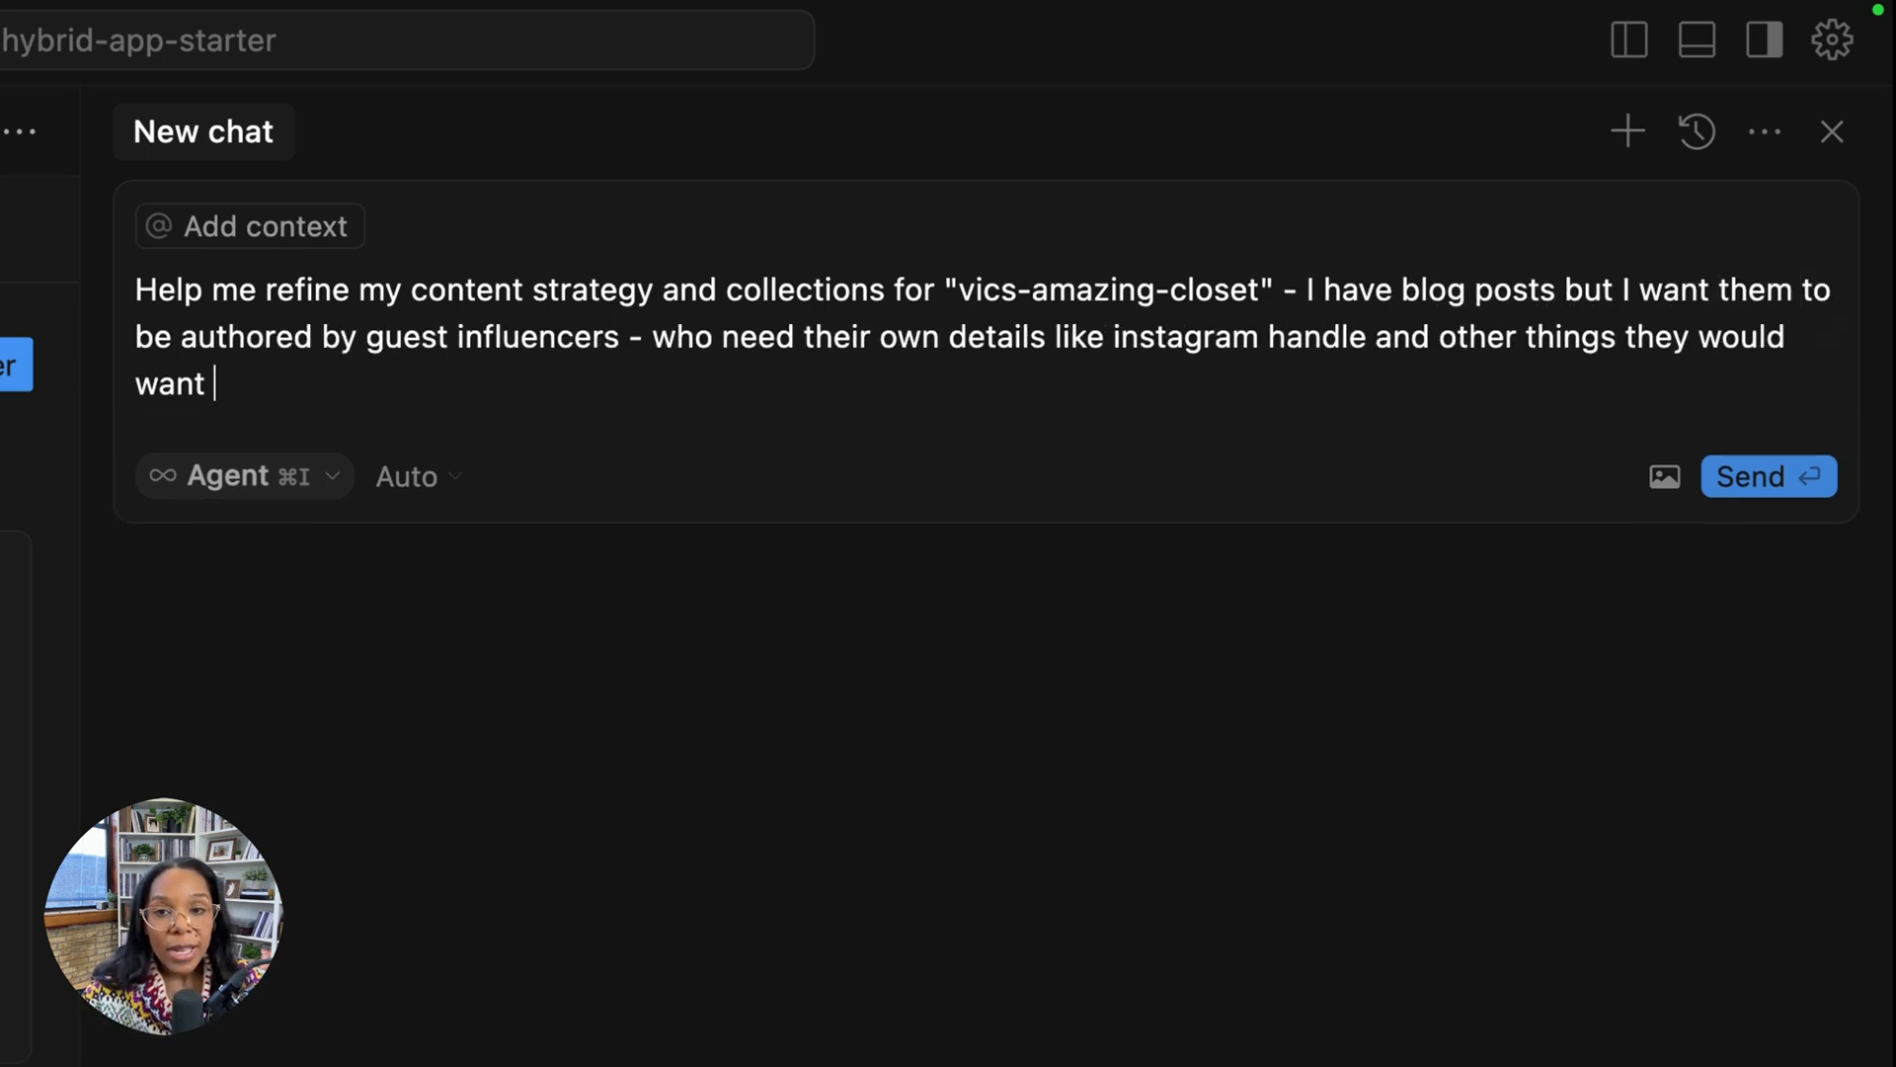
{"action": "type", "text": "- additionally what other content would you cre"}
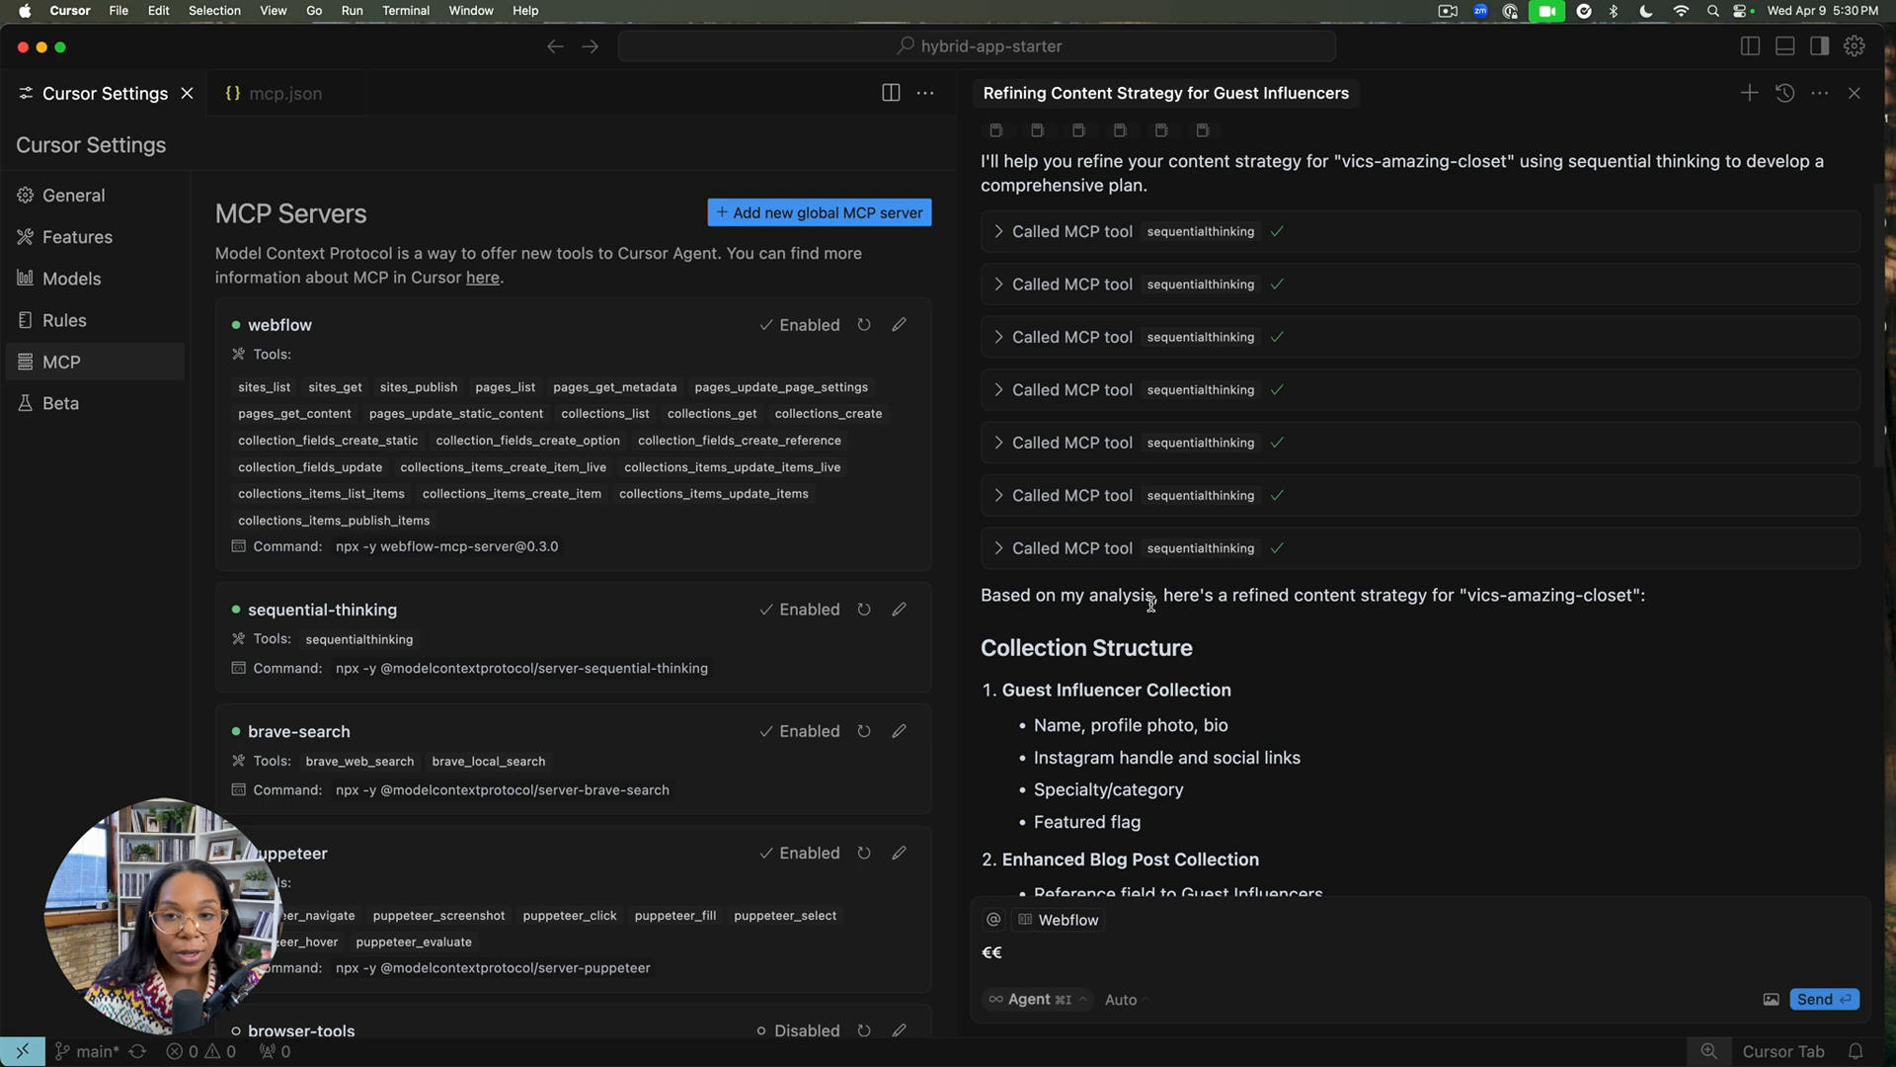
Step: Scroll through the agent's Collection Structure, Key Templates and Strategic Elements response
{"action": "scroll", "scroll_direction": "down", "scroll_amount": 3}
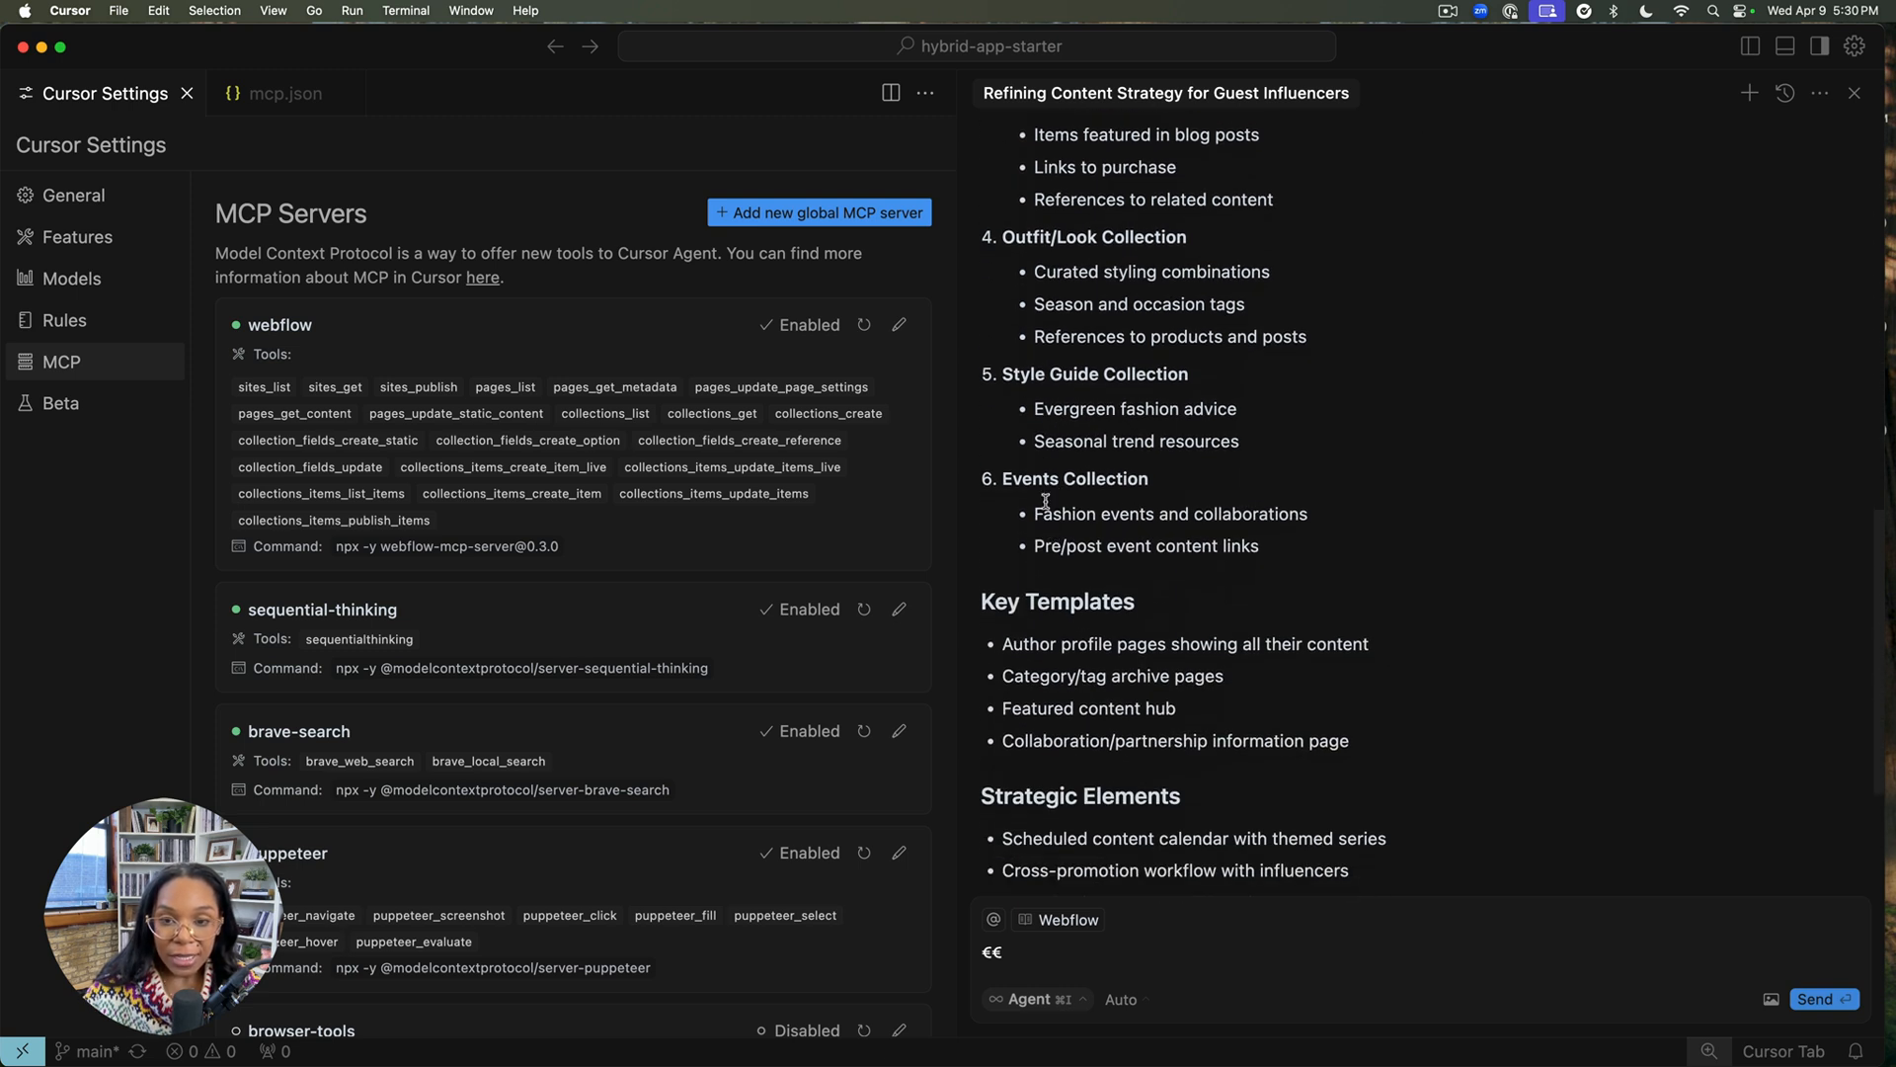
{"action": "scroll", "scroll_direction": "up", "scroll_amount": 3}
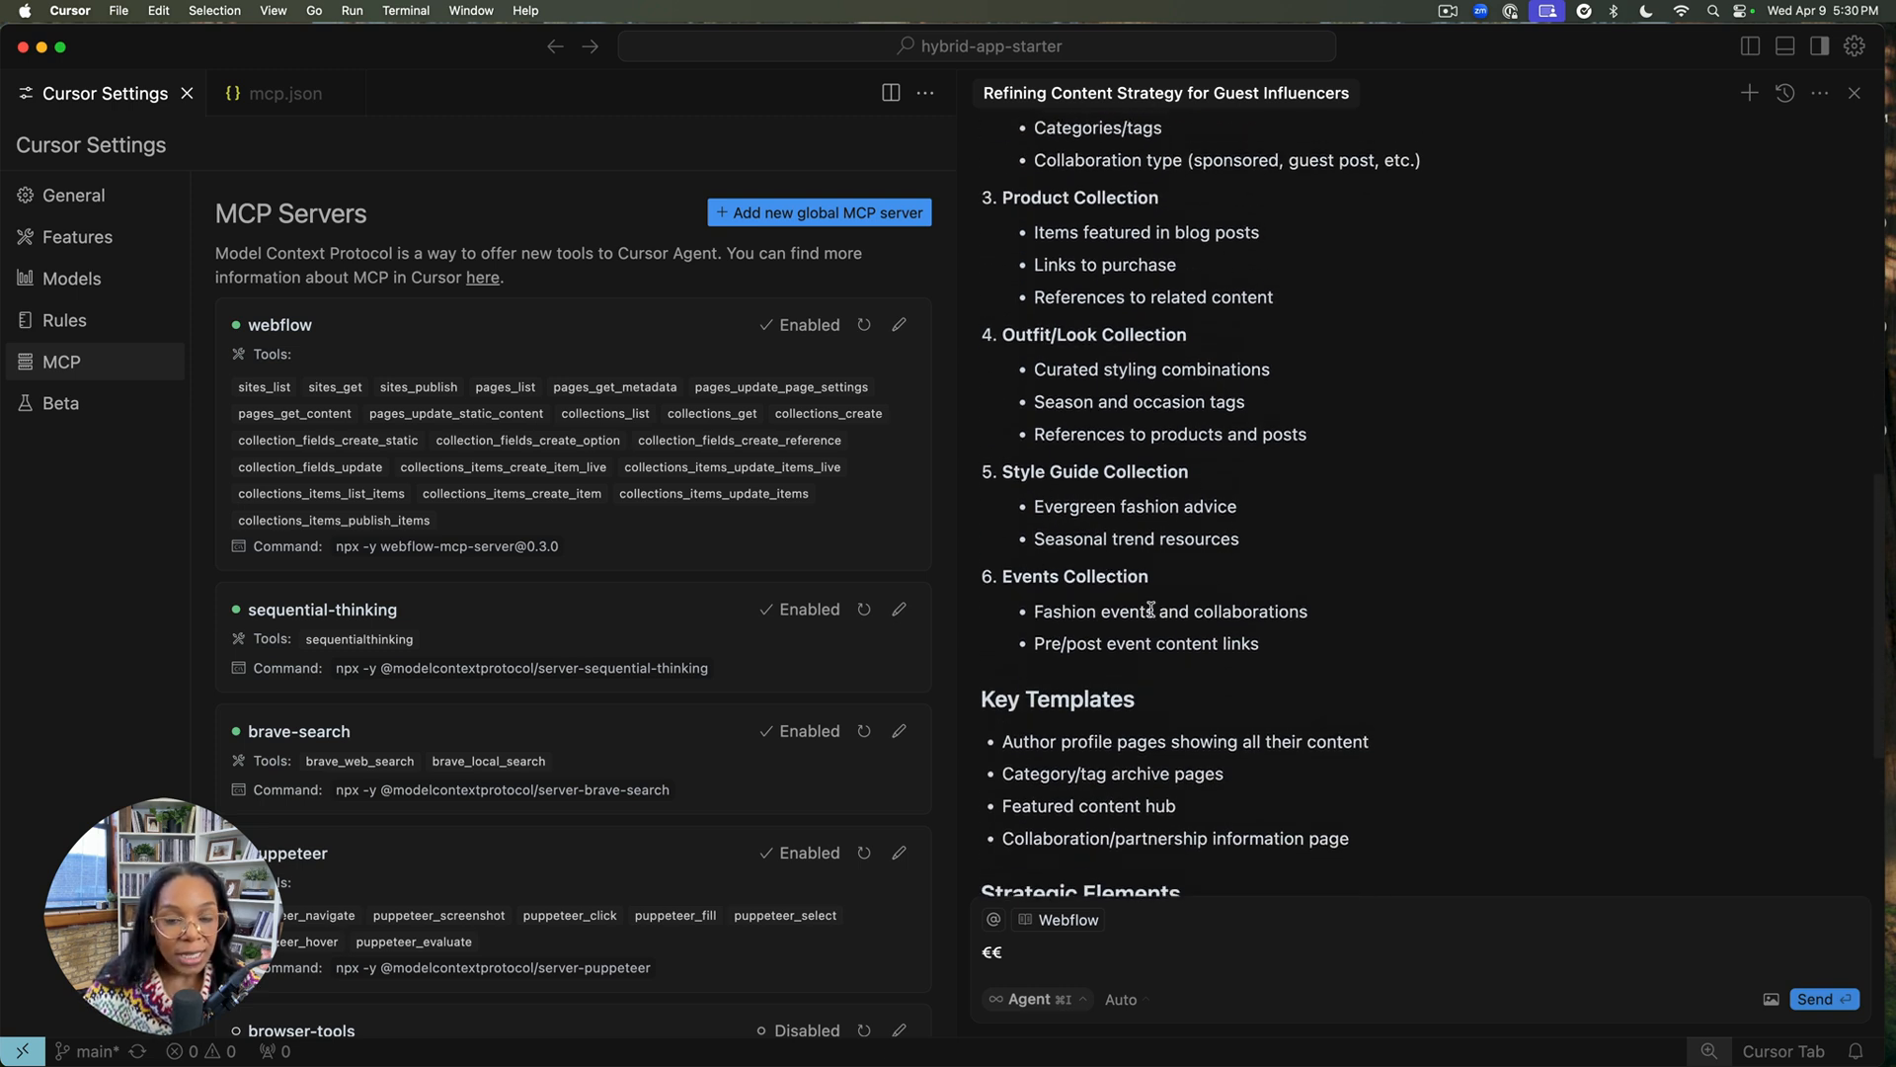
{"action": "scroll", "scroll_direction": "down", "scroll_amount": 3}
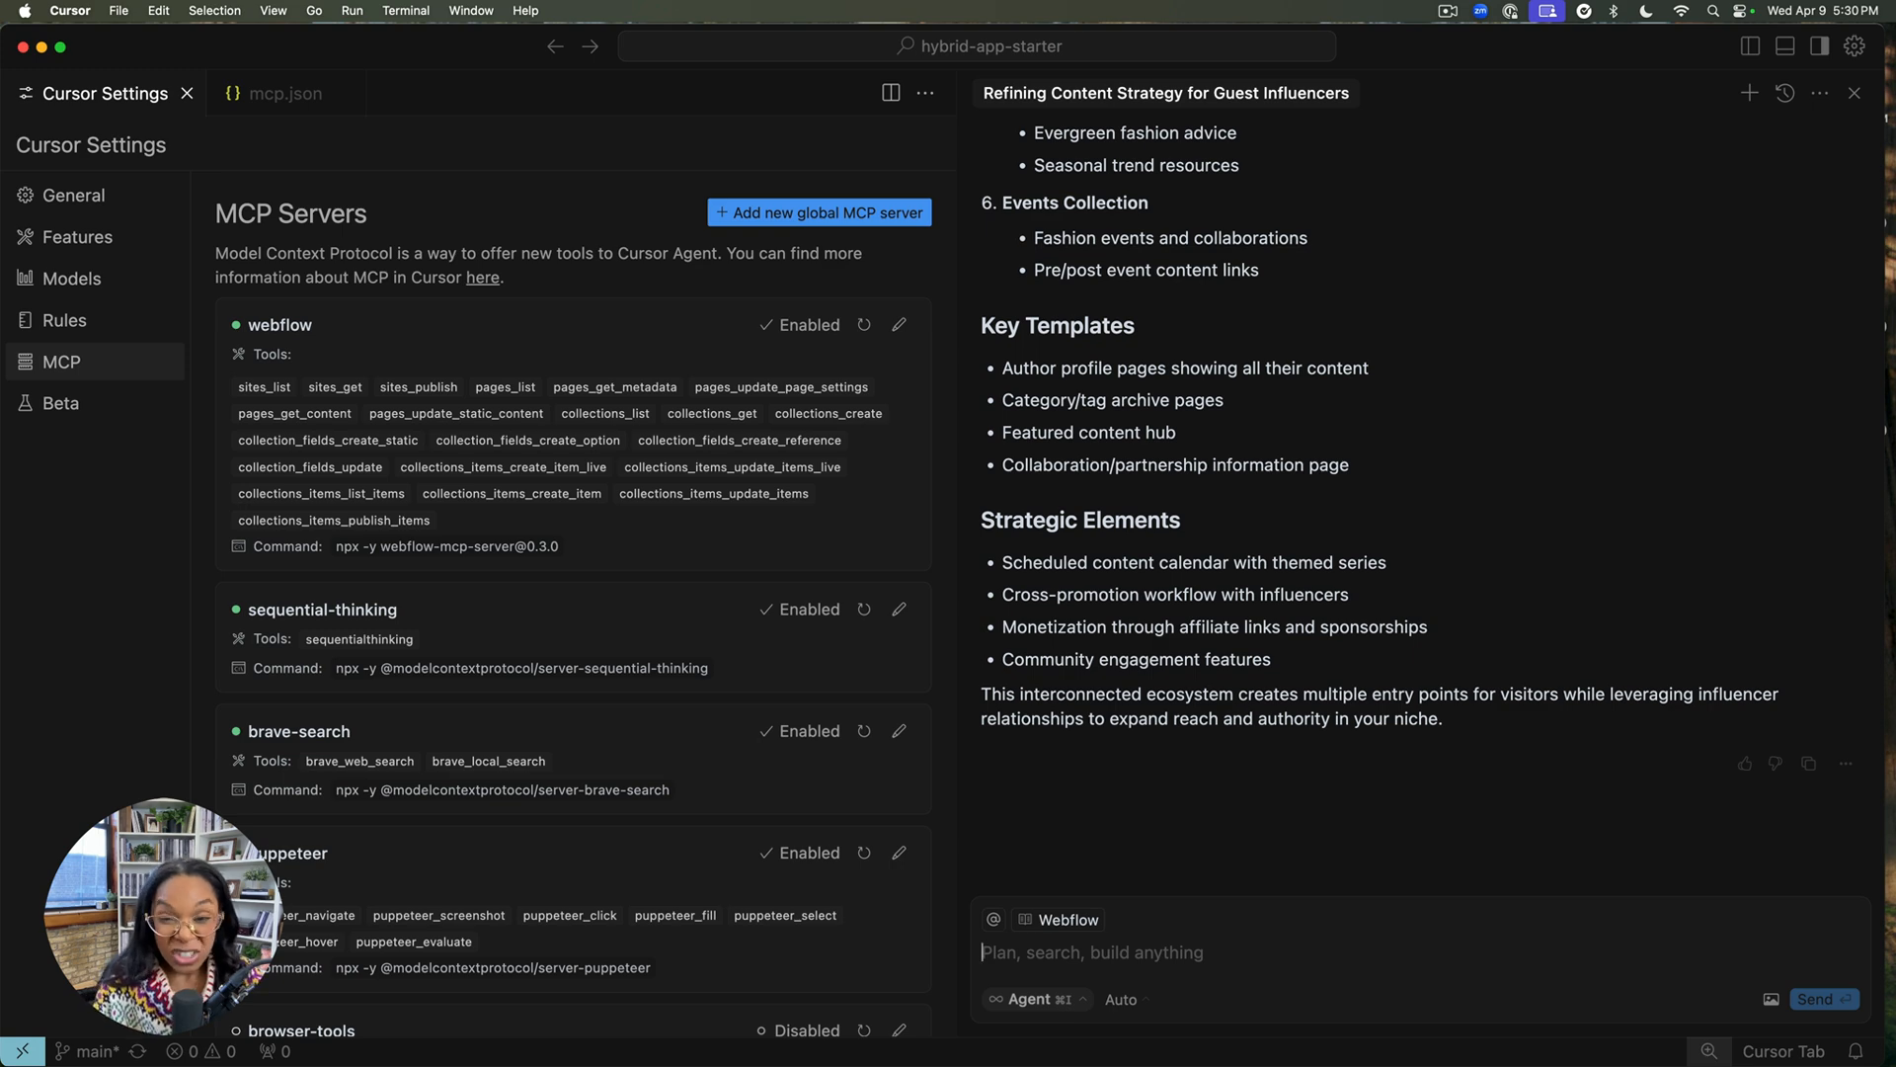
Step: Send a follow-up asking to add the influencer collection, update Blog Posts and create example posts in each
{"action": "type", "text": "This looks great - add the guest influencer collection and make u"}
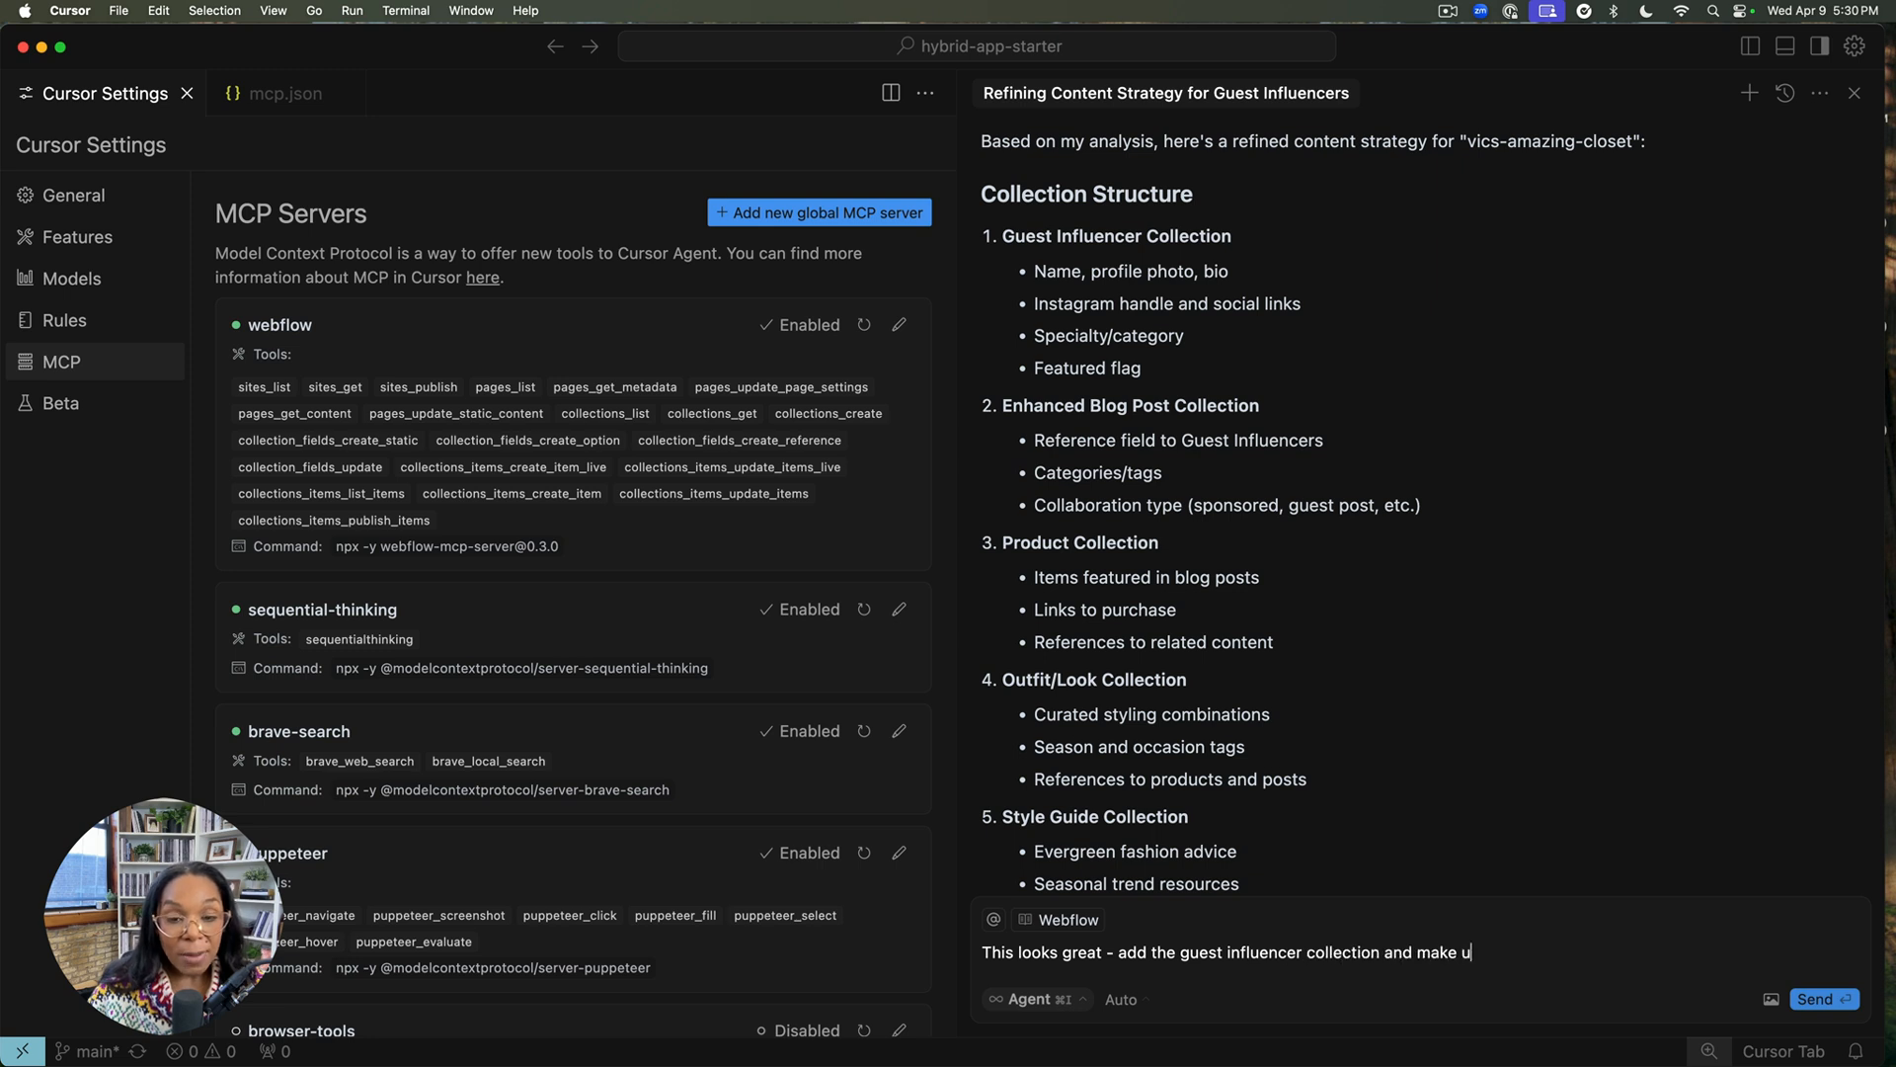
{"action": "type", "text": "pdates to the blog post collection - create"}
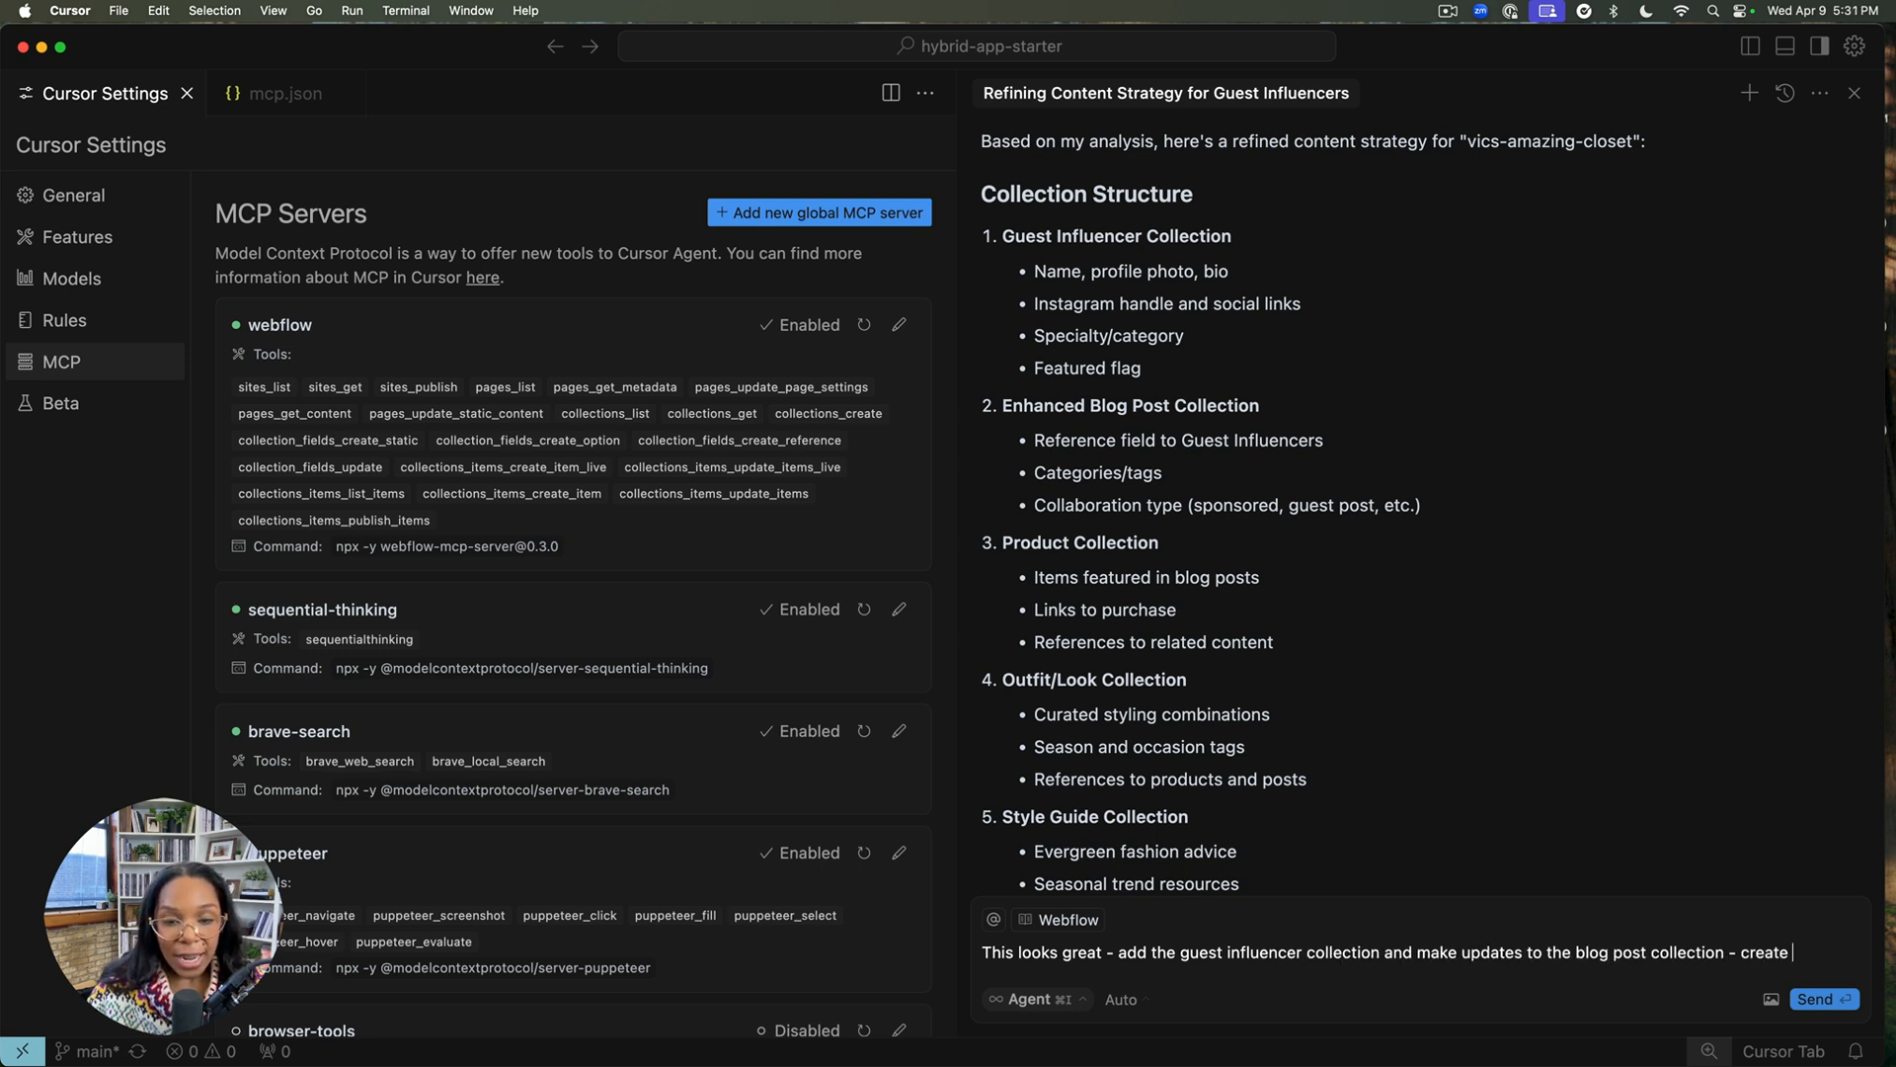
{"action": "type", "text": "some example posts in each."}
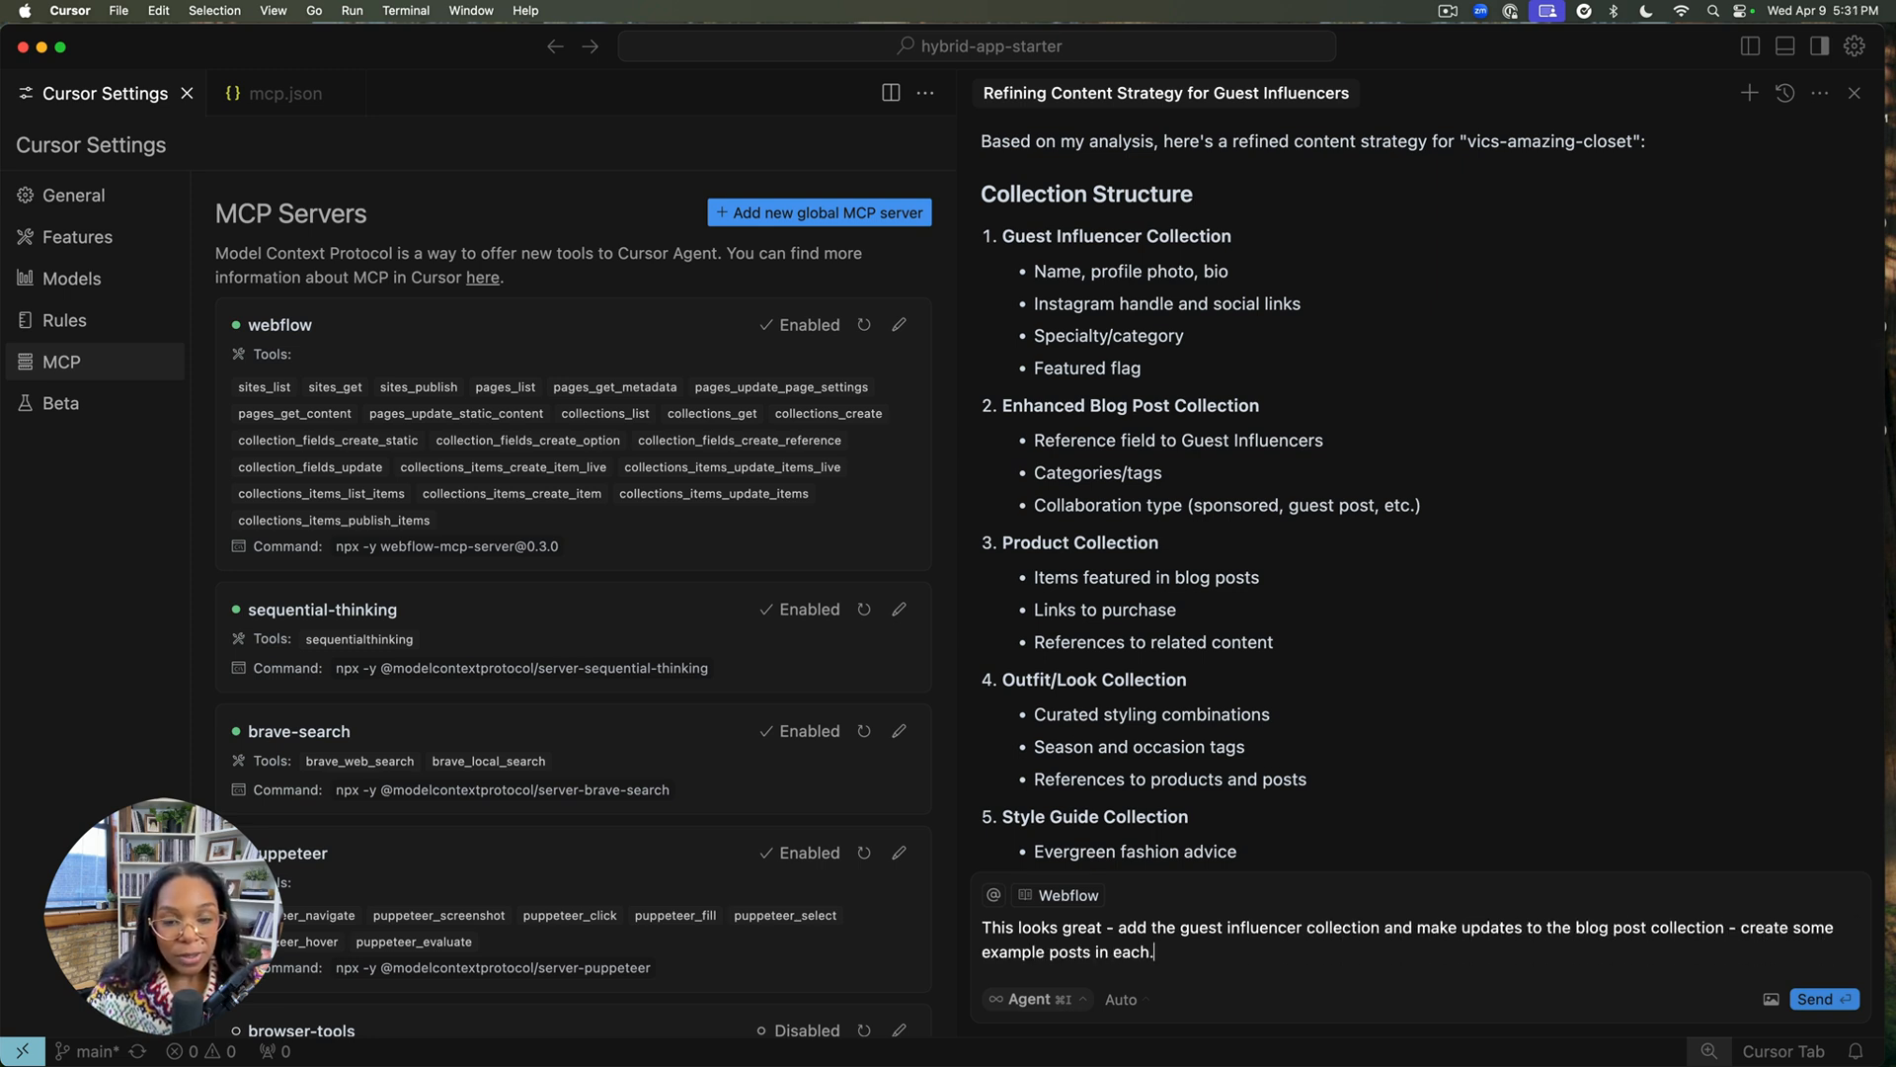
{"action": "left_click", "coordinate": [1817, 998]}
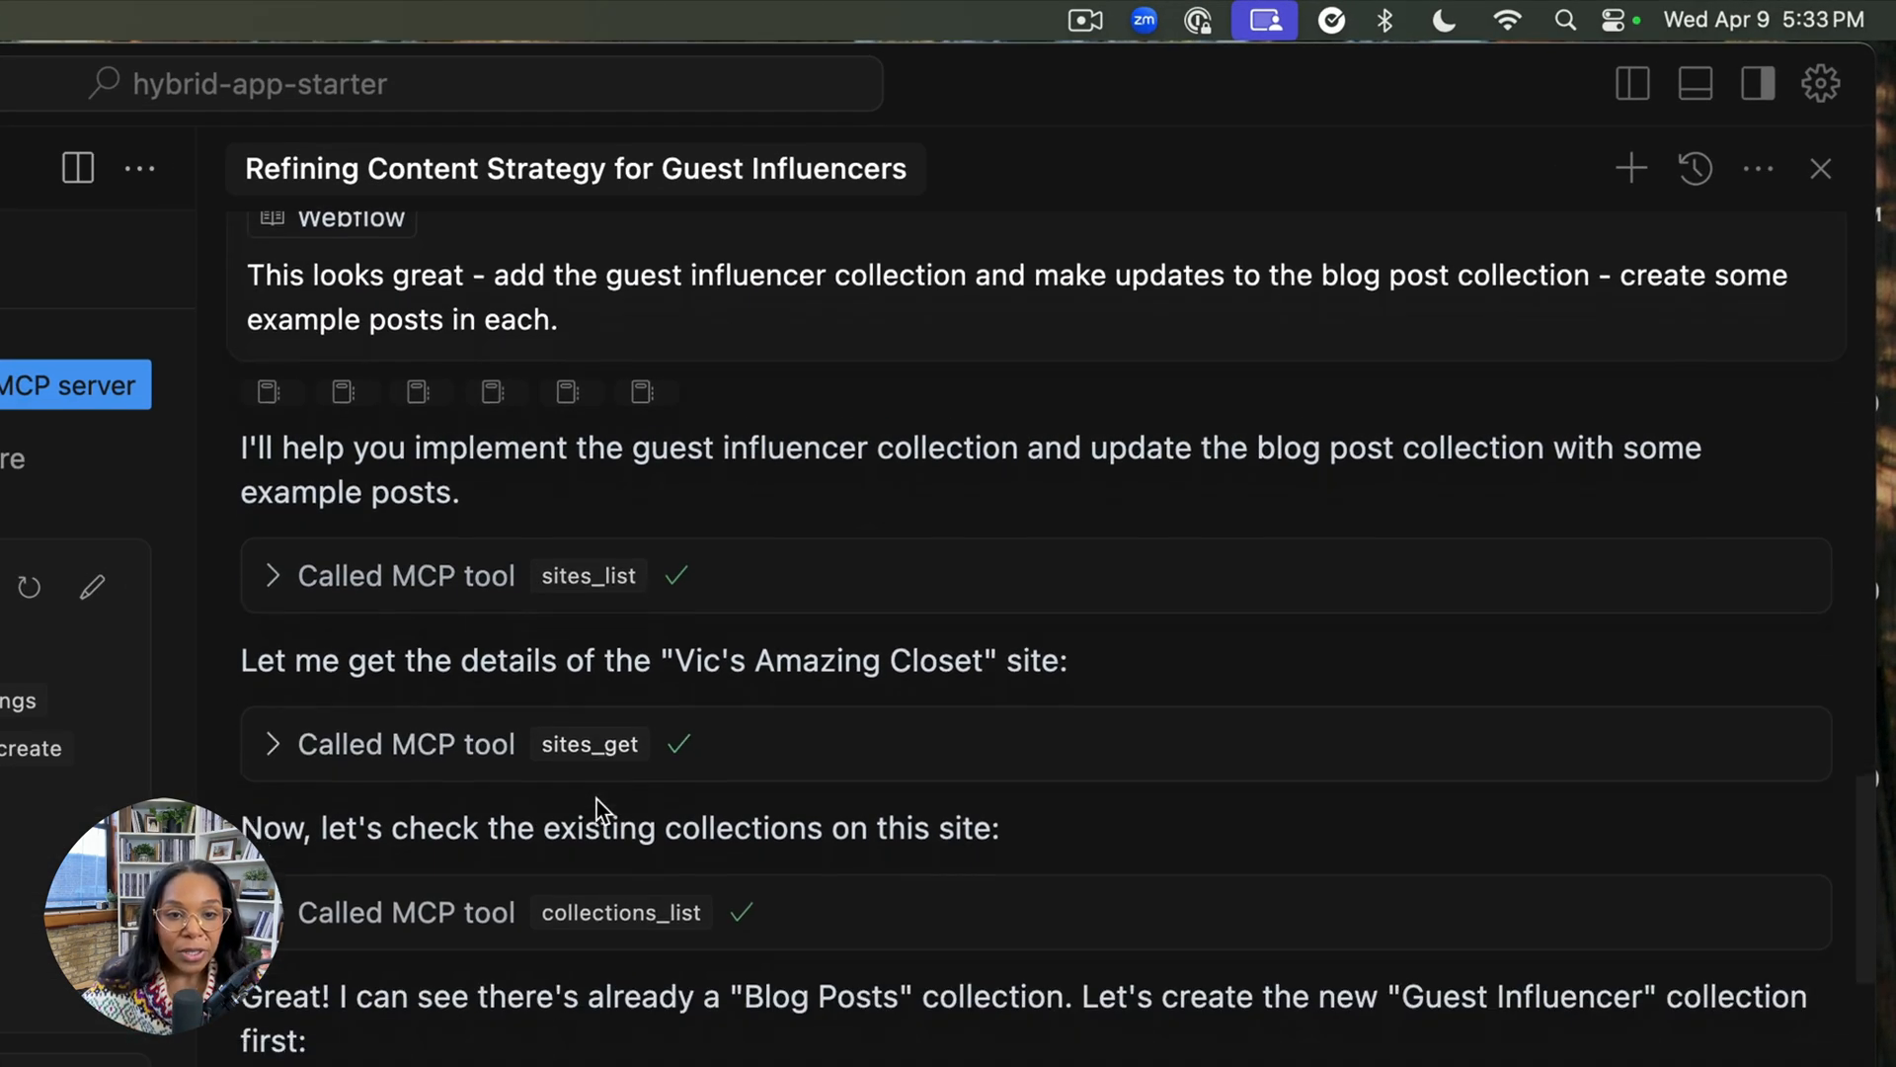
{"action": "scroll", "scroll_direction": "down", "scroll_amount": 3}
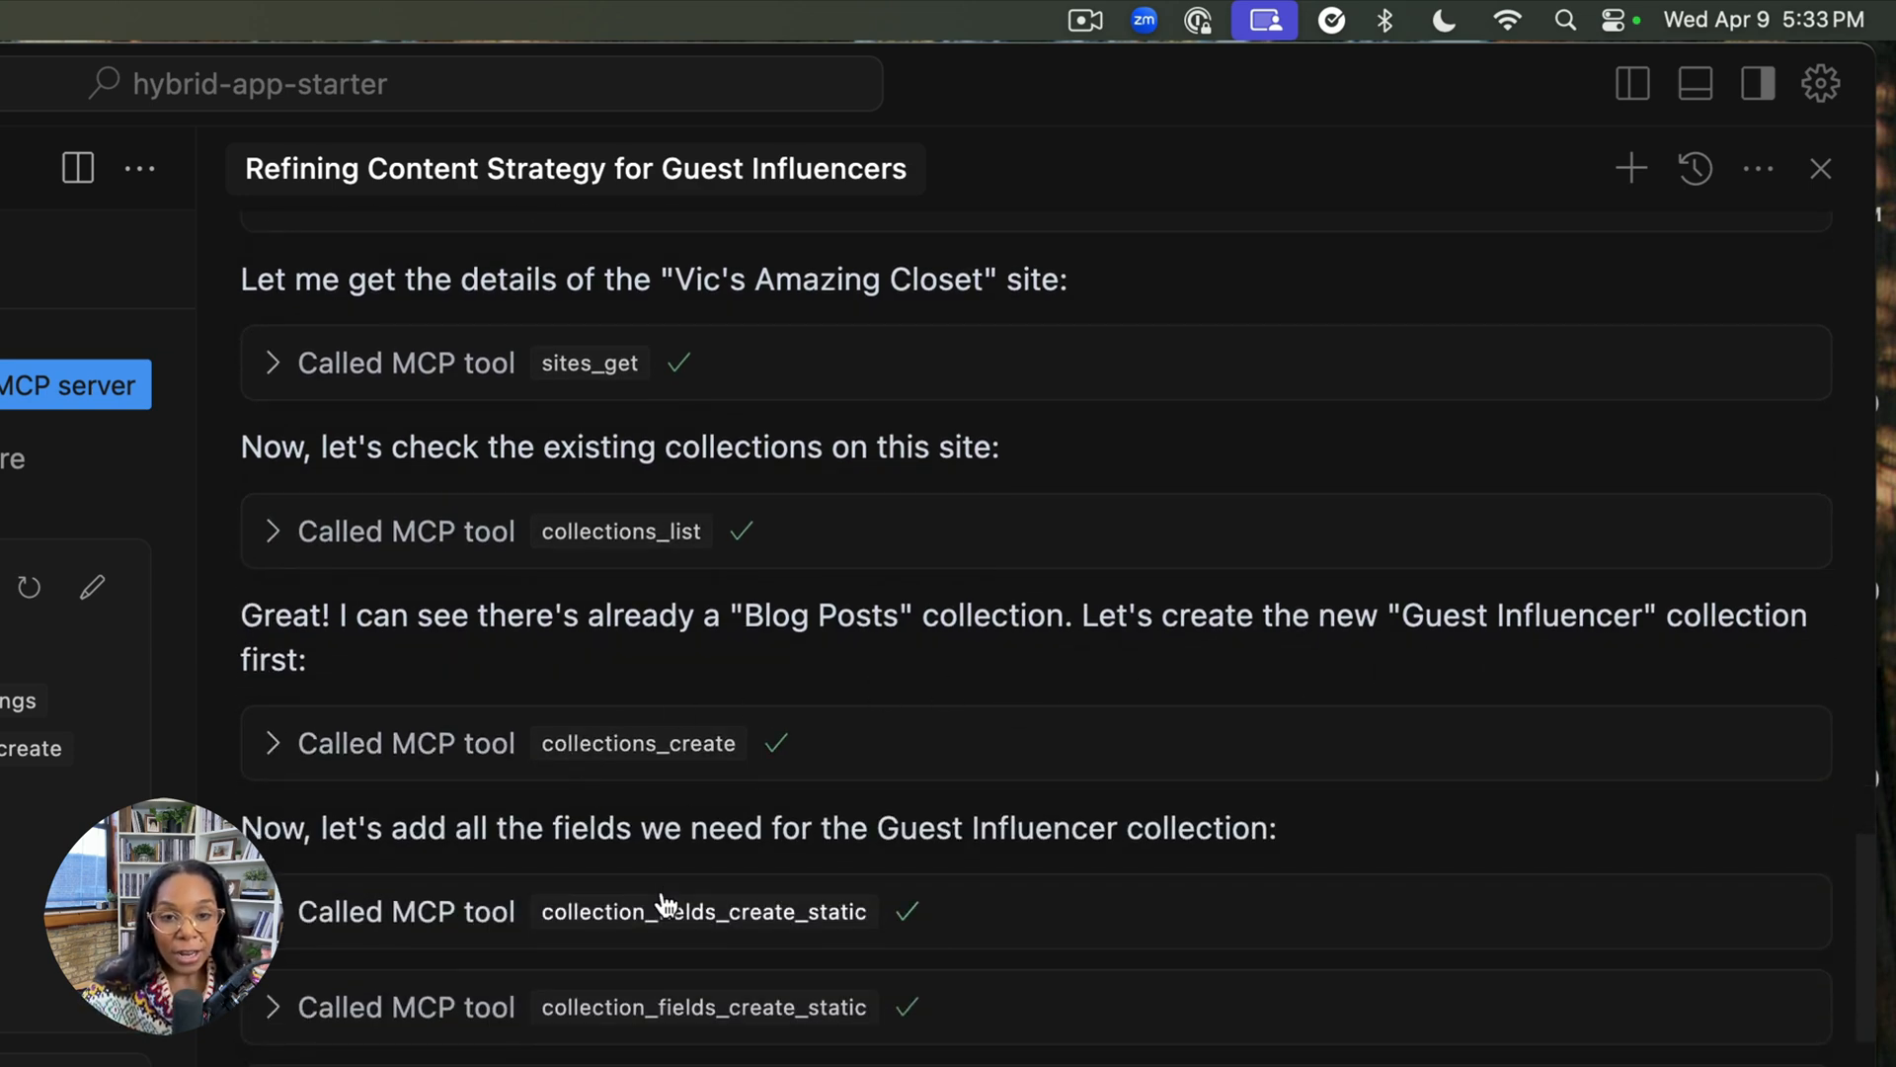
{"action": "scroll", "scroll_direction": "down", "scroll_amount": 3}
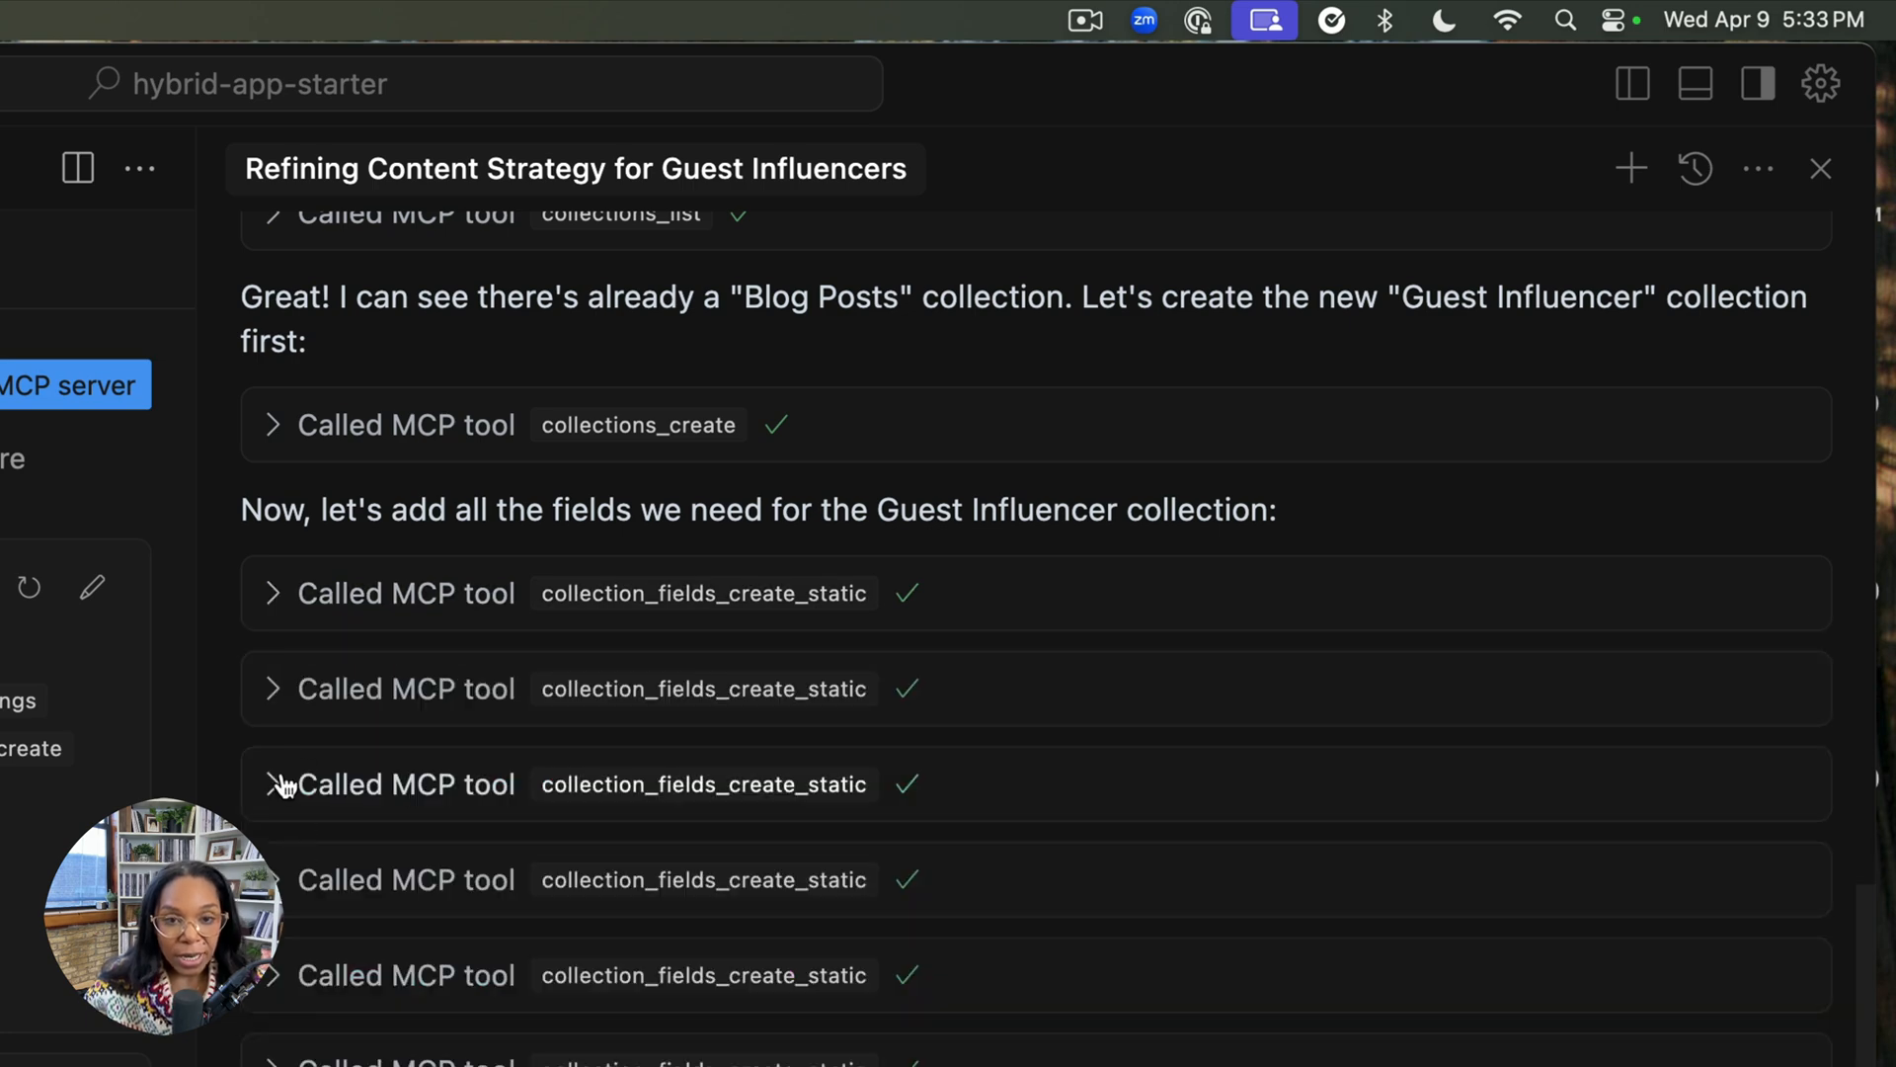
{"action": "scroll", "scroll_direction": "down", "scroll_amount": 3}
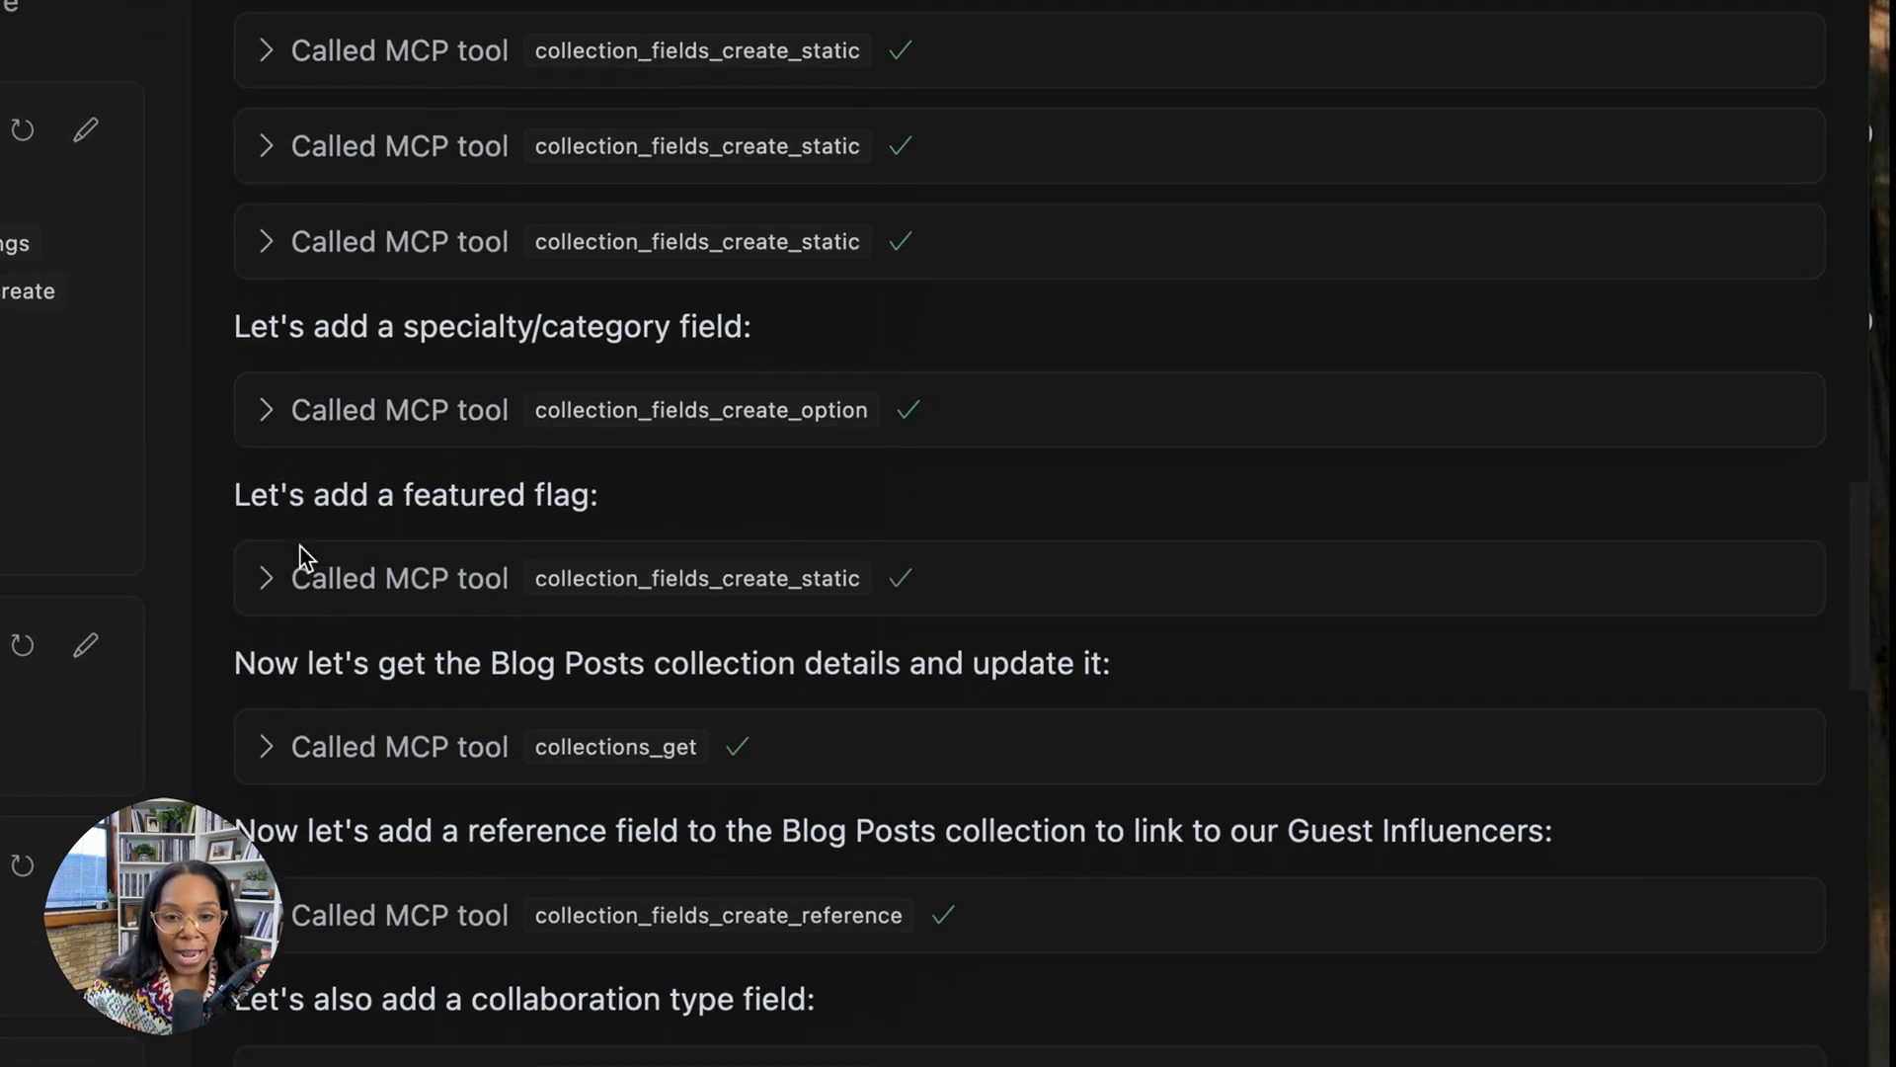
{"action": "scroll", "scroll_direction": "down", "scroll_amount": 3}
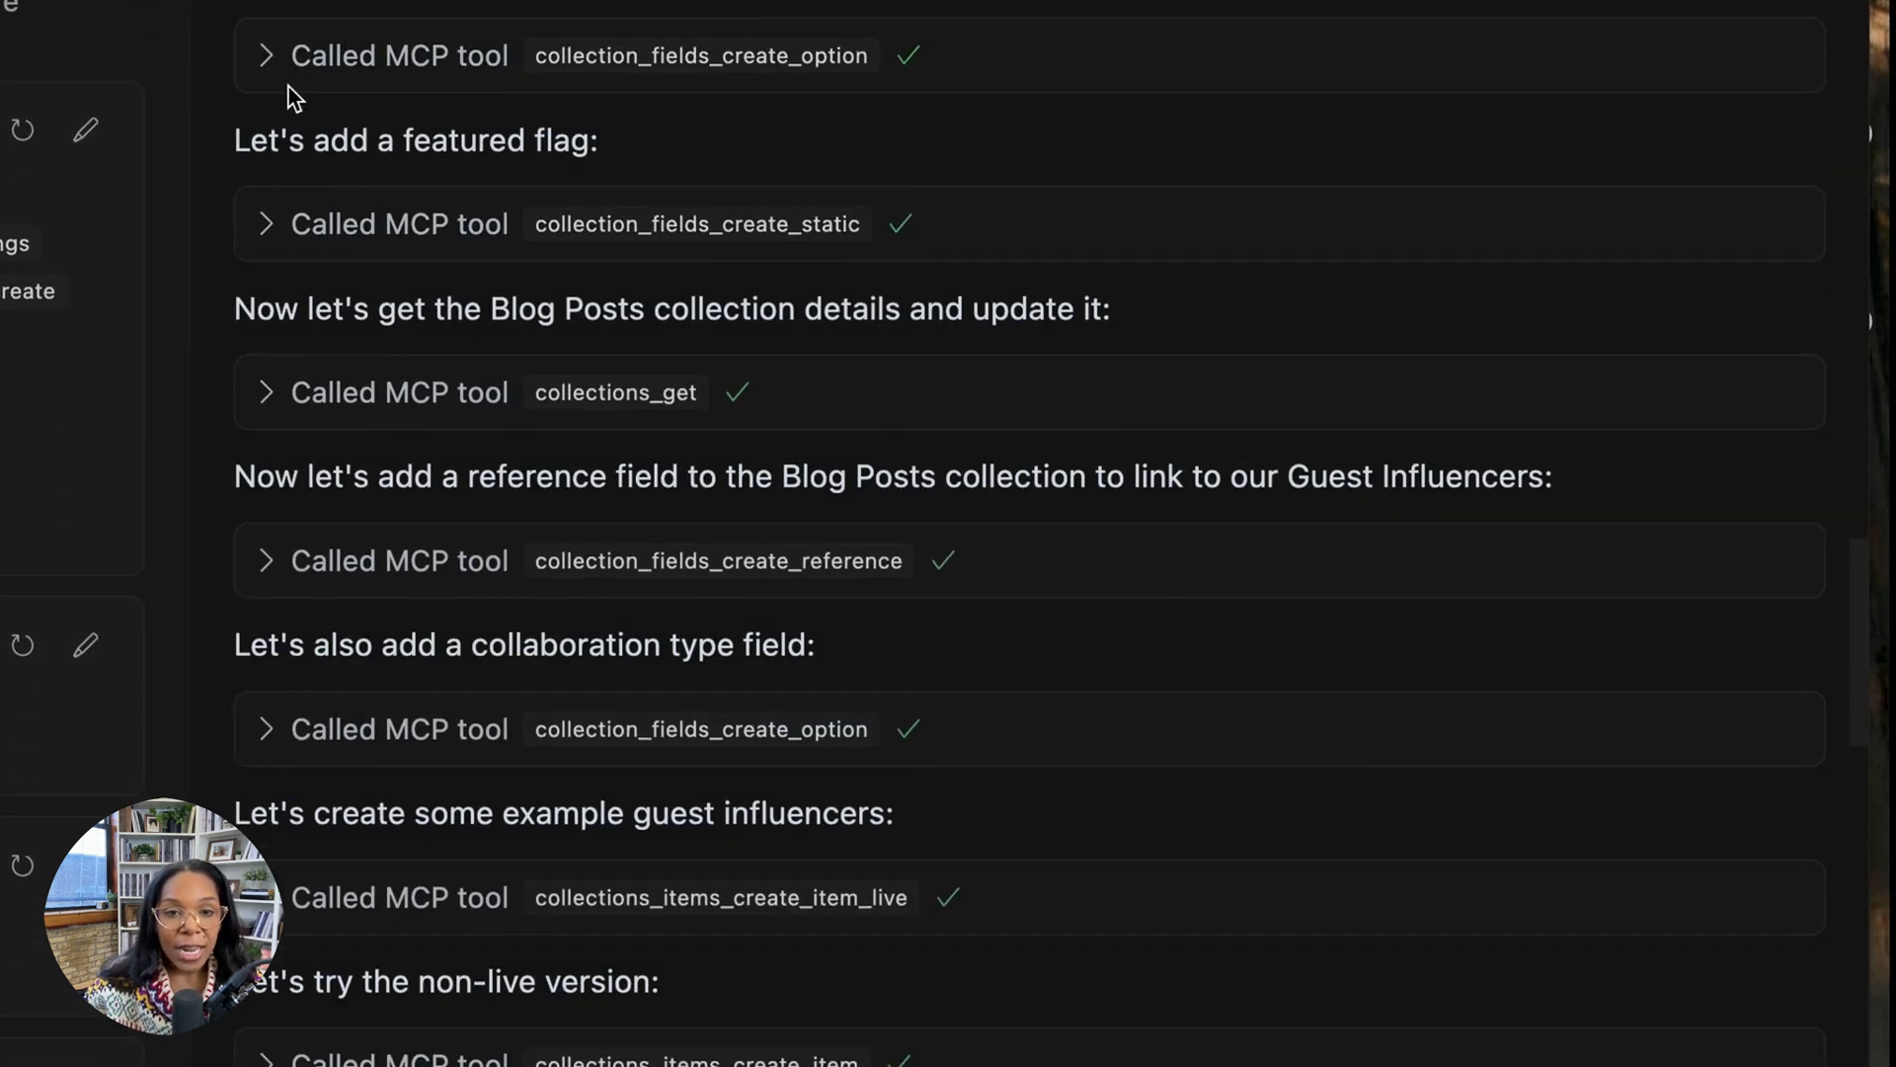
{"action": "left_click", "coordinate": [265, 55]}
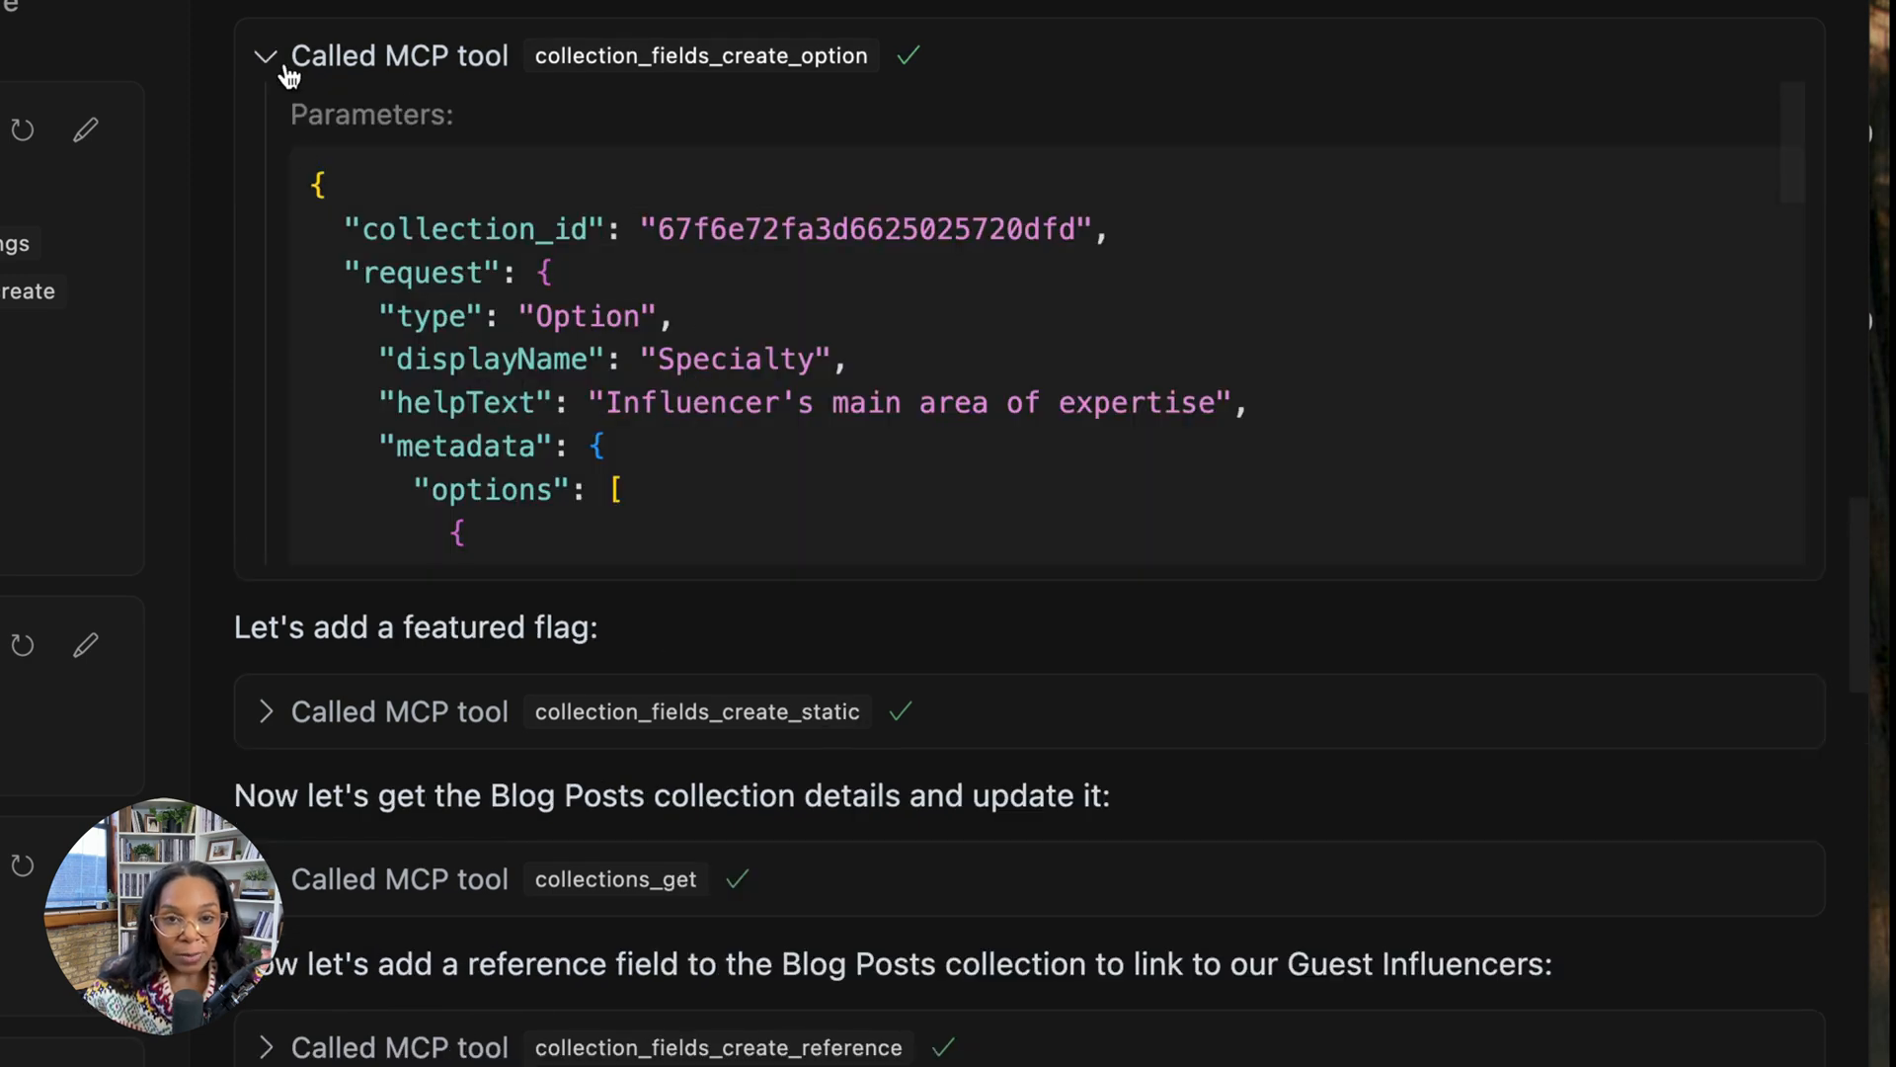
{"action": "scroll", "scroll_direction": "down", "scroll_amount": 3}
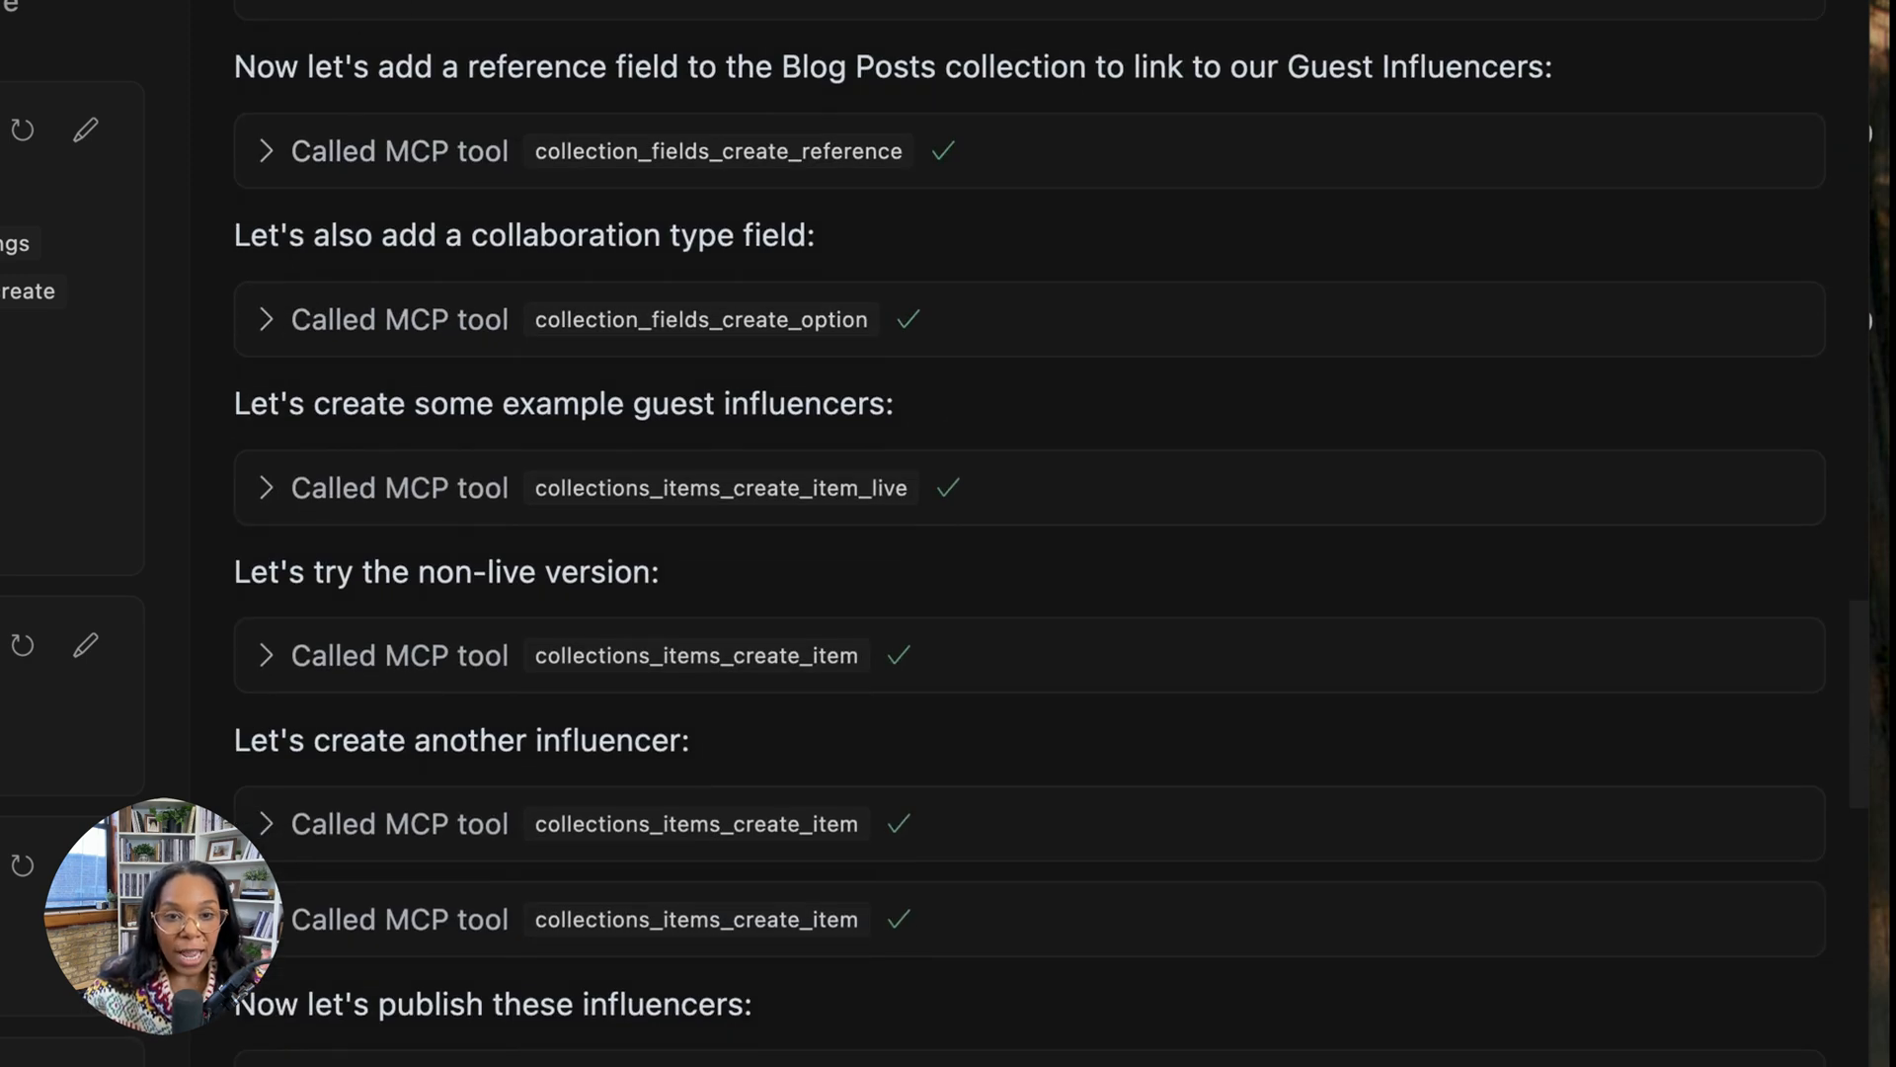
{"action": "mouse_move", "coordinate": [772, 180]}
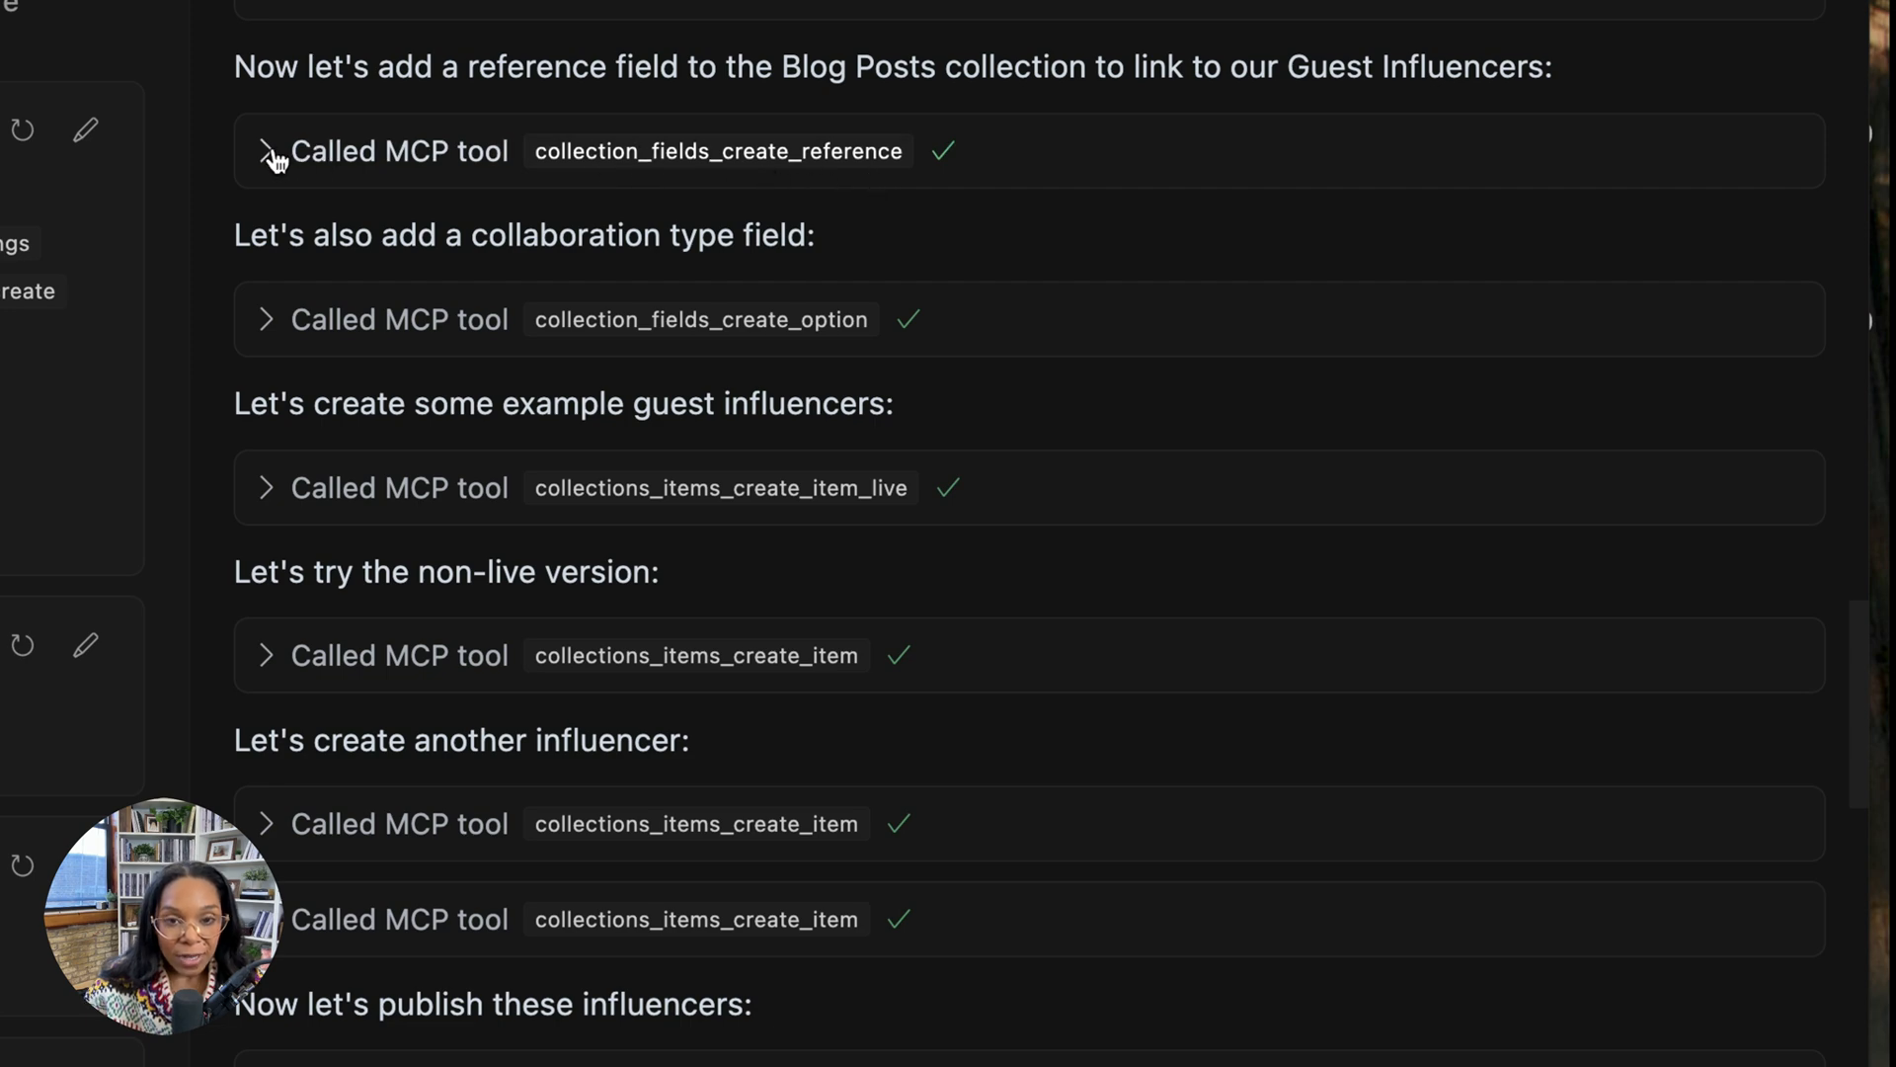
{"action": "left_click", "coordinate": [265, 150]}
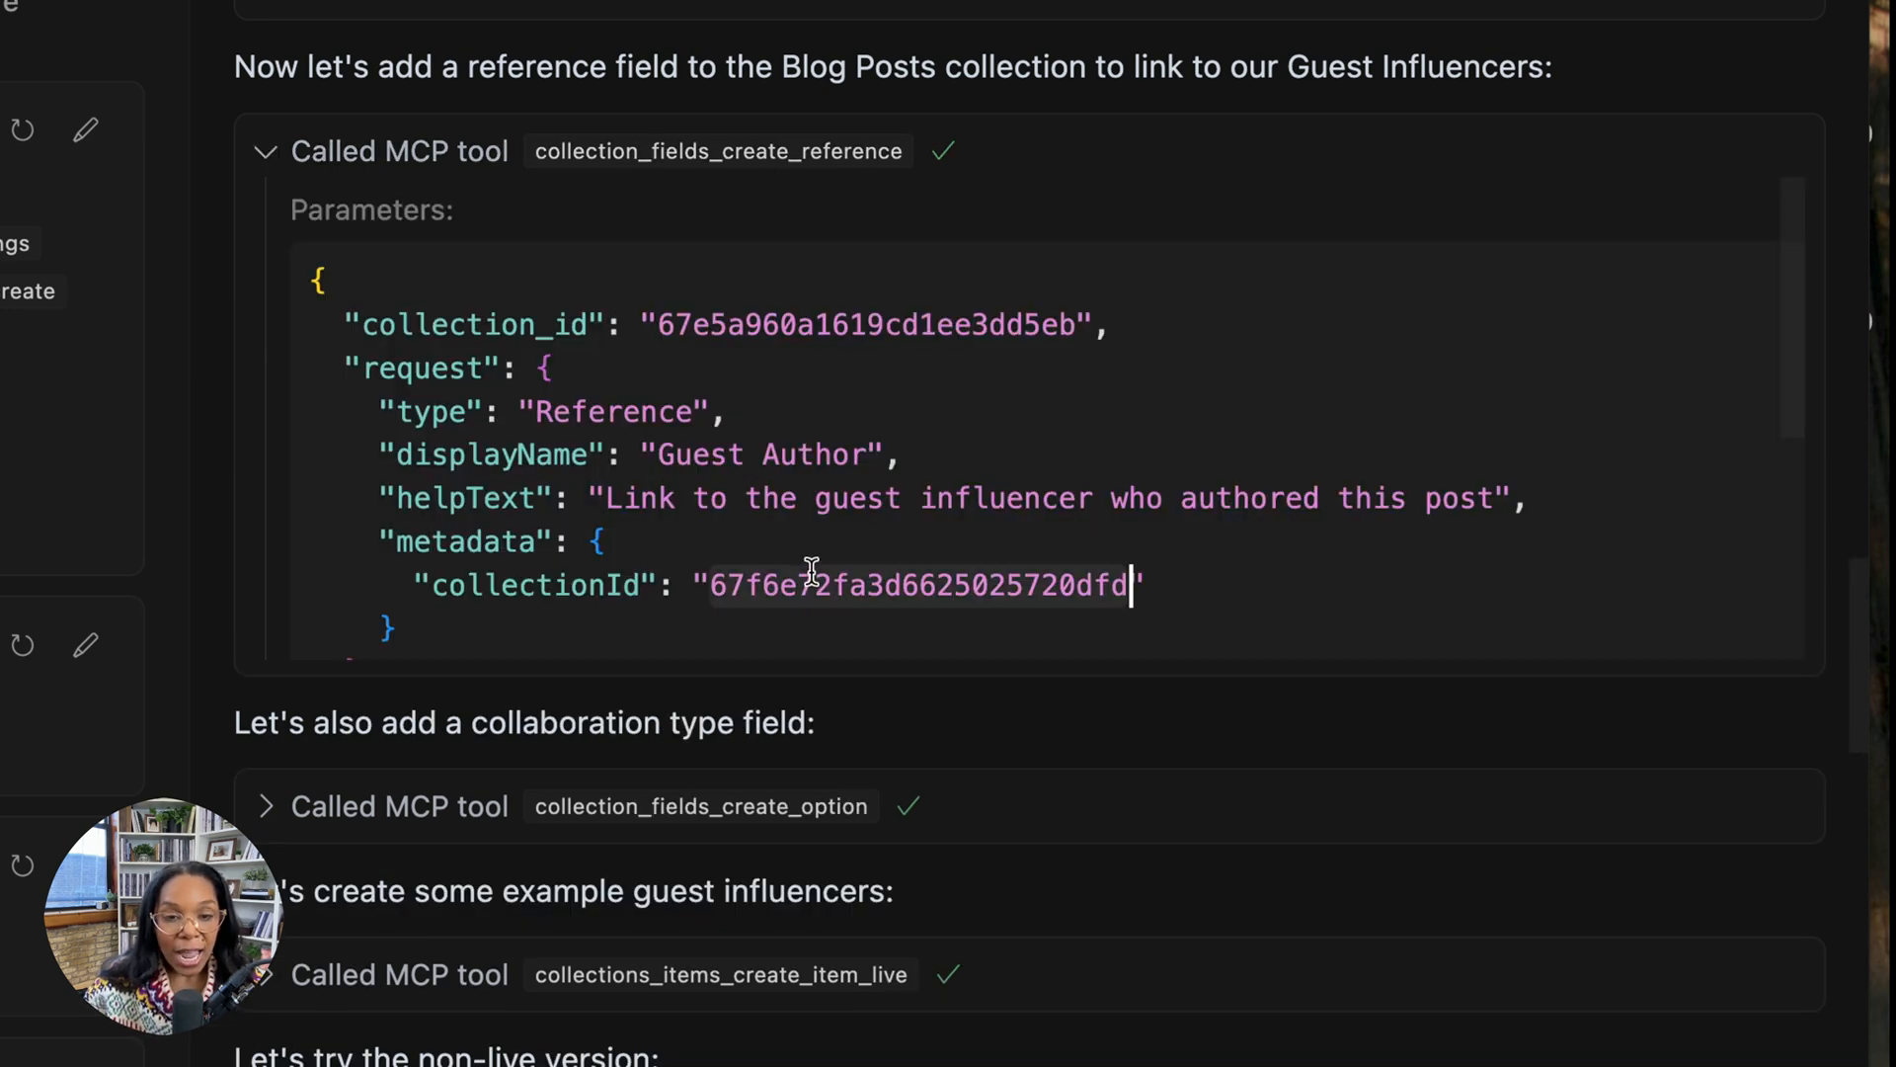
{"action": "scroll", "scroll_direction": "down", "scroll_amount": 3}
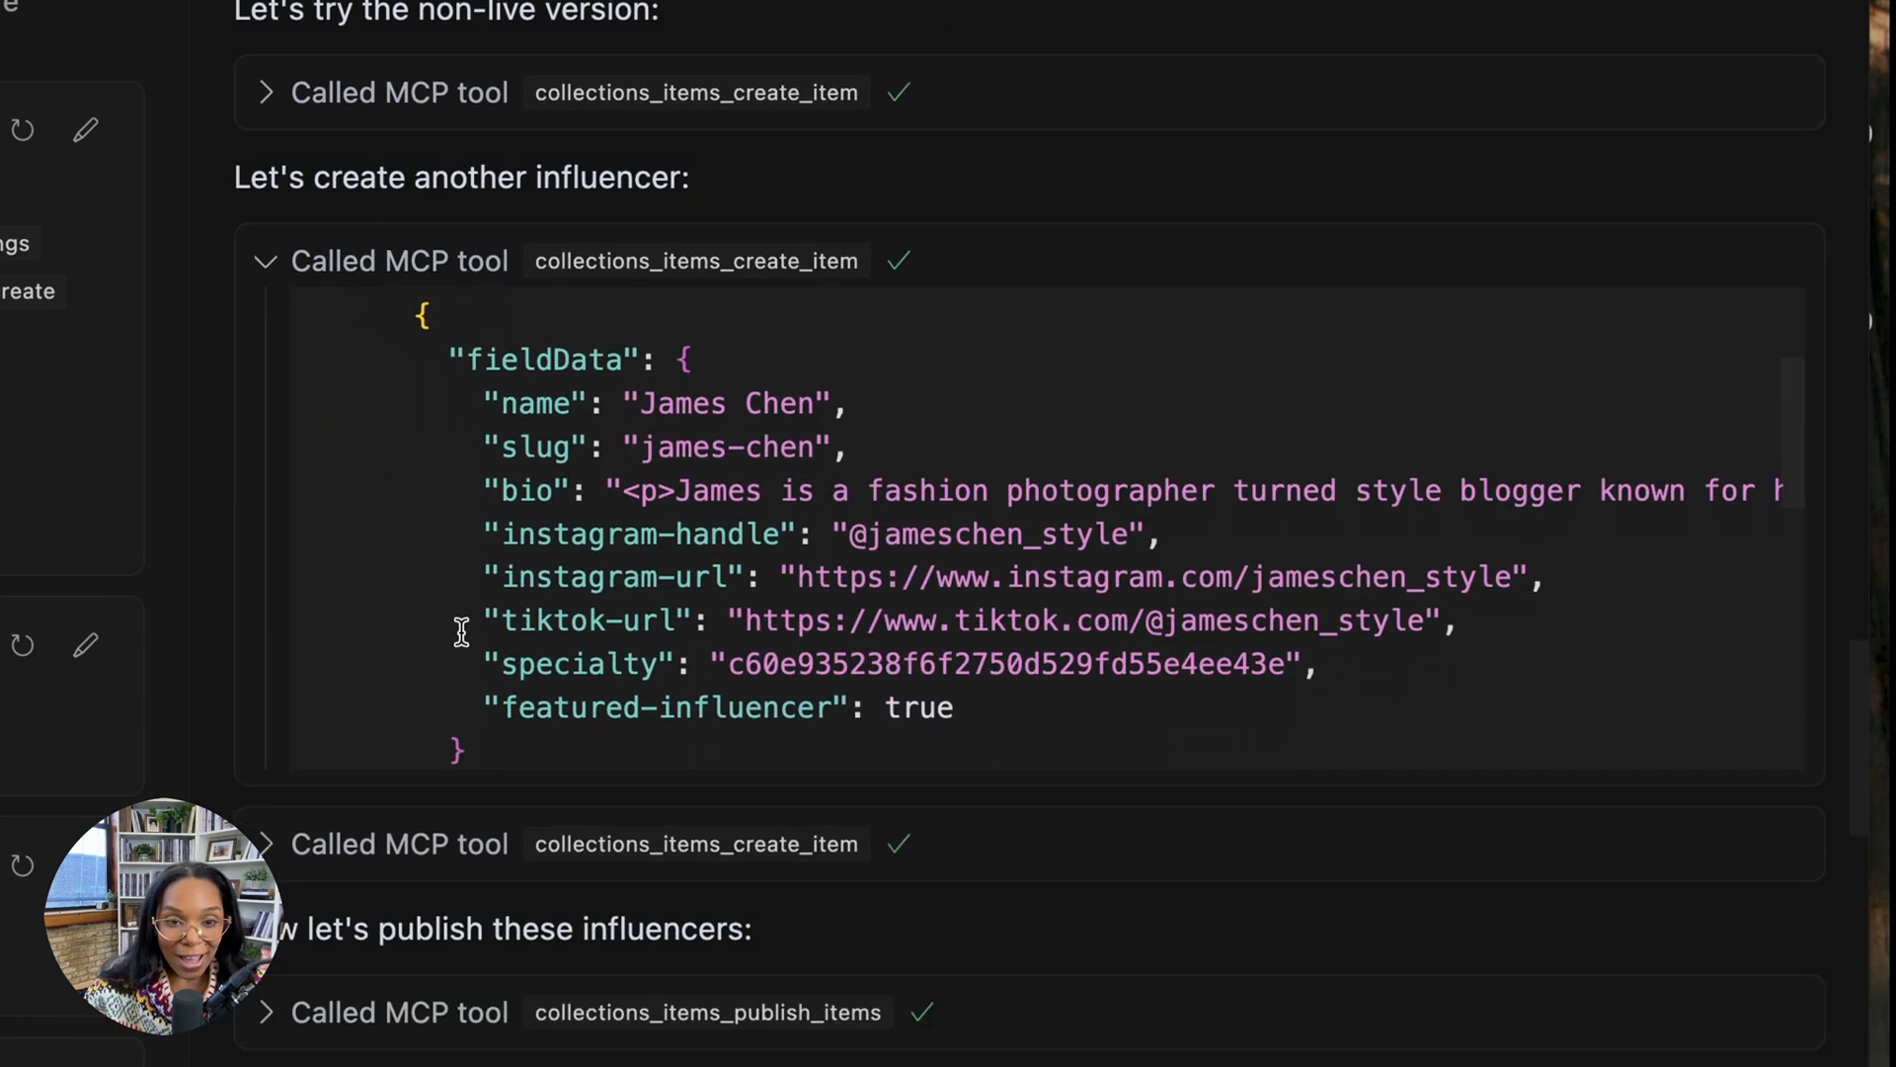
{"action": "scroll", "scroll_direction": "down", "scroll_amount": 3}
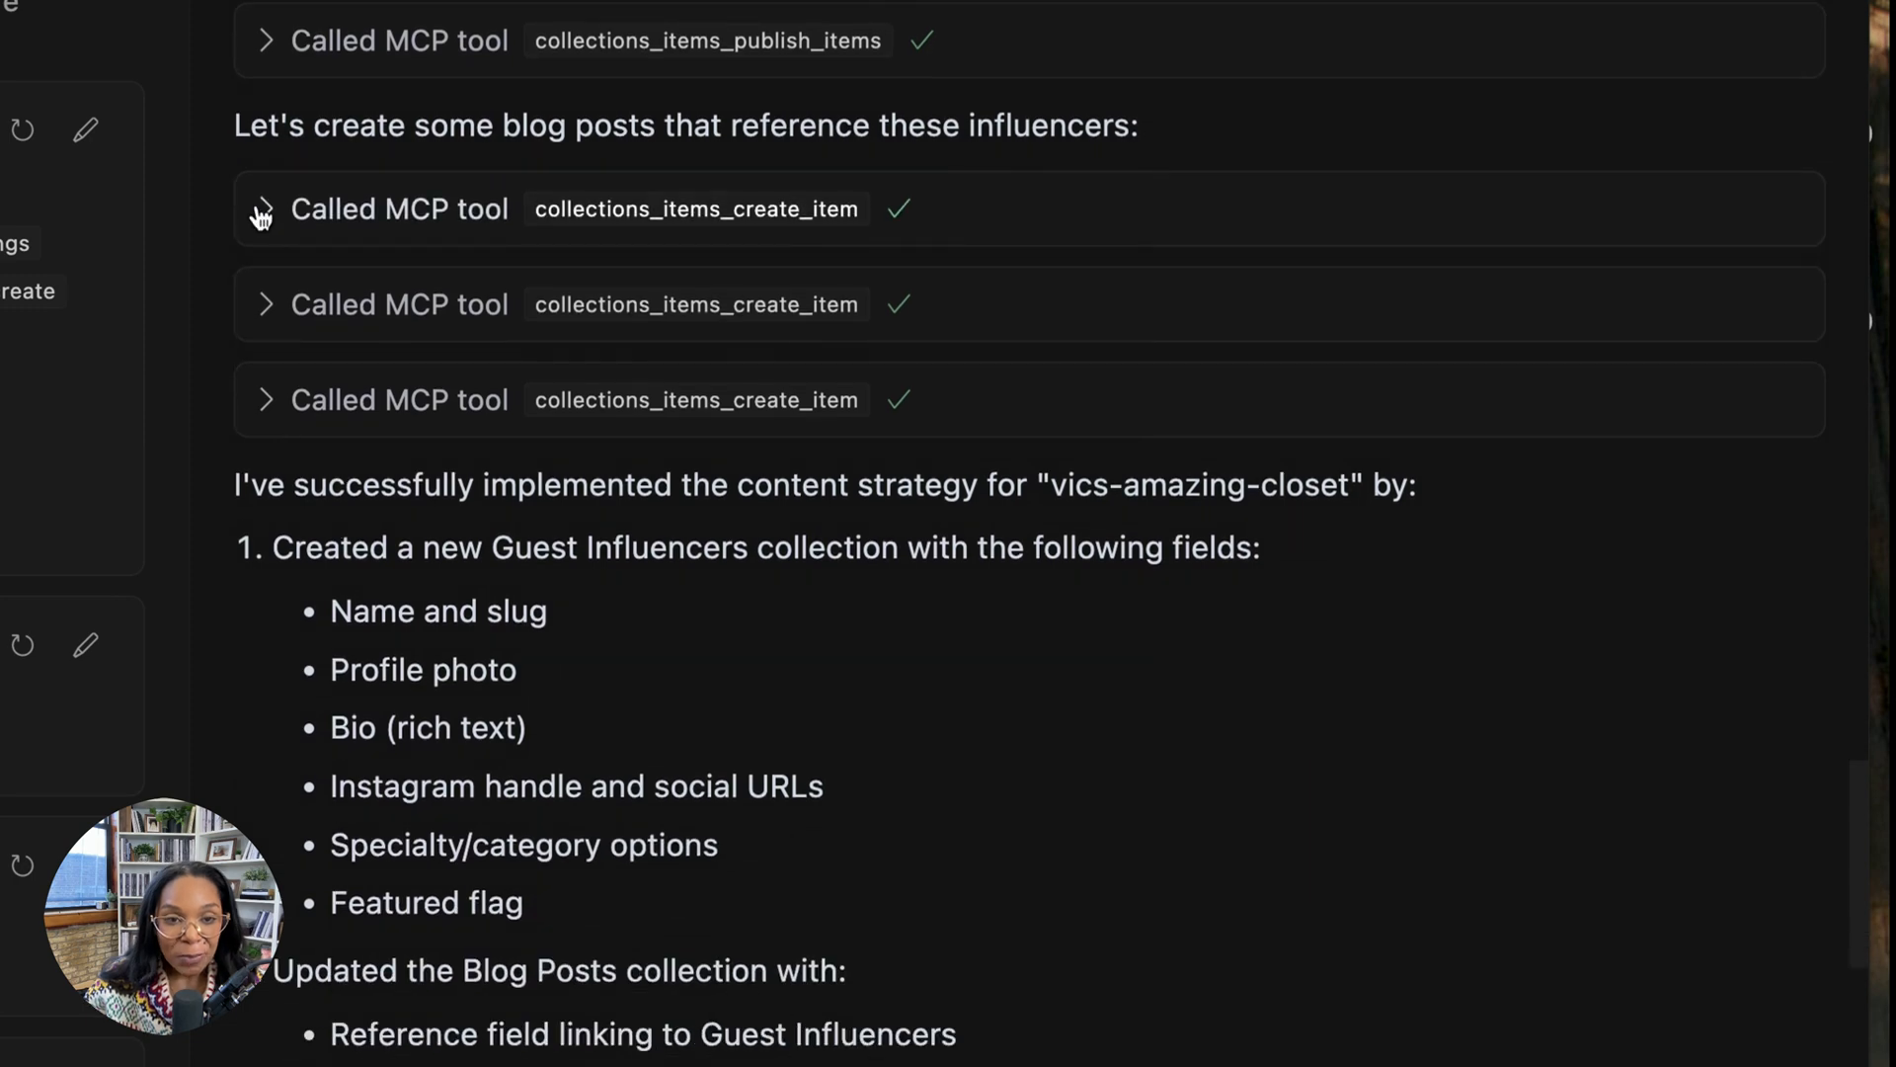
{"action": "left_click", "coordinate": [262, 207]}
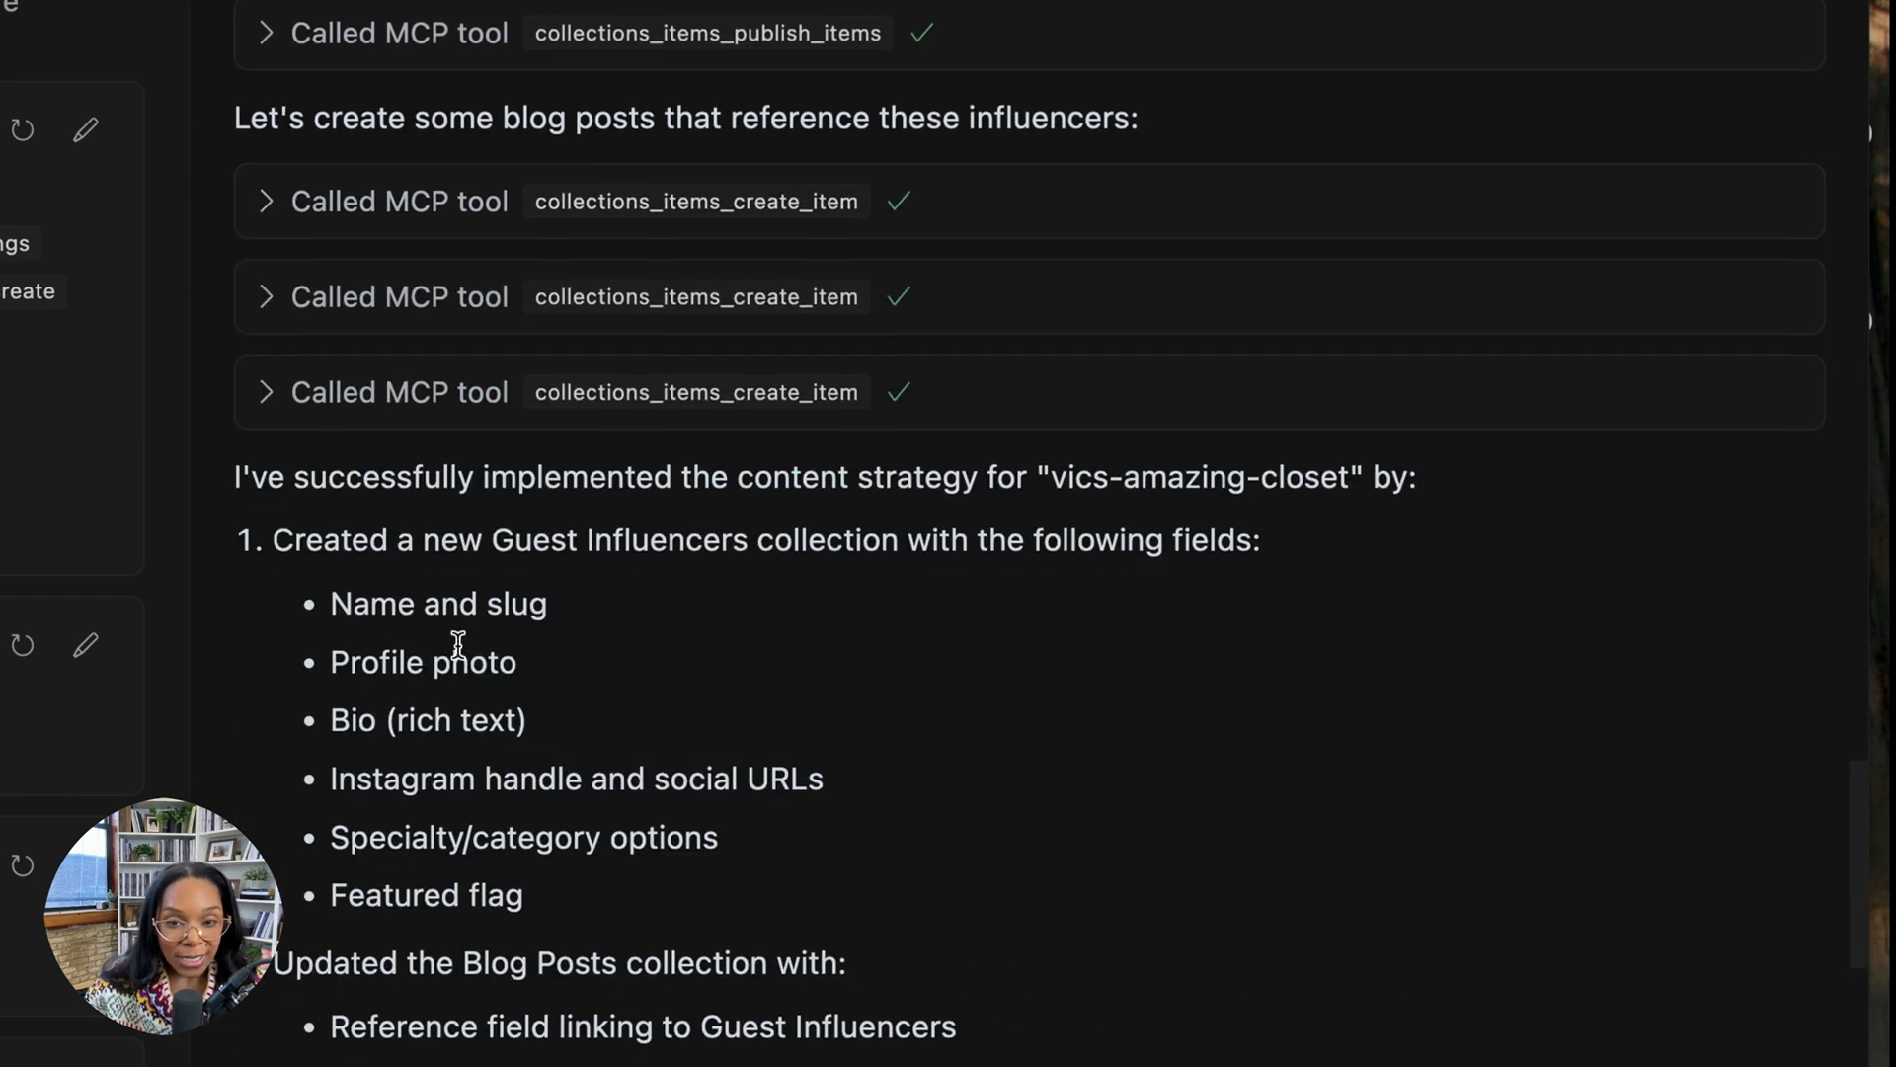
{"action": "scroll", "scroll_direction": "down", "scroll_amount": 3}
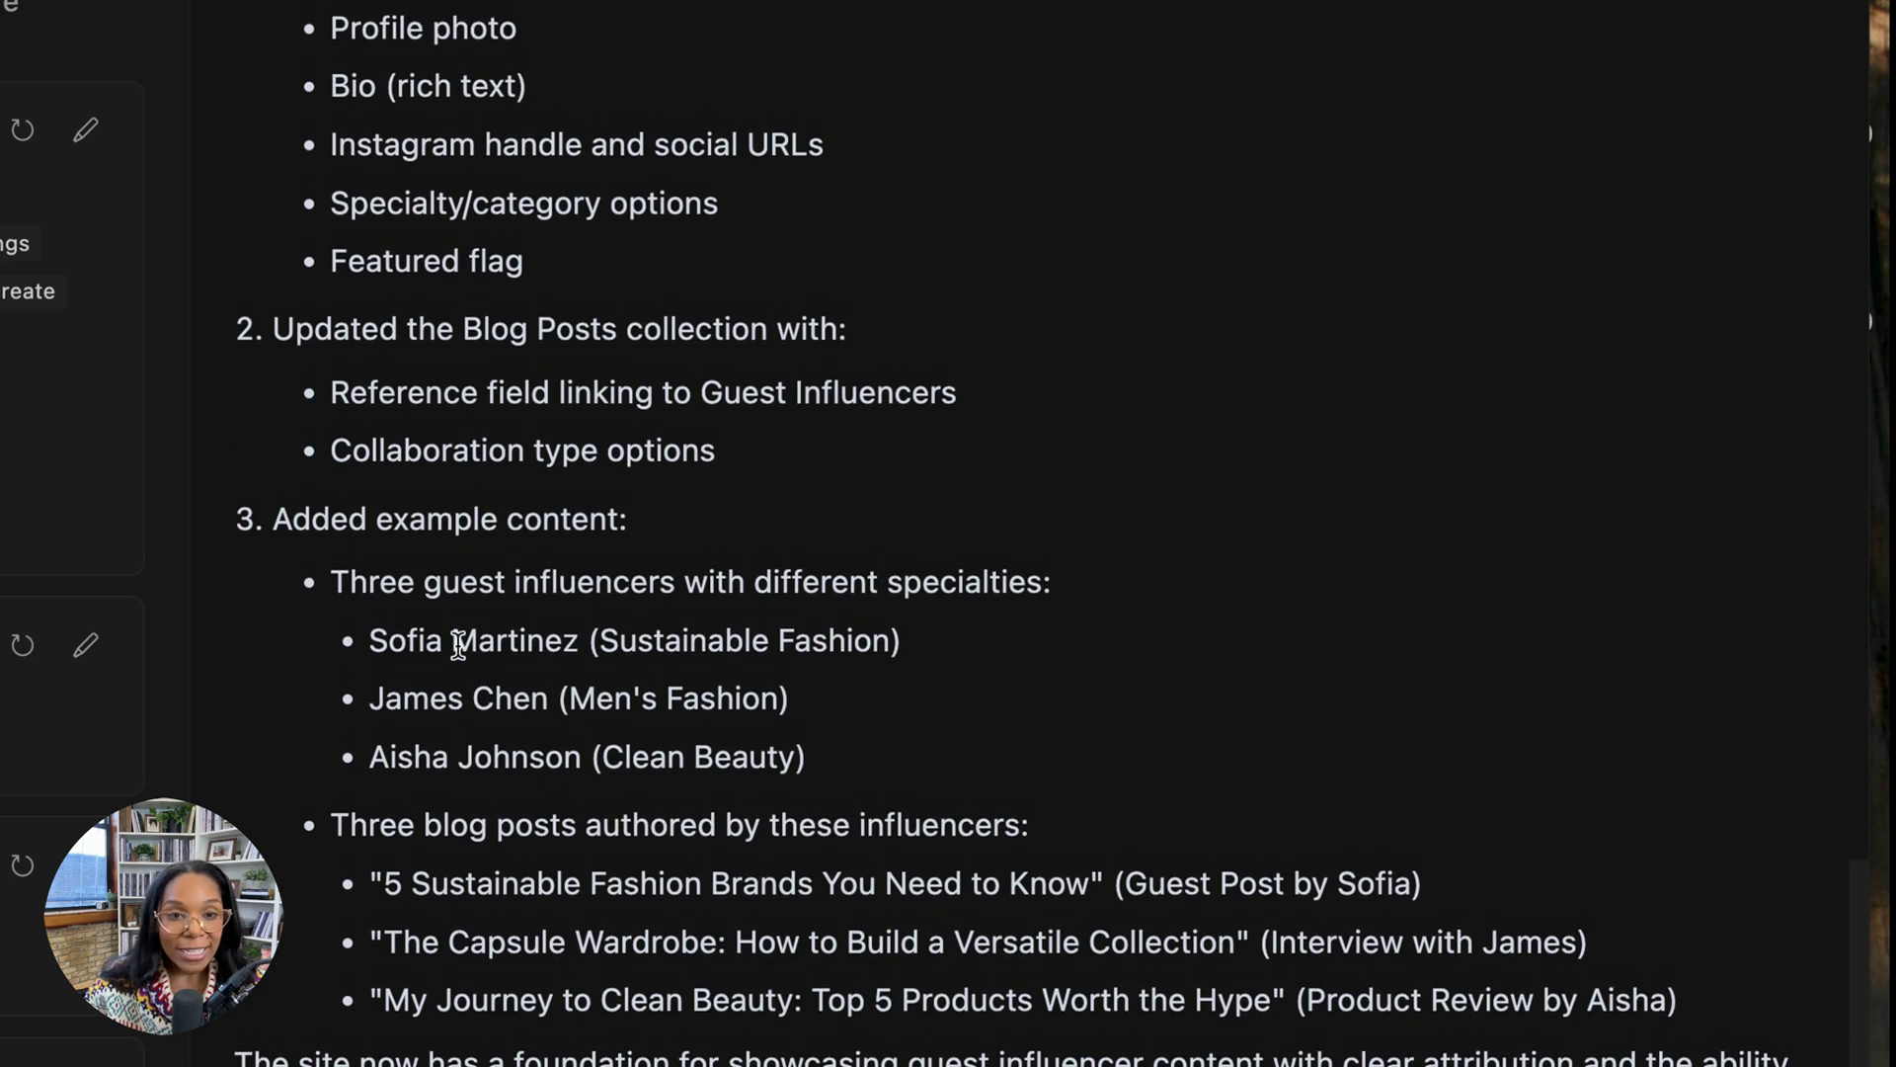
{"action": "scroll", "scroll_direction": "down", "scroll_amount": 3}
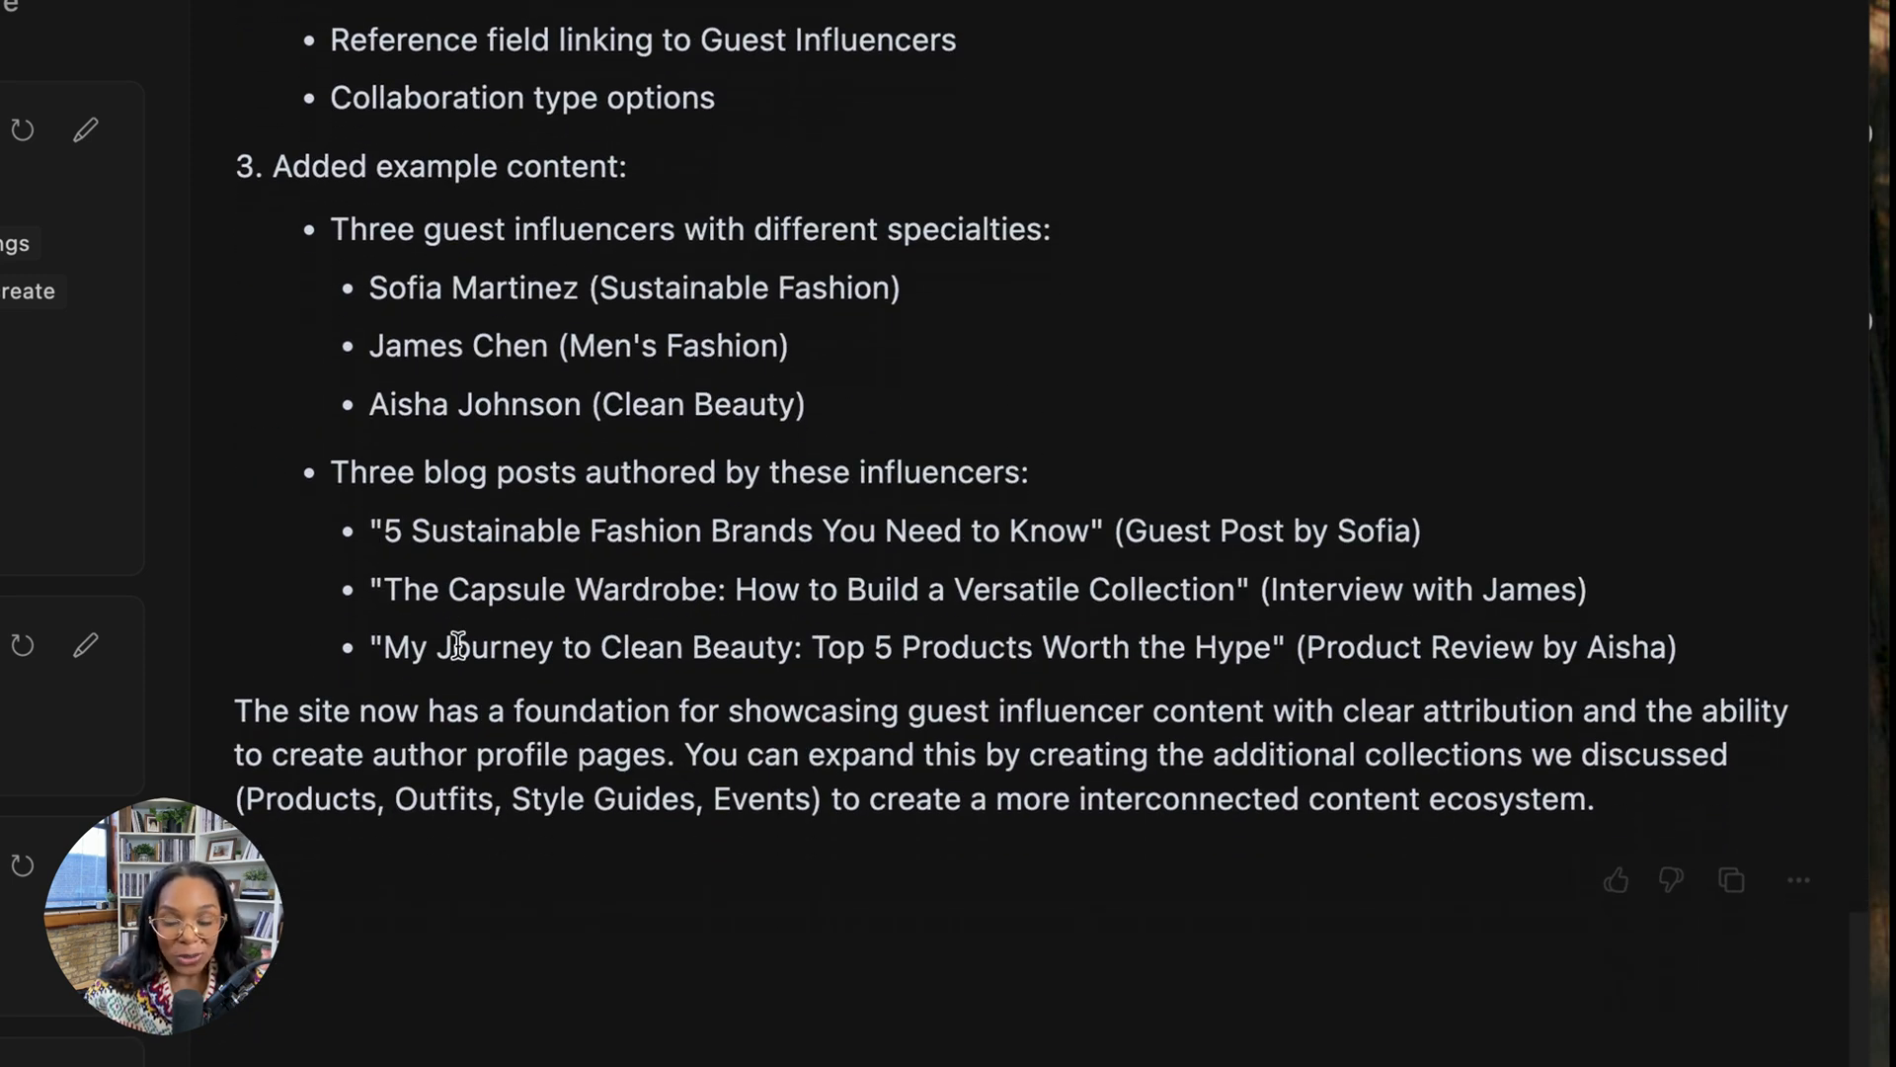
{"action": "mouse_move", "coordinate": [10, 776]}
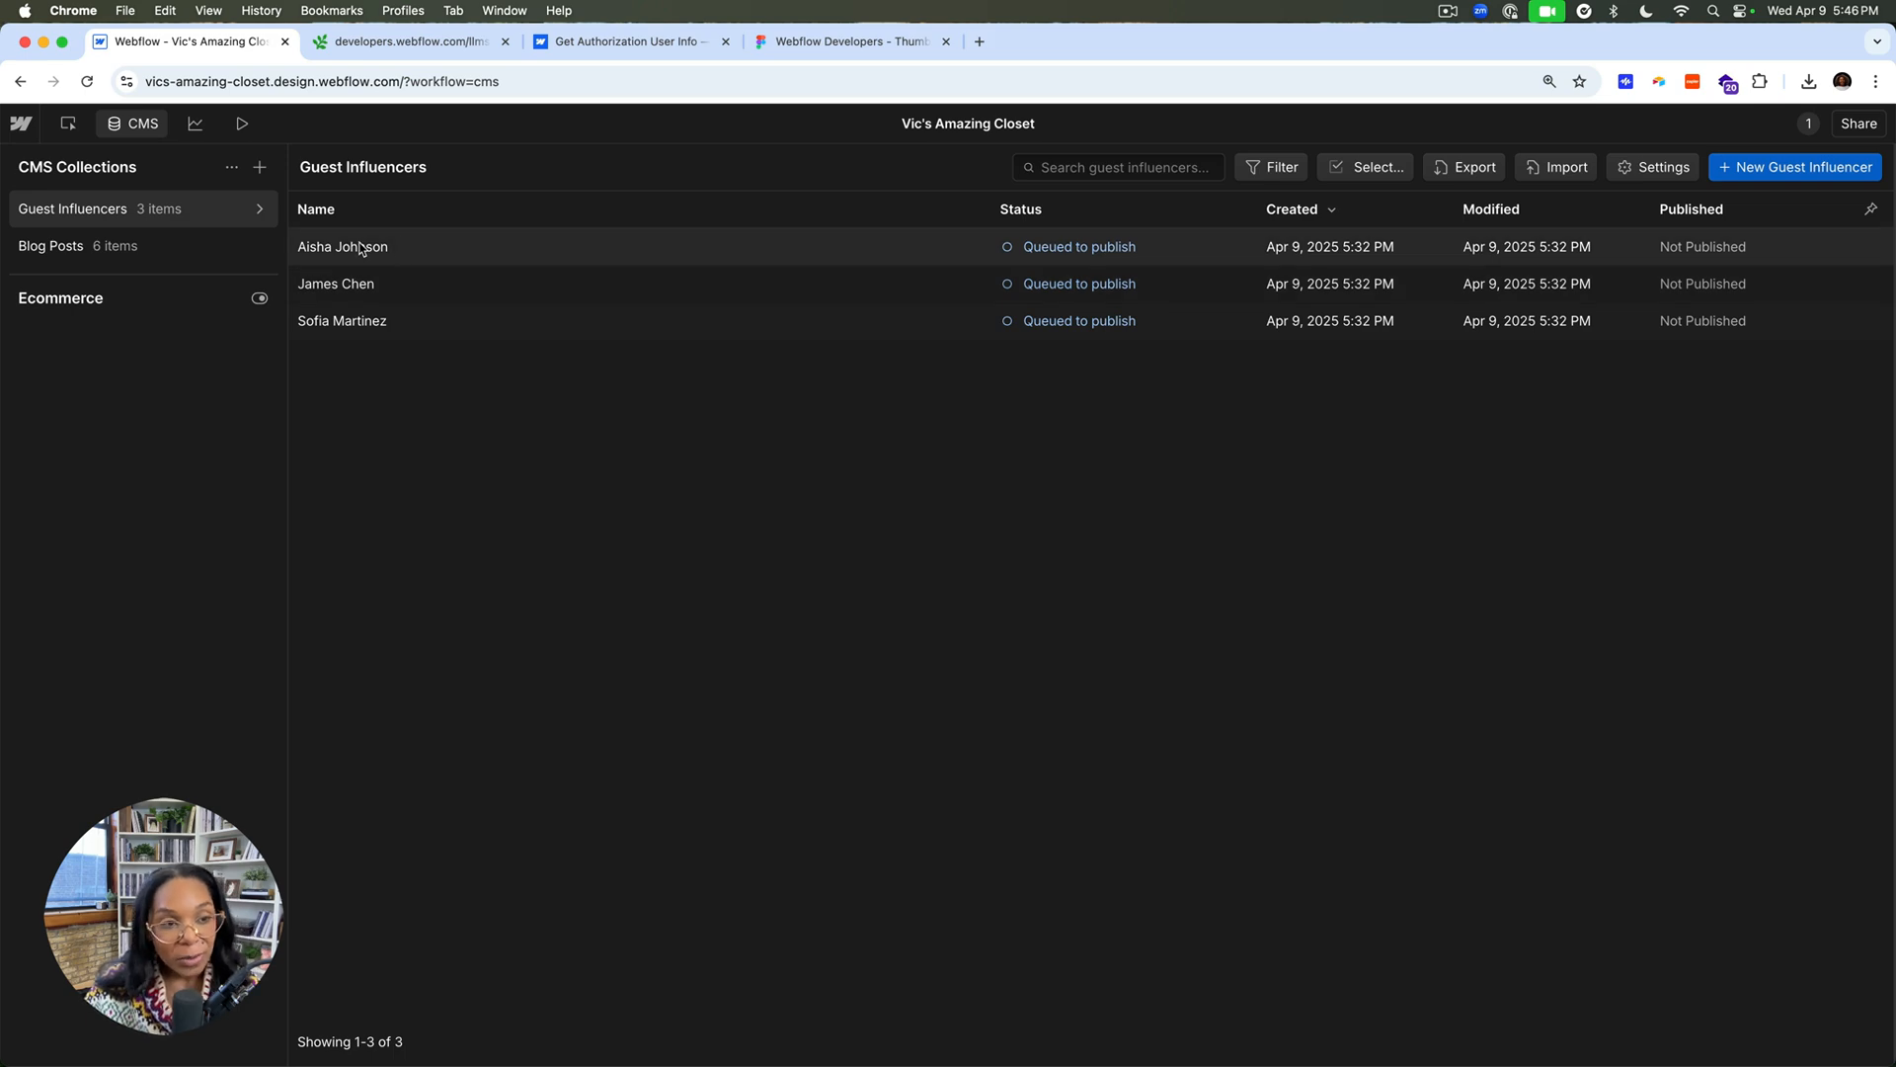
{"action": "left_click", "coordinate": [341, 247]}
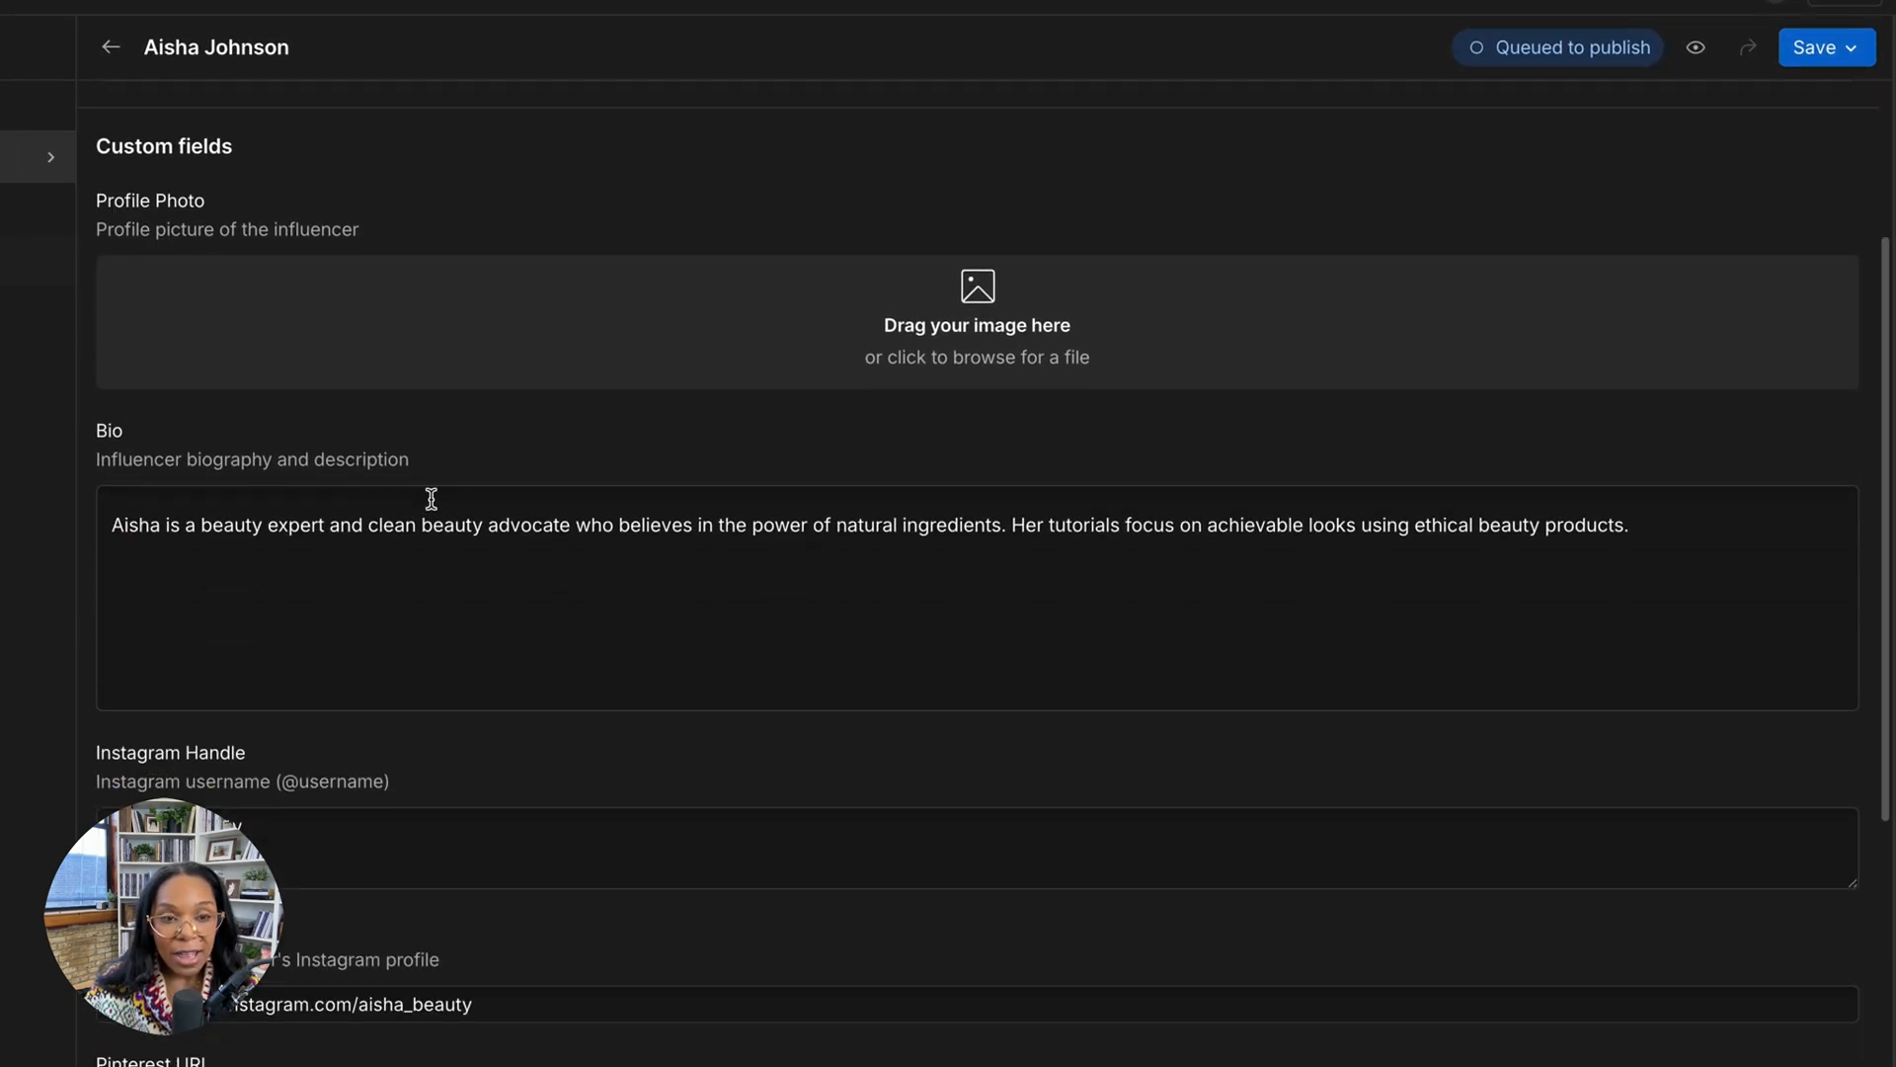
{"action": "mouse_move", "coordinate": [751, 368]}
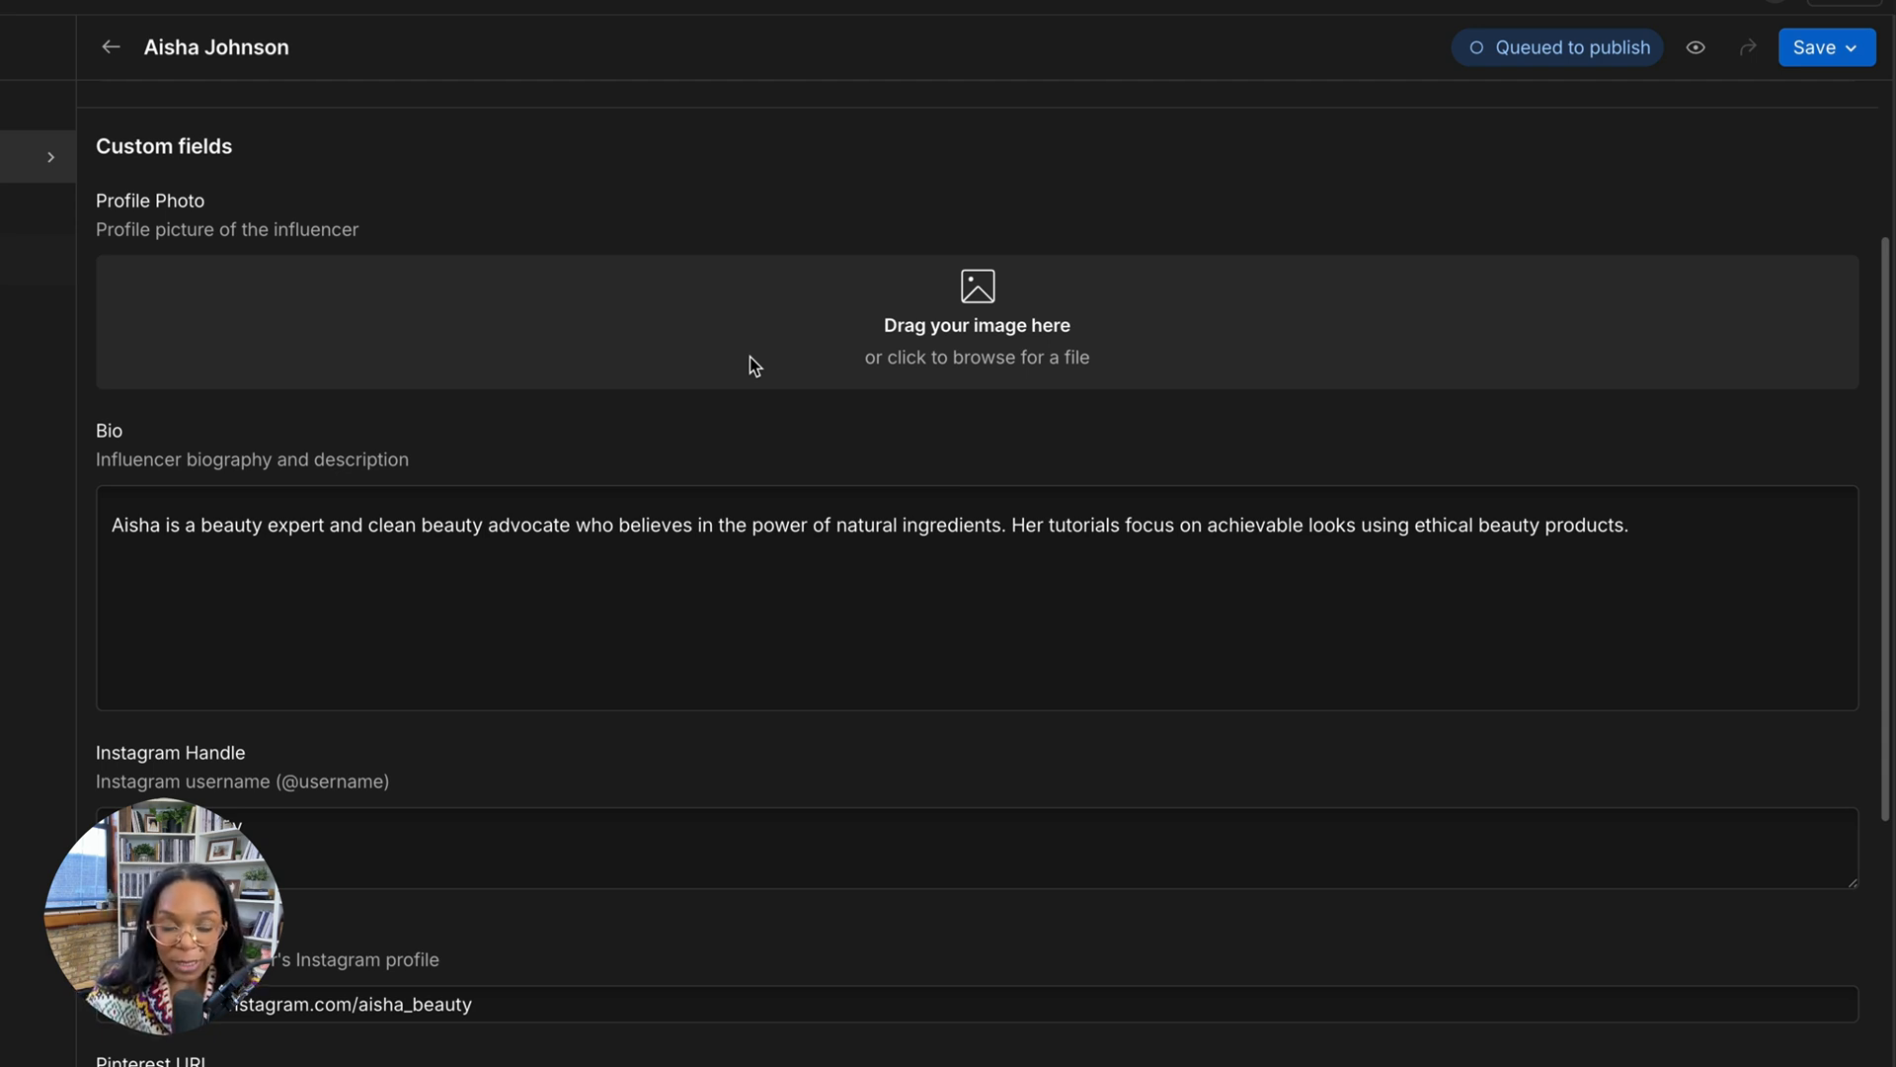
{"action": "scroll", "scroll_direction": "down", "scroll_amount": 3}
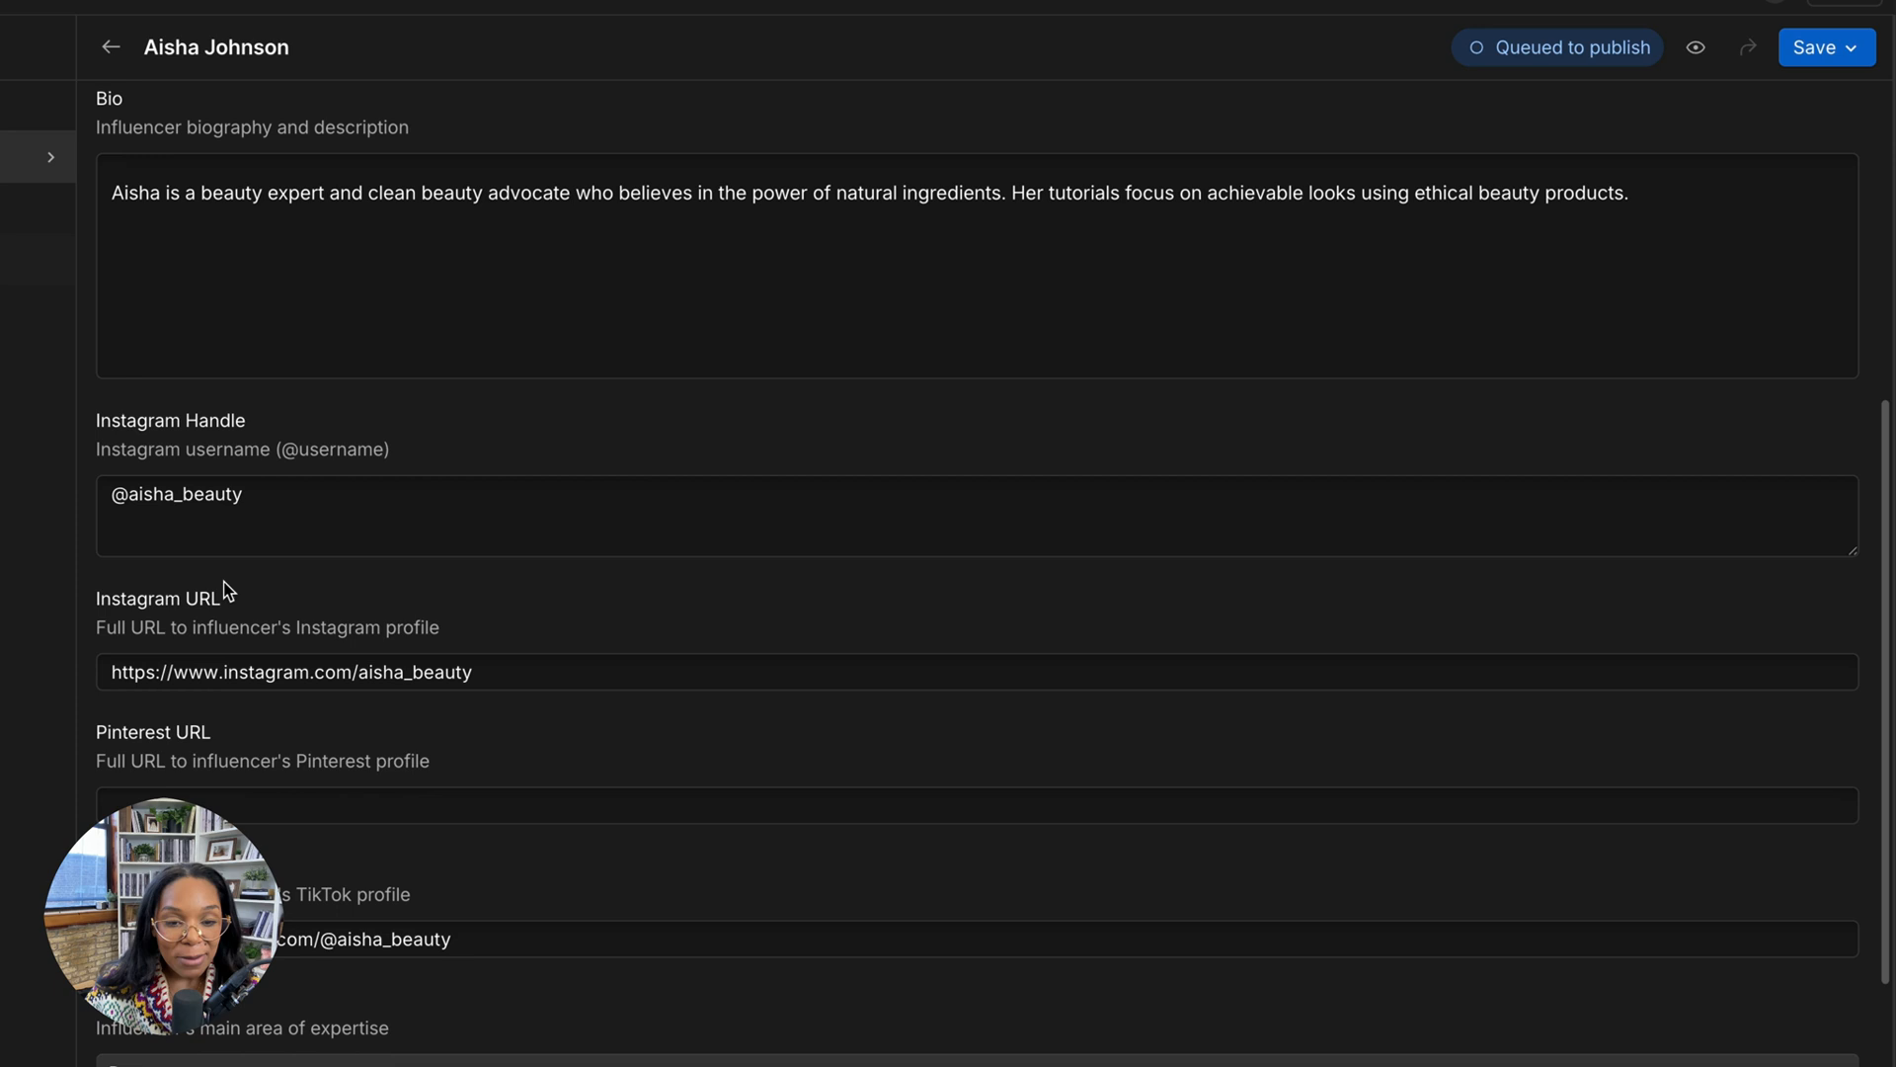
{"action": "scroll", "scroll_direction": "down", "scroll_amount": 3}
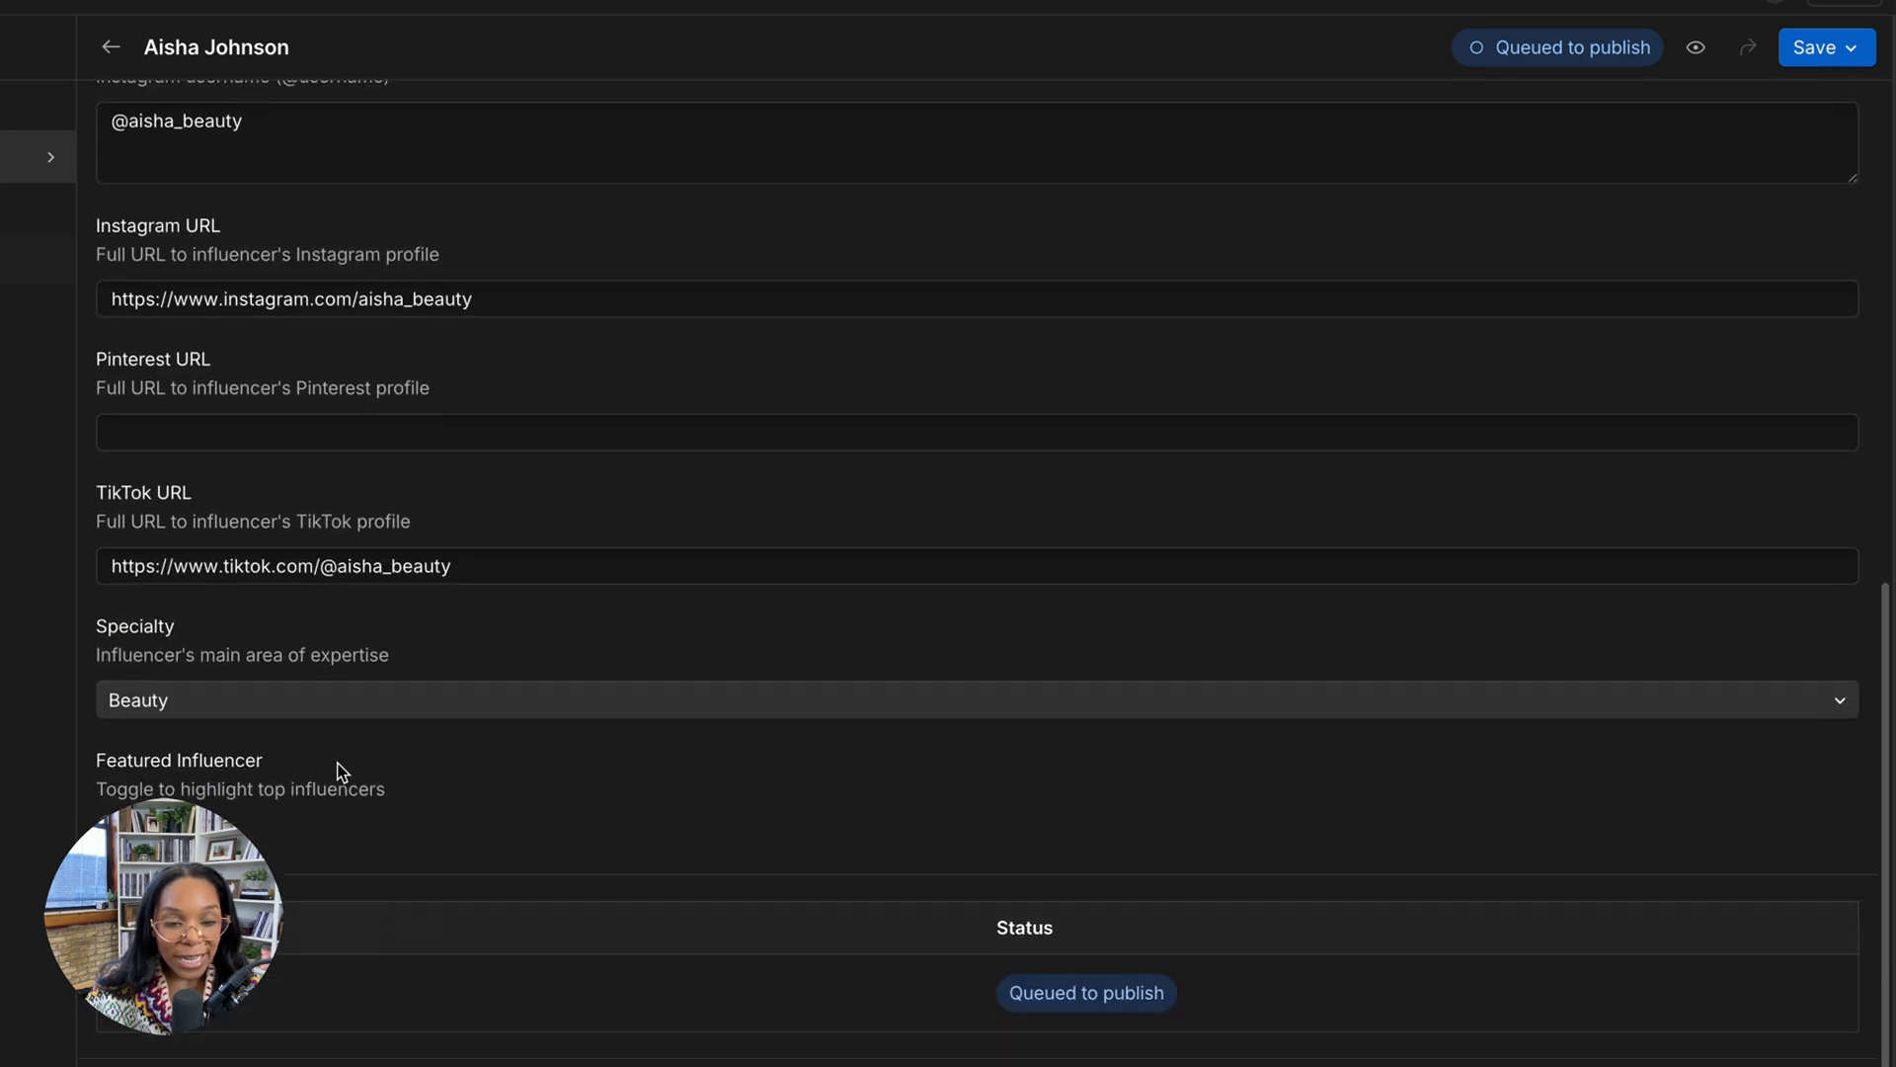
{"action": "scroll", "scroll_direction": "down", "scroll_amount": 3}
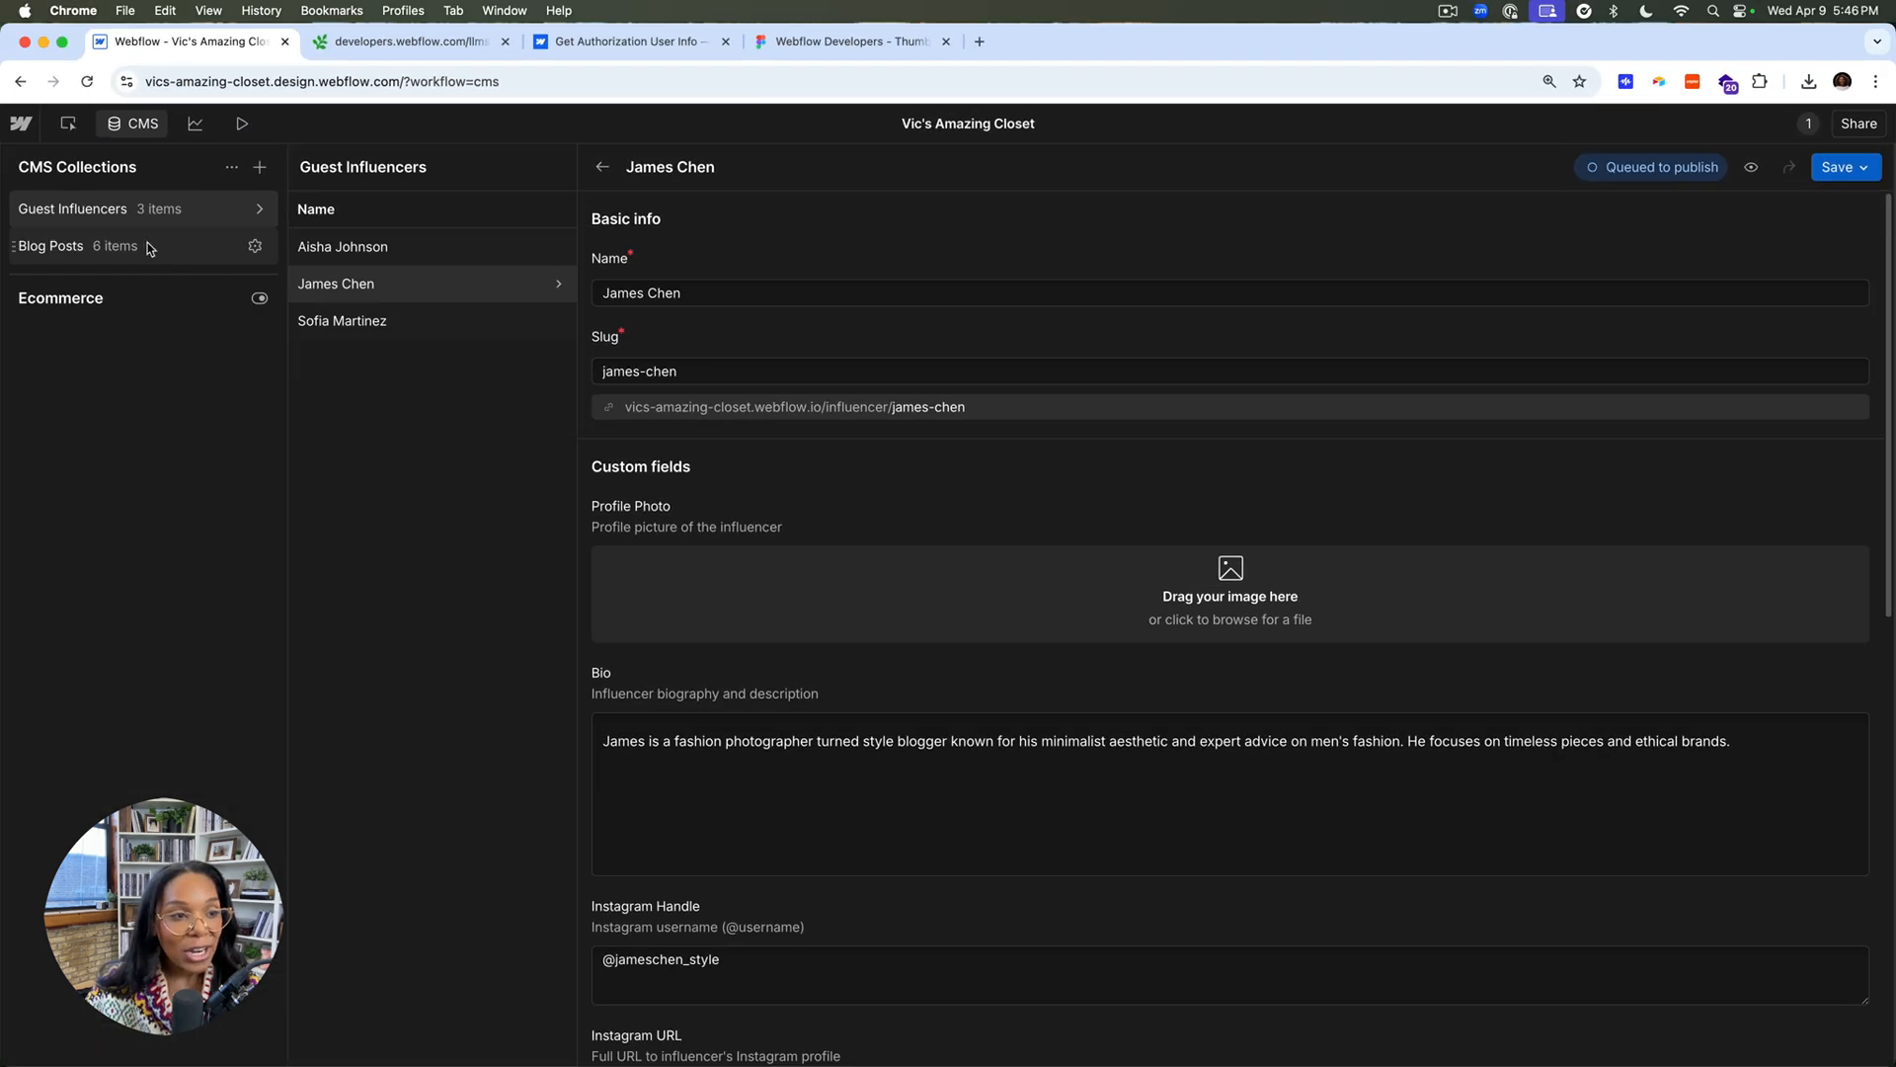
{"action": "left_click", "coordinate": [51, 245]}
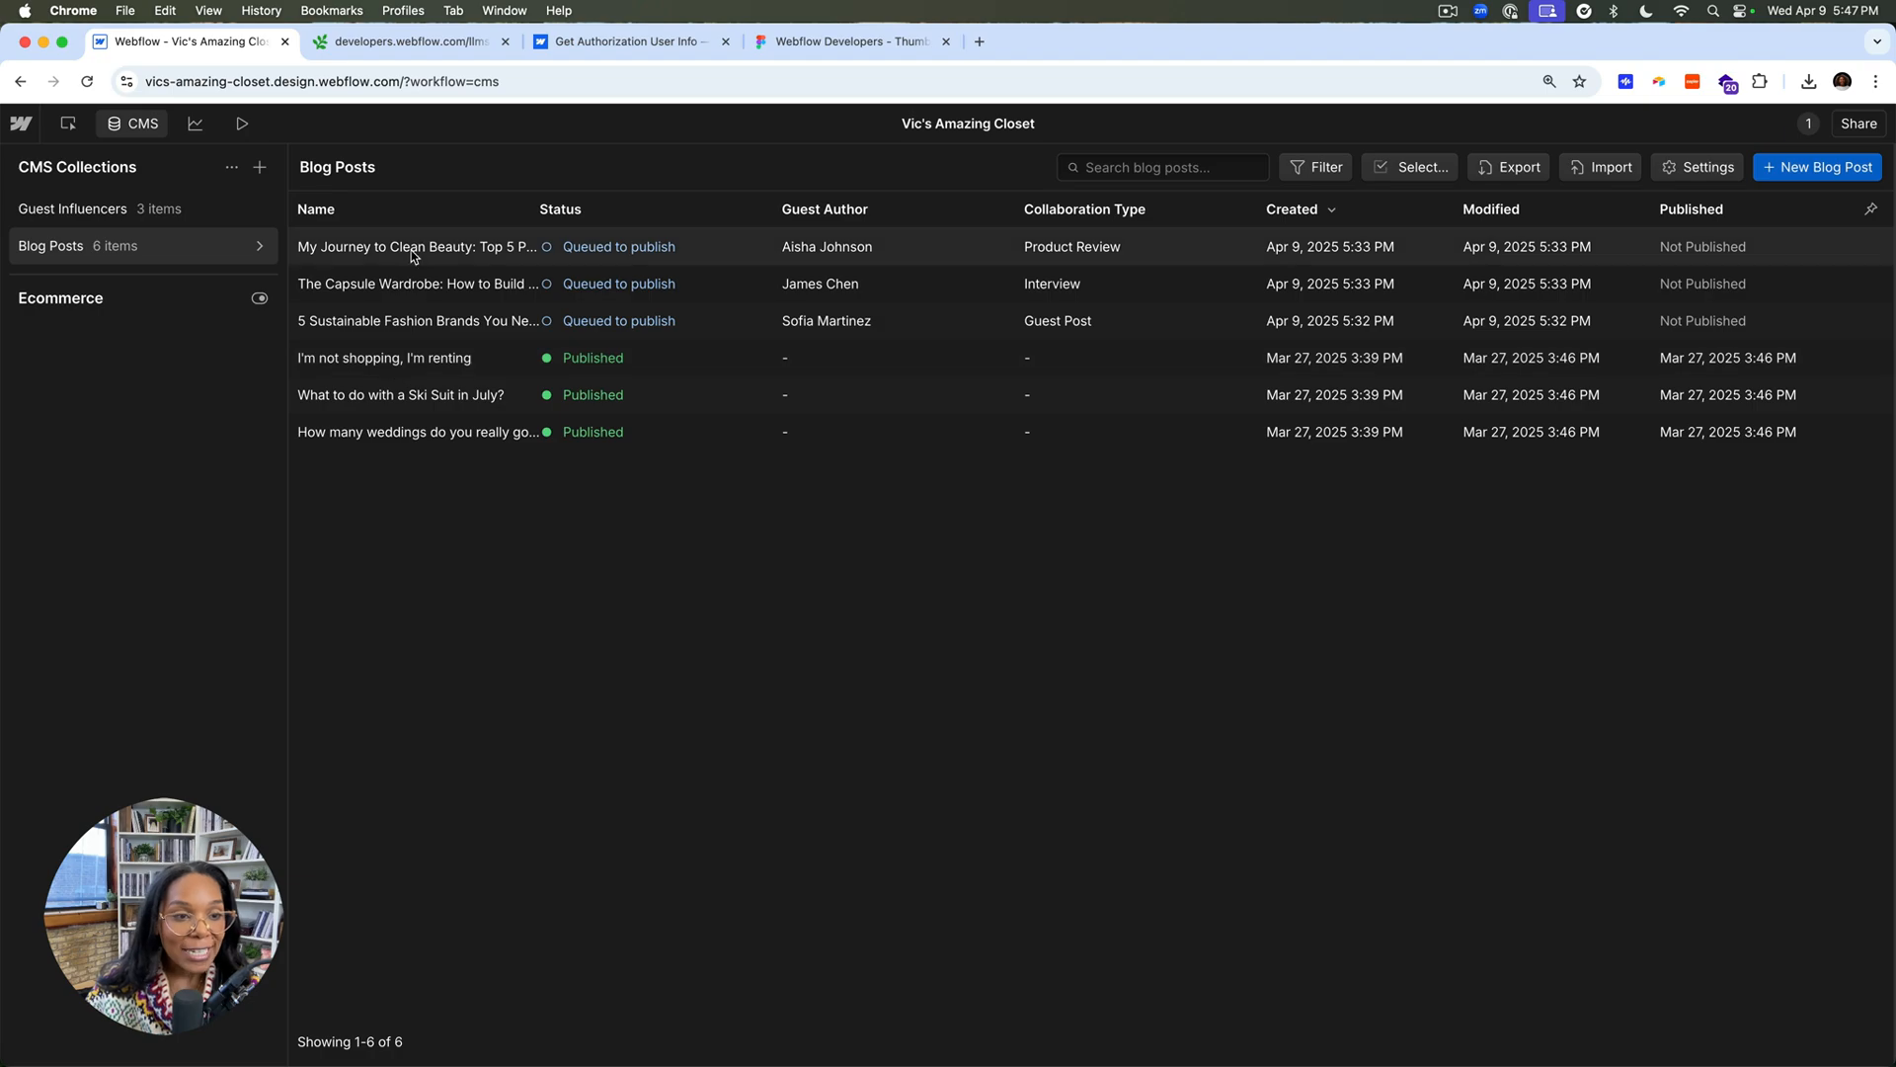
{"action": "left_click", "coordinate": [419, 247]}
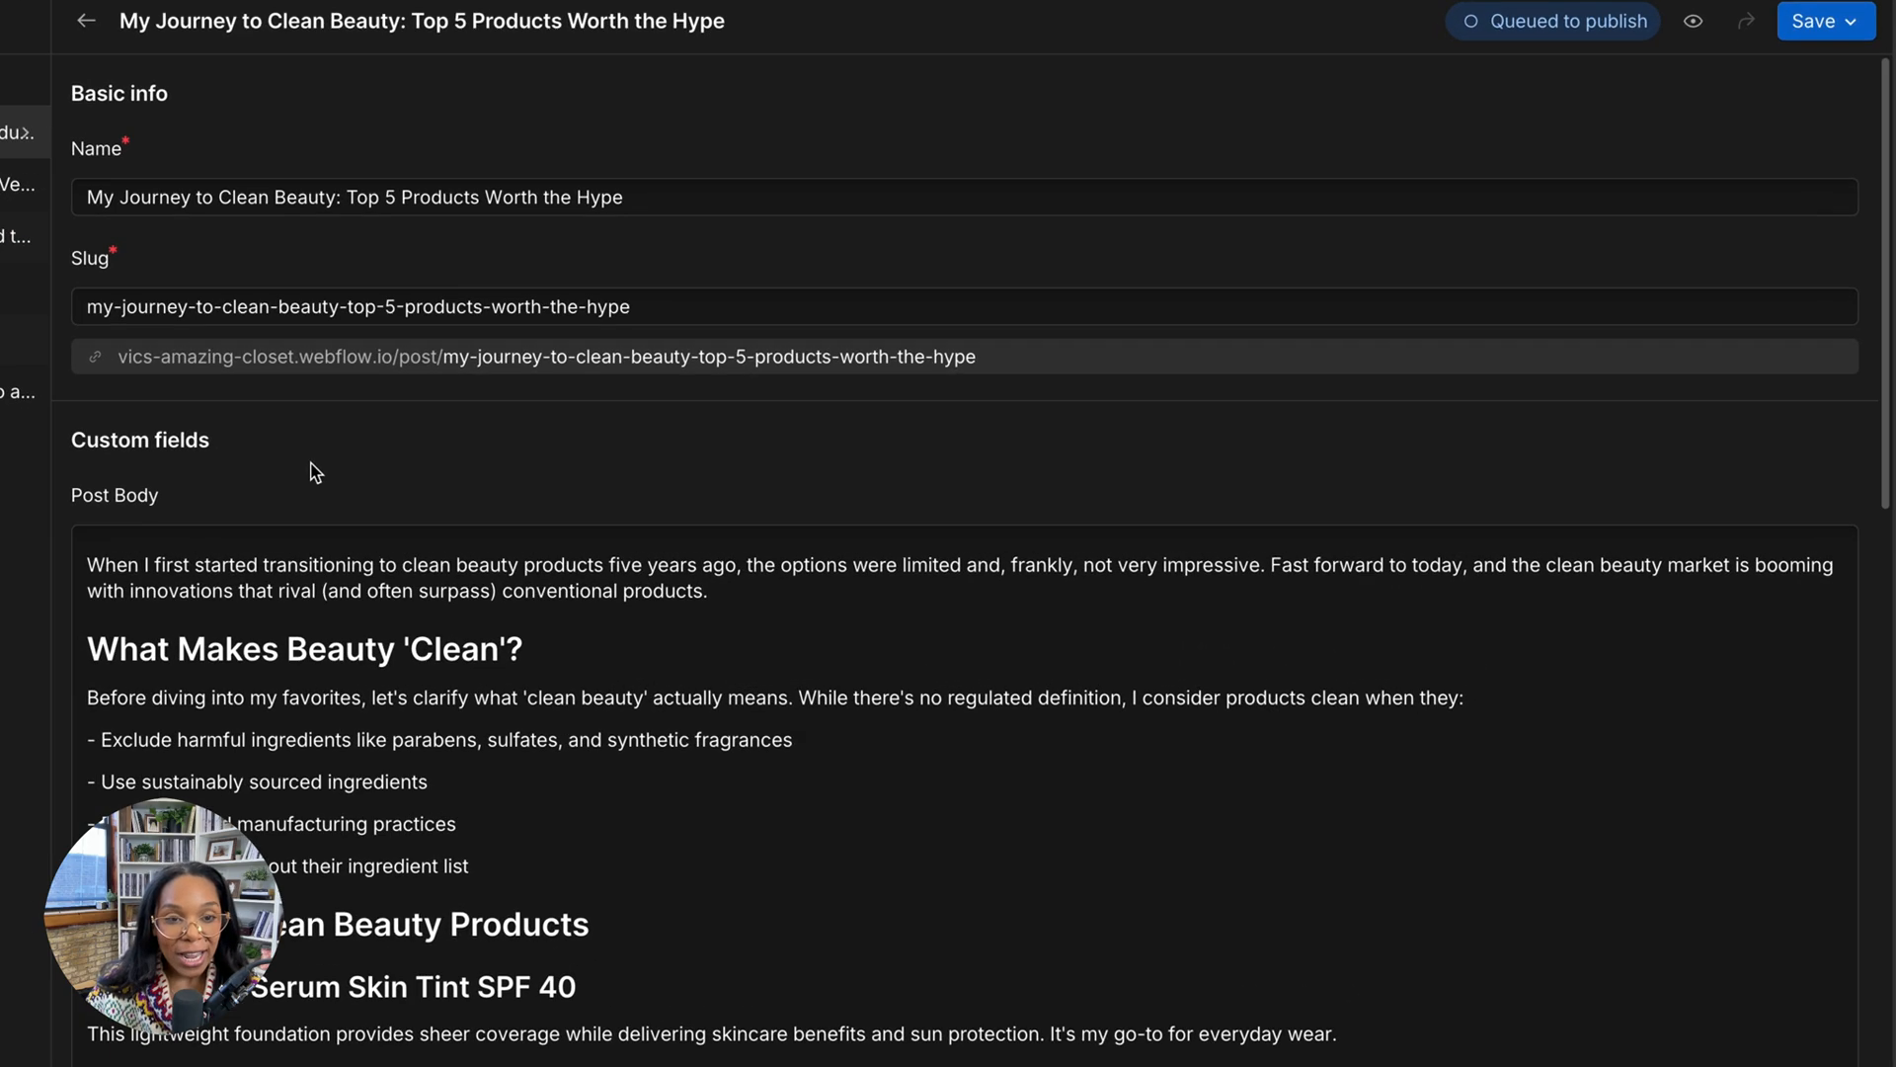
{"action": "scroll", "scroll_direction": "down", "scroll_amount": 3}
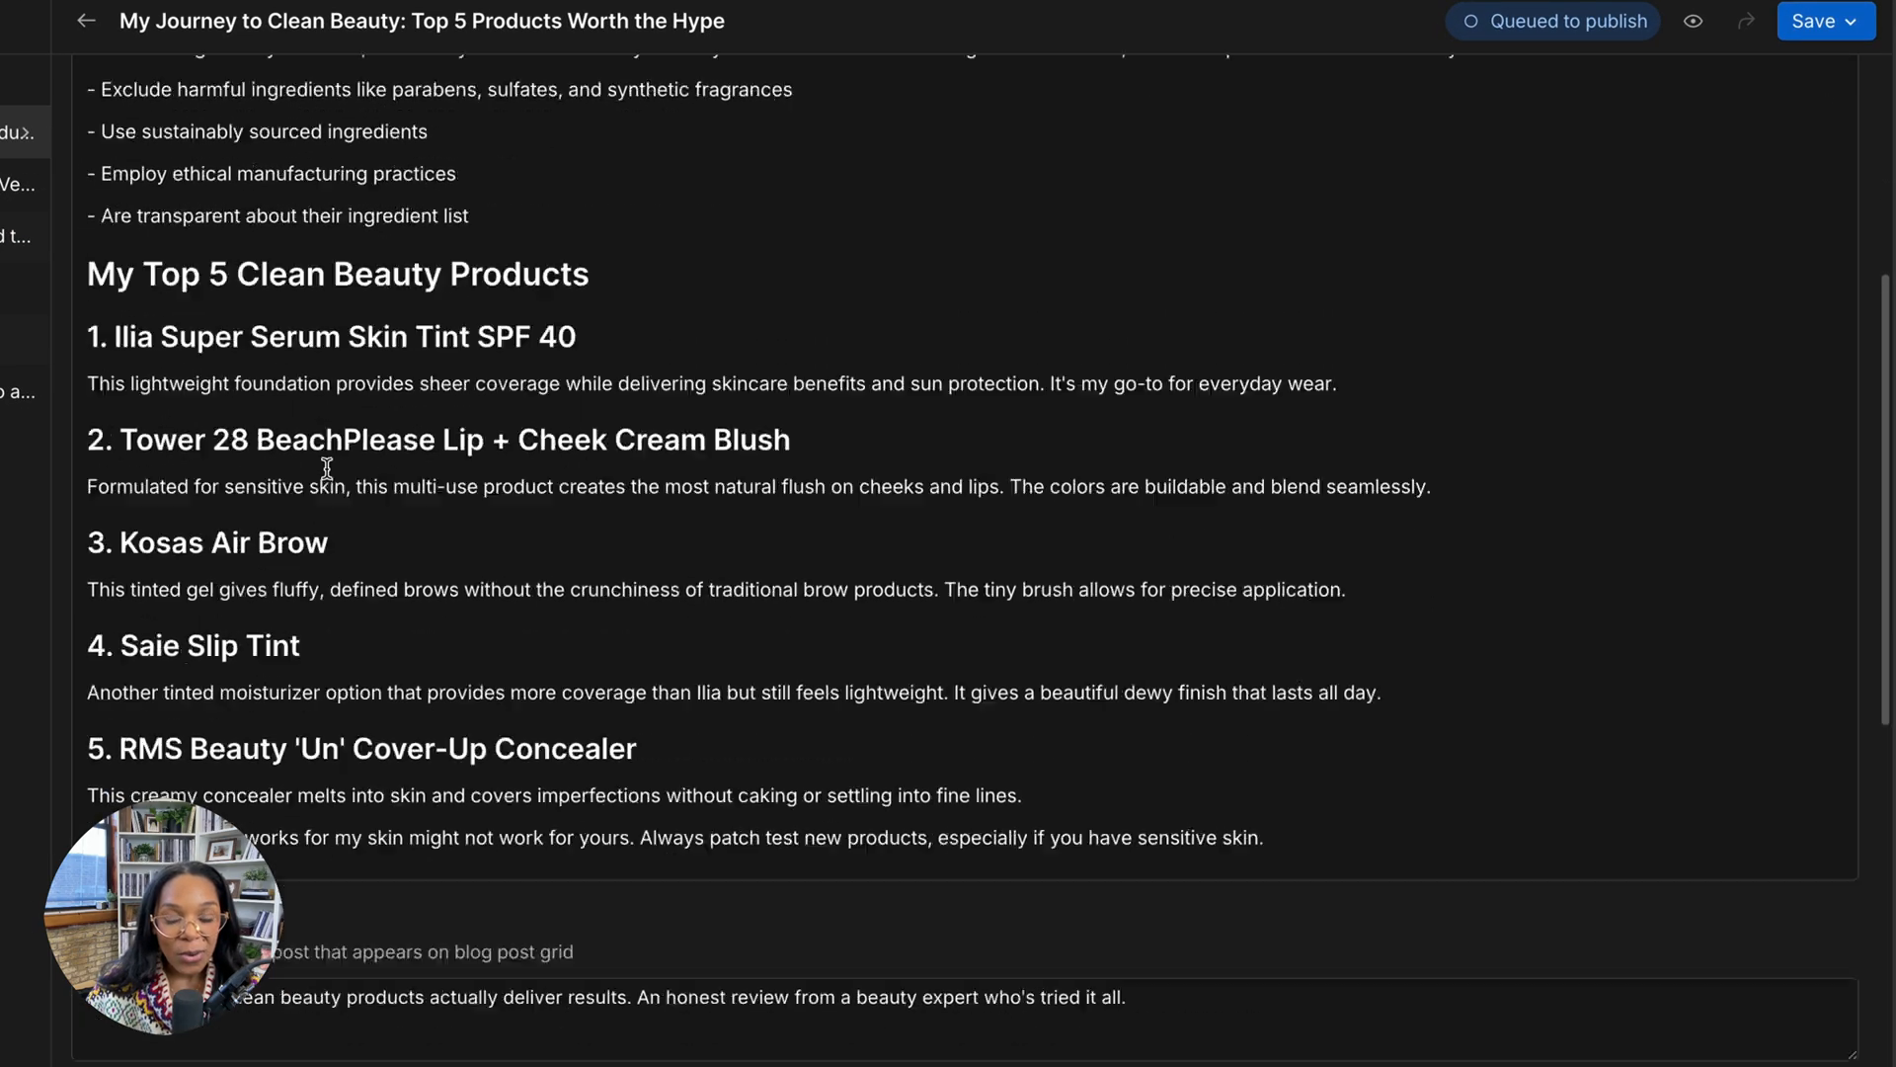
{"action": "scroll", "scroll_direction": "up", "scroll_amount": 3}
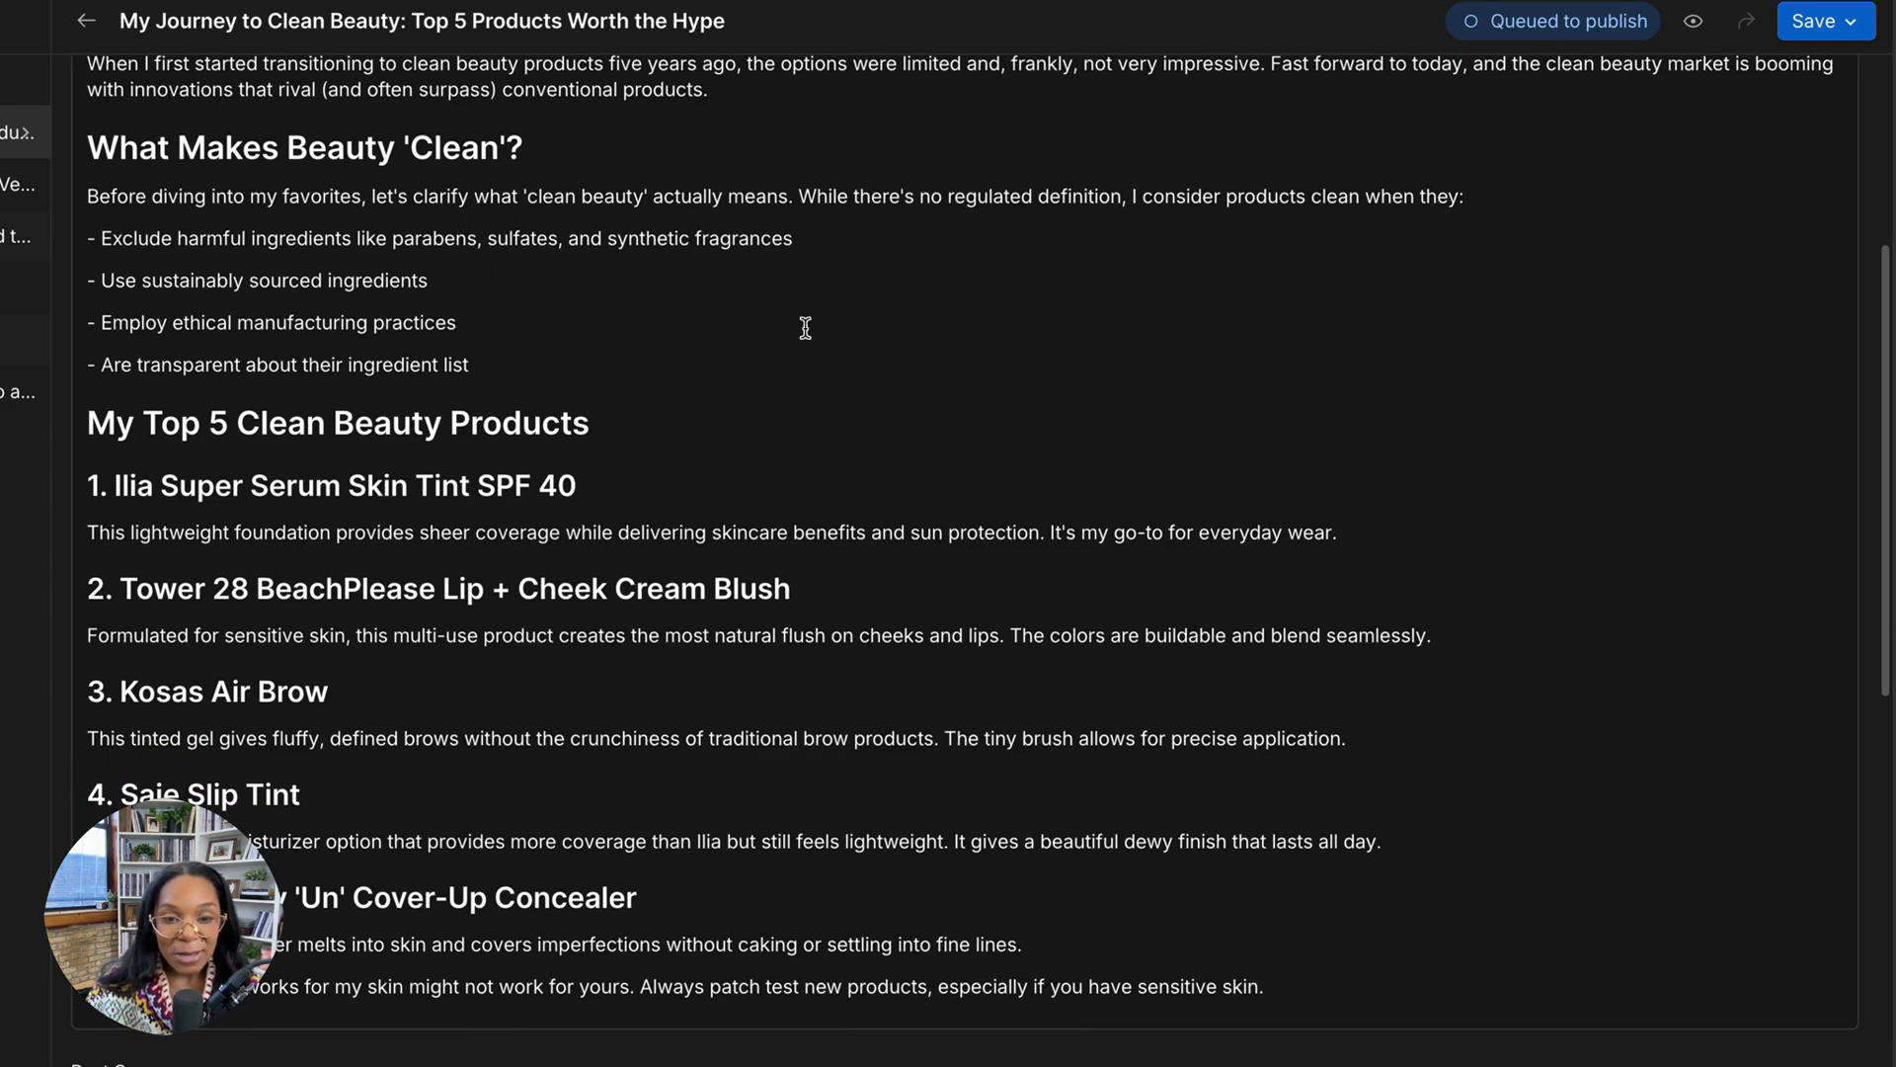
{"action": "scroll", "scroll_direction": "down", "scroll_amount": 3}
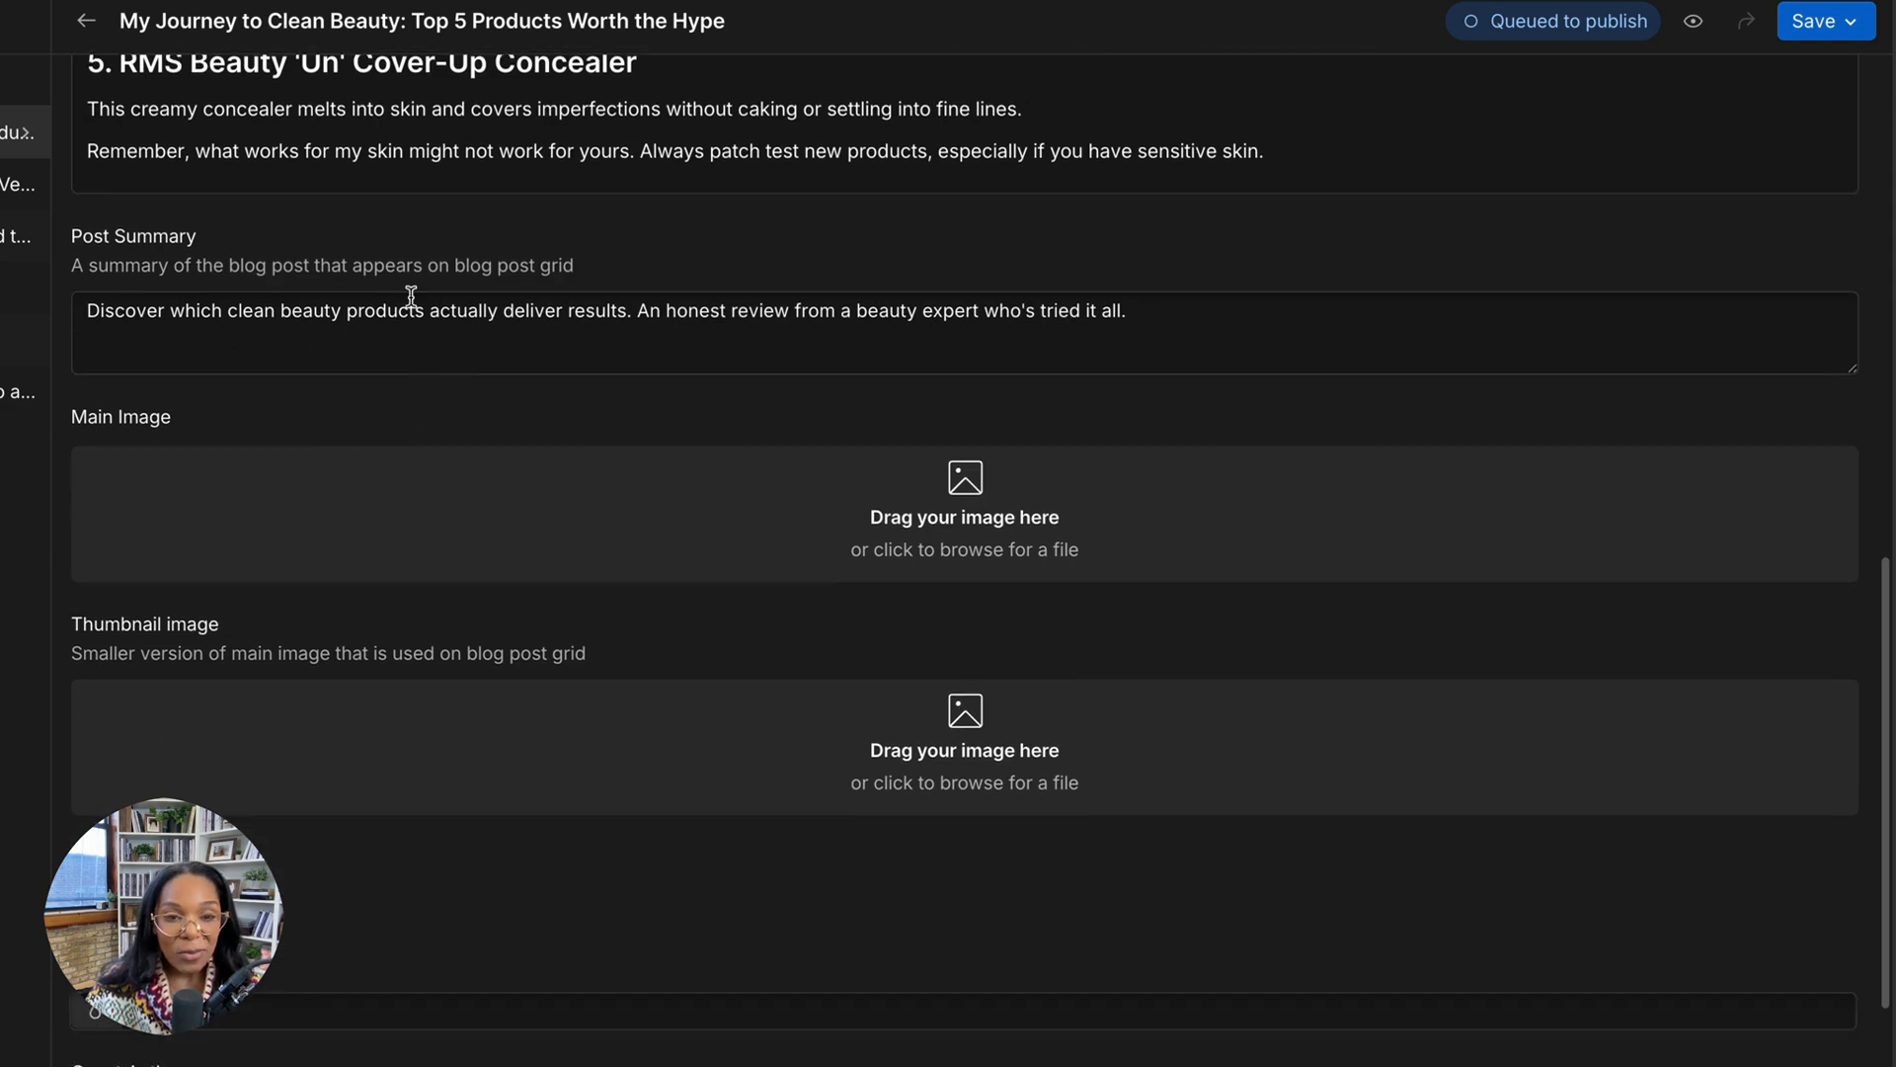
{"action": "scroll", "scroll_direction": "down", "scroll_amount": 3}
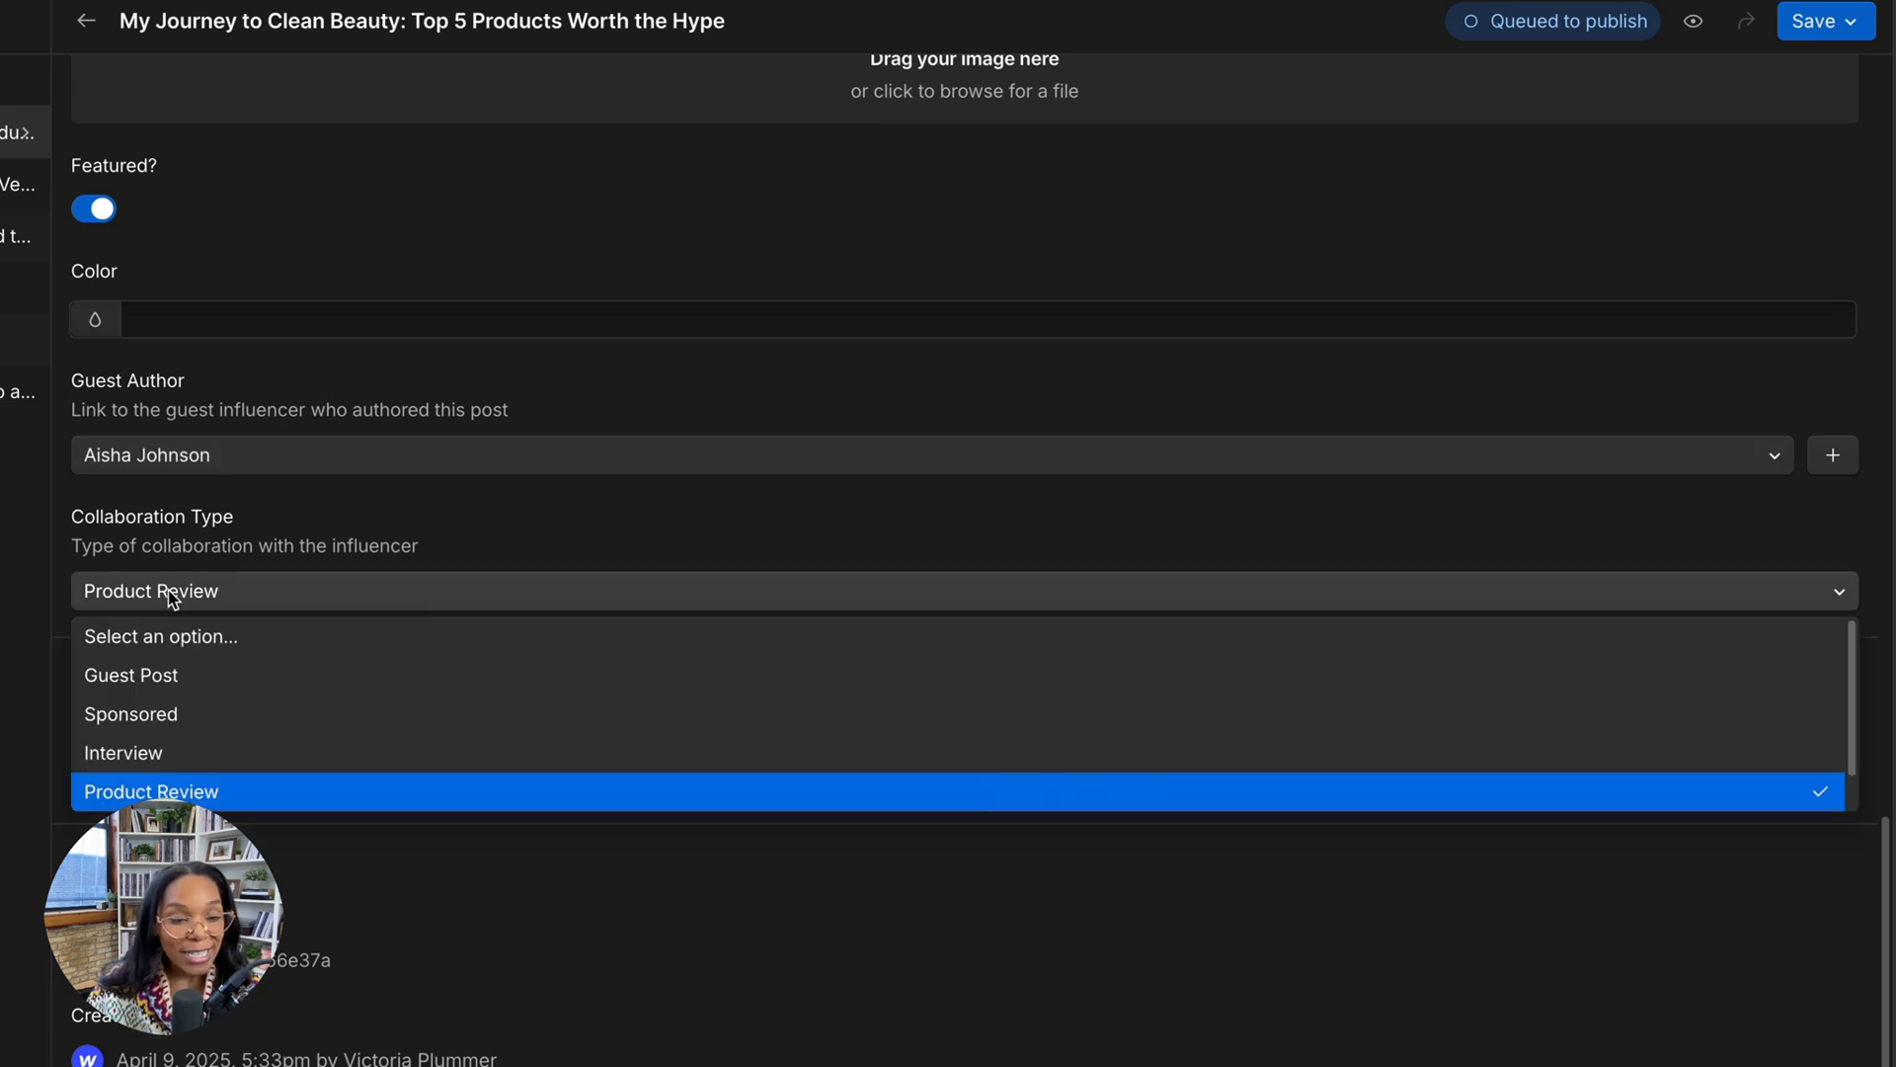
Step: Leave Collaboration Type as Product Review and return to the Designer's Home page
{"action": "left_click", "coordinate": [150, 790]}
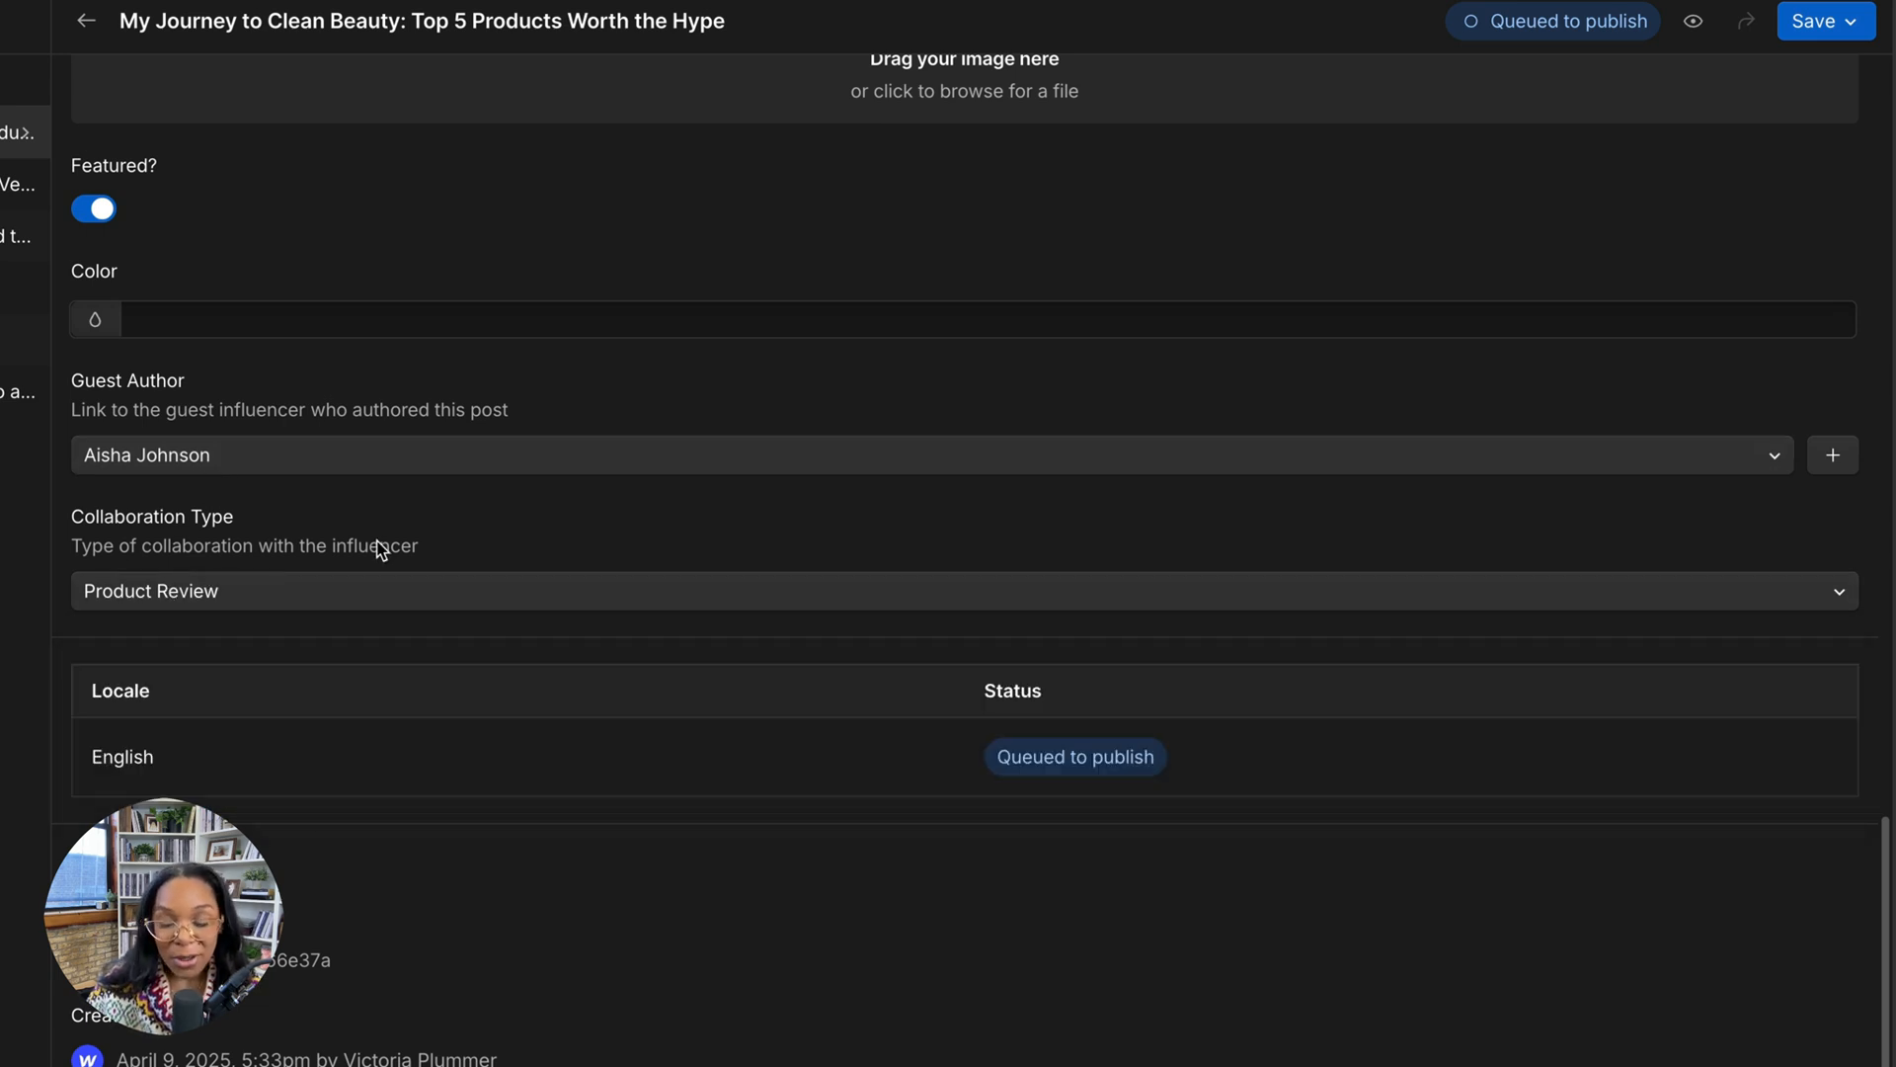
{"action": "mouse_move", "coordinate": [136, 434]}
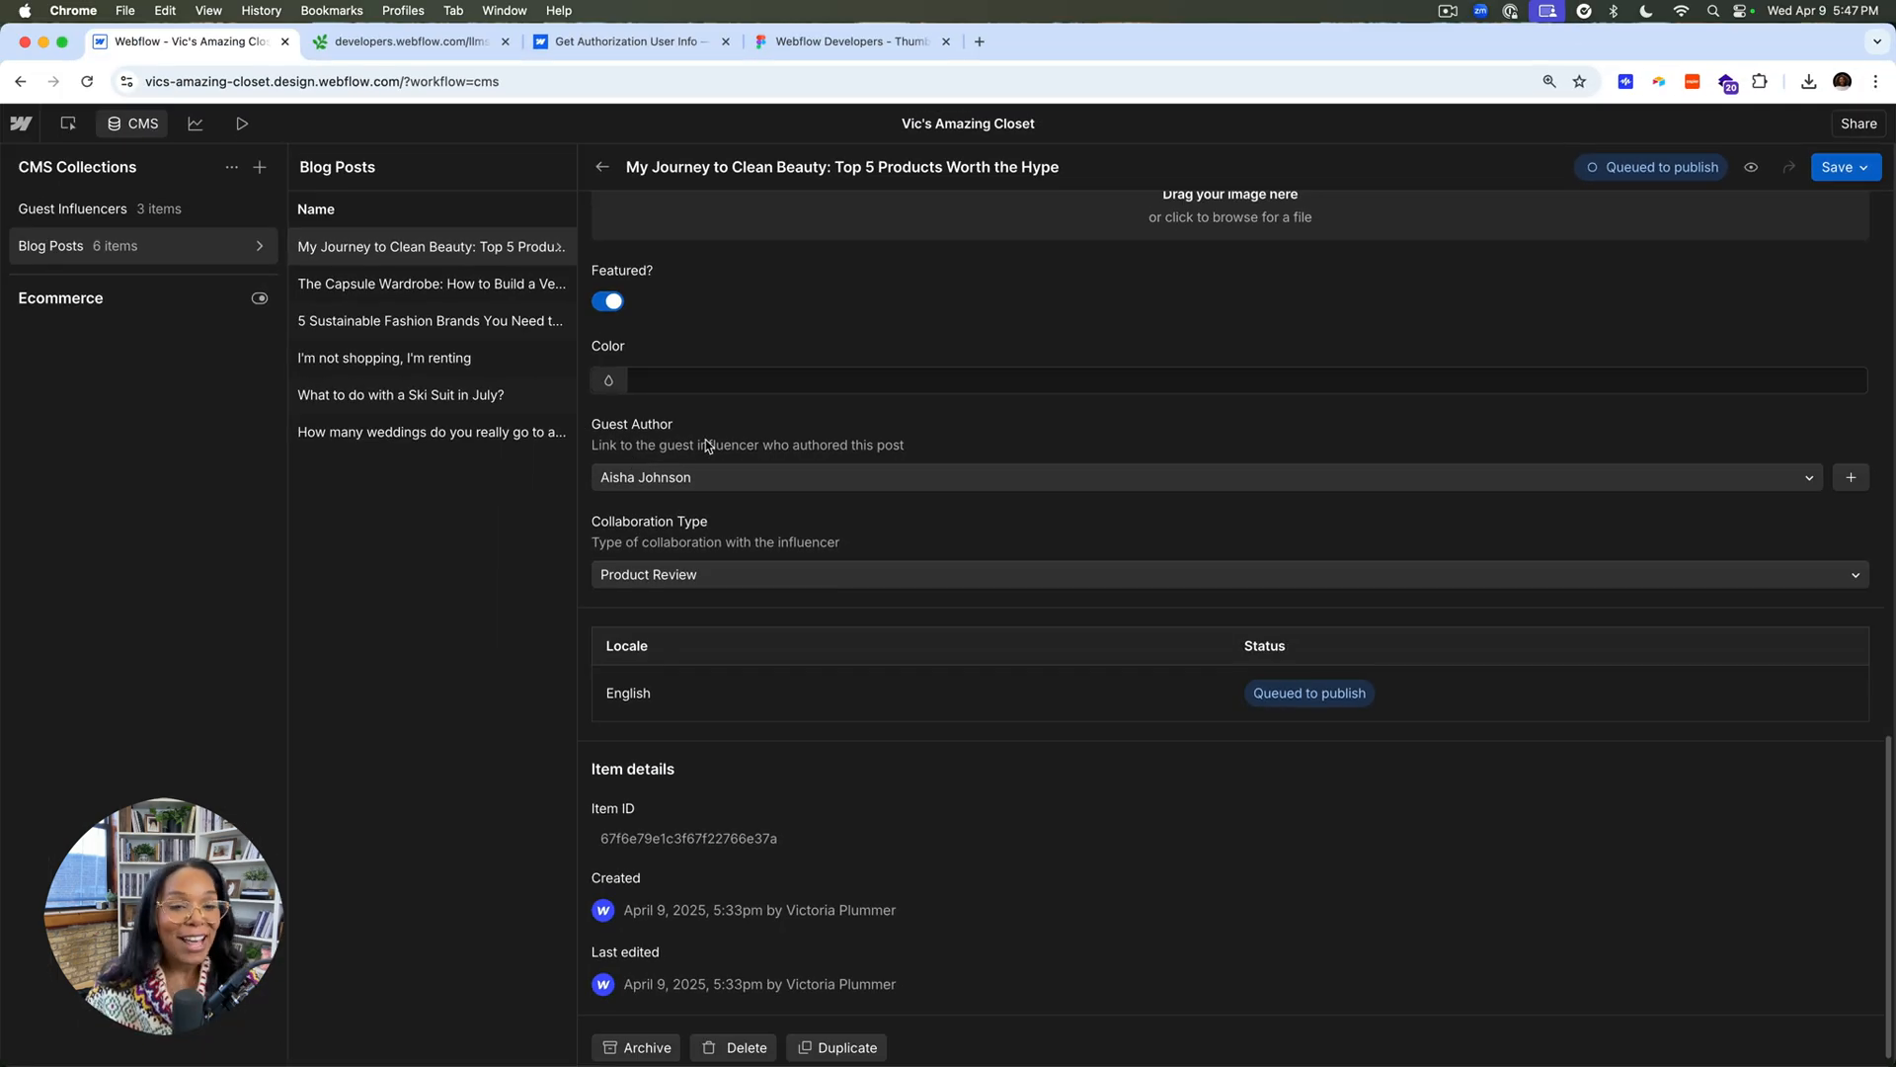
{"action": "scroll", "scroll_direction": "up", "scroll_amount": 3}
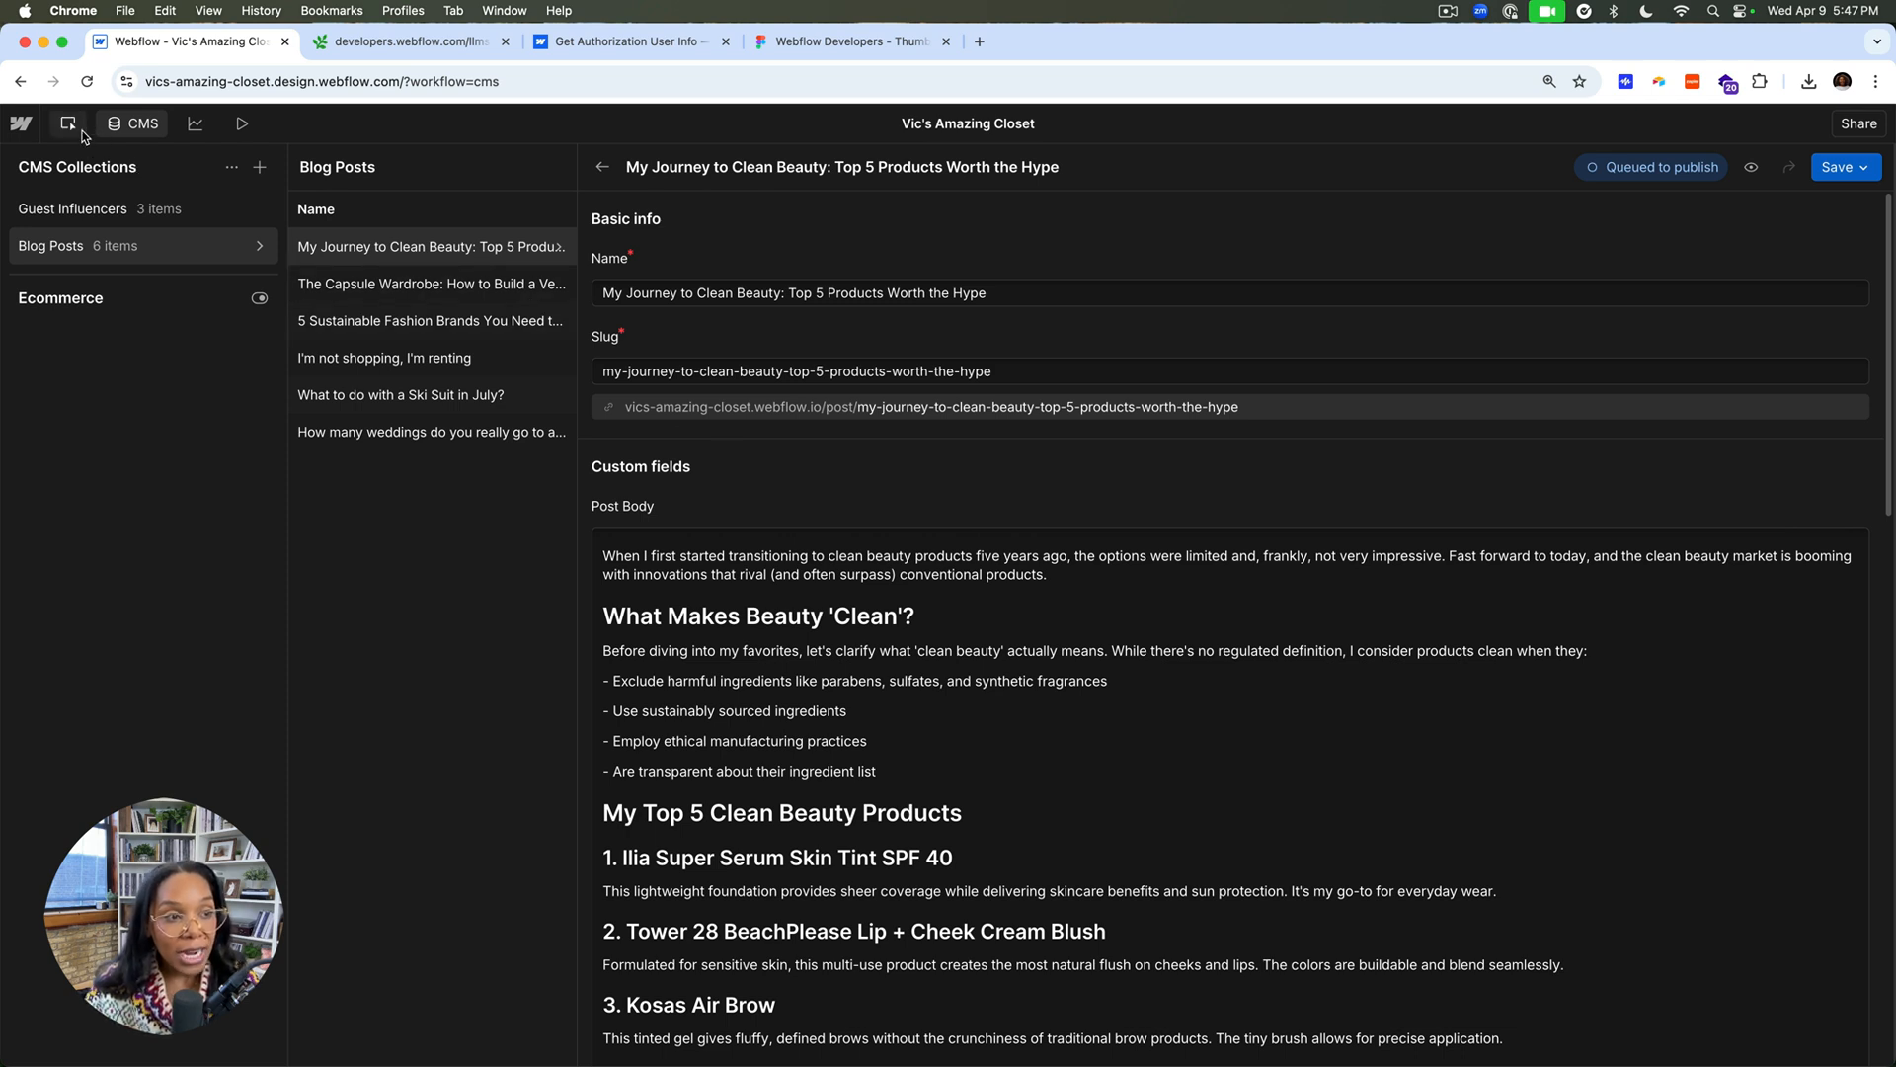
{"action": "left_click", "coordinate": [69, 122]}
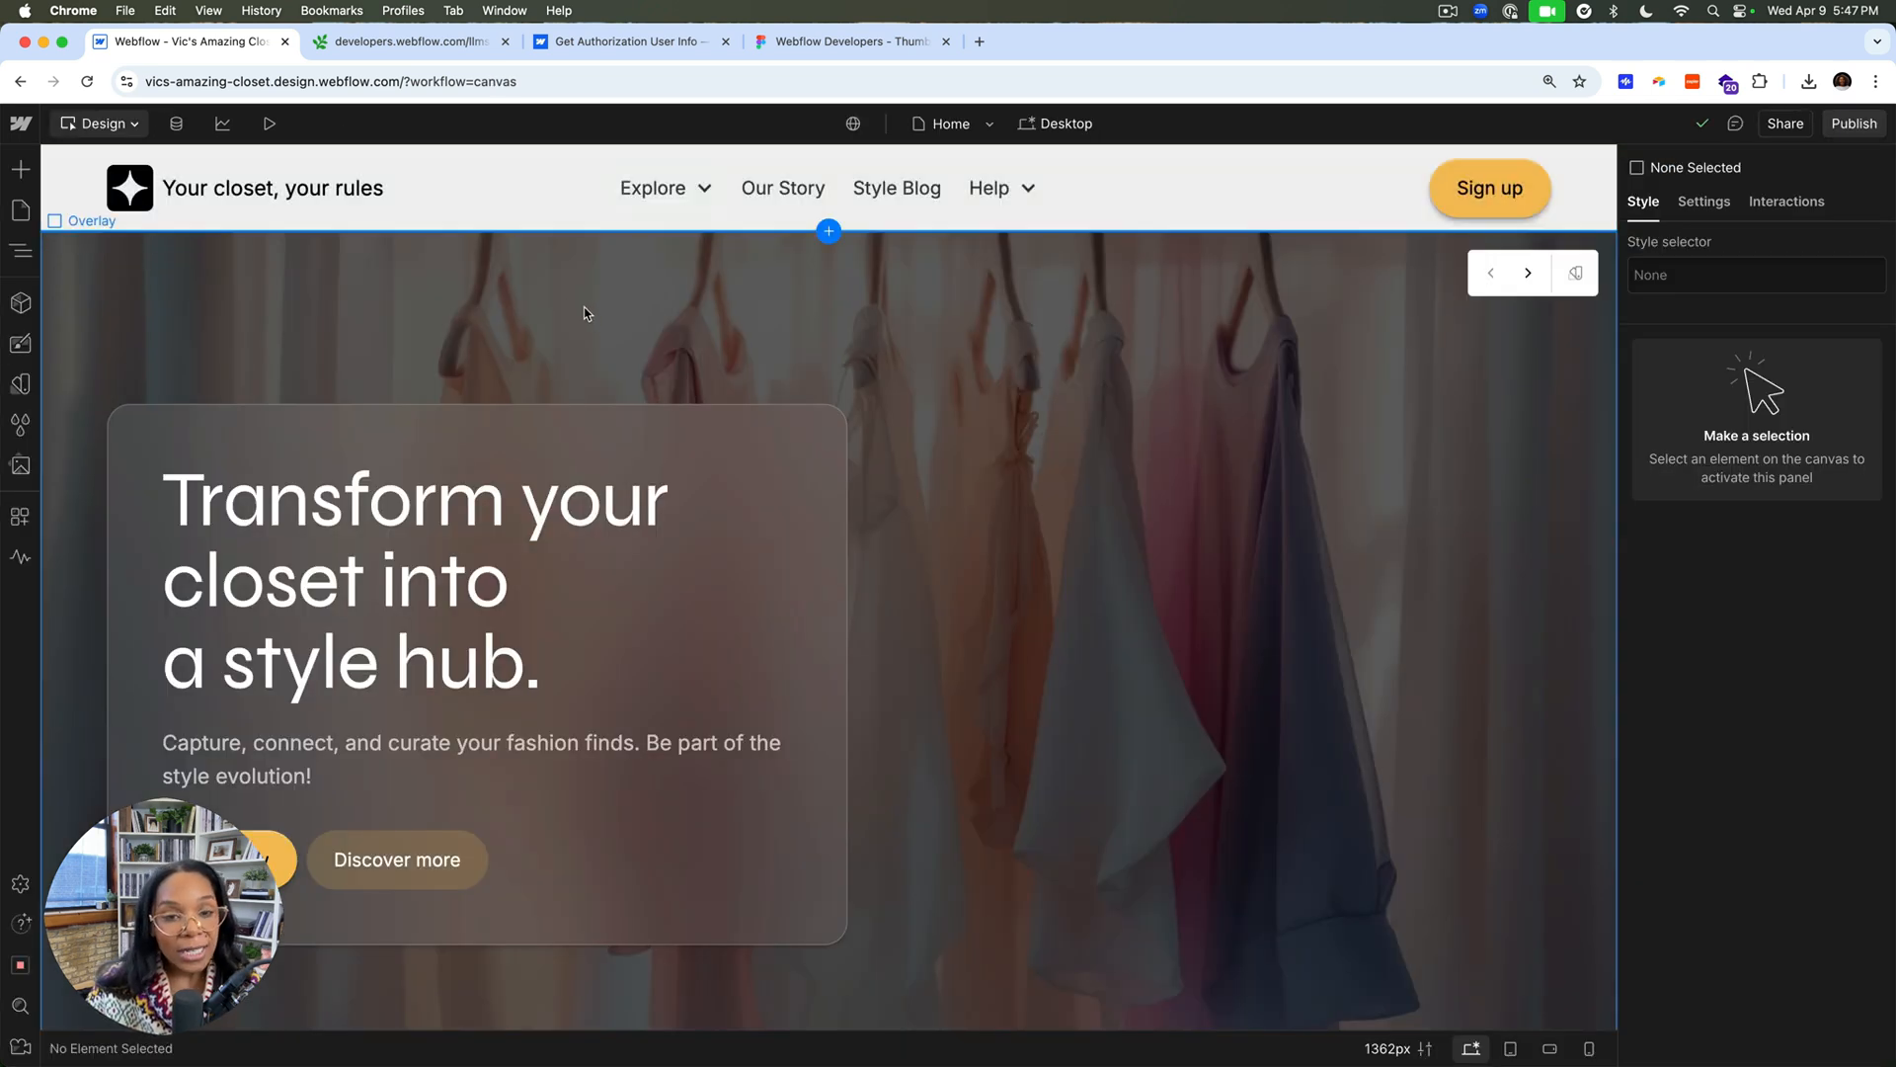